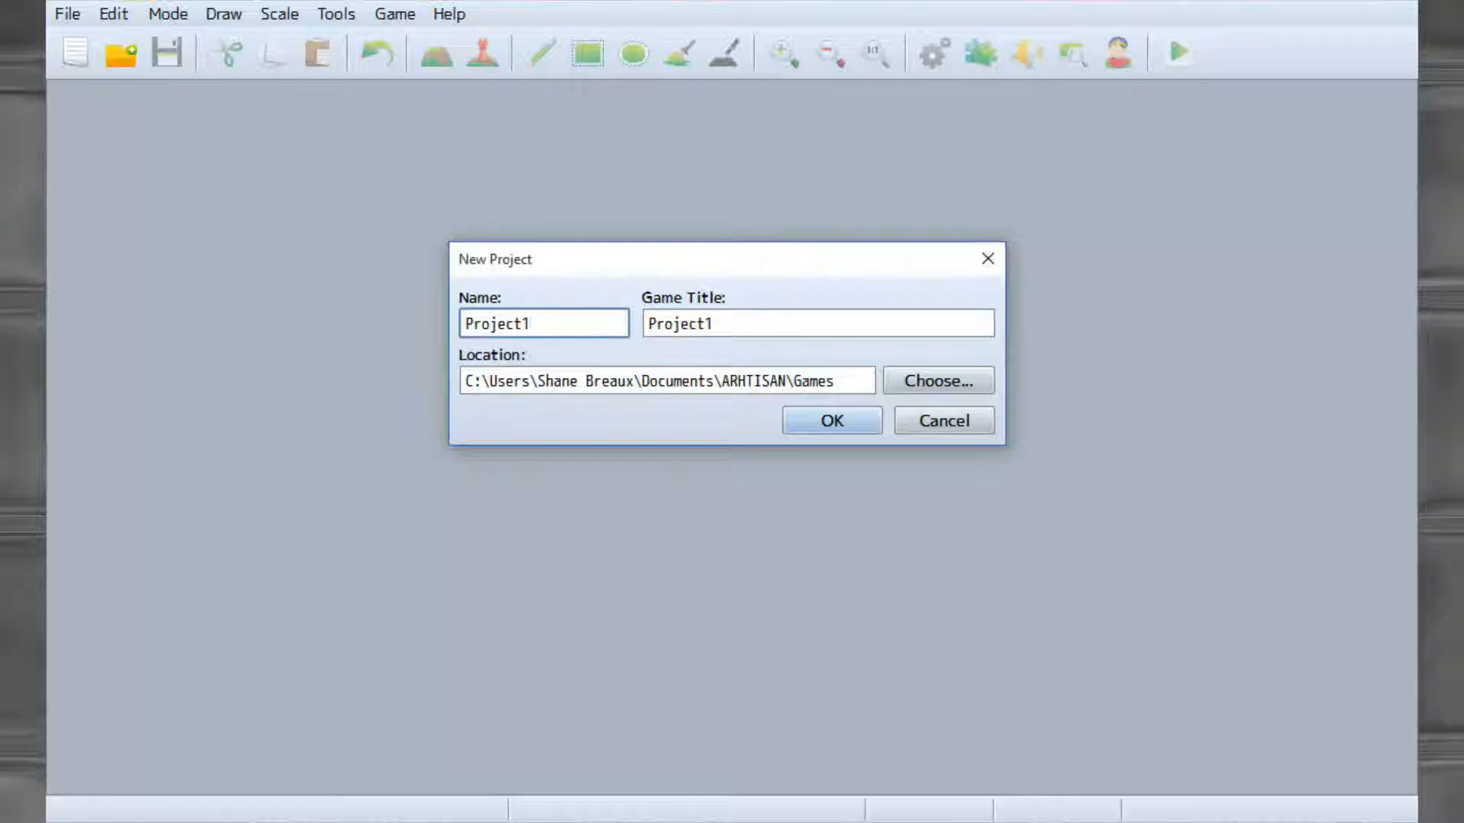
Start a new project, keeping the default name and title Project1.
{"action": "left_click", "coordinate": [544, 323]}
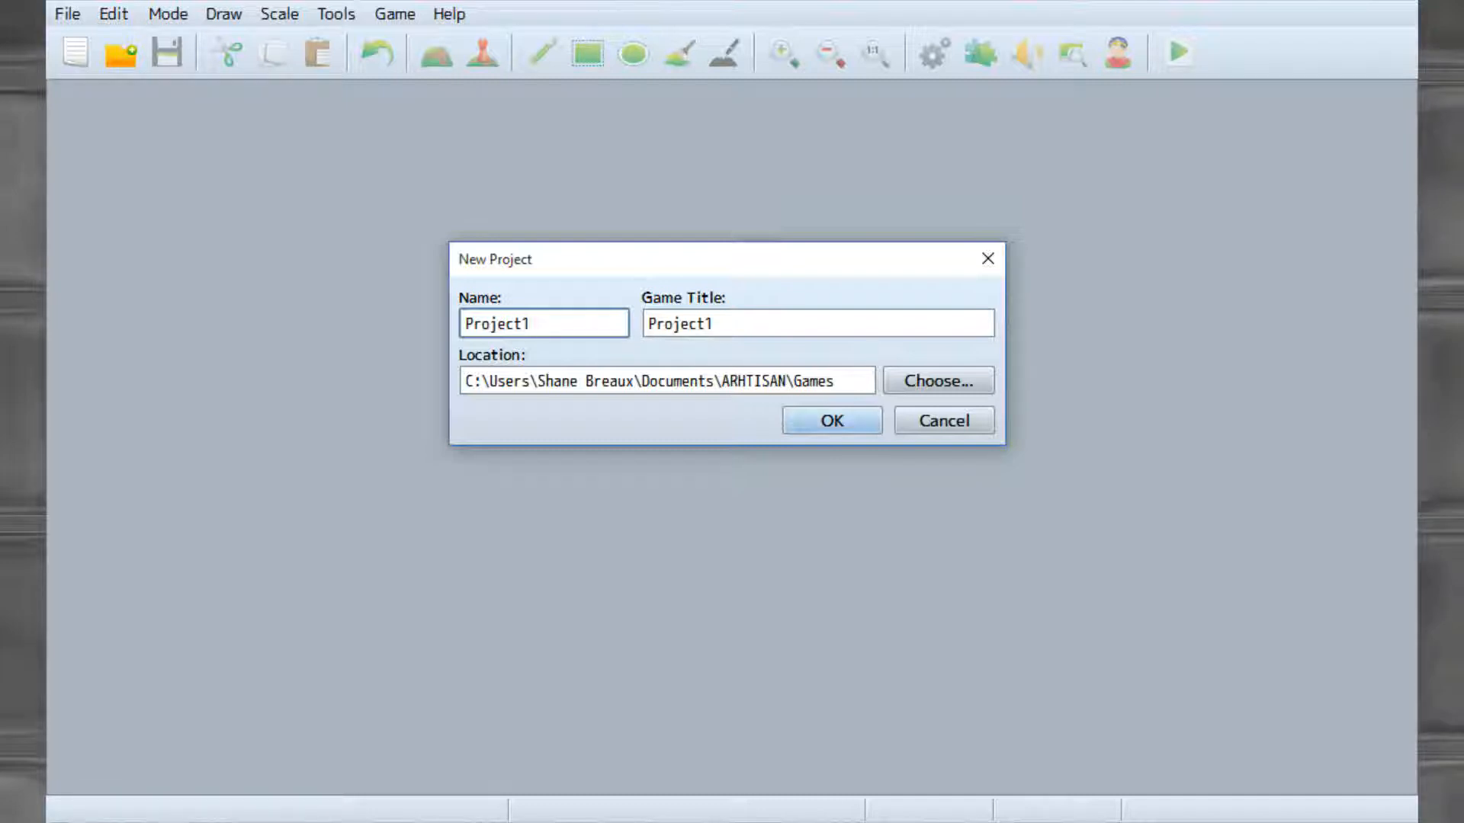
{"action": "left_click", "coordinate": [831, 420]}
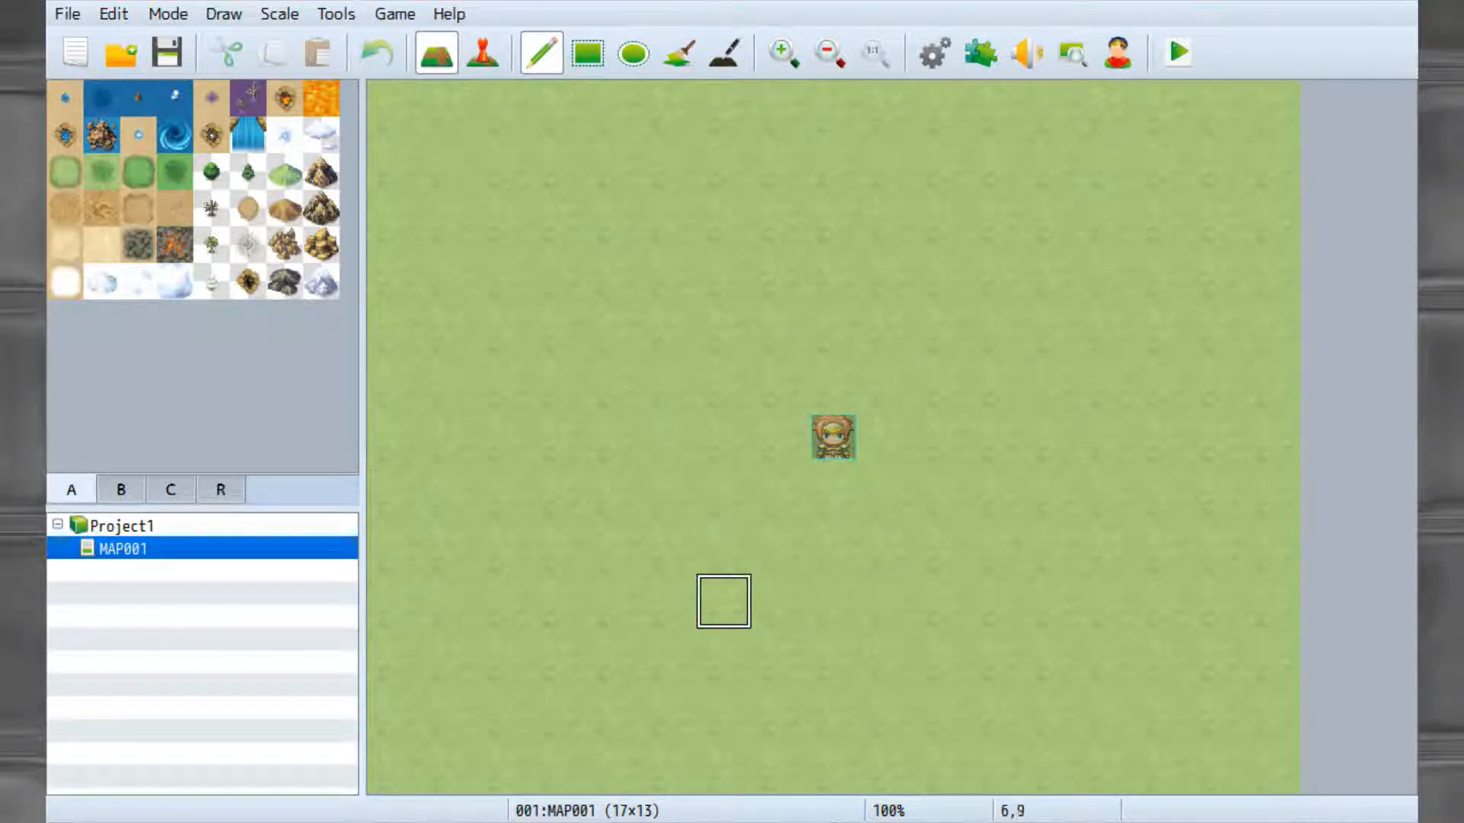
{"action": "mouse_move", "coordinate": [831, 270]}
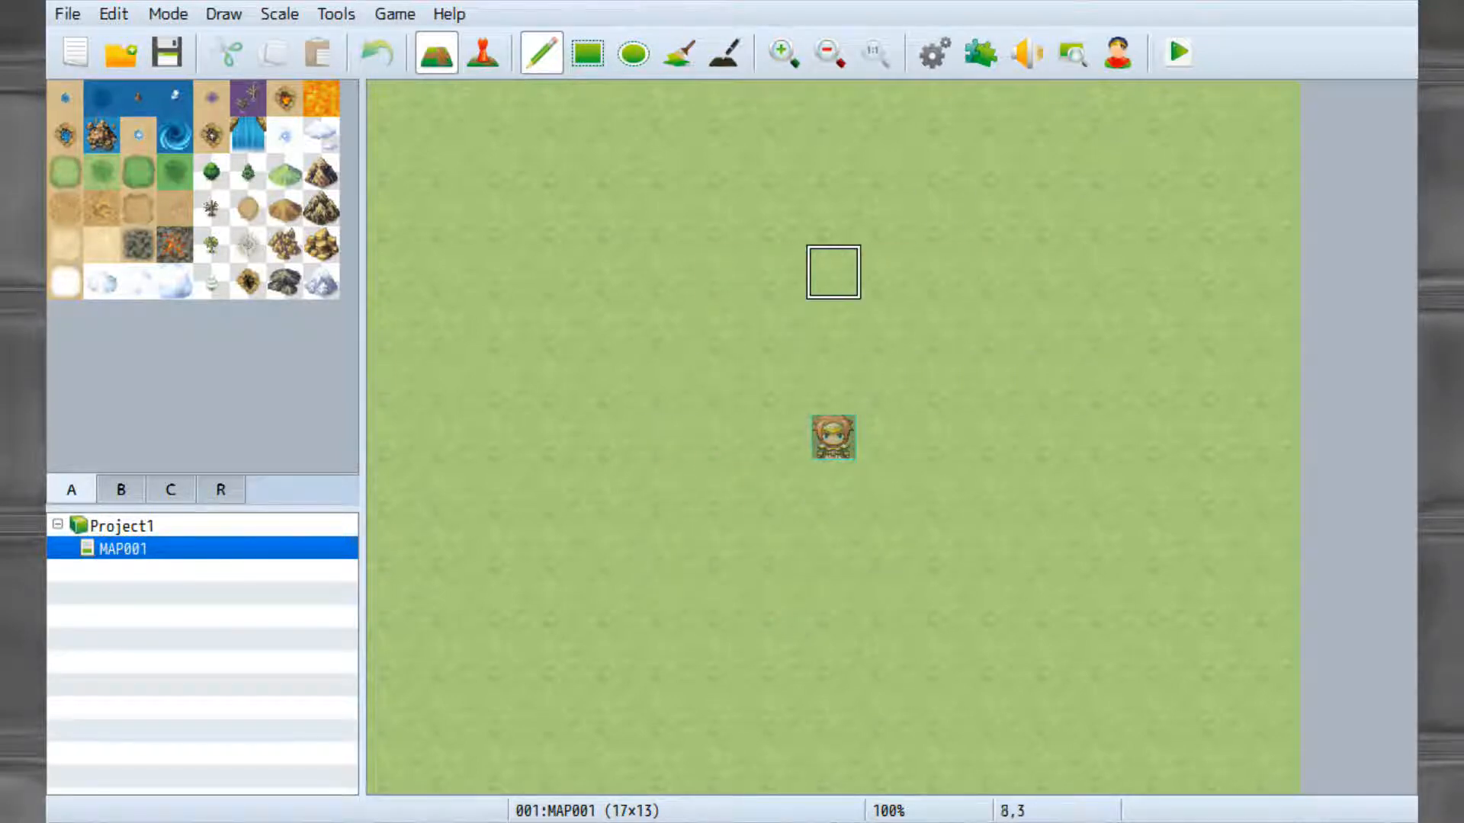
{"action": "mouse_move", "coordinate": [774, 491]}
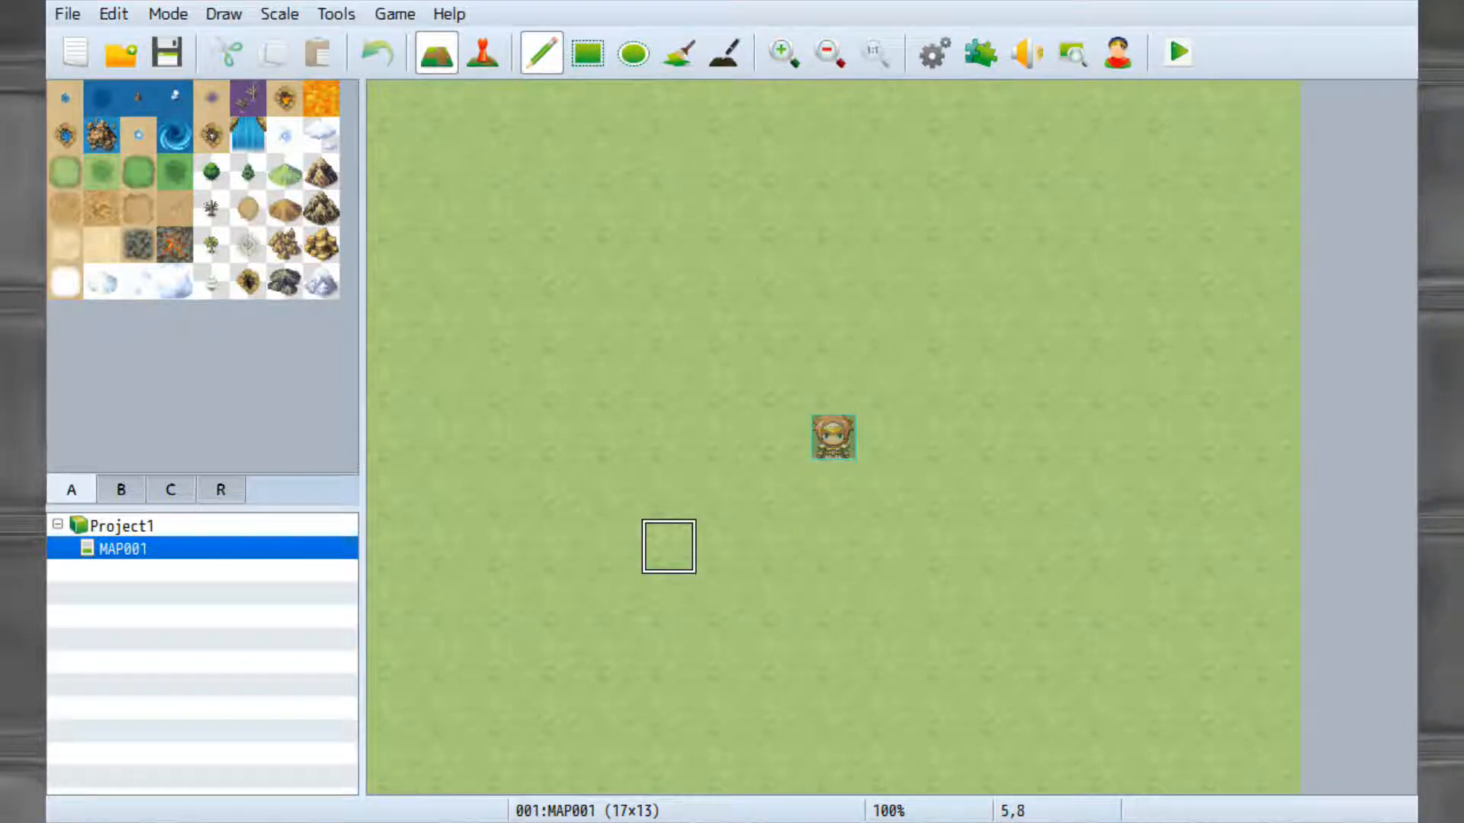
{"action": "mouse_move", "coordinate": [830, 654]}
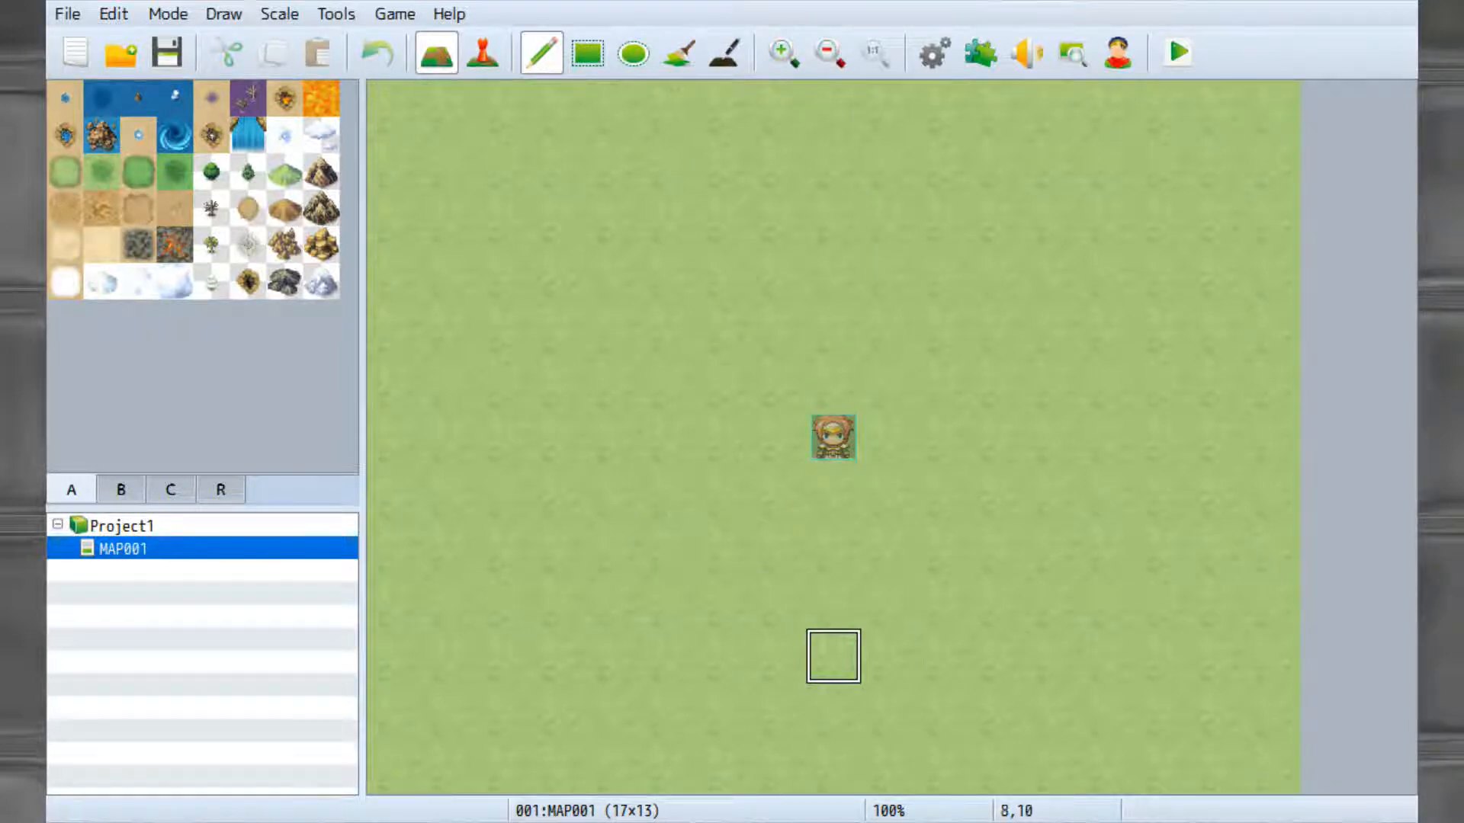
{"action": "mouse_move", "coordinate": [613, 436]}
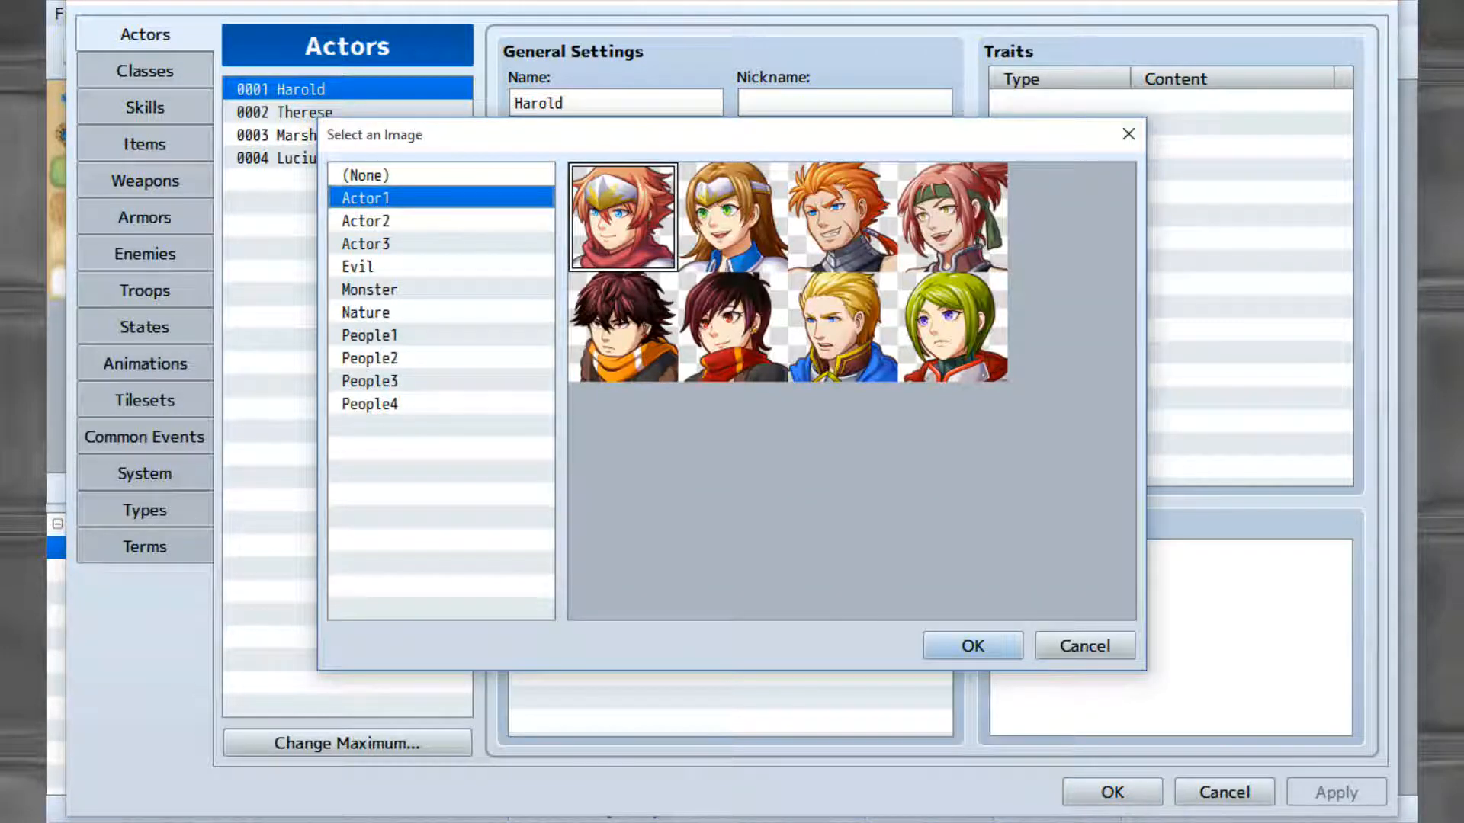
Browse face sets Actor2 through People4, return to Actor1, then open the character sprite picker.
{"action": "left_click", "coordinate": [365, 220]}
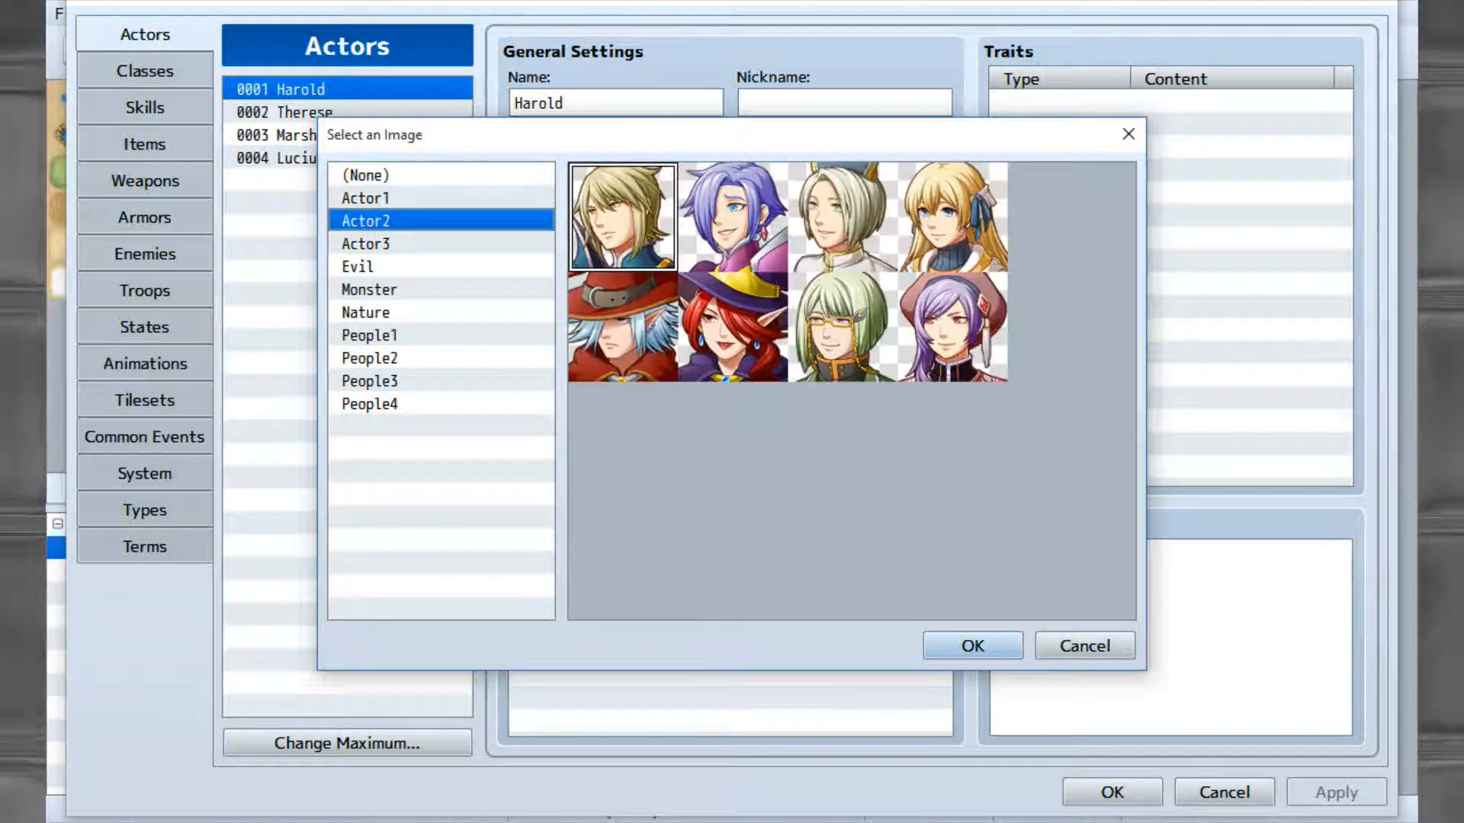
{"action": "left_click", "coordinate": [365, 244]}
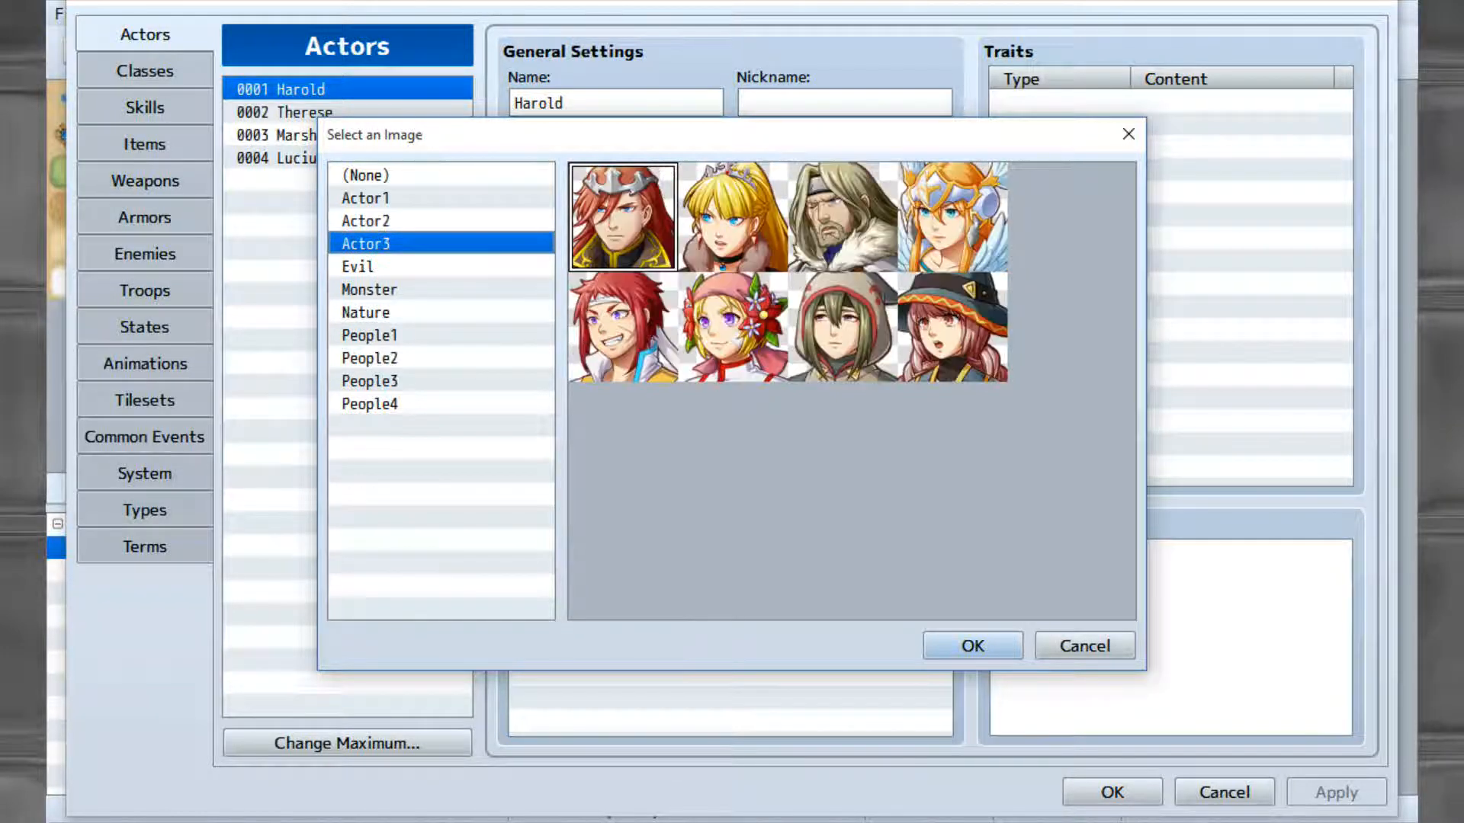
{"action": "left_click", "coordinate": [358, 266]}
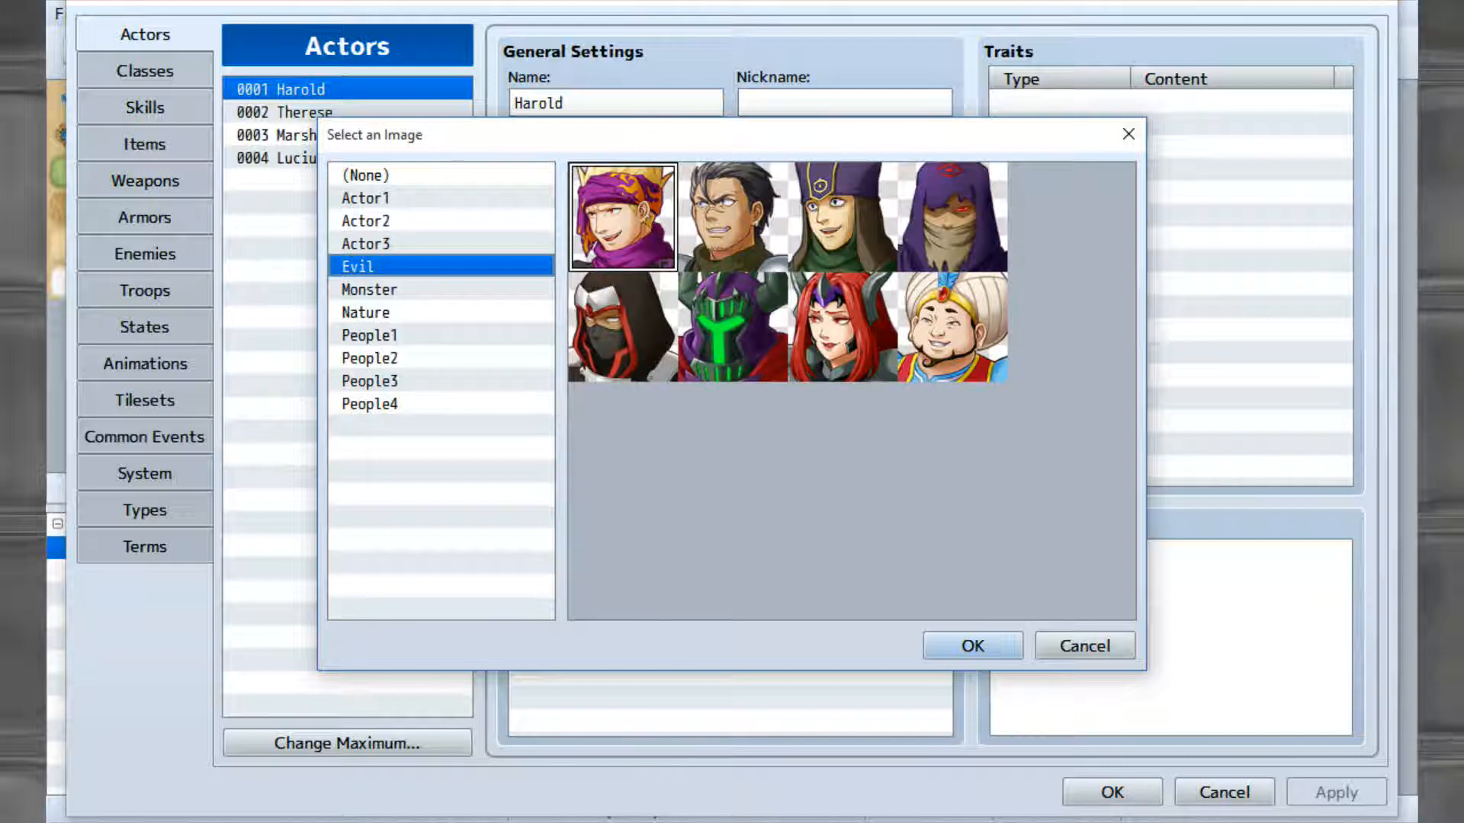
{"action": "left_click", "coordinate": [369, 288]}
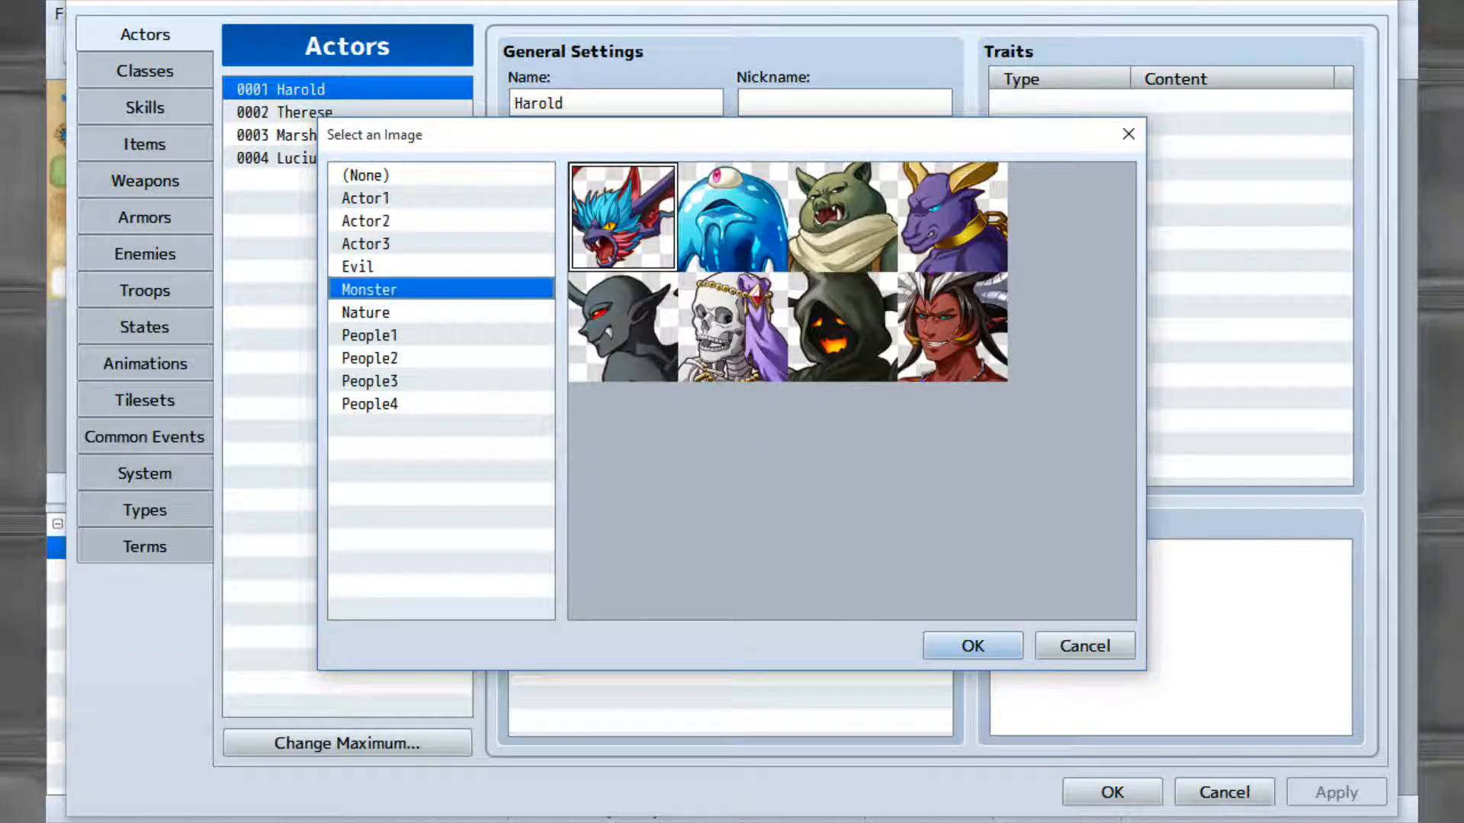
{"action": "left_click", "coordinate": [365, 312]}
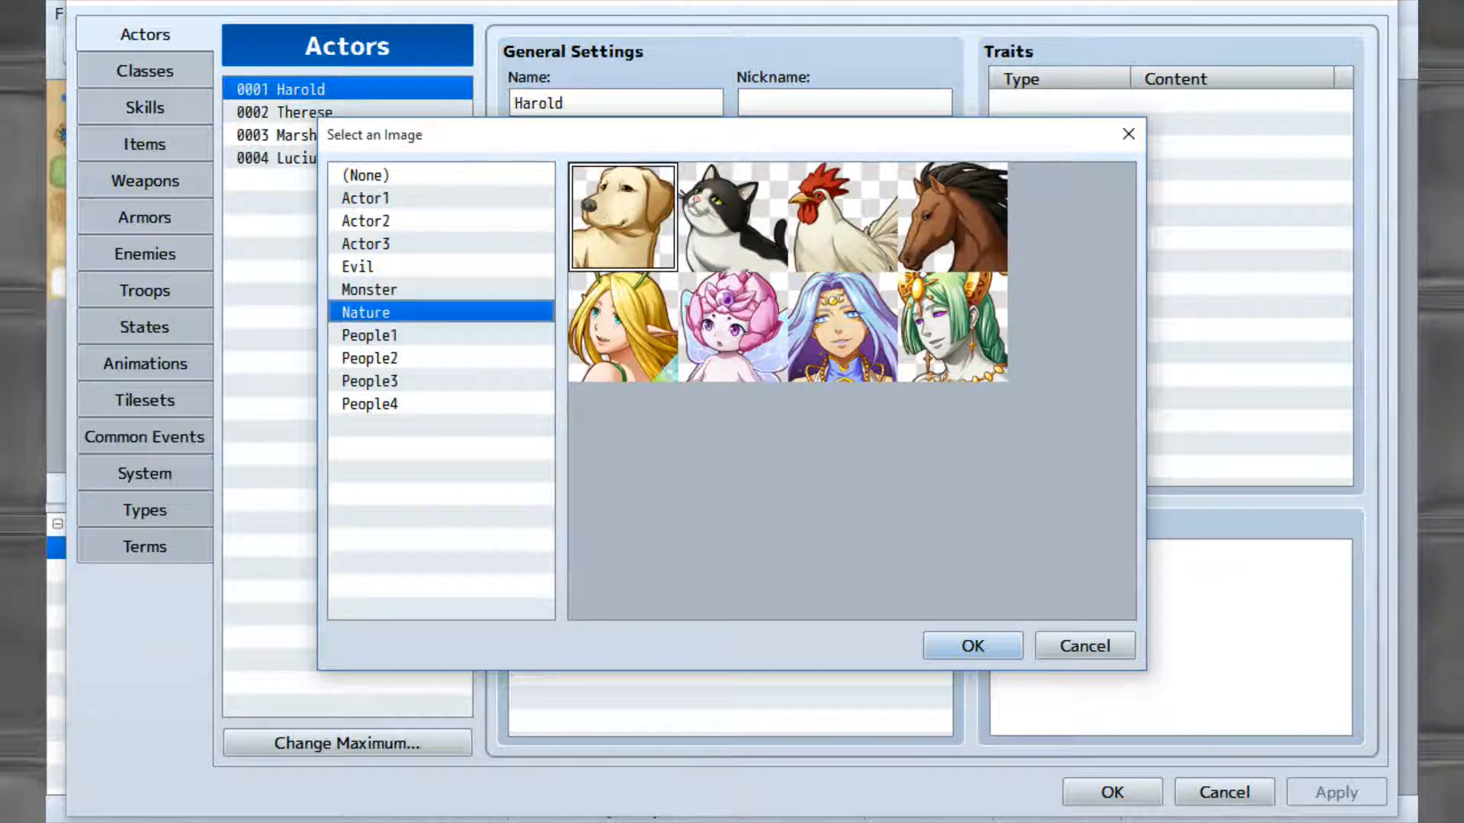
{"action": "left_click", "coordinate": [369, 334]}
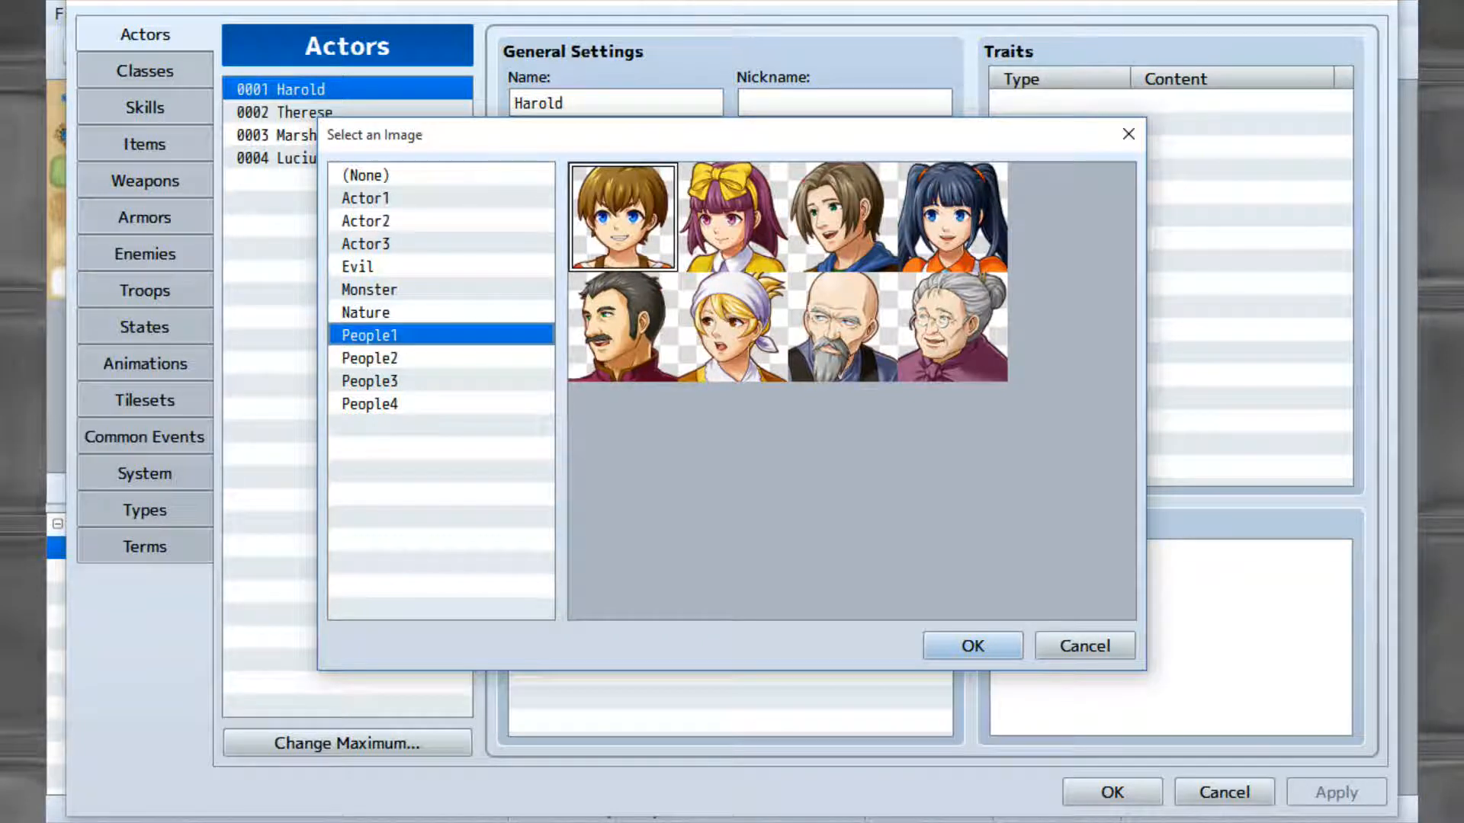
{"action": "left_click", "coordinate": [370, 357]}
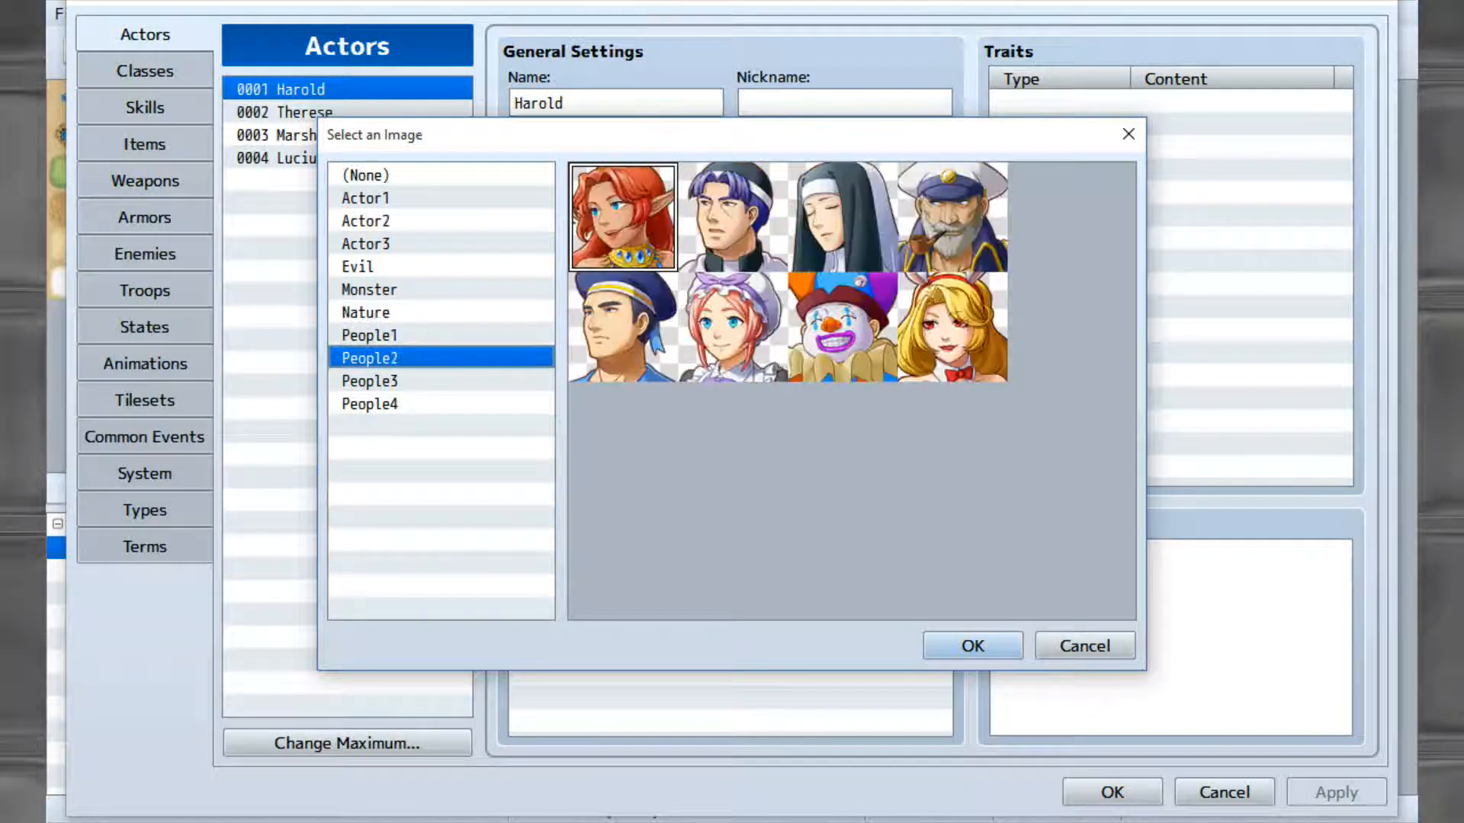
{"action": "left_click", "coordinate": [369, 379]}
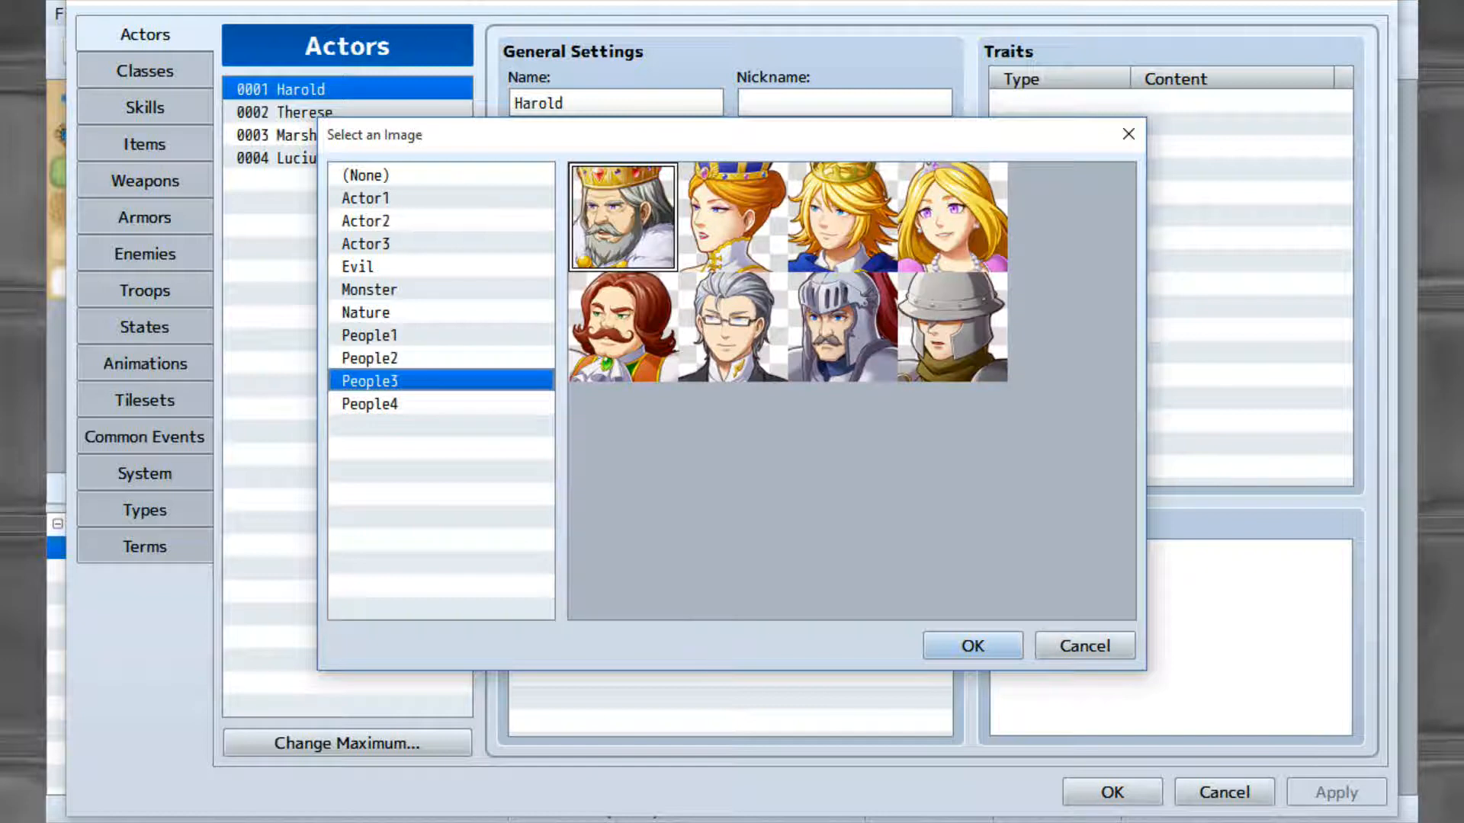
{"action": "left_click", "coordinate": [369, 404]}
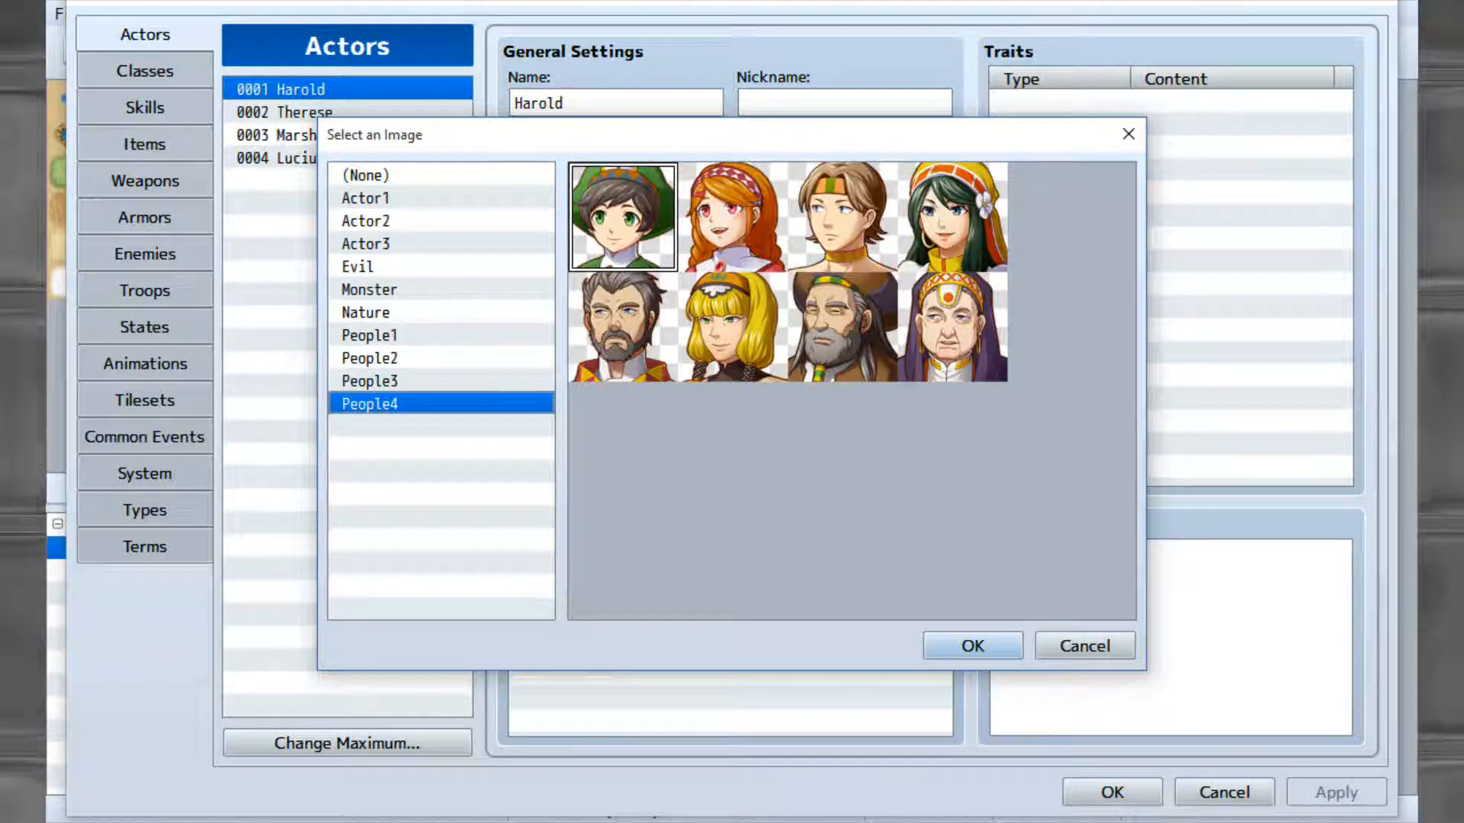
{"action": "left_click", "coordinate": [365, 197]}
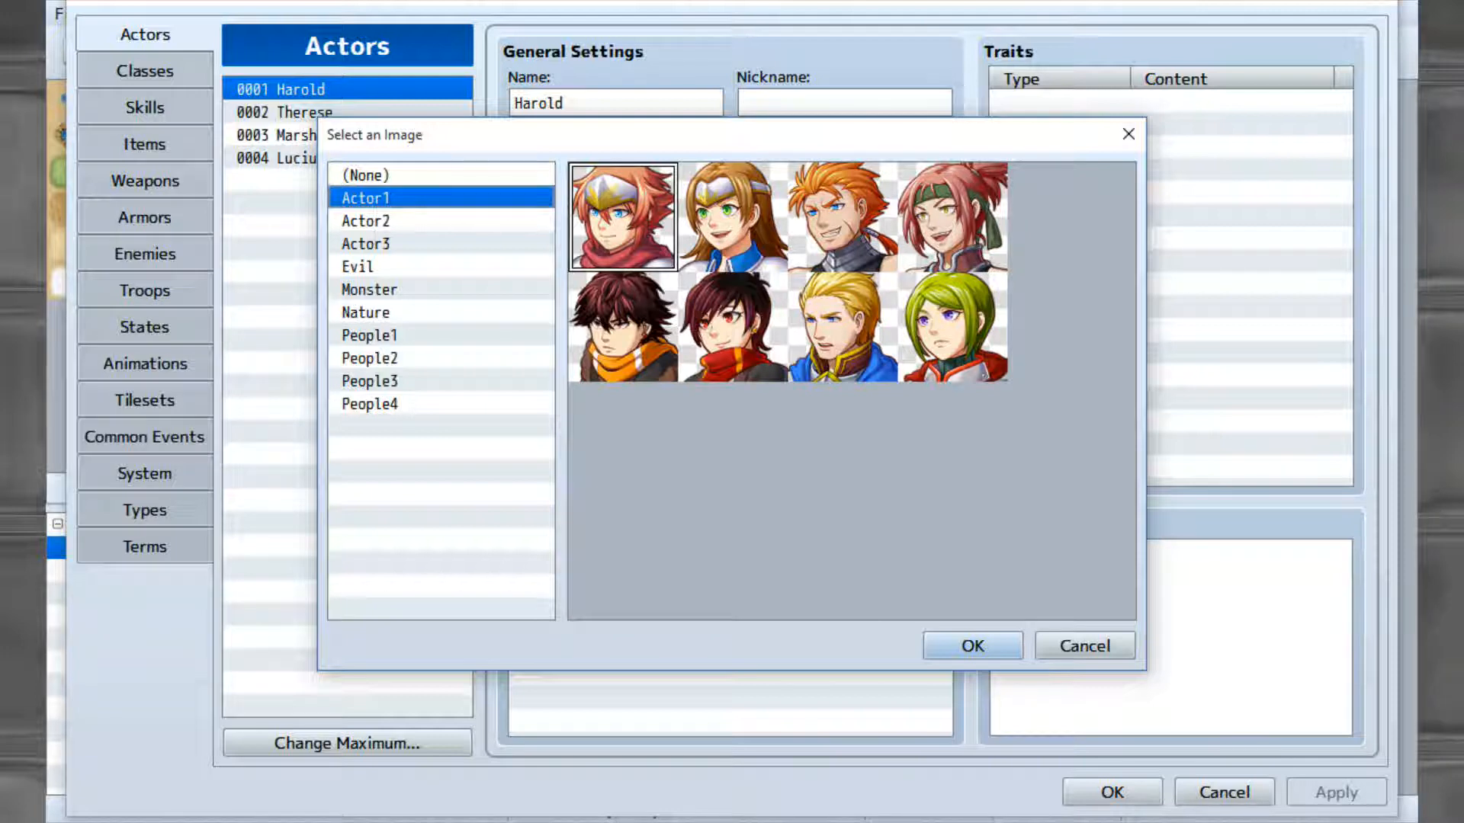
{"action": "left_click", "coordinate": [369, 334]}
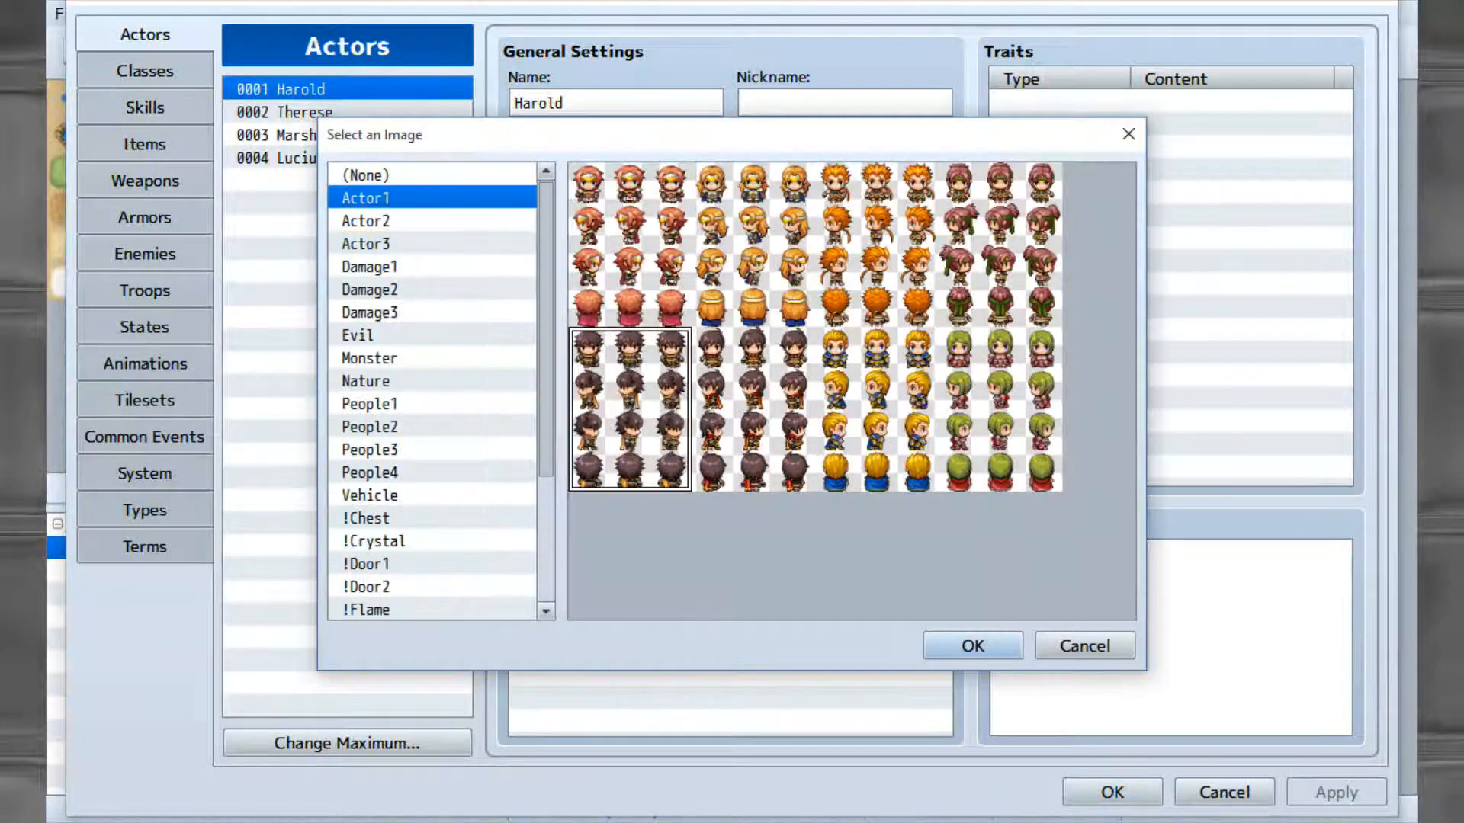
Browse the Actor1, Actor2, Actor3, Damage1 and Damage3 character sprite sheets.
{"action": "left_click", "coordinate": [628, 243]}
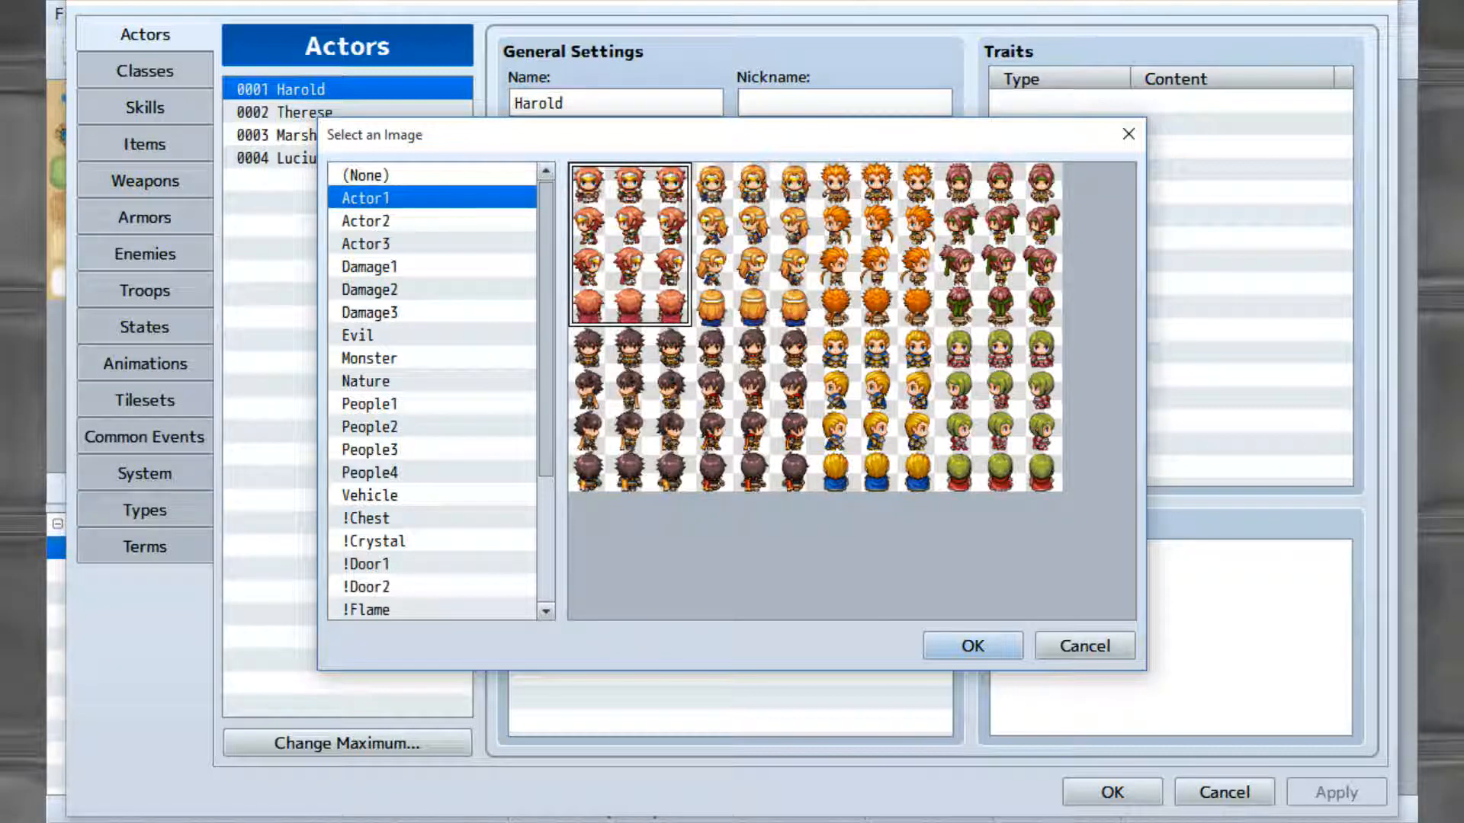
{"action": "left_click", "coordinate": [365, 221]}
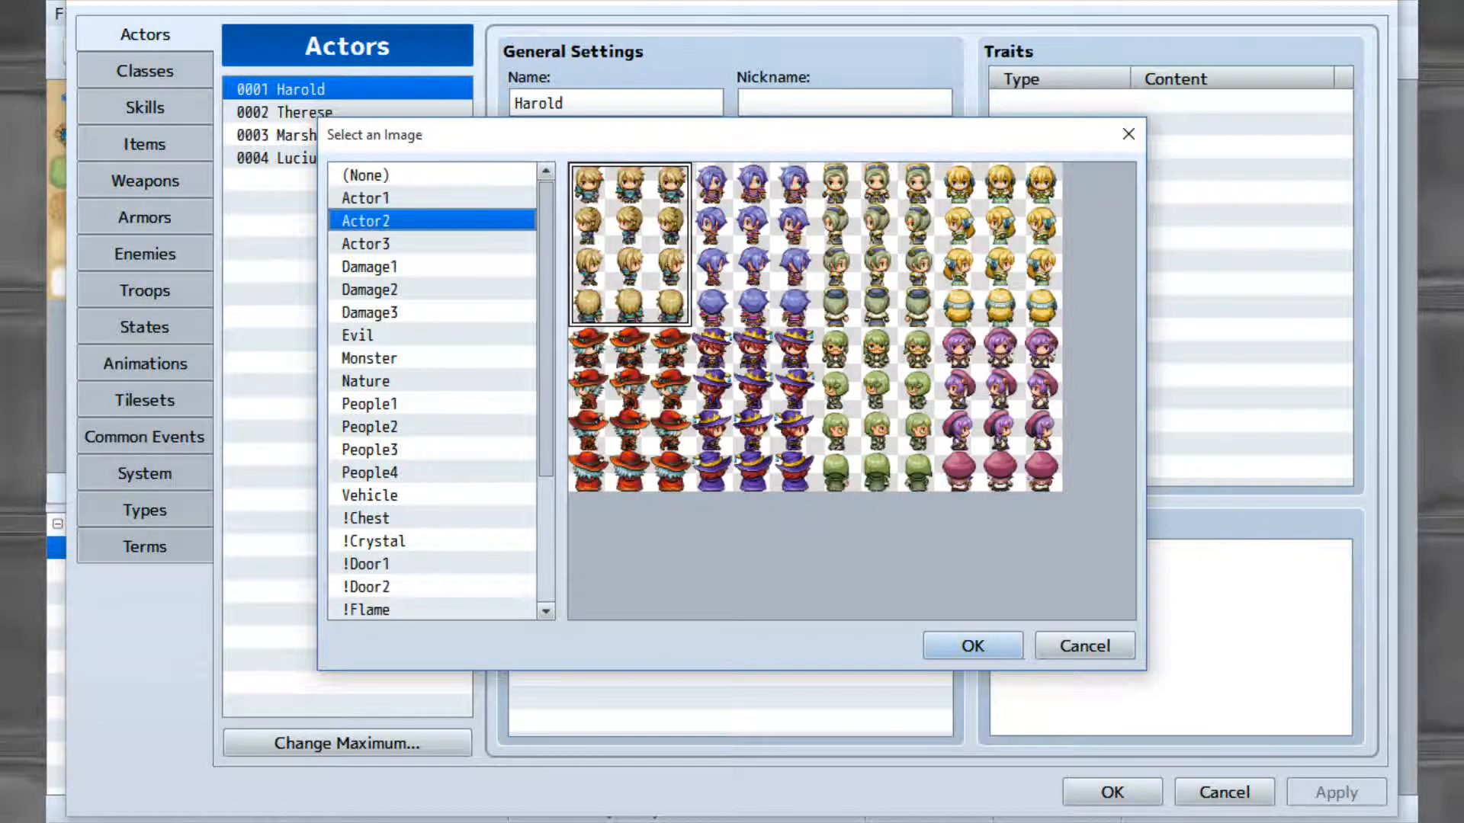
{"action": "left_click", "coordinate": [366, 244]}
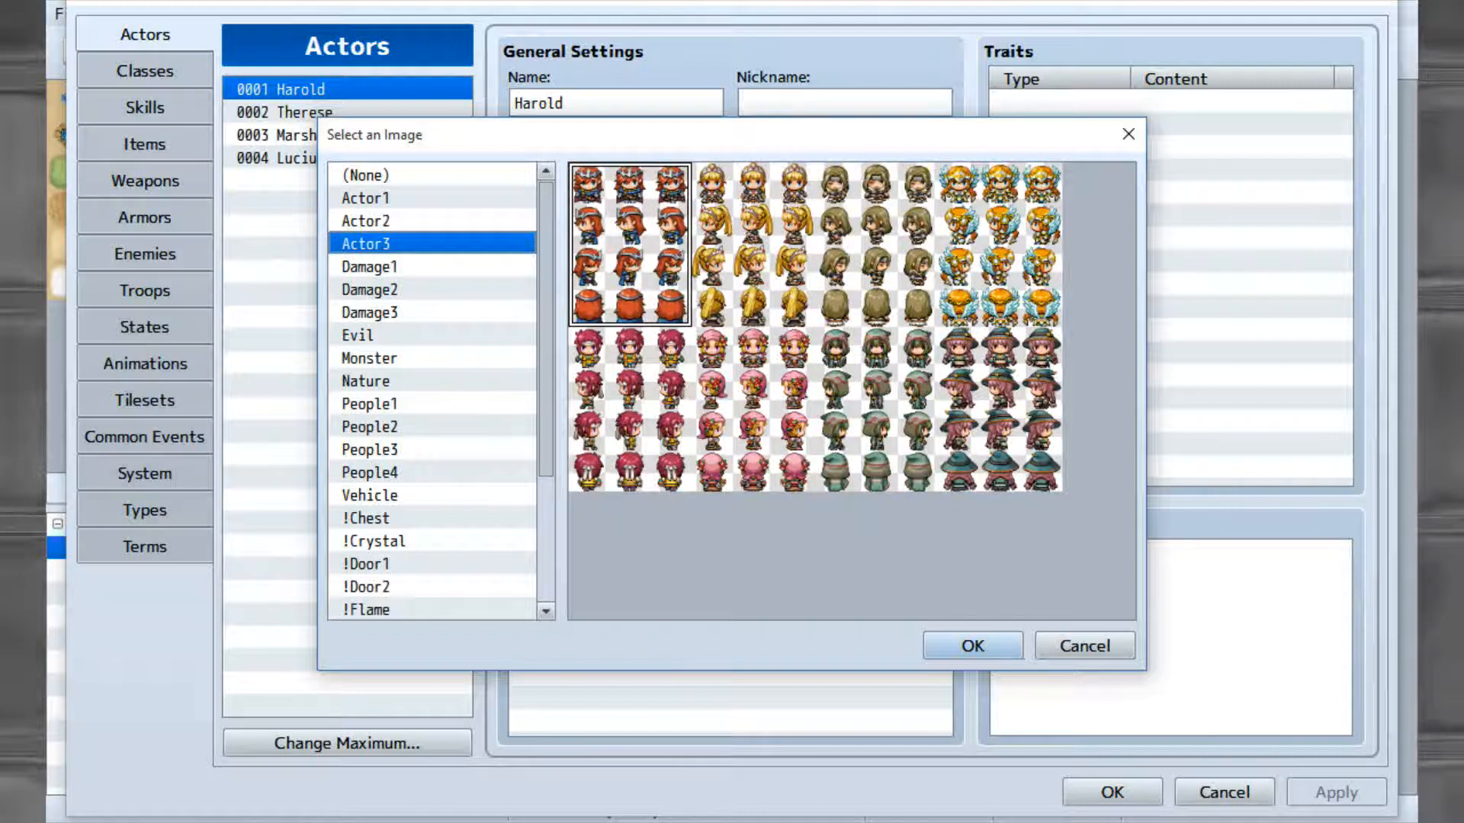
{"action": "left_click", "coordinate": [369, 267]}
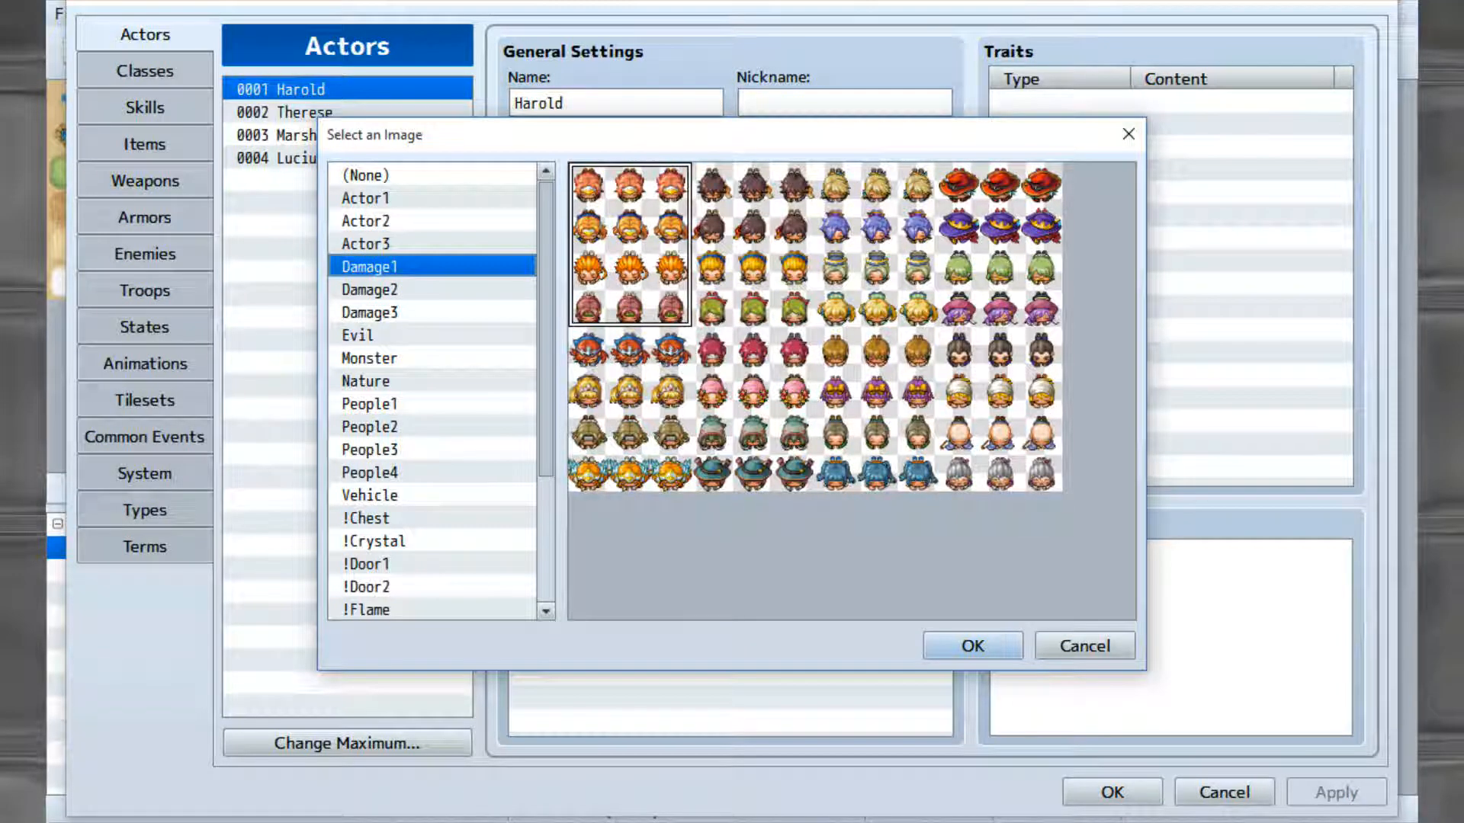
{"action": "left_click", "coordinate": [370, 312]}
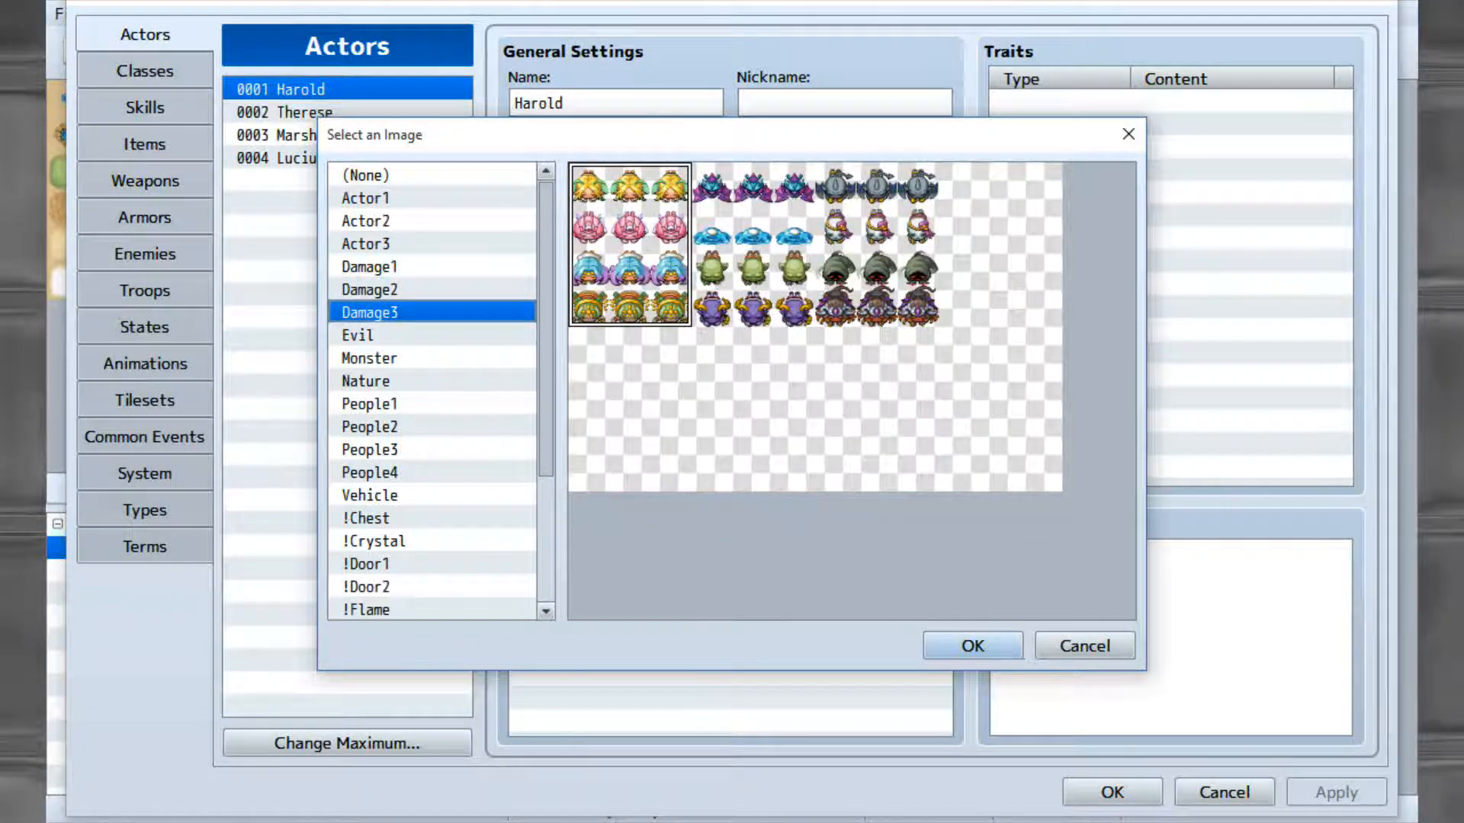
Browse the Actor1_2 and Actor3_8 [SV] battlers, then confirm the original red-haired sprites.
{"action": "left_click", "coordinate": [357, 334]}
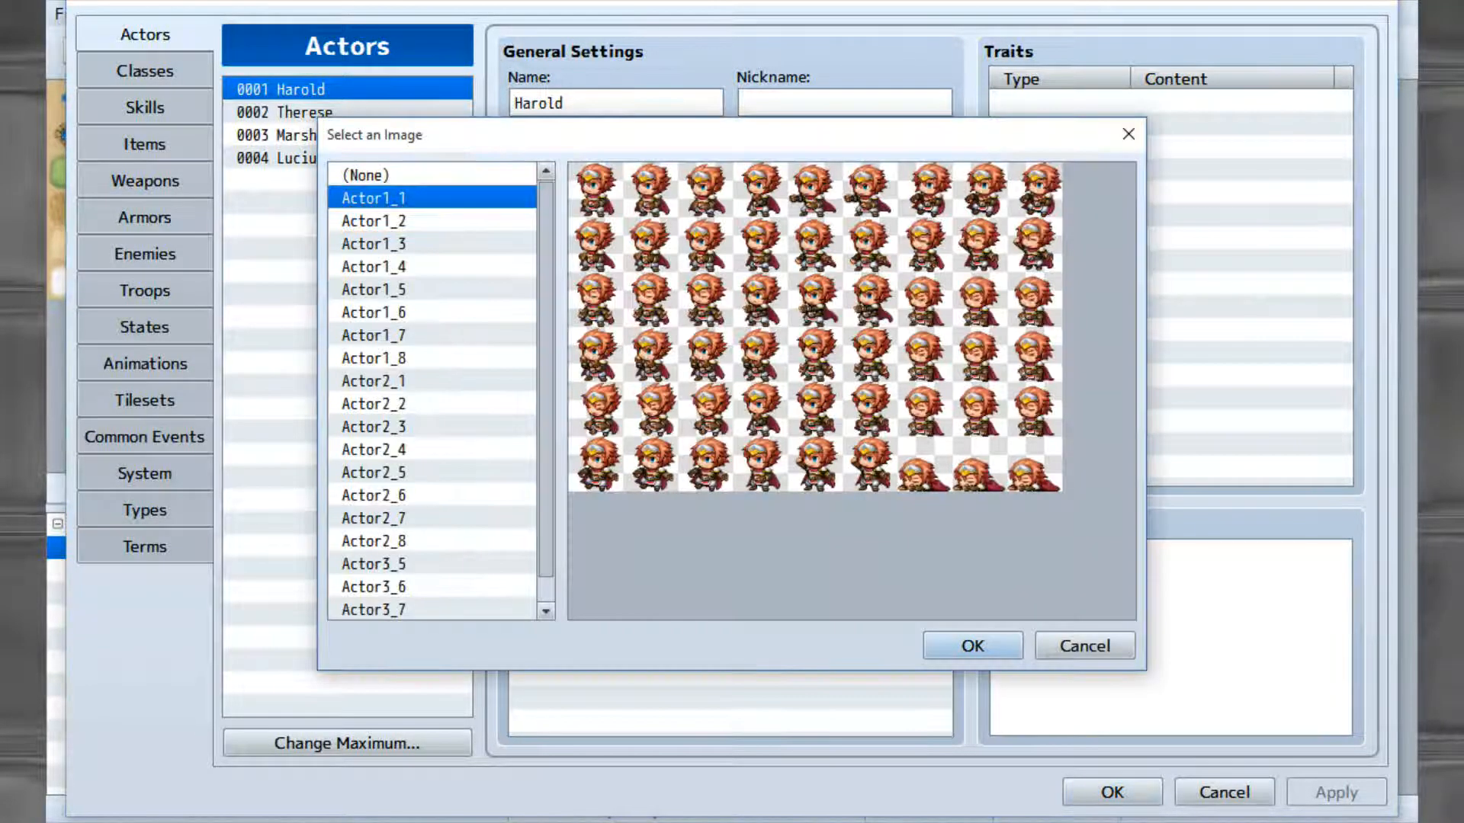
{"action": "left_click", "coordinate": [371, 220]}
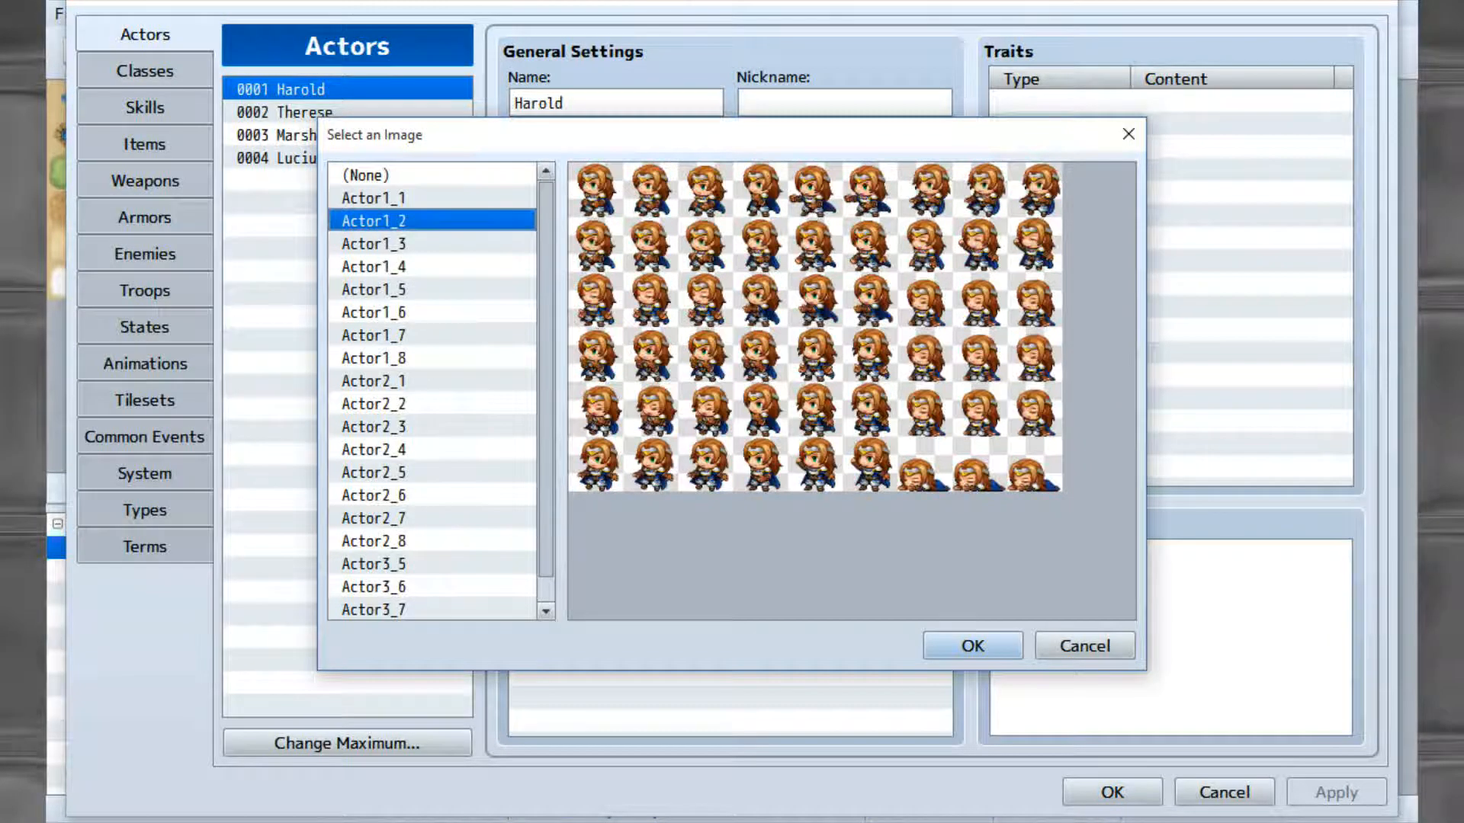
{"action": "left_click", "coordinate": [373, 426]}
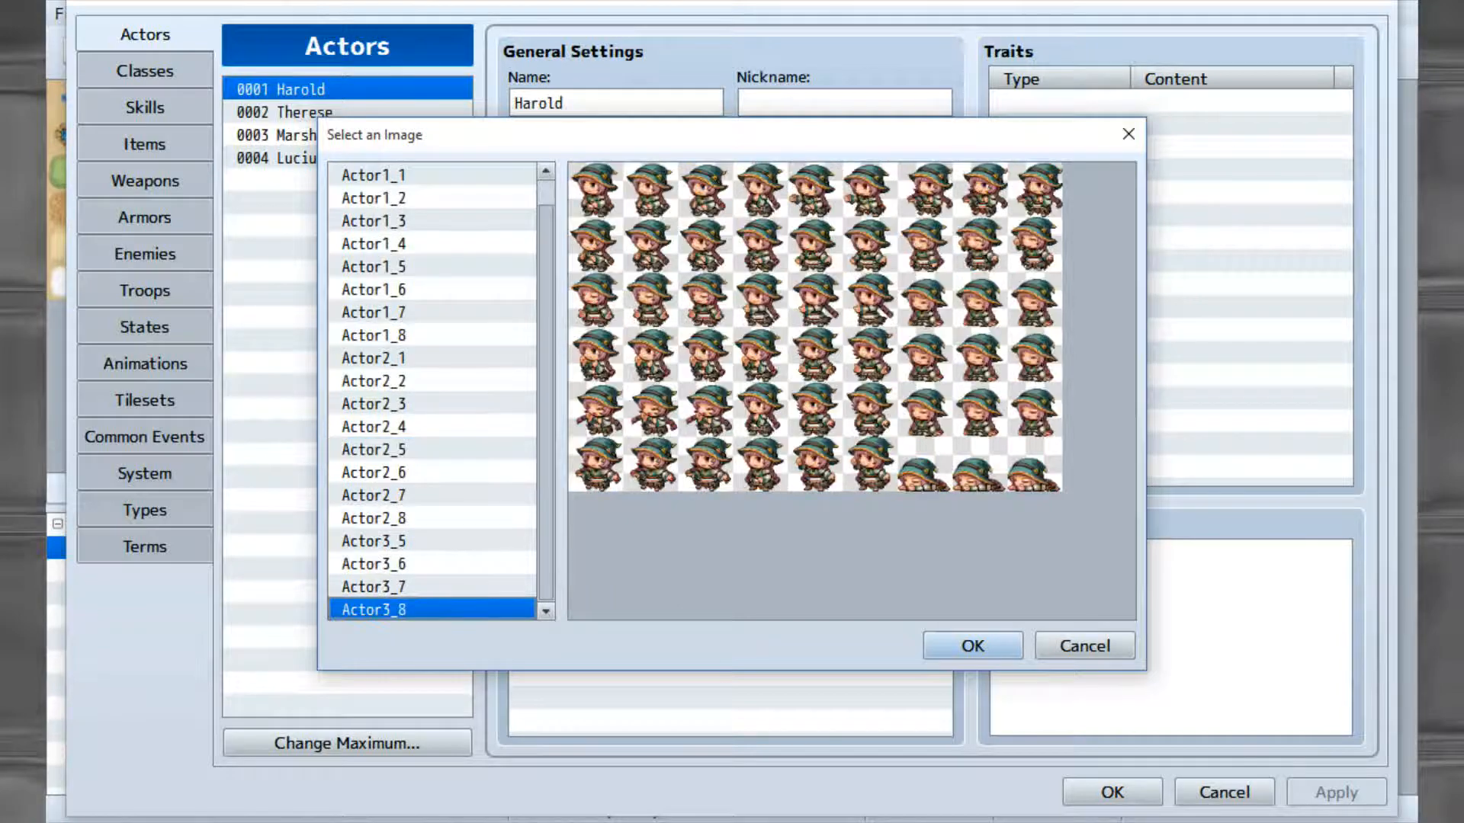
{"action": "left_click", "coordinate": [1084, 645]}
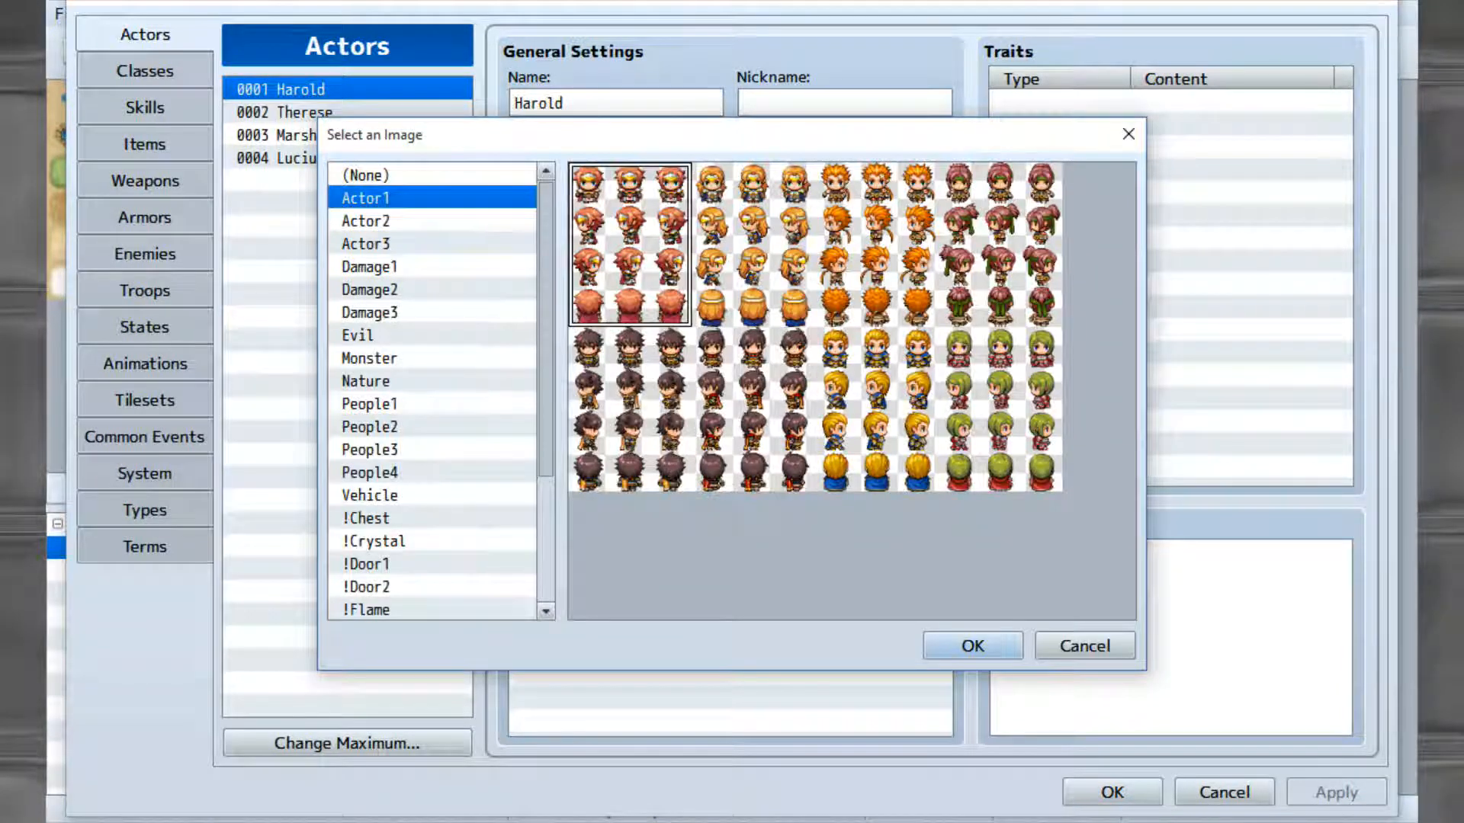
{"action": "left_click", "coordinate": [971, 645]}
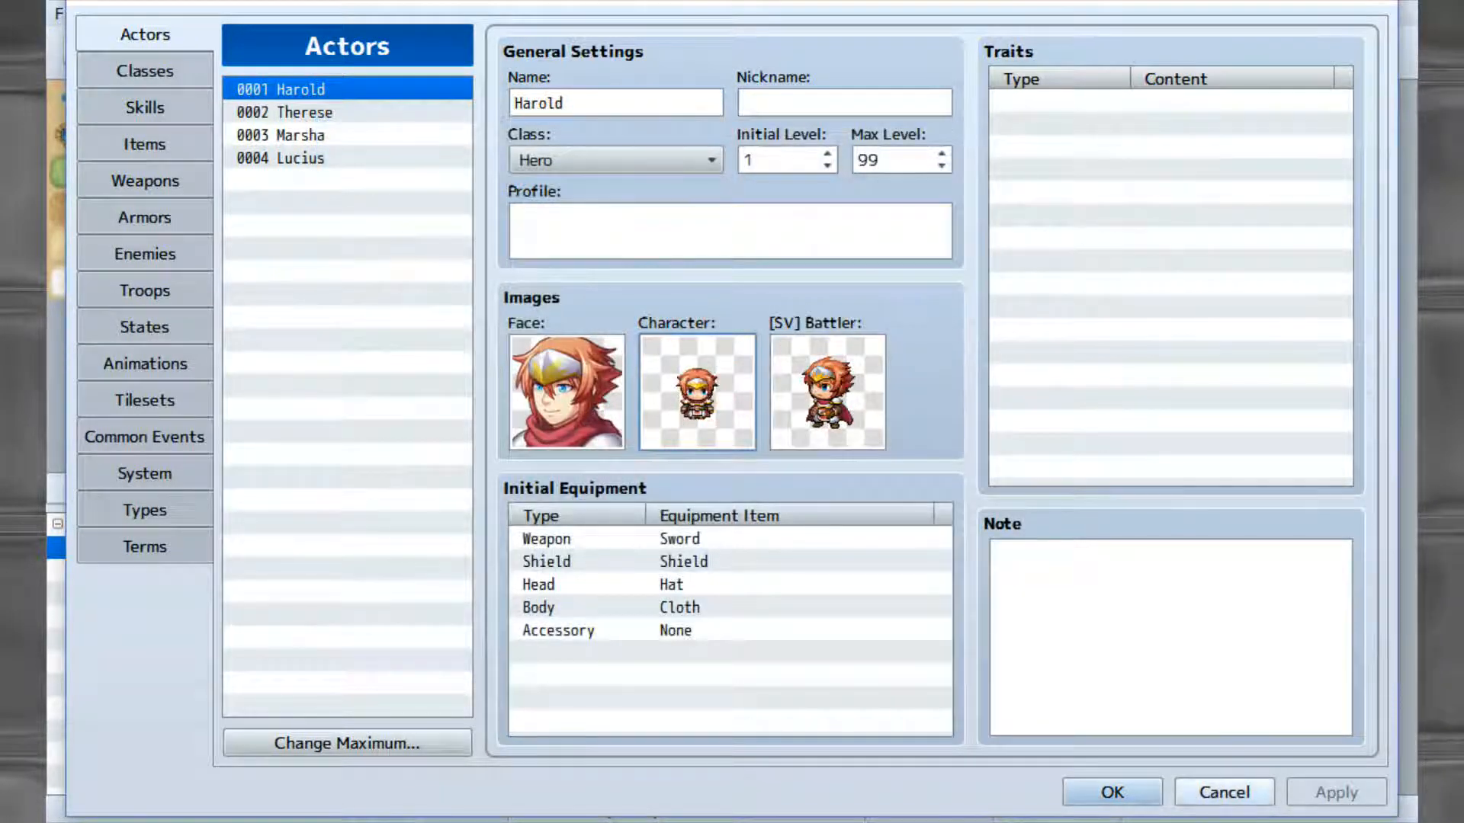
Close the Database and launch the Character Generator.
{"action": "left_click", "coordinate": [1110, 791]}
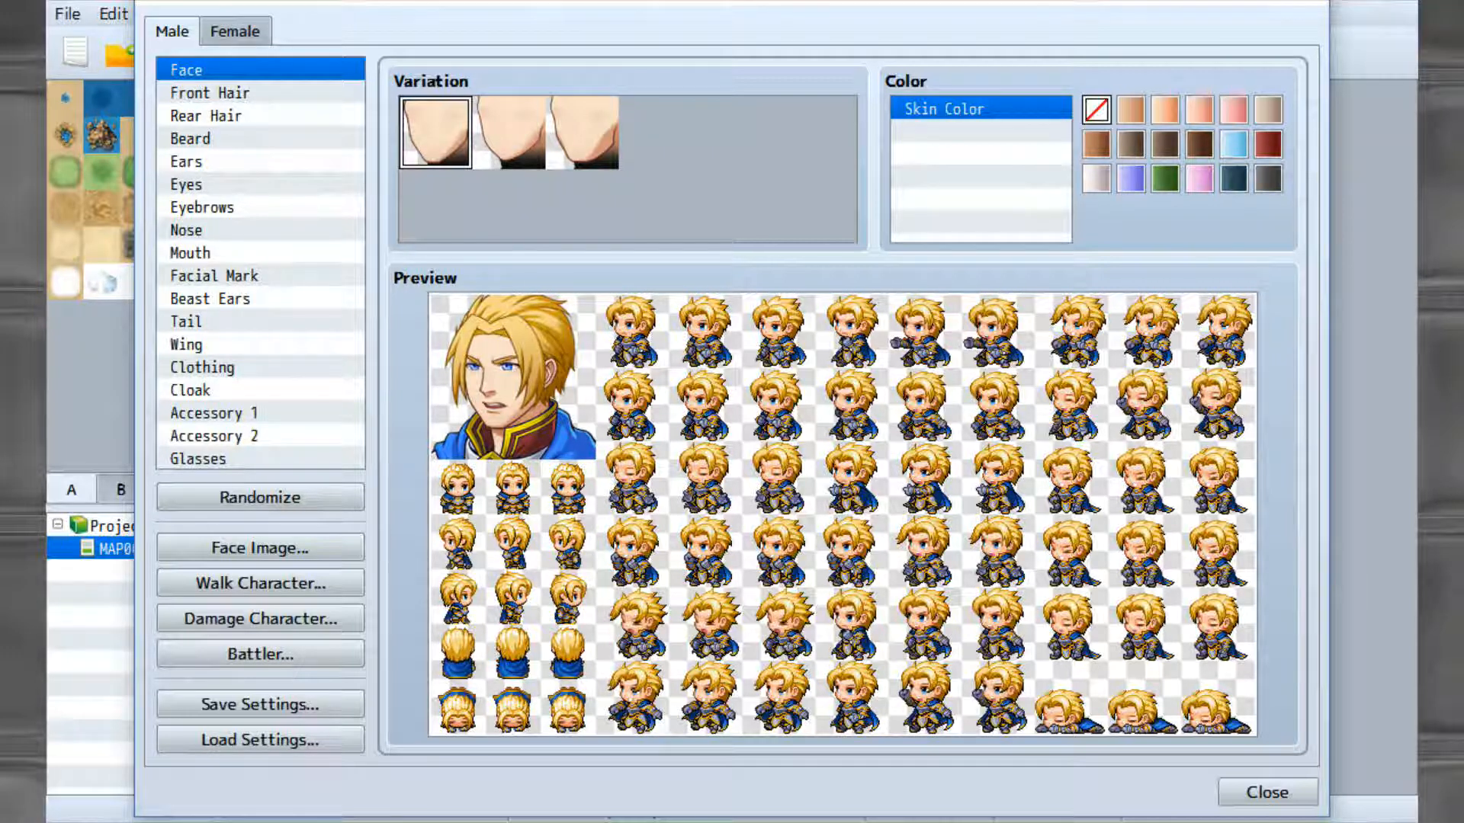
Try light, violet and brown skin tones, settling on dark grey skin.
{"action": "left_click", "coordinate": [1164, 109]}
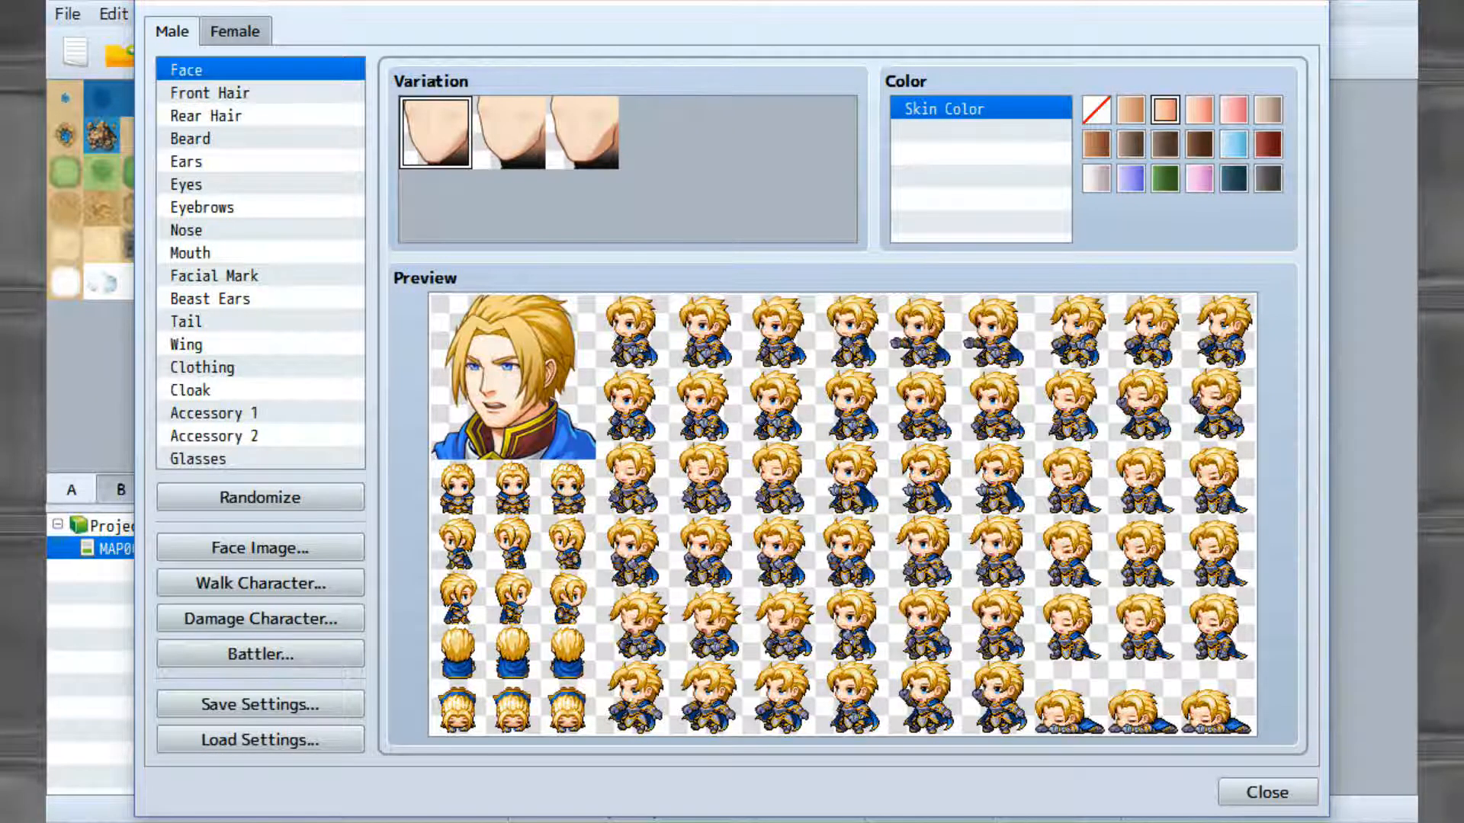
{"action": "left_click", "coordinate": [1267, 179]}
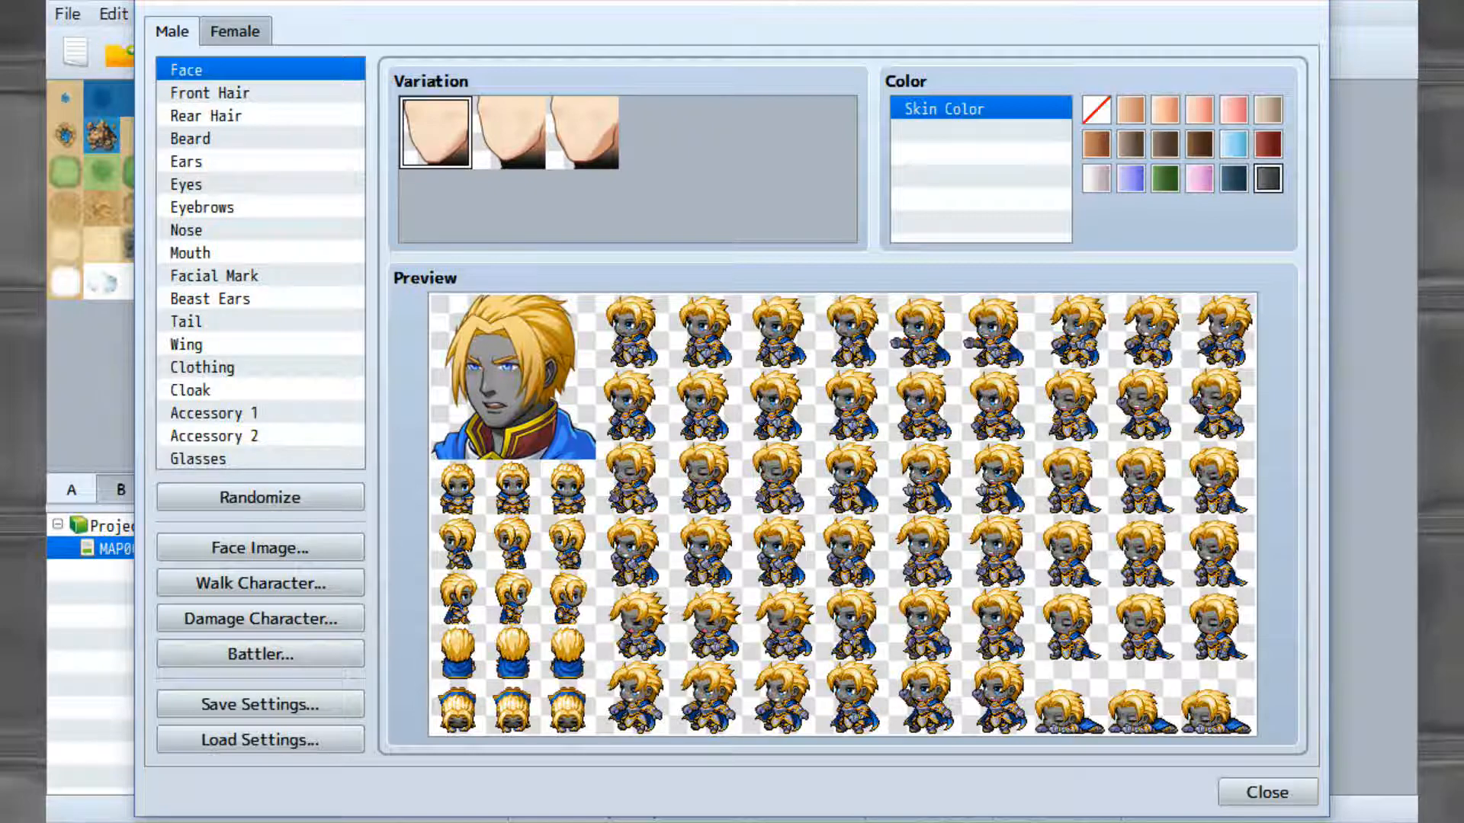
{"action": "left_click", "coordinate": [1199, 178]}
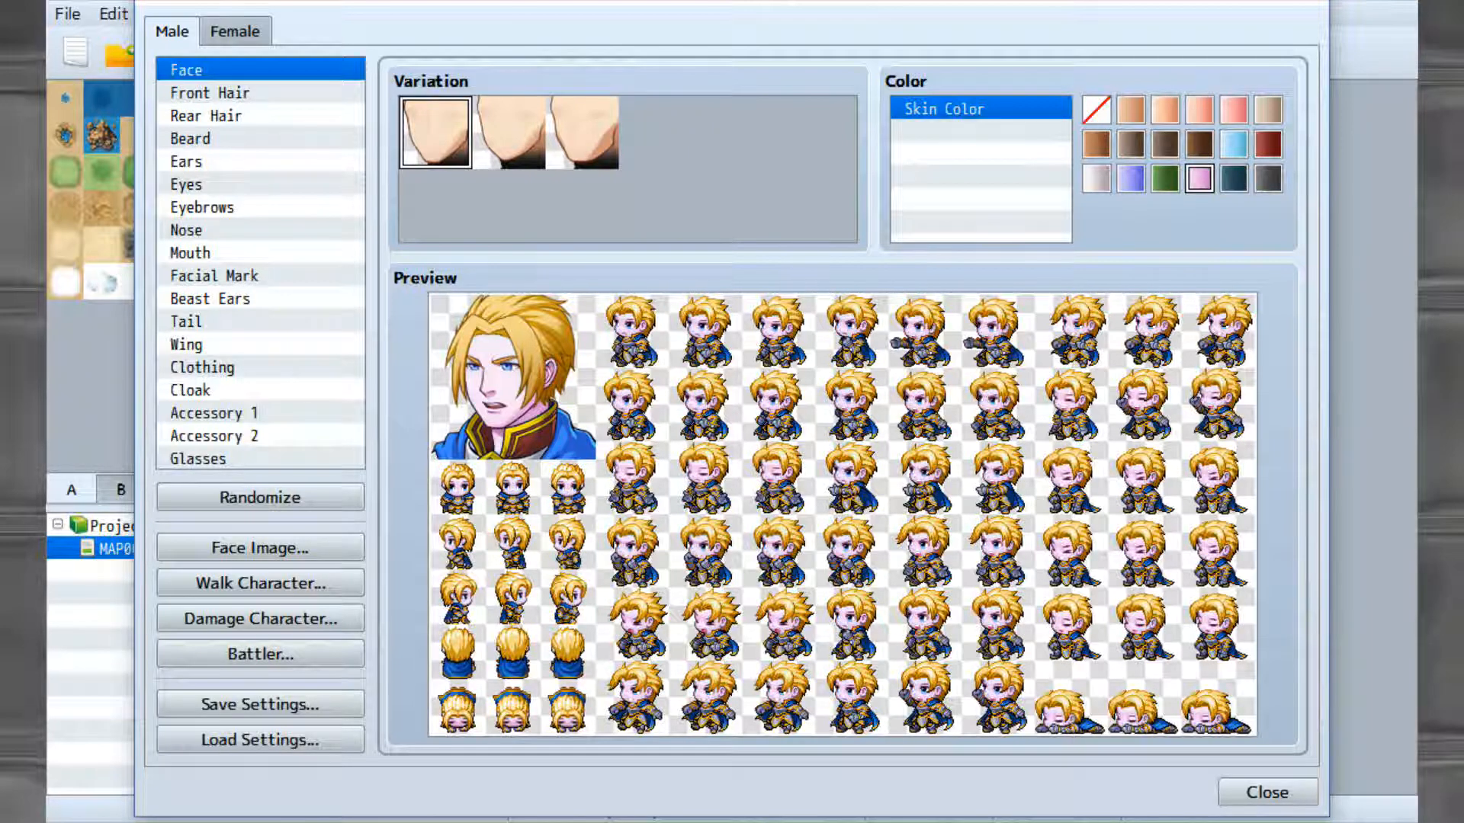
{"action": "left_click", "coordinate": [1129, 178]}
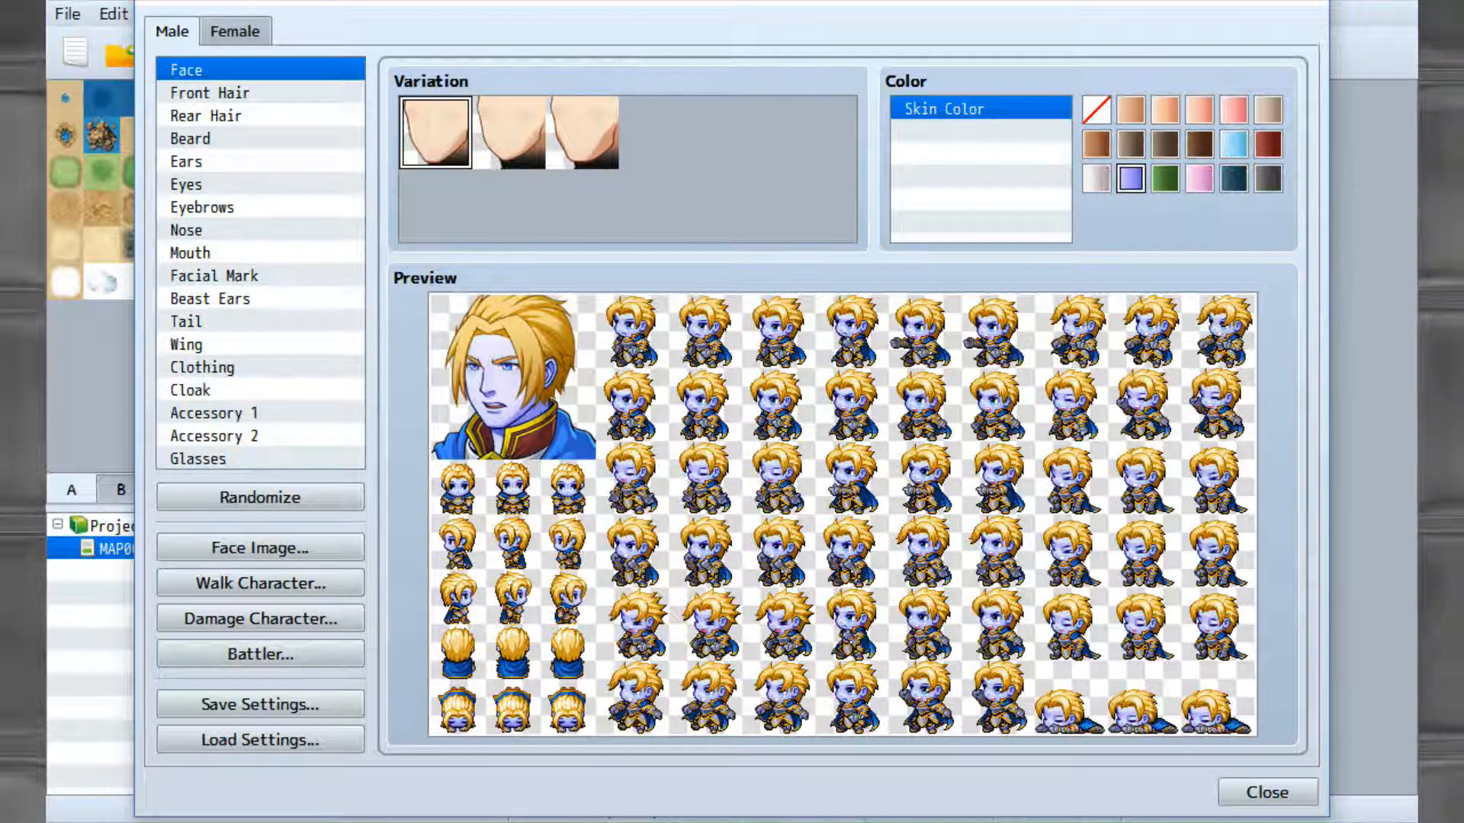
{"action": "left_click", "coordinate": [1096, 143]}
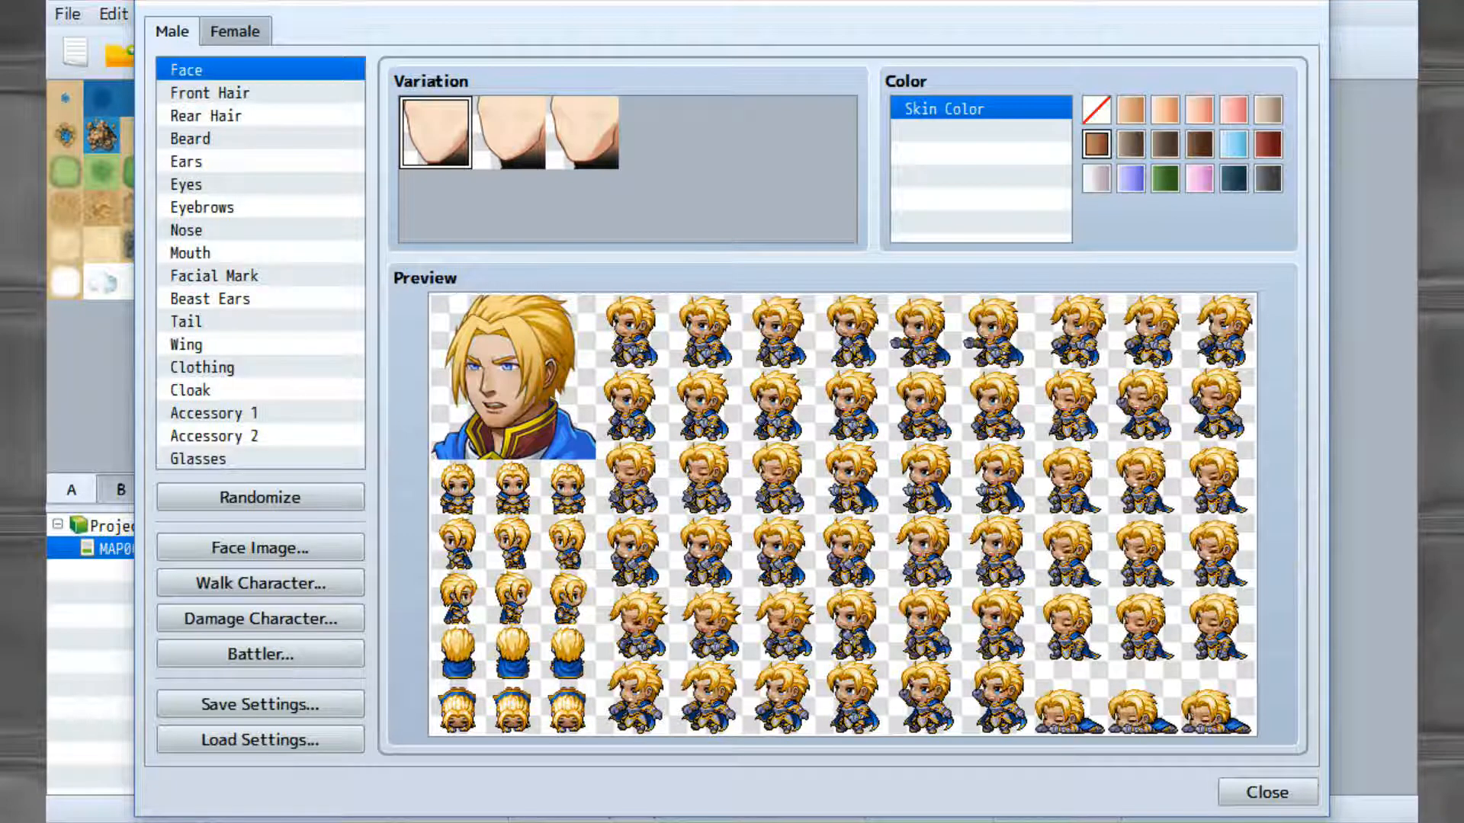
{"action": "left_click", "coordinate": [1198, 145]}
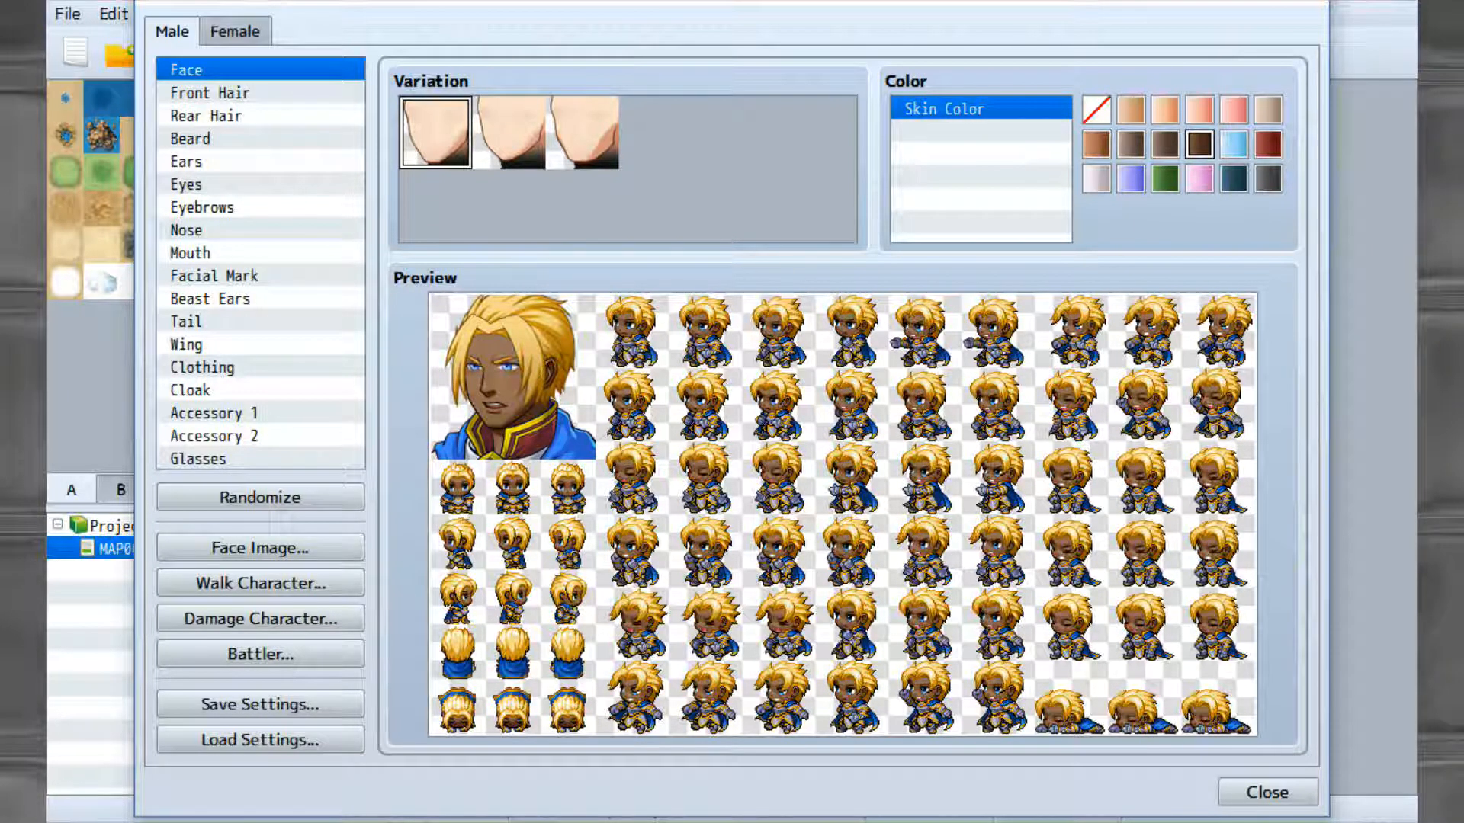
{"action": "left_click", "coordinate": [1267, 179]}
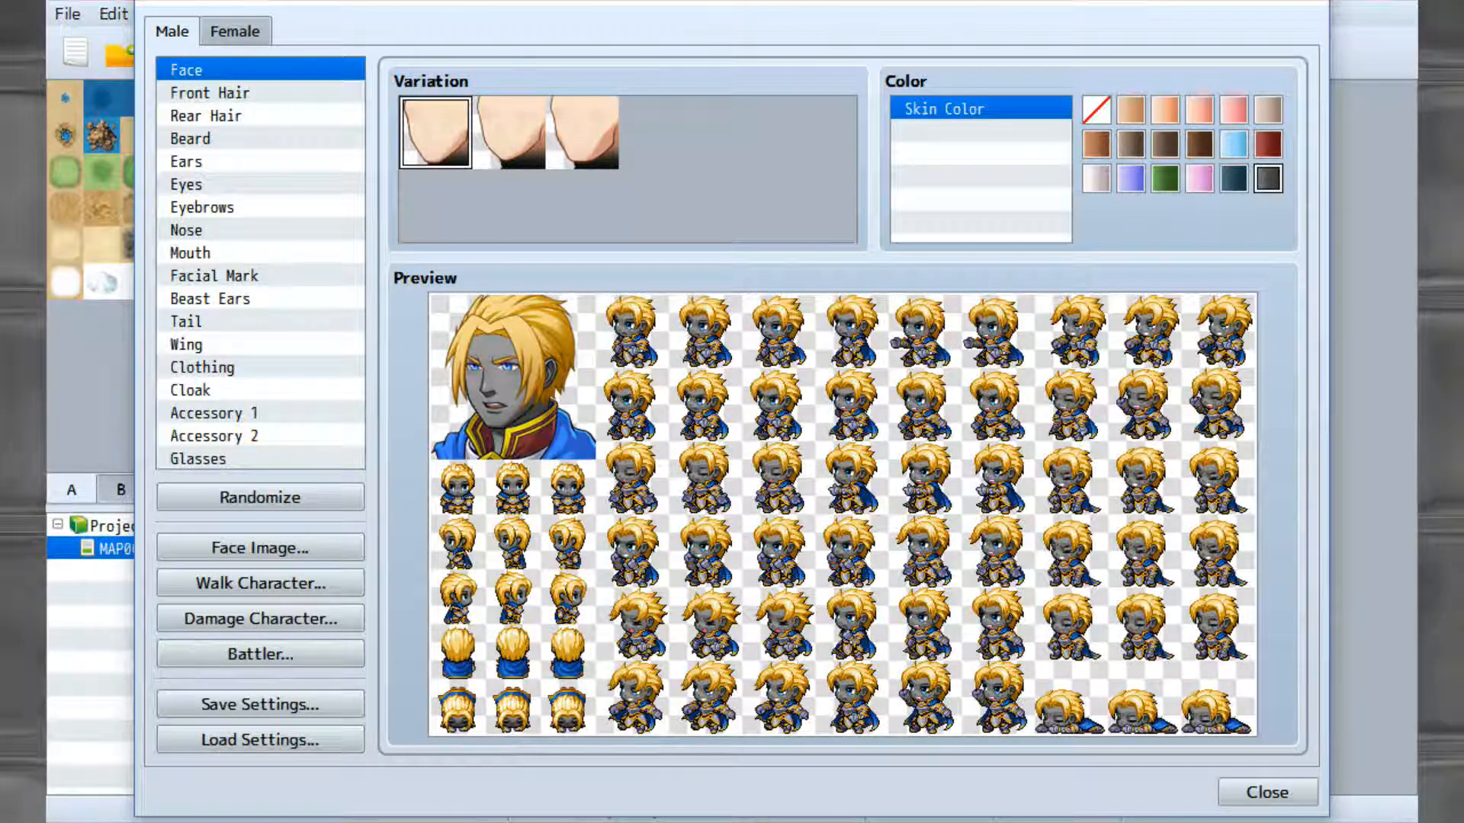
Keep the first face shape and remove both front and rear hair.
{"action": "left_click", "coordinate": [207, 115]}
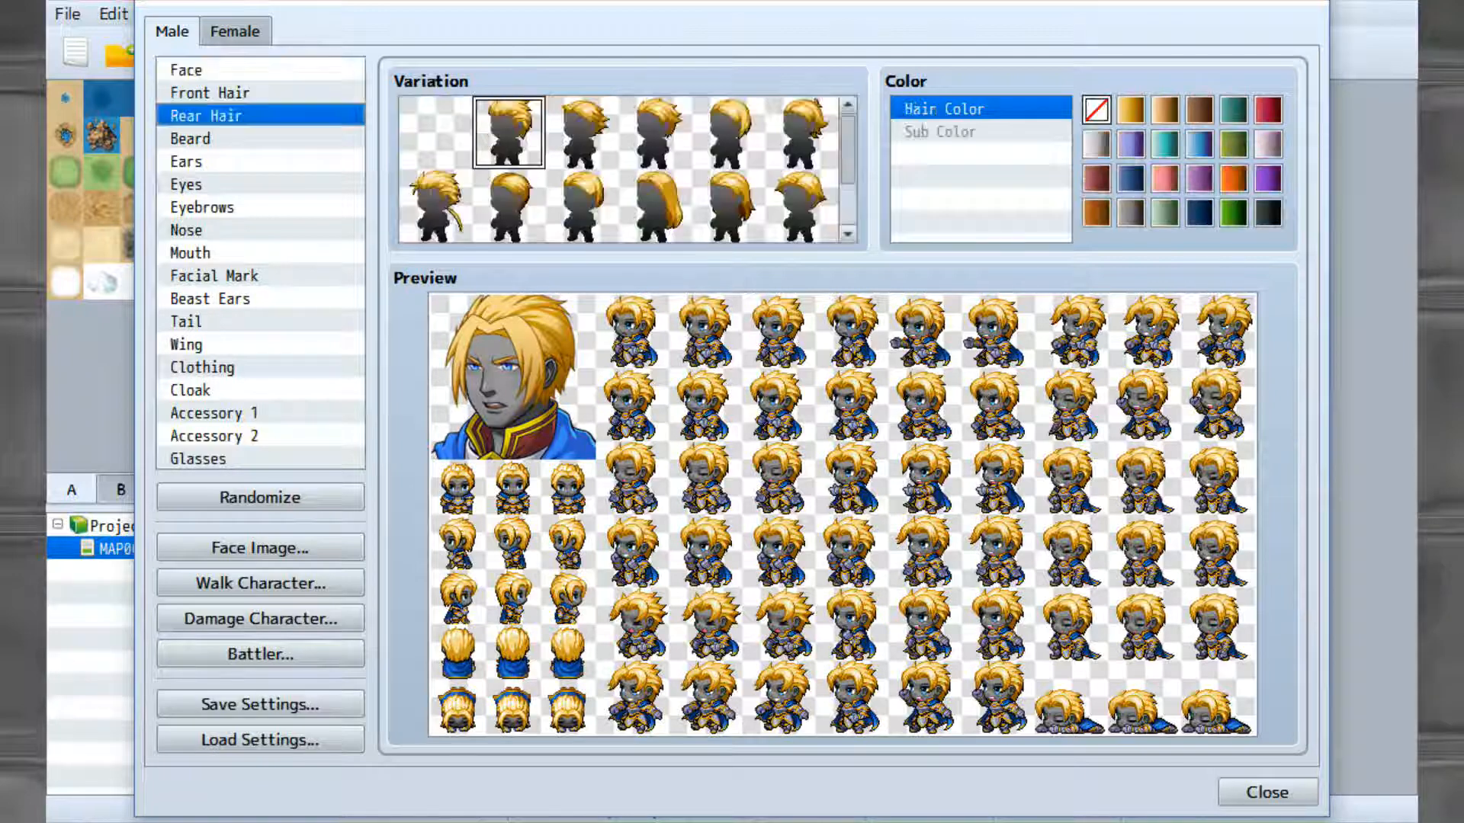
{"action": "left_click", "coordinate": [211, 91]}
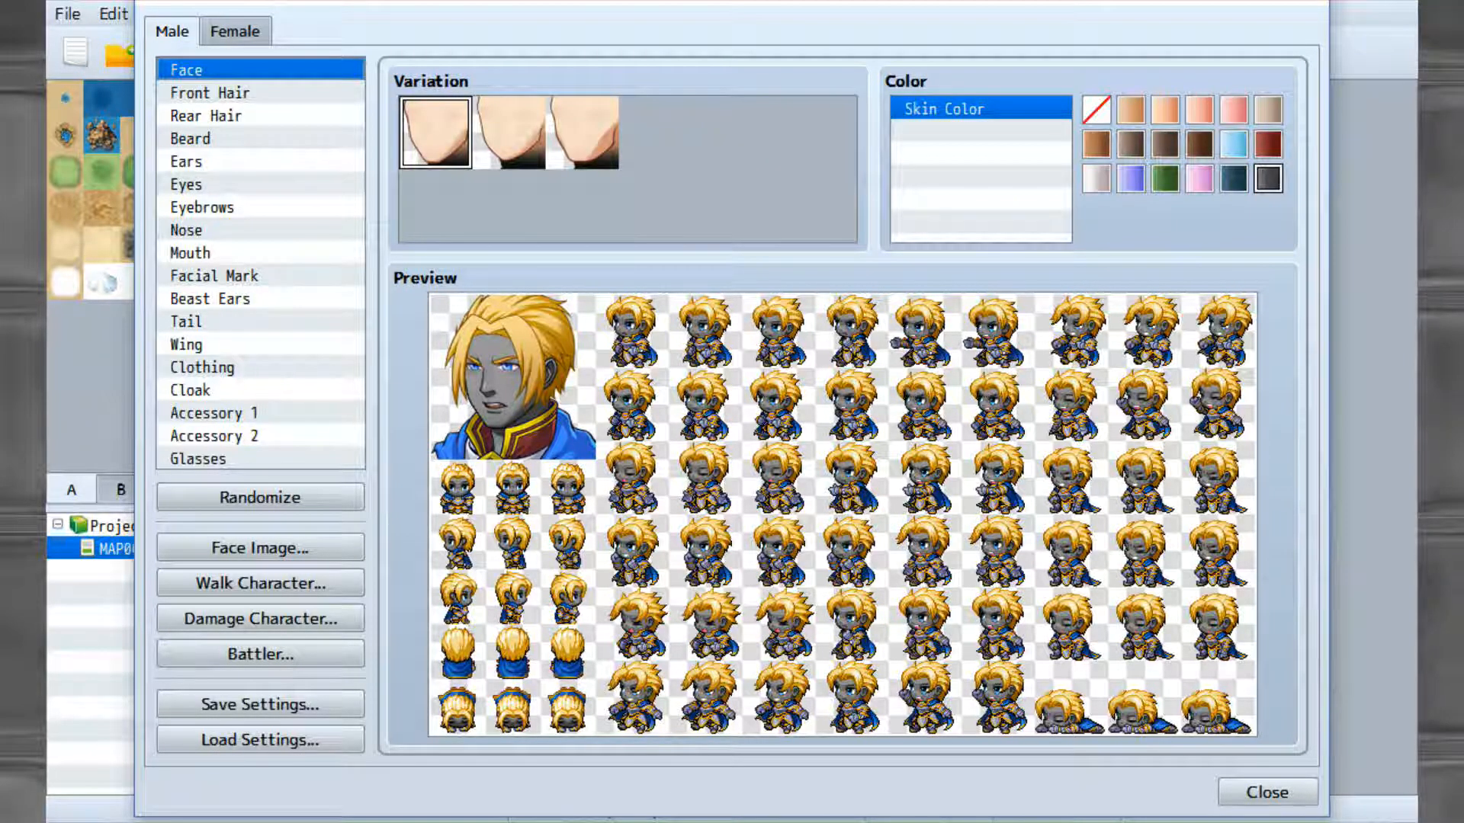
{"action": "left_click", "coordinate": [577, 132]}
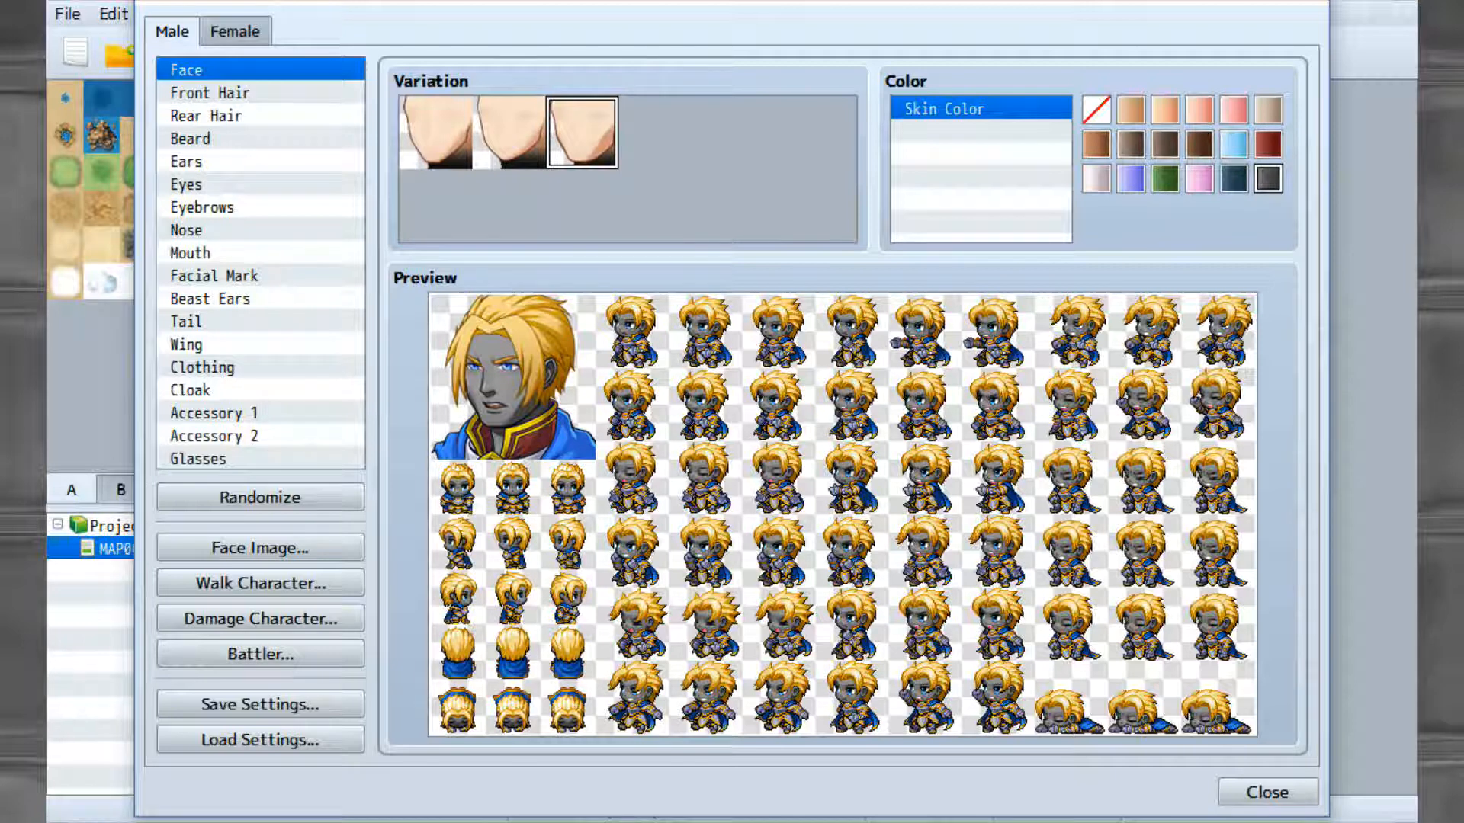
{"action": "left_click", "coordinate": [434, 130]}
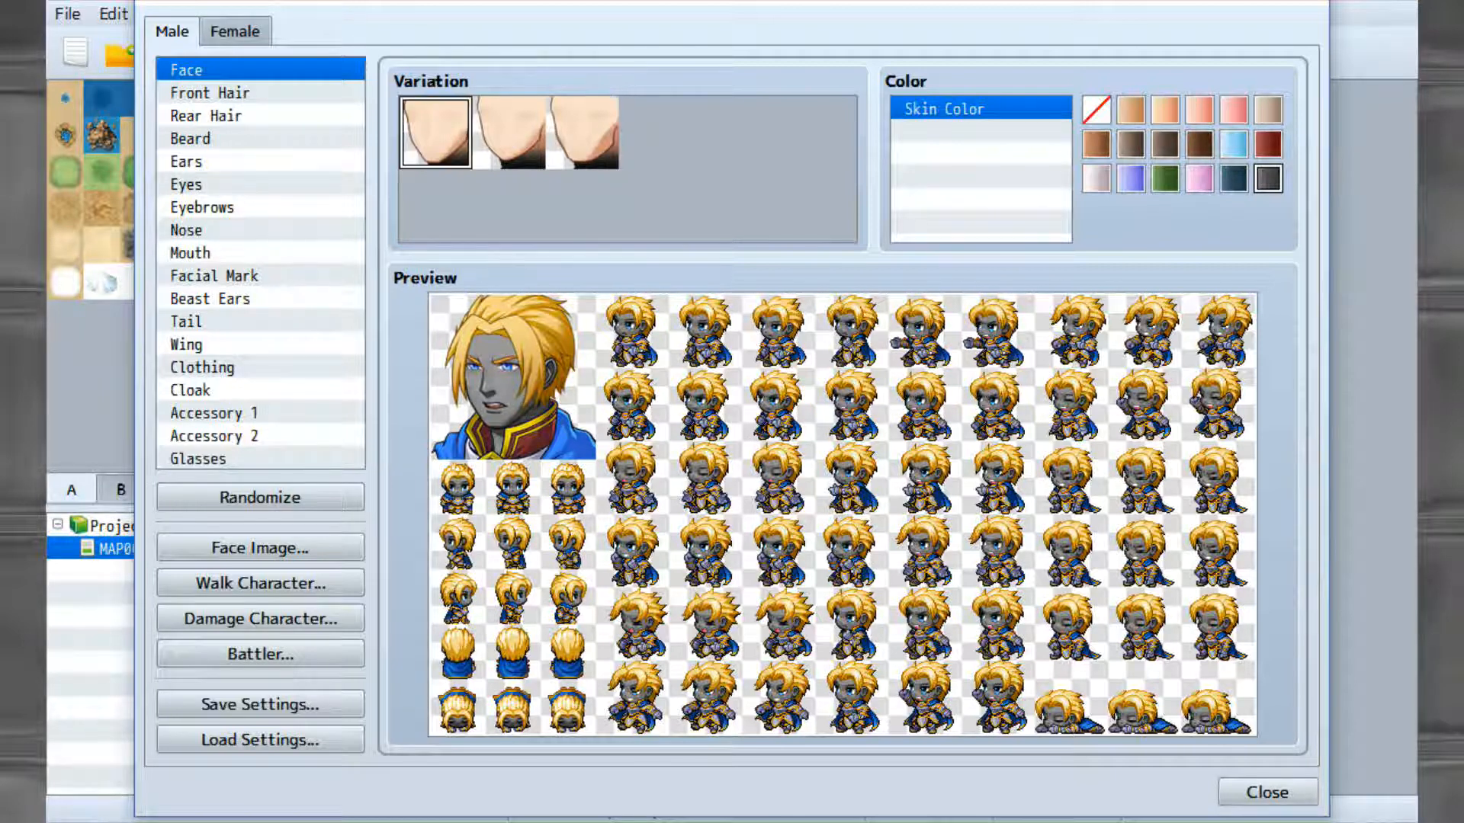
{"action": "left_click", "coordinate": [209, 92]}
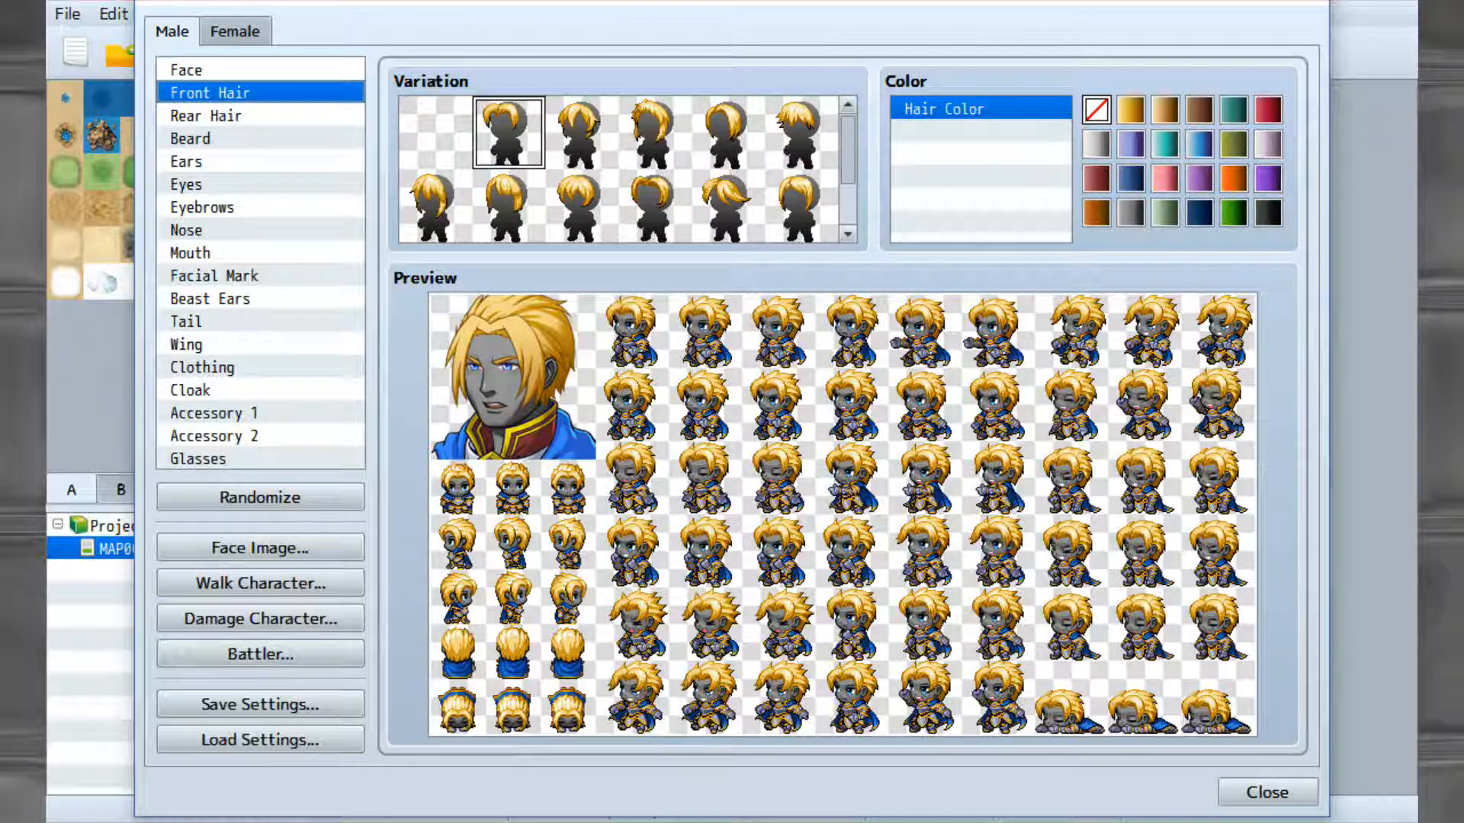
{"action": "left_click", "coordinate": [433, 130]}
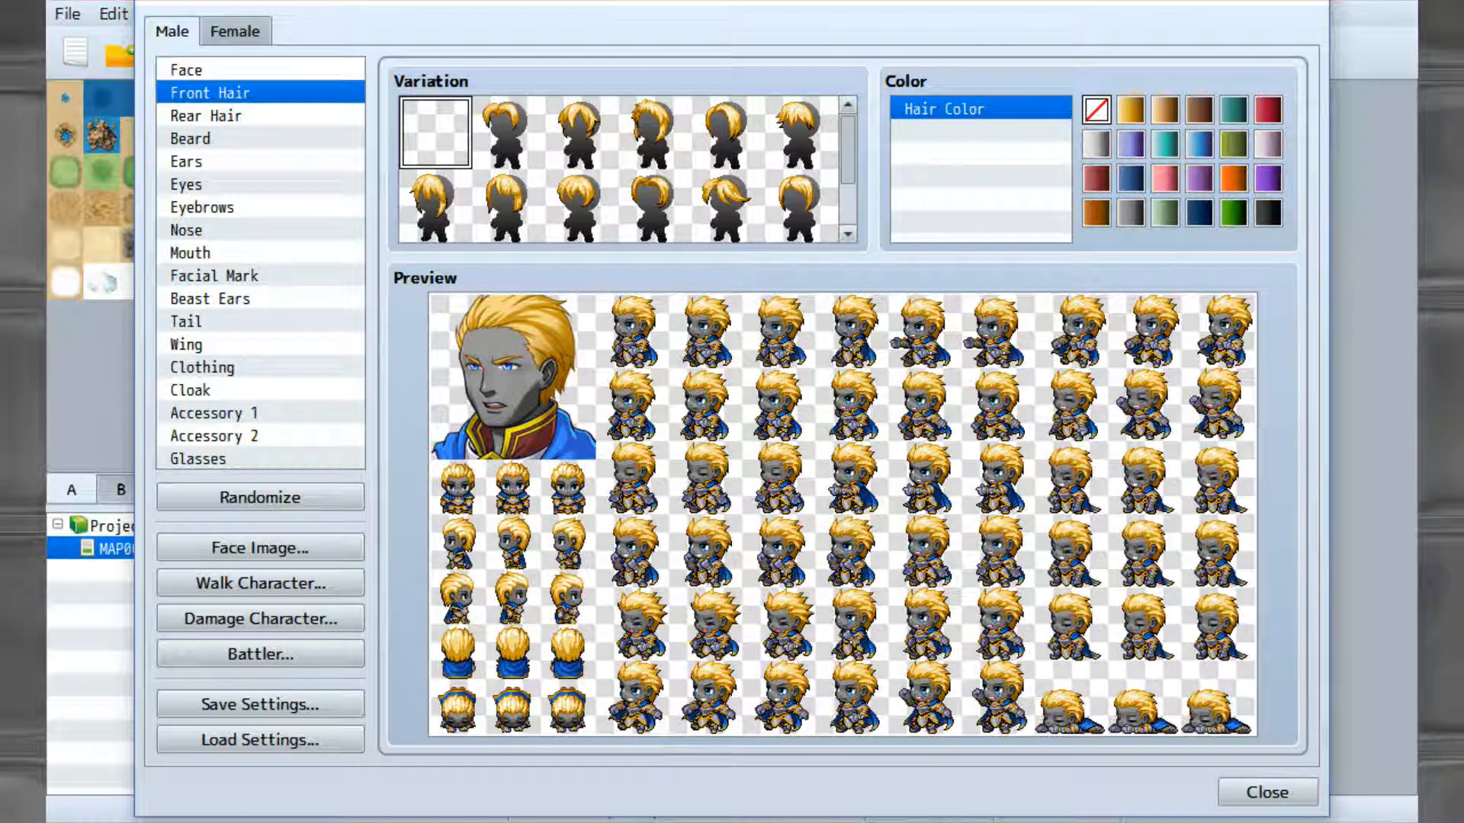
{"action": "left_click", "coordinate": [206, 115]}
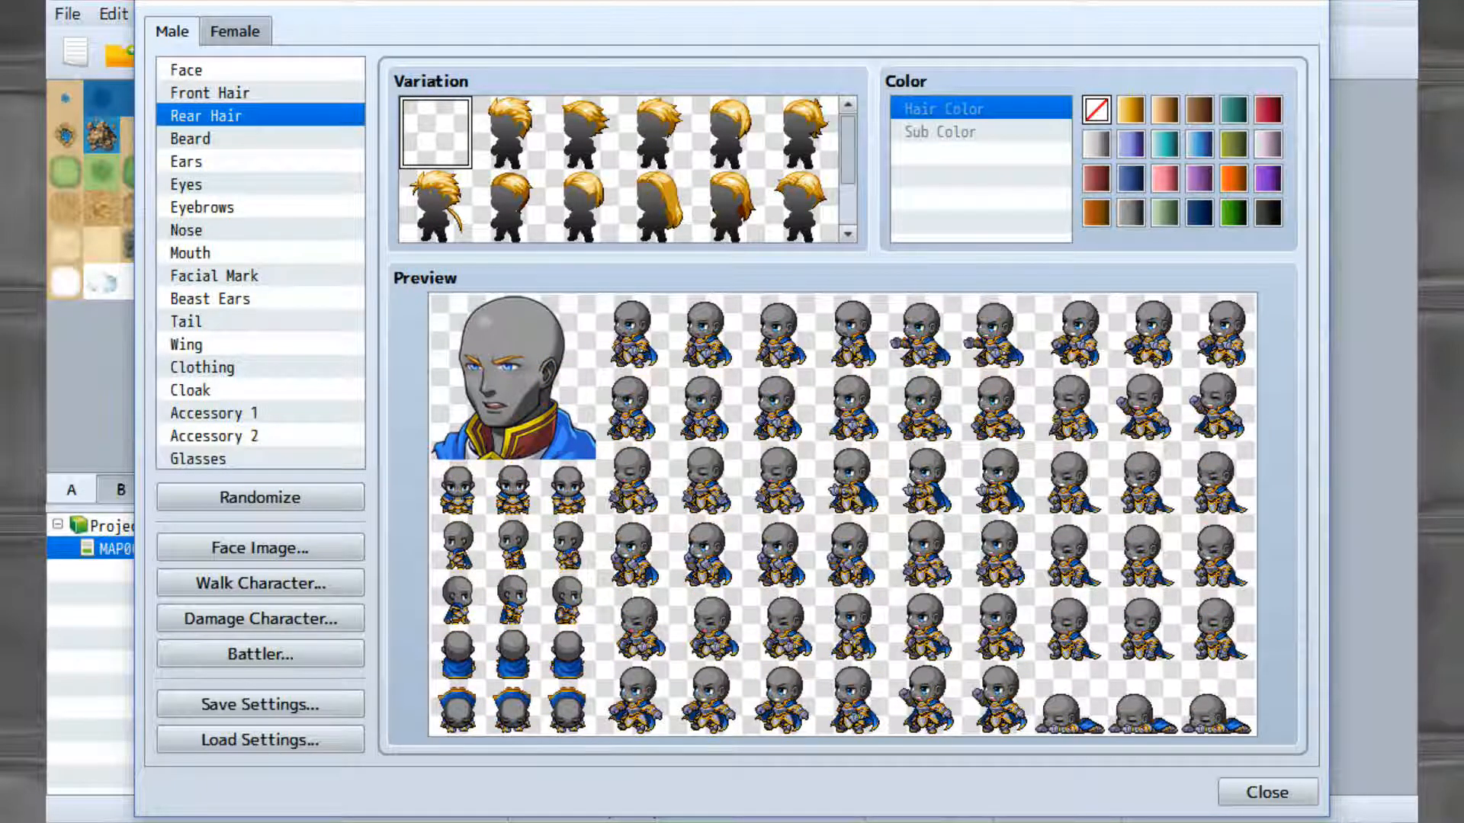
Try a beard but leave it empty, and give the character pointed ears.
{"action": "left_click", "coordinate": [191, 138]}
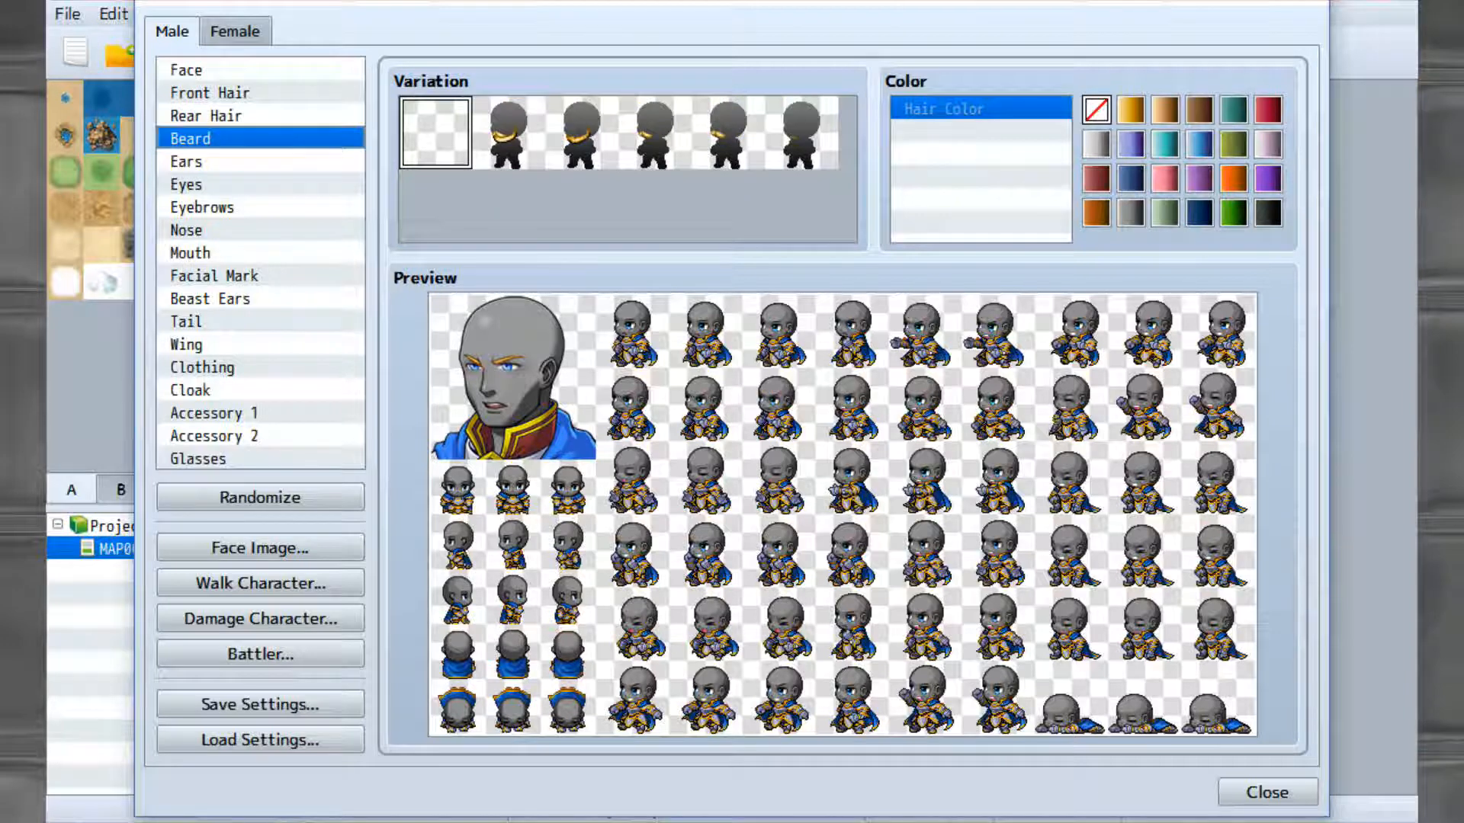
{"action": "left_click", "coordinate": [798, 133]}
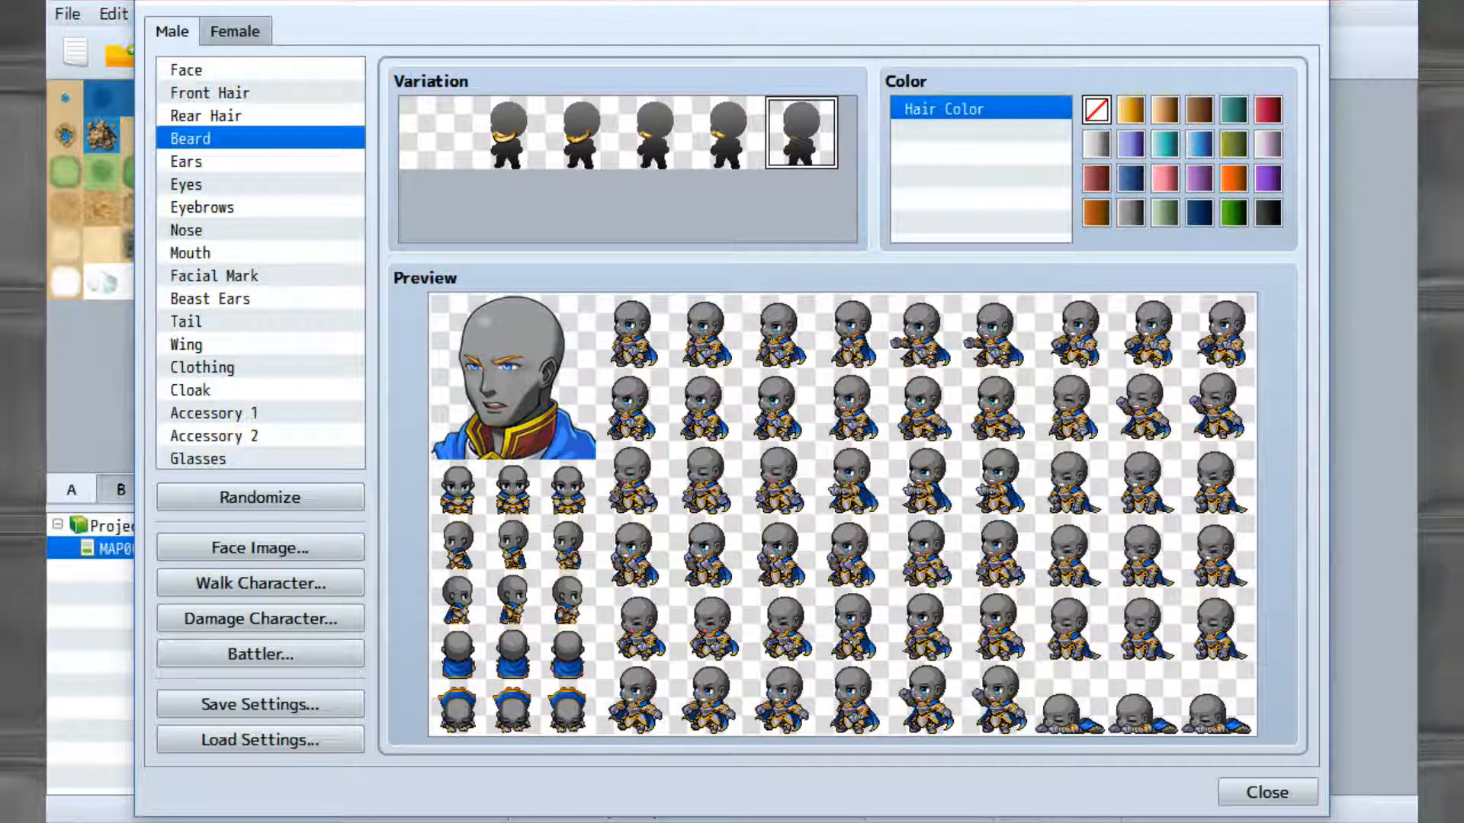
{"action": "left_click", "coordinate": [433, 130]}
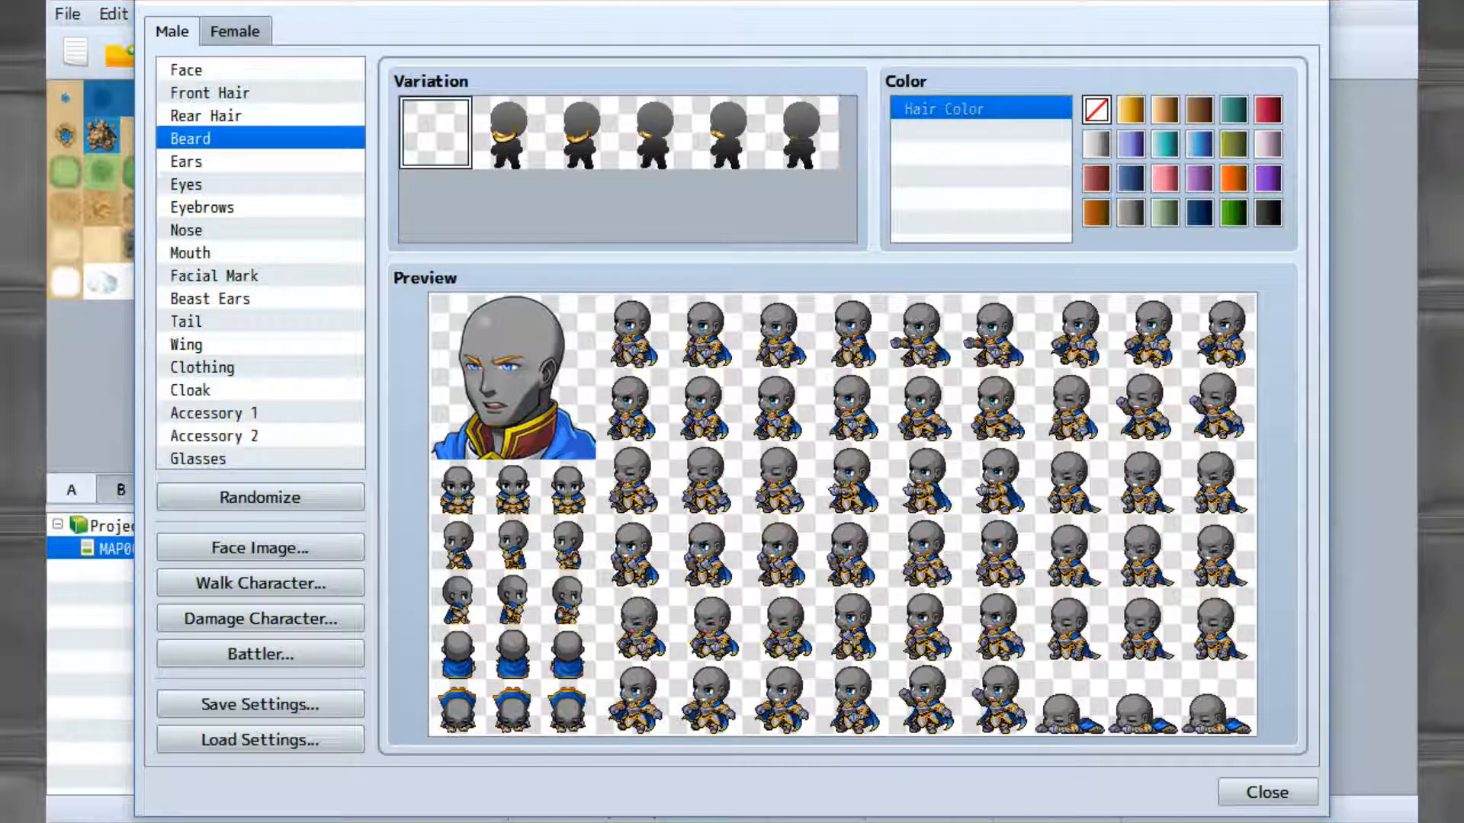
{"action": "left_click", "coordinate": [187, 161]}
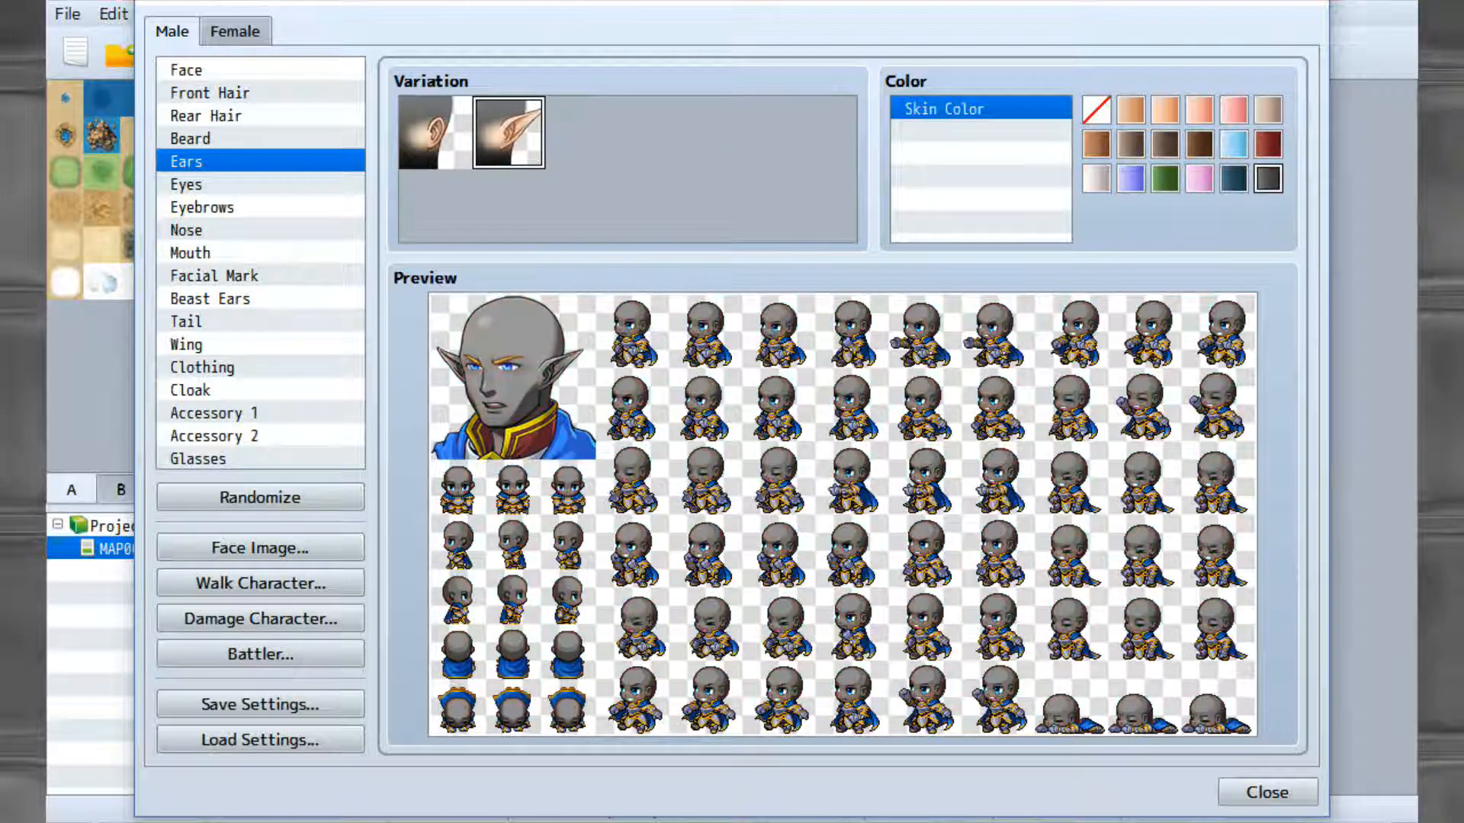
Try several eye shapes, including the narrow slanted variation.
{"action": "left_click", "coordinate": [185, 184]}
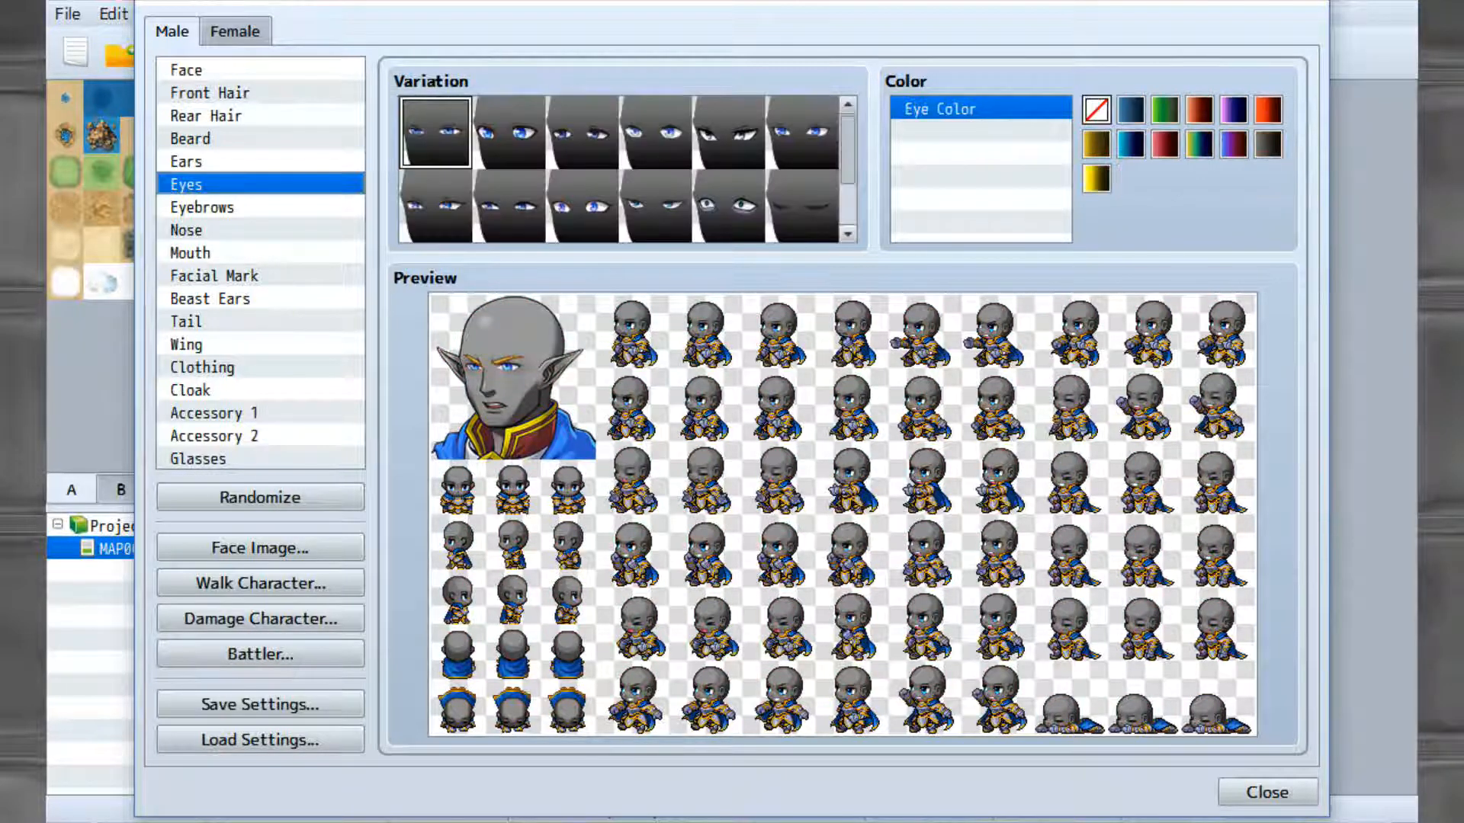
{"action": "left_click", "coordinate": [729, 207]}
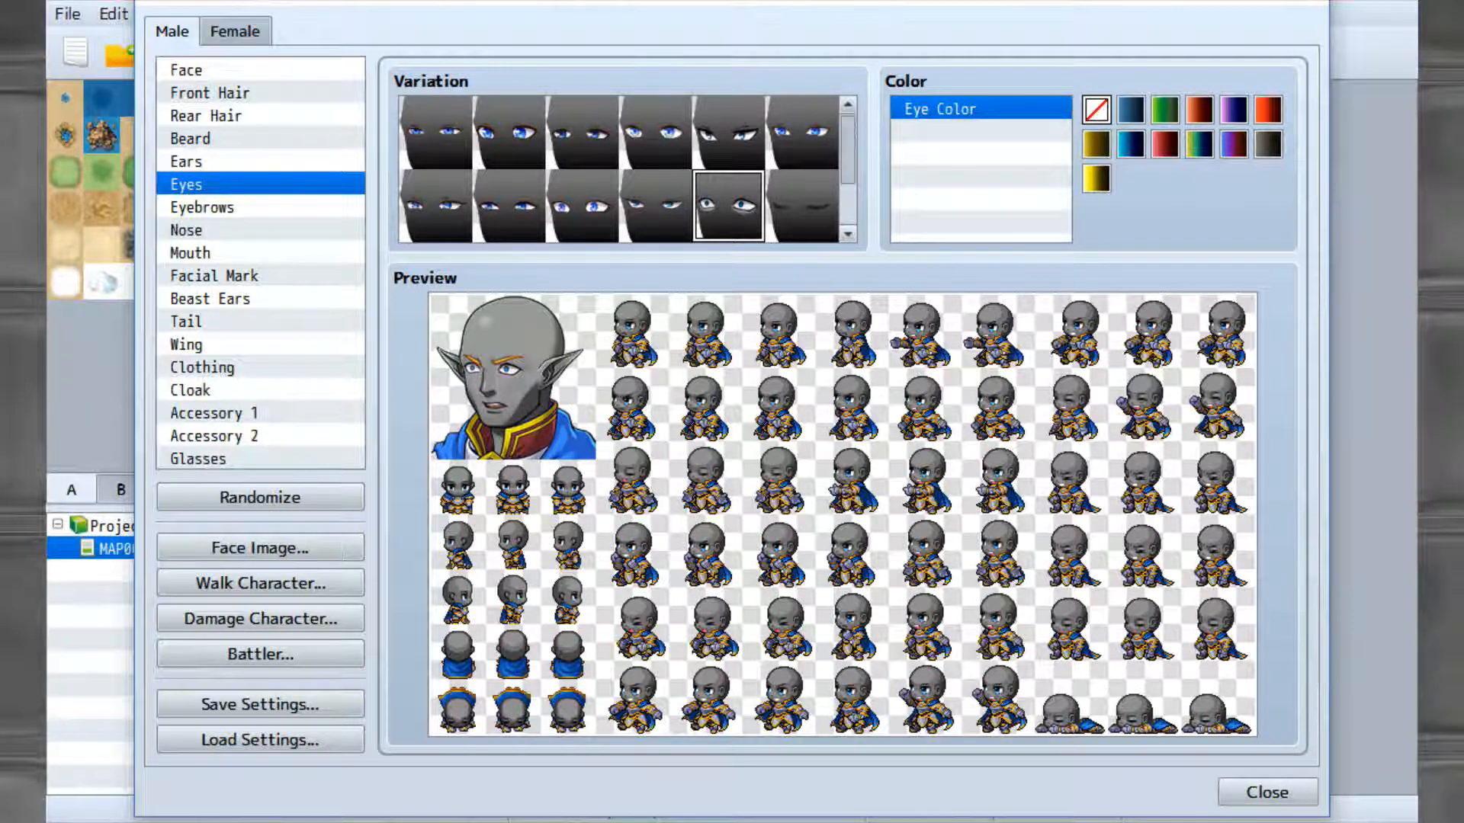
{"action": "left_click", "coordinate": [727, 132]}
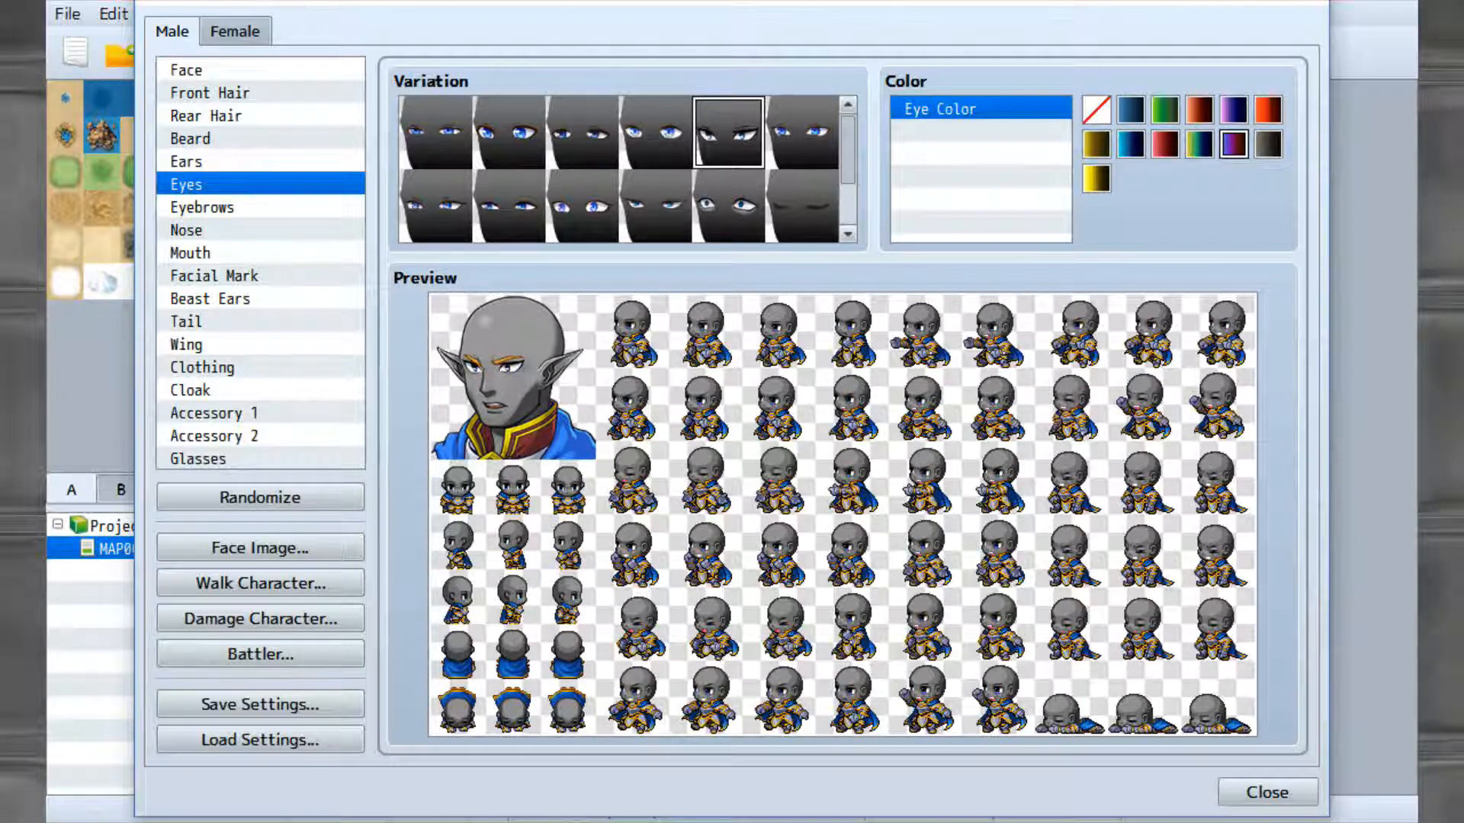
{"action": "left_click", "coordinate": [509, 132]}
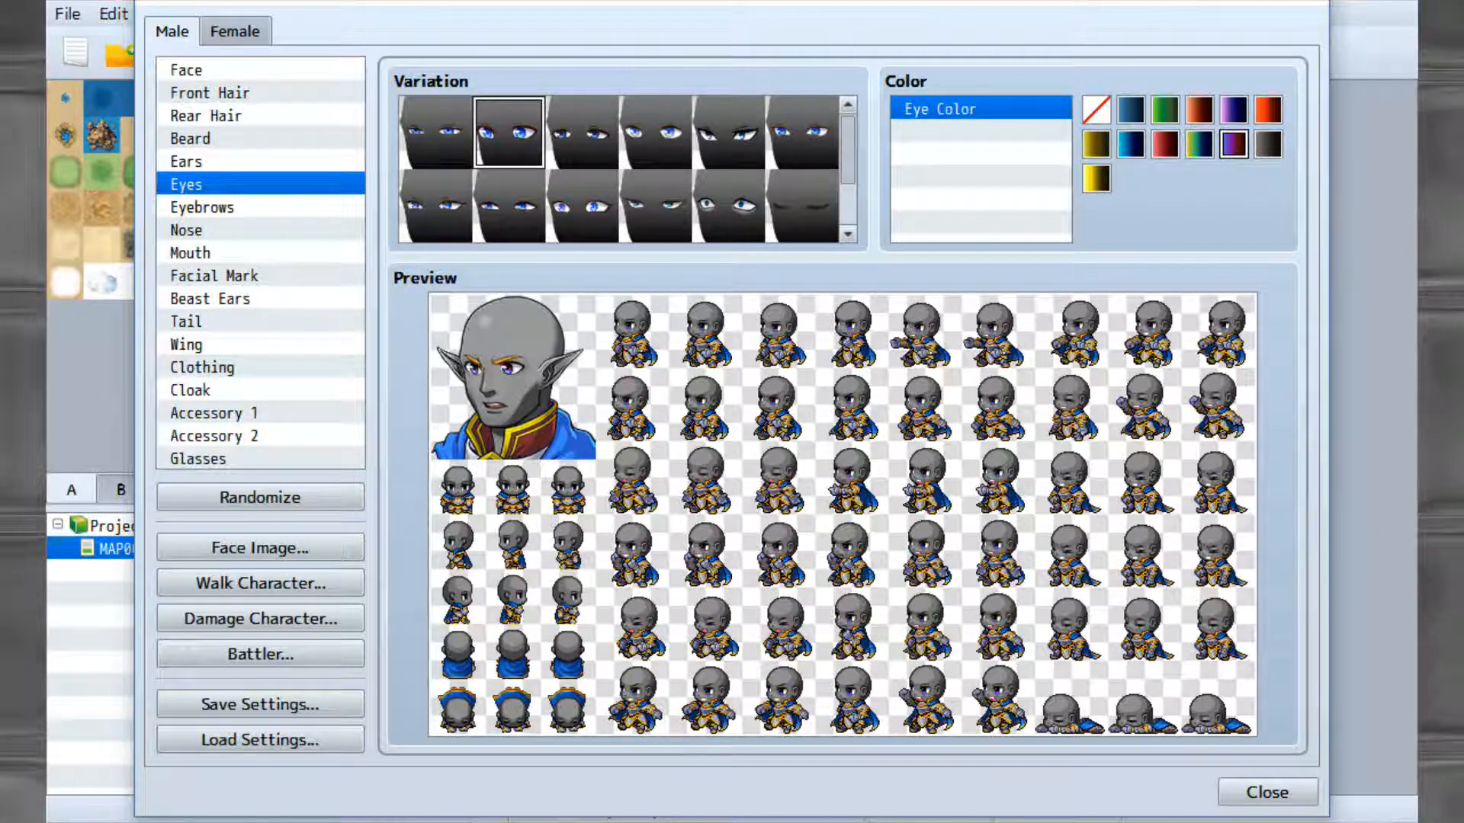
Try amber, violet, orange, gold, red and green eyes, choosing dark narrow slanted eyes.
{"action": "left_click", "coordinate": [1197, 109]}
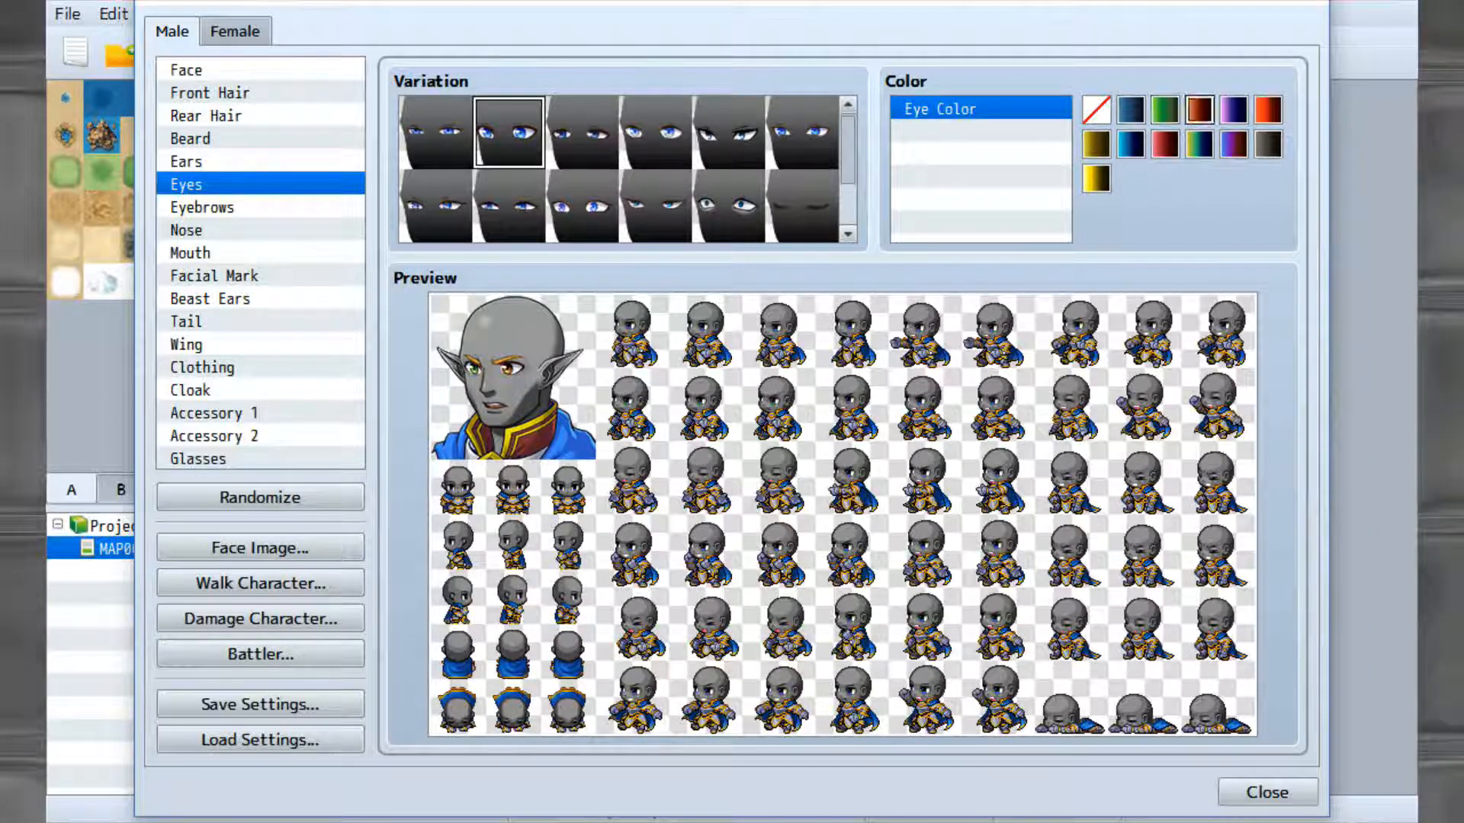
{"action": "left_click", "coordinate": [1233, 110]}
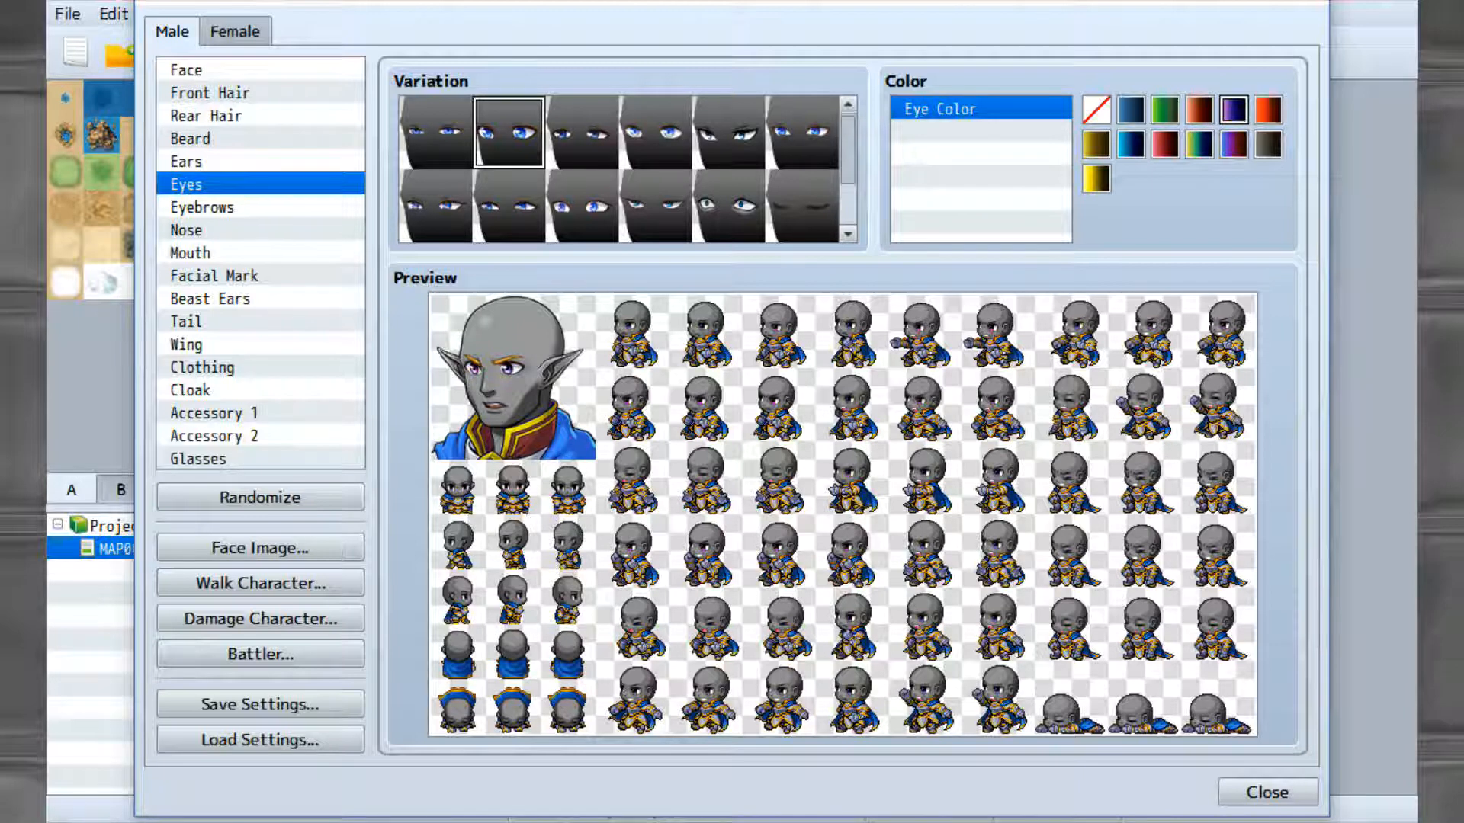
{"action": "left_click", "coordinate": [1267, 109]}
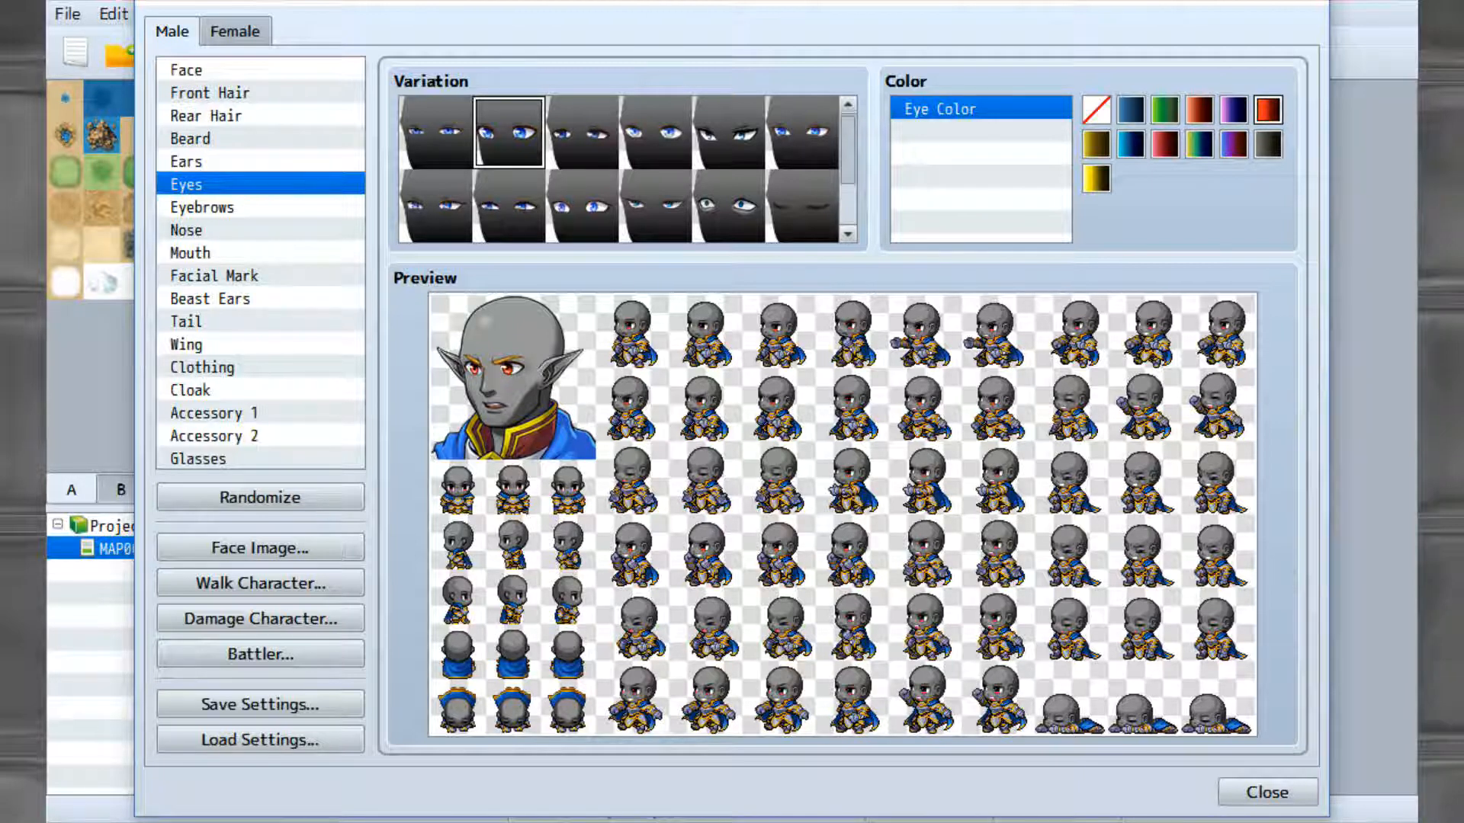
{"action": "left_click", "coordinate": [1095, 179]}
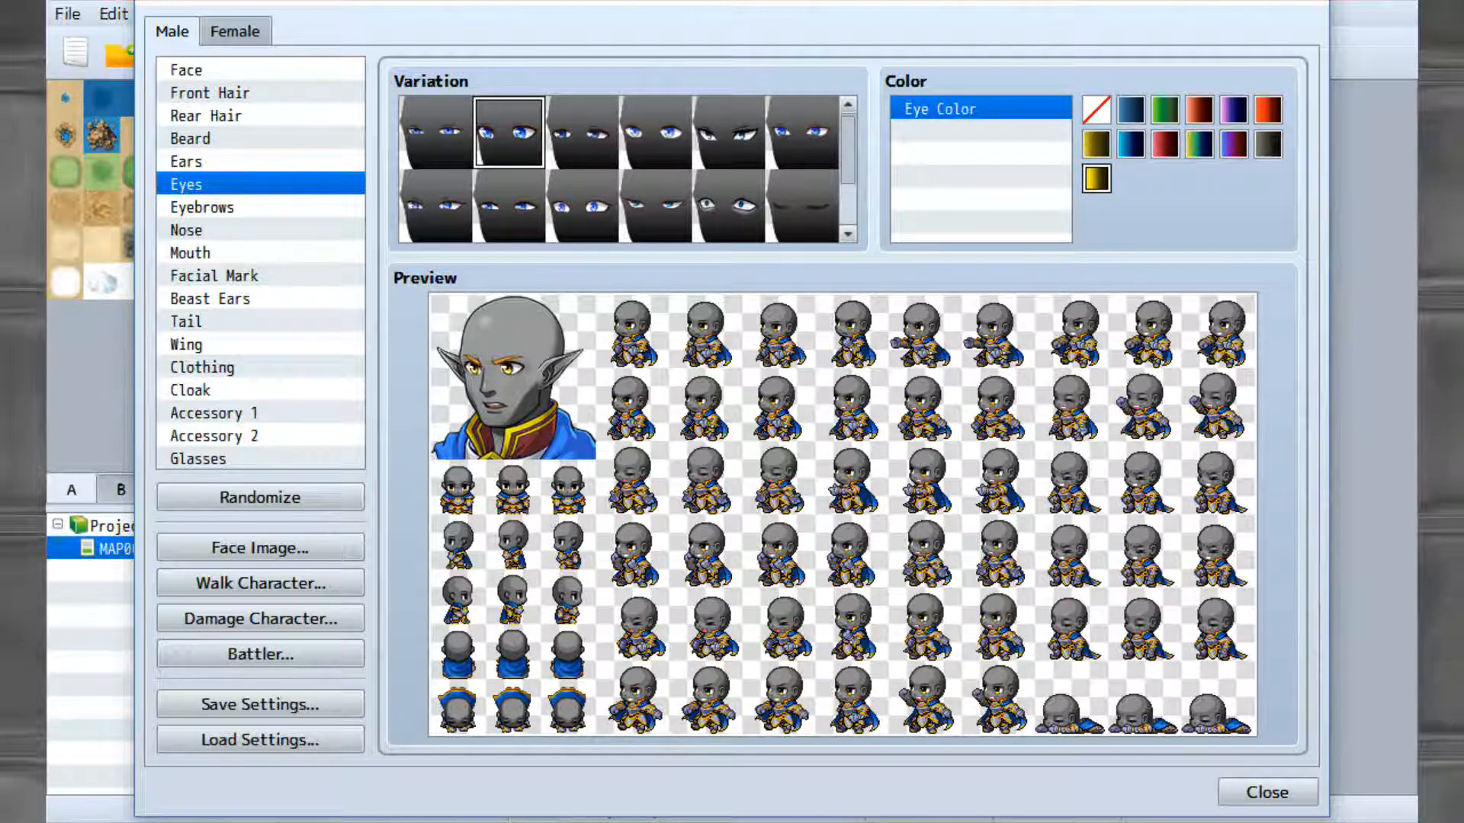
{"action": "left_click", "coordinate": [1130, 145]}
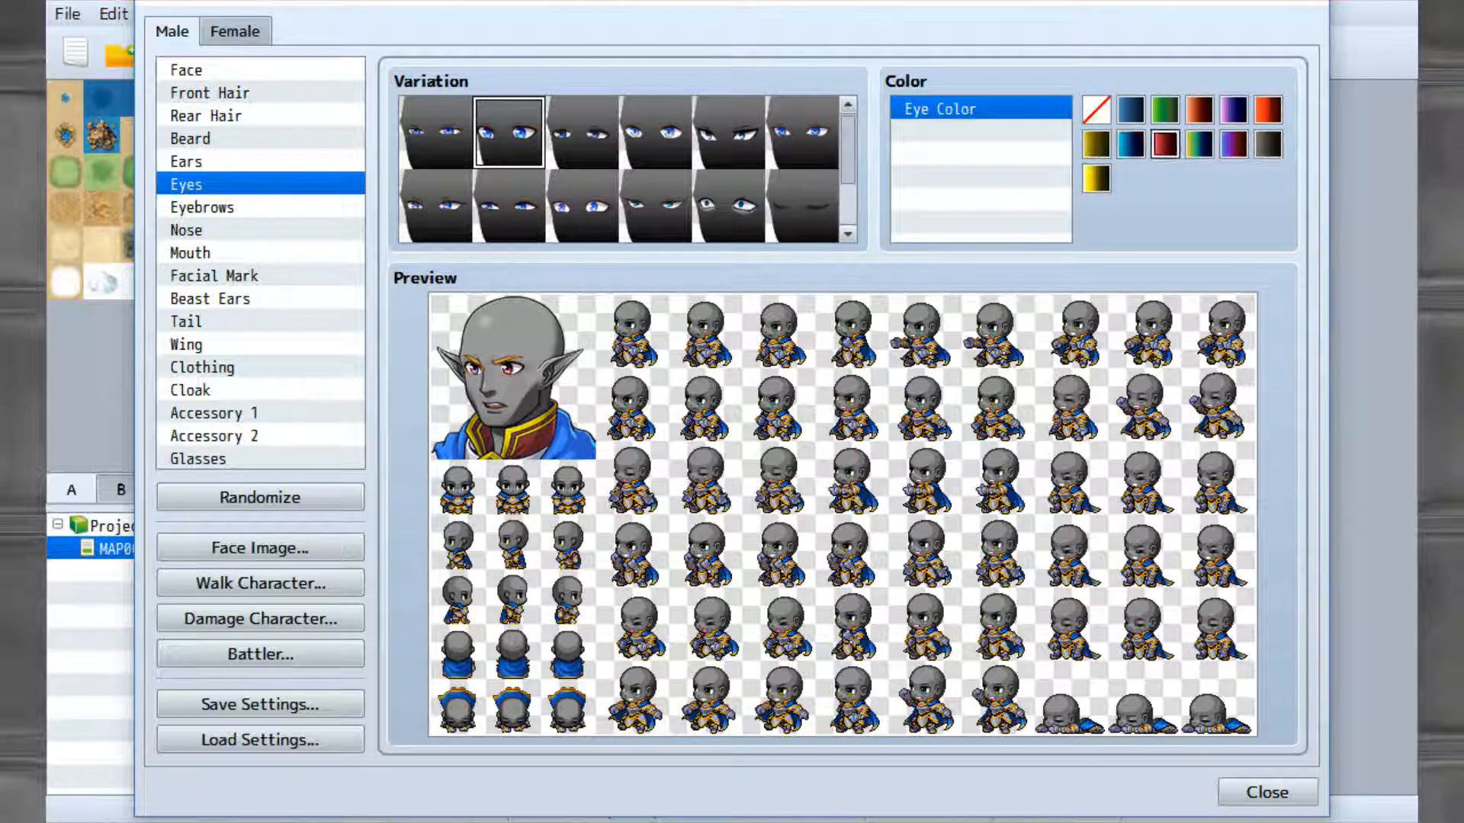
{"action": "left_click", "coordinate": [1198, 145]}
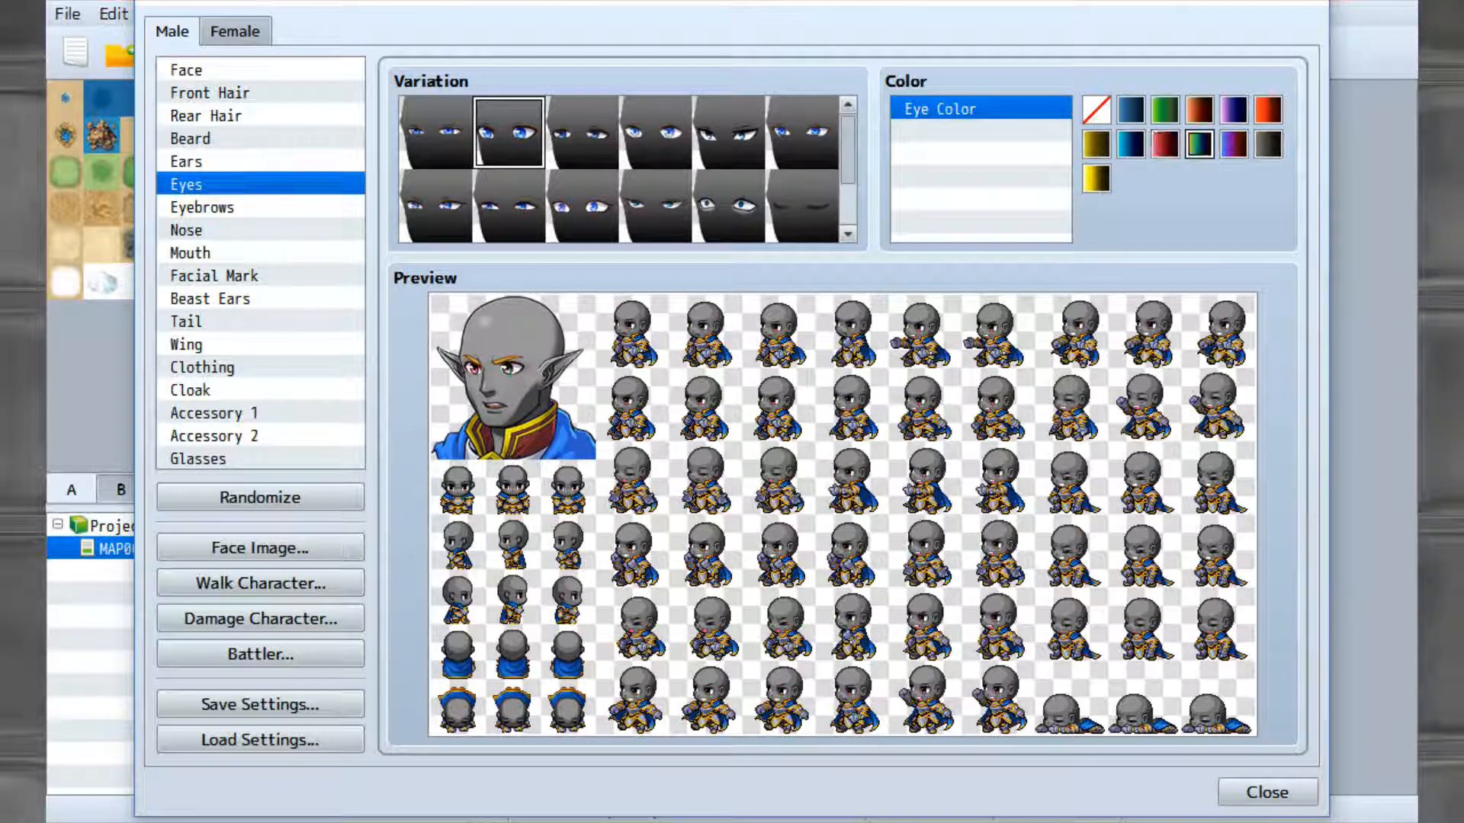
{"action": "left_click", "coordinate": [1232, 144]}
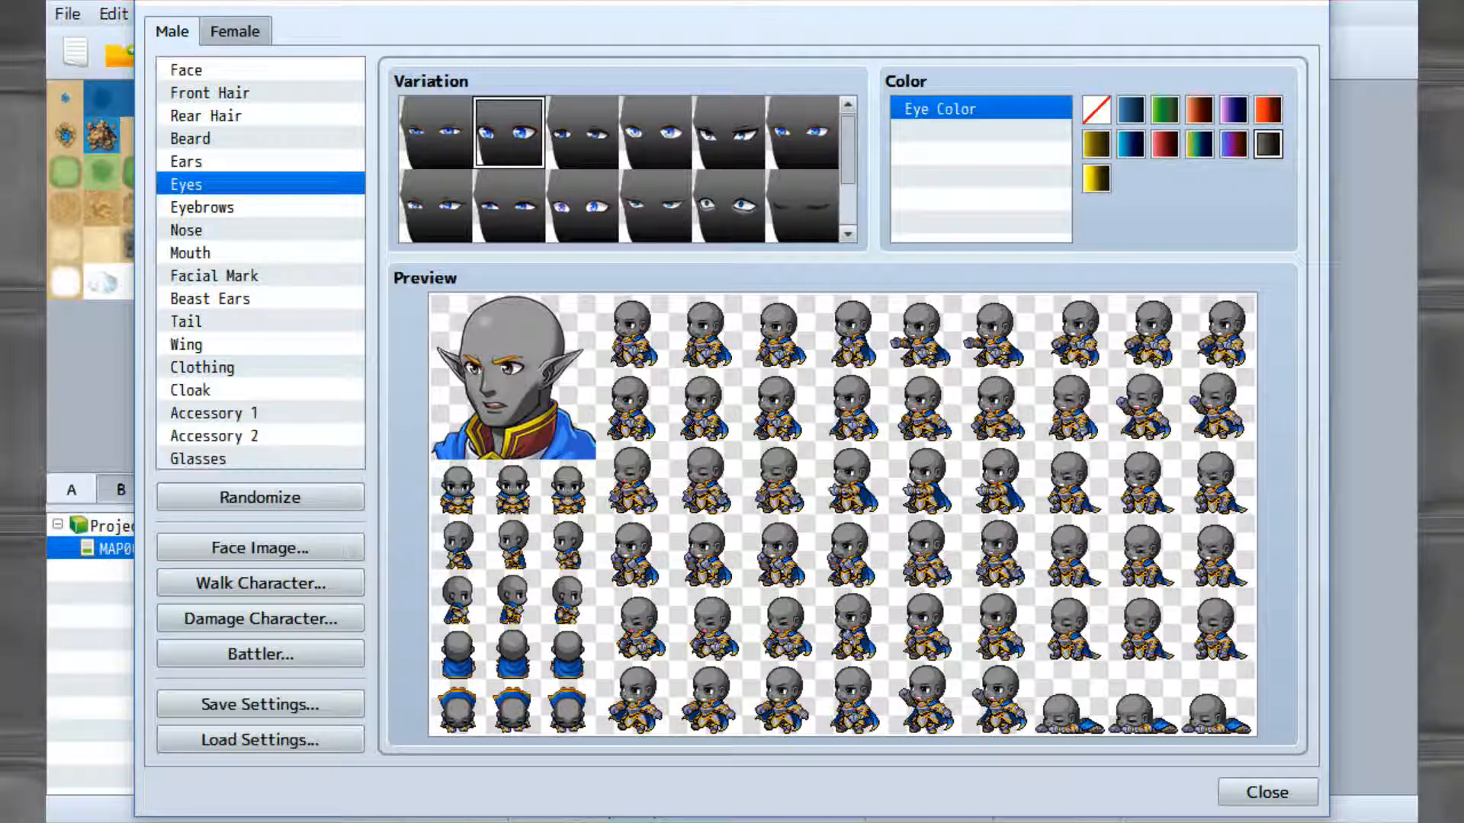
{"action": "left_click", "coordinate": [725, 133]}
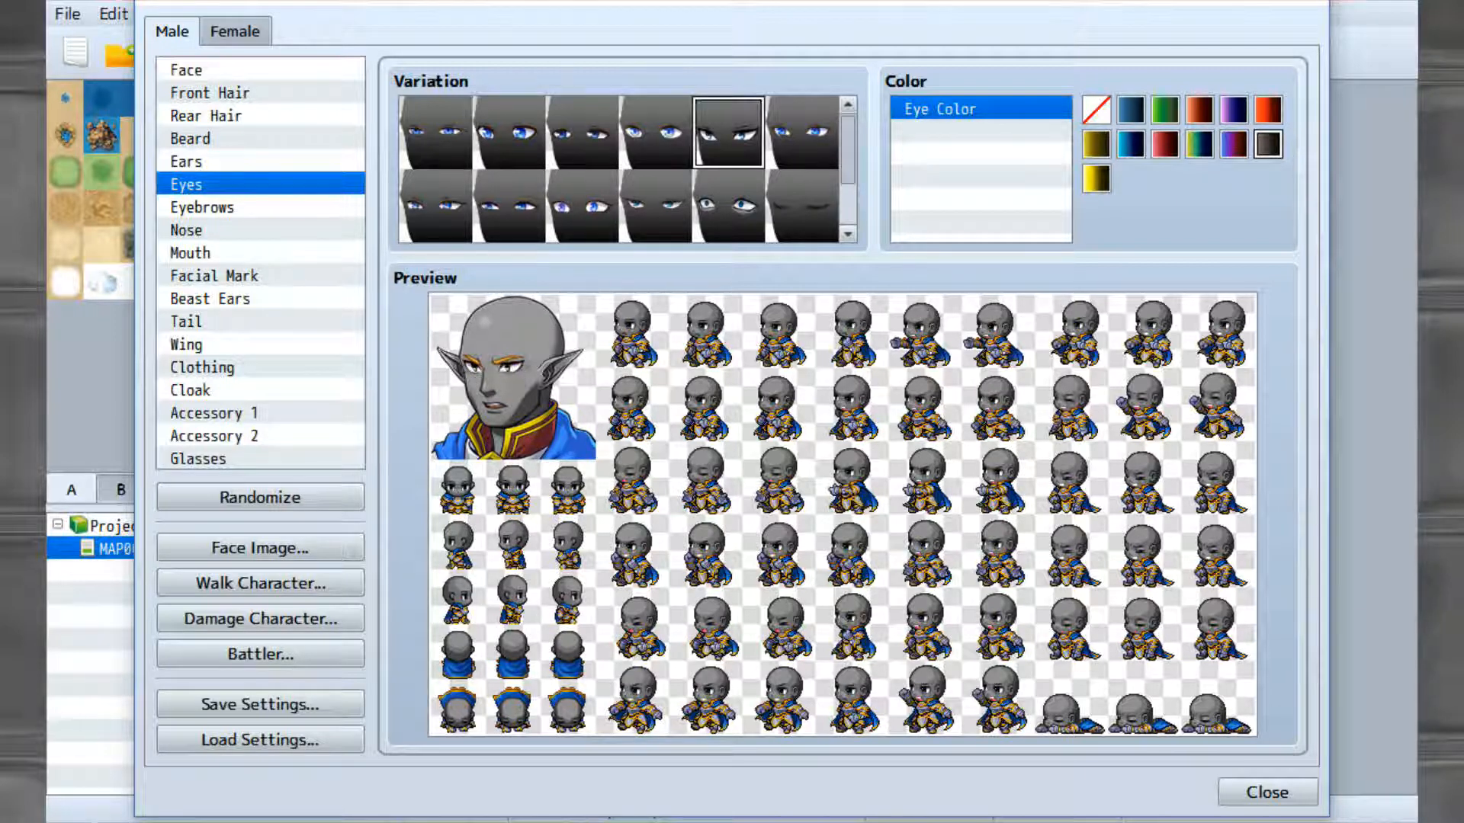
{"action": "left_click", "coordinate": [203, 207]}
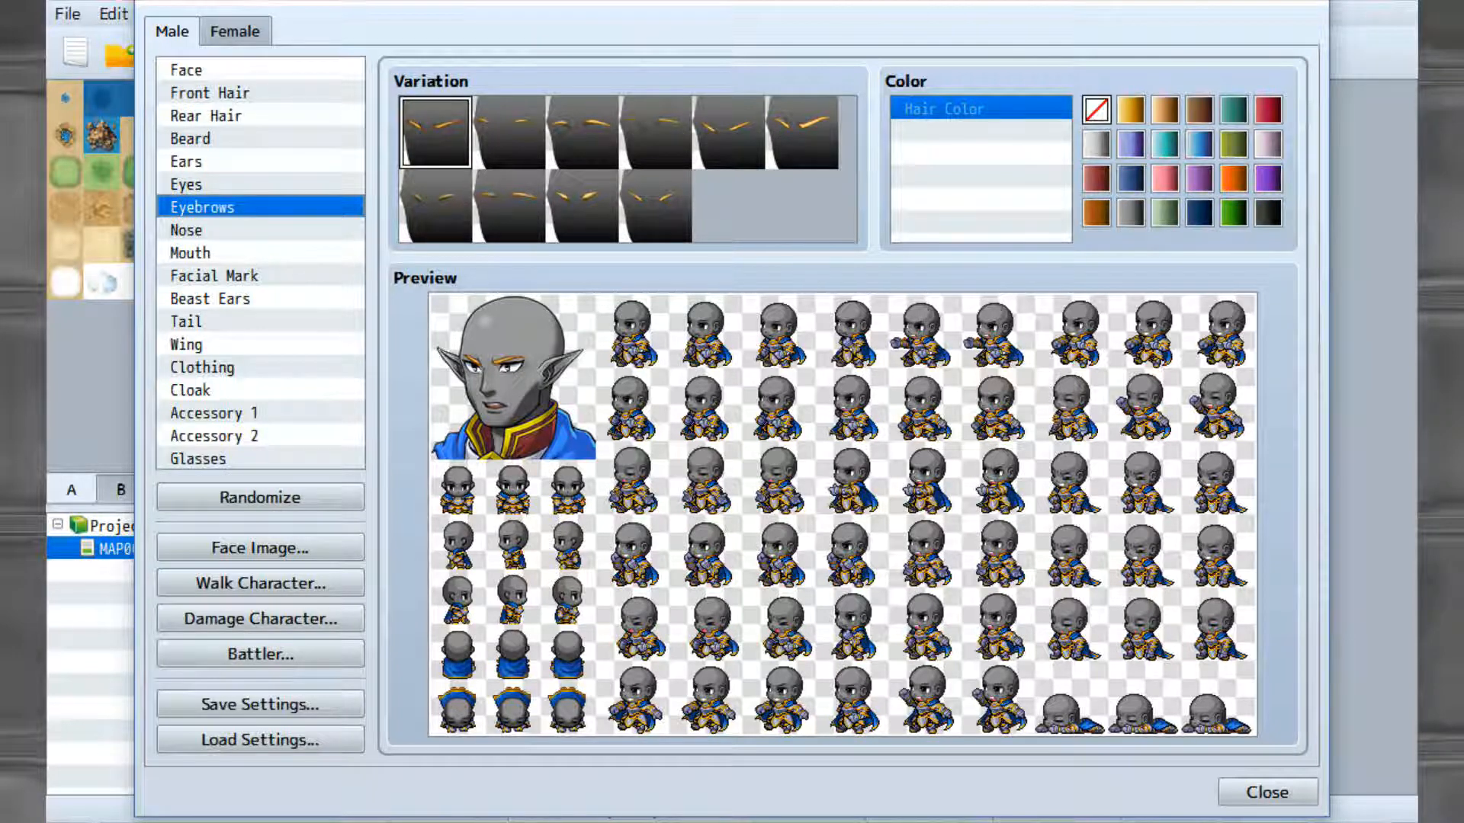
Choose sharper eyebrows, a different nose, and a sly smirking mouth after trying a grin.
{"action": "left_click", "coordinate": [800, 130]}
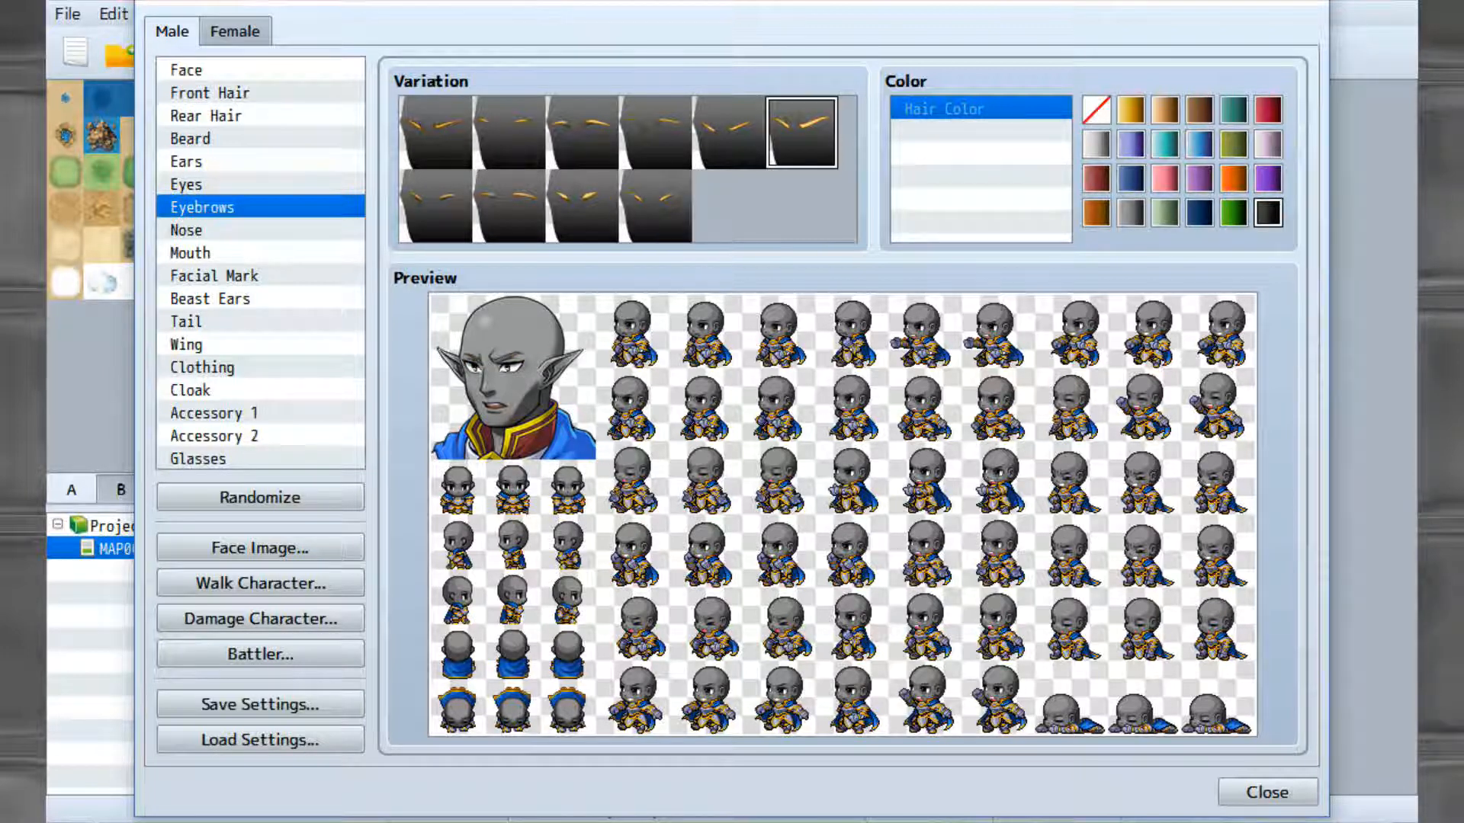
{"action": "left_click", "coordinate": [187, 229]}
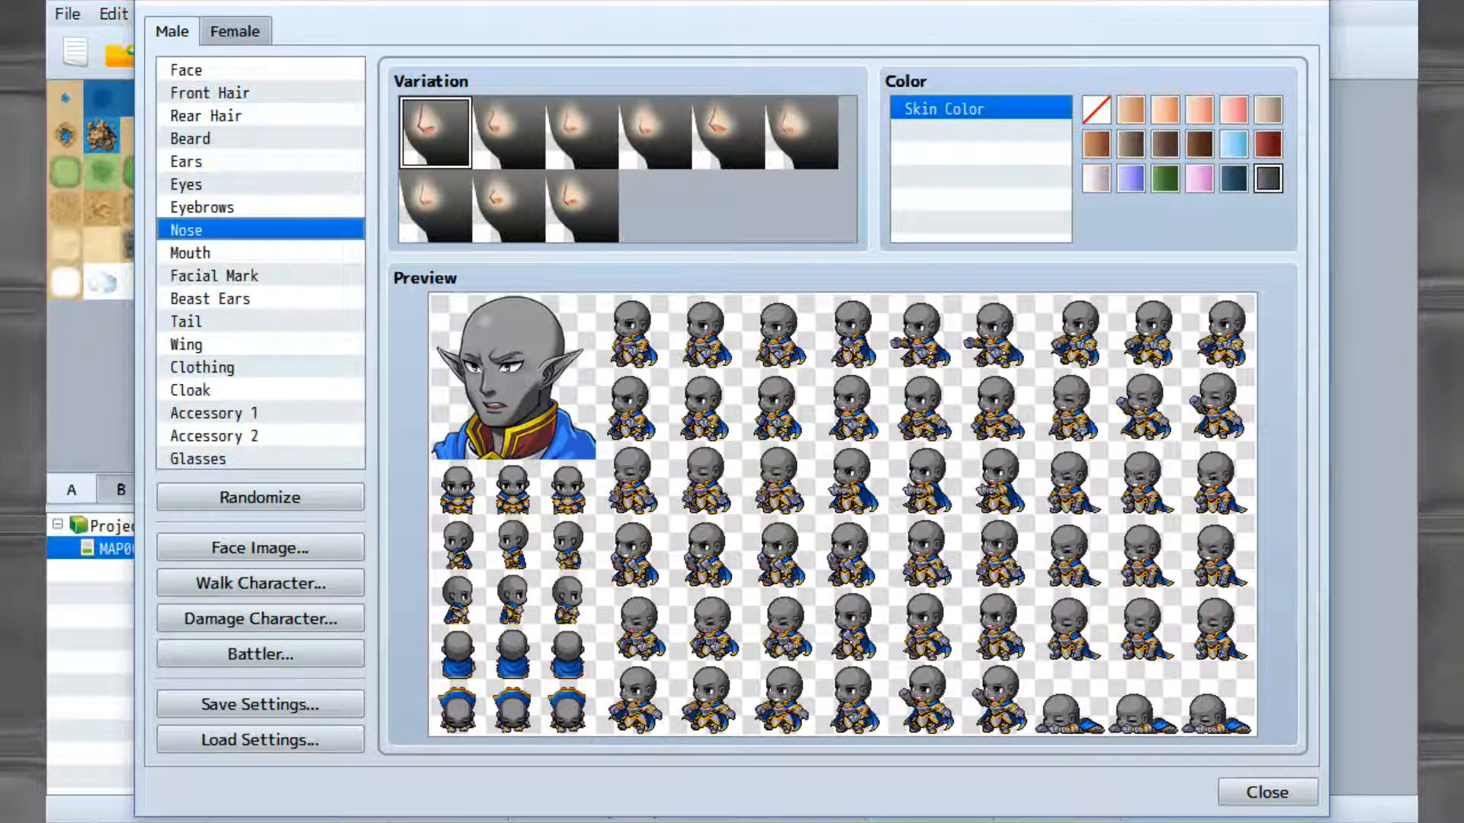
{"action": "left_click", "coordinate": [582, 207]}
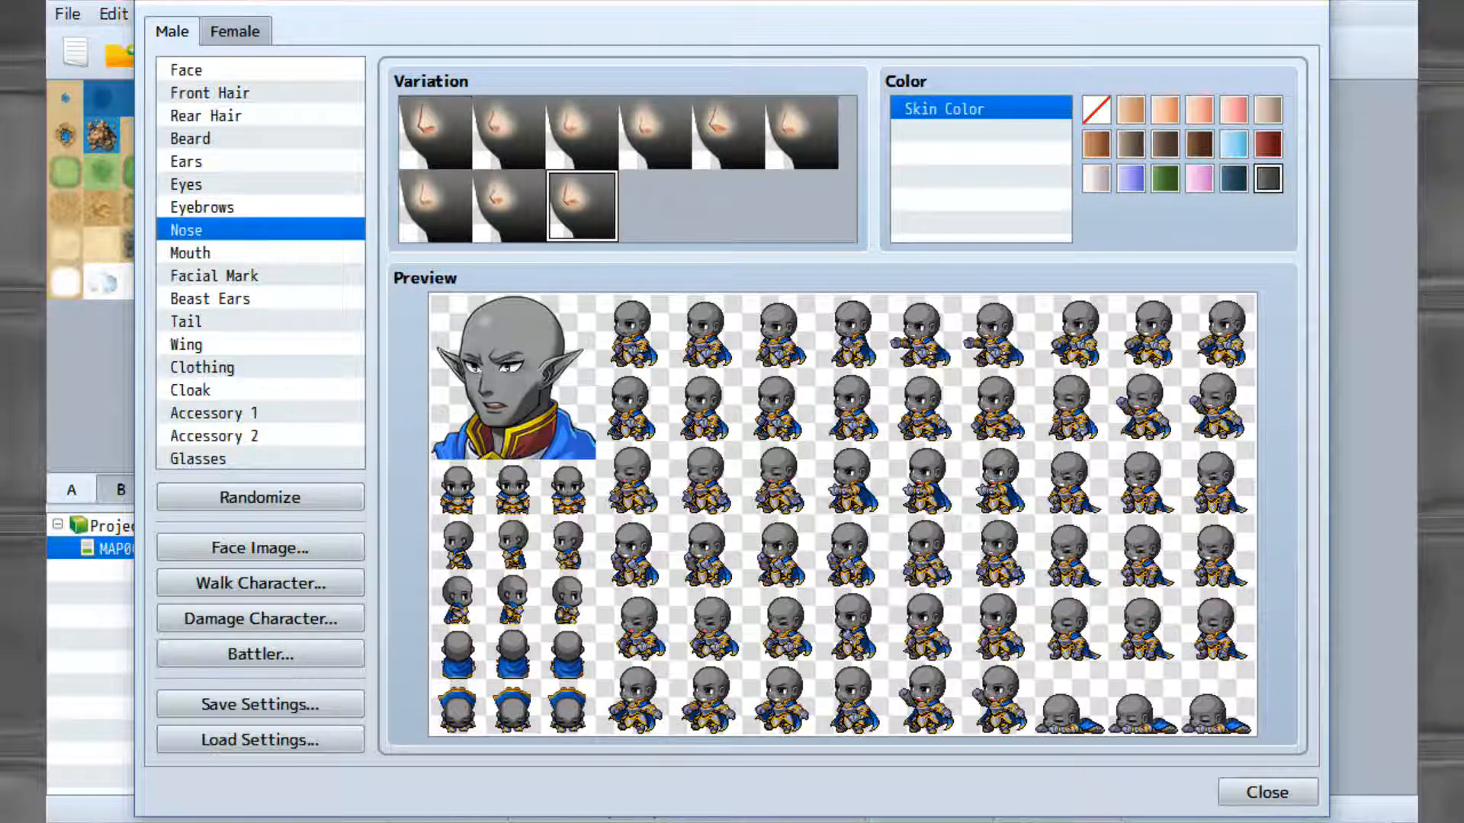
{"action": "left_click", "coordinate": [190, 252]}
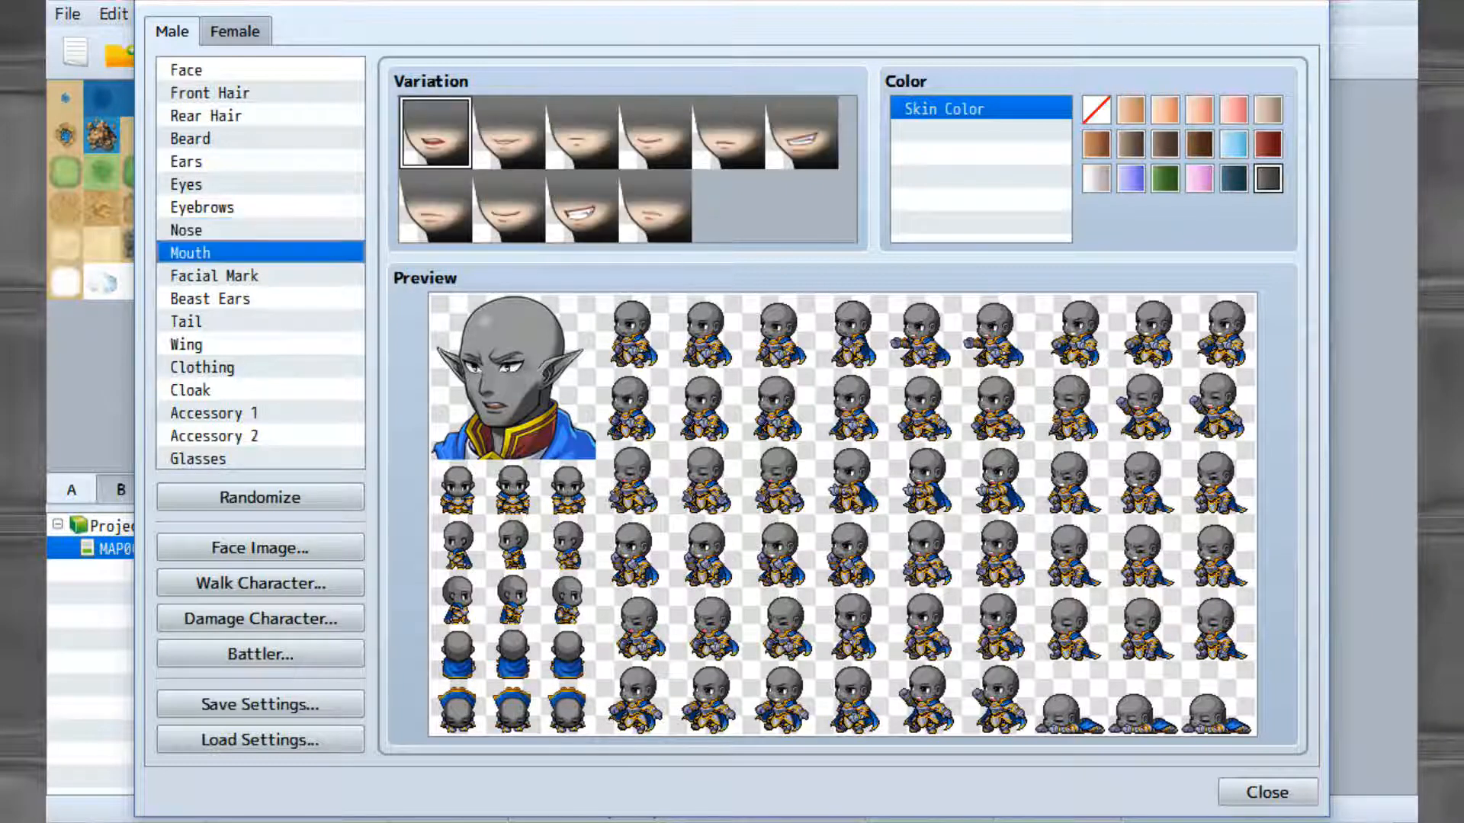
{"action": "left_click", "coordinate": [581, 212]}
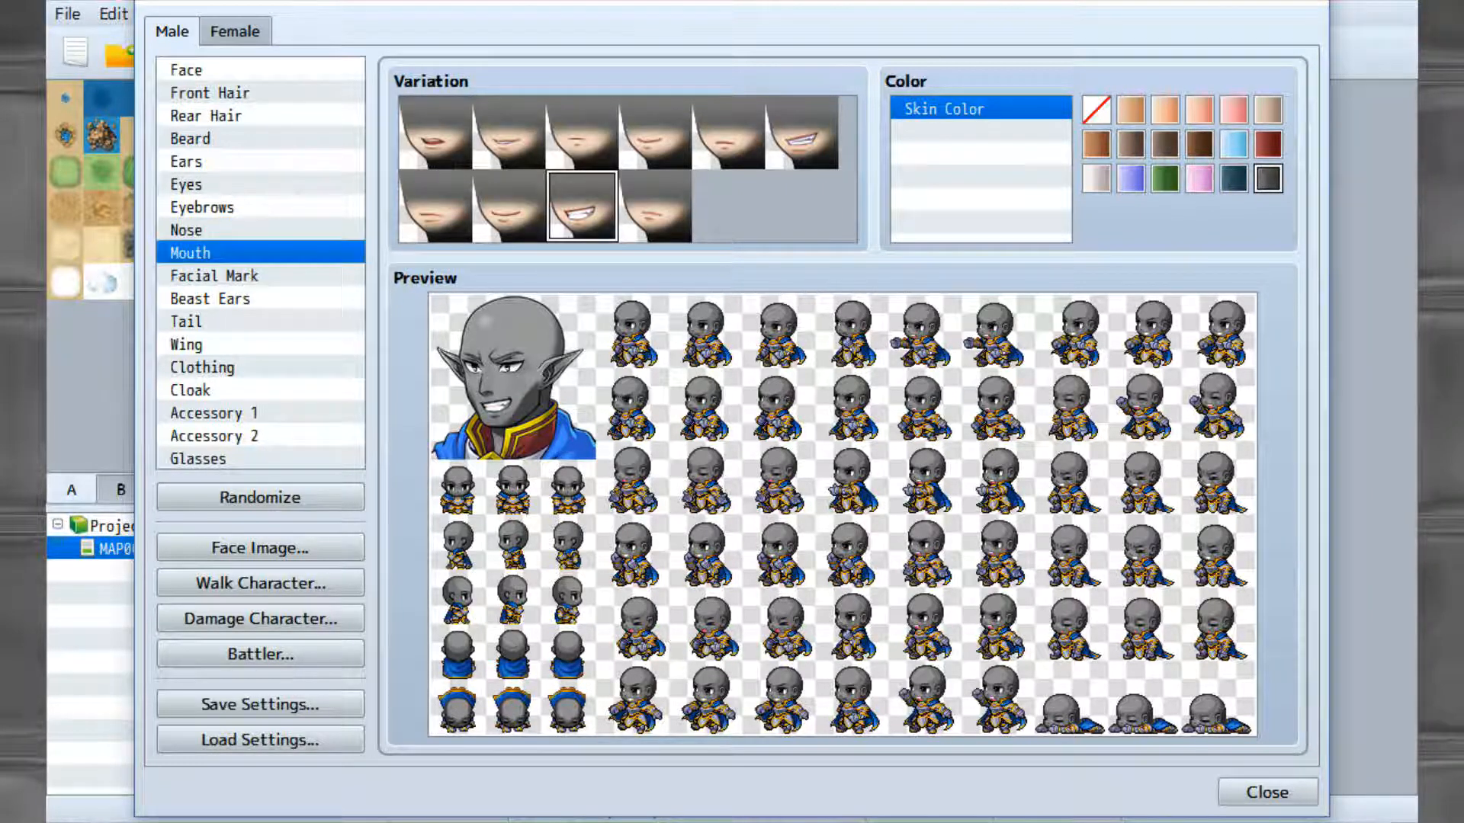
{"action": "left_click", "coordinate": [801, 130]}
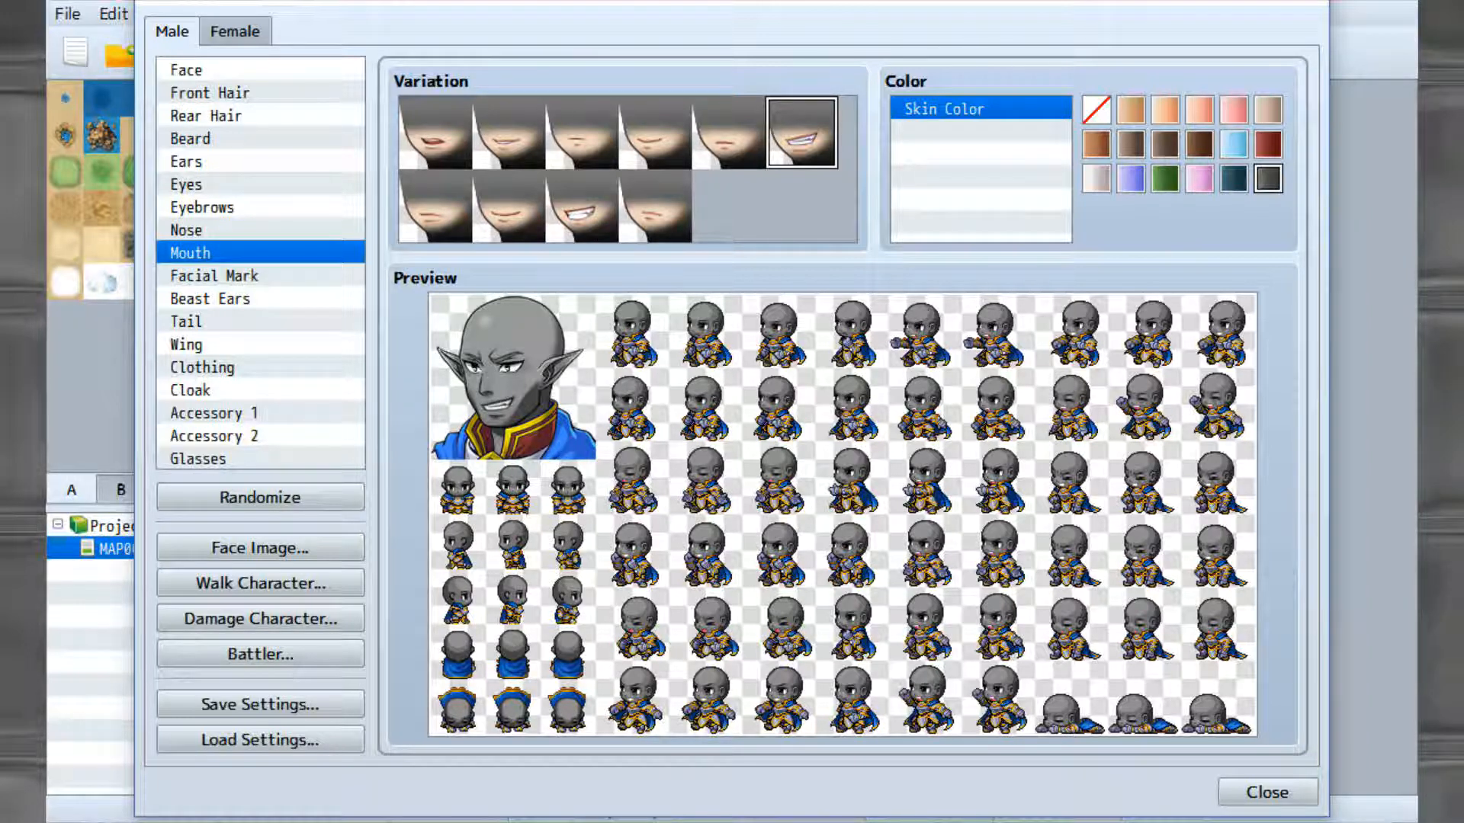
{"action": "left_click", "coordinate": [213, 275]}
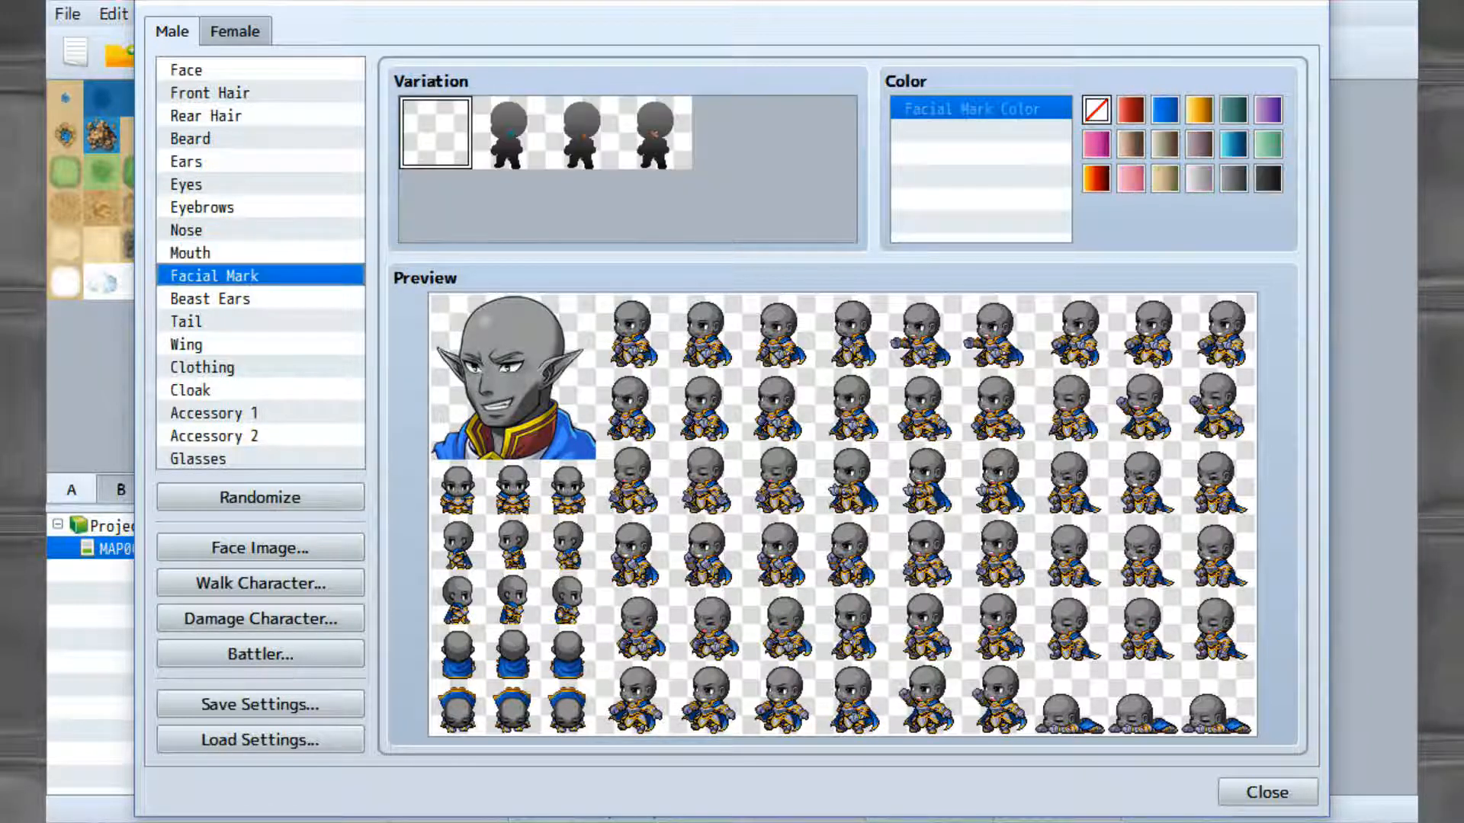
Try several facial mark styles, keeping the first mark in grey.
{"action": "left_click", "coordinate": [509, 131]}
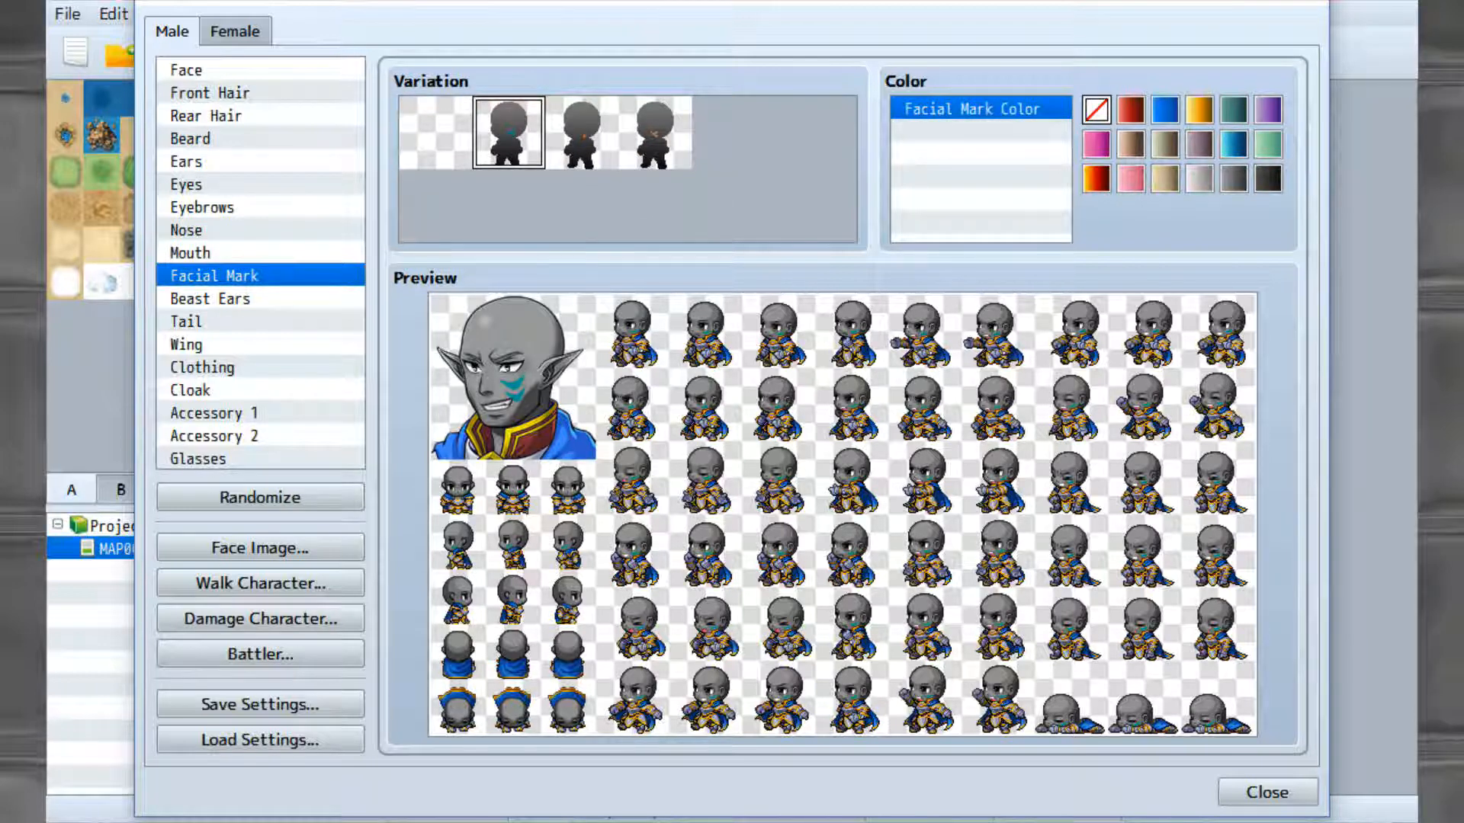
{"action": "left_click", "coordinate": [648, 132]}
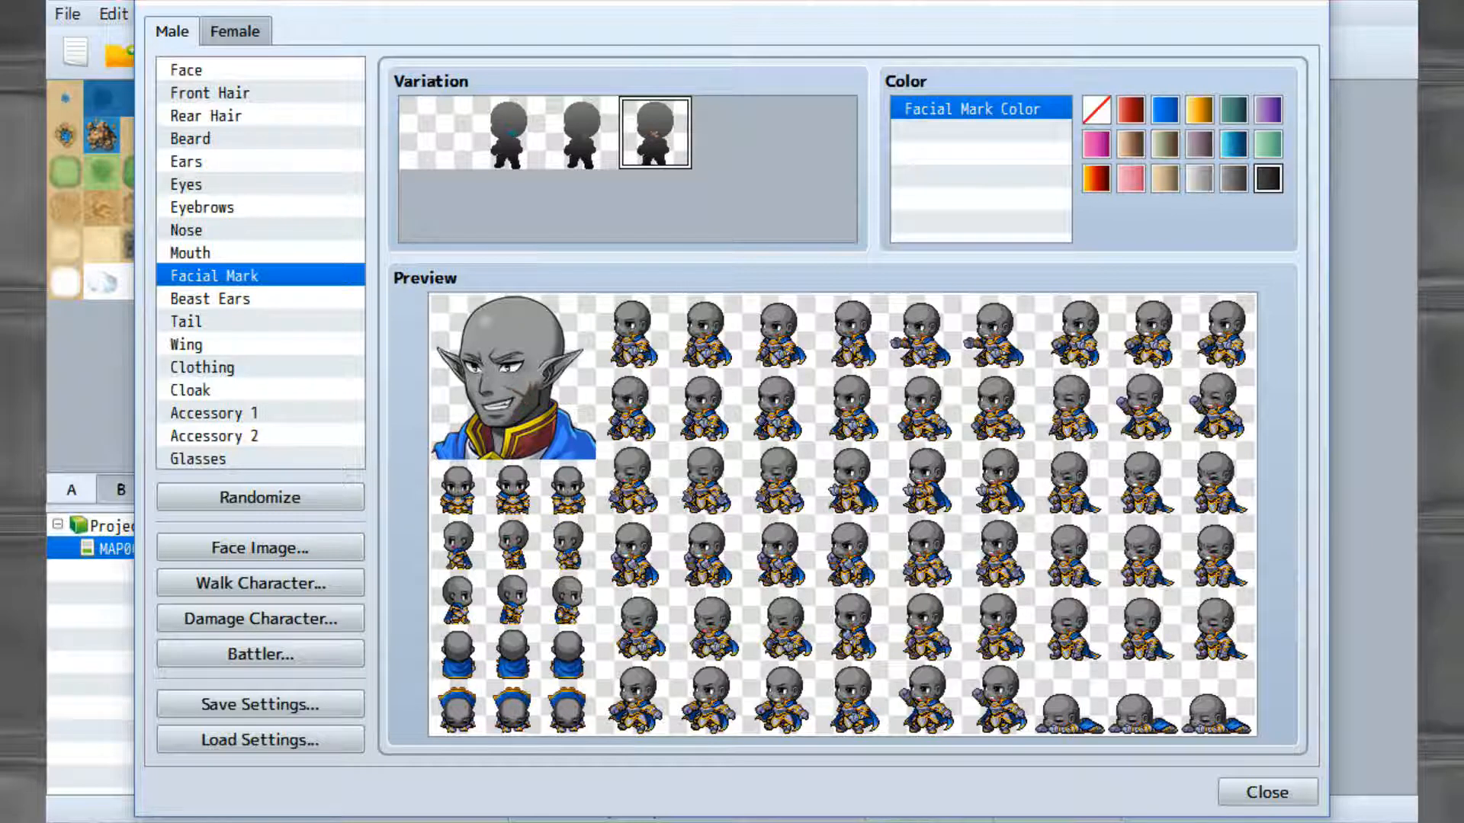
{"action": "left_click", "coordinate": [1232, 179]}
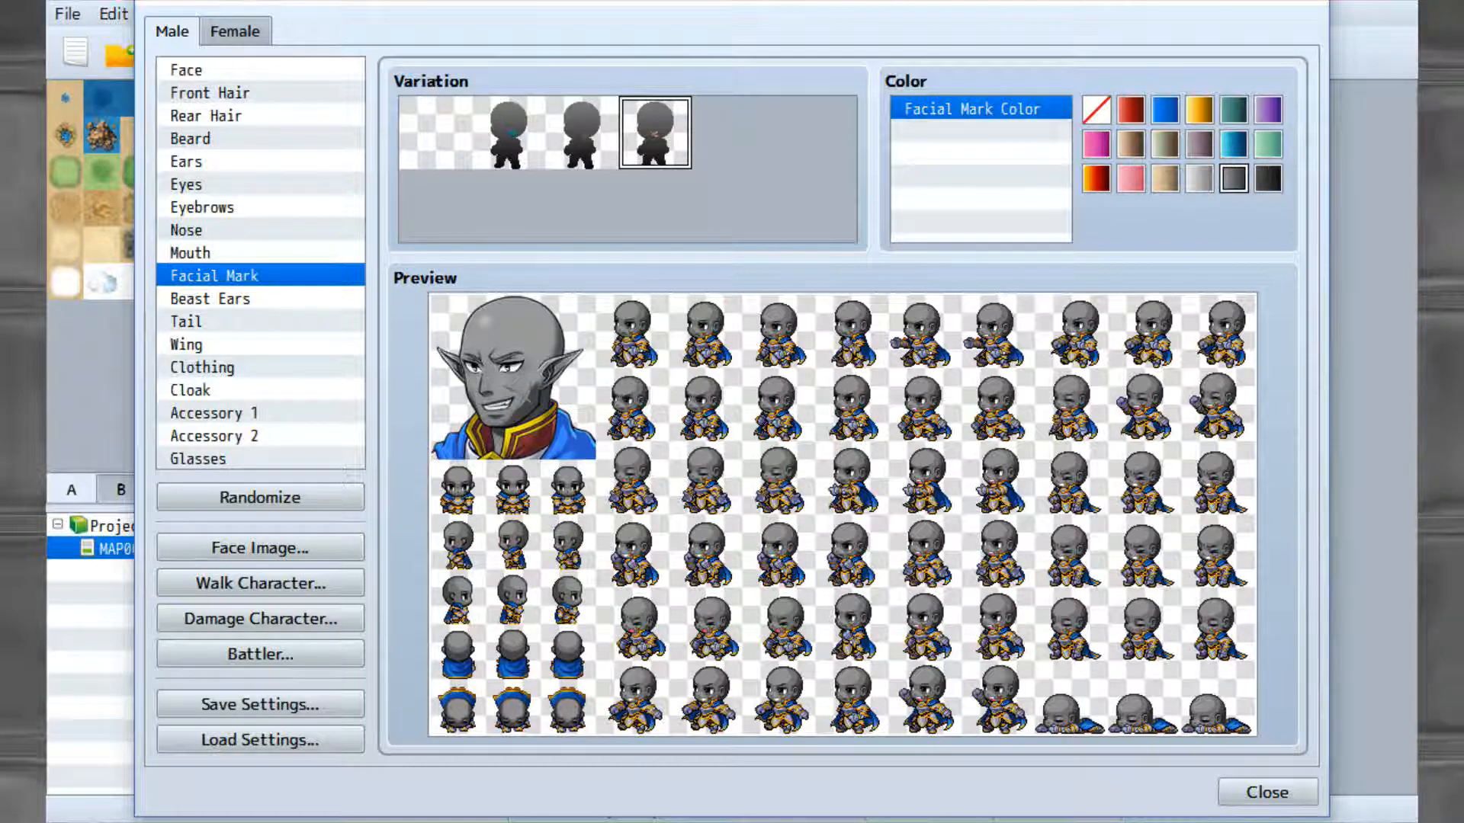
{"action": "left_click", "coordinate": [580, 132]}
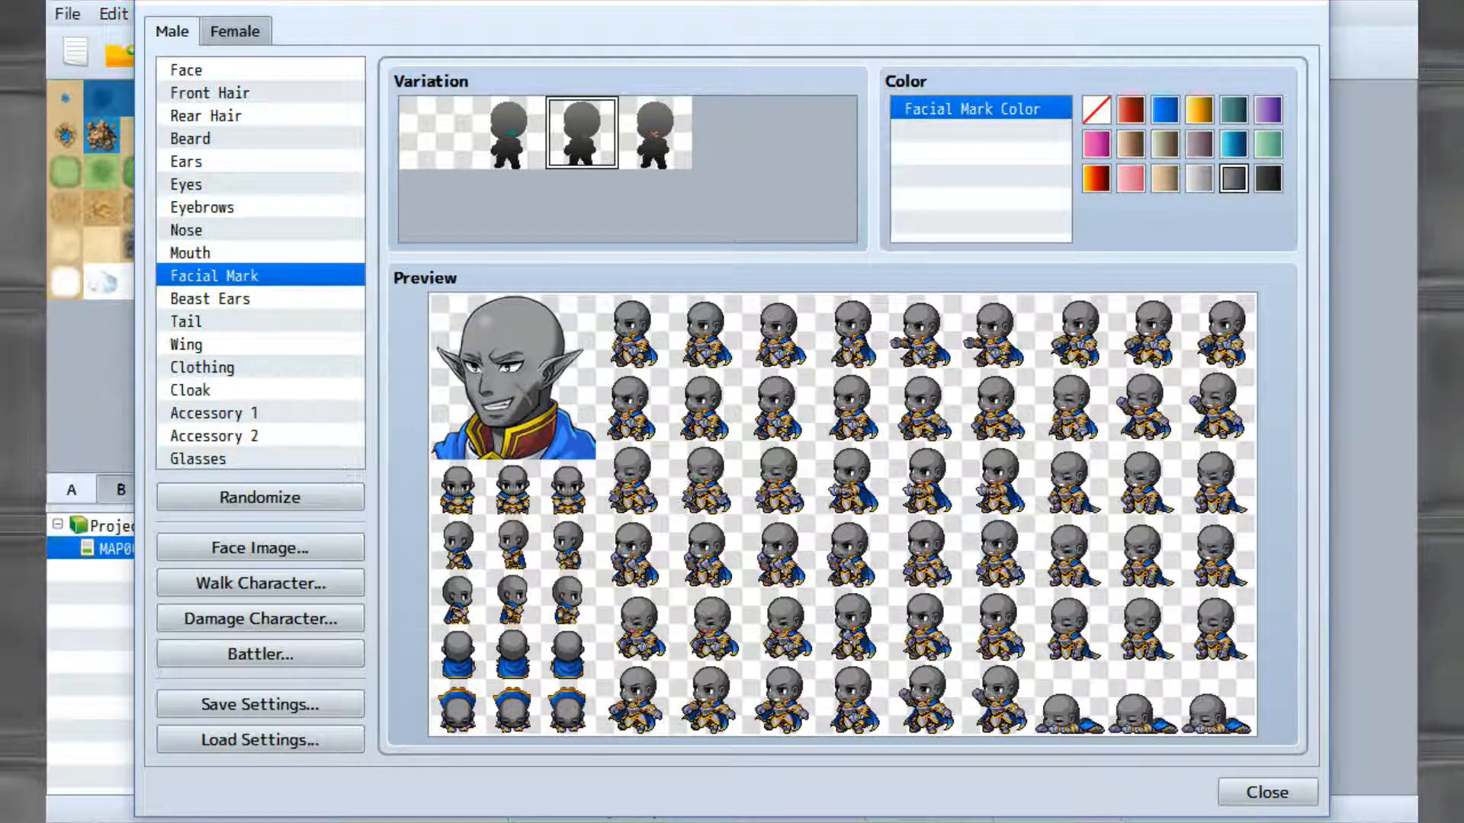
{"action": "left_click", "coordinate": [653, 130]}
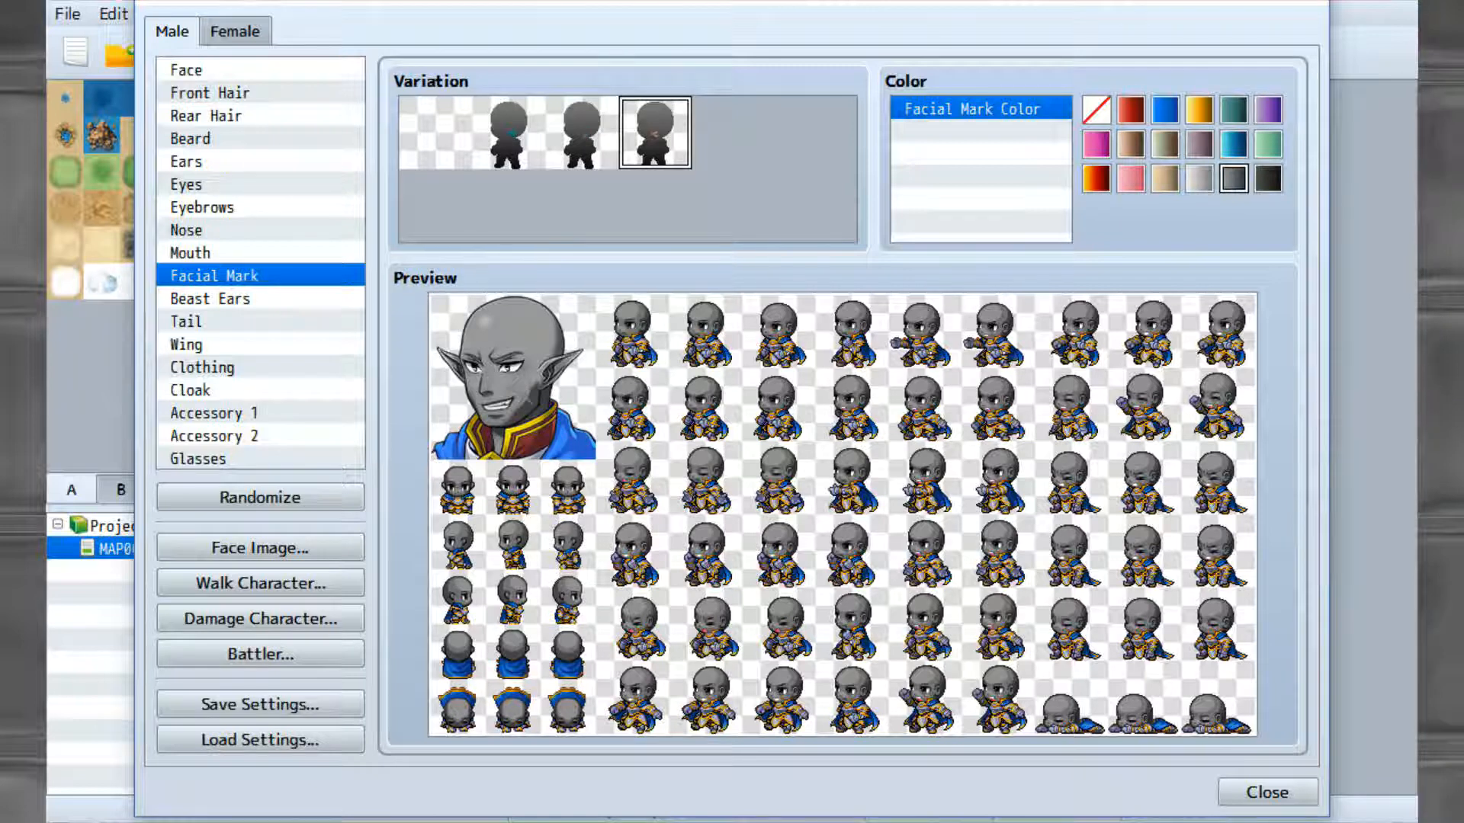
{"action": "left_click", "coordinate": [506, 132]}
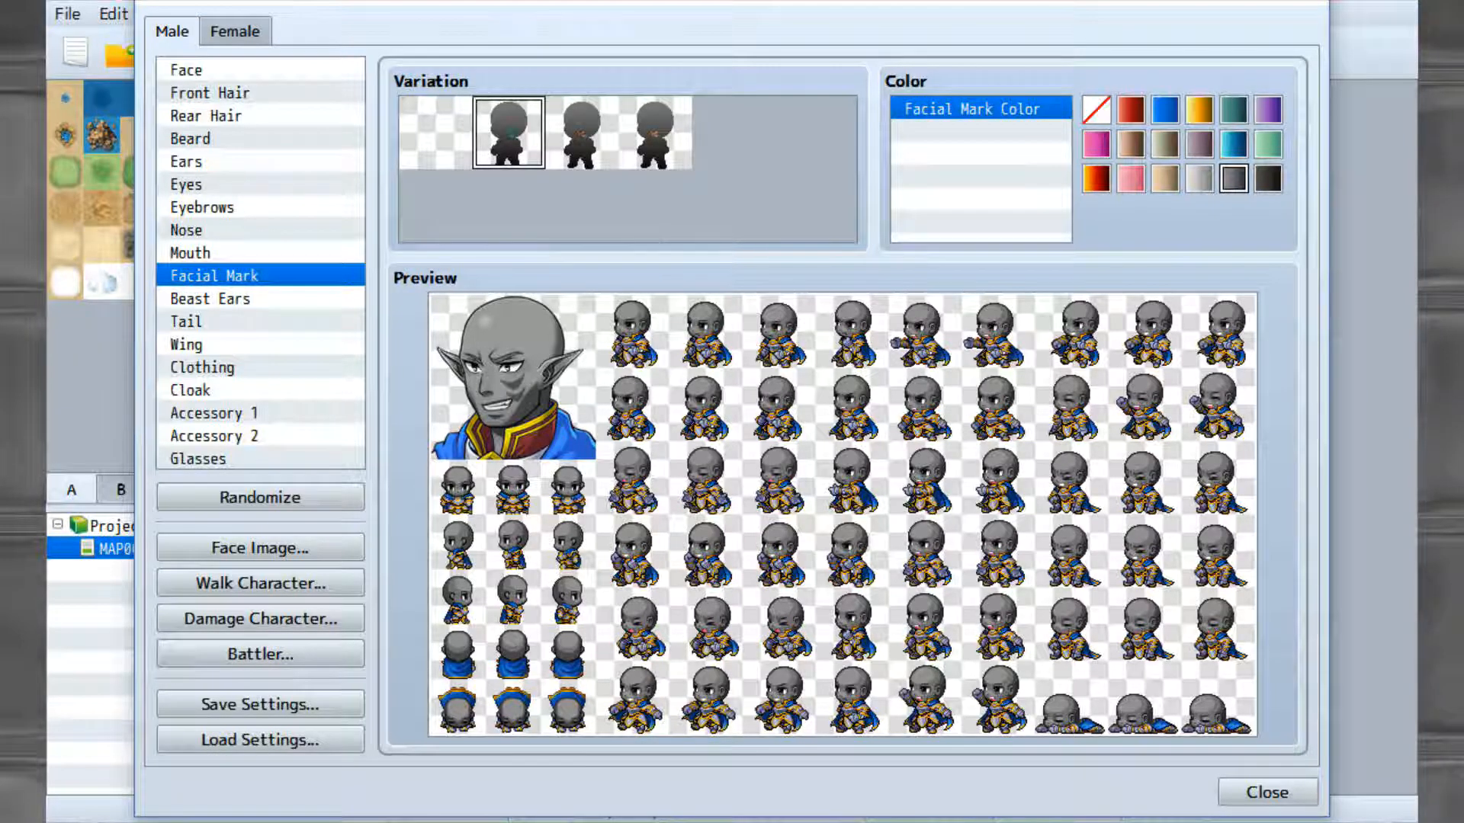
Try beast ears without keeping them, then browse the tail and wing categories.
{"action": "left_click", "coordinate": [209, 298]}
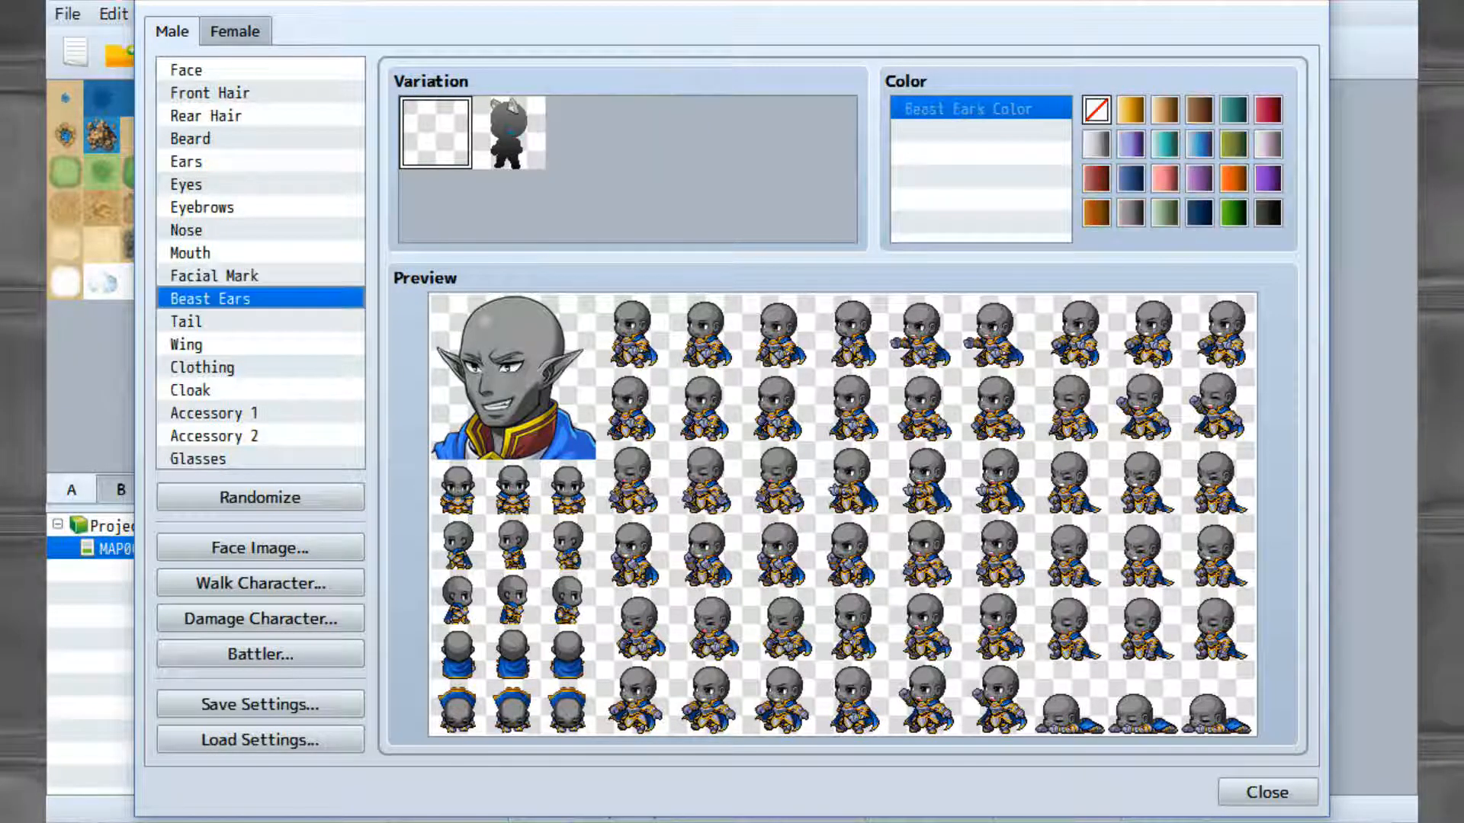
{"action": "left_click", "coordinate": [512, 132]}
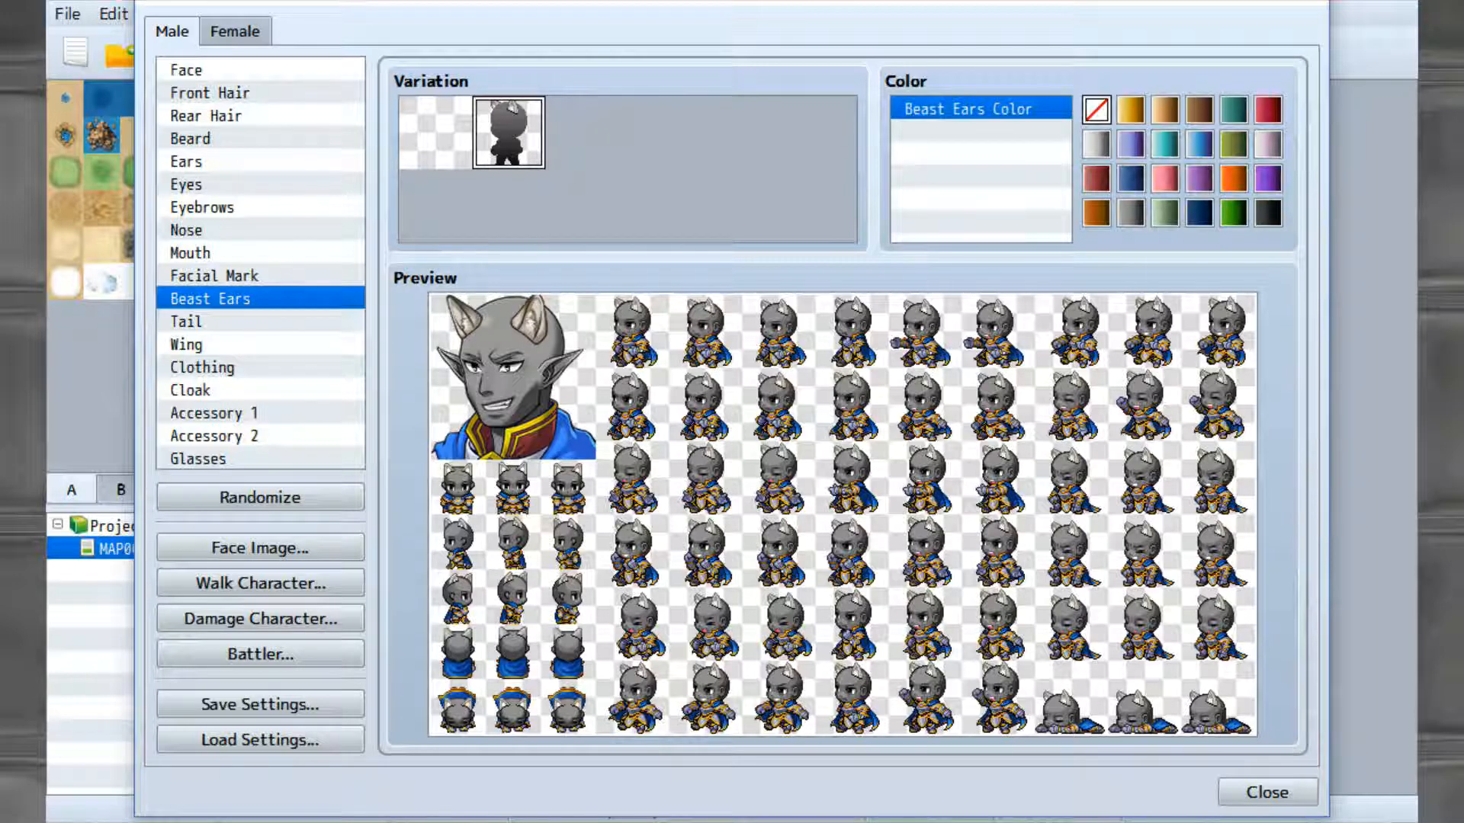
{"action": "left_click", "coordinate": [186, 321]}
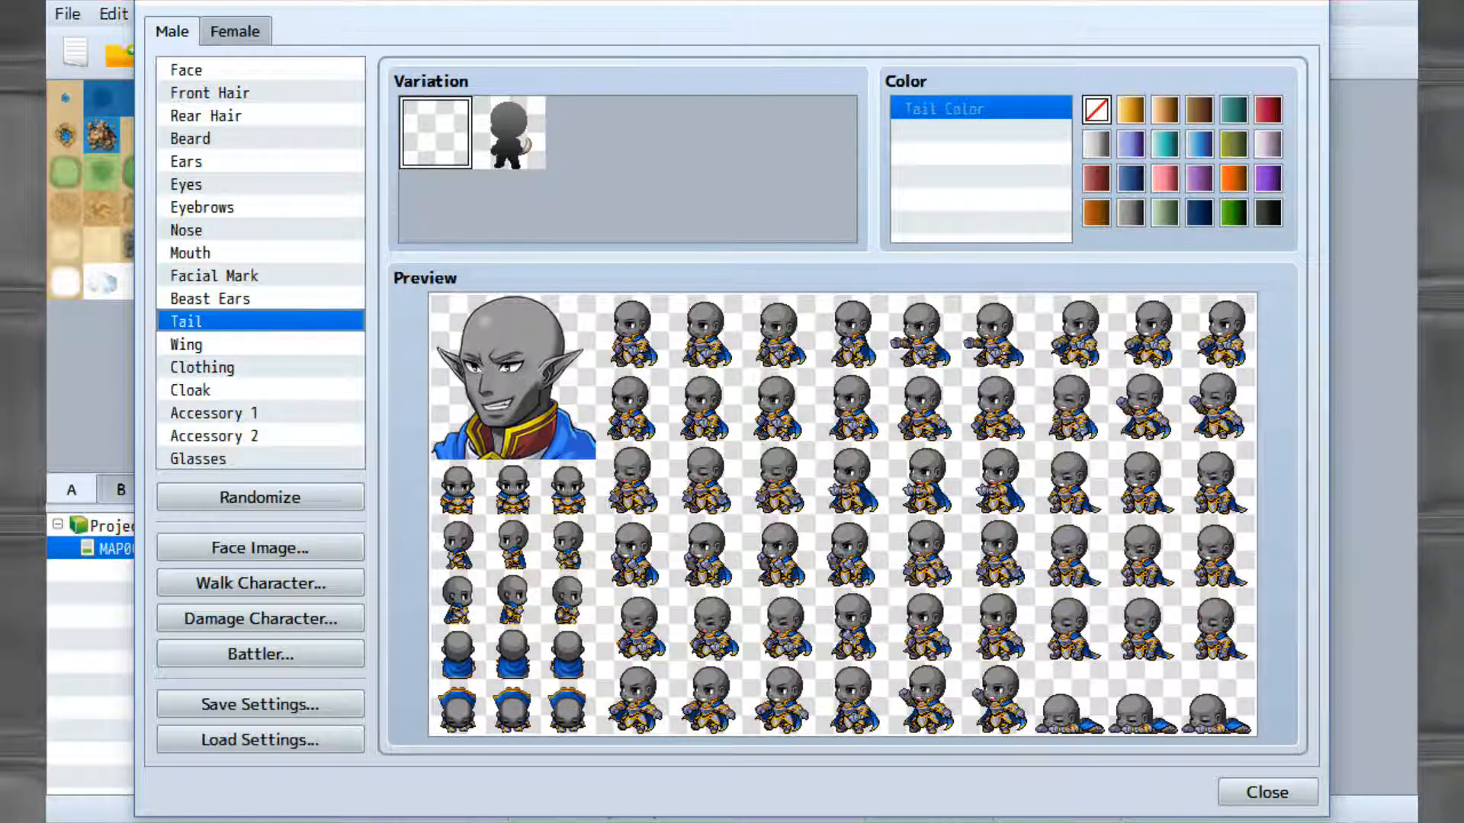
{"action": "left_click", "coordinate": [186, 343]}
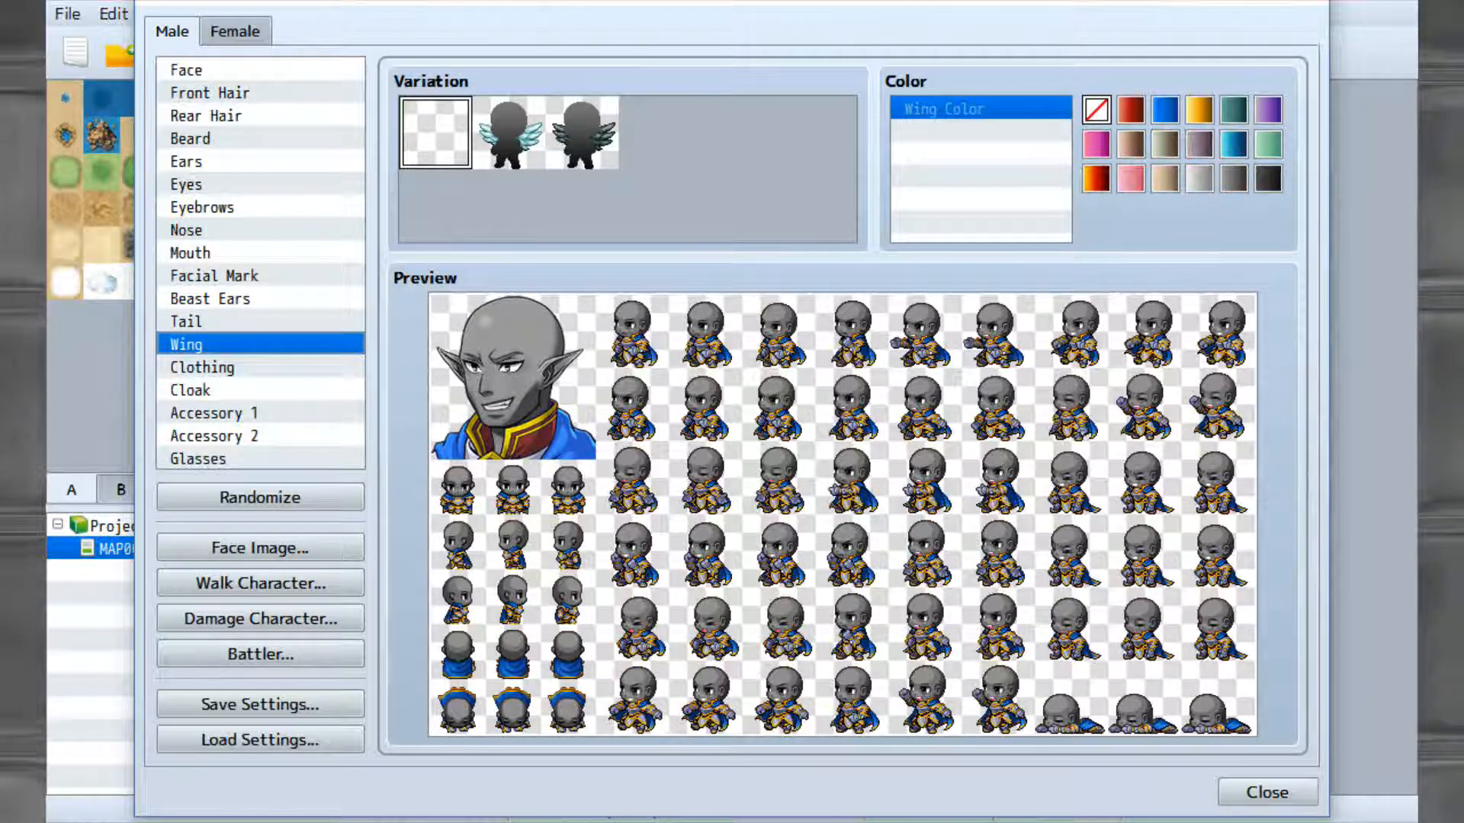
Add the dark feathered wing variation tinted dark grey.
{"action": "left_click", "coordinate": [582, 132]}
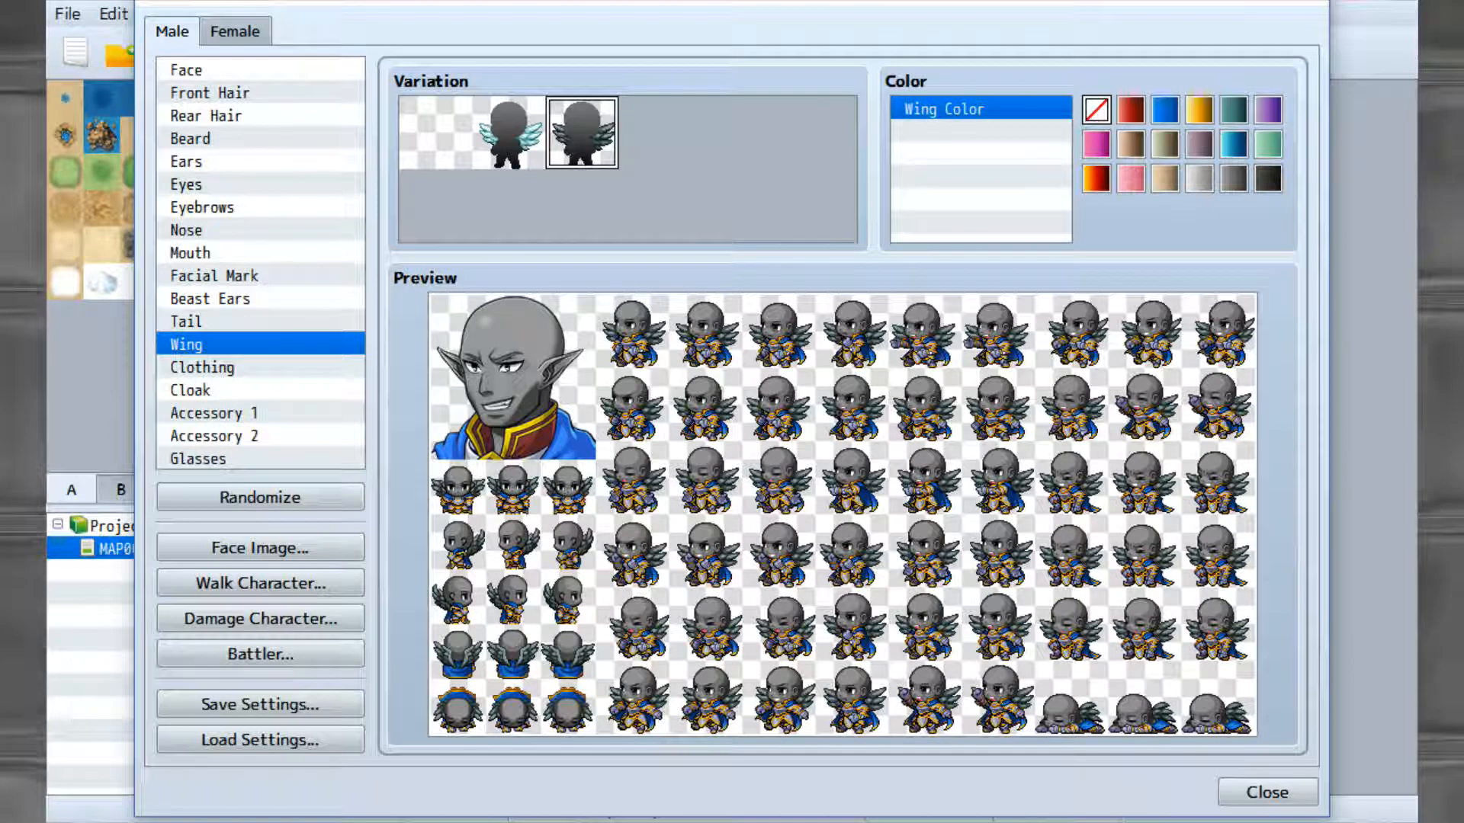
{"action": "left_click", "coordinate": [1232, 178]}
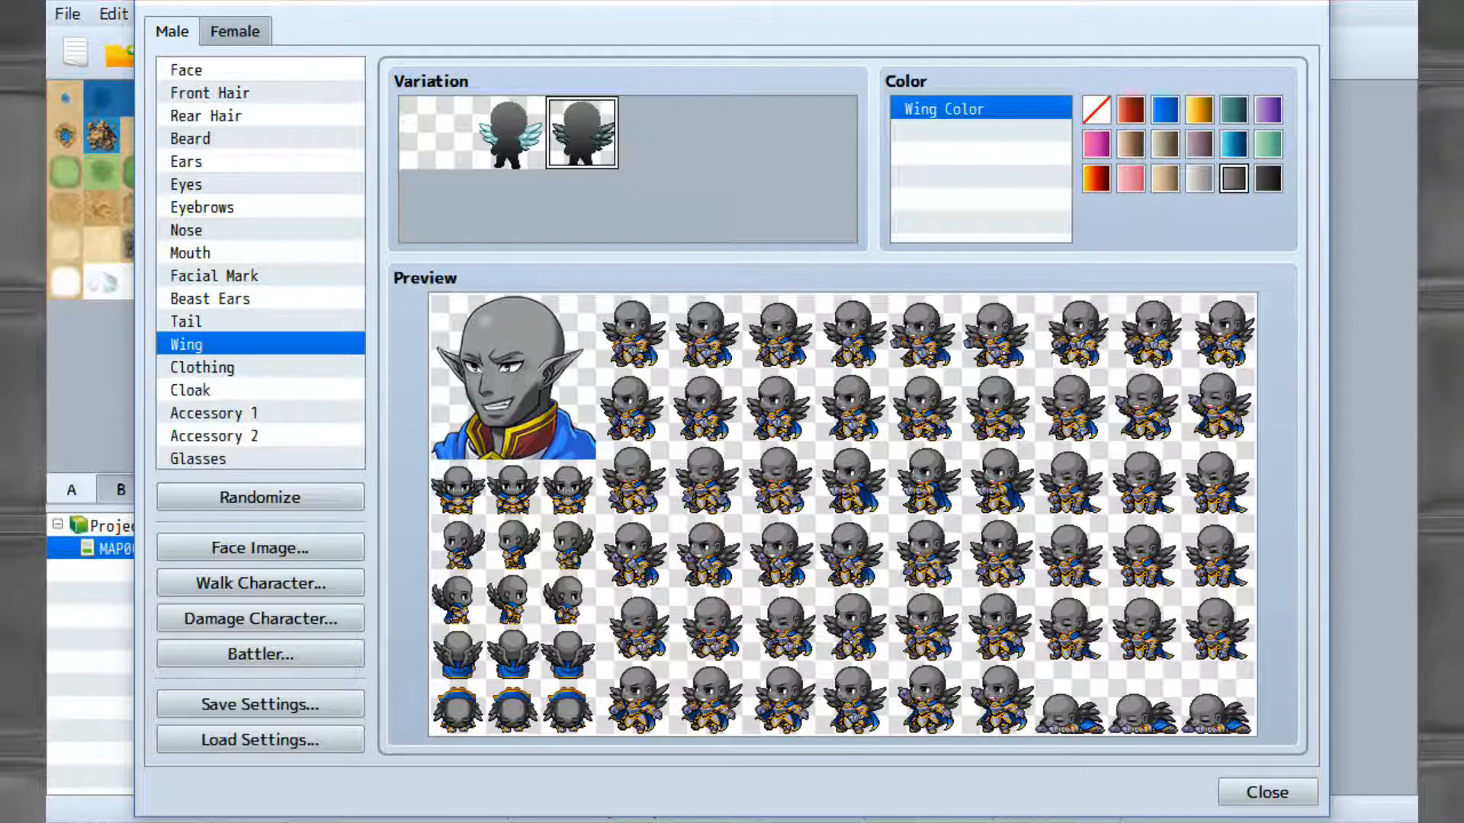
{"action": "left_click", "coordinate": [202, 367]}
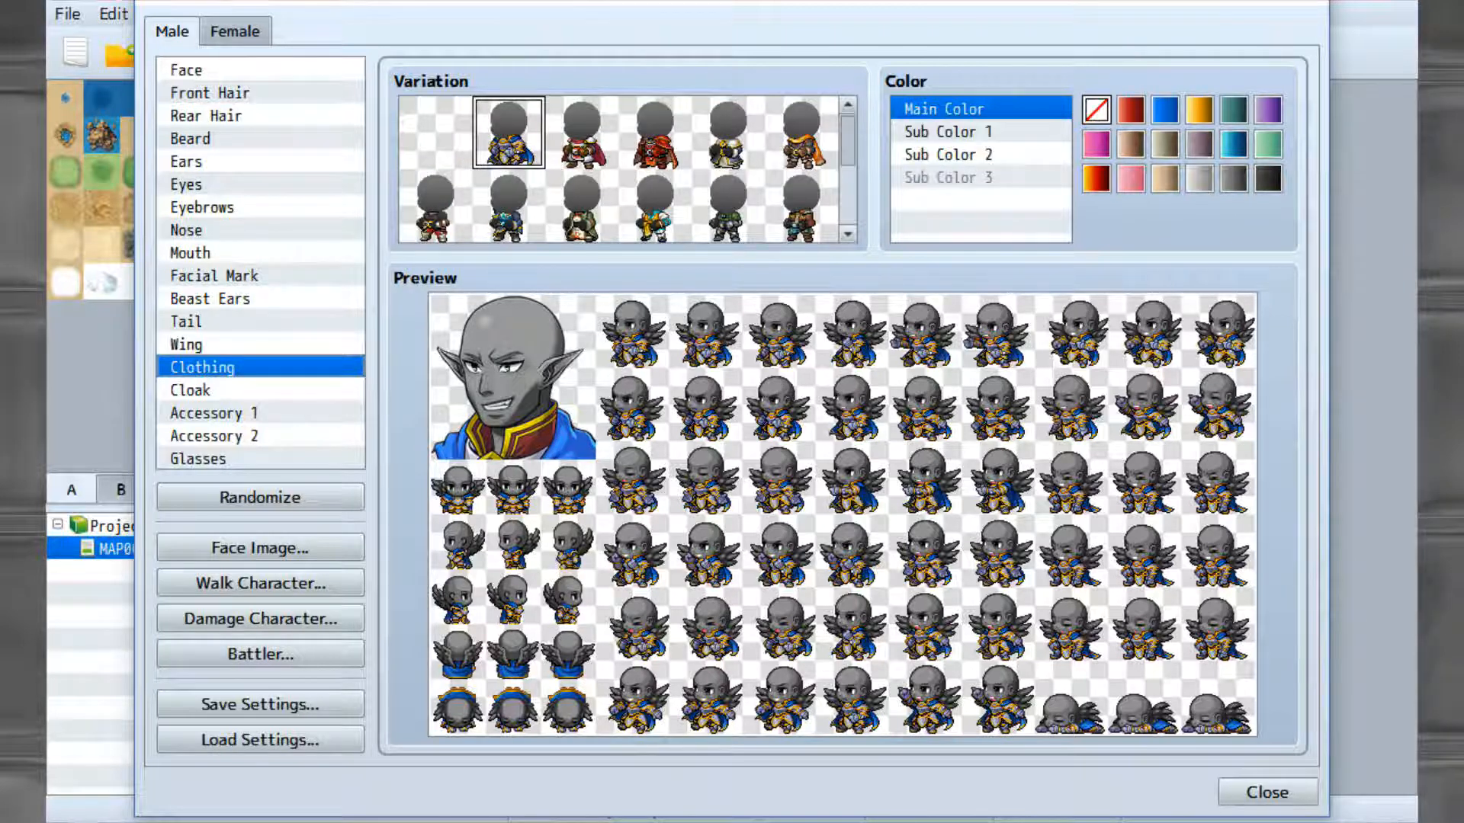
Browse the outfit list and pick the empty clothing variation, leaving the elf unclothed.
{"action": "left_click", "coordinate": [185, 321]}
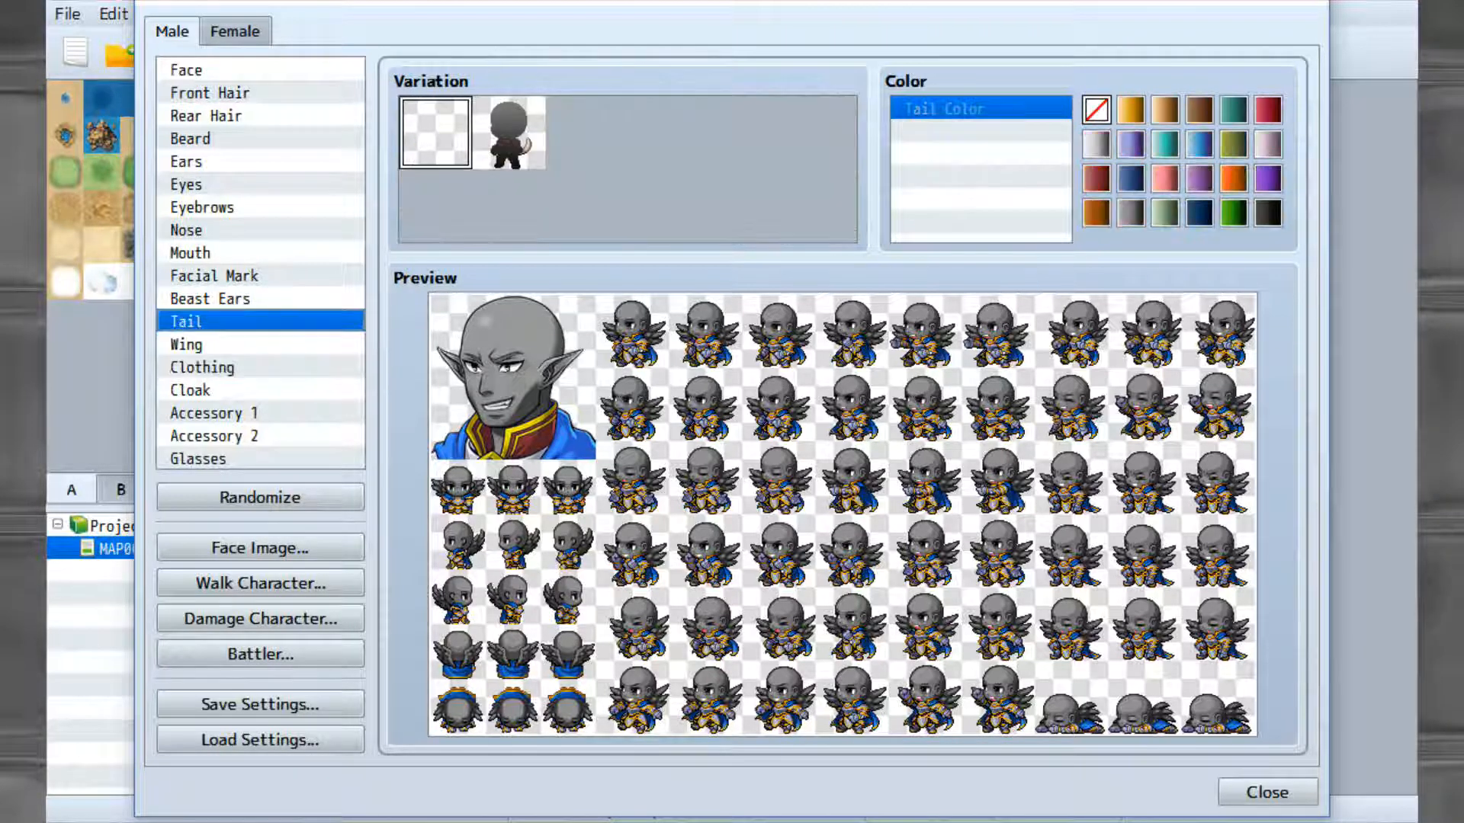
{"action": "left_click", "coordinate": [201, 366]}
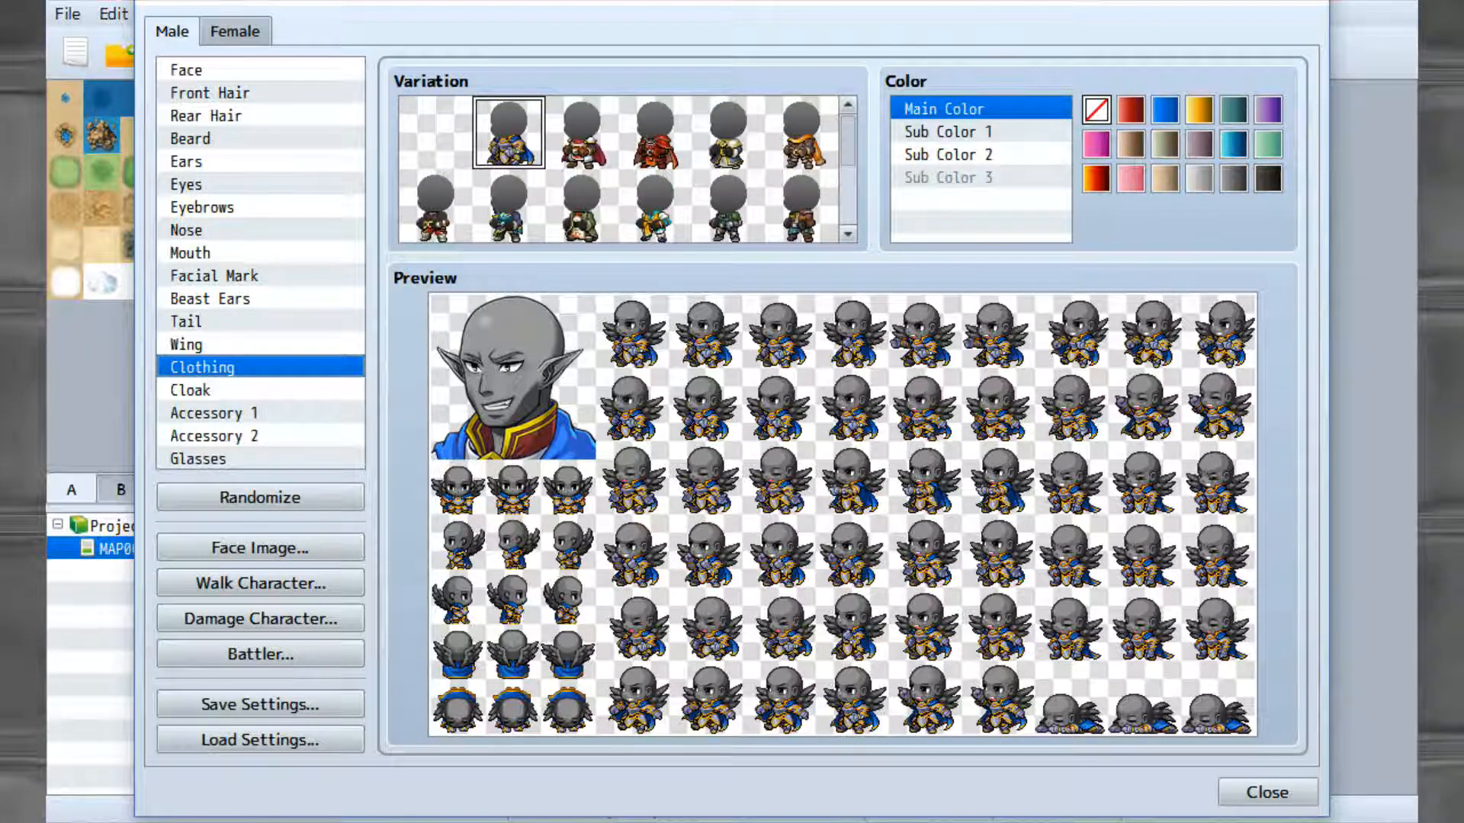
{"action": "scroll", "scroll_direction": "down", "scroll_amount": 3}
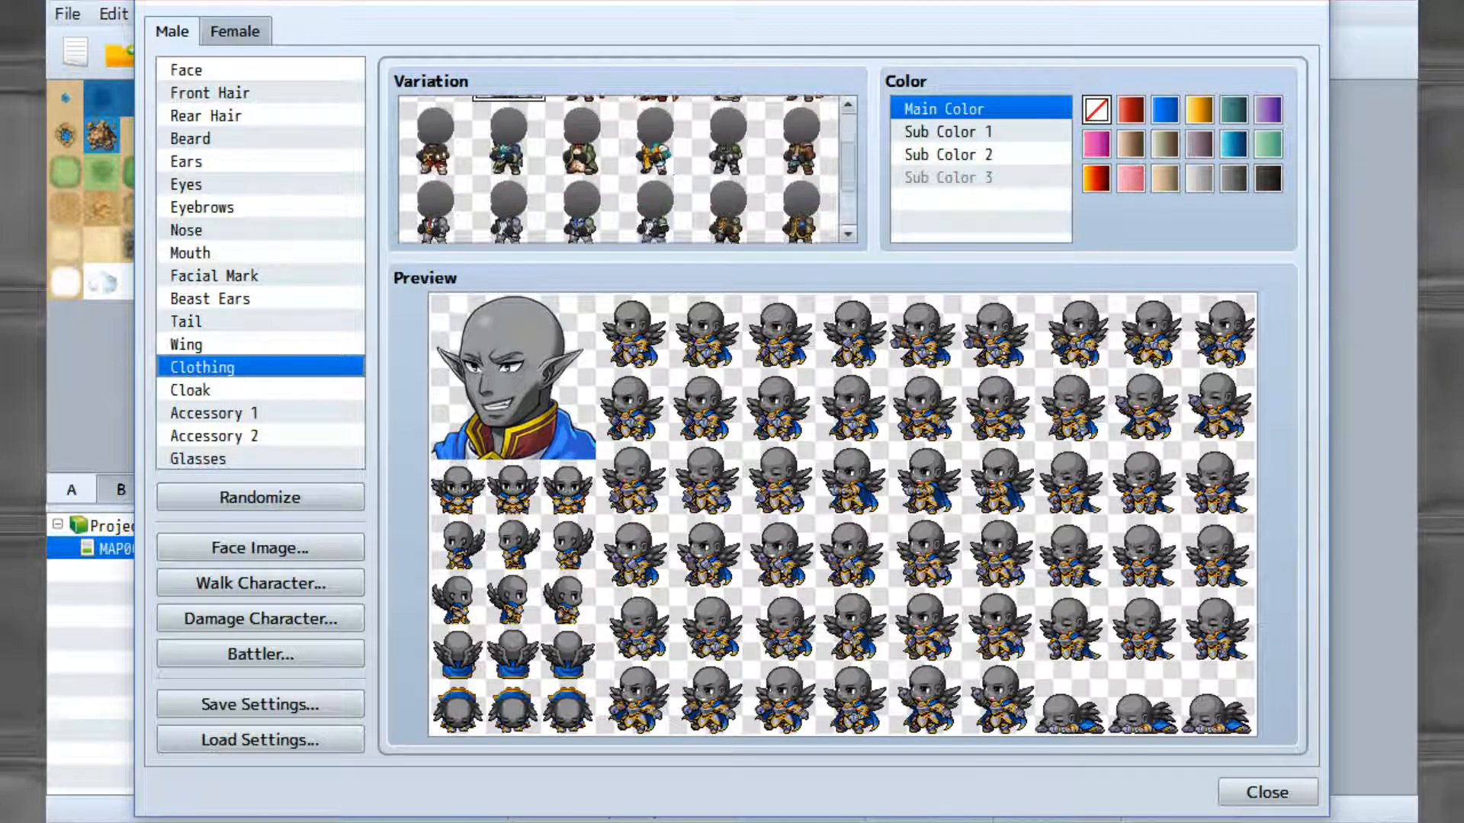
{"action": "scroll", "scroll_direction": "up", "scroll_amount": 3}
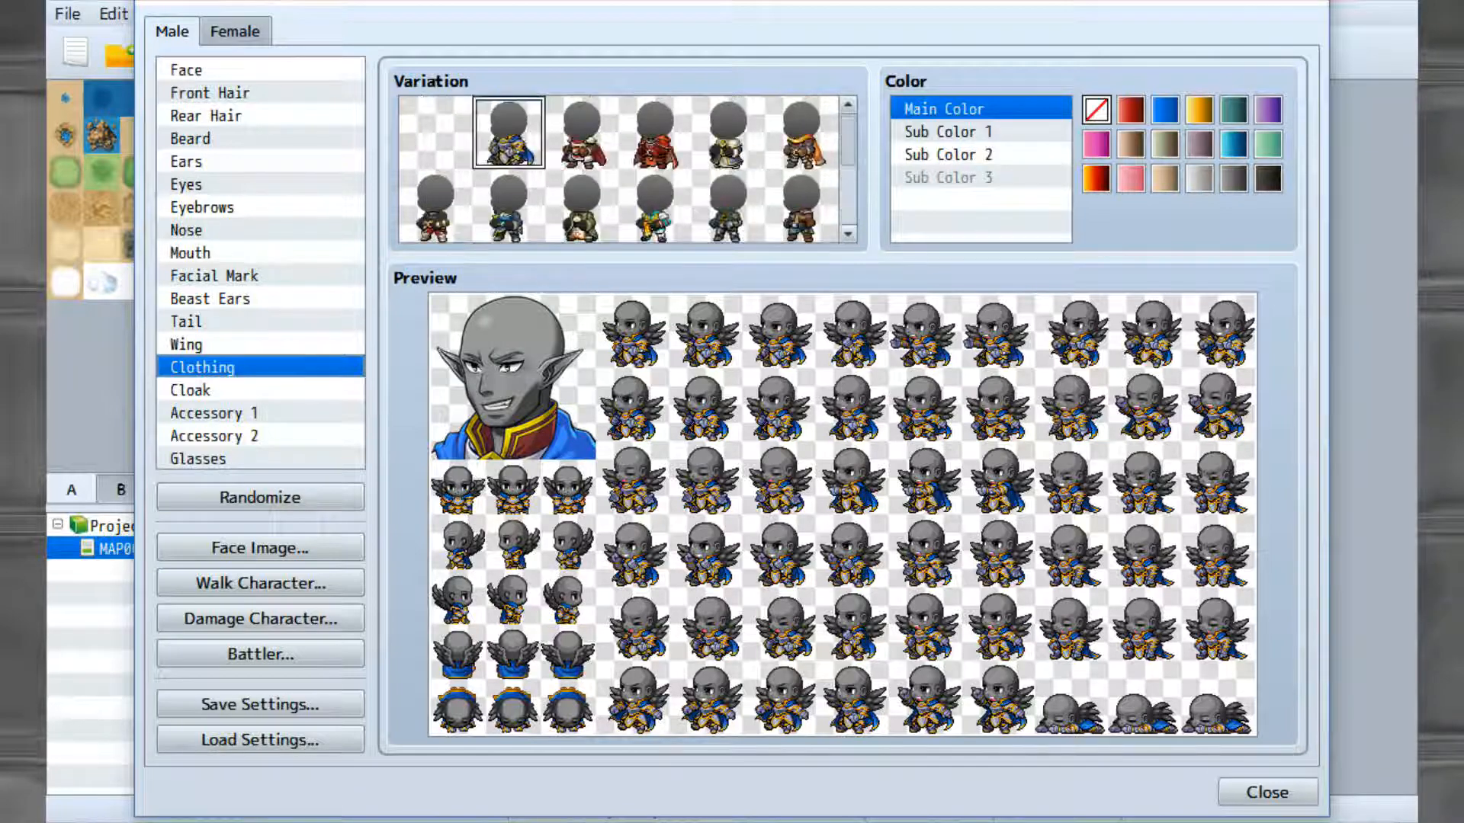
{"action": "left_click", "coordinate": [433, 131]}
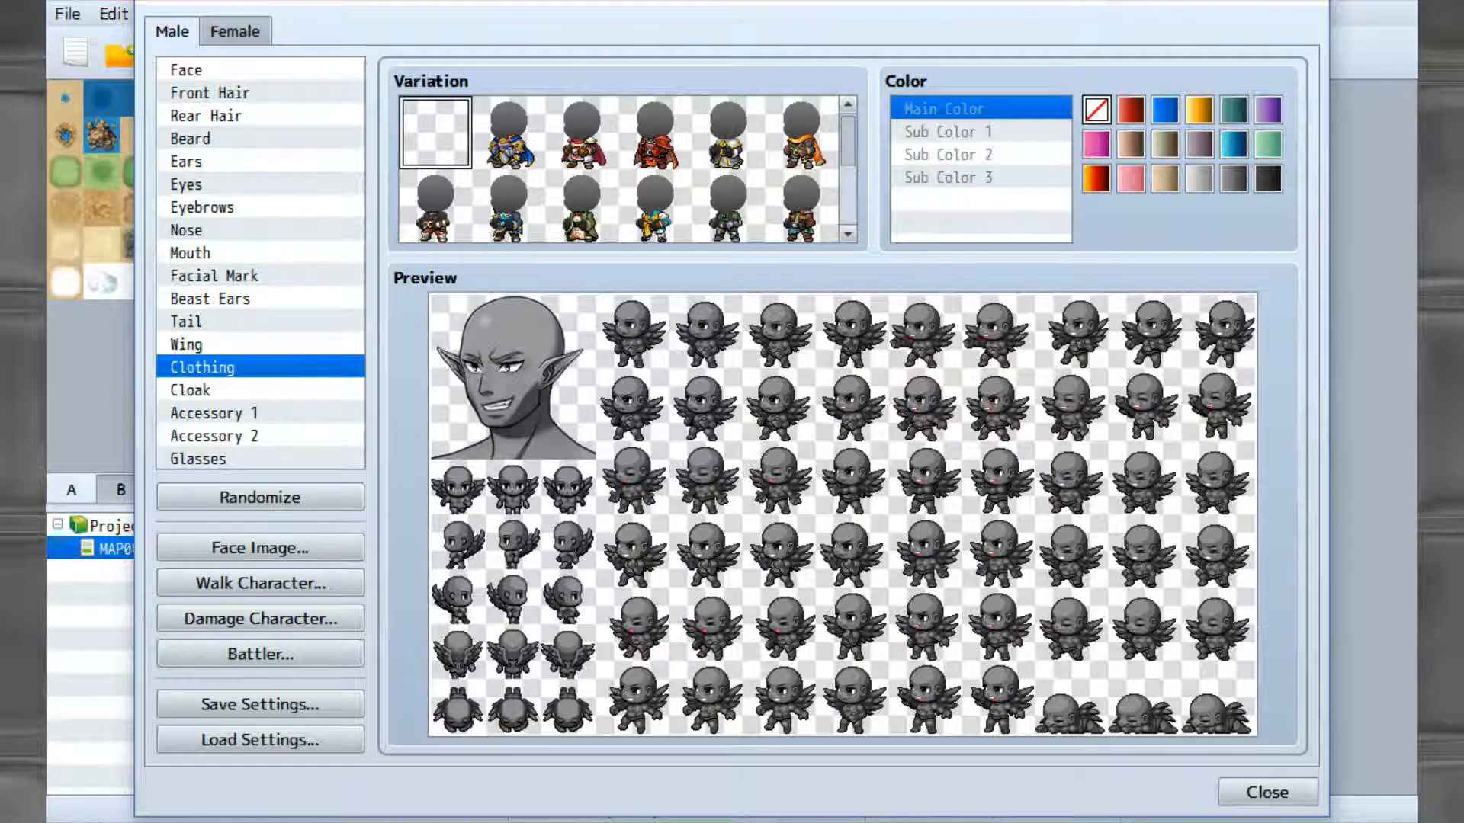
{"action": "scroll", "scroll_direction": "up", "scroll_amount": 3}
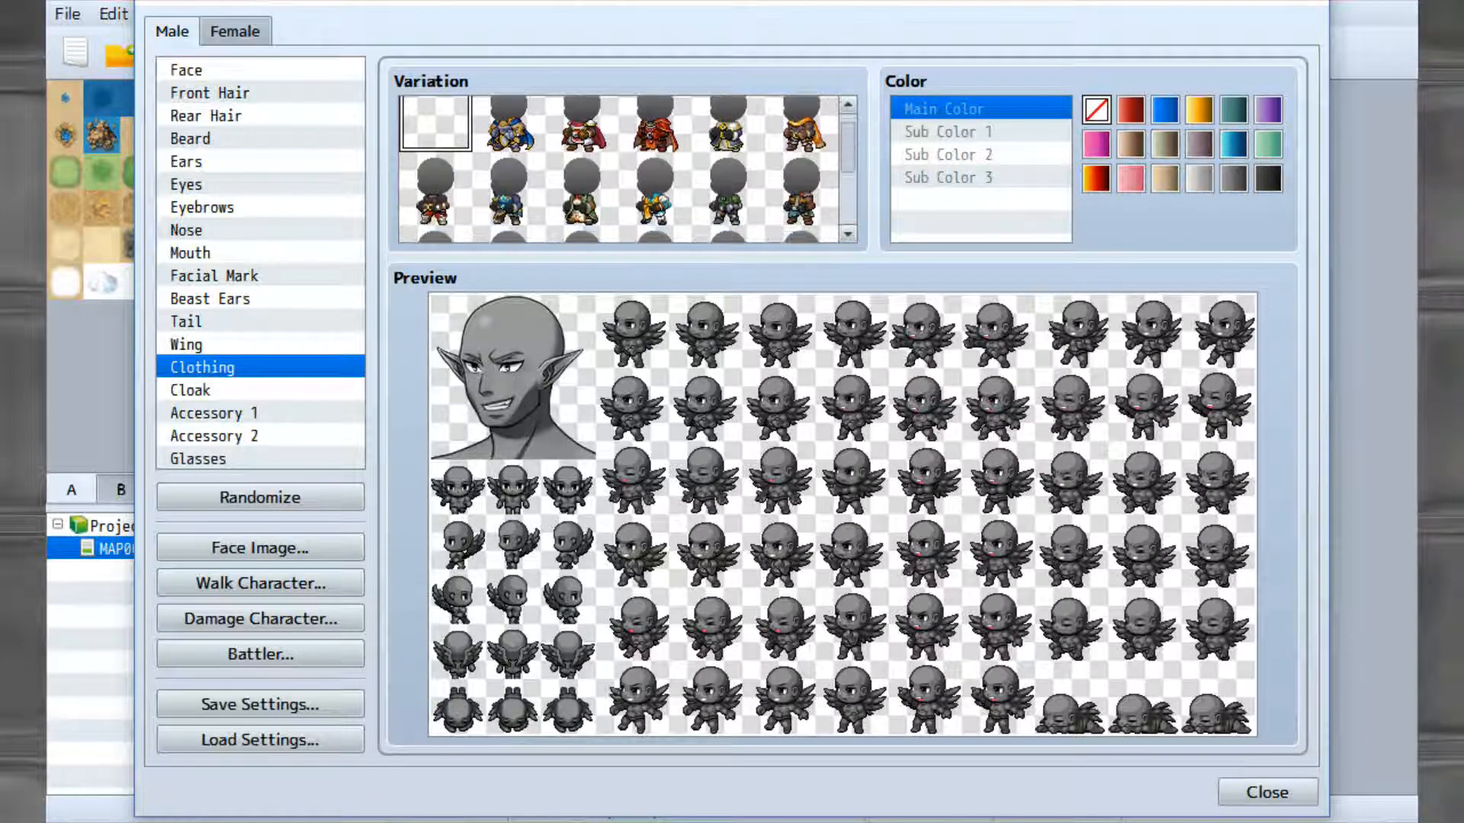
{"action": "scroll", "scroll_direction": "down", "scroll_amount": 3}
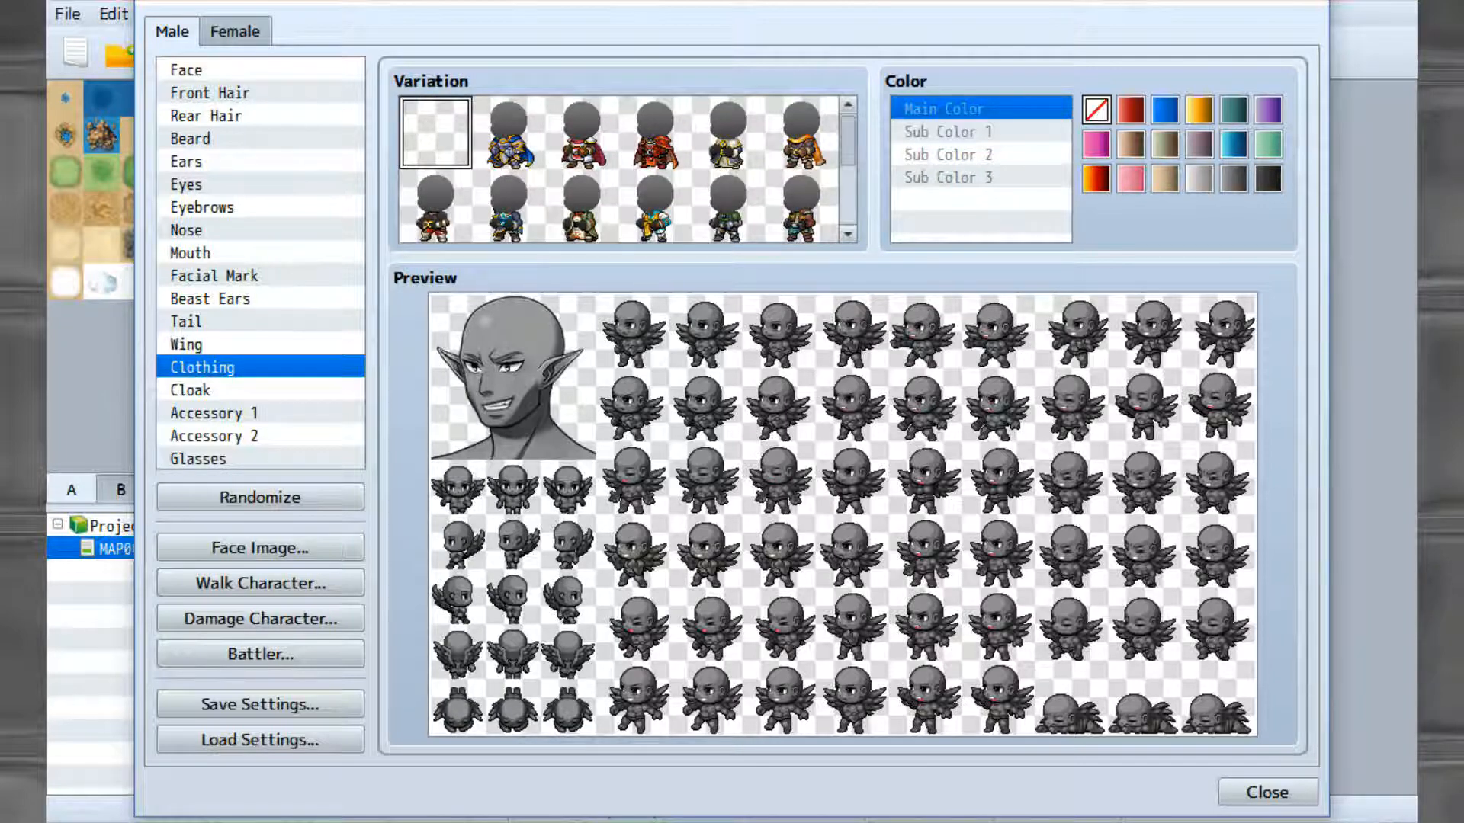
{"action": "left_click", "coordinate": [191, 391]}
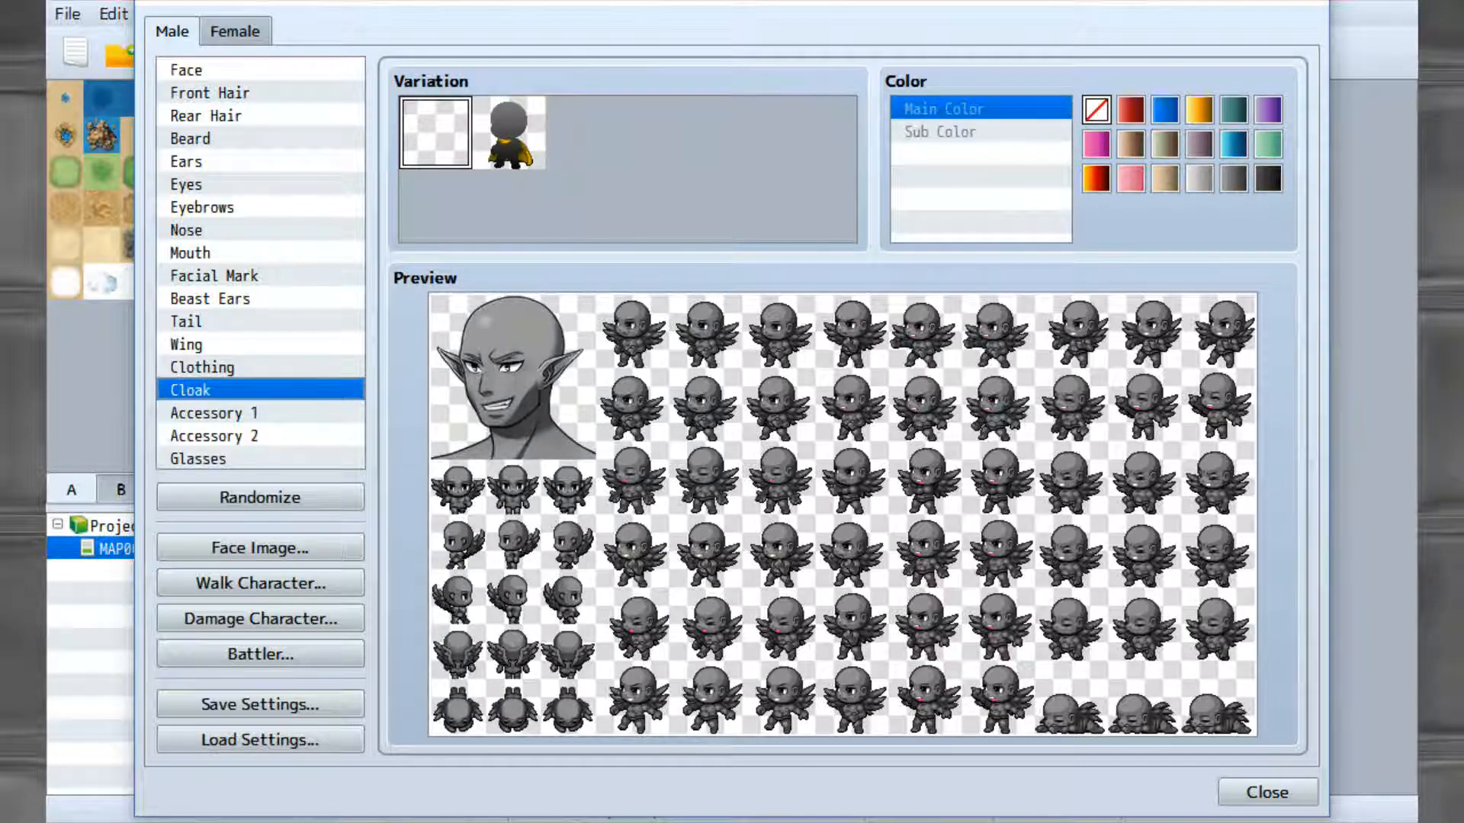
Try a yellow cloak and remove it, then try headwear accessory variations.
{"action": "left_click", "coordinate": [508, 132]}
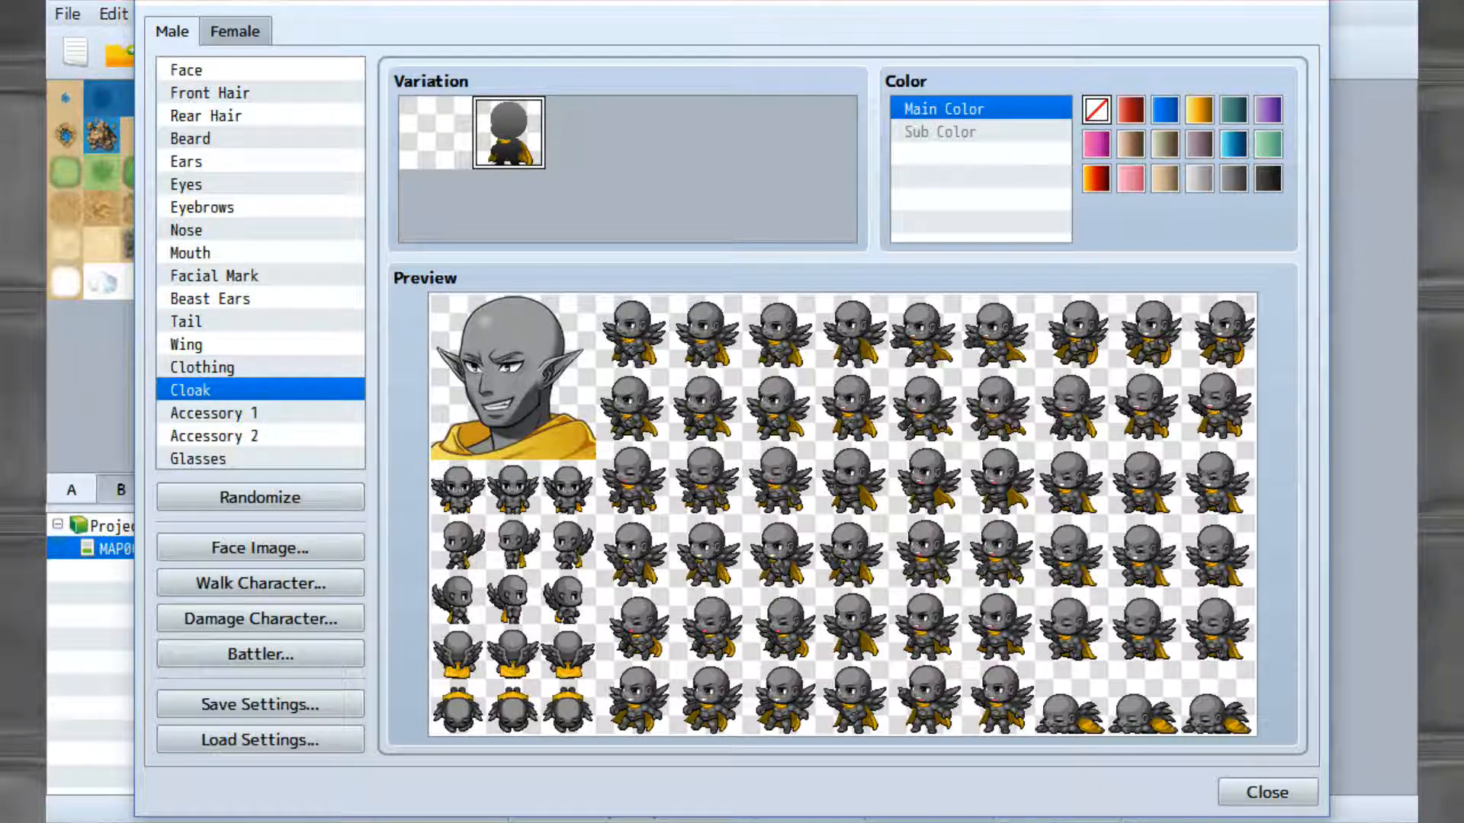
{"action": "left_click", "coordinate": [432, 130]}
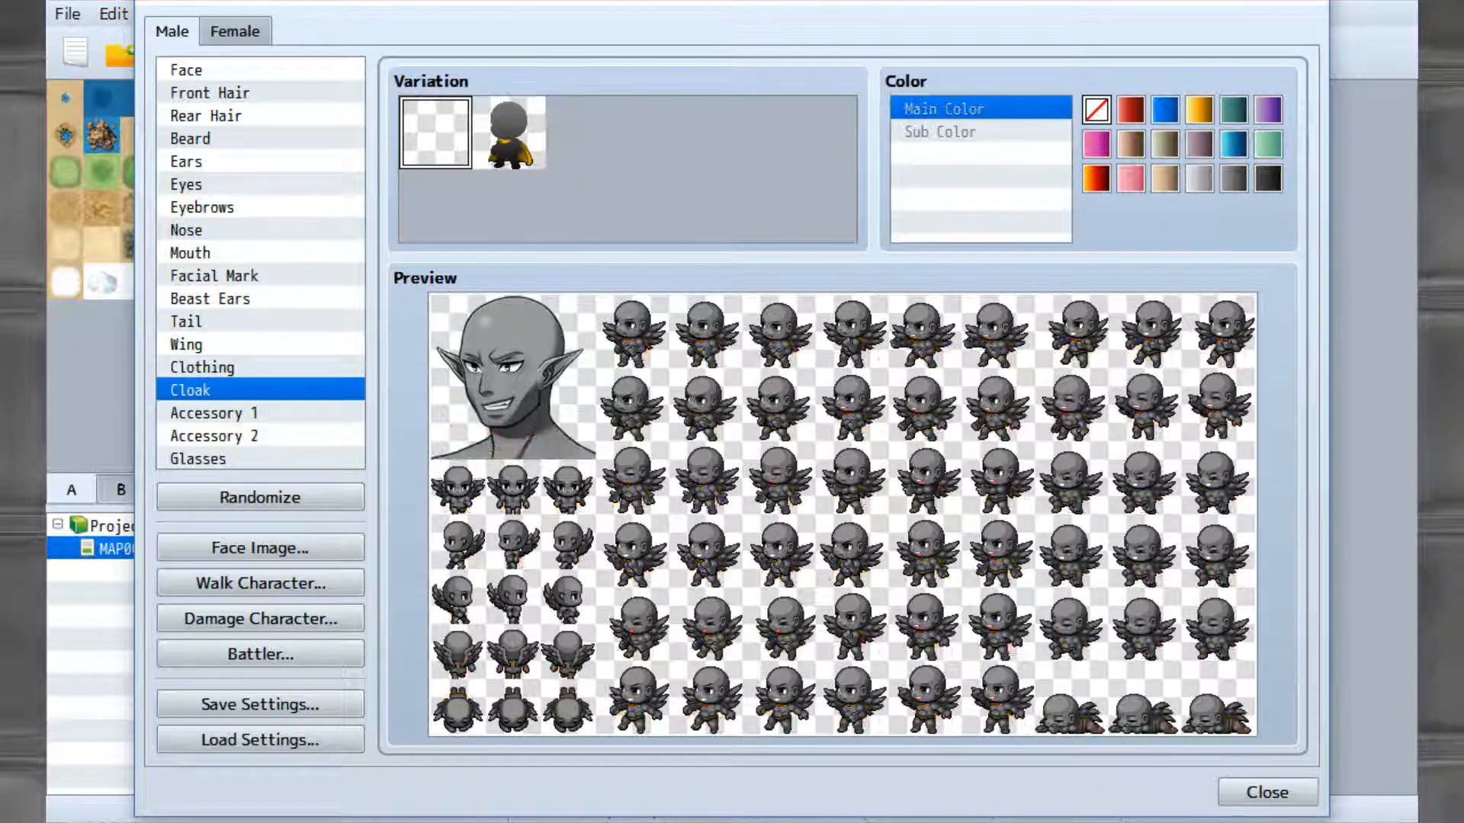
{"action": "left_click", "coordinate": [213, 412]}
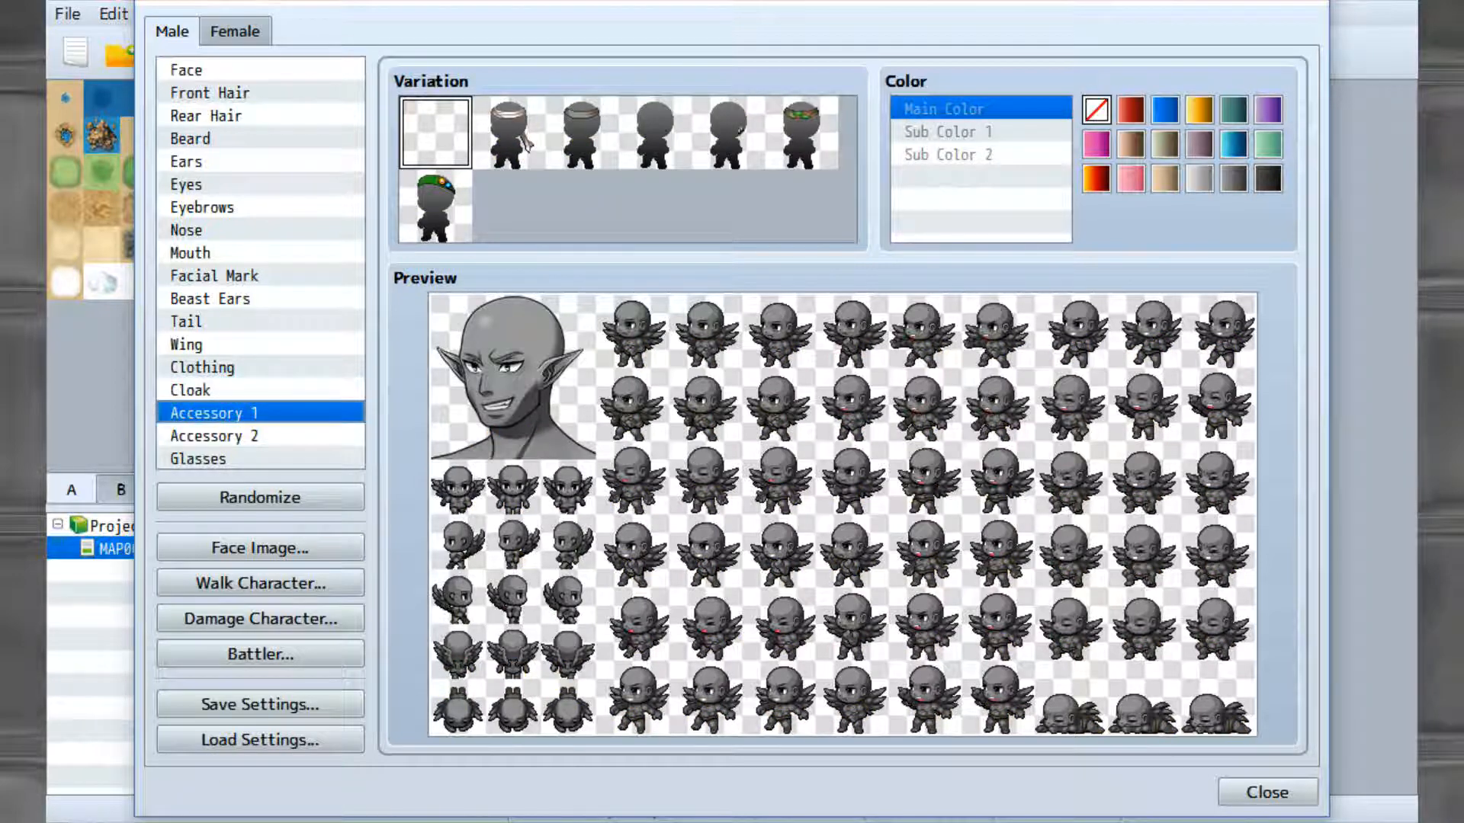
{"action": "left_click", "coordinate": [728, 132]}
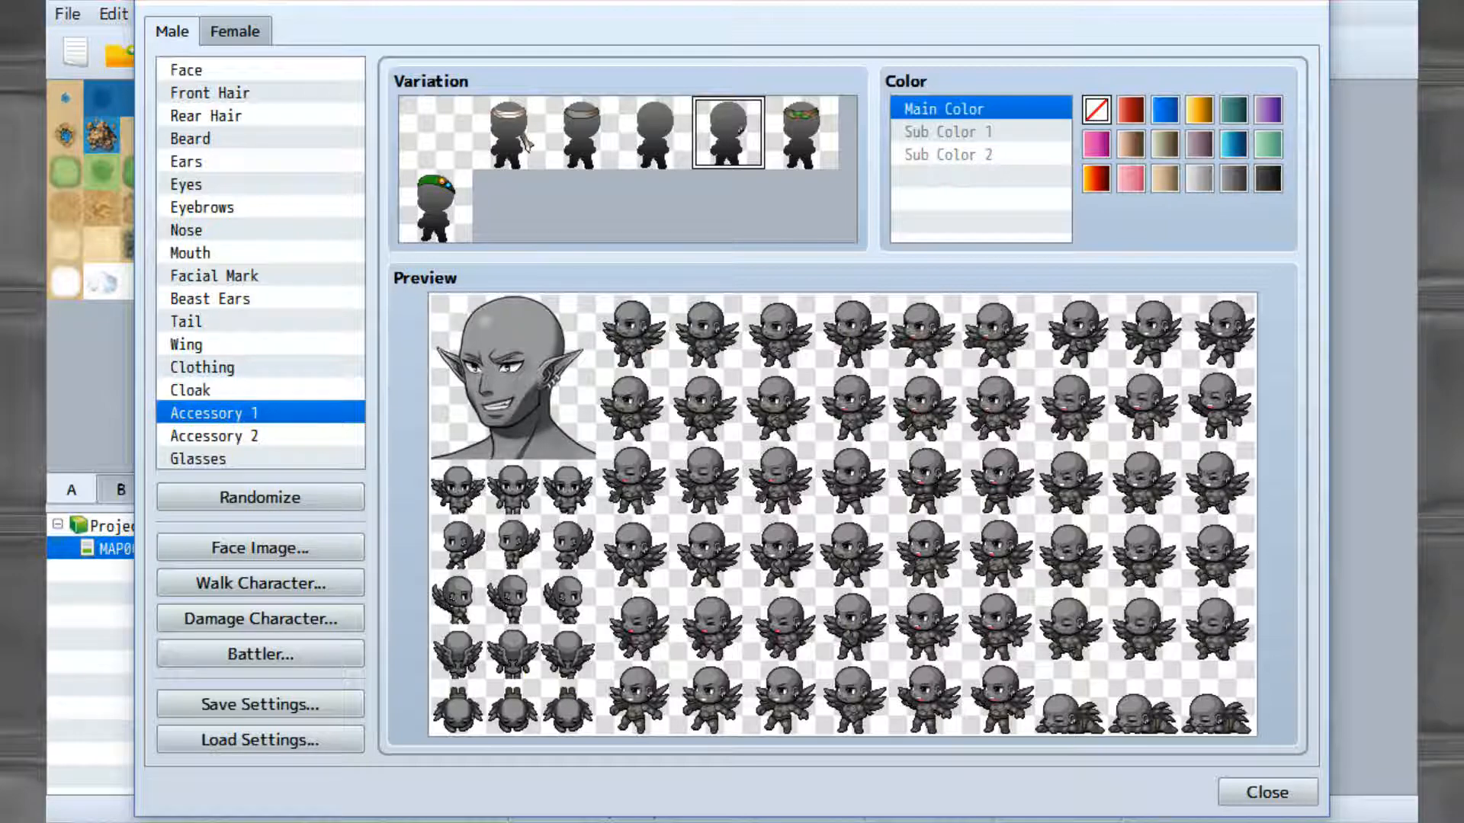
{"action": "left_click", "coordinate": [654, 132]}
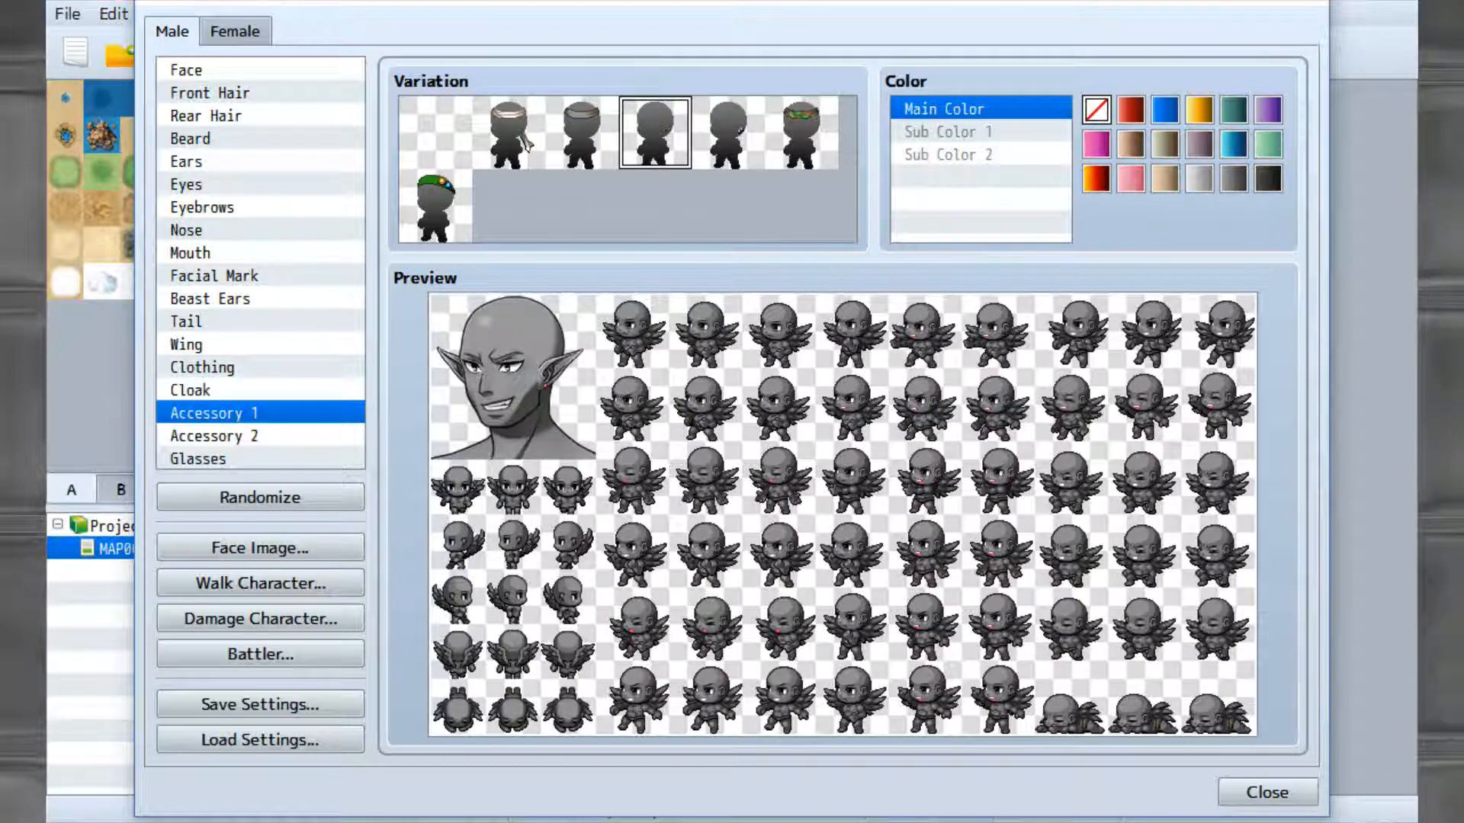
Remove the headband accessory, try a grey accessory colour, then show the Glasses options.
{"action": "left_click", "coordinate": [433, 207]}
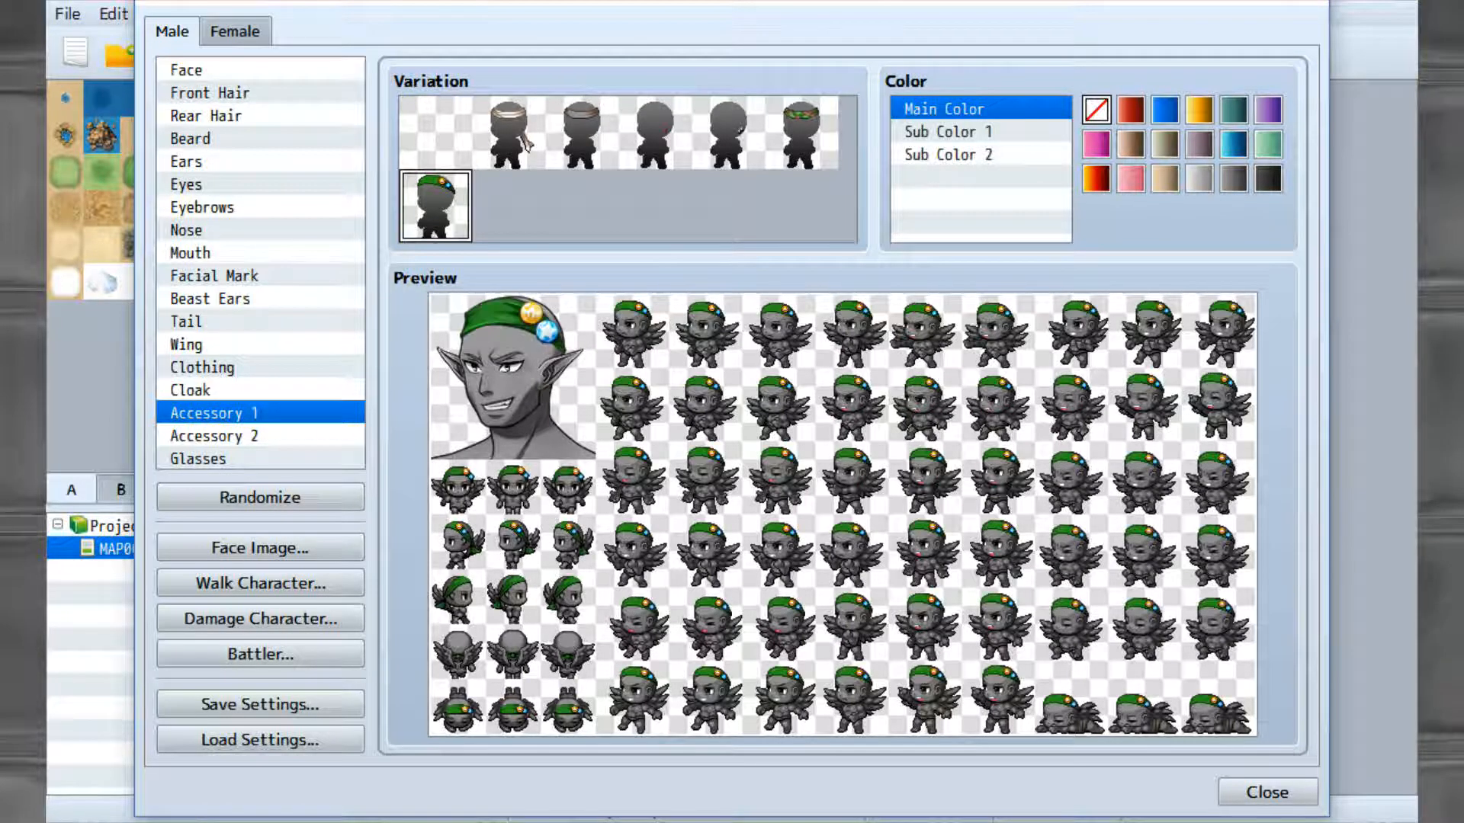
{"action": "left_click", "coordinate": [727, 133]}
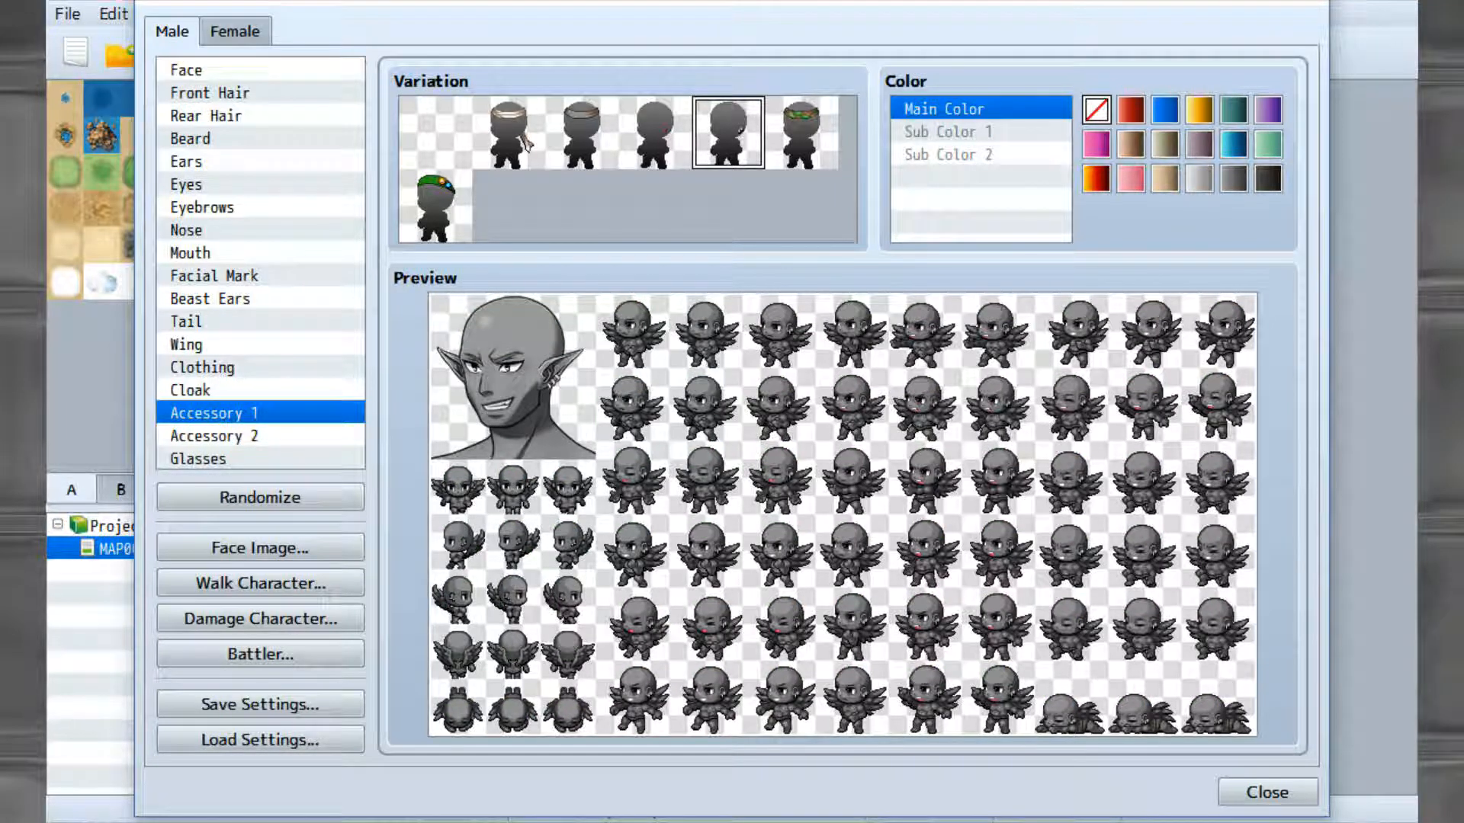
{"action": "left_click", "coordinate": [1198, 179]}
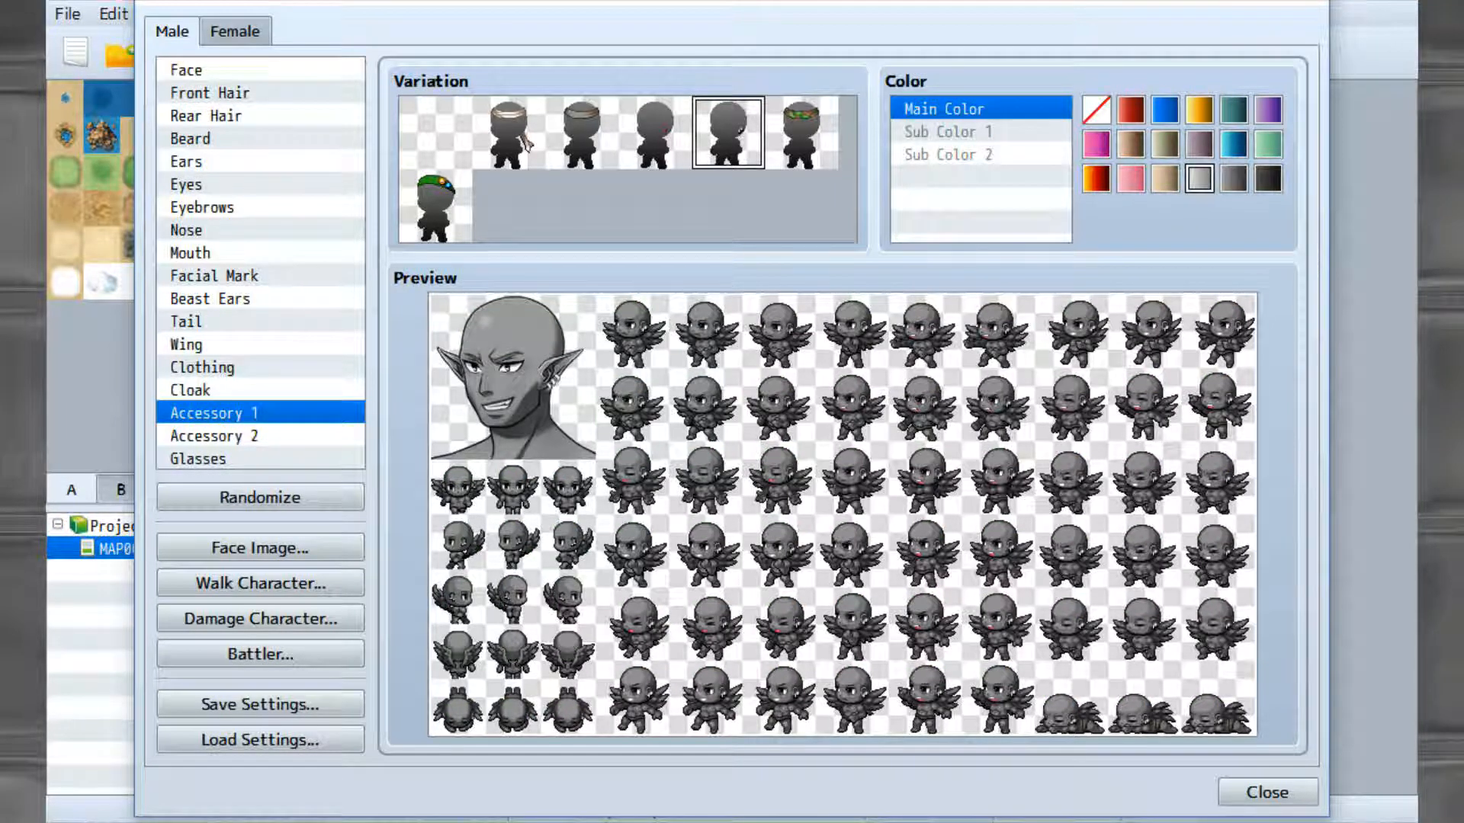
{"action": "left_click", "coordinate": [213, 436]}
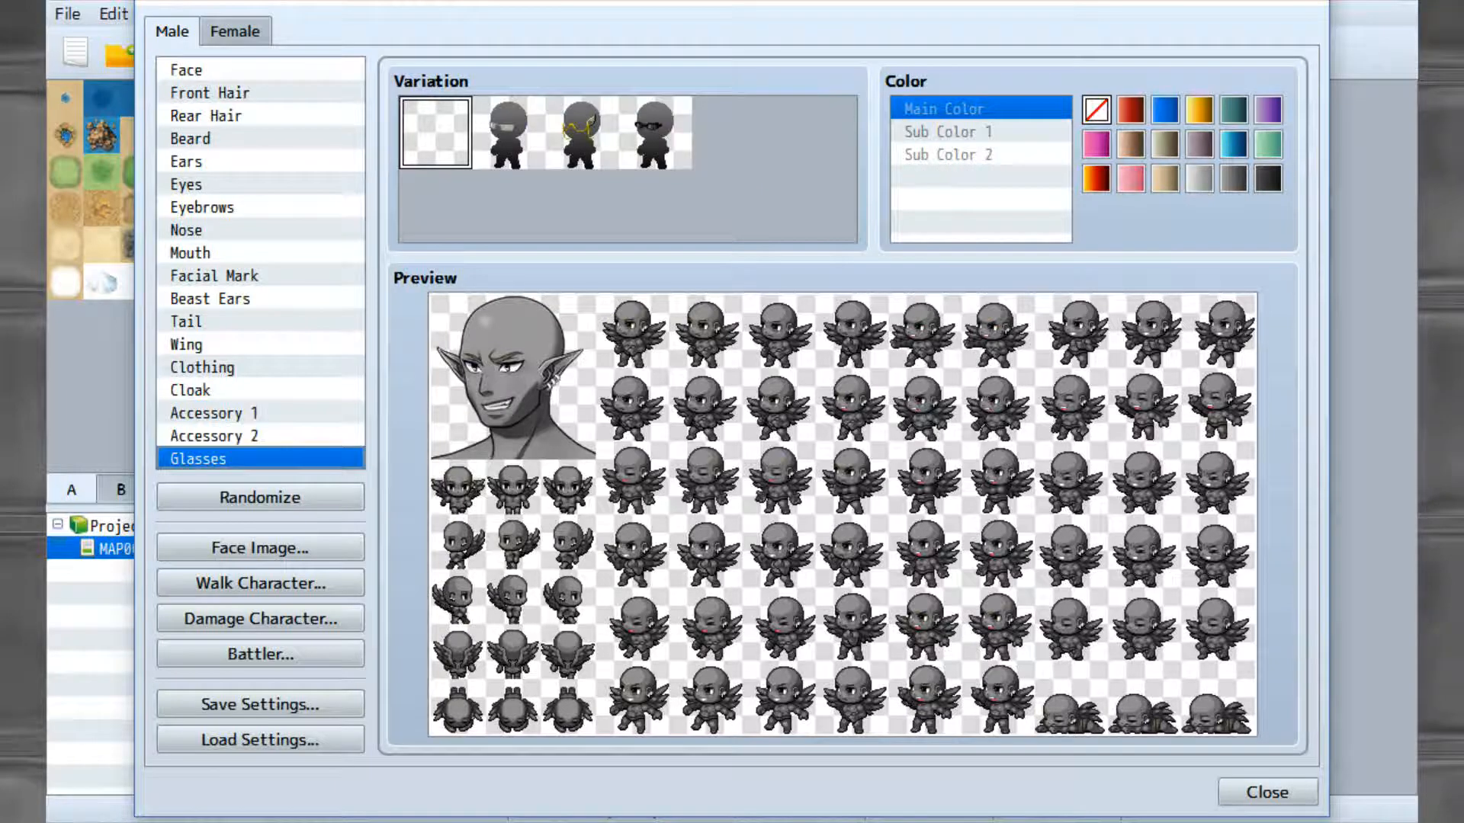
Try and remove gold glasses, then randomize into a lavender-haired, blue-winged character.
{"action": "left_click", "coordinate": [579, 133]}
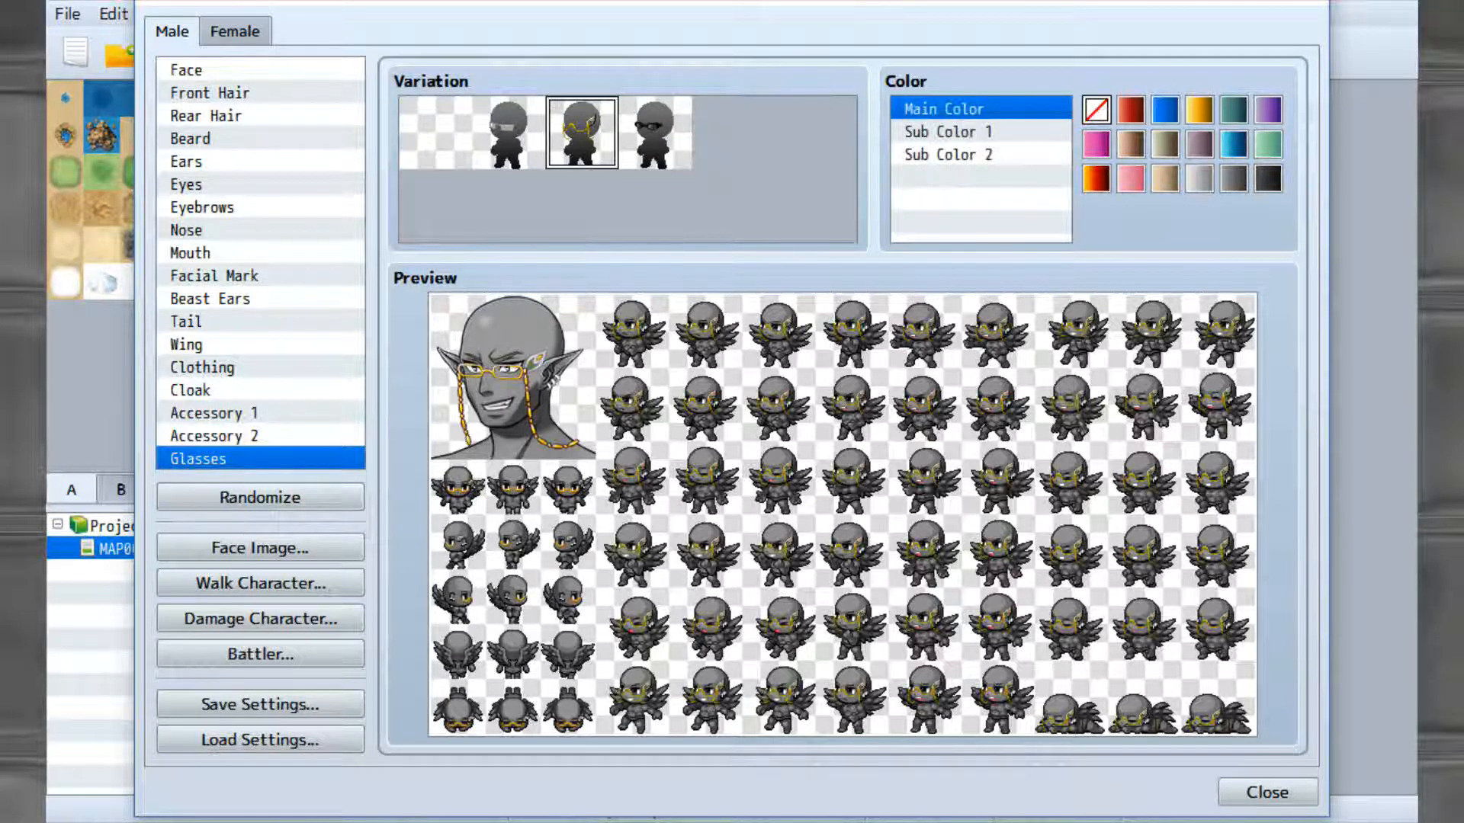
{"action": "left_click", "coordinate": [433, 131]}
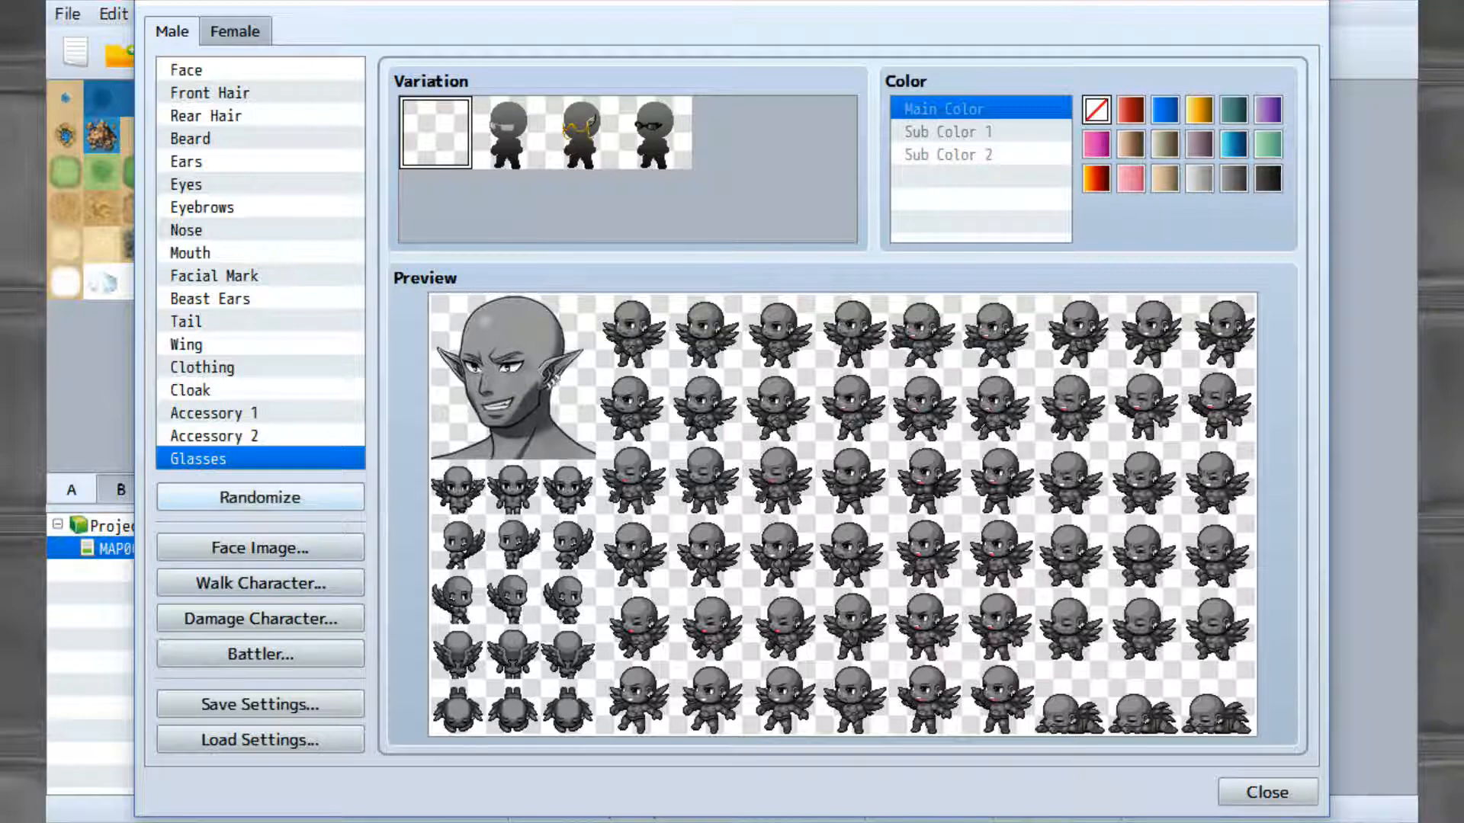
{"action": "mouse_move", "coordinate": [259, 497]}
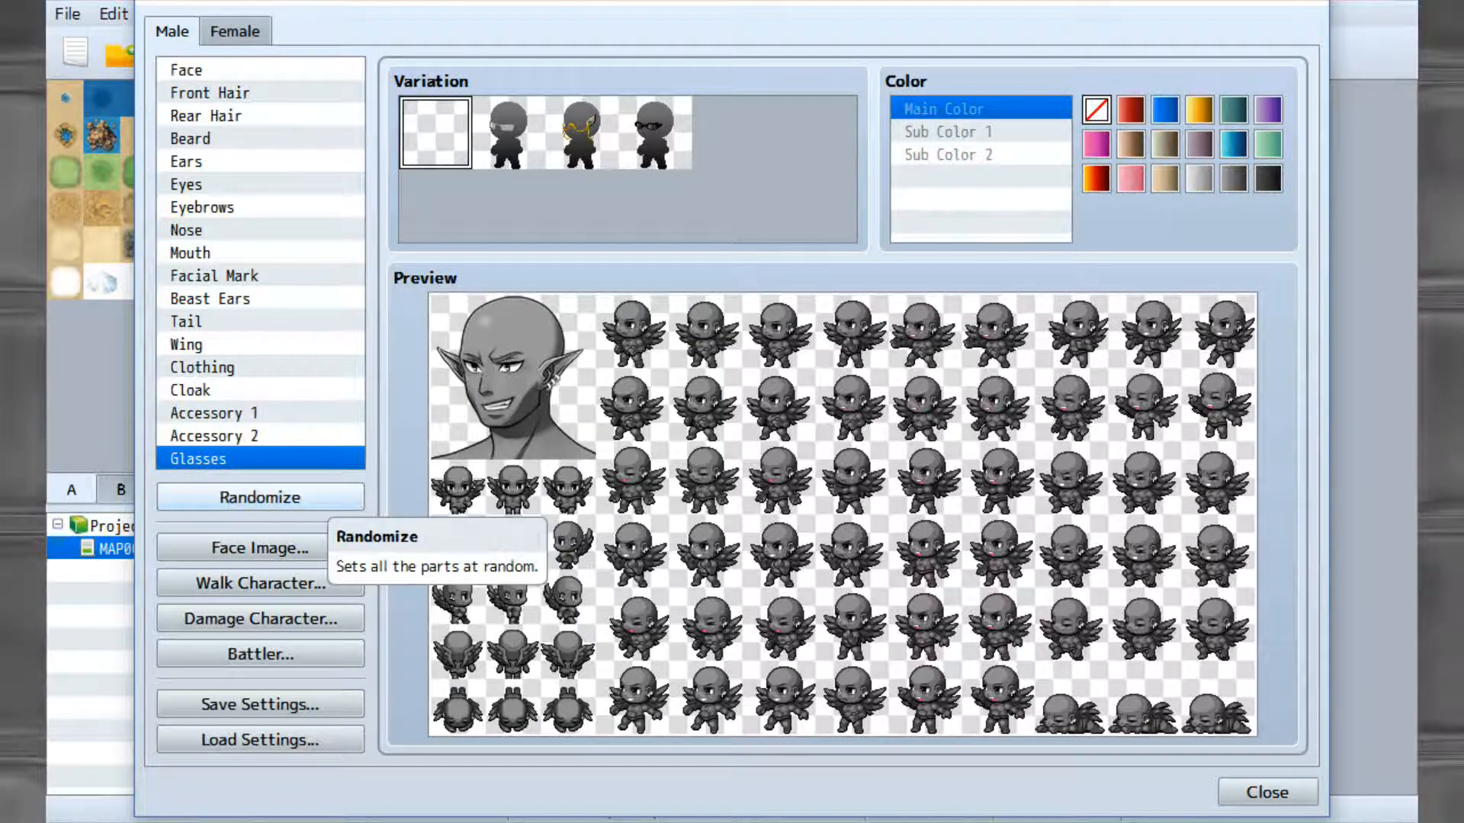
{"action": "left_click", "coordinate": [260, 496]}
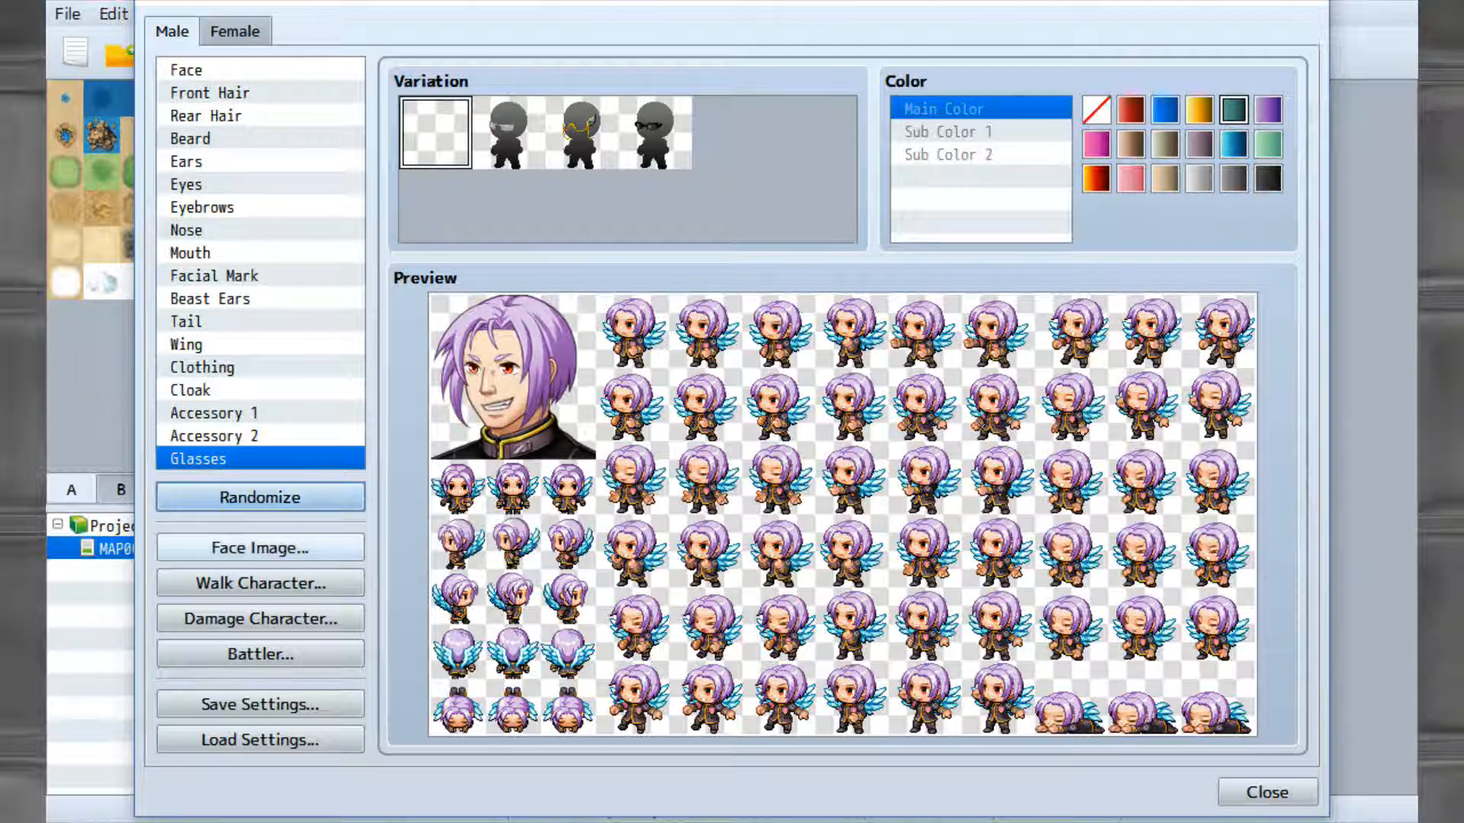
Import a face sheet and place the new face in row 2, column 2.
{"action": "left_click", "coordinate": [260, 548]}
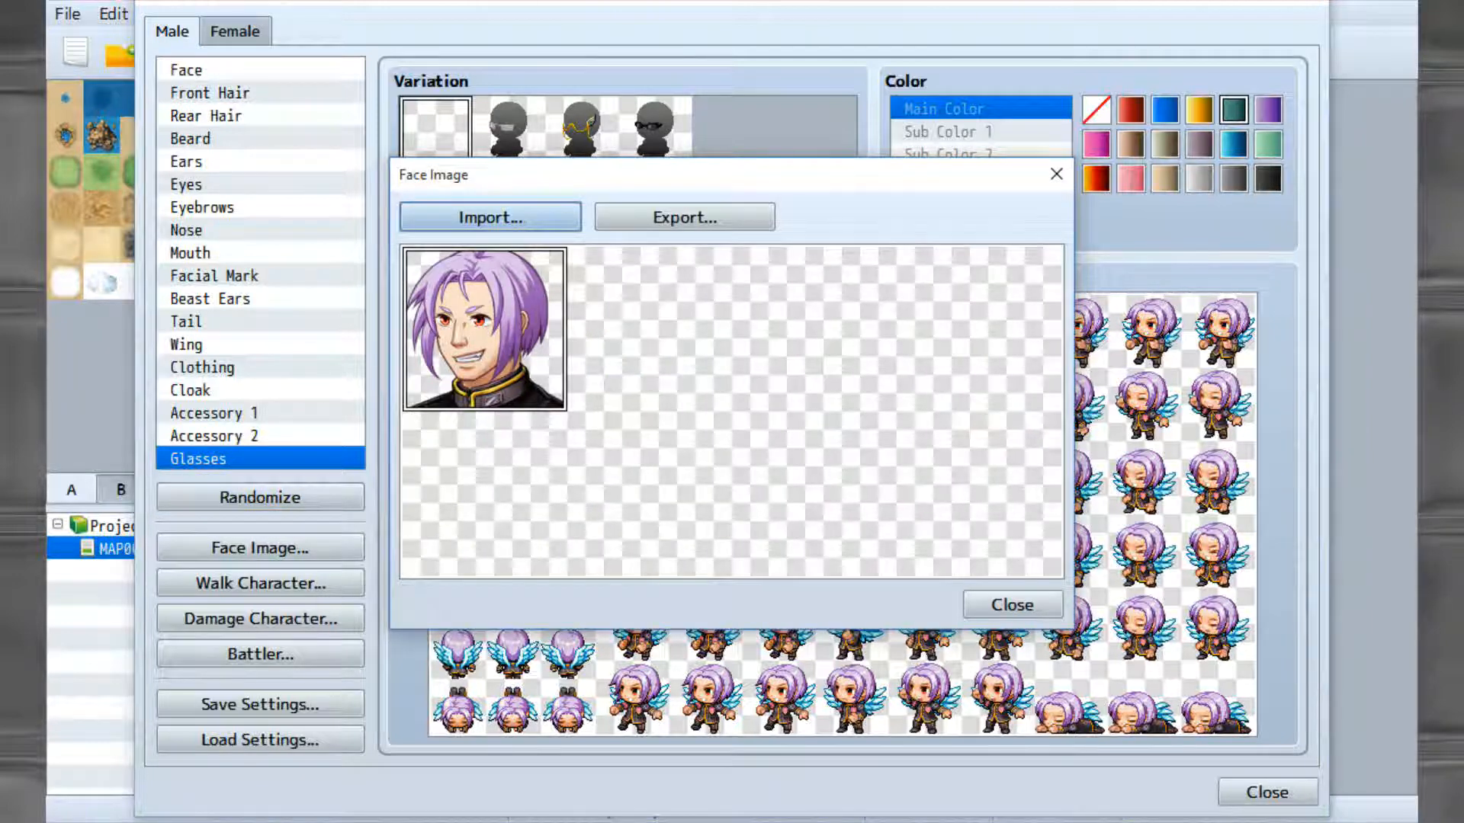
{"action": "left_click", "coordinate": [488, 216]}
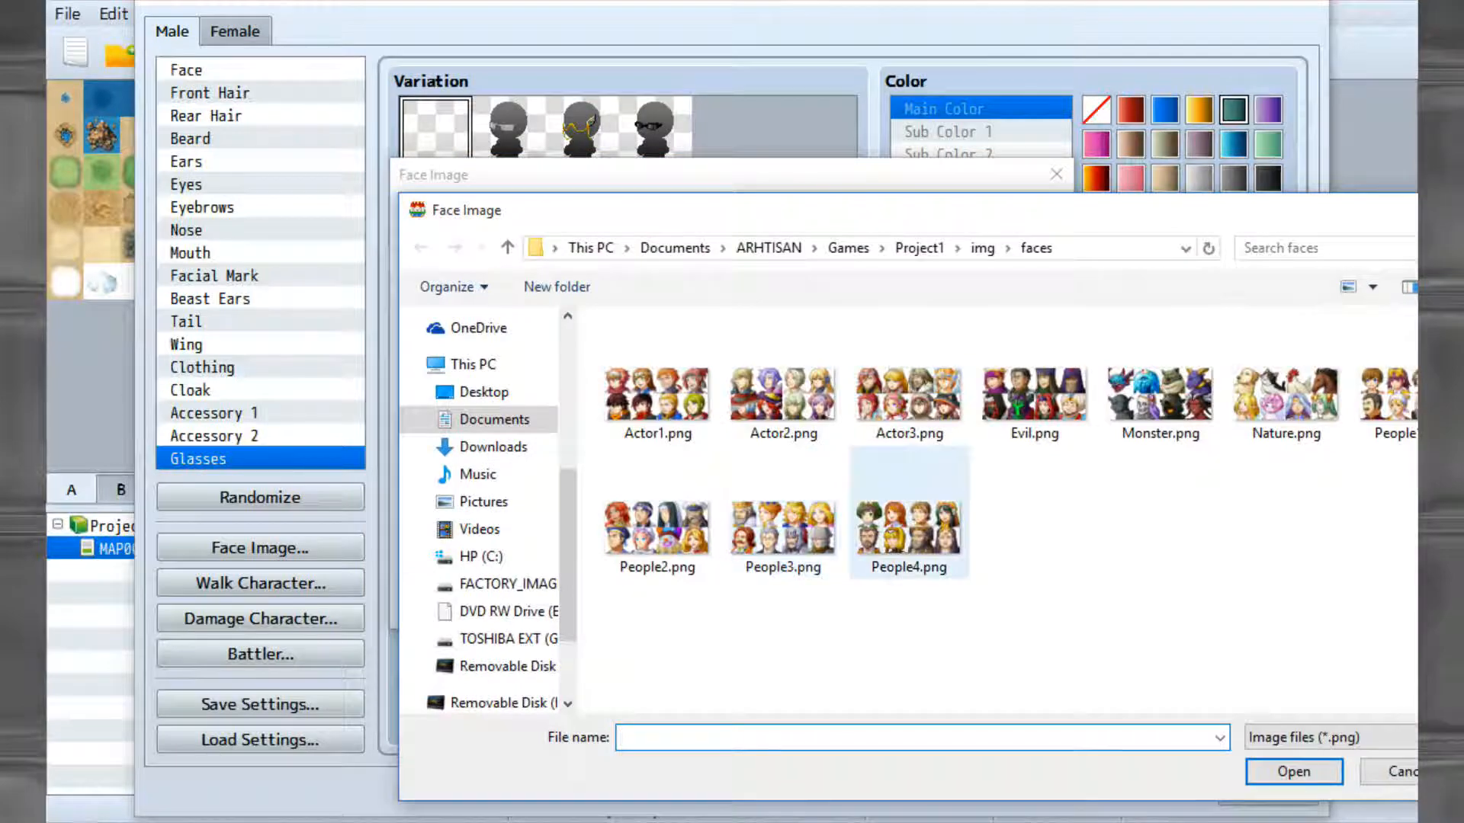
{"action": "left_click", "coordinate": [1292, 770]}
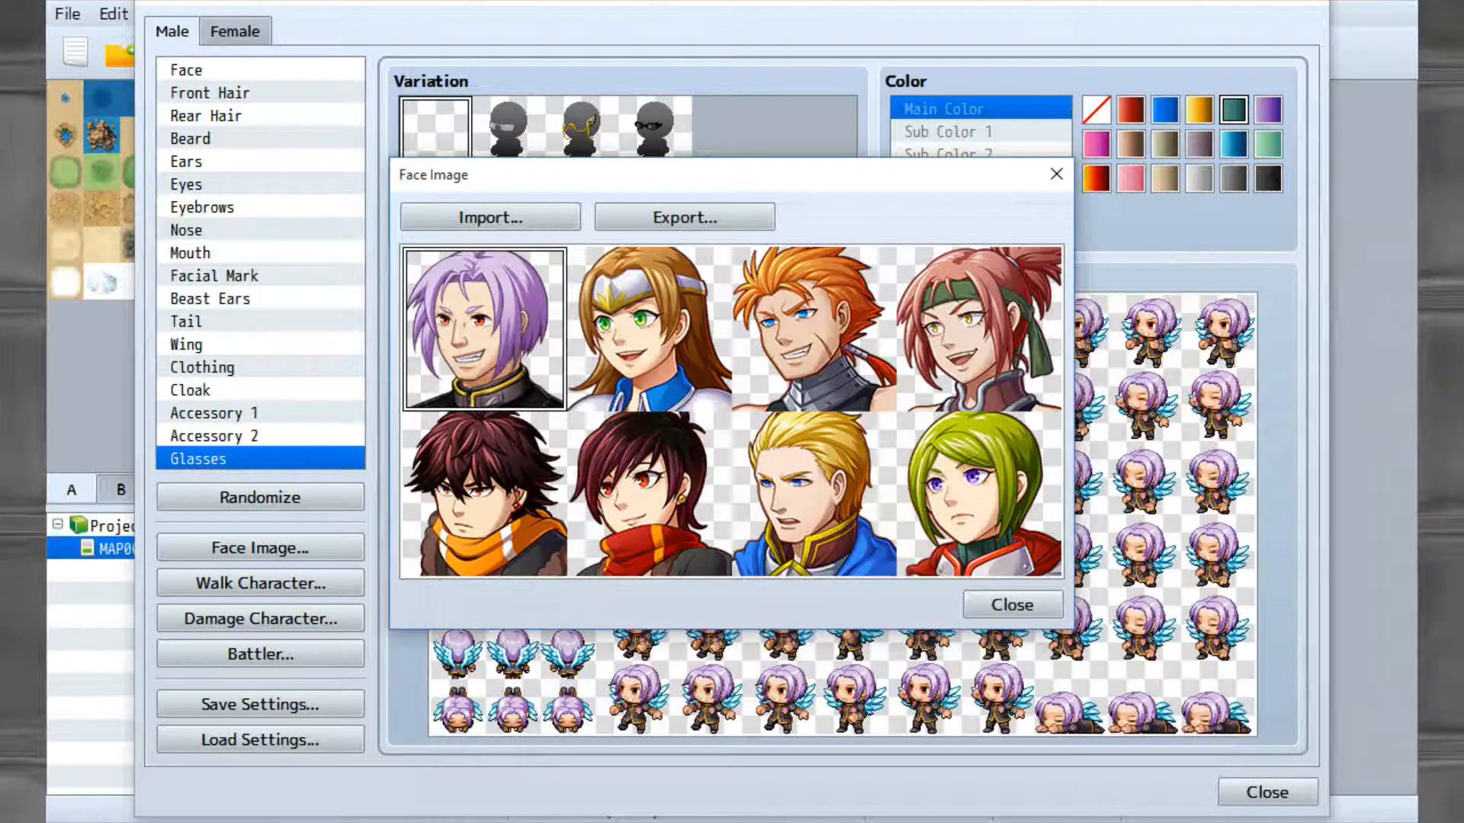
{"action": "left_click", "coordinate": [648, 328]}
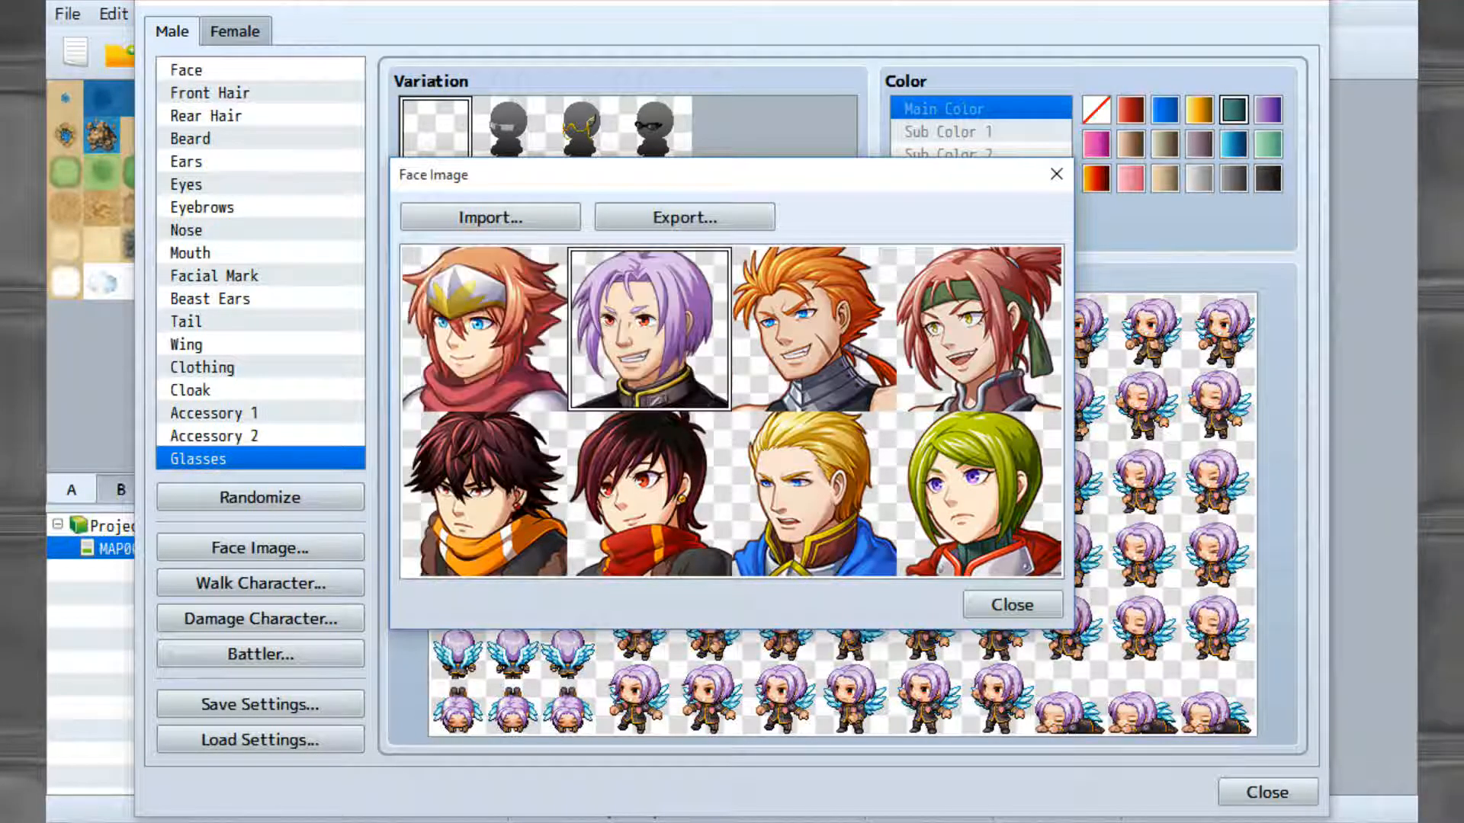
{"action": "left_click", "coordinate": [977, 493]}
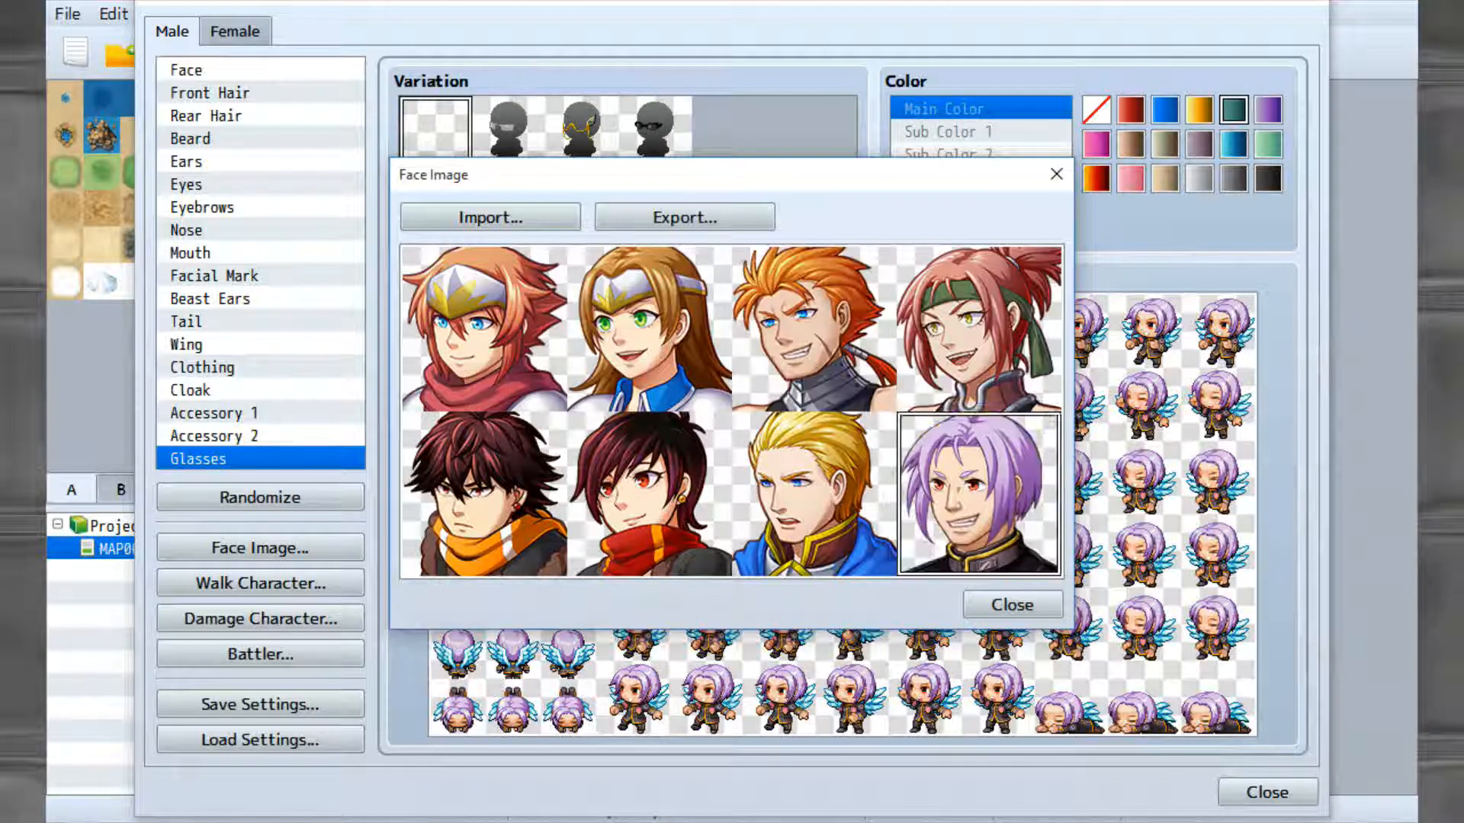
{"action": "left_click", "coordinate": [812, 327]}
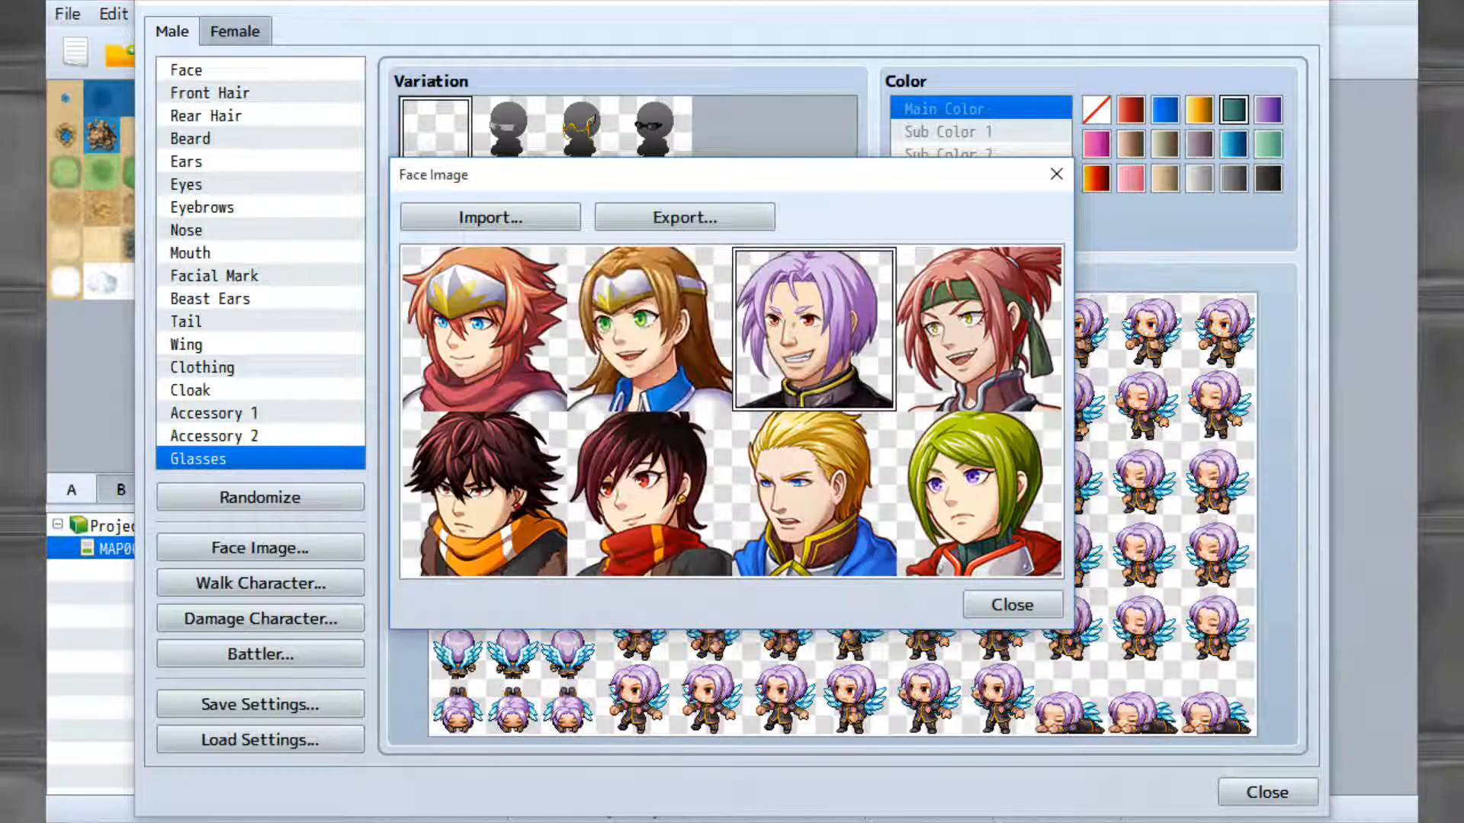
{"action": "left_click", "coordinate": [648, 495]}
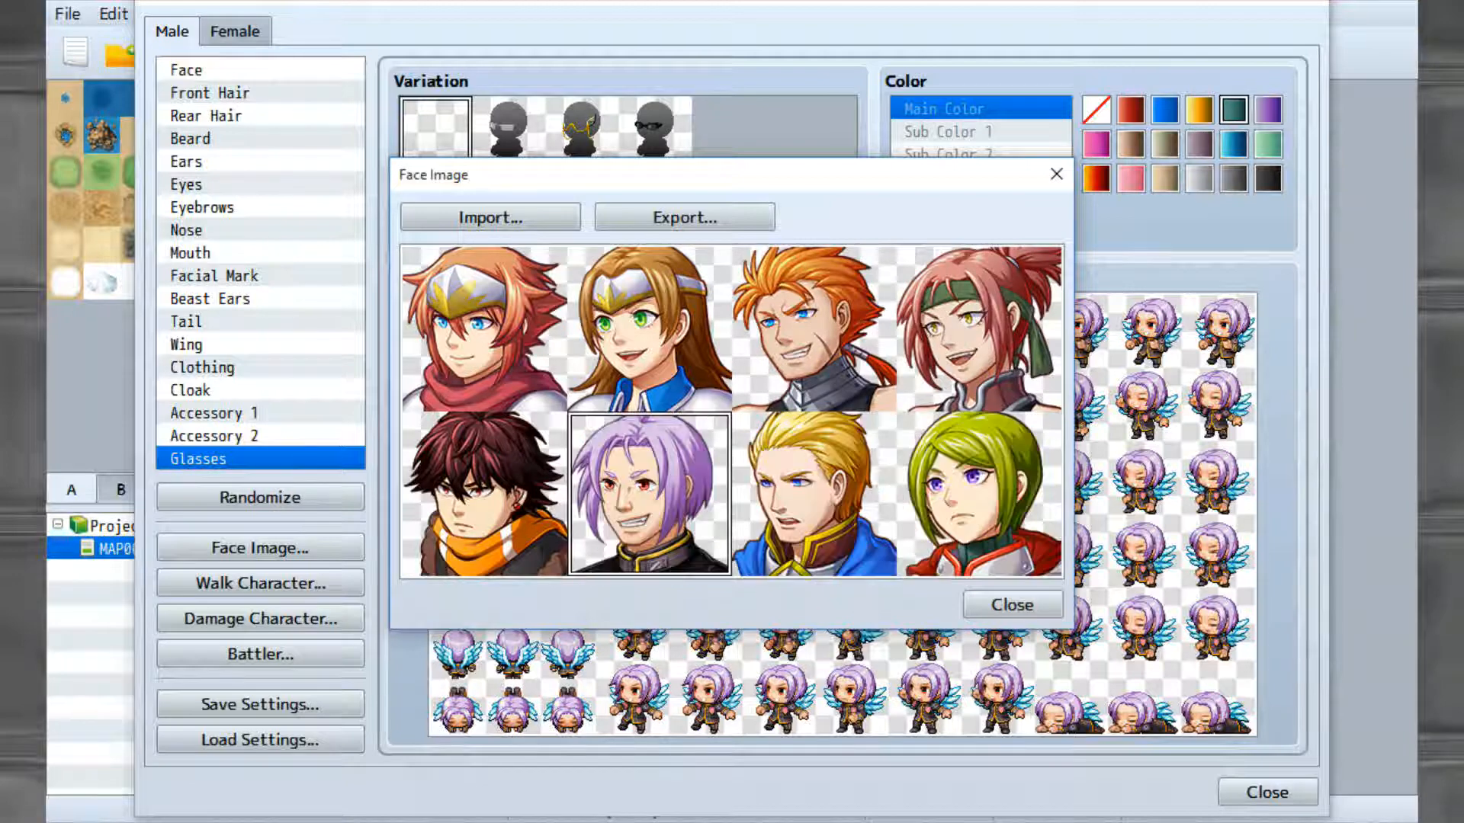
{"action": "left_click", "coordinate": [1011, 604]}
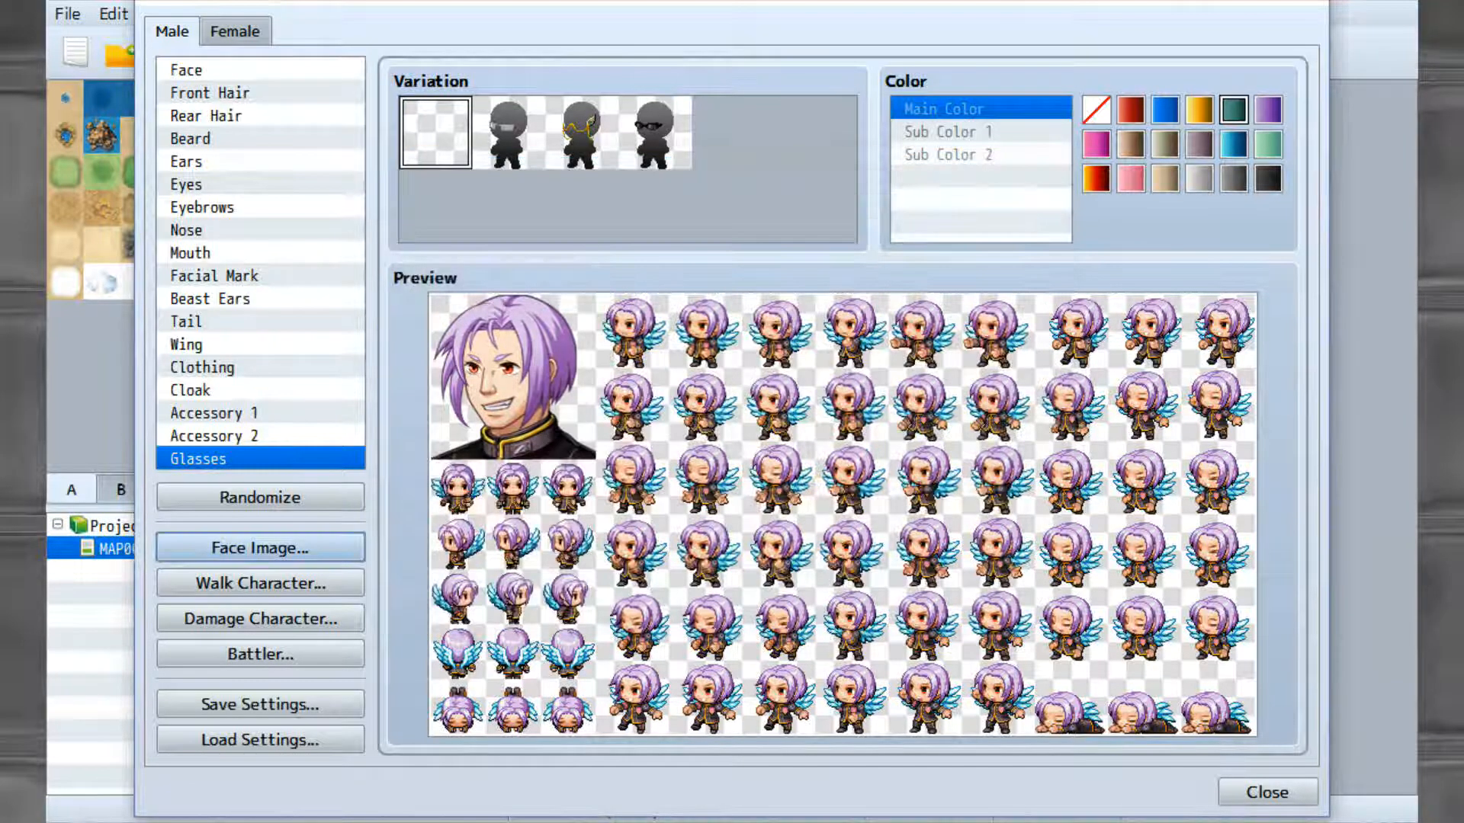
Preview the Walk, Damage and Battler sprite sheets, then close the Character Generator.
{"action": "left_click", "coordinate": [260, 582]}
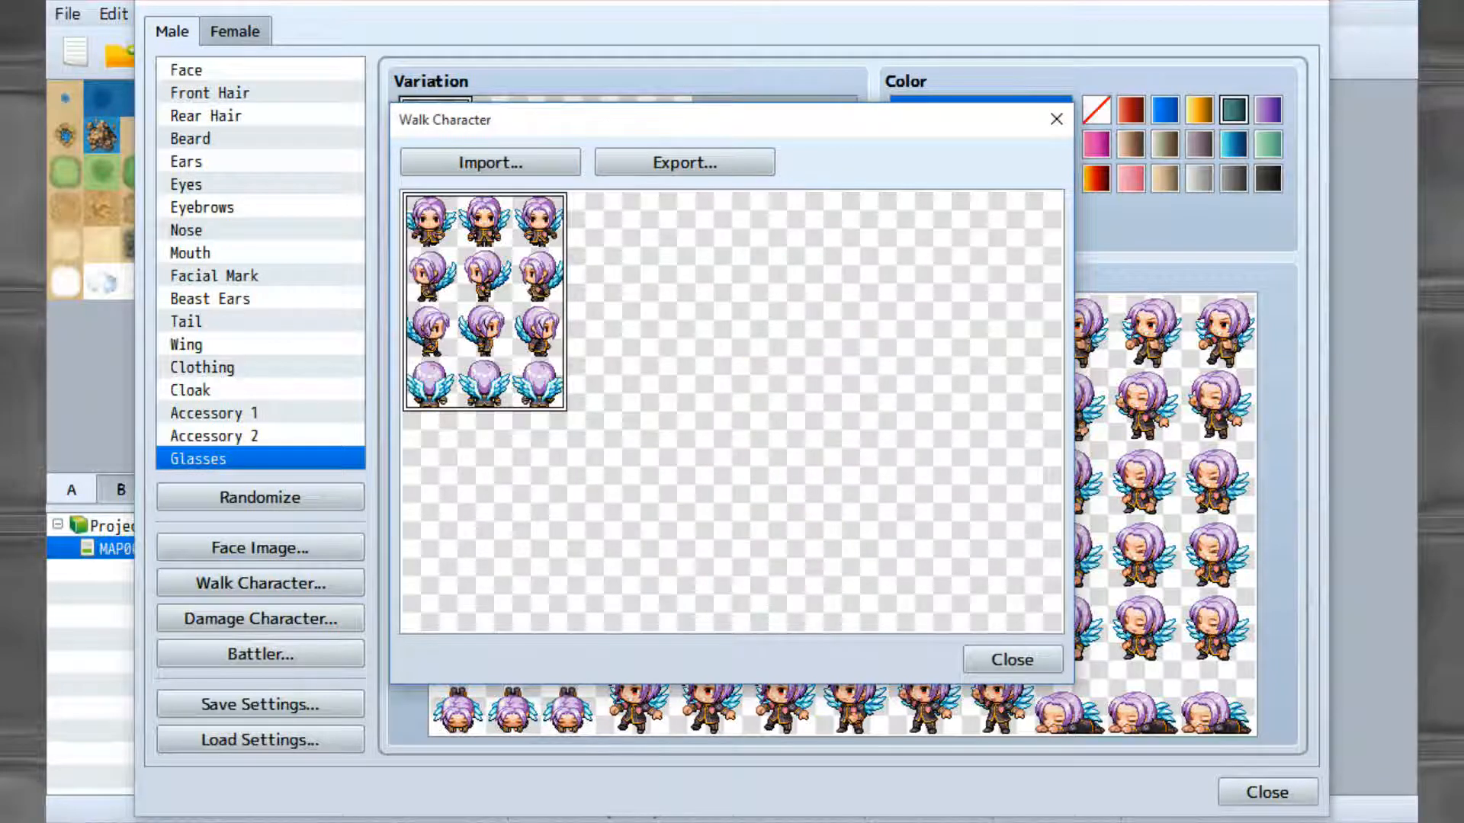
{"action": "left_click", "coordinate": [1010, 658]}
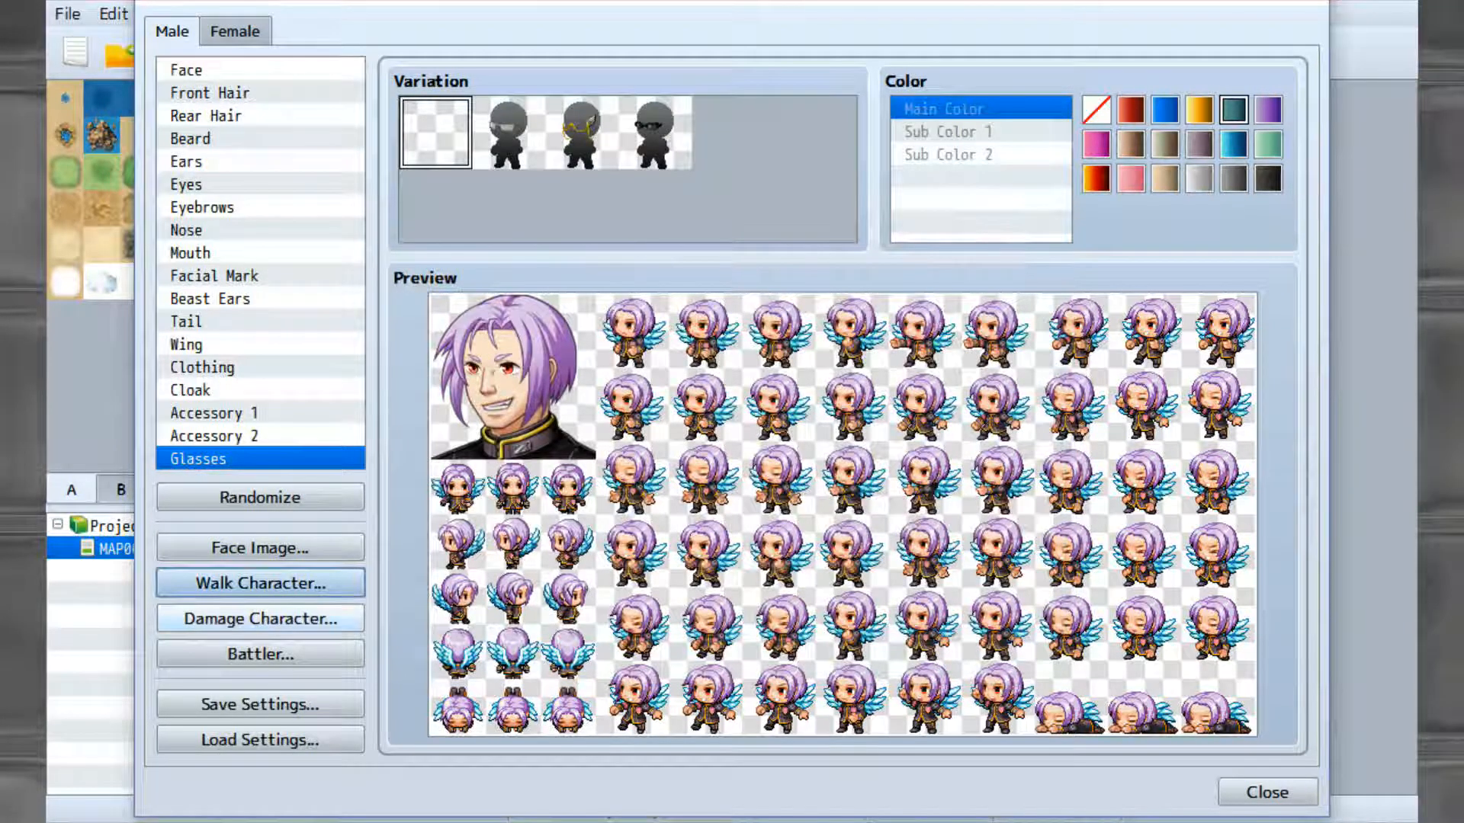
{"action": "left_click", "coordinate": [259, 618]}
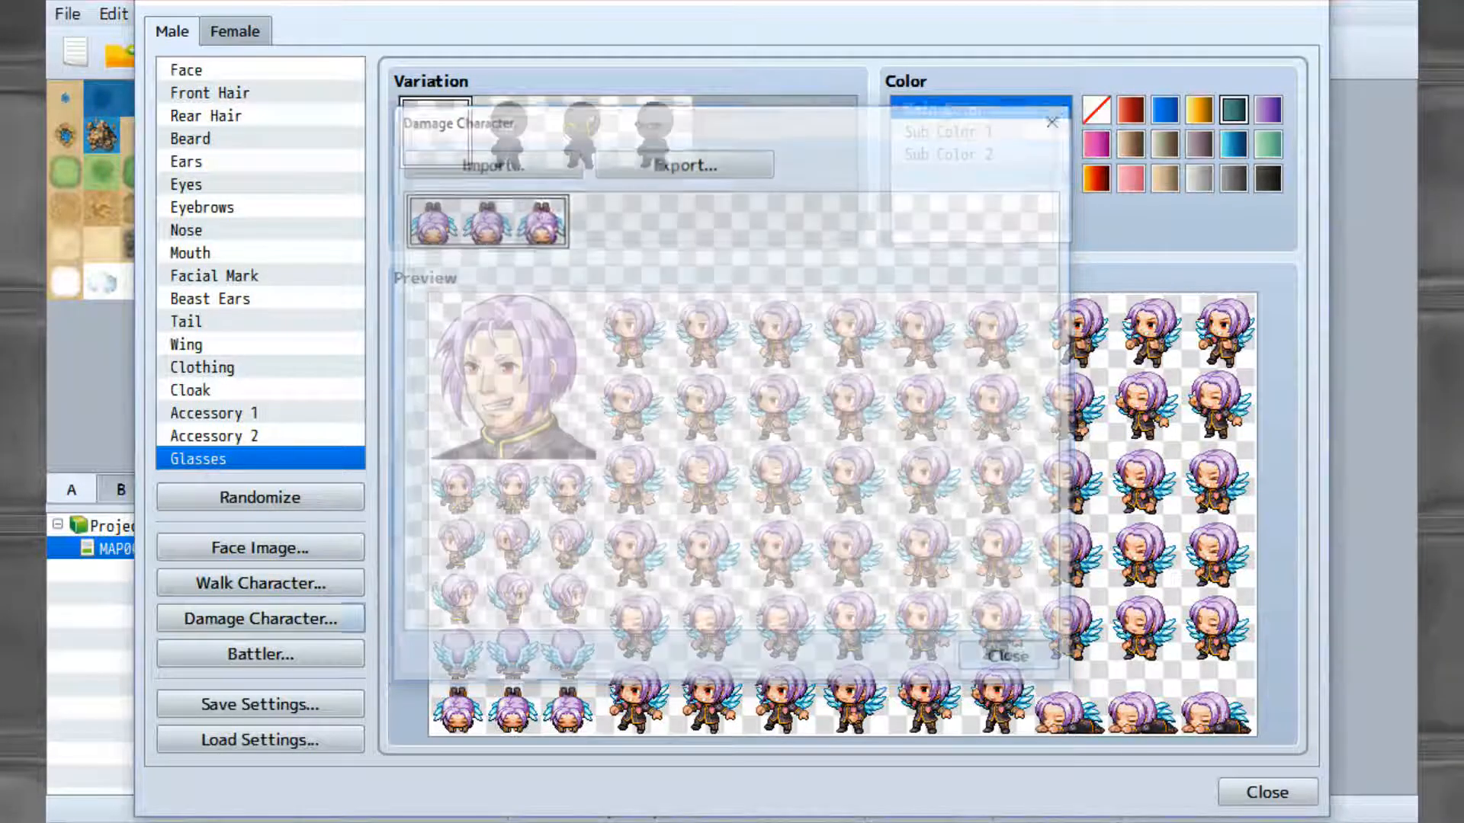
{"action": "left_click", "coordinate": [259, 618]}
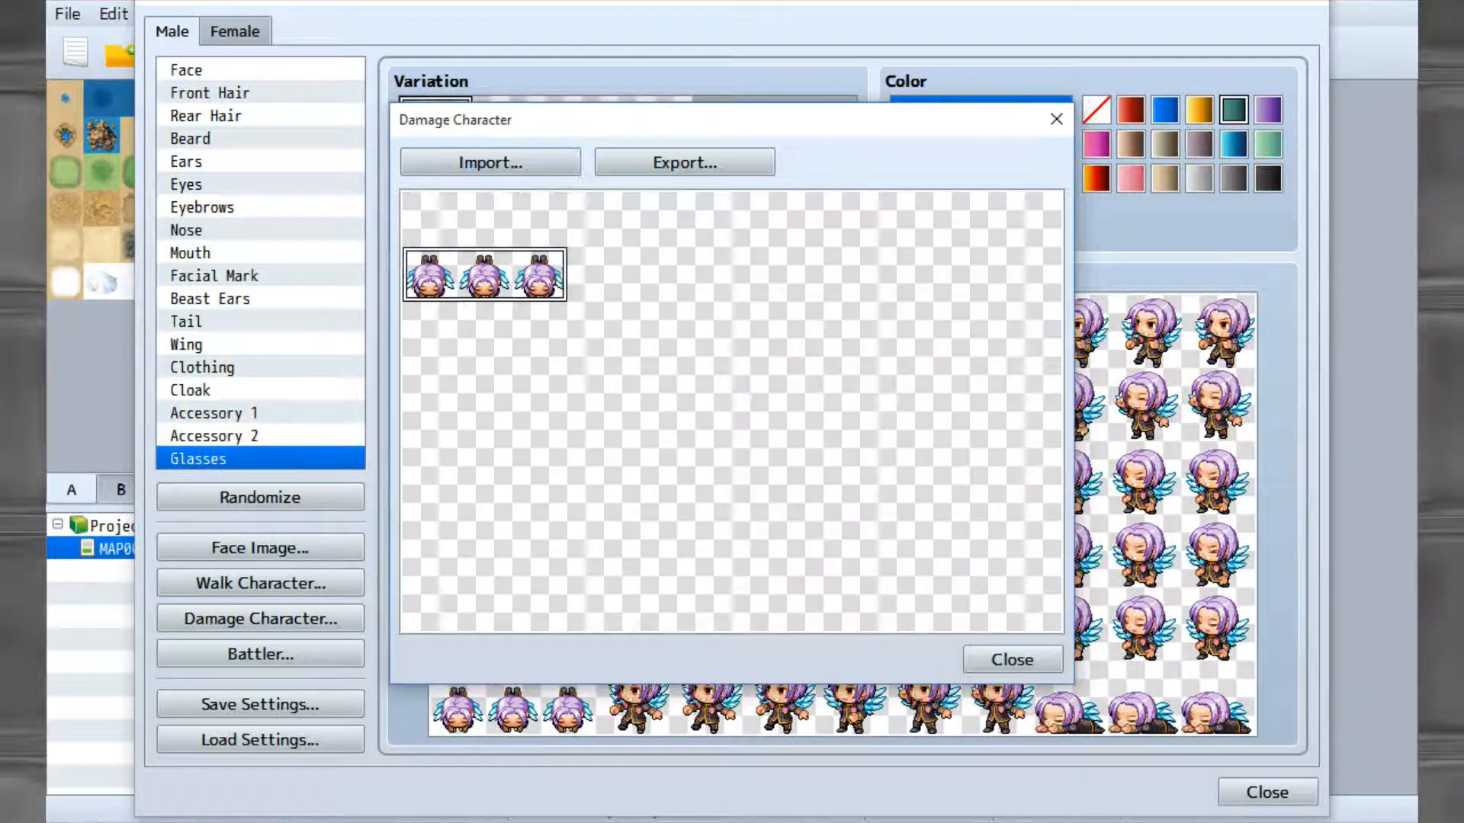
{"action": "left_click", "coordinate": [259, 653]}
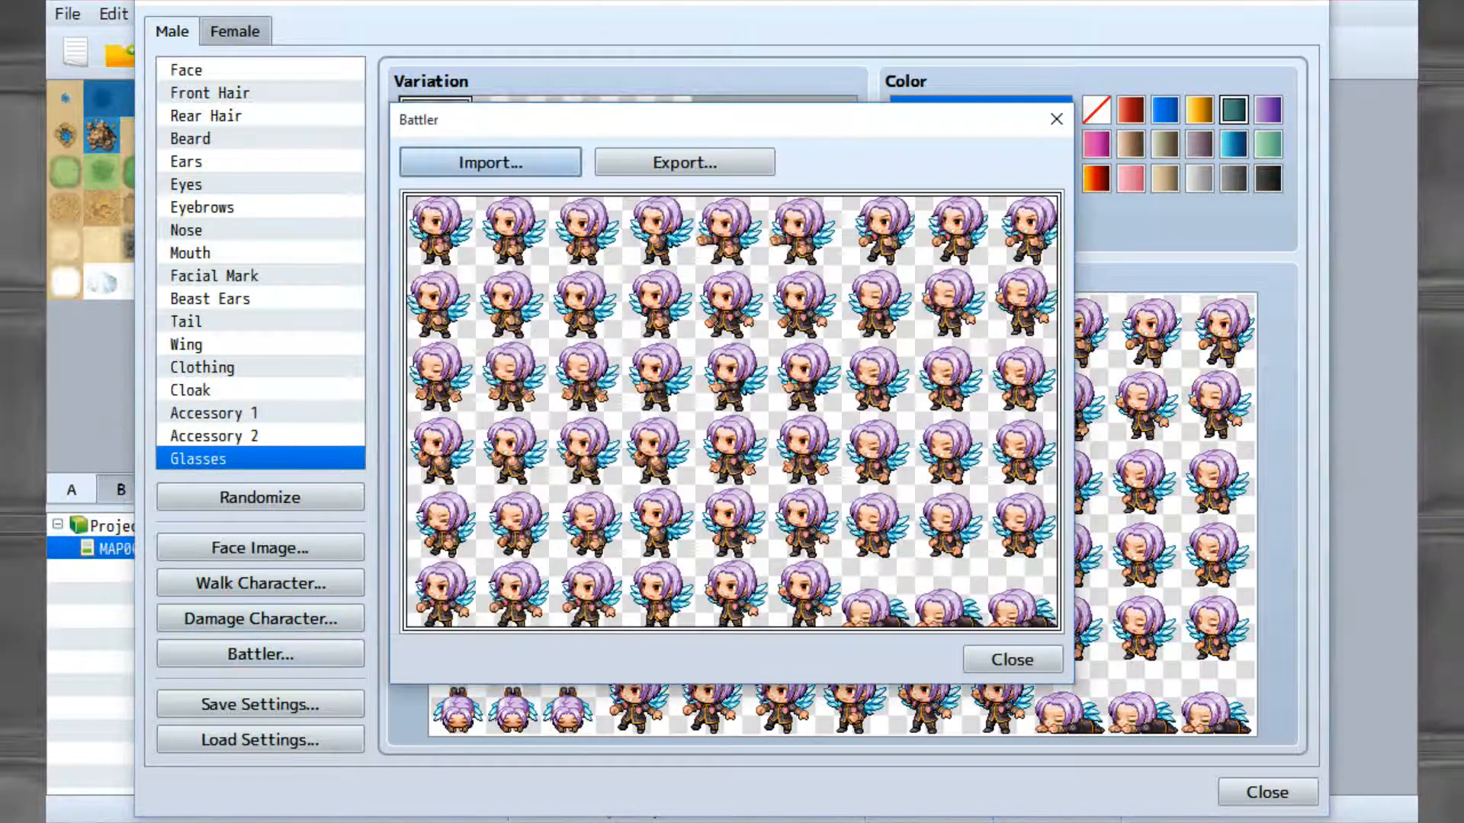
{"action": "left_click", "coordinate": [1011, 658]}
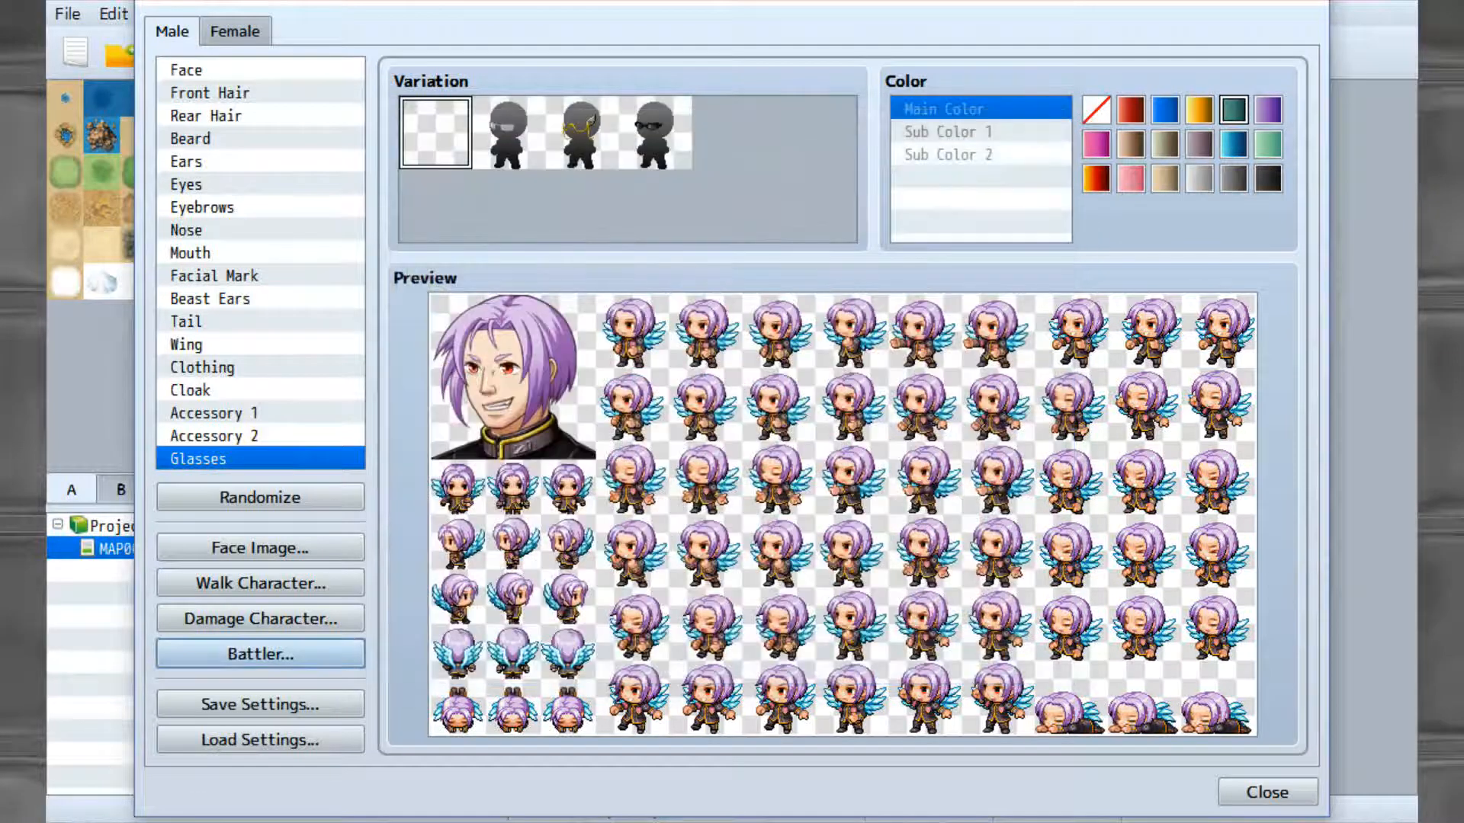
{"action": "left_click", "coordinate": [1265, 793]}
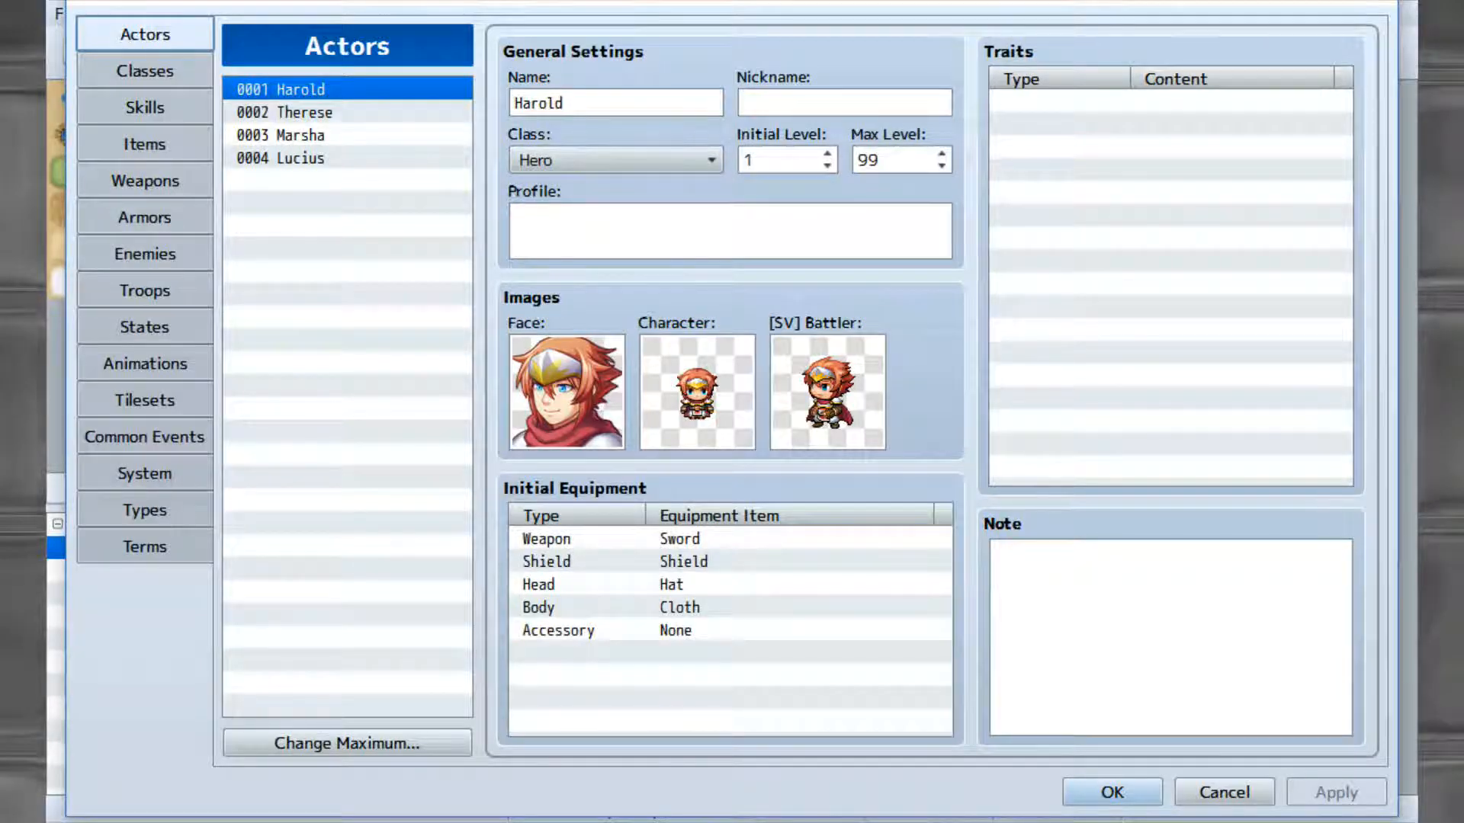
{"action": "left_click", "coordinate": [843, 103]}
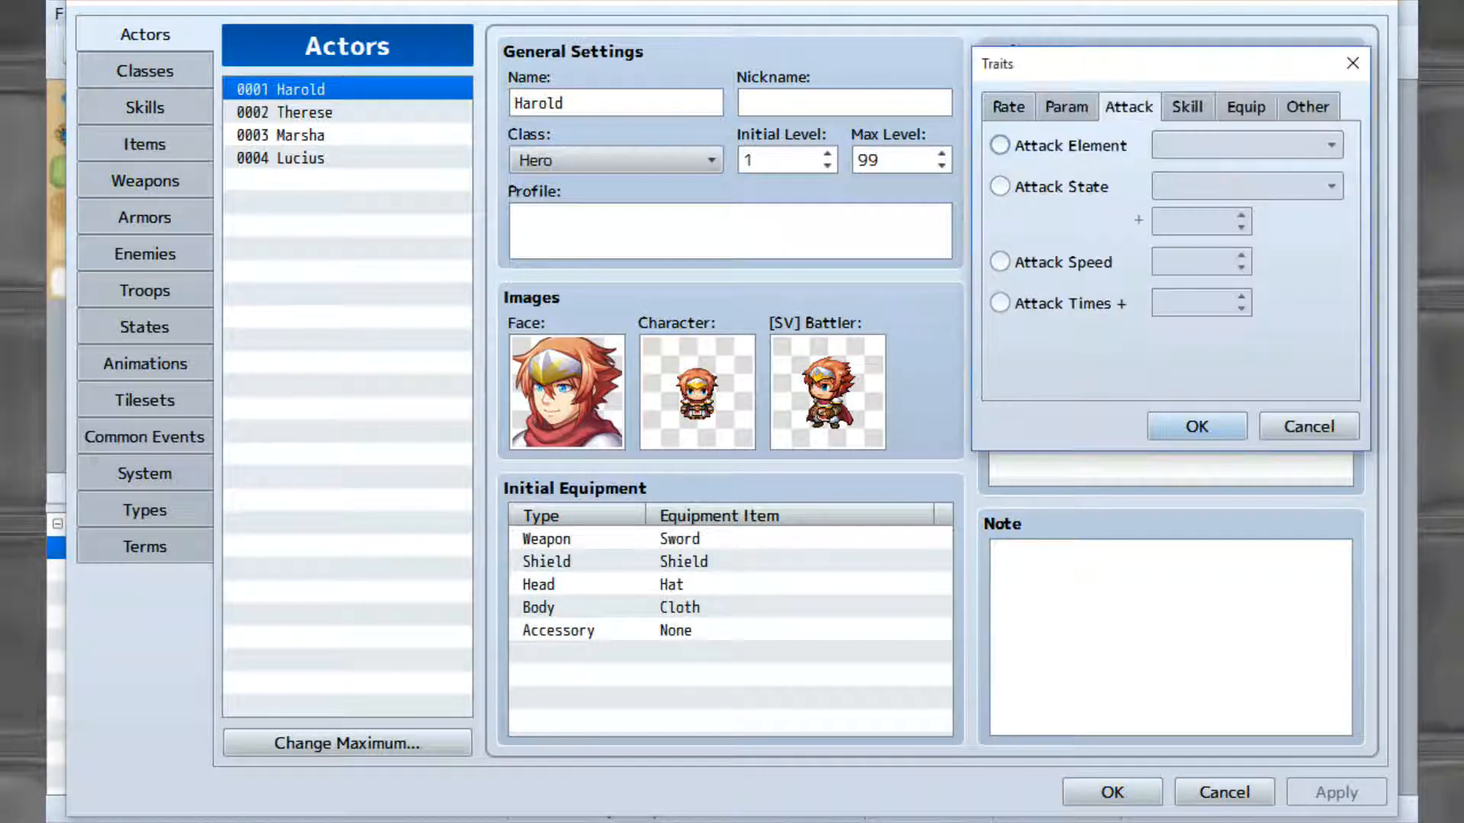
{"action": "left_click", "coordinate": [1306, 107]}
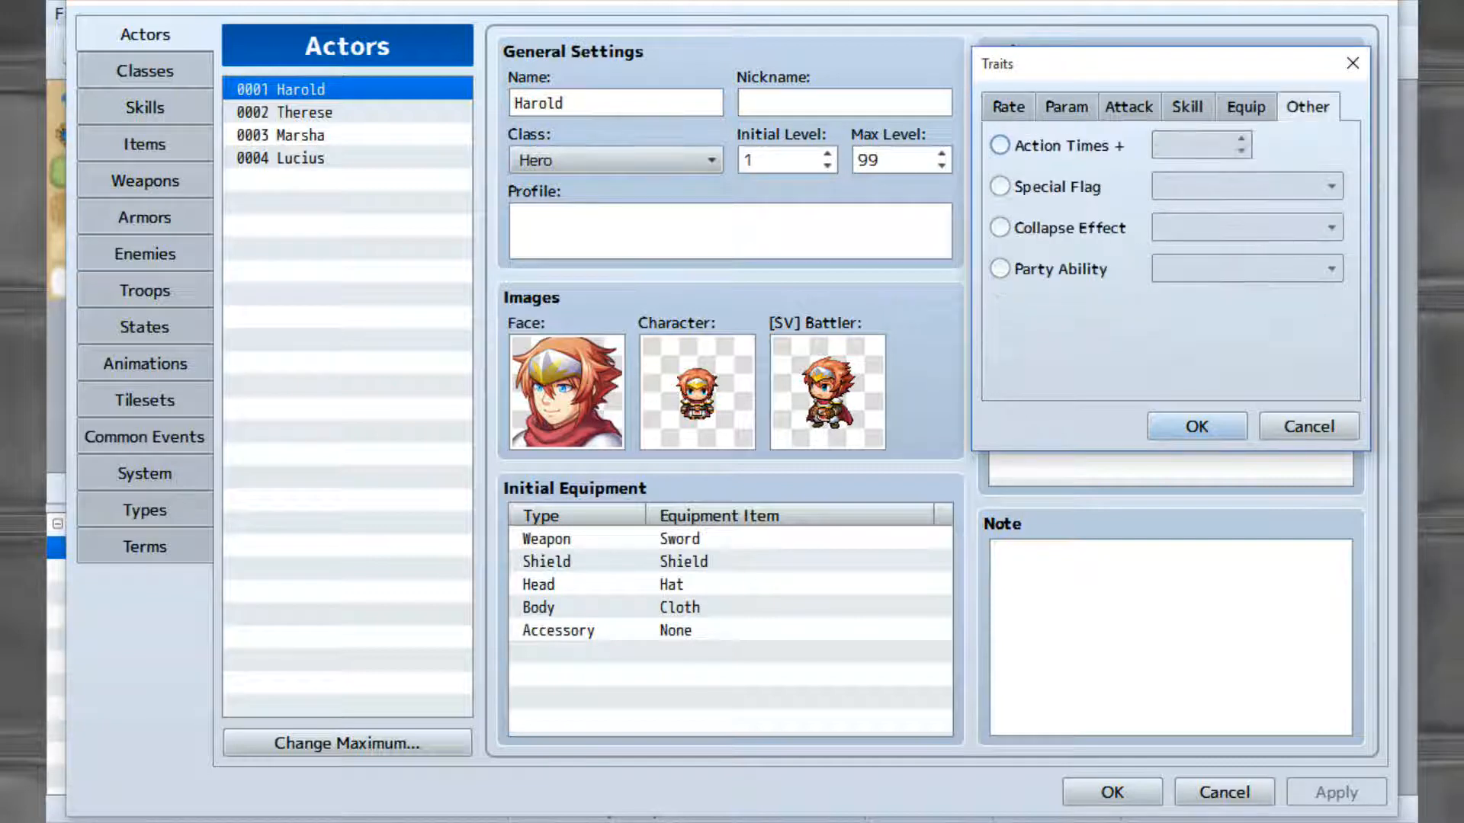
{"action": "left_click", "coordinate": [1007, 106]}
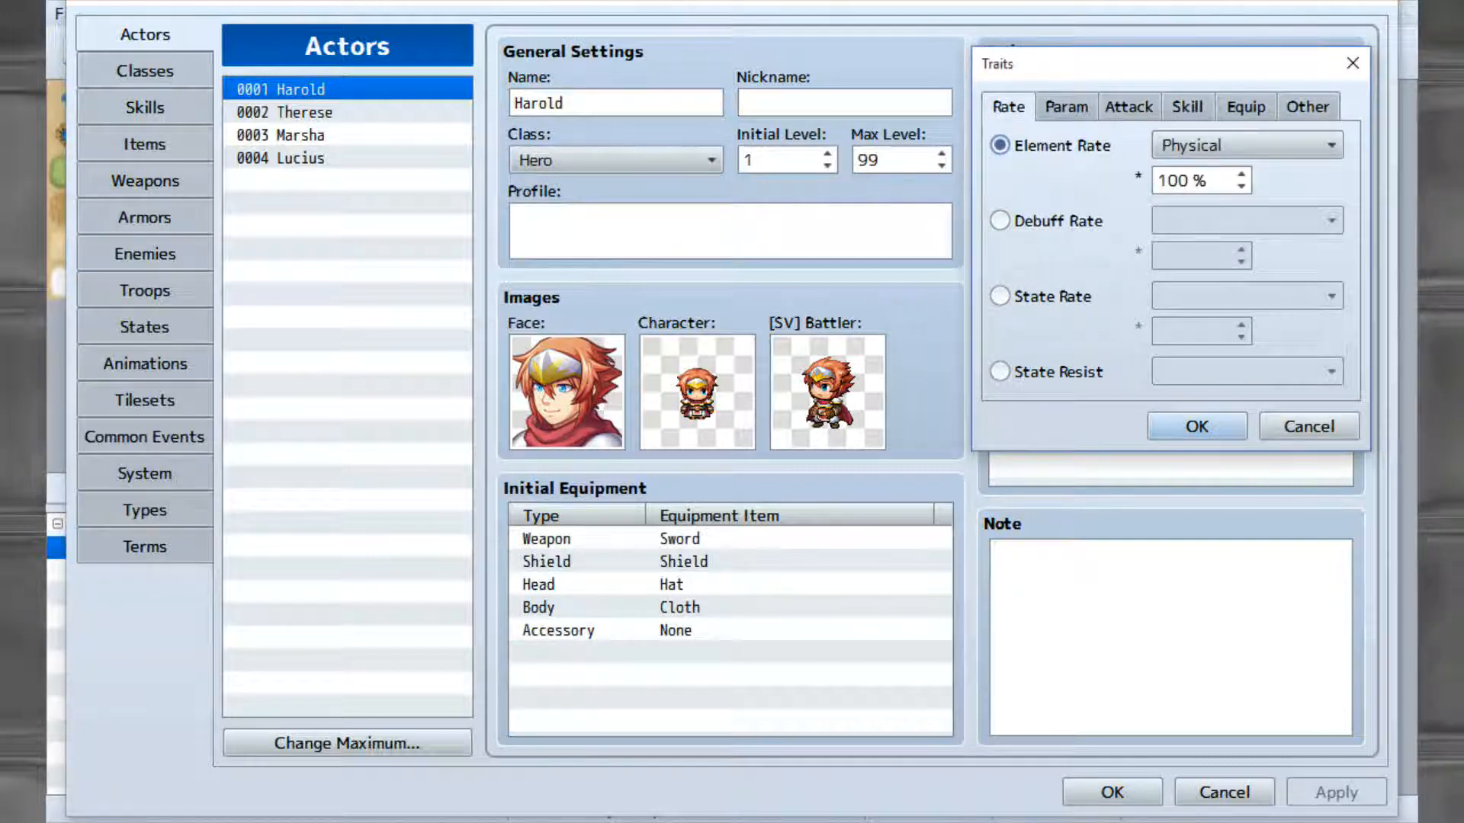
{"action": "left_click", "coordinate": [1198, 425]}
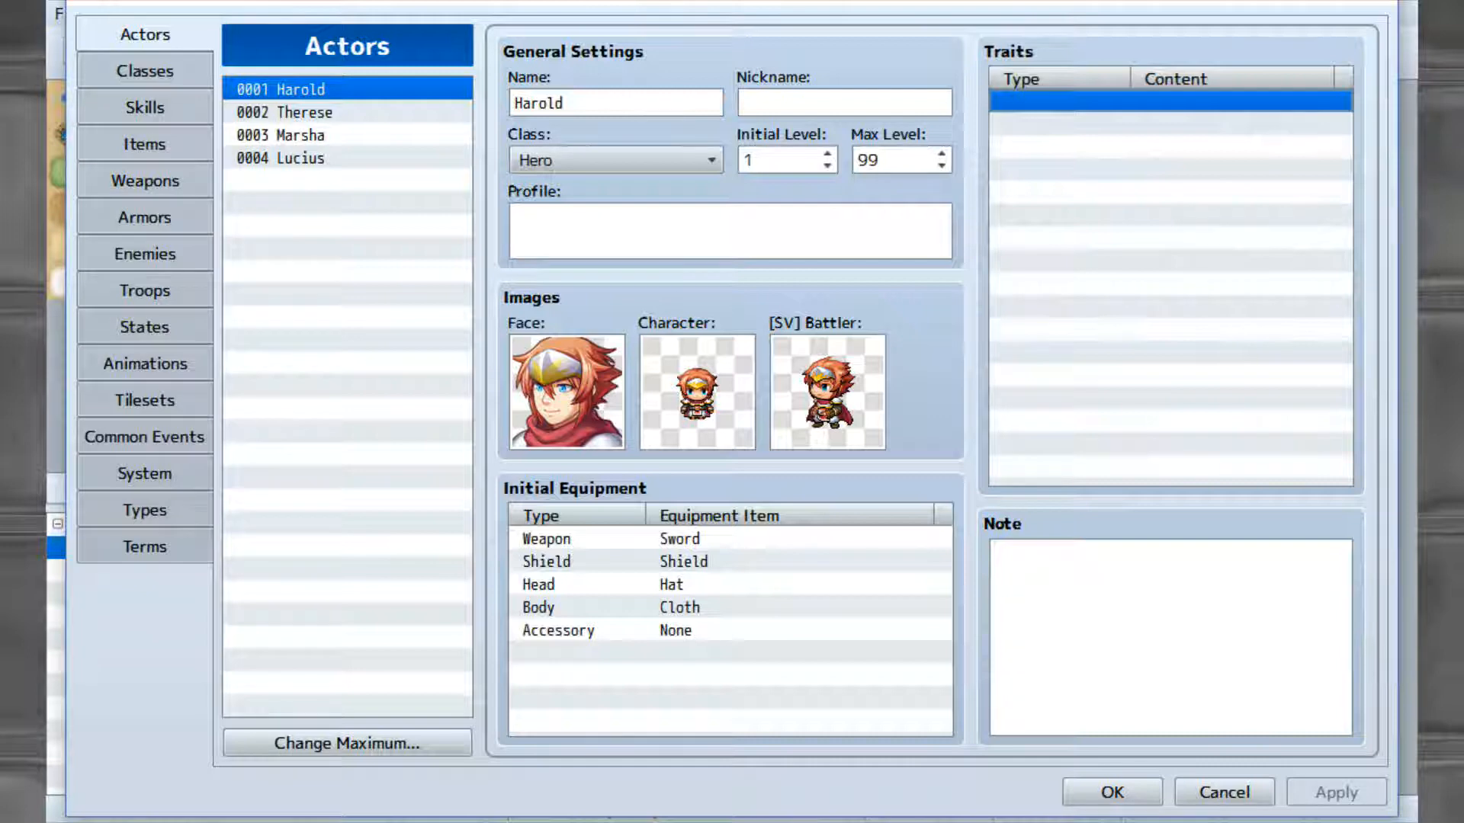
{"action": "left_click", "coordinate": [317, 136]}
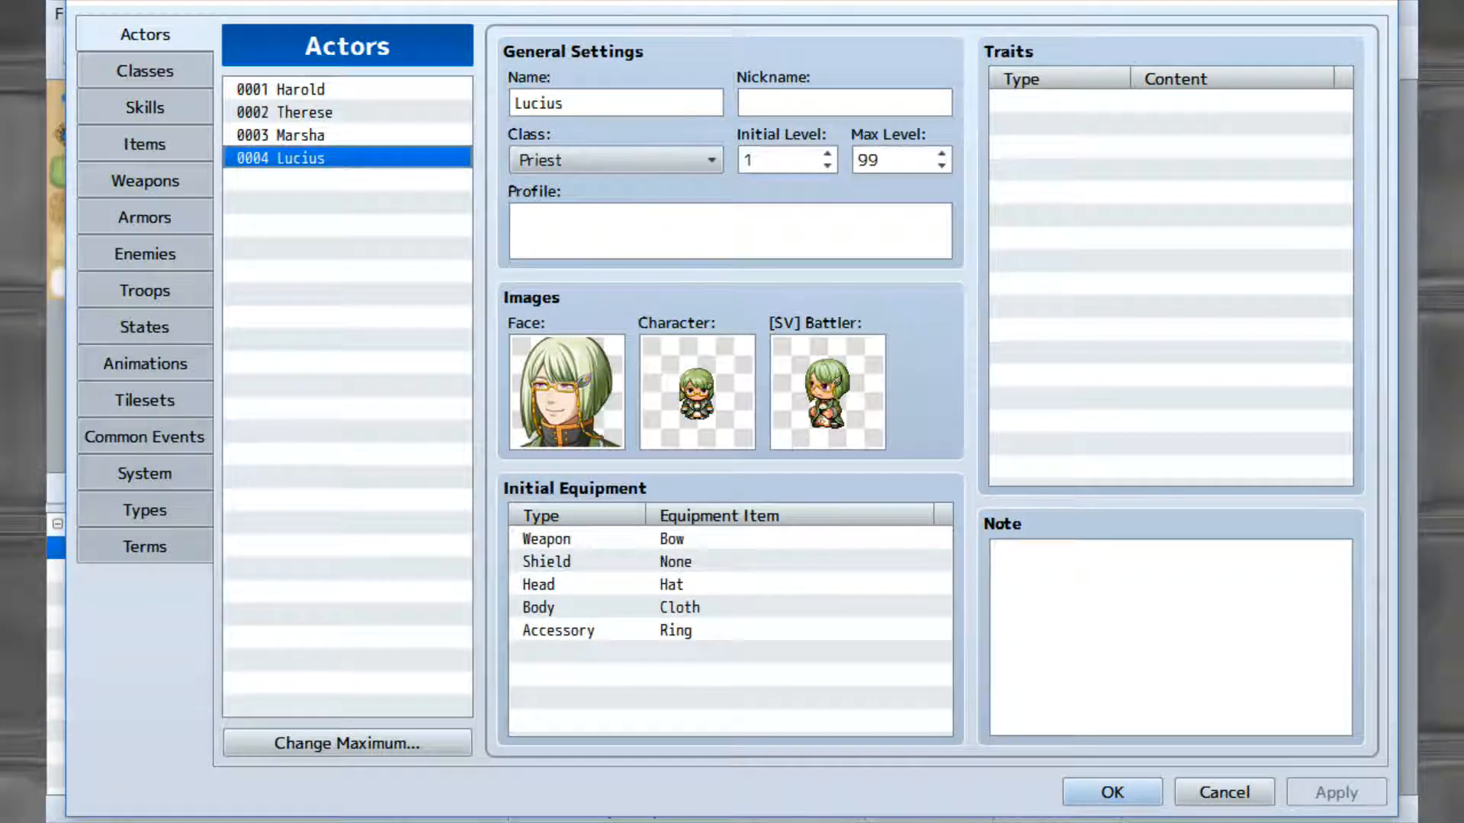
Browse the Classes, Skills, Items, Weapons and Armors tabs, ending on Enemies showing Bat.
{"action": "left_click", "coordinate": [145, 71]}
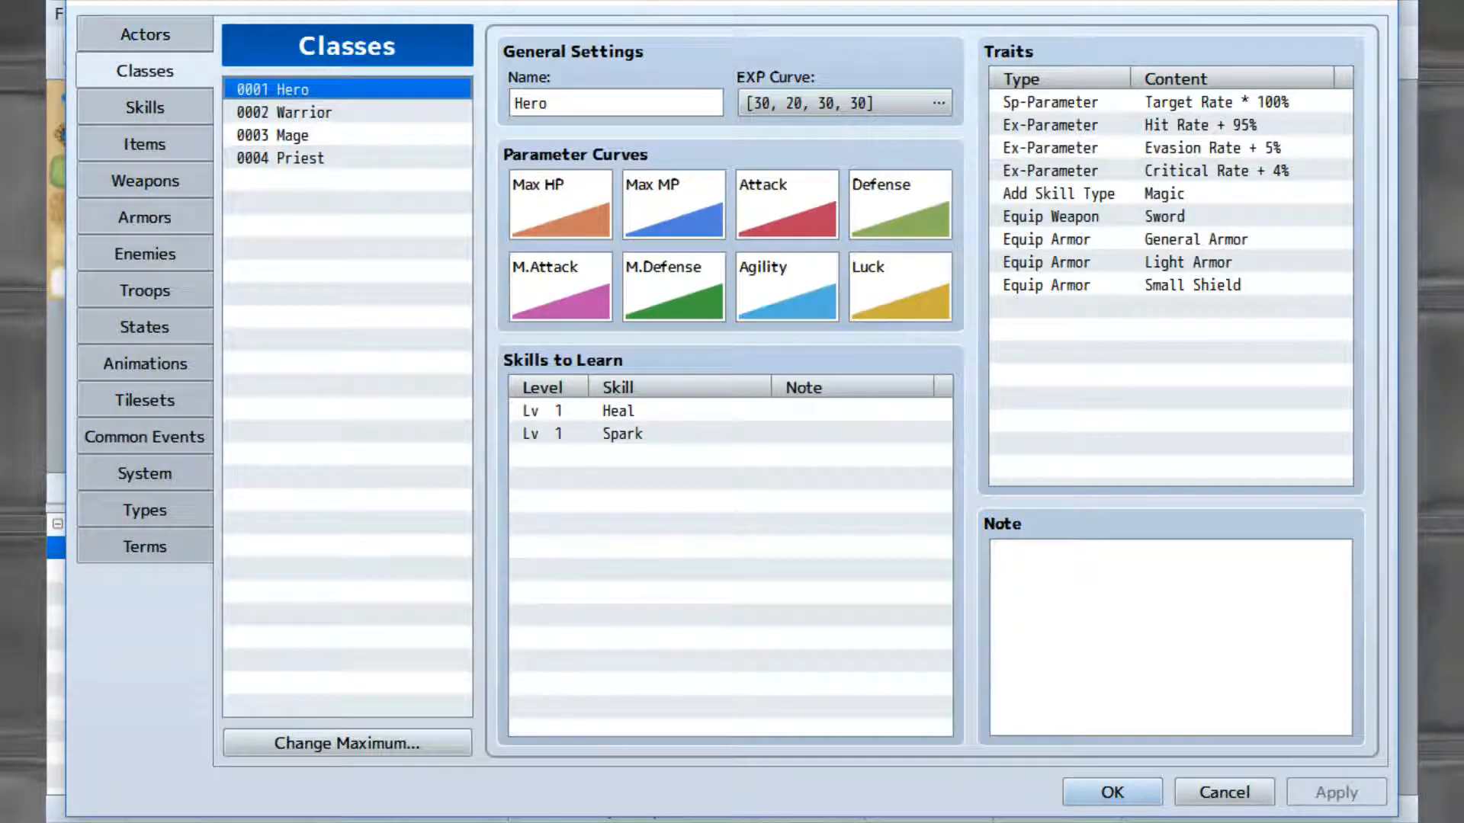
{"action": "left_click", "coordinate": [145, 107]}
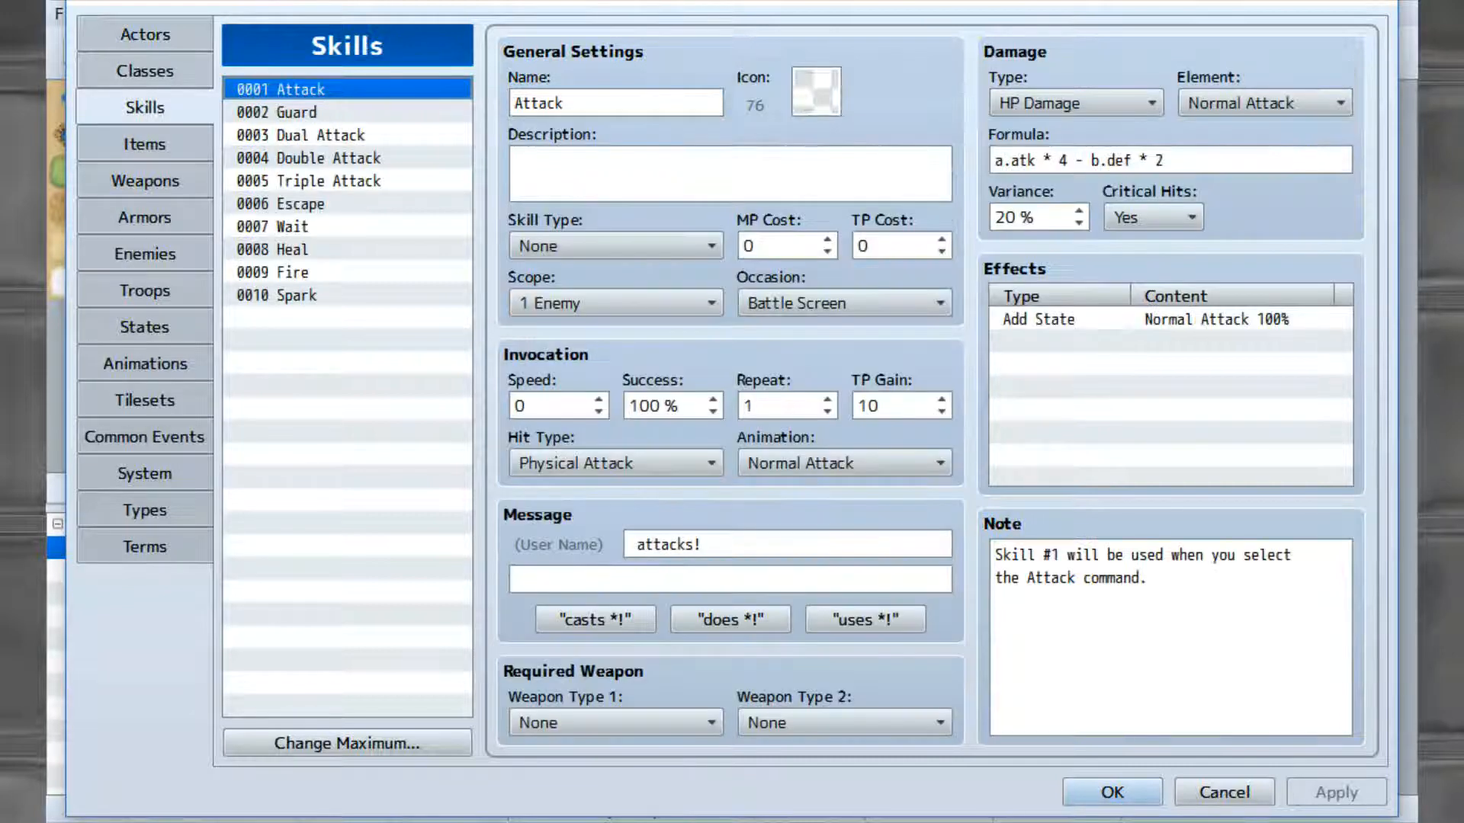
{"action": "left_click", "coordinate": [814, 90]}
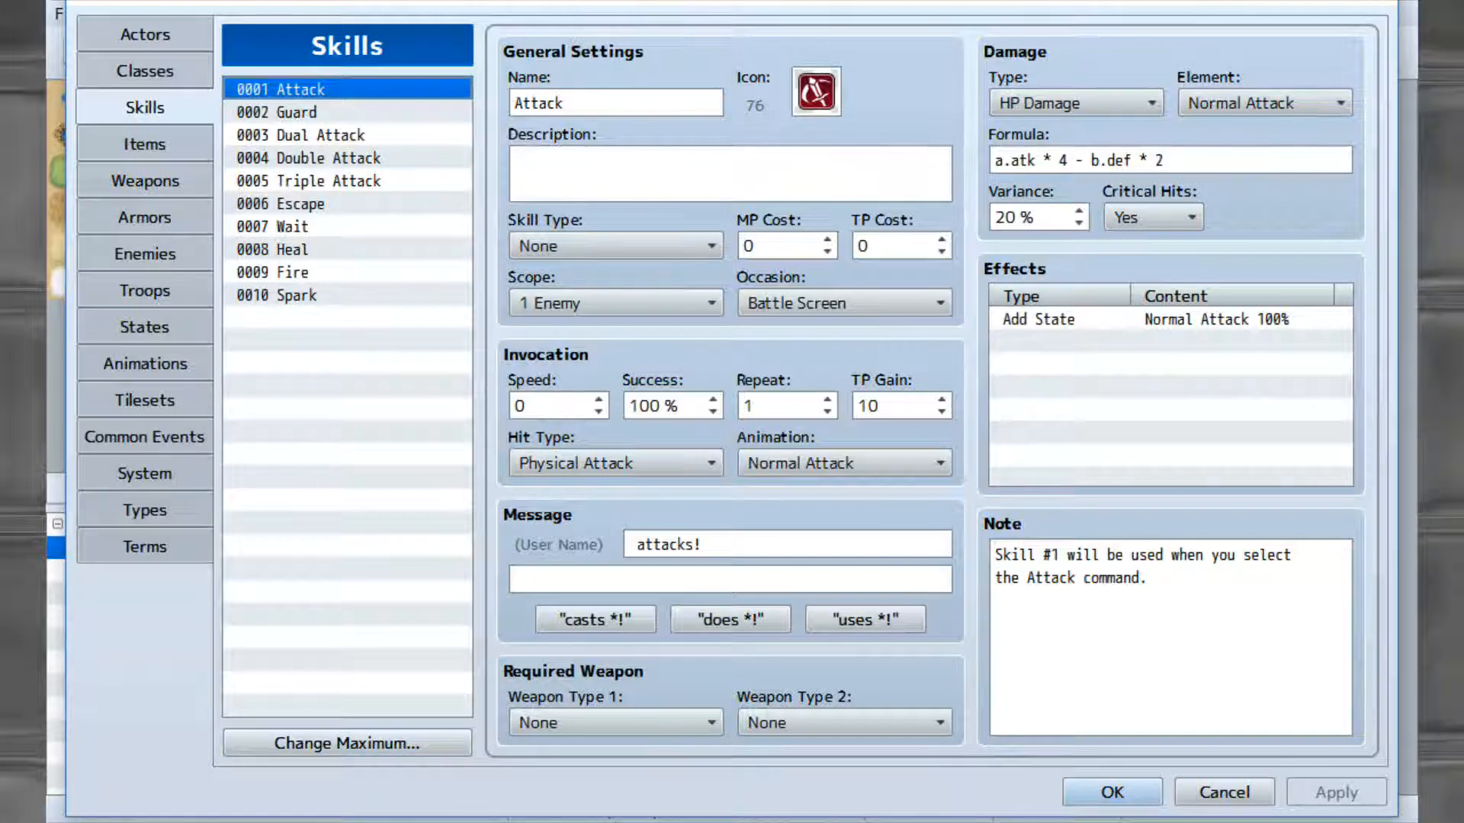
{"action": "left_click", "coordinate": [145, 144]}
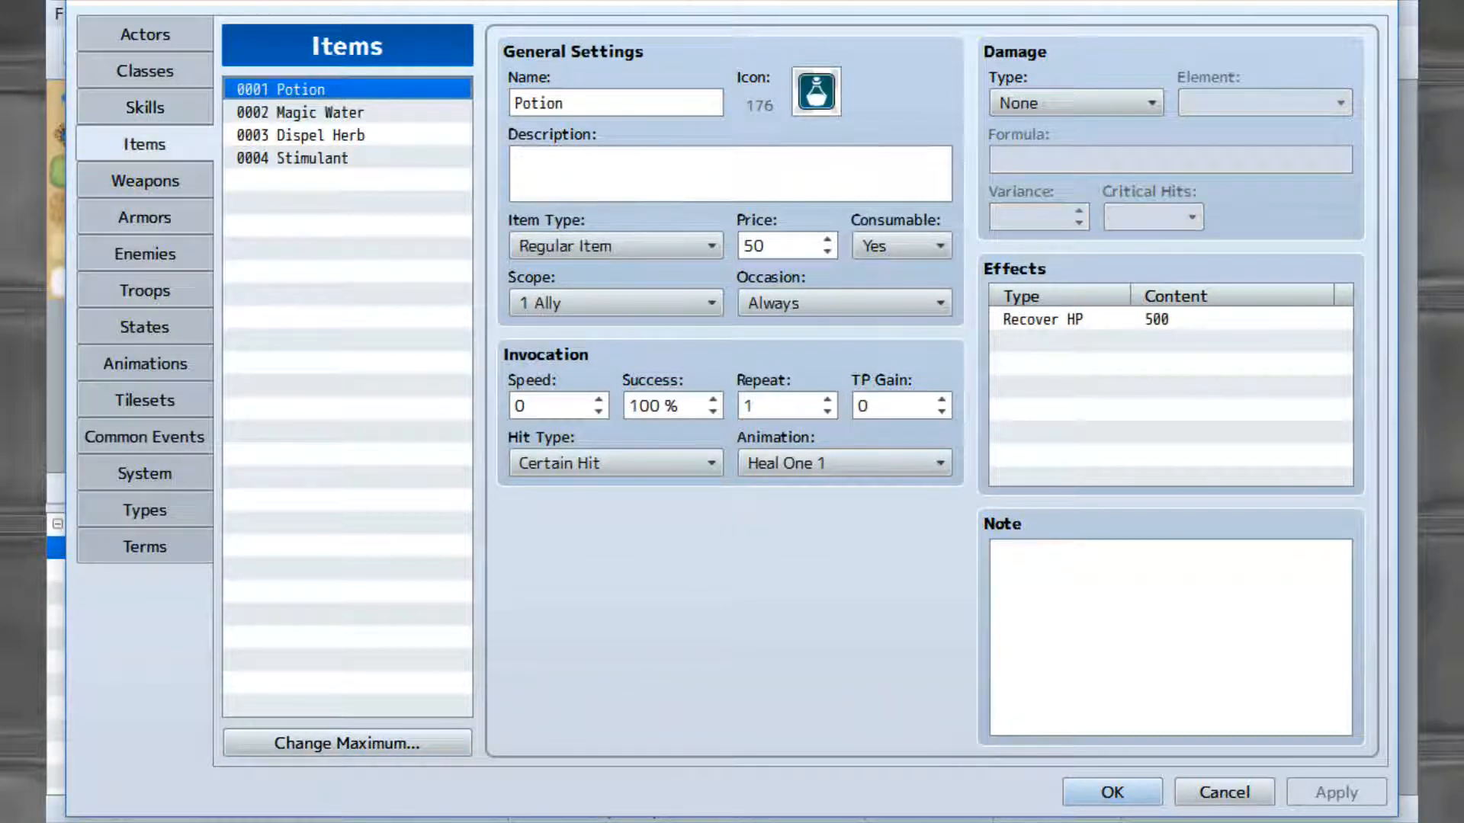
{"action": "left_click", "coordinate": [144, 180]}
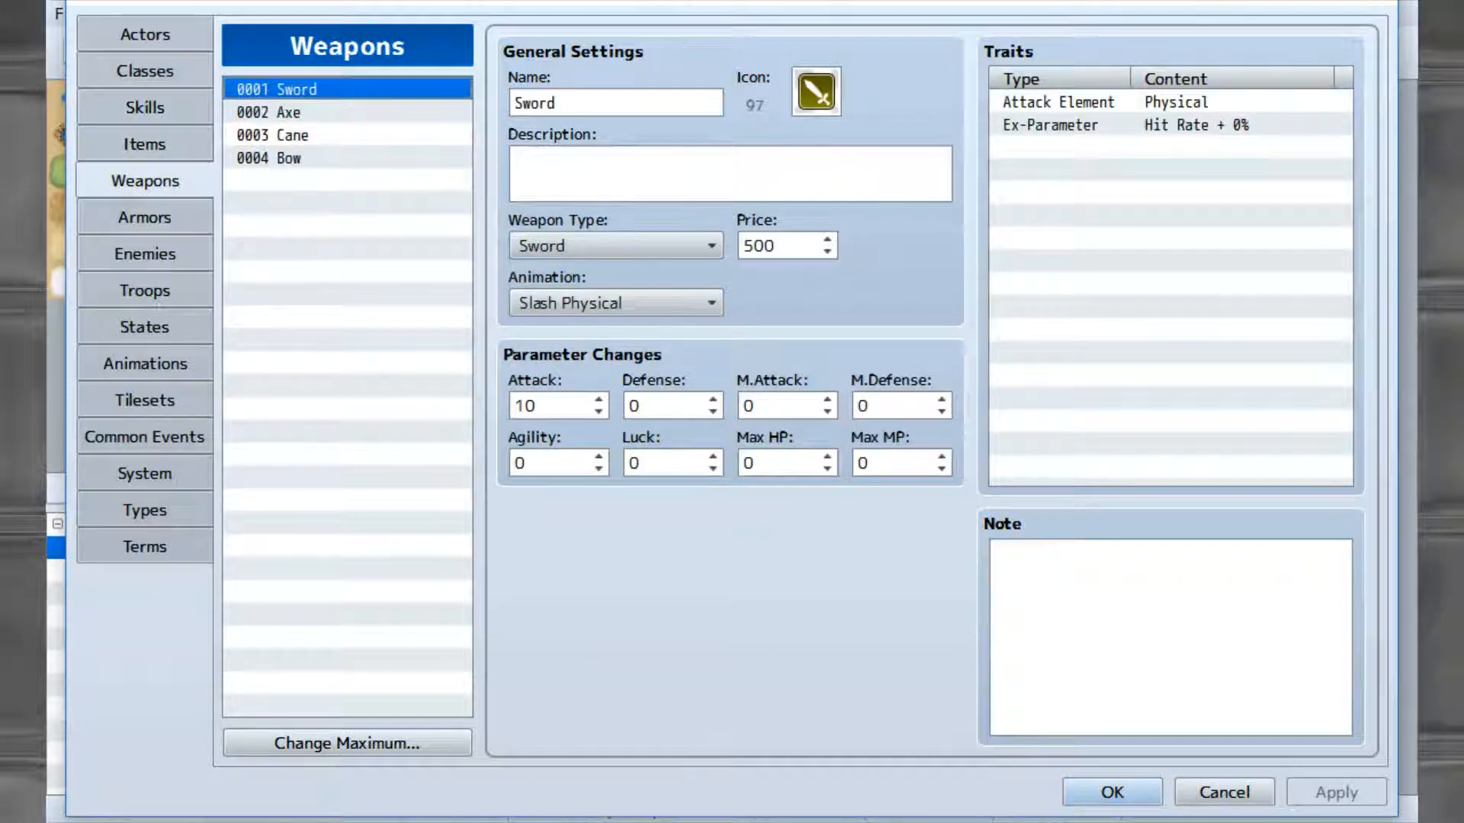
{"action": "left_click", "coordinate": [145, 217]}
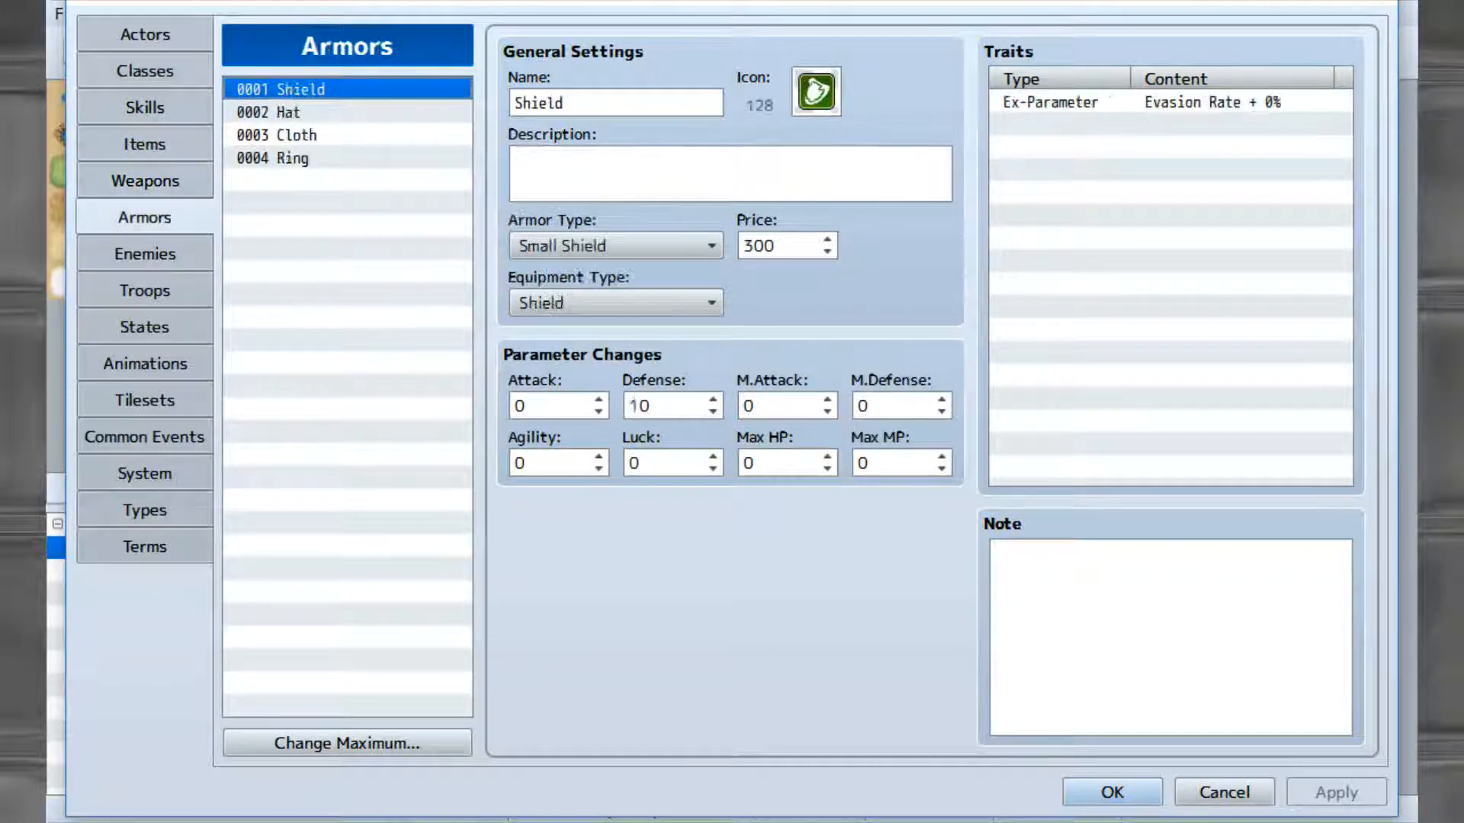
{"action": "left_click", "coordinate": [145, 253]}
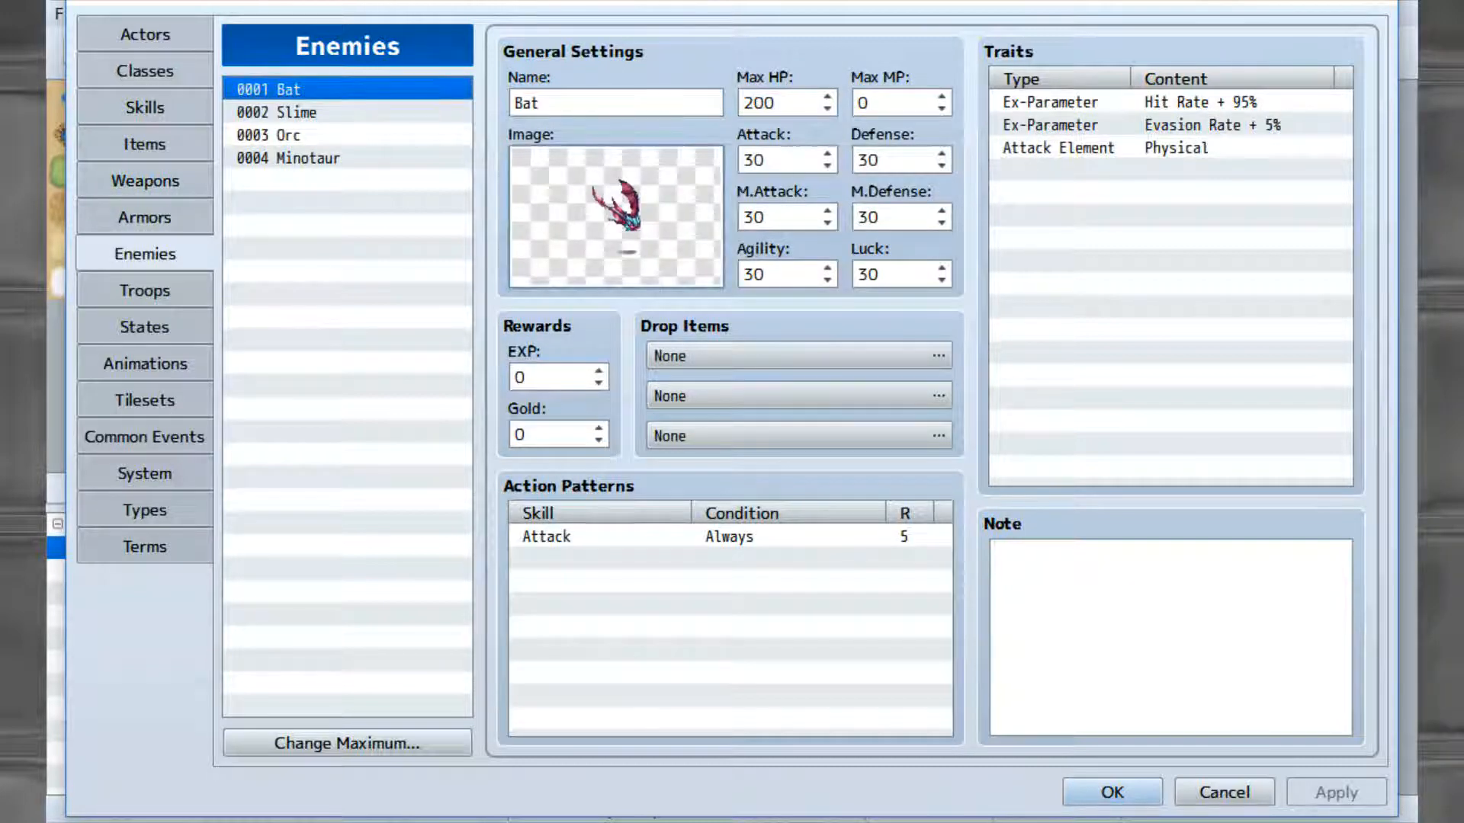
{"action": "left_click", "coordinate": [615, 216]}
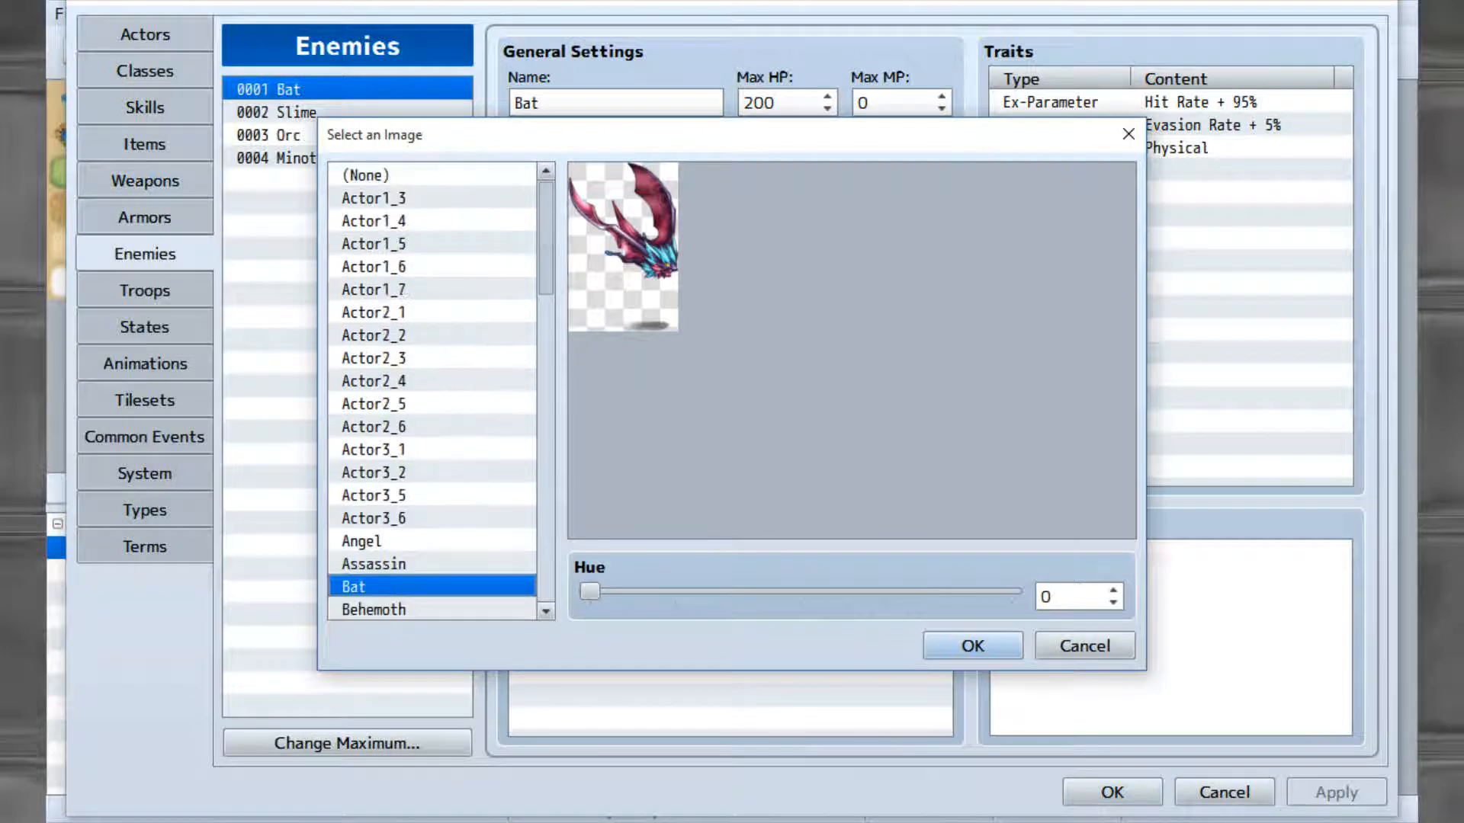
{"action": "left_click", "coordinate": [970, 646]}
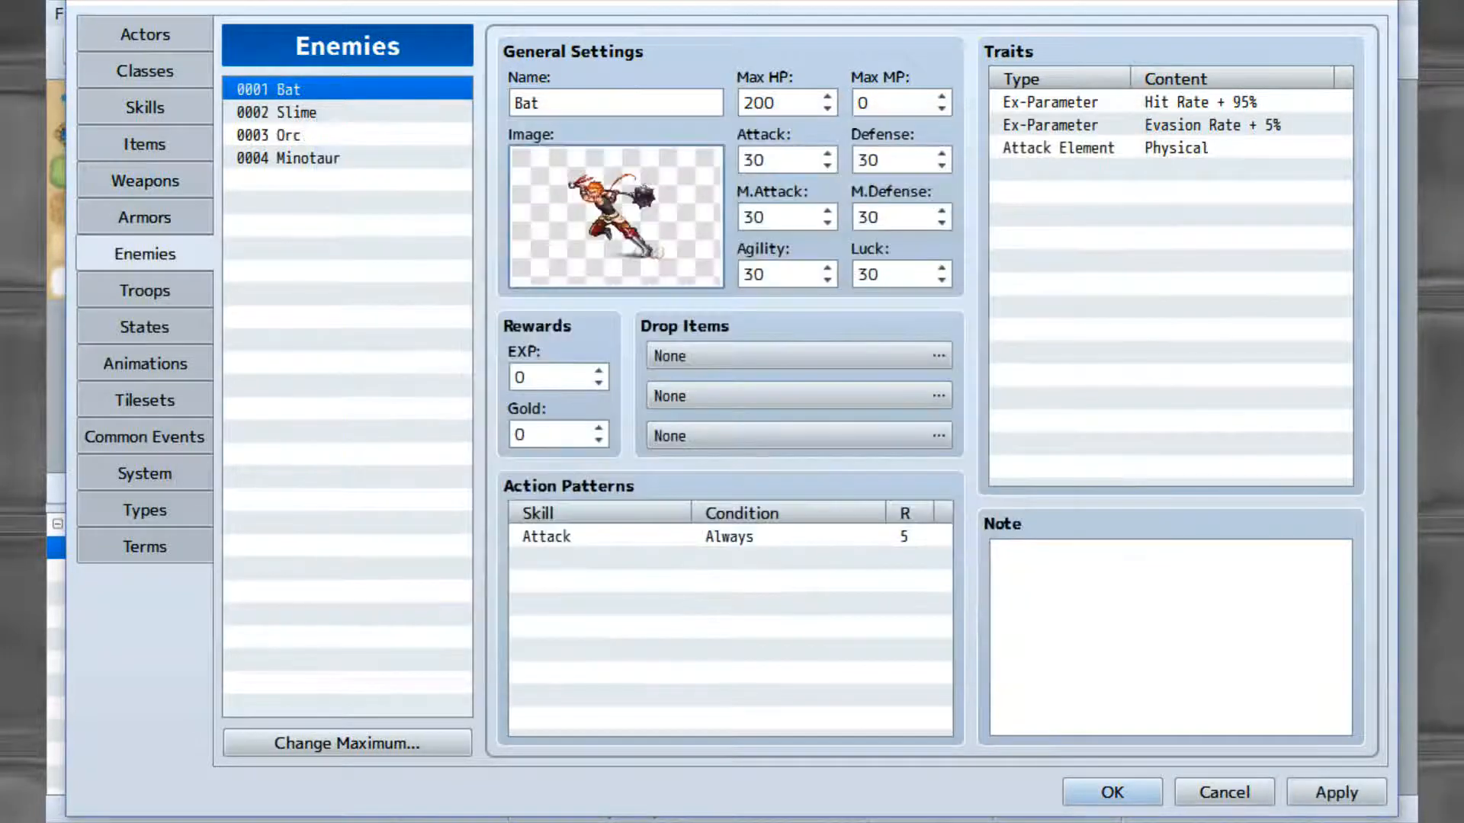
{"action": "left_click", "coordinate": [615, 218]}
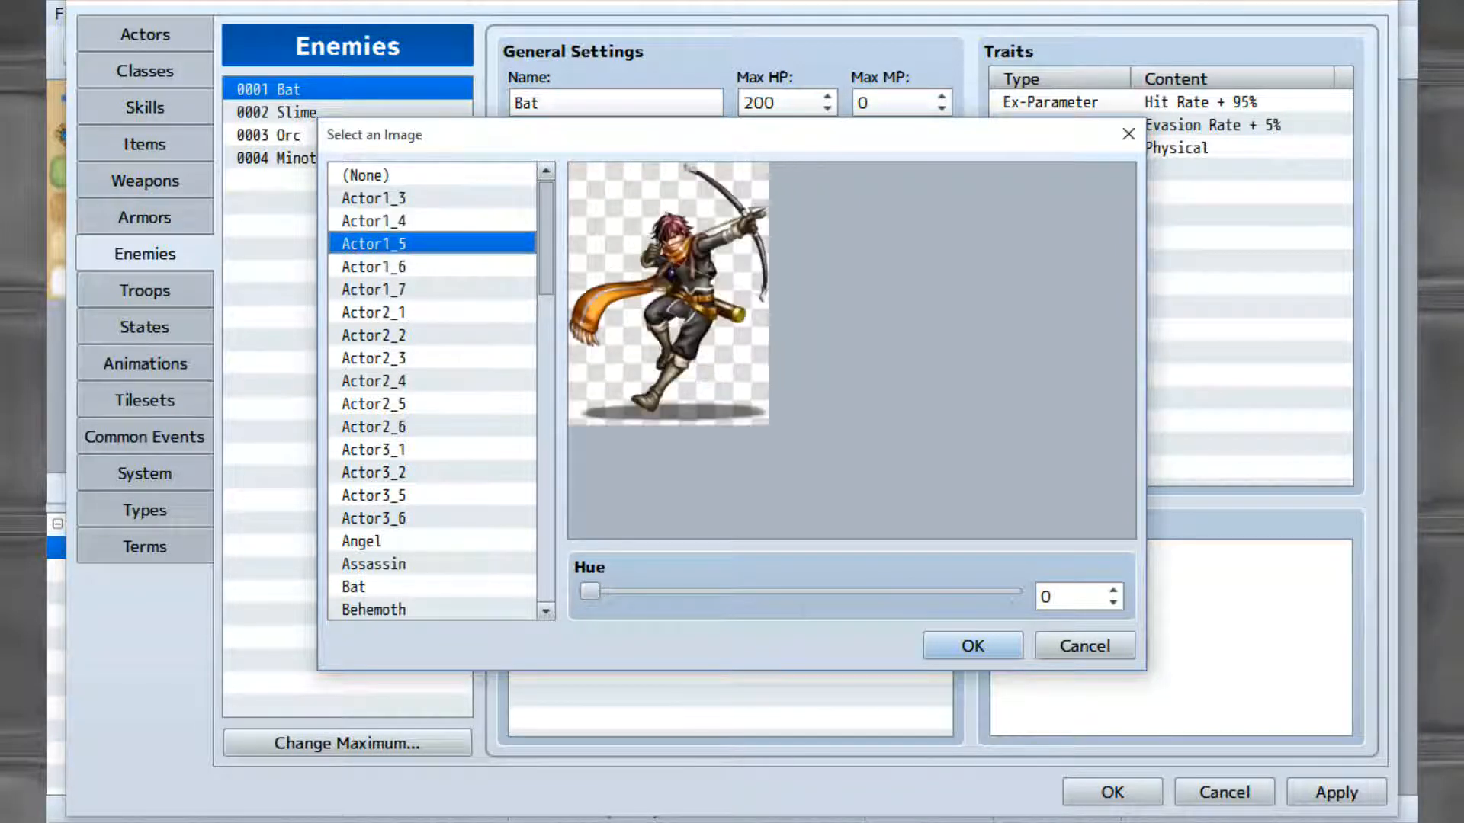
{"action": "left_click", "coordinate": [373, 266]}
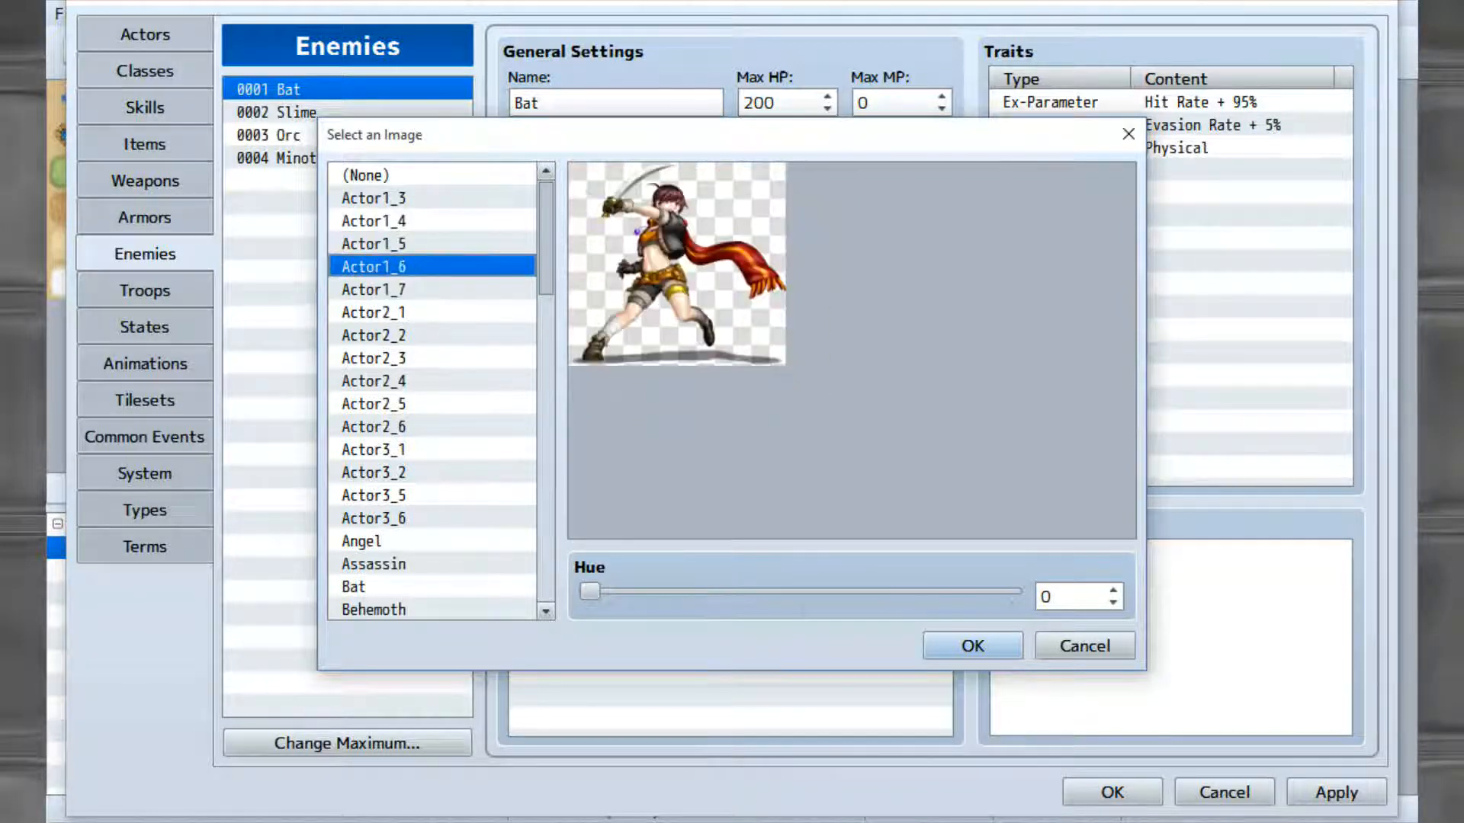
{"action": "left_click", "coordinate": [372, 288]}
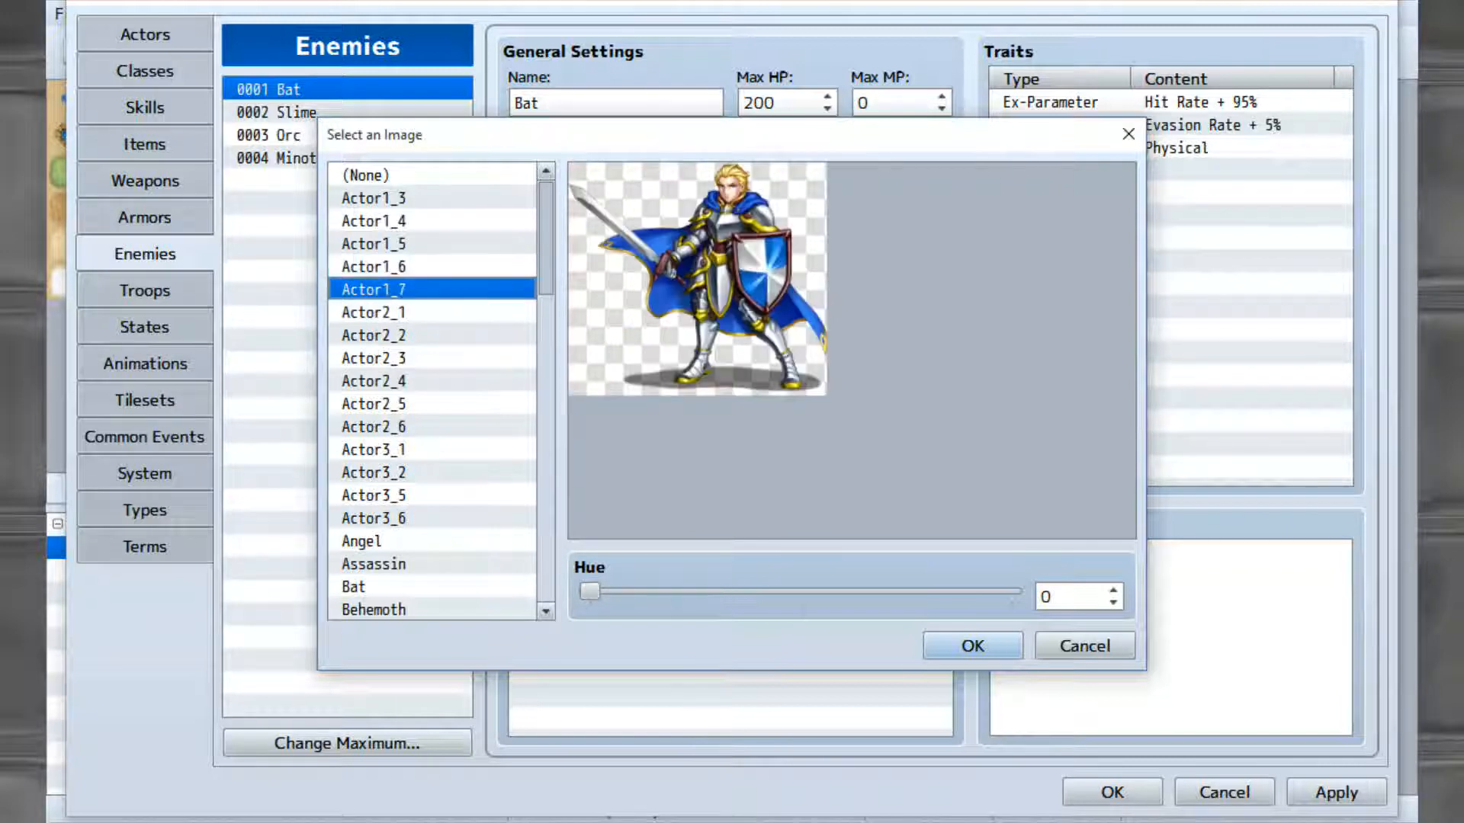
{"action": "left_click", "coordinate": [373, 312]}
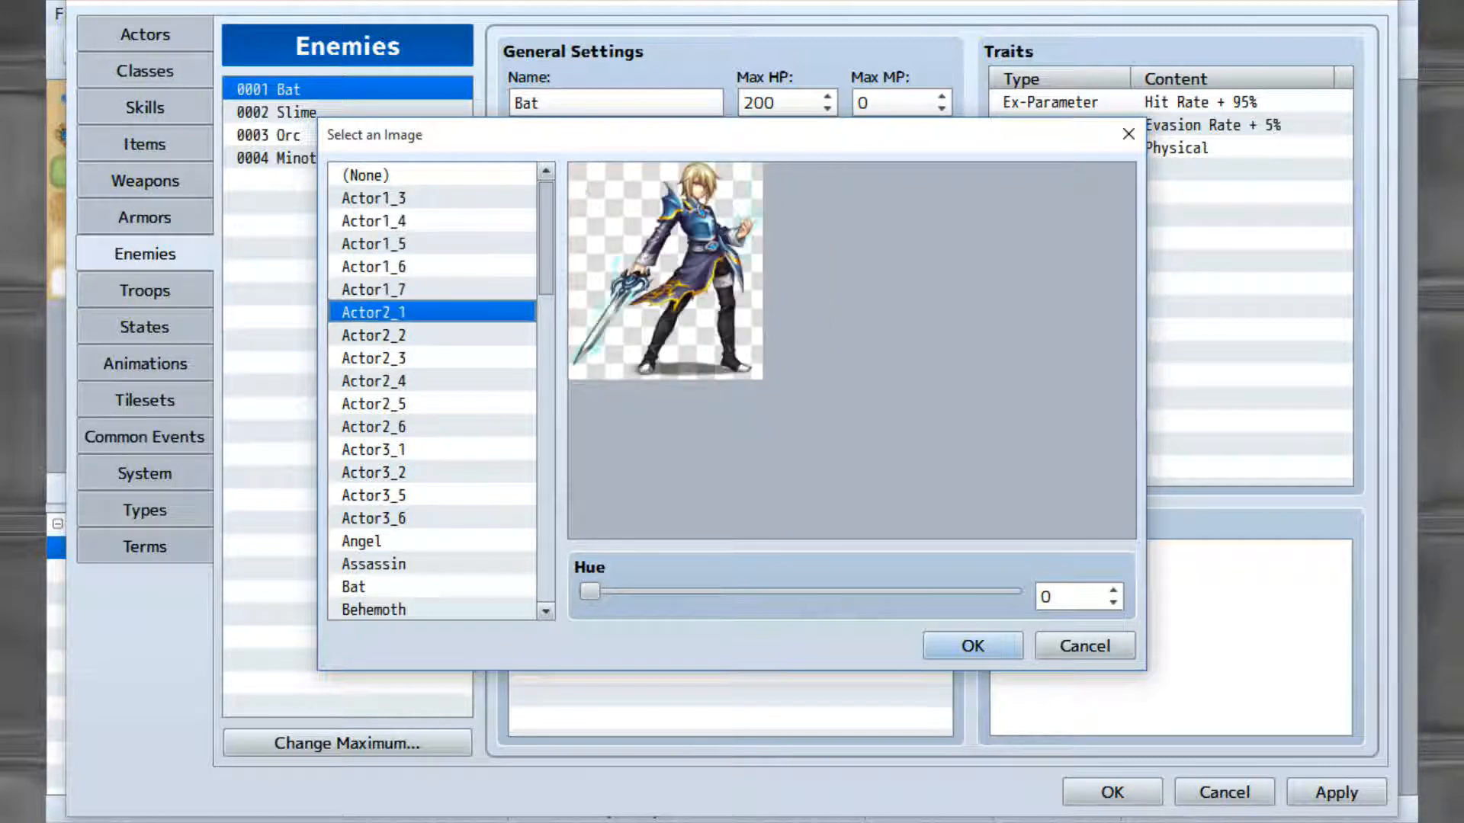
{"action": "left_click", "coordinate": [373, 403]}
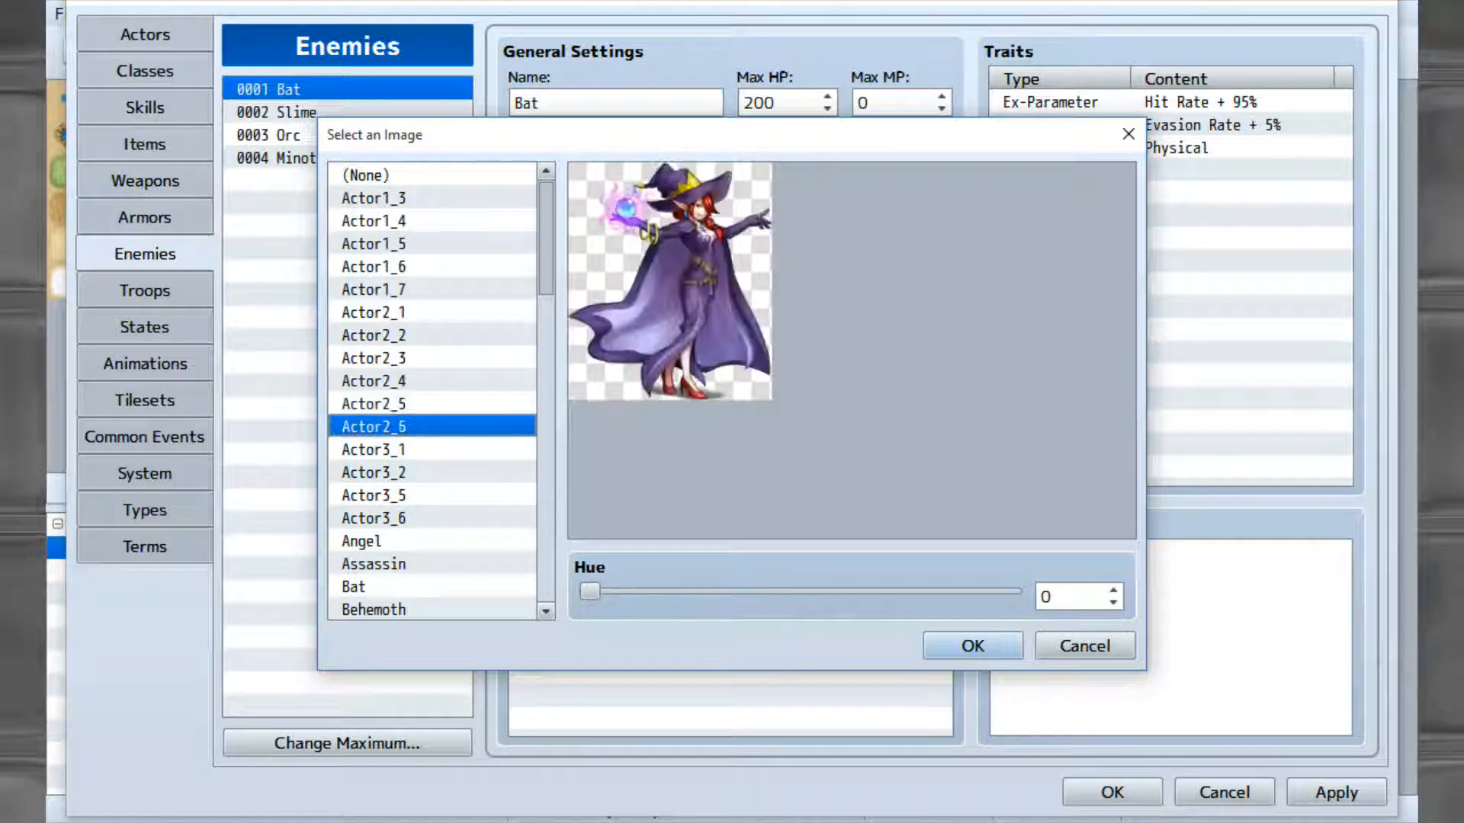
{"action": "left_click", "coordinate": [373, 449]}
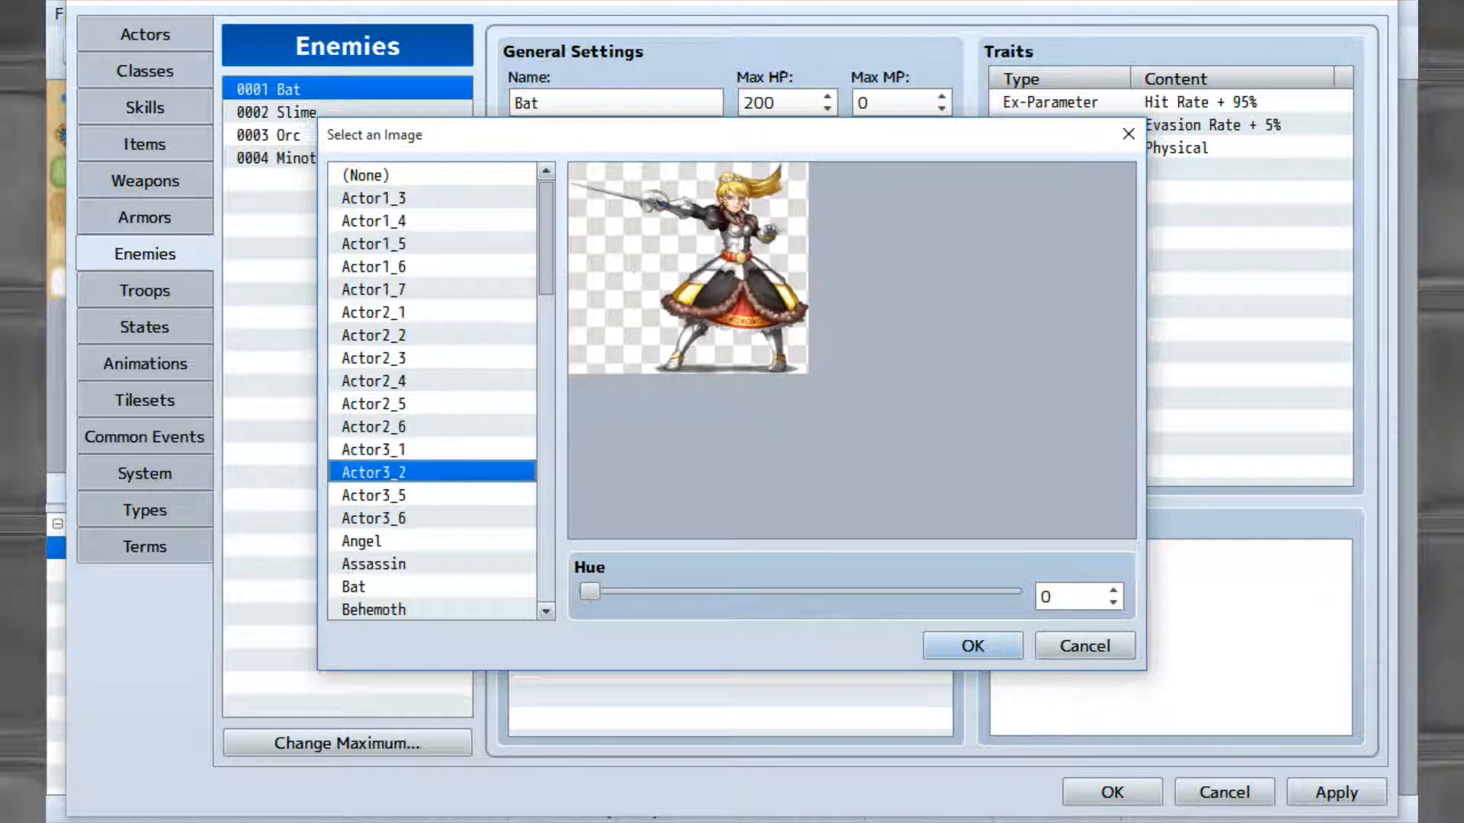
{"action": "left_click", "coordinate": [392, 518]}
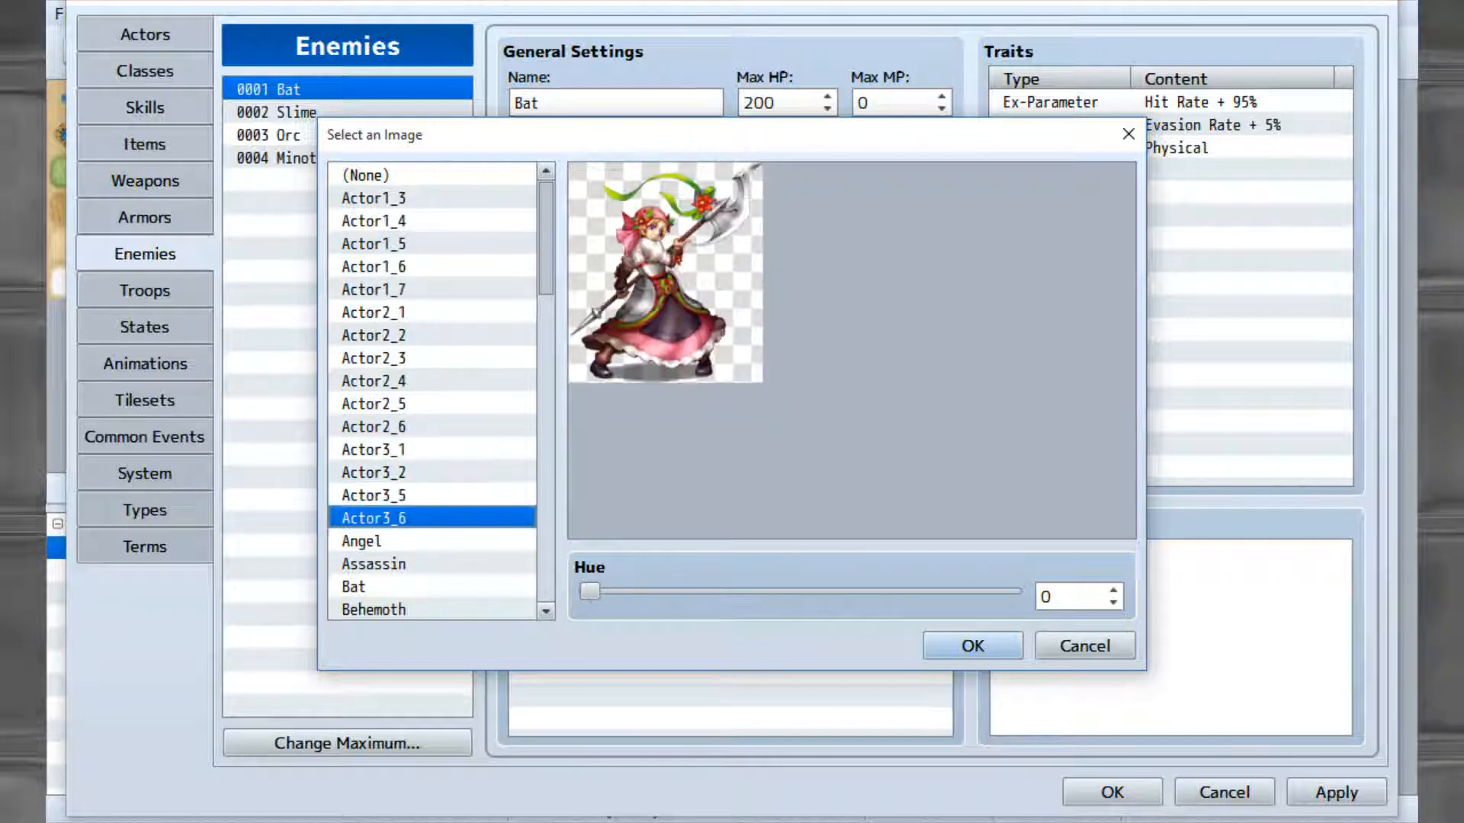
{"action": "left_click", "coordinate": [373, 563]}
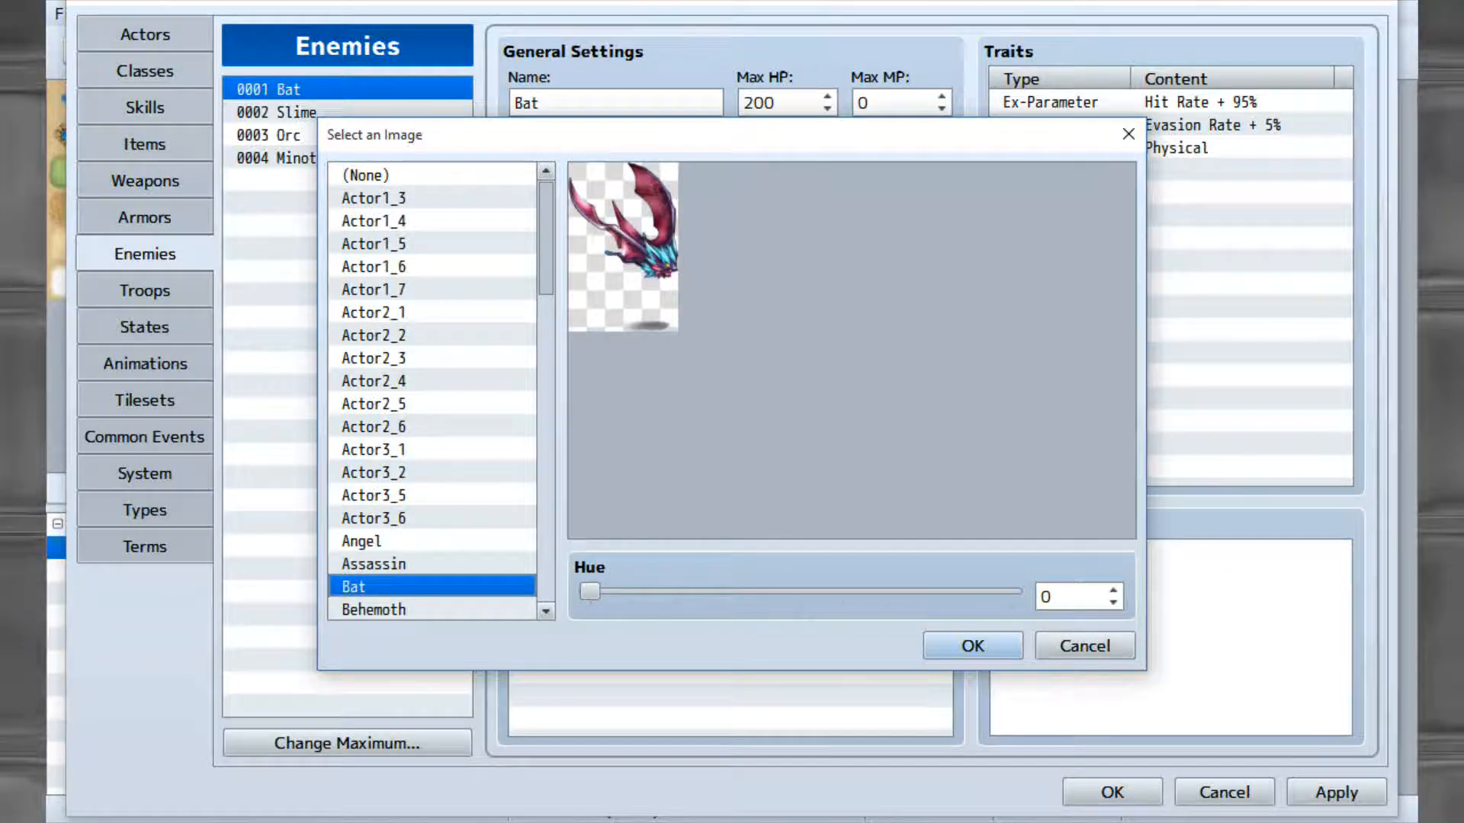
{"action": "left_click", "coordinate": [972, 645]}
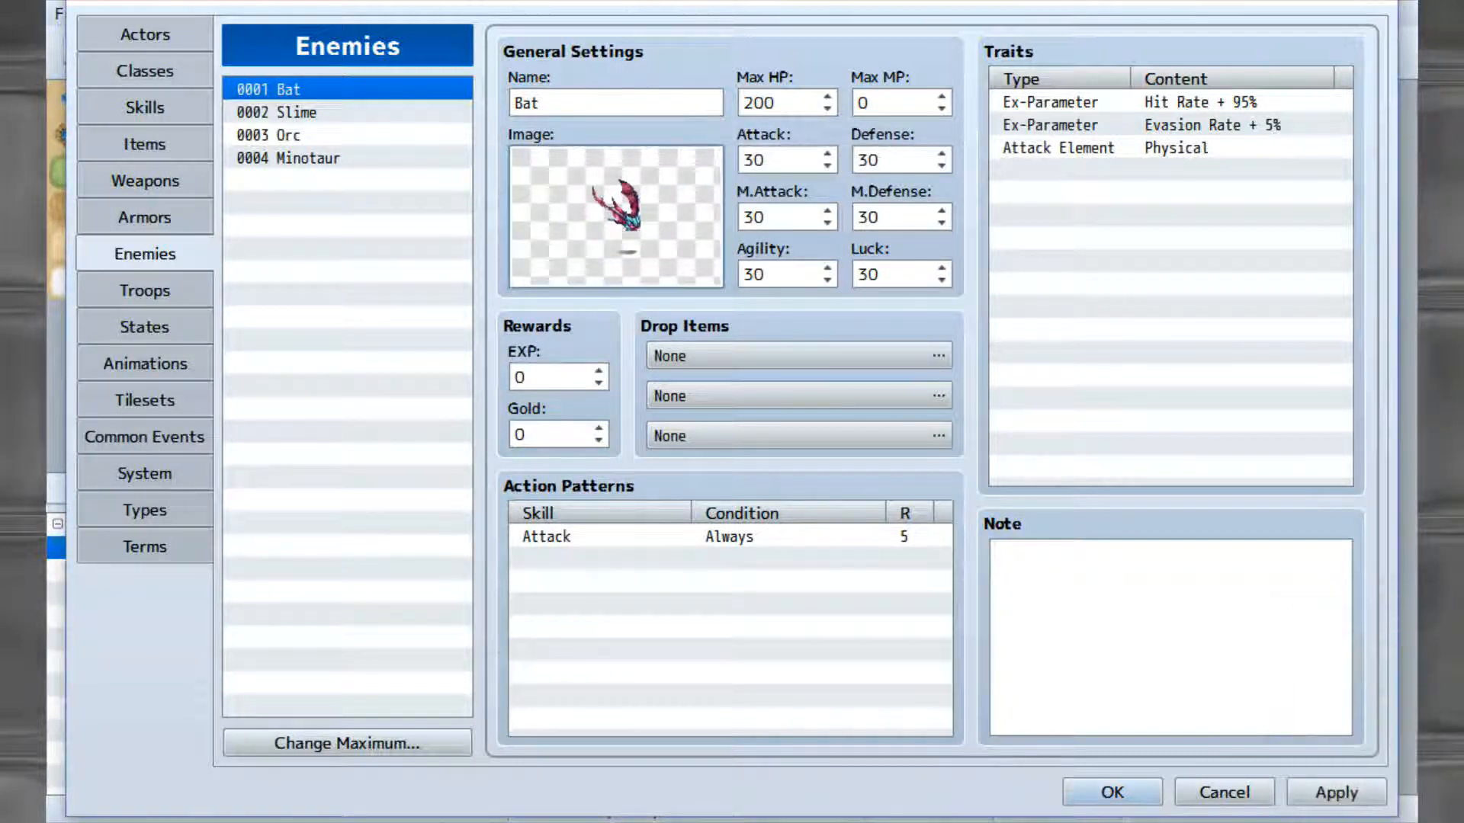
{"action": "left_click", "coordinate": [615, 217]}
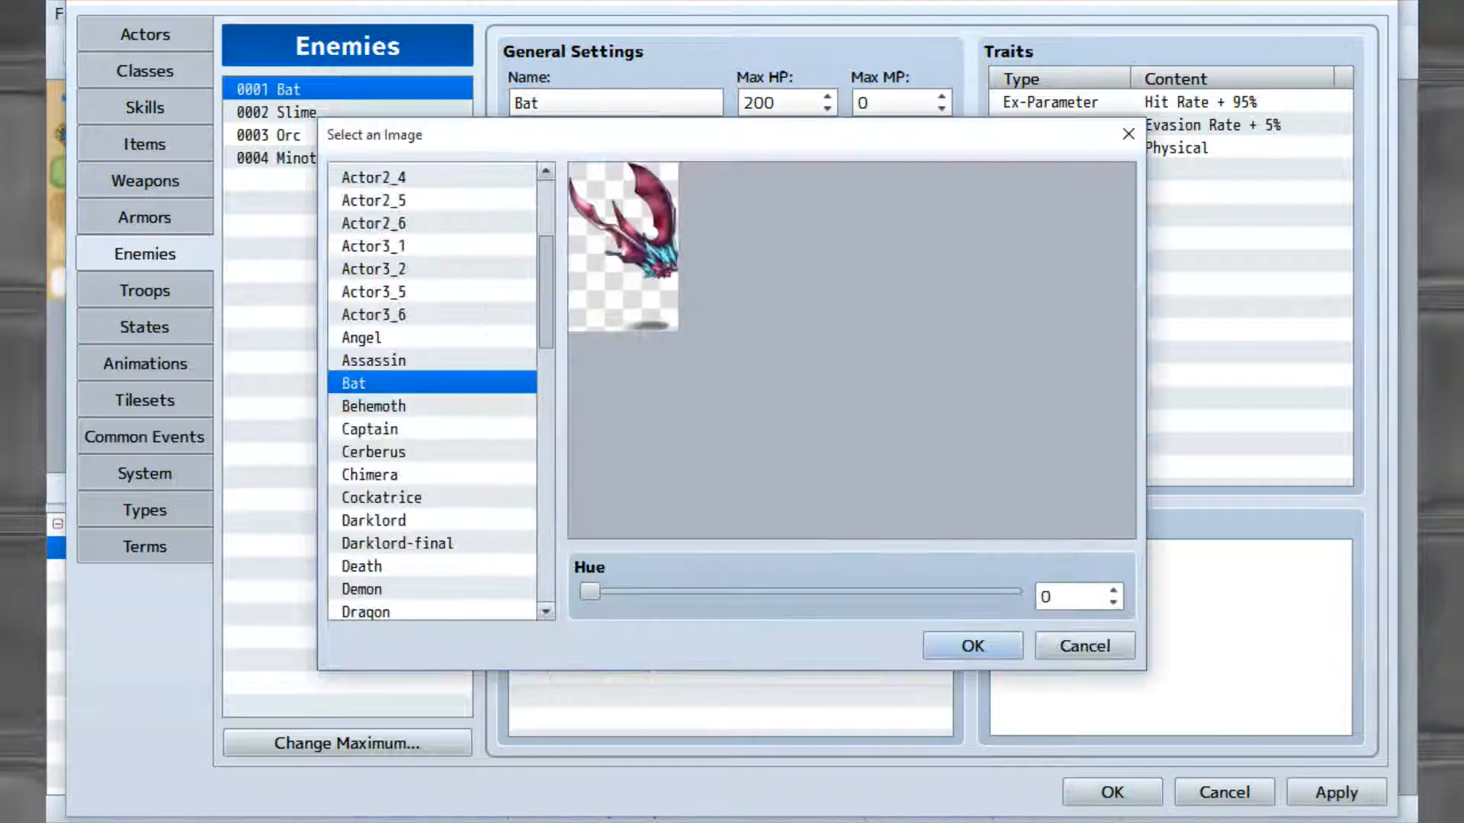
{"action": "left_click", "coordinate": [374, 405]}
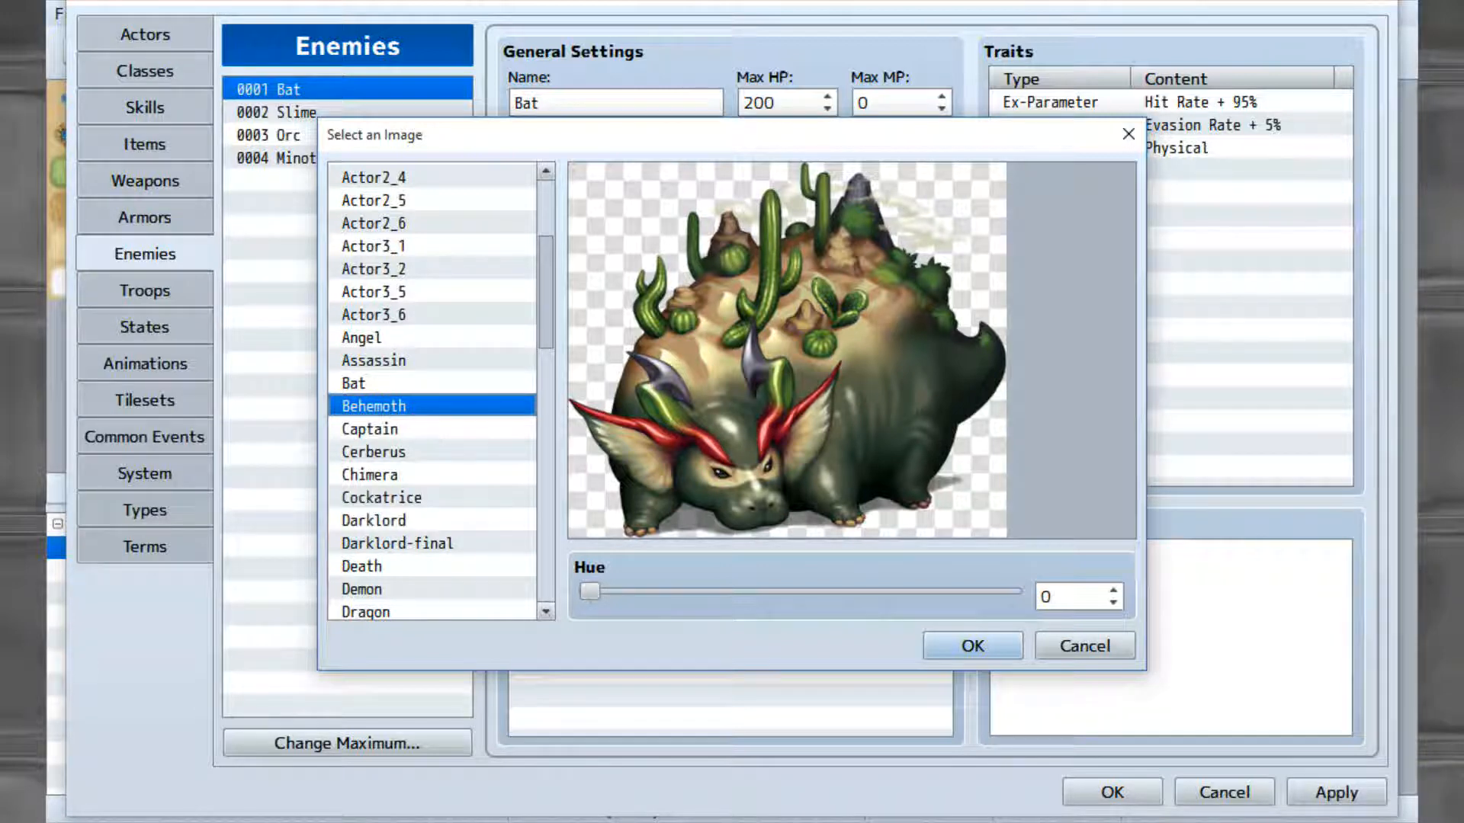
{"action": "left_click", "coordinate": [374, 451]}
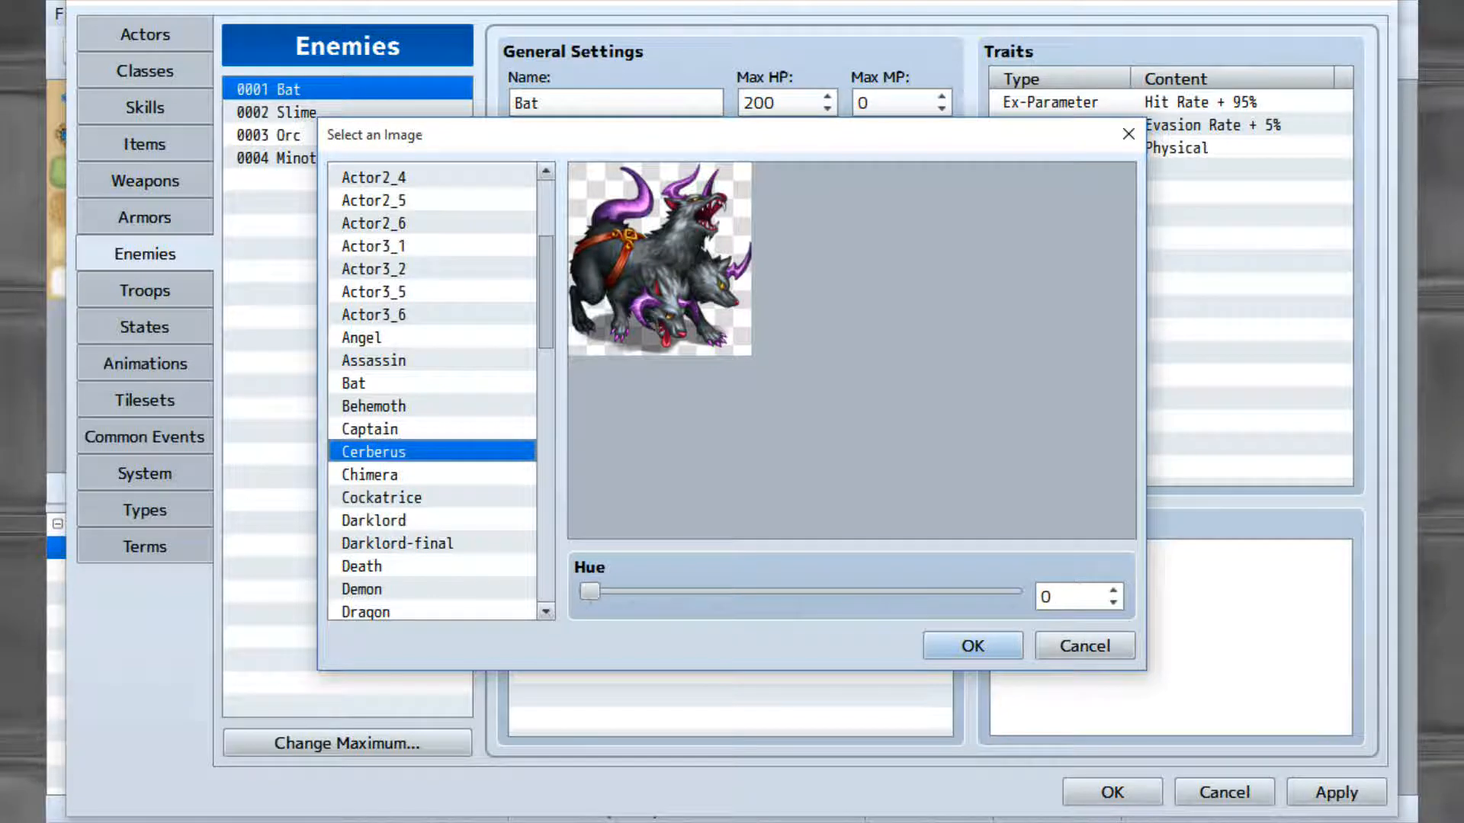
{"action": "left_click", "coordinate": [382, 496]}
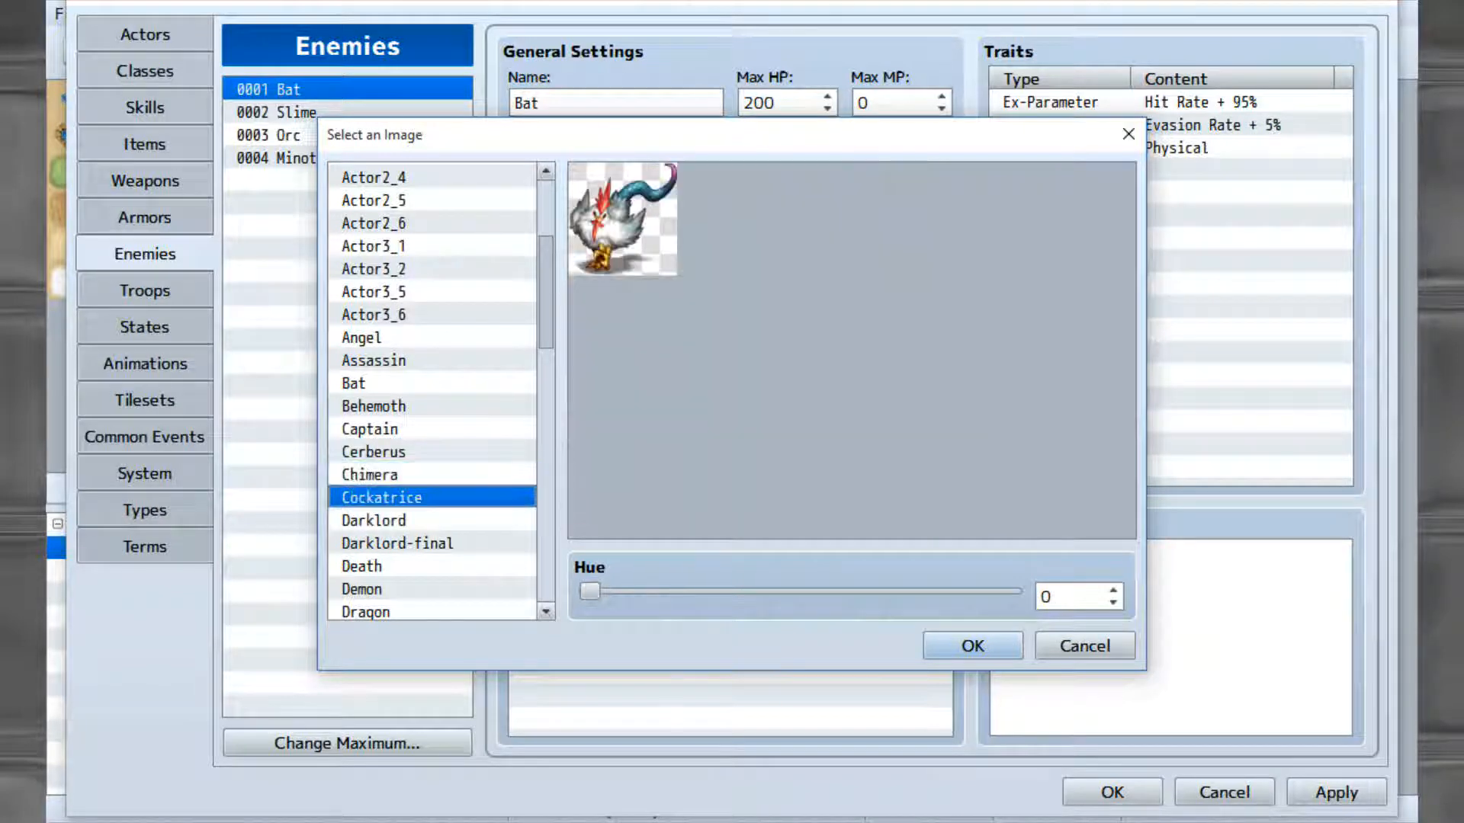
{"action": "left_click", "coordinate": [373, 520]}
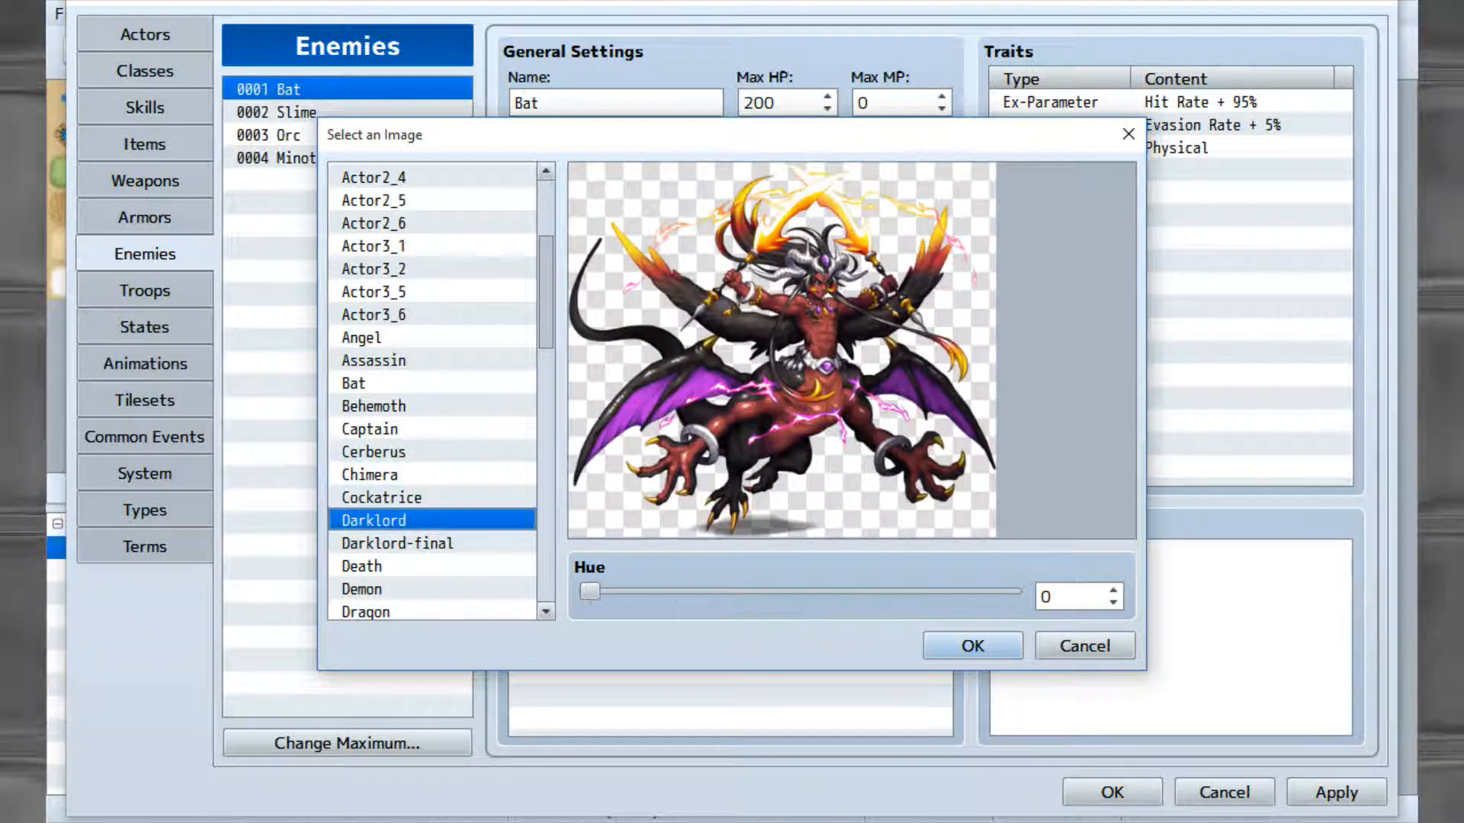
{"action": "left_click", "coordinate": [396, 543]}
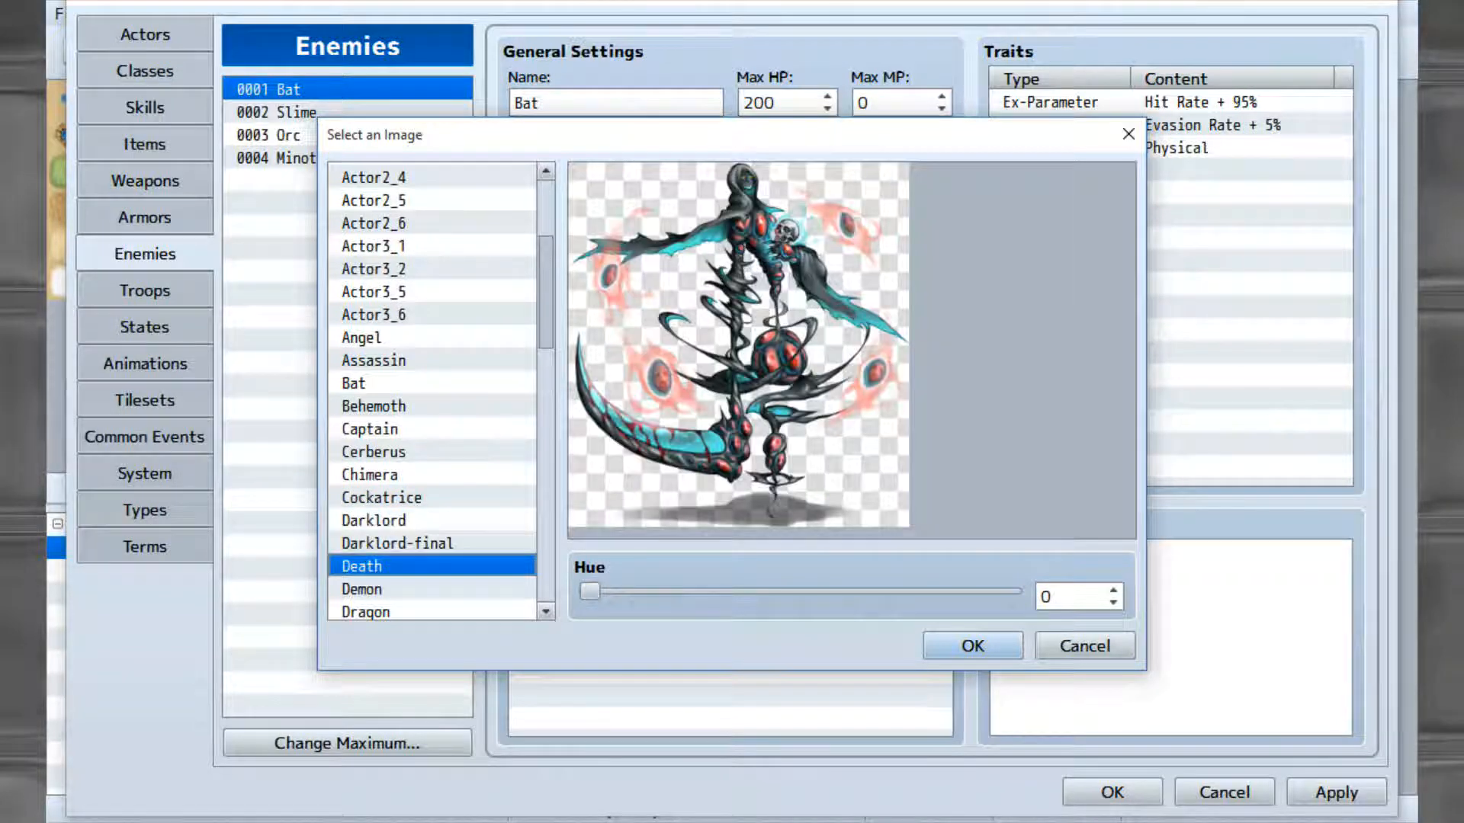
{"action": "left_click", "coordinate": [362, 588]}
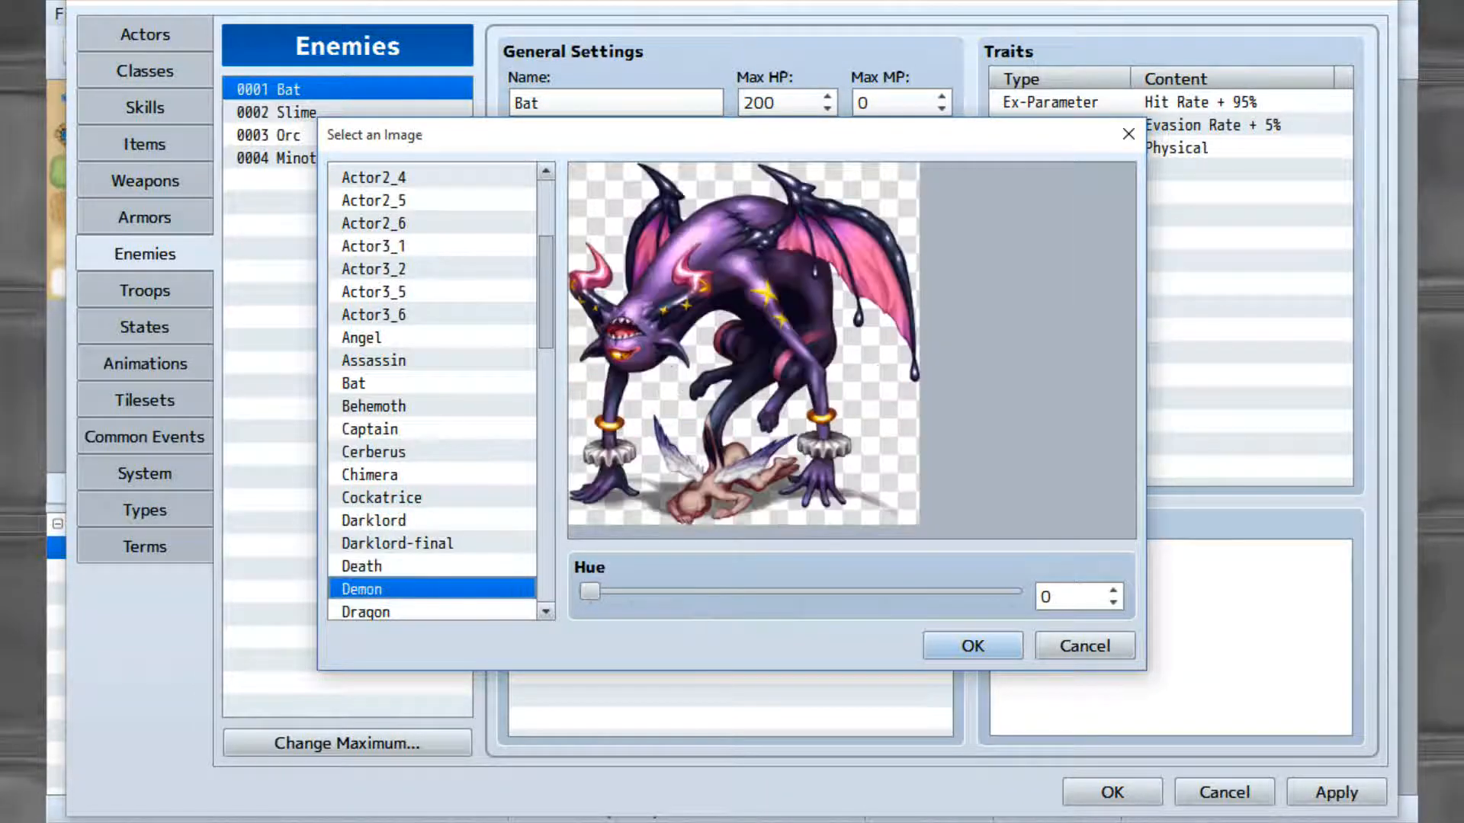
{"action": "left_click", "coordinate": [366, 610]}
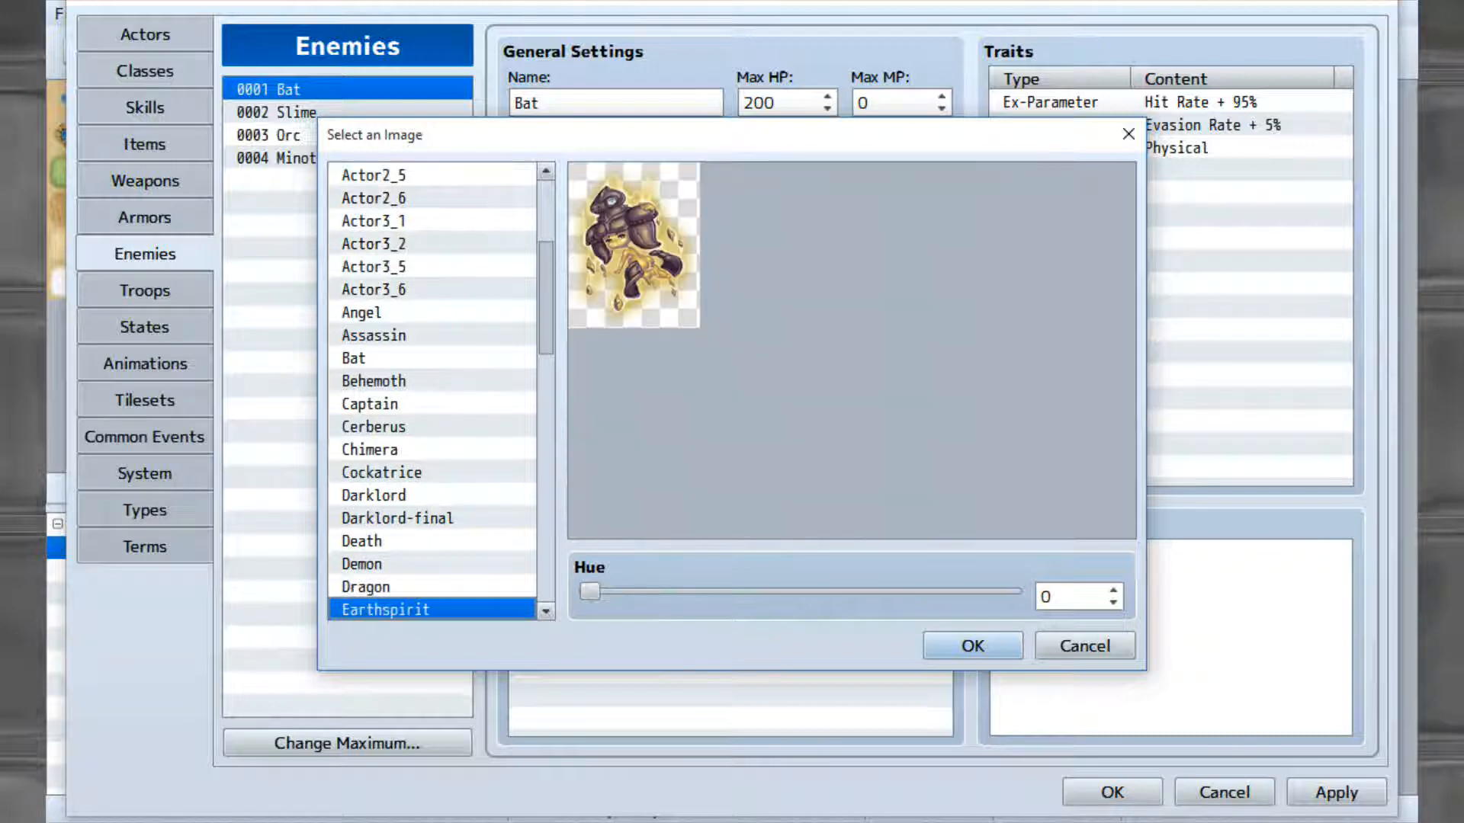
{"action": "left_click", "coordinate": [385, 608]}
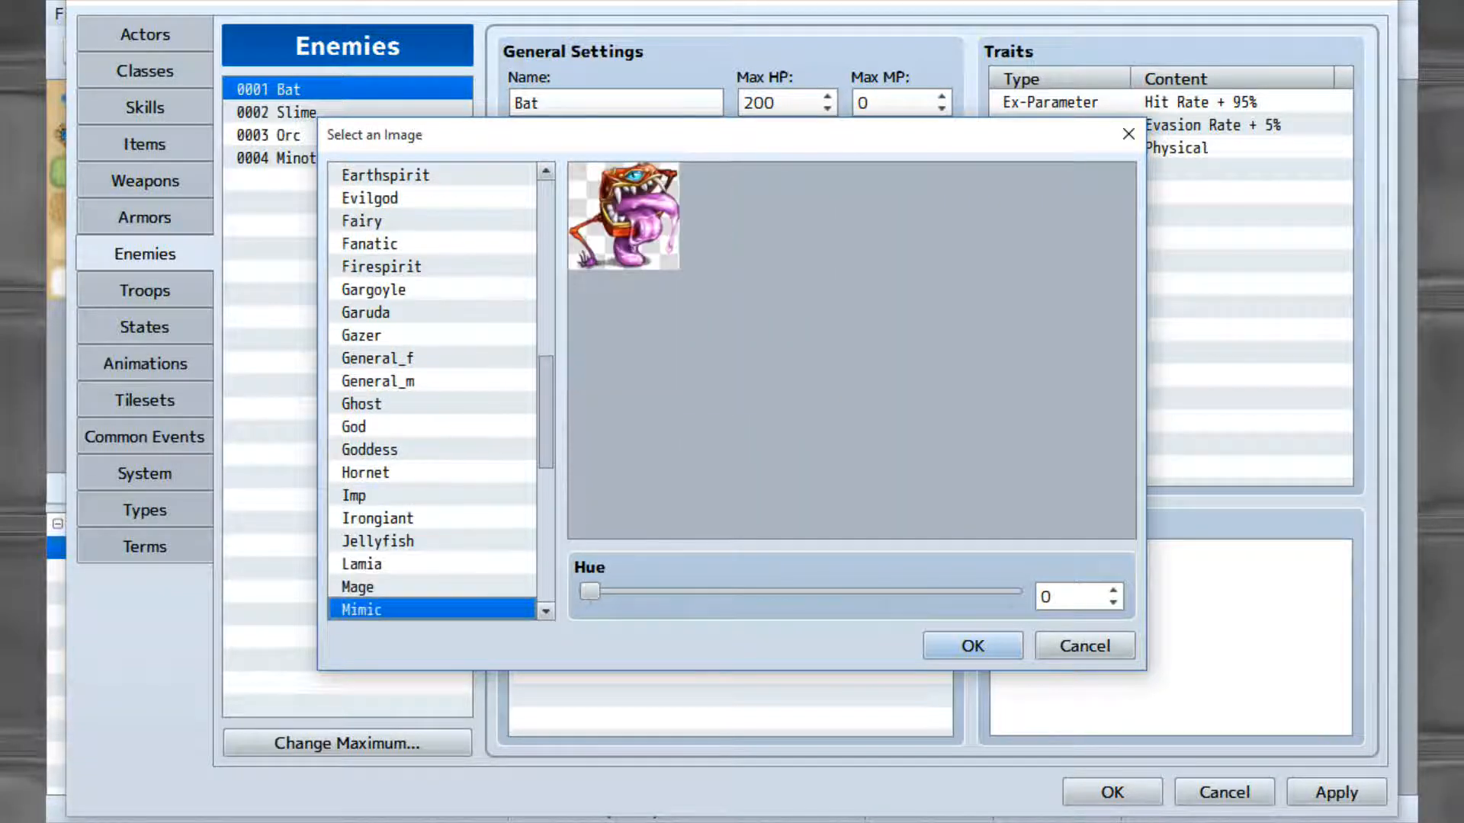
{"action": "left_click", "coordinate": [373, 608]}
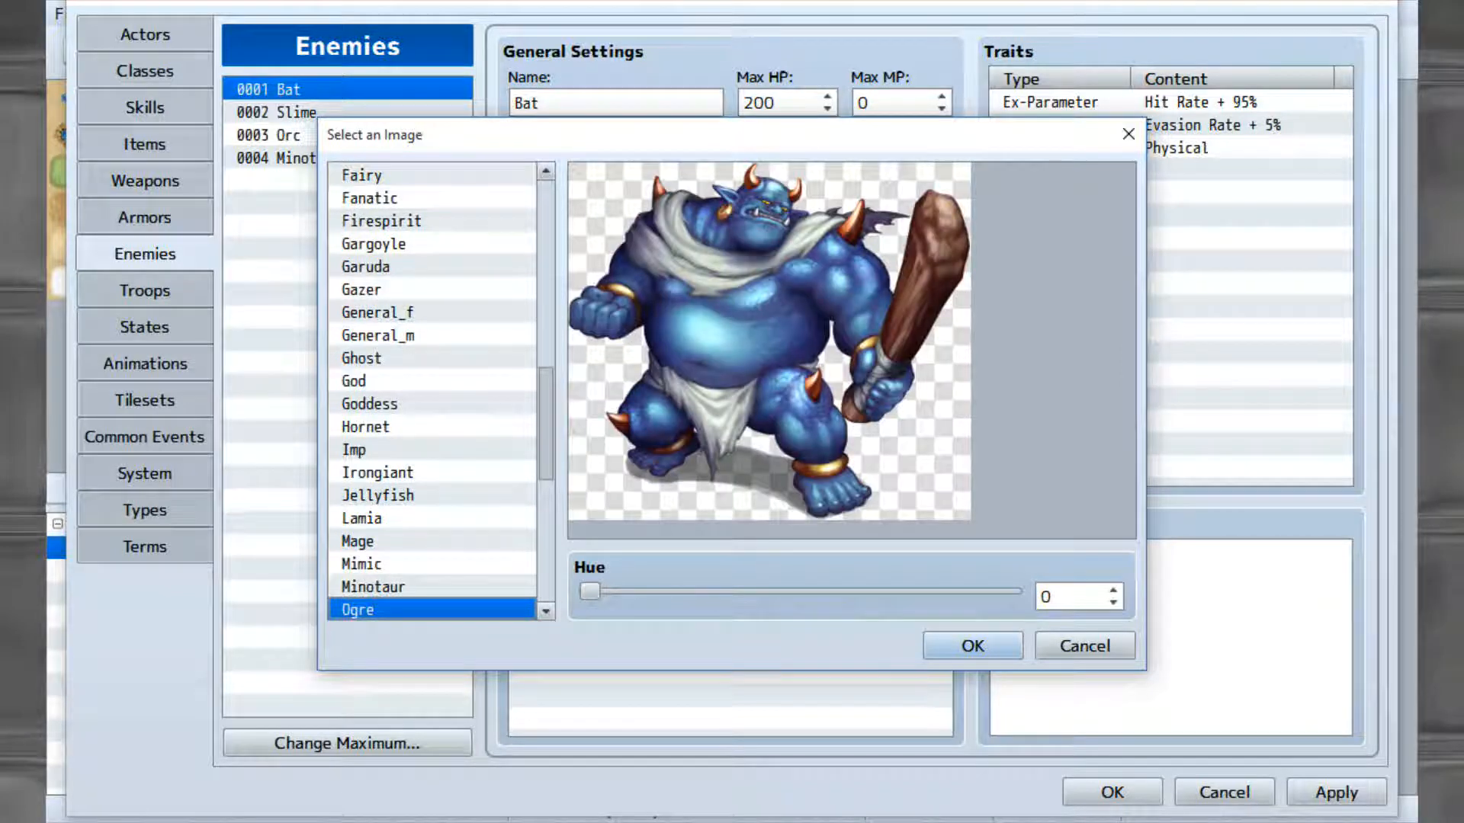
{"action": "left_click", "coordinate": [355, 608]}
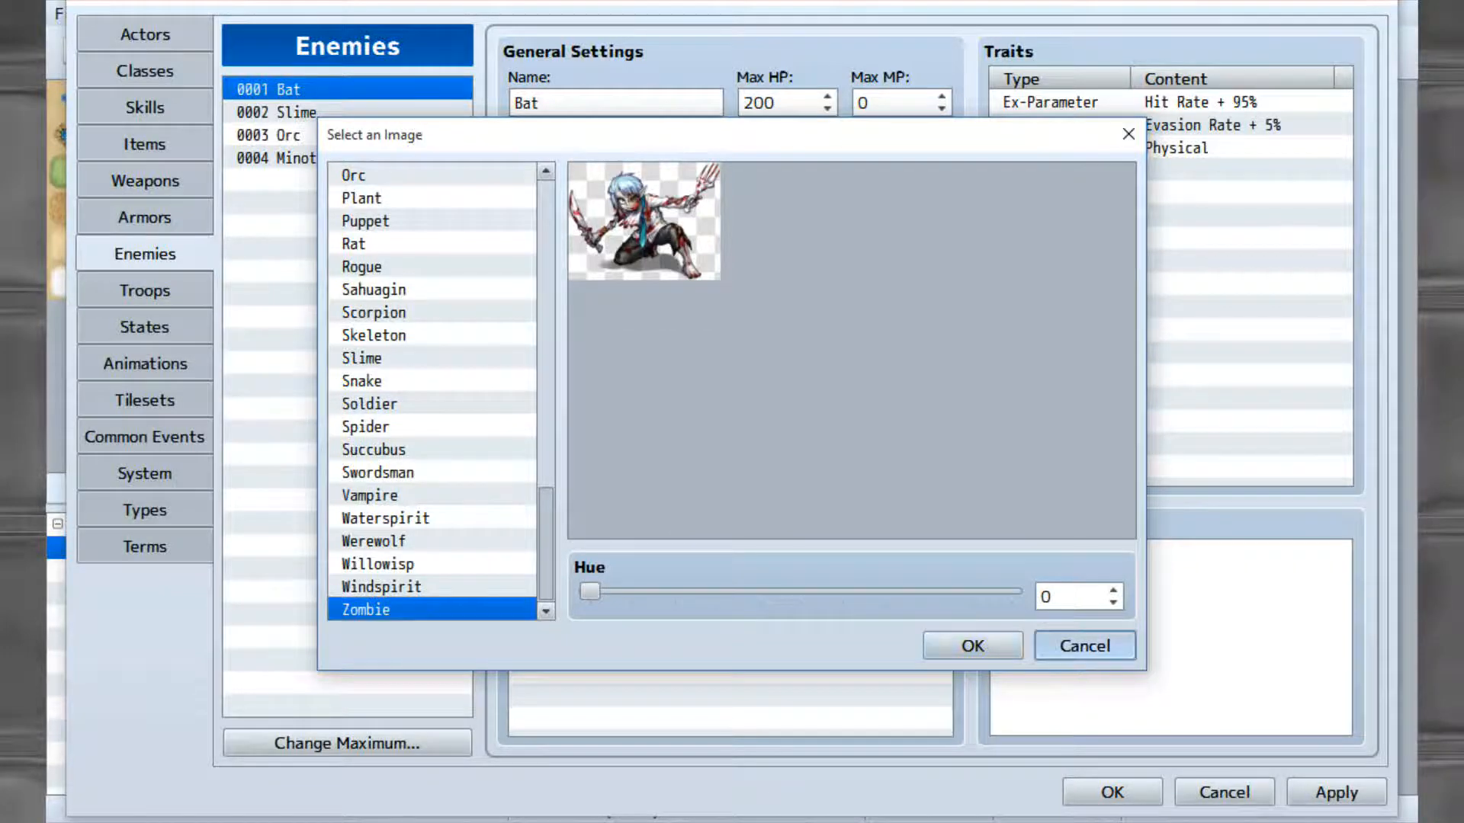
{"action": "left_click", "coordinate": [970, 645]}
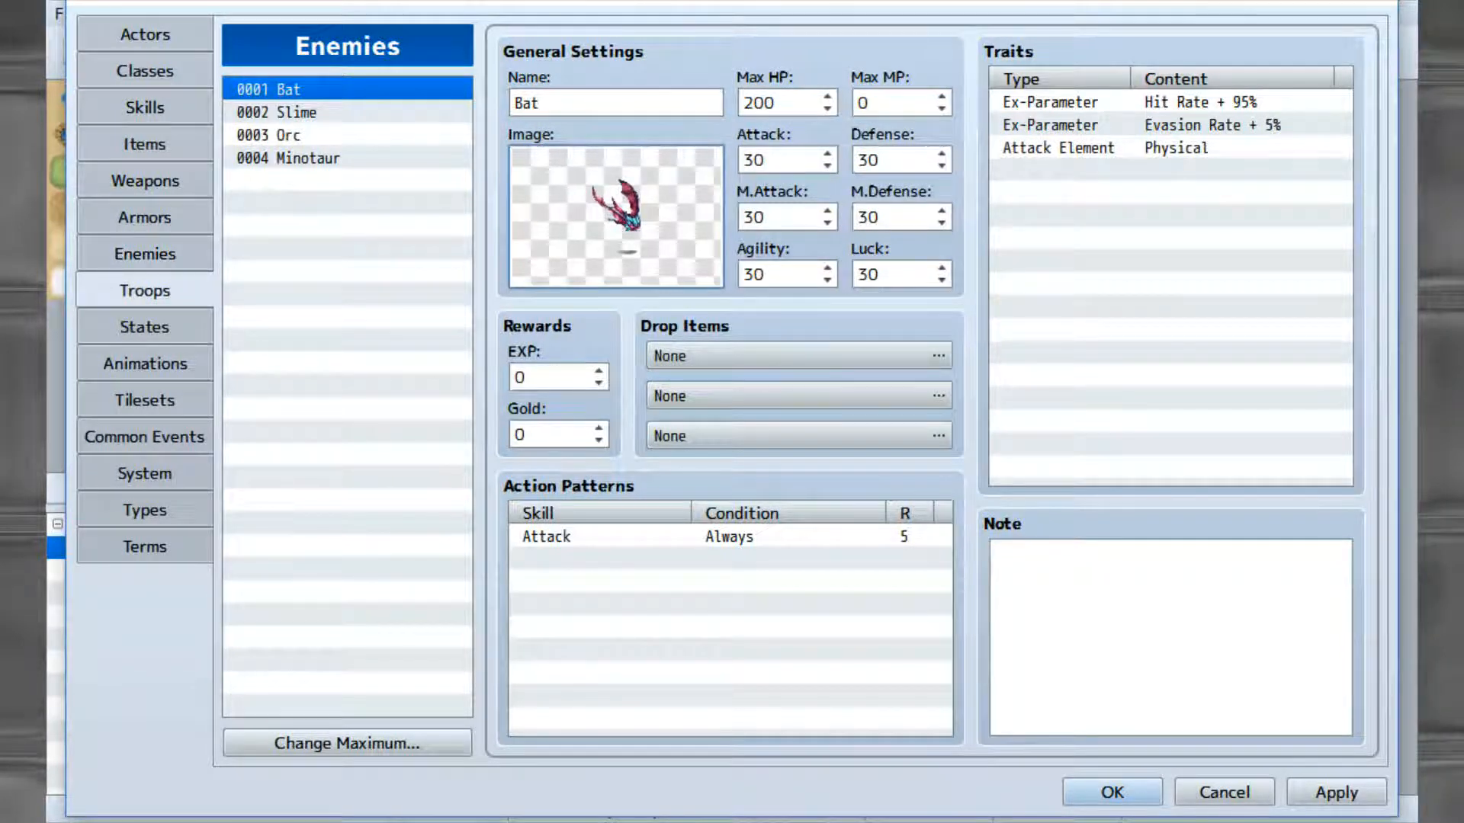
Step through the Troops and States tabs to Animations on Hit Physical.
{"action": "left_click", "coordinate": [145, 291]}
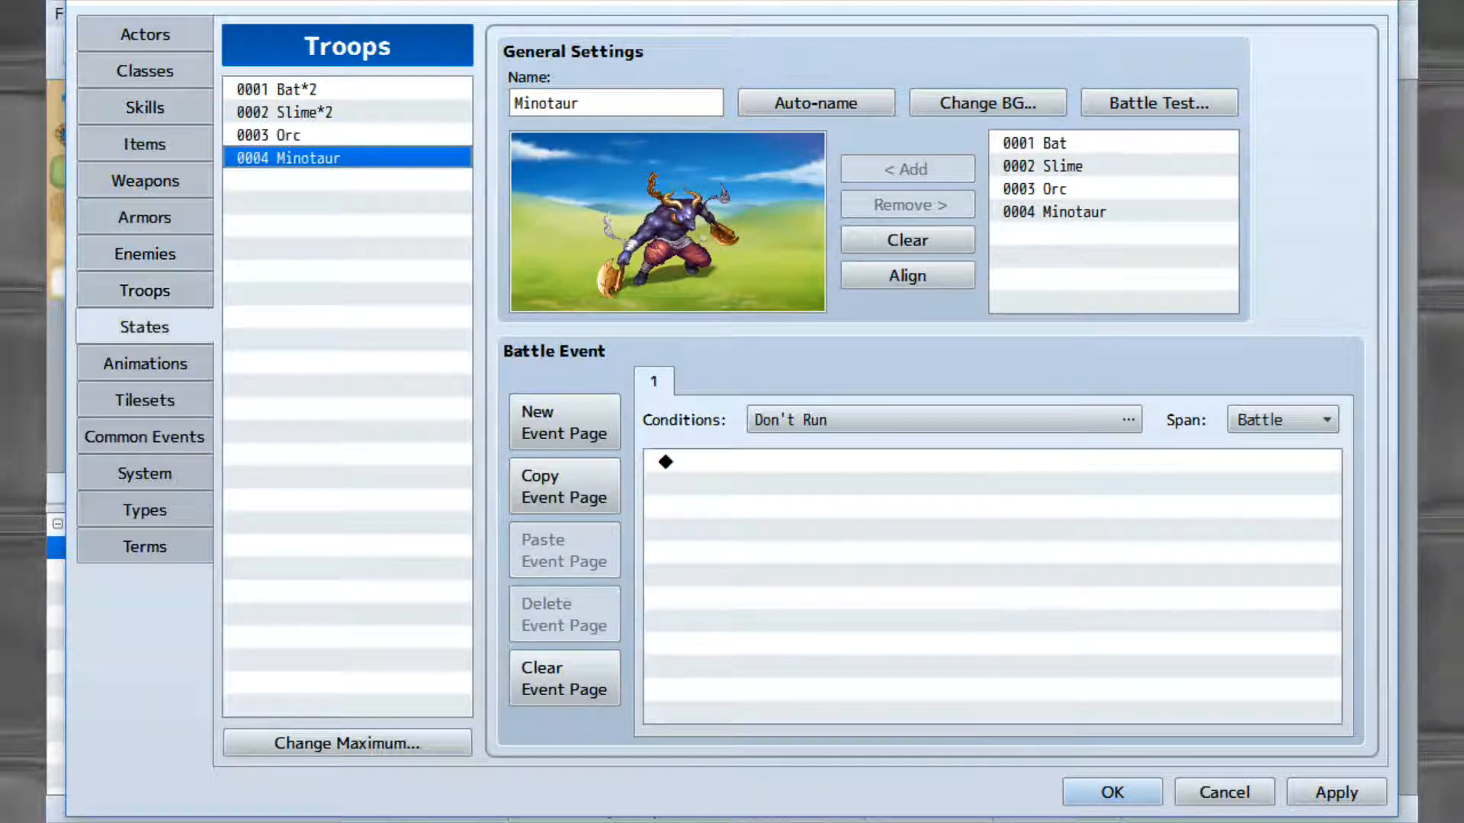
{"action": "left_click", "coordinate": [145, 327]}
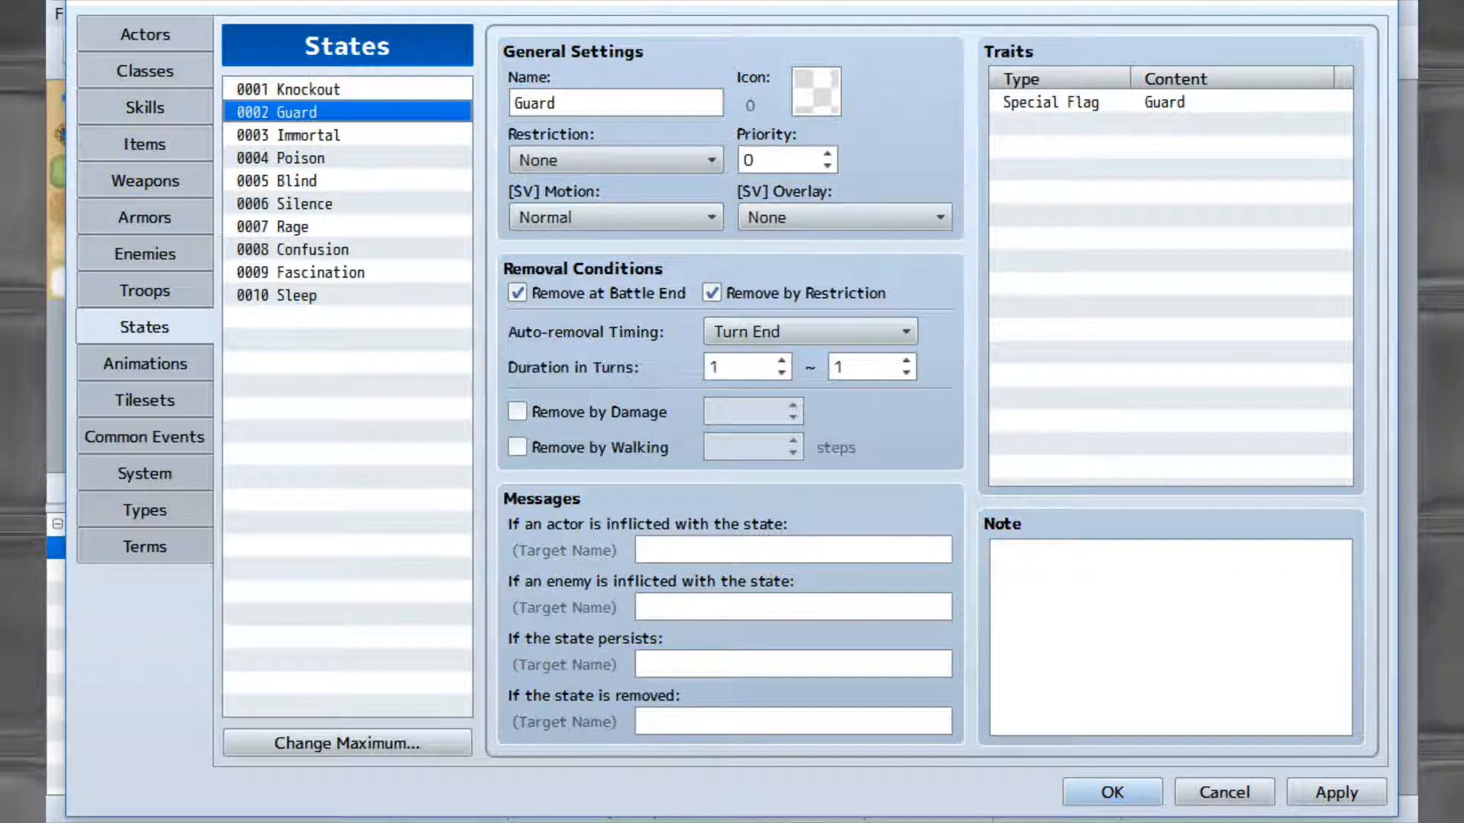
{"action": "left_click", "coordinate": [144, 363]}
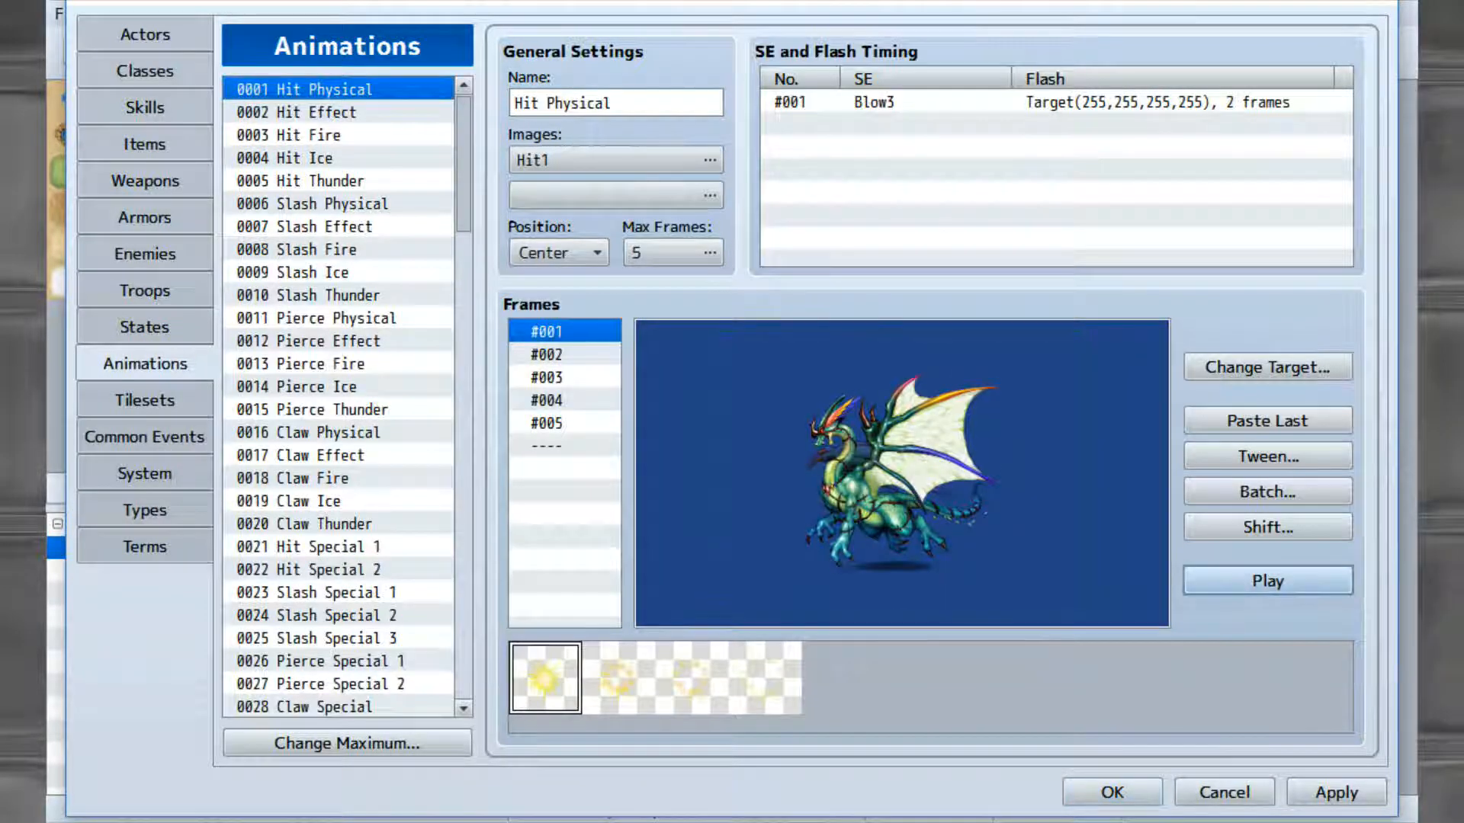
Play the 0120 Glowing Light animation preview, then show the Outside tileset.
{"action": "scroll", "scroll_direction": "down", "scroll_amount": 3}
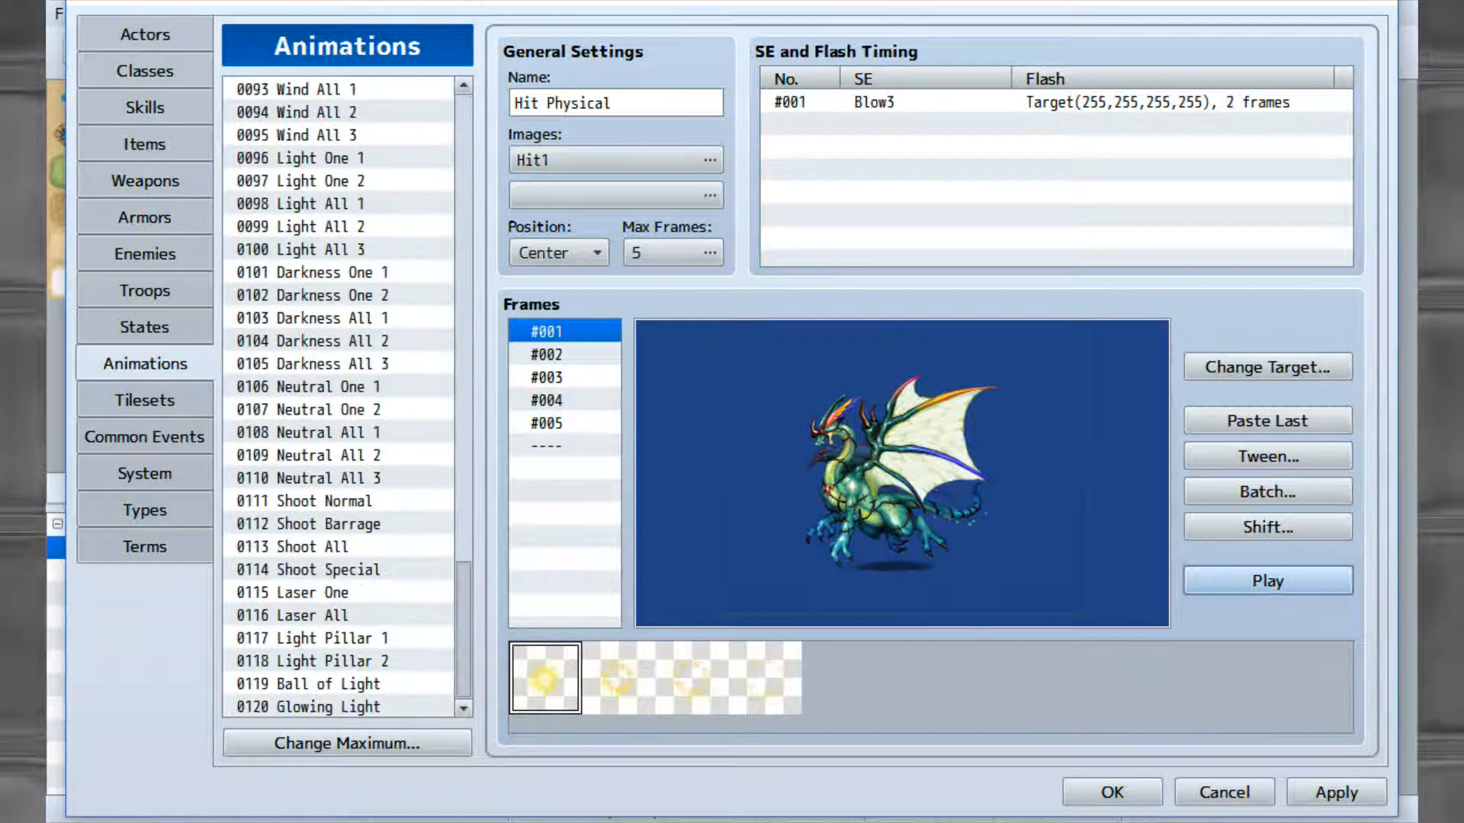
{"action": "left_click", "coordinate": [315, 707]}
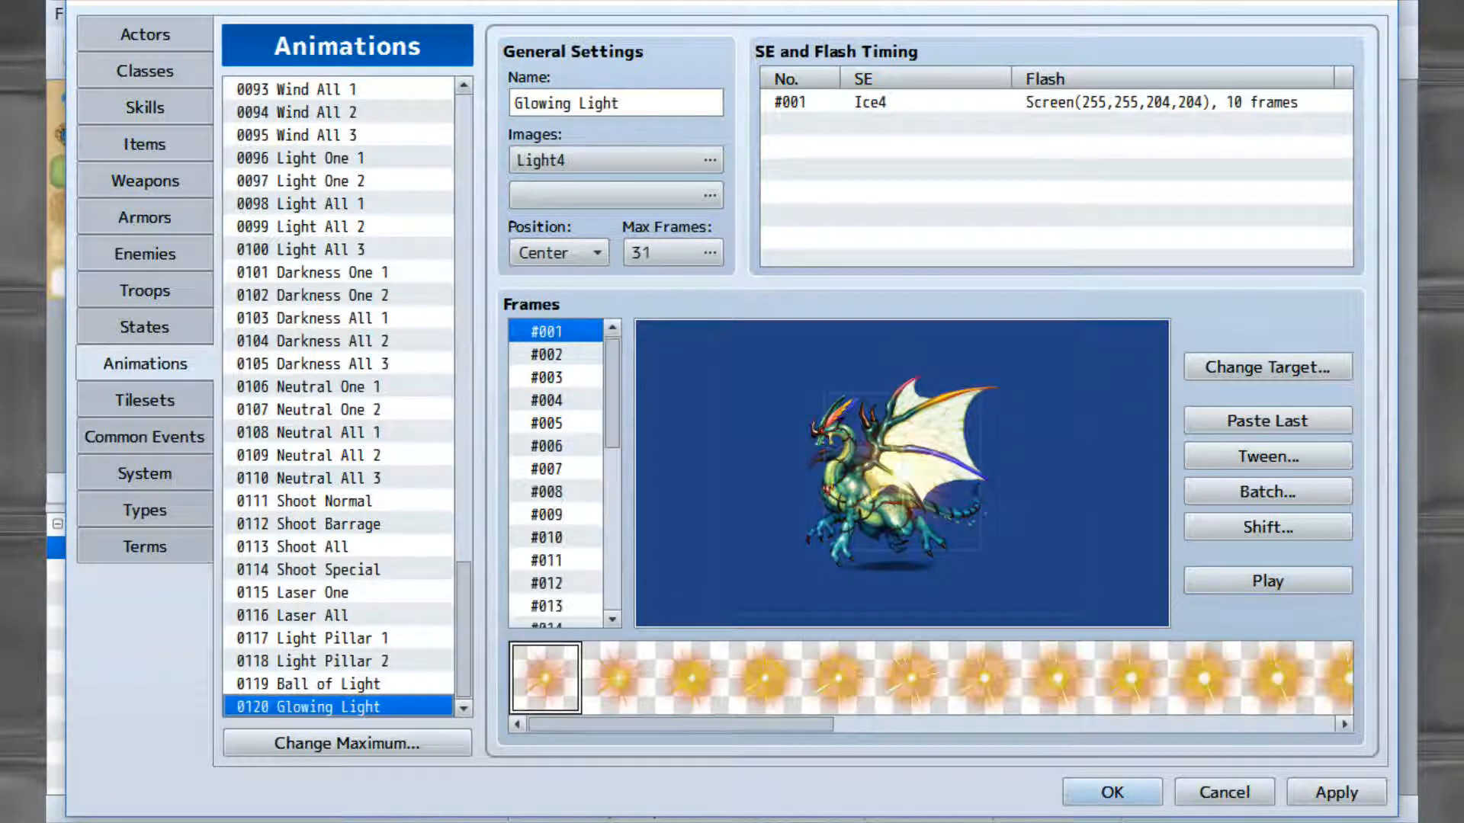
{"action": "left_click", "coordinate": [1267, 581]}
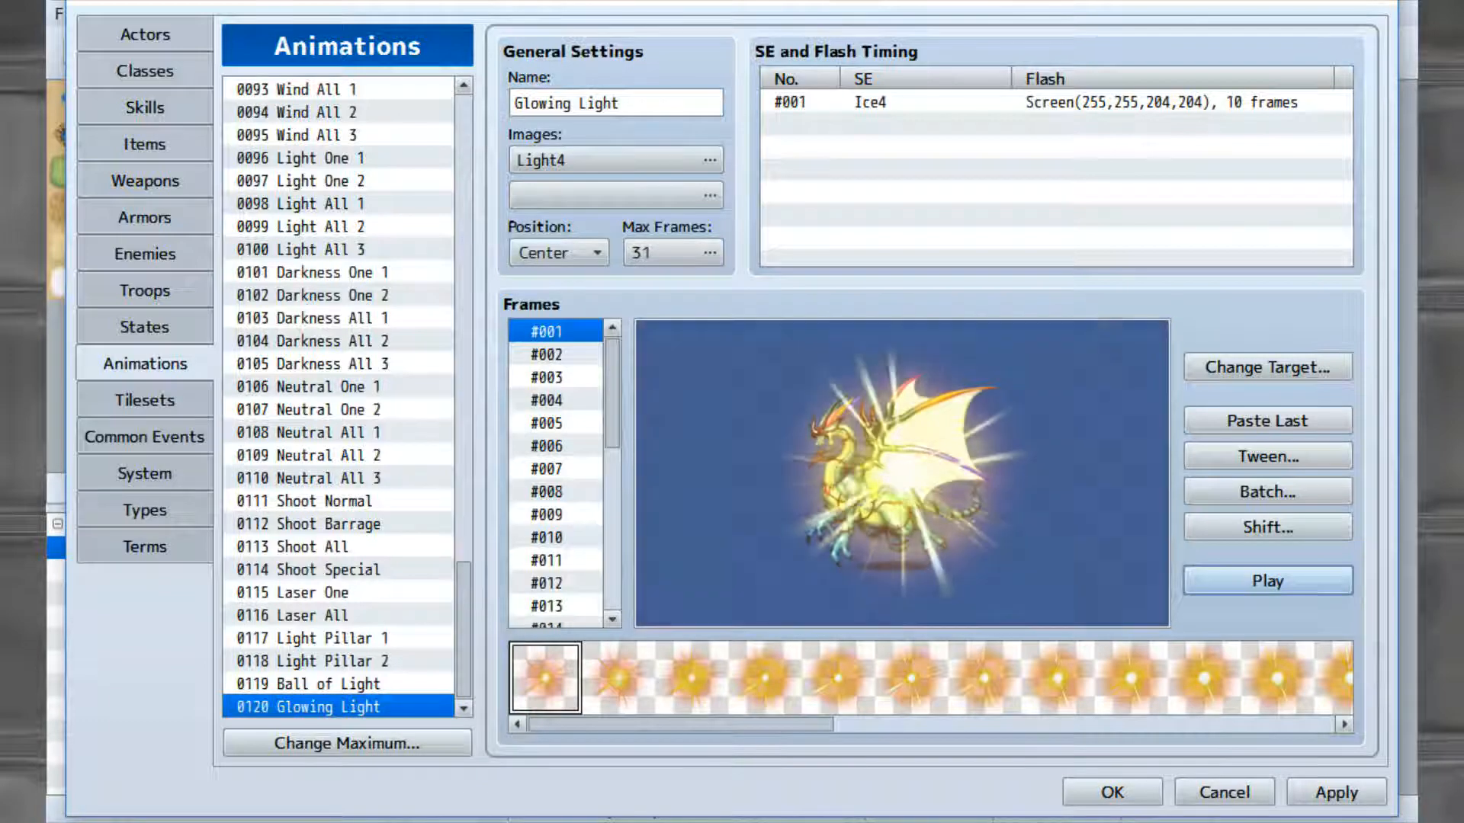
{"action": "left_click", "coordinate": [144, 400]}
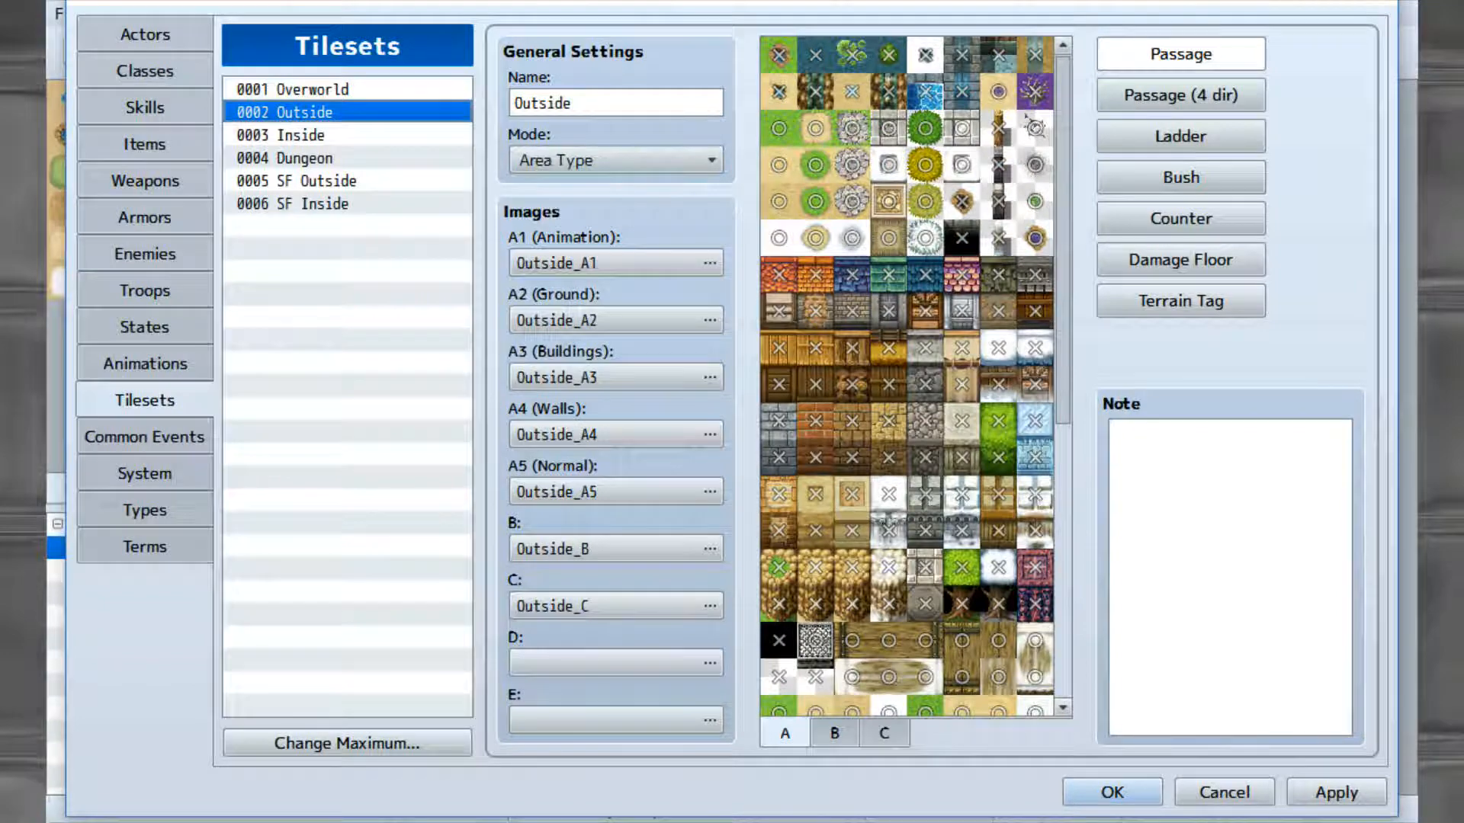
Scroll through the Outside, Inside, SF Outside and SF Inside tile sheets.
{"action": "scroll", "scroll_direction": "down", "scroll_amount": 3}
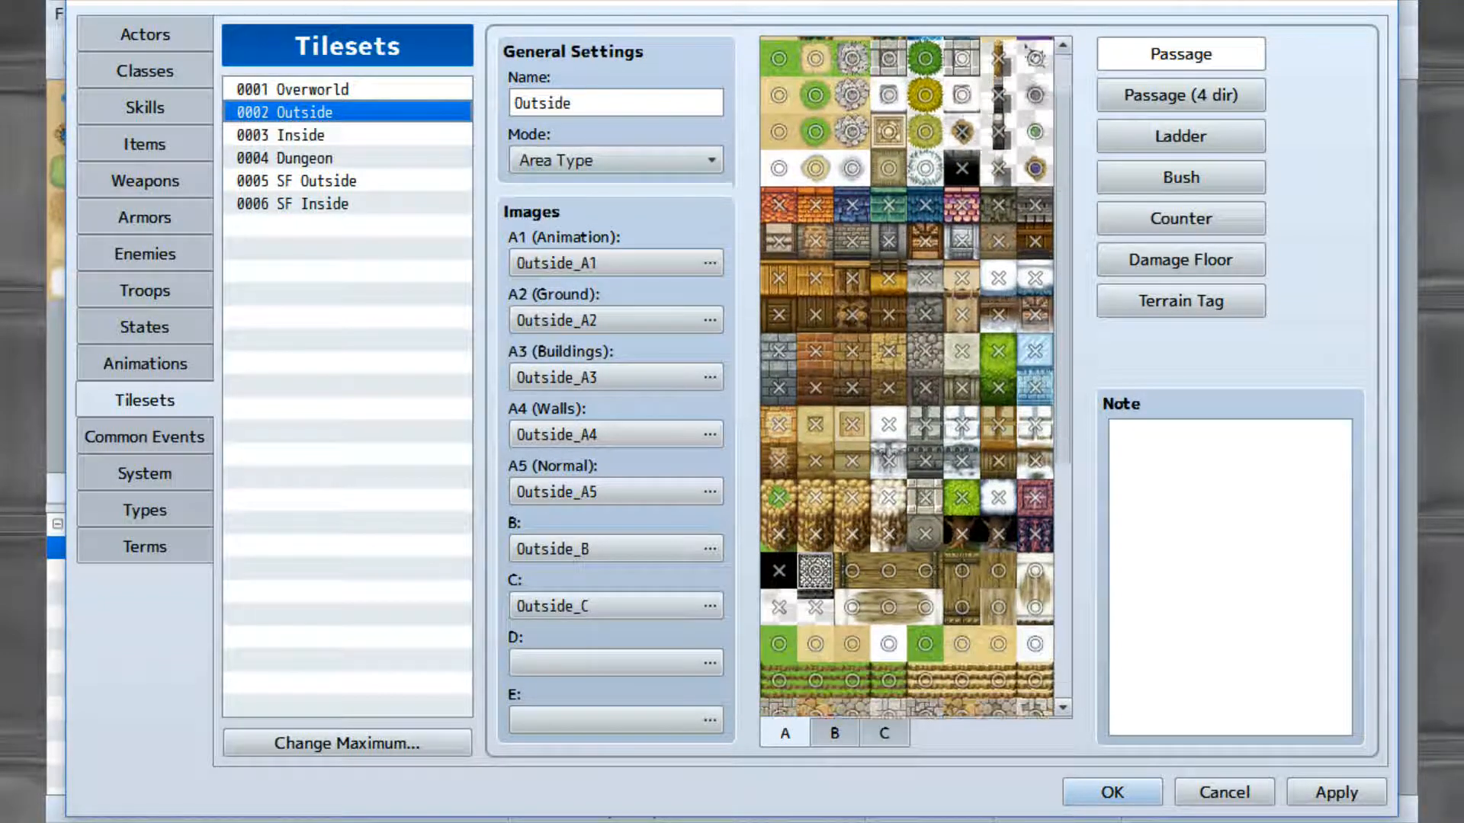
{"action": "scroll", "scroll_direction": "down", "scroll_amount": 3}
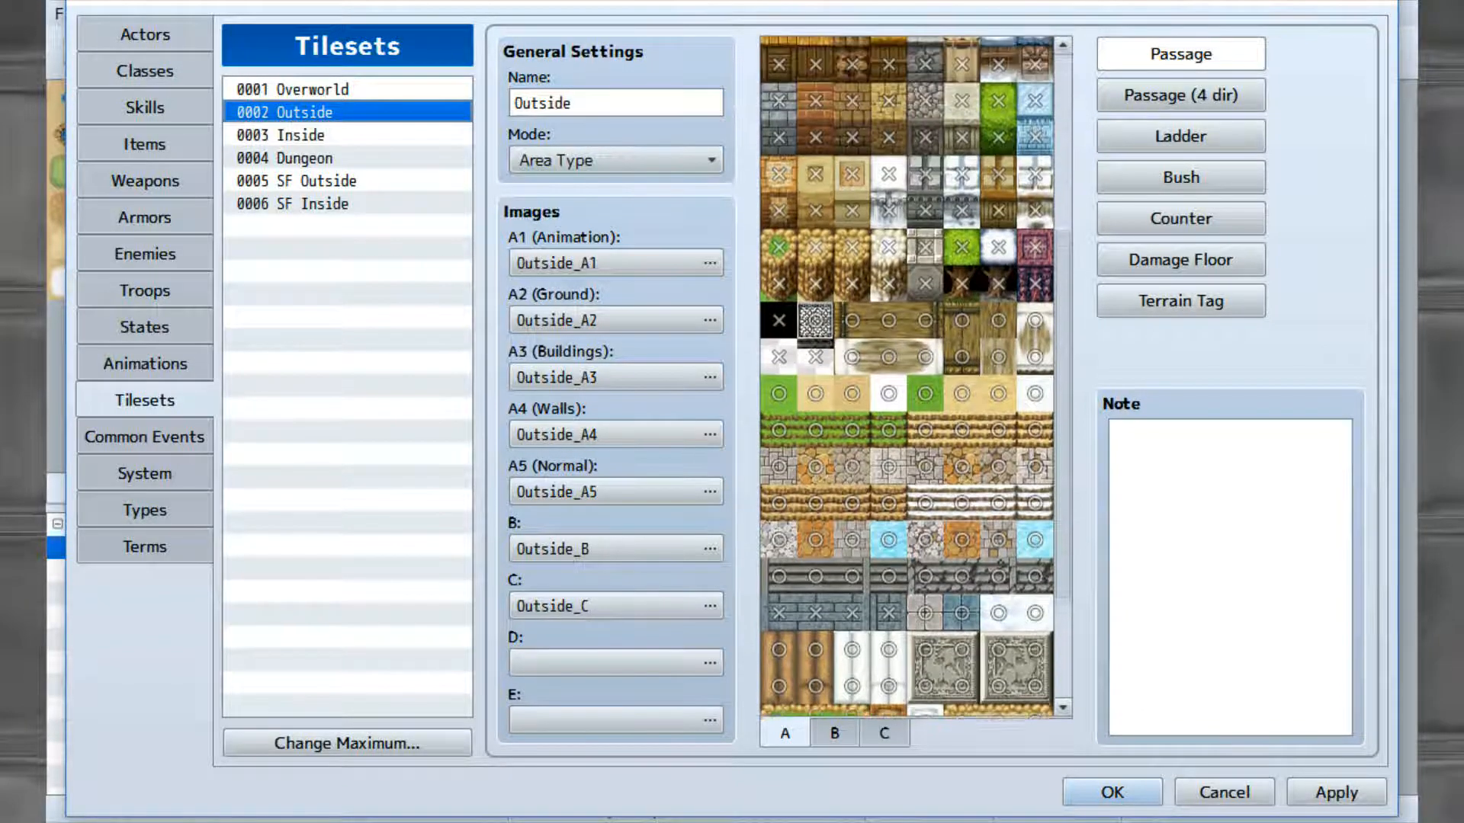
{"action": "scroll", "scroll_direction": "up", "scroll_amount": 3}
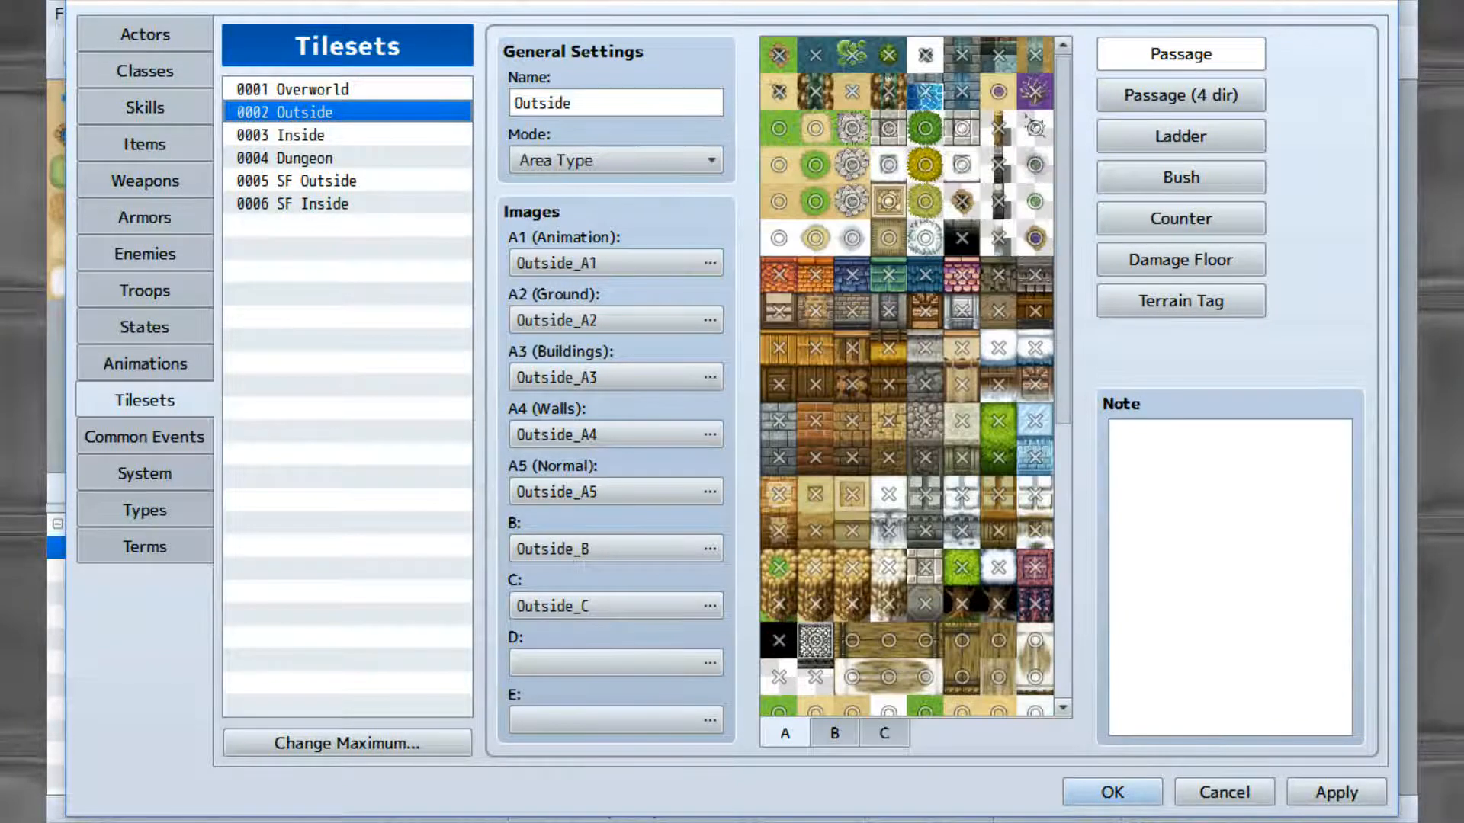
{"action": "left_click", "coordinate": [300, 135]}
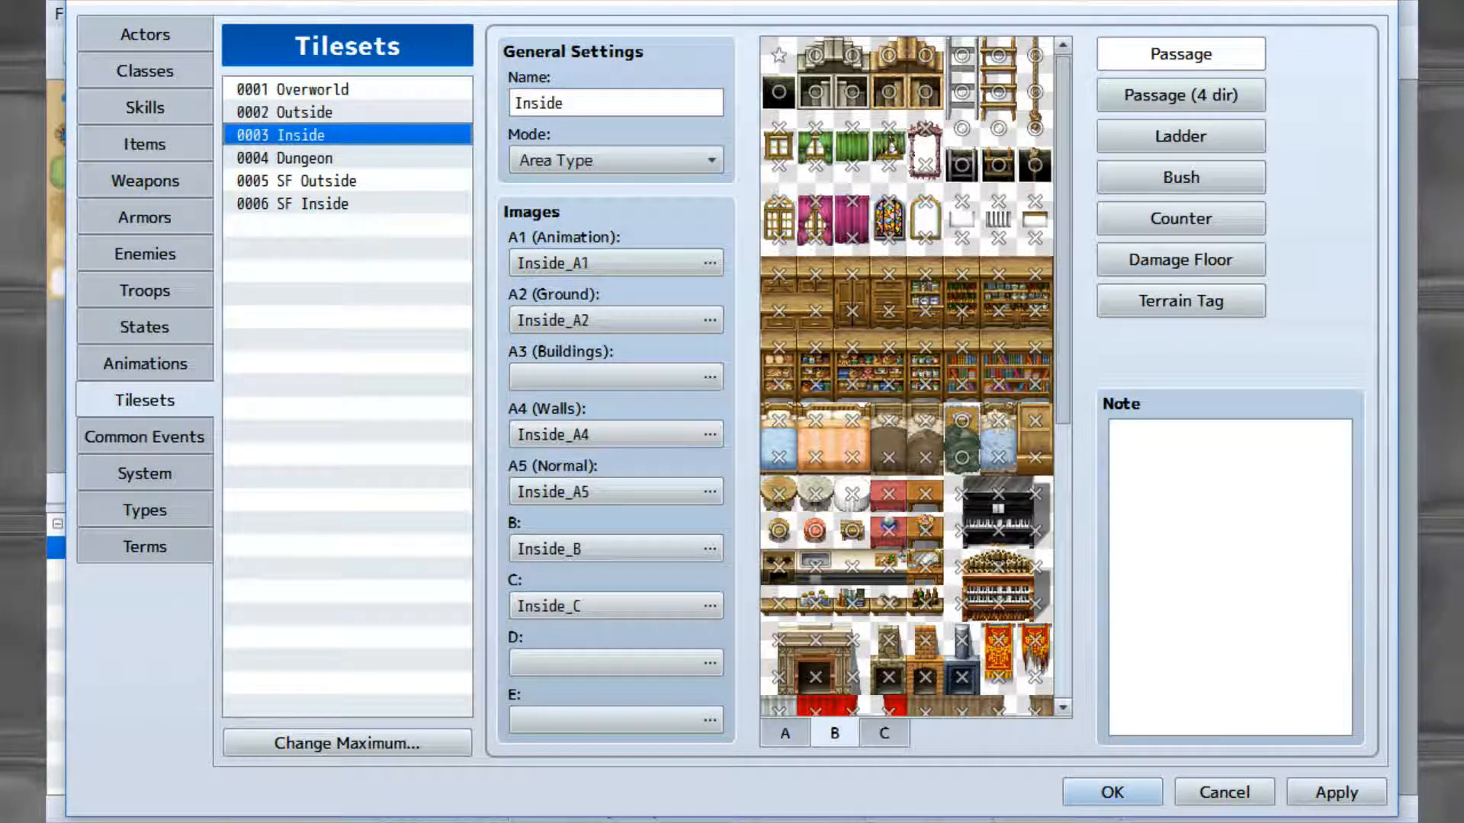
{"action": "scroll", "scroll_direction": "down", "scroll_amount": 3}
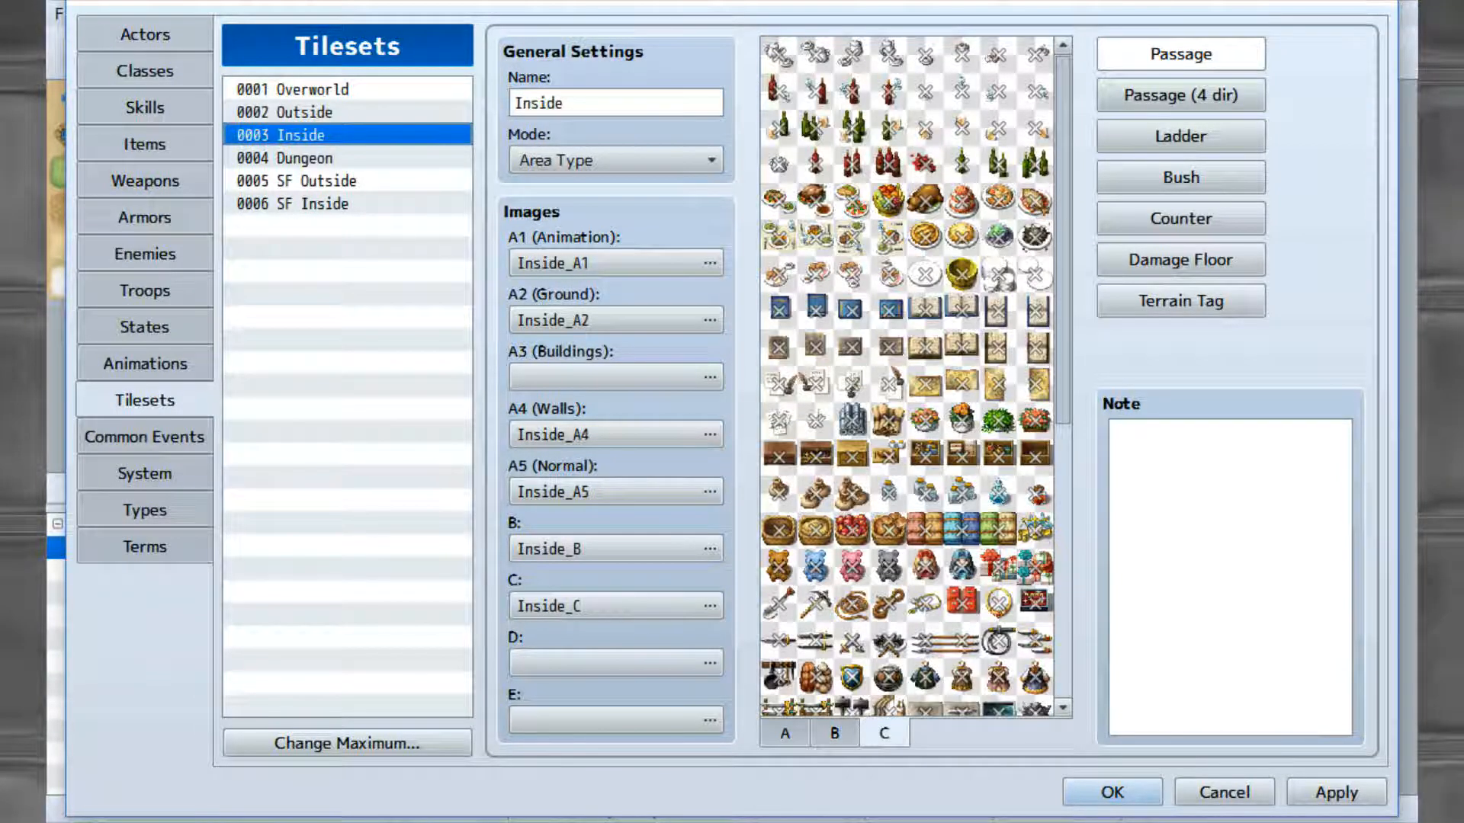
{"action": "left_click", "coordinate": [313, 180]}
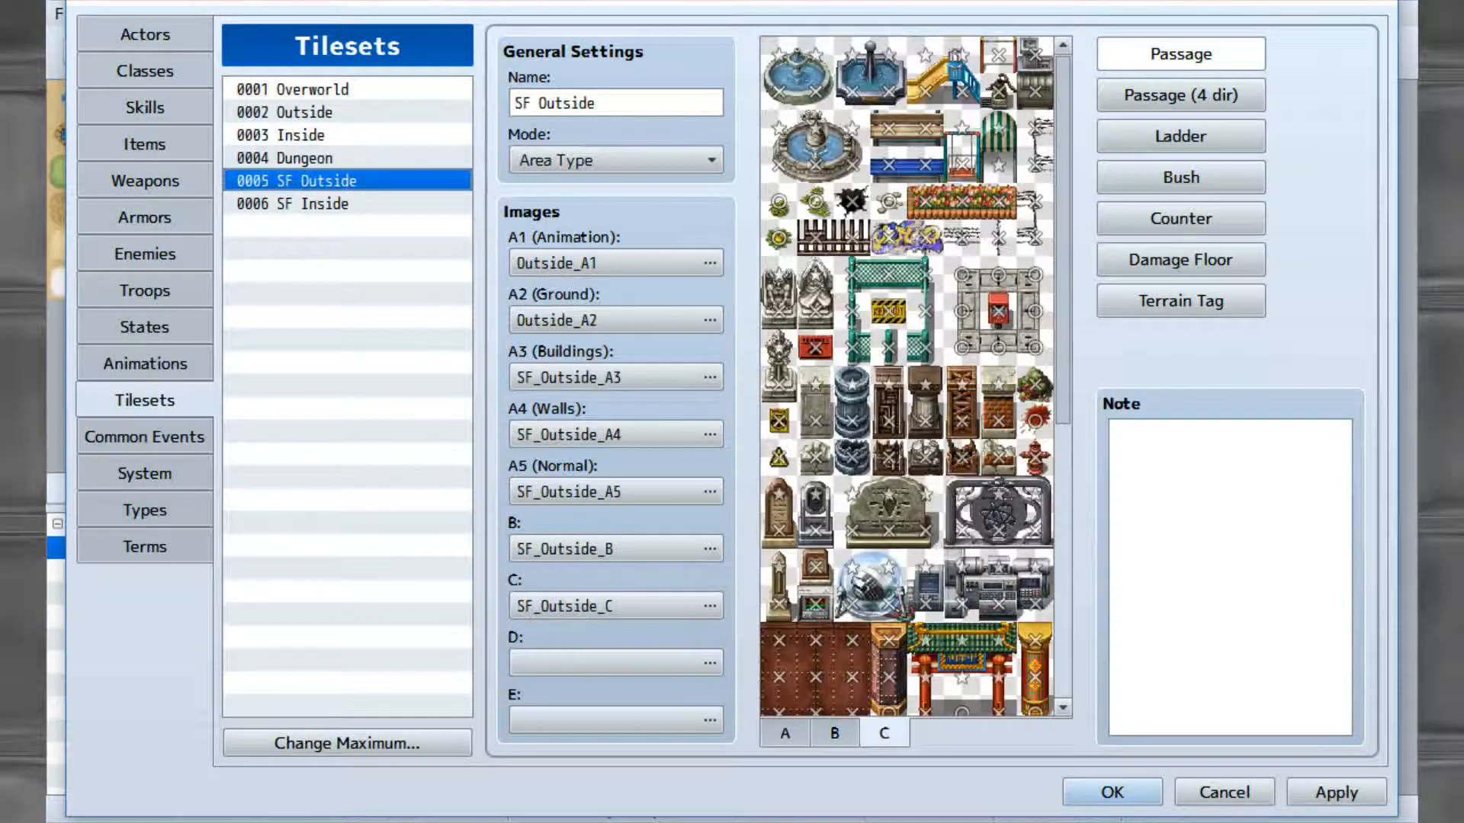
{"action": "scroll", "scroll_direction": "down", "scroll_amount": 3}
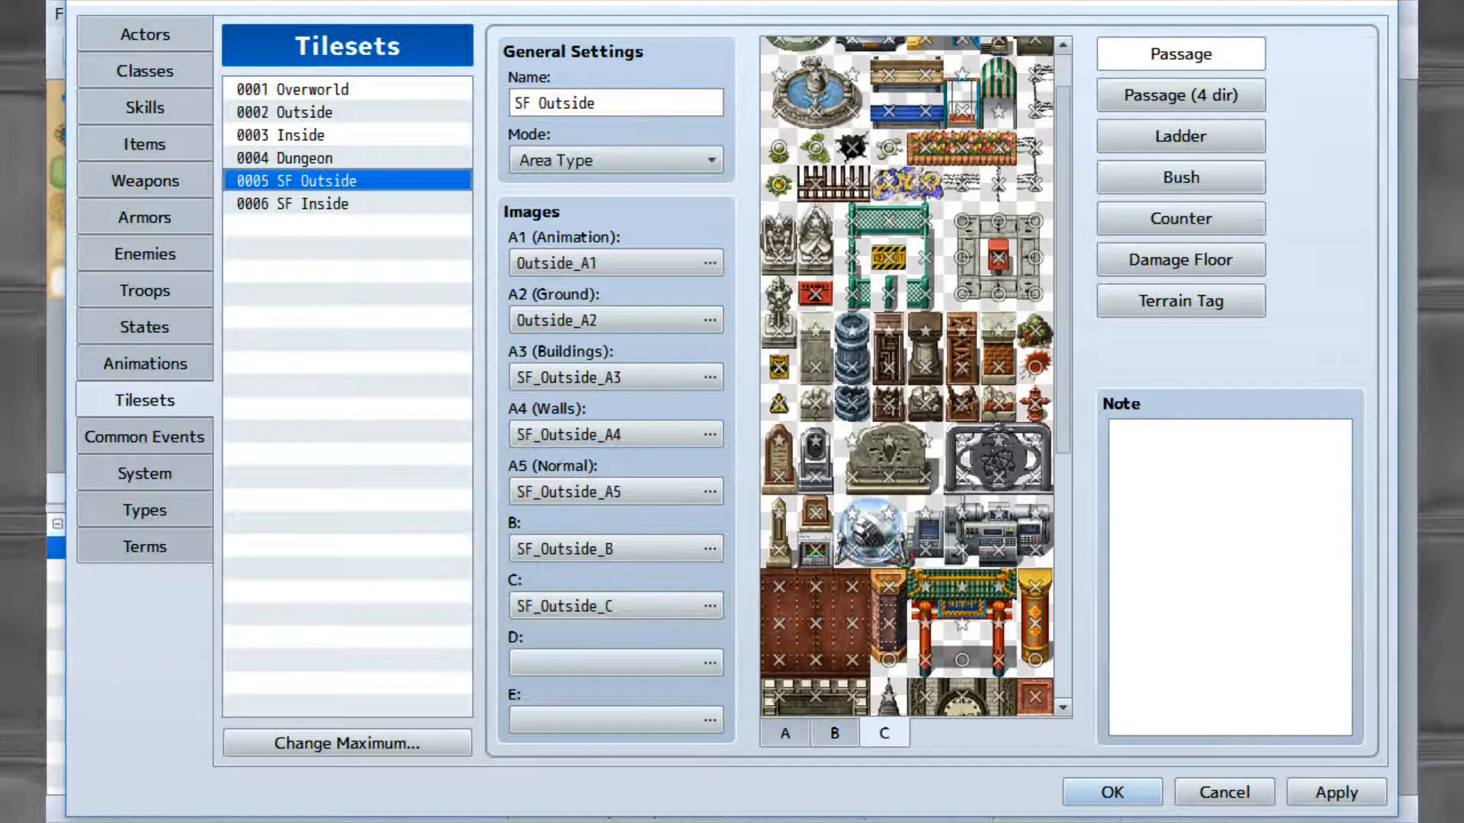
{"action": "scroll", "scroll_direction": "down", "scroll_amount": 3}
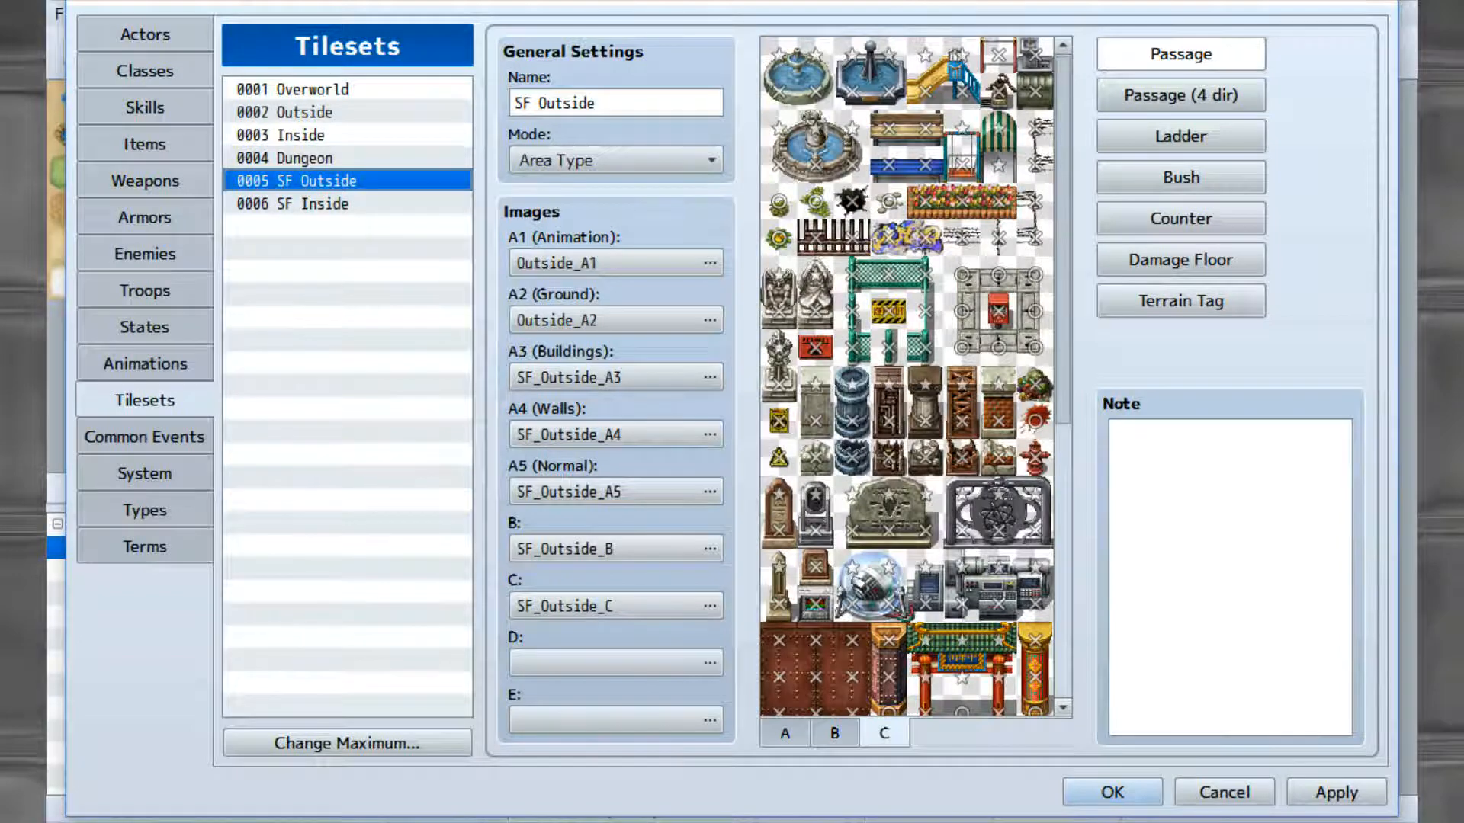
{"action": "left_click", "coordinate": [318, 203]}
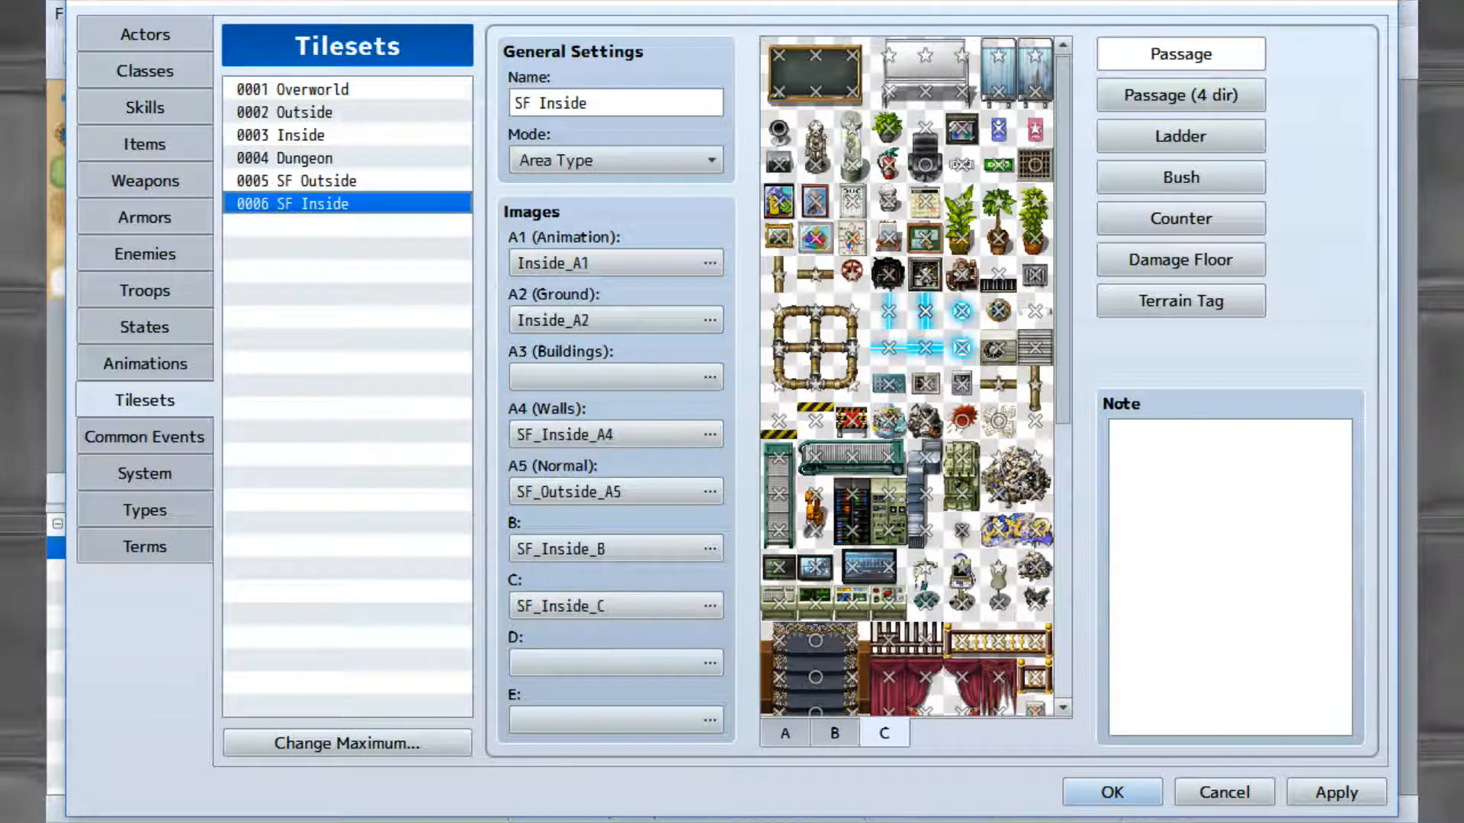
{"action": "scroll", "scroll_direction": "down", "scroll_amount": 3}
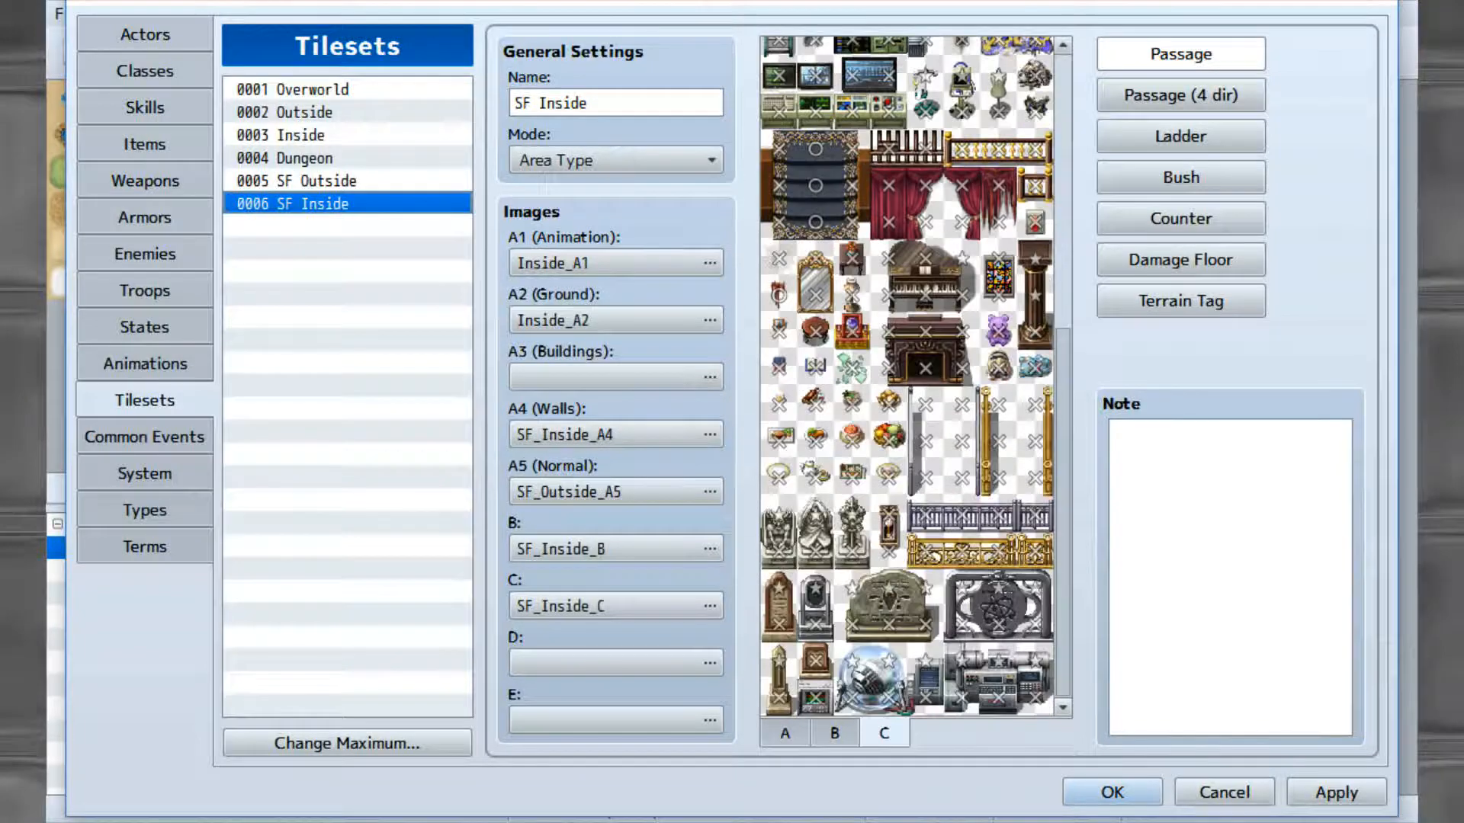
Enable Use Side-view Battle, toggling Transparent start and EXP for Reserve Members back off.
{"action": "left_click", "coordinate": [144, 436]}
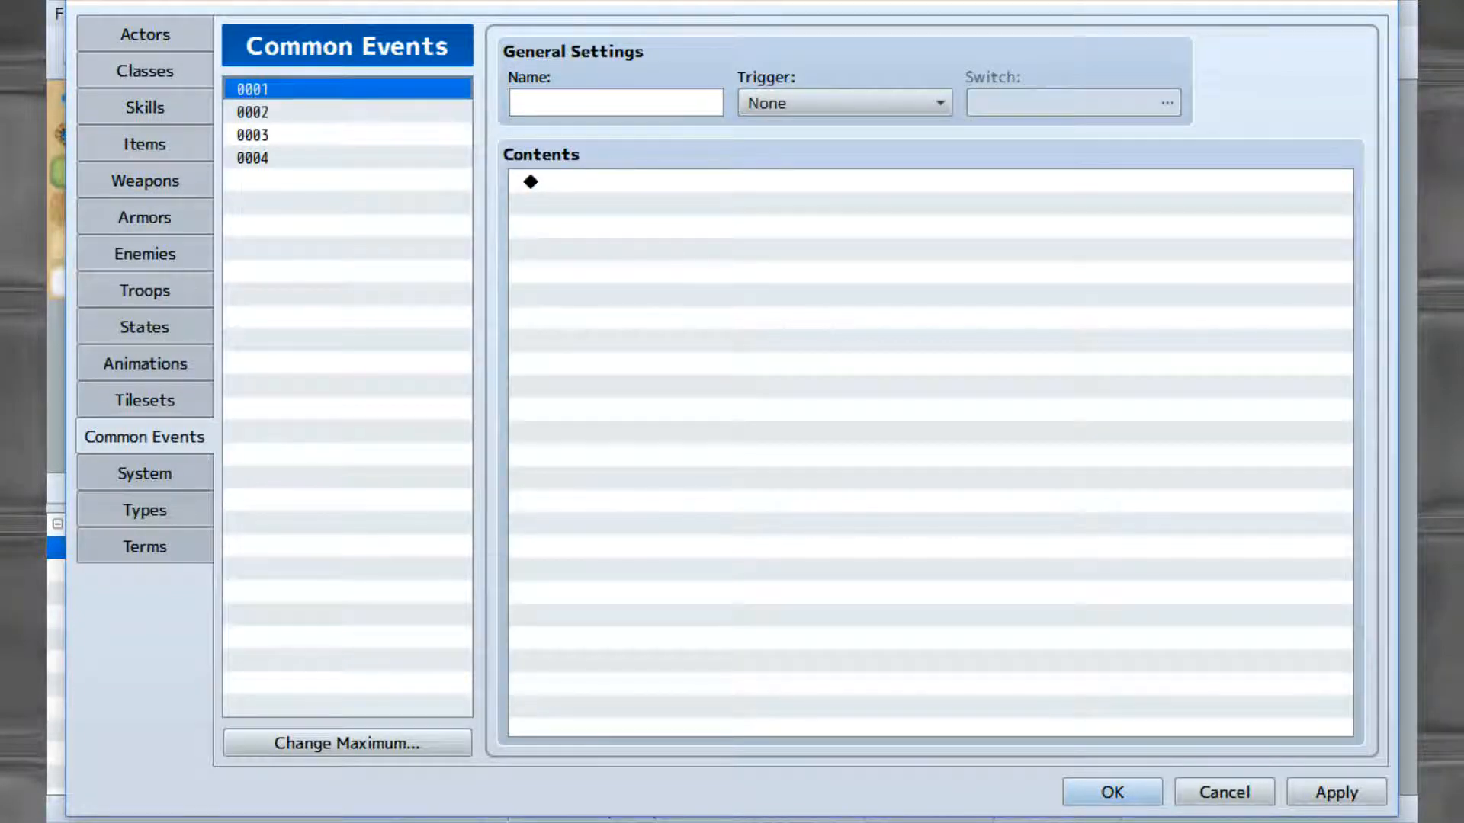
{"action": "left_click", "coordinate": [145, 474]}
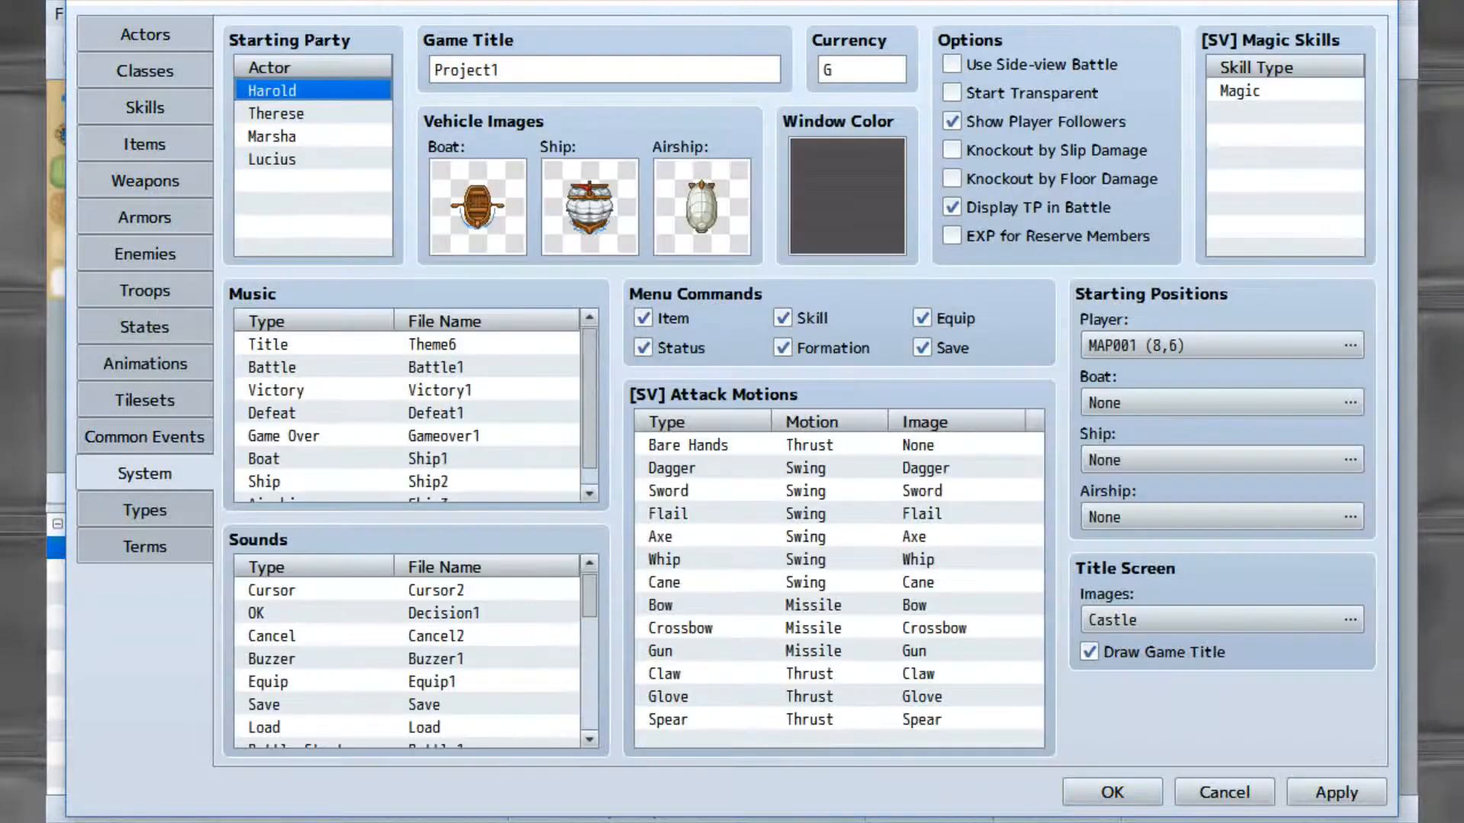
{"action": "left_click", "coordinate": [844, 190]}
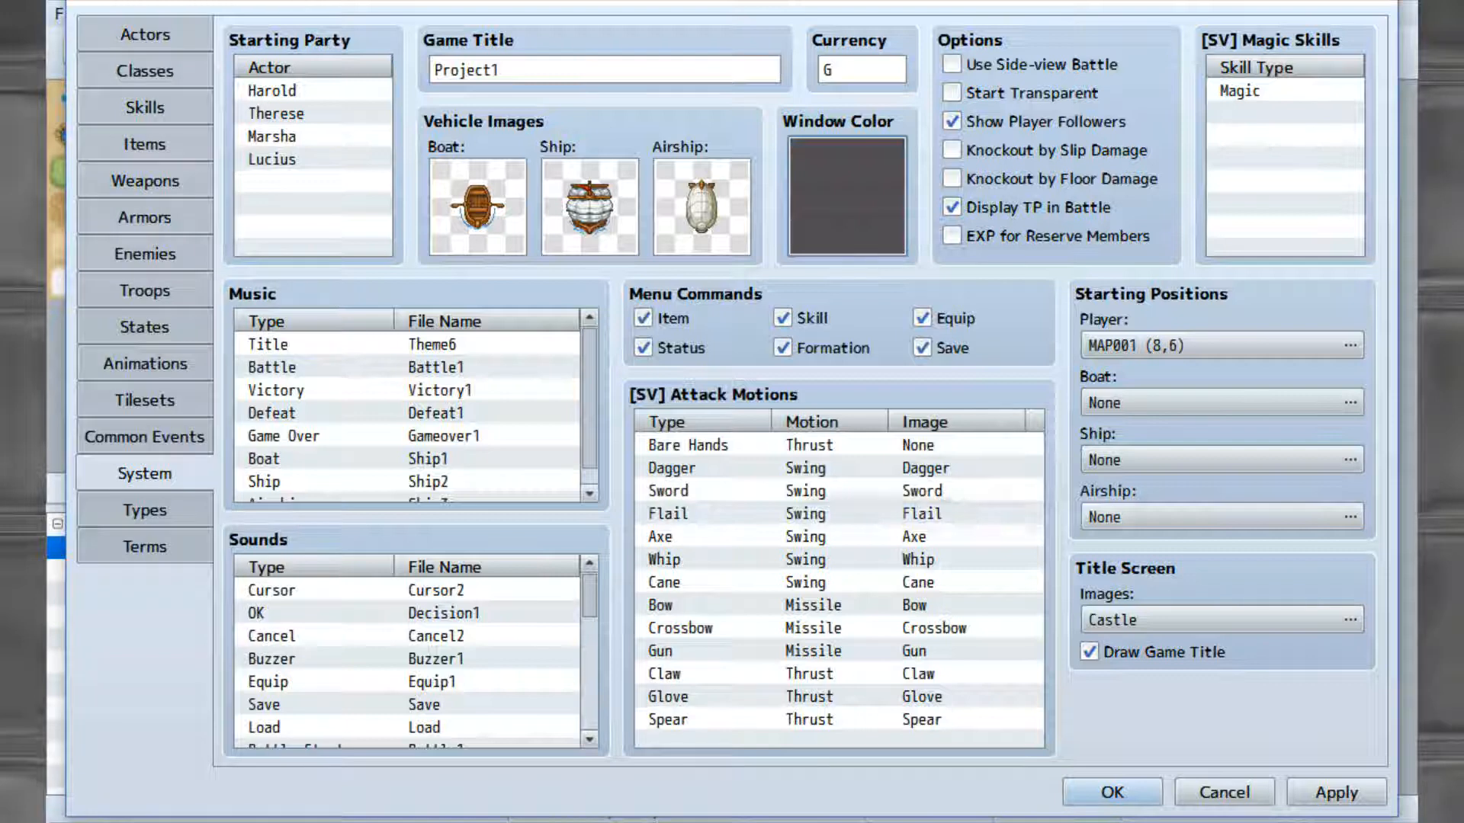
{"action": "left_click", "coordinate": [953, 64]}
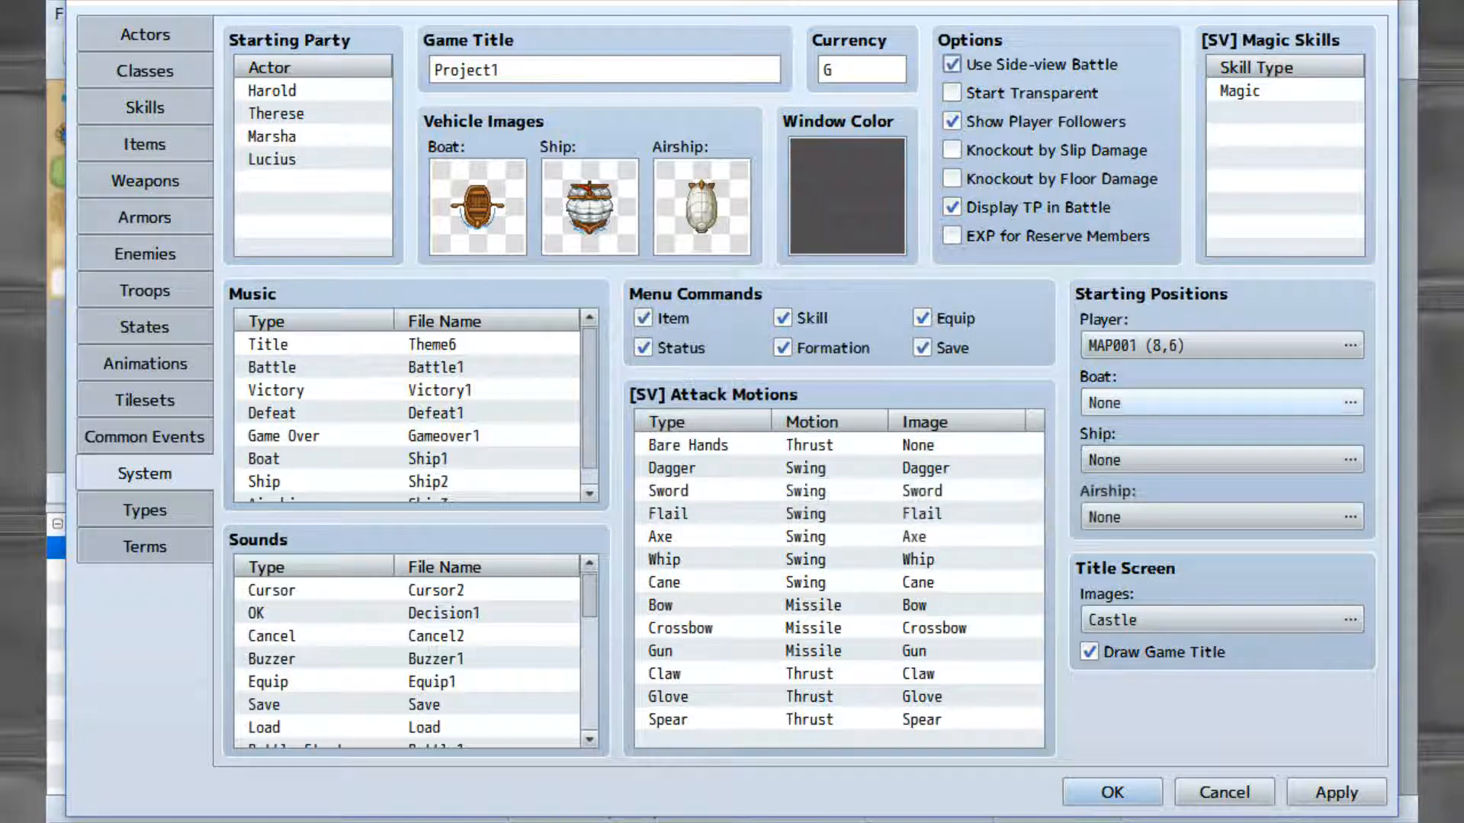
{"action": "left_click", "coordinate": [952, 92]}
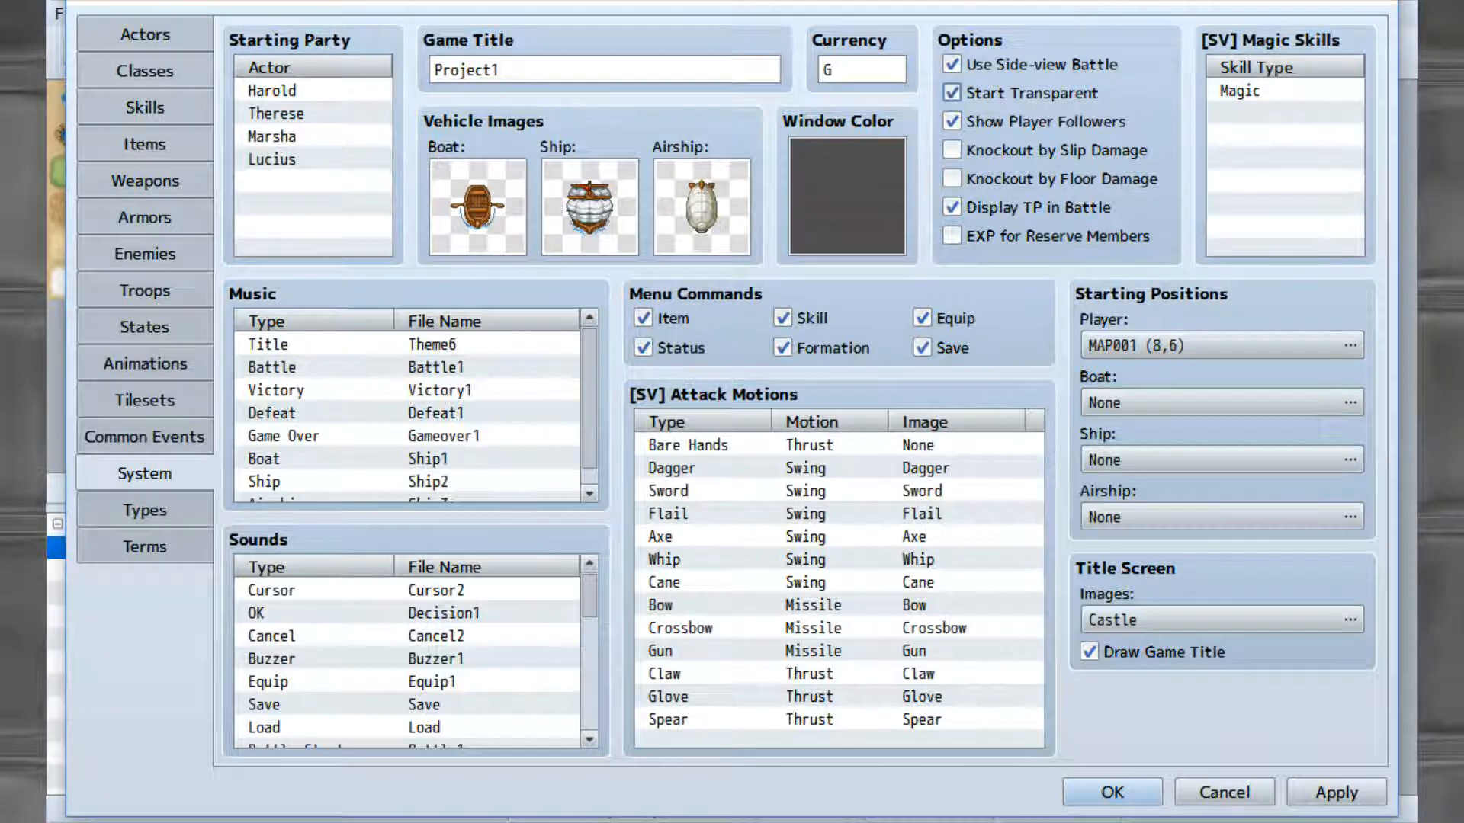
{"action": "left_click", "coordinate": [952, 92]}
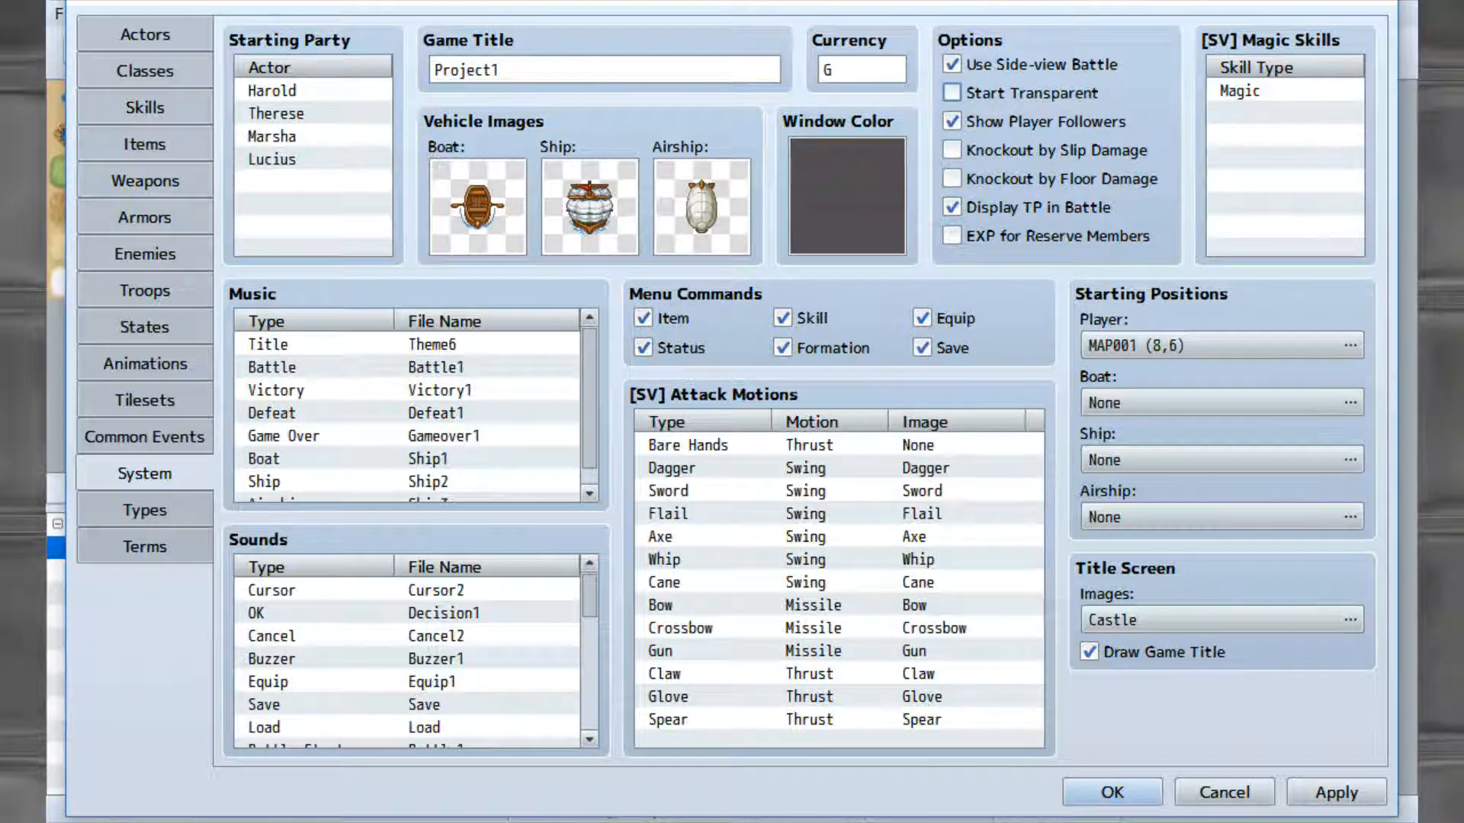
{"action": "left_click", "coordinate": [953, 236]}
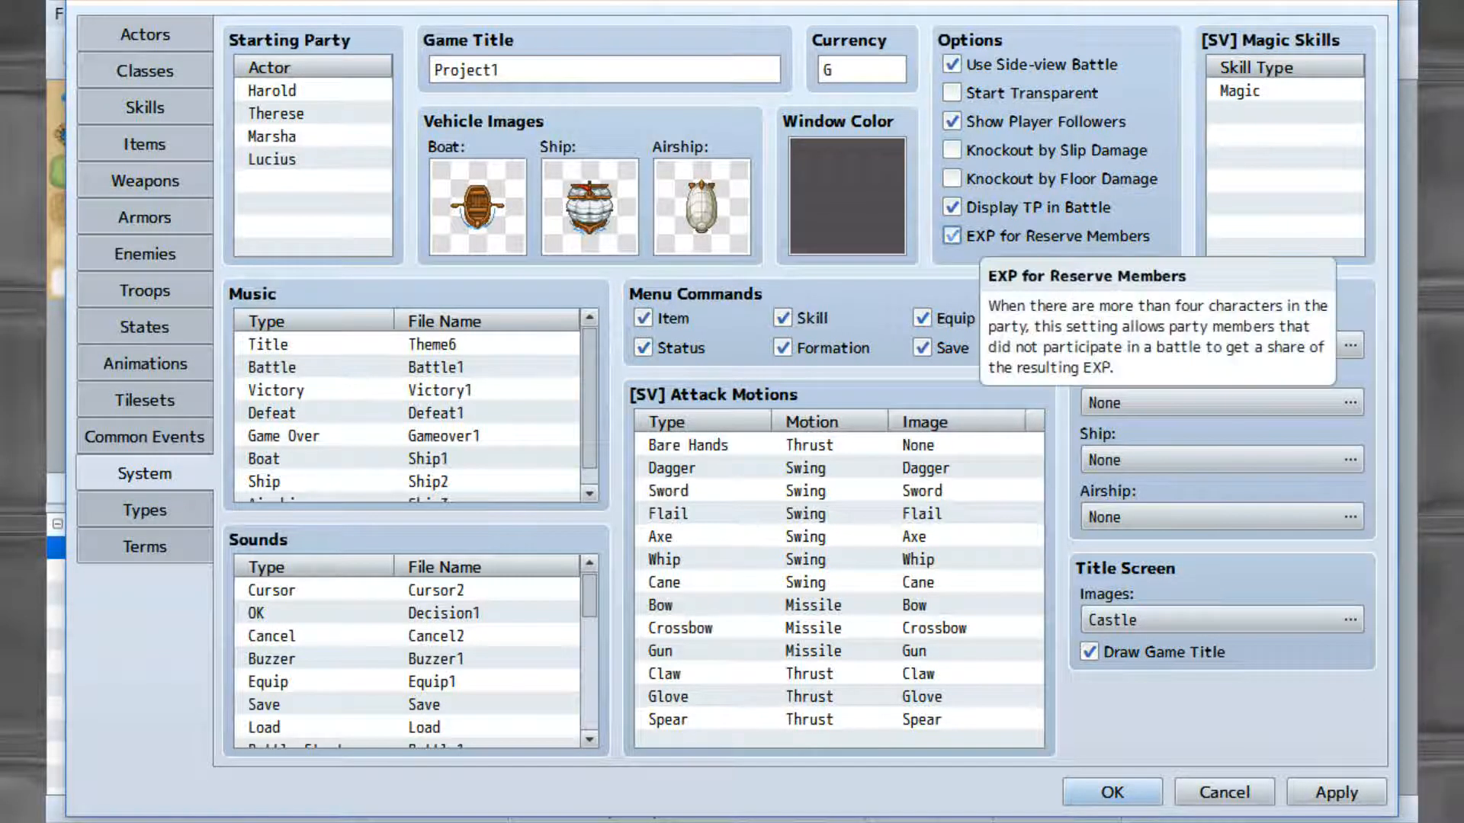
{"action": "left_click", "coordinate": [952, 235]}
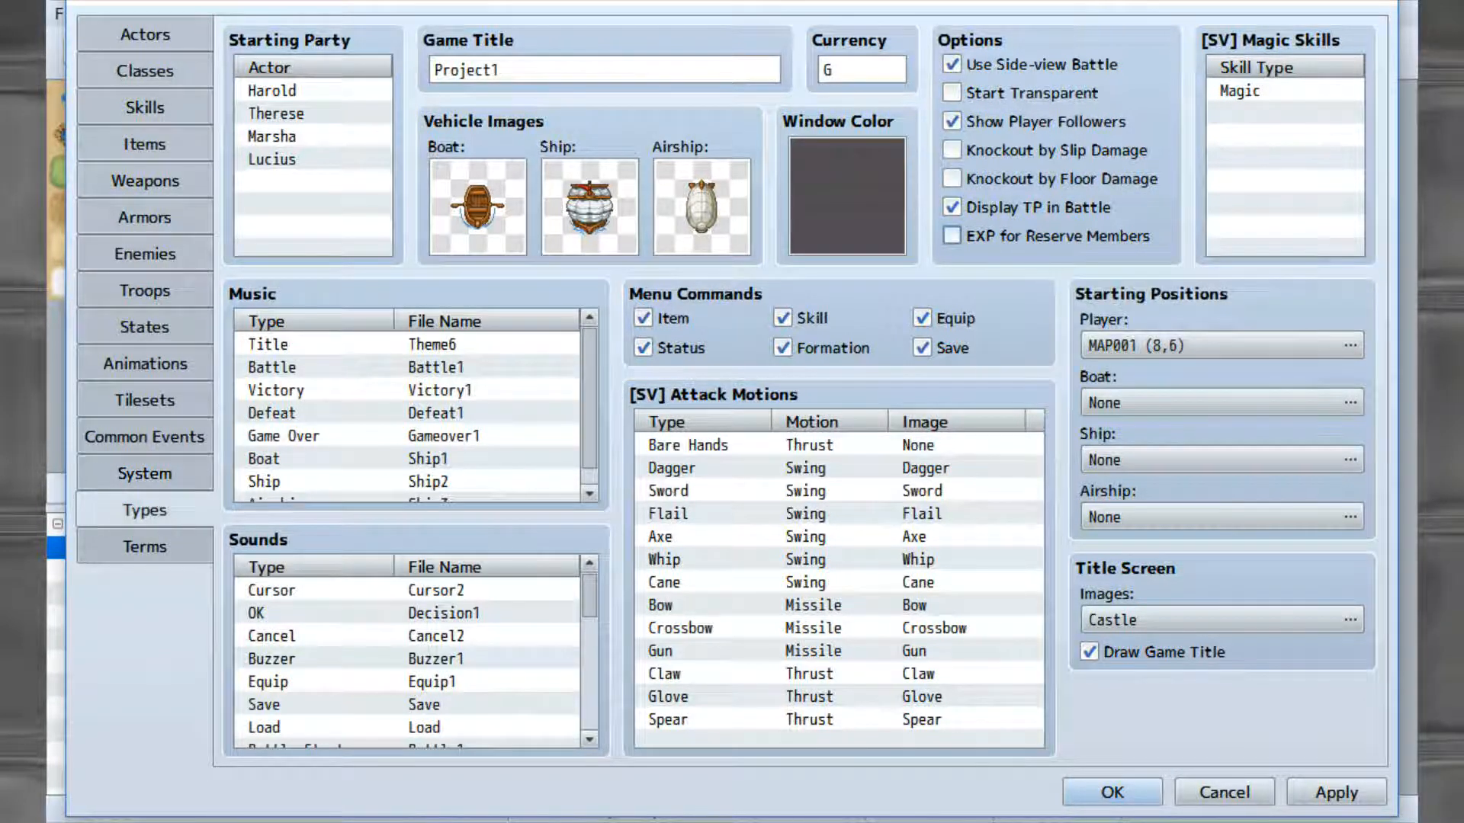
Browse the Types tab, then scroll through the Terms tab's messages.
{"action": "left_click", "coordinate": [145, 510]}
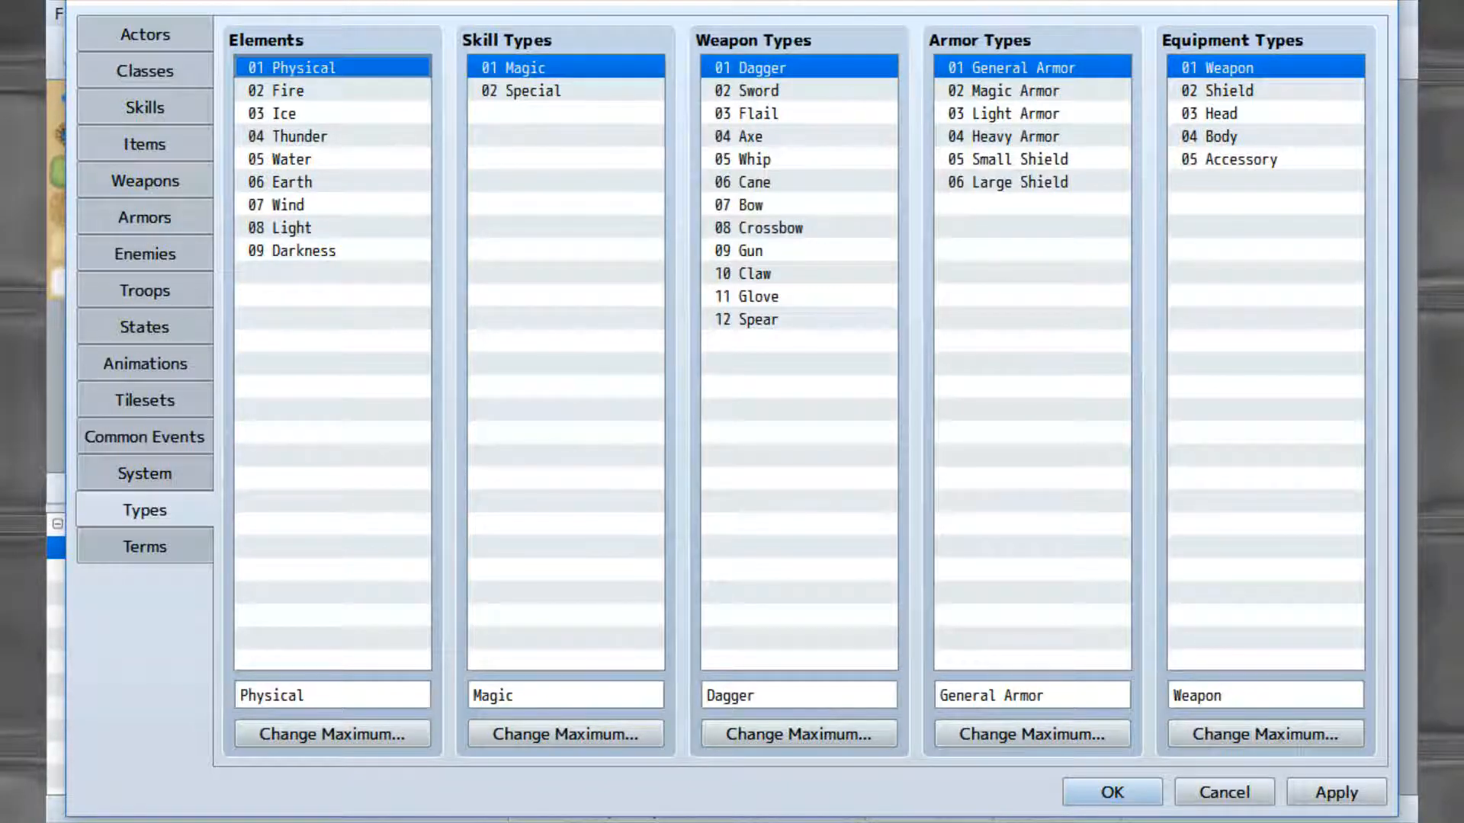
{"action": "left_click", "coordinate": [144, 545]}
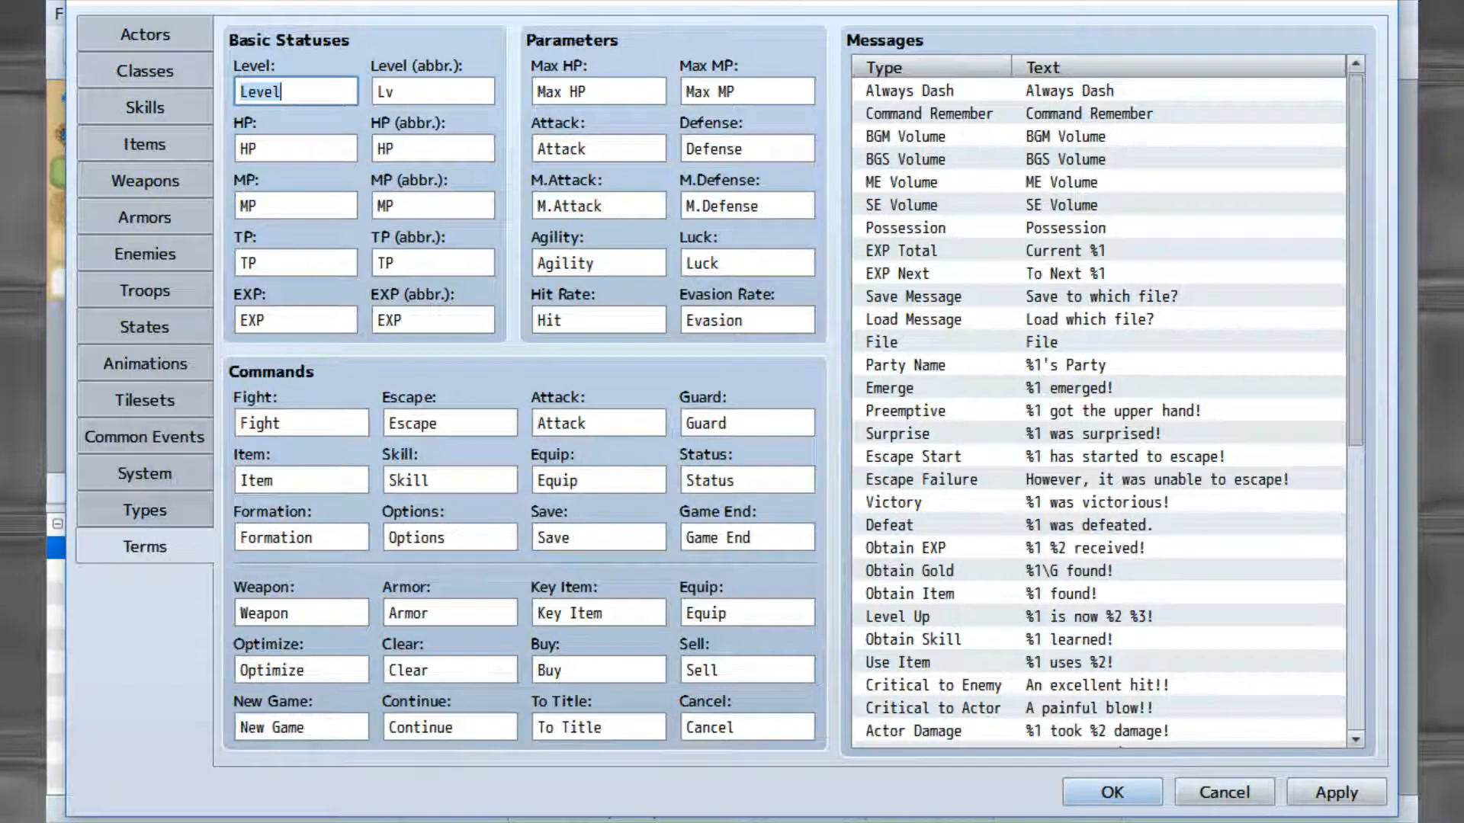
{"action": "scroll", "scroll_direction": "down", "scroll_amount": 3}
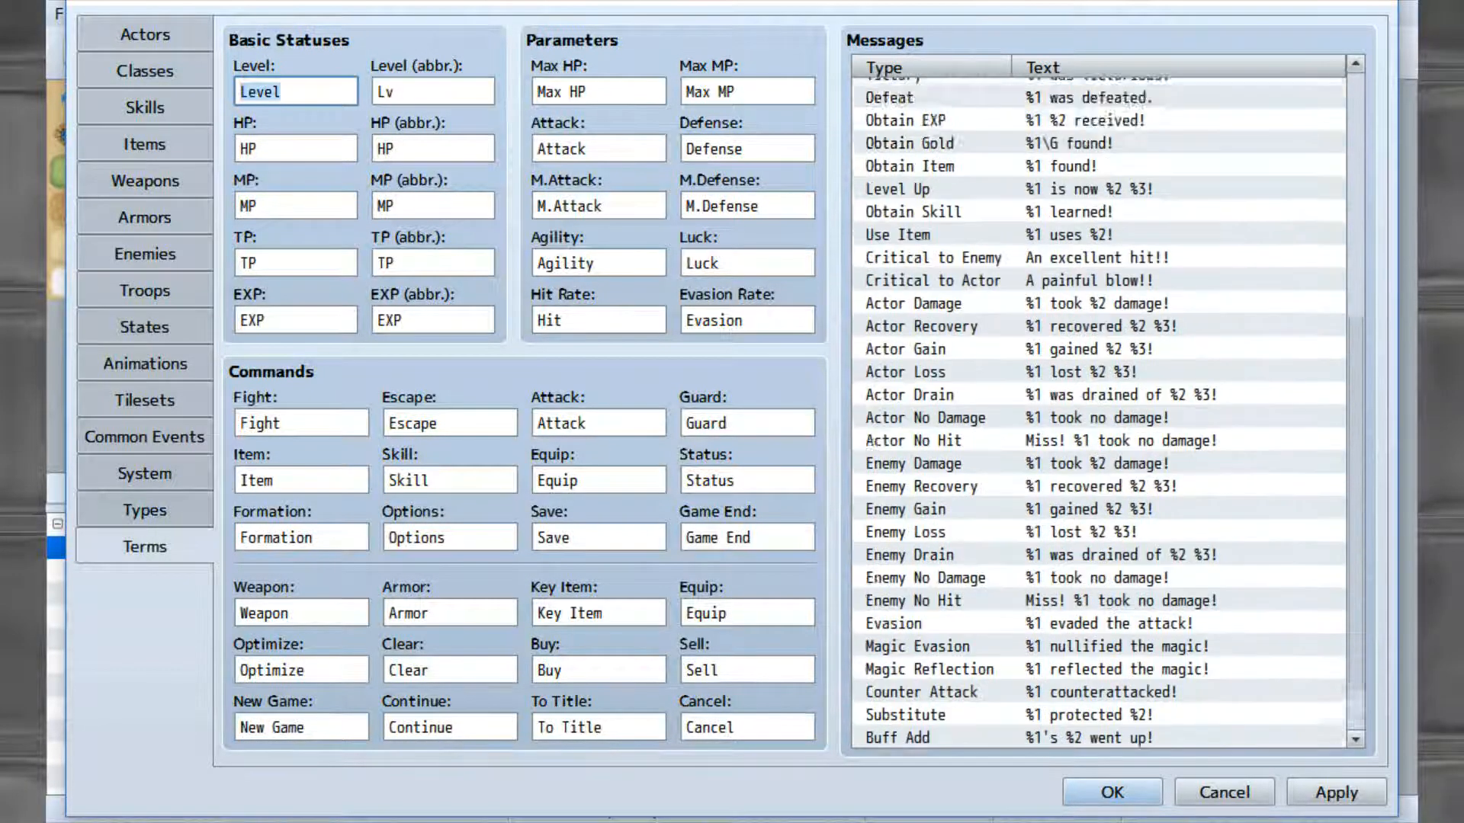
{"action": "scroll", "scroll_direction": "up", "scroll_amount": 3}
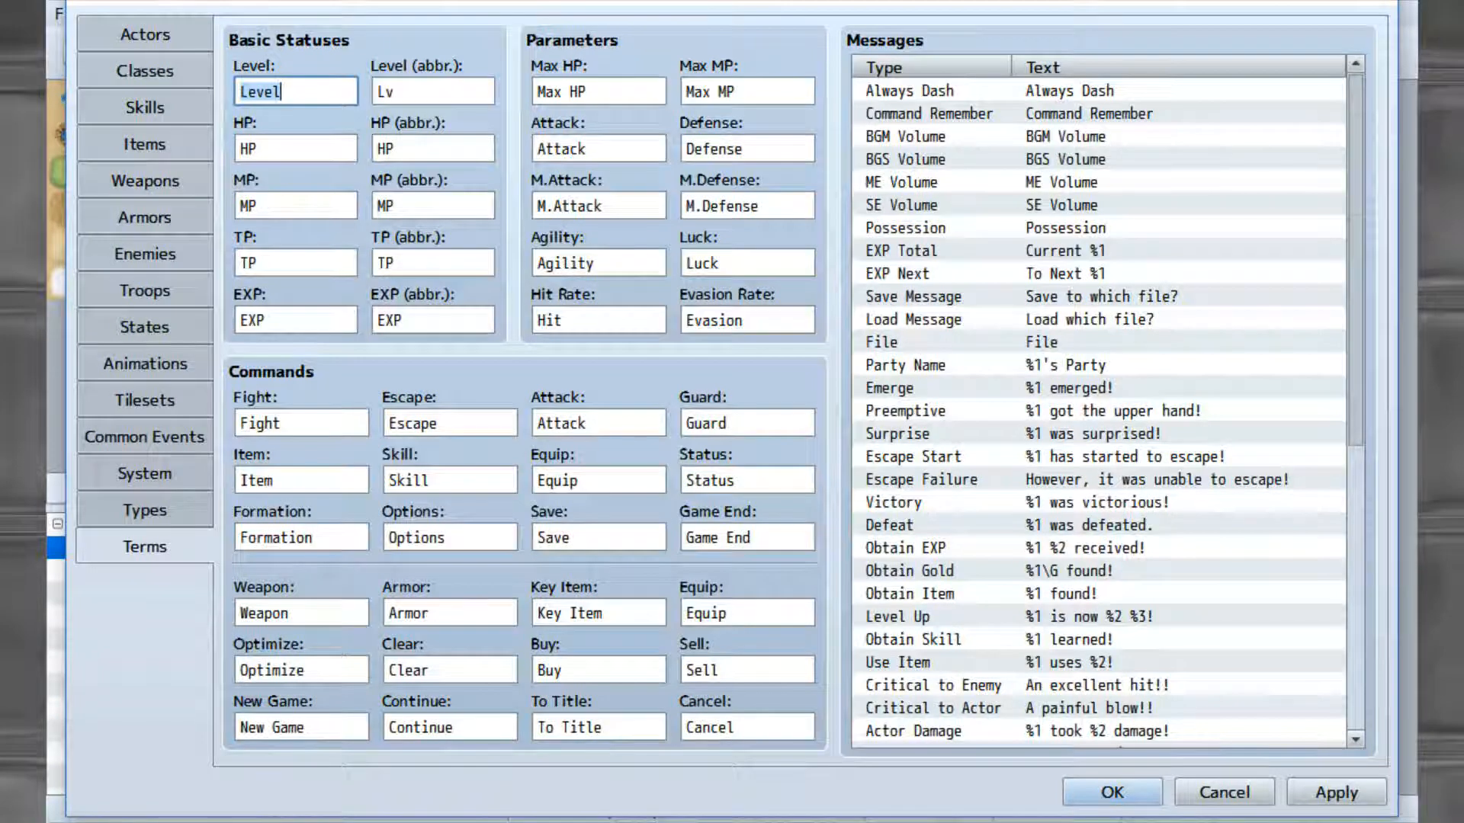
Review the Minotaur troop's battle-test party, set level 10, and close the setup.
{"action": "left_click", "coordinate": [144, 291]}
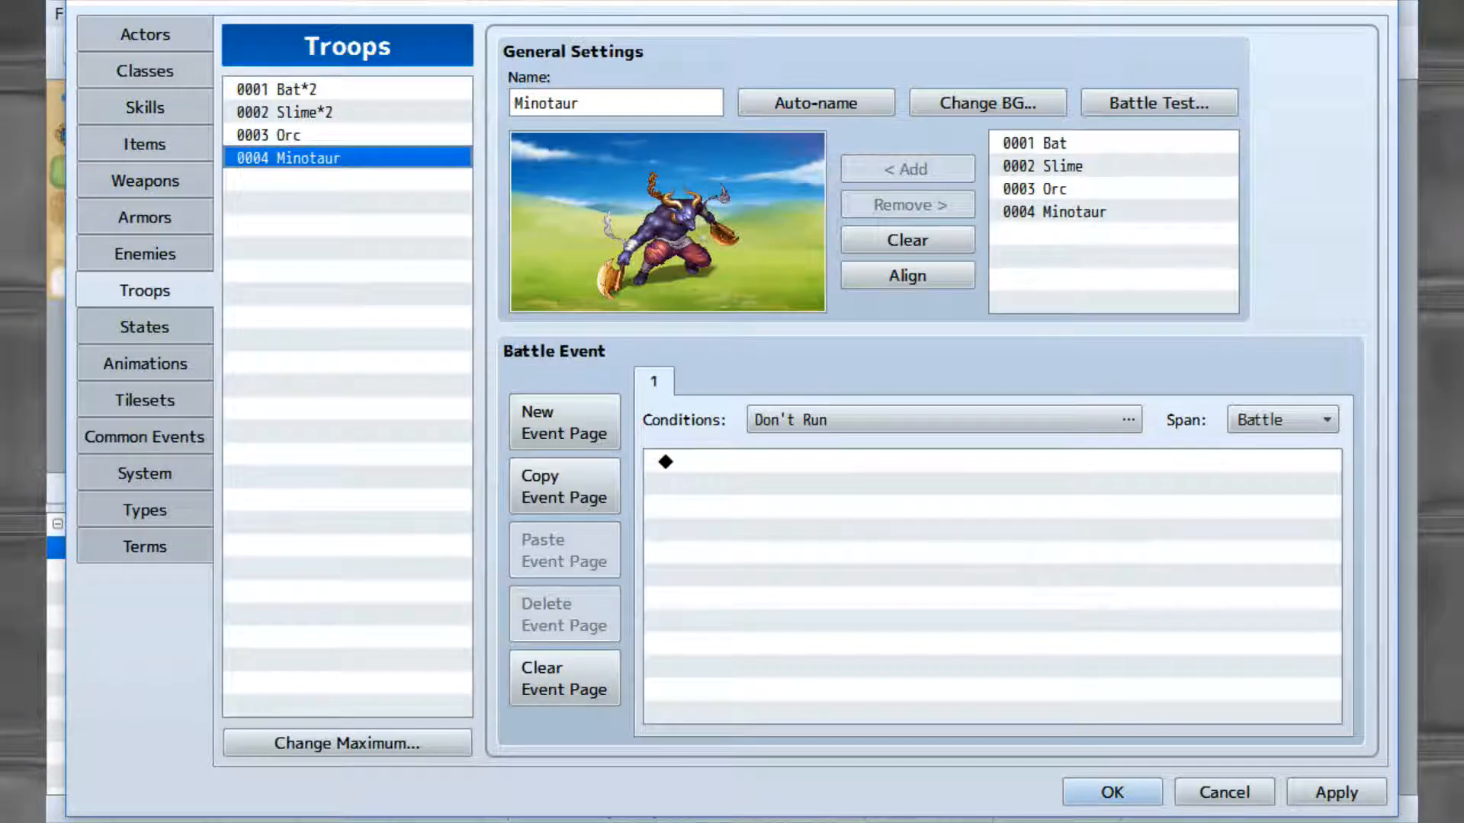
{"action": "left_click", "coordinate": [1159, 101]}
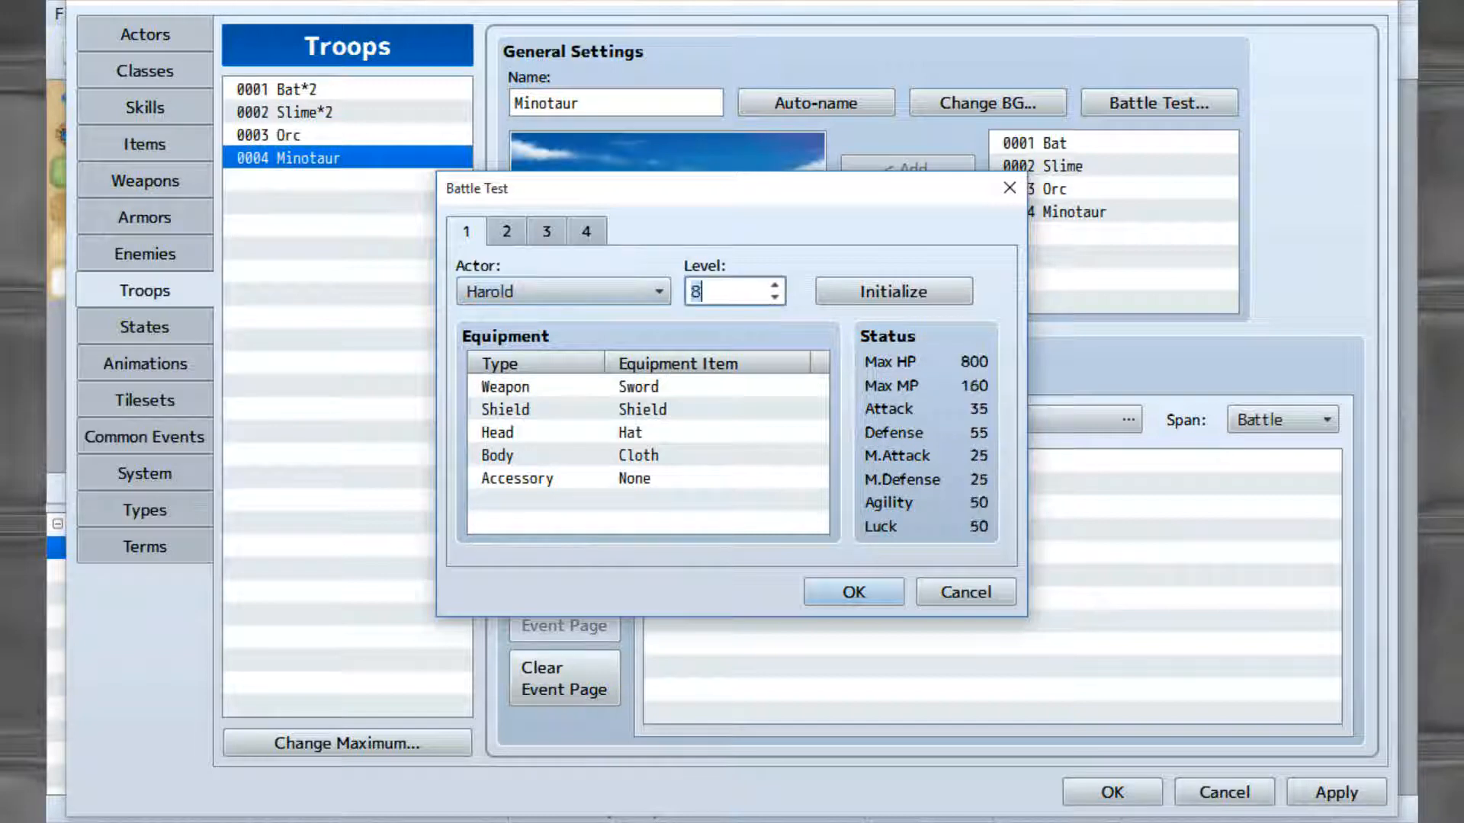
{"action": "left_click", "coordinate": [776, 284]}
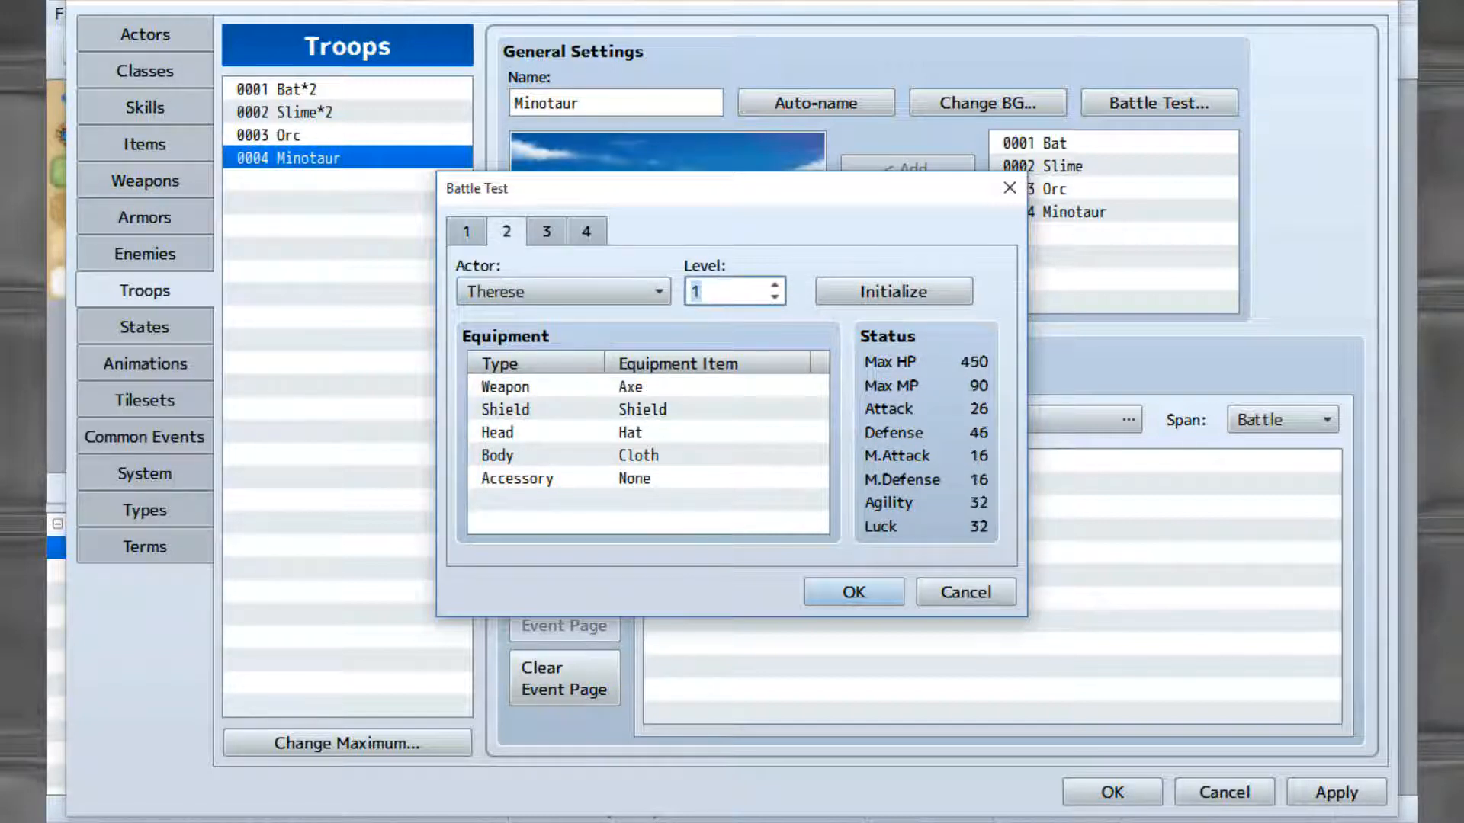
{"action": "left_click", "coordinate": [763, 284]}
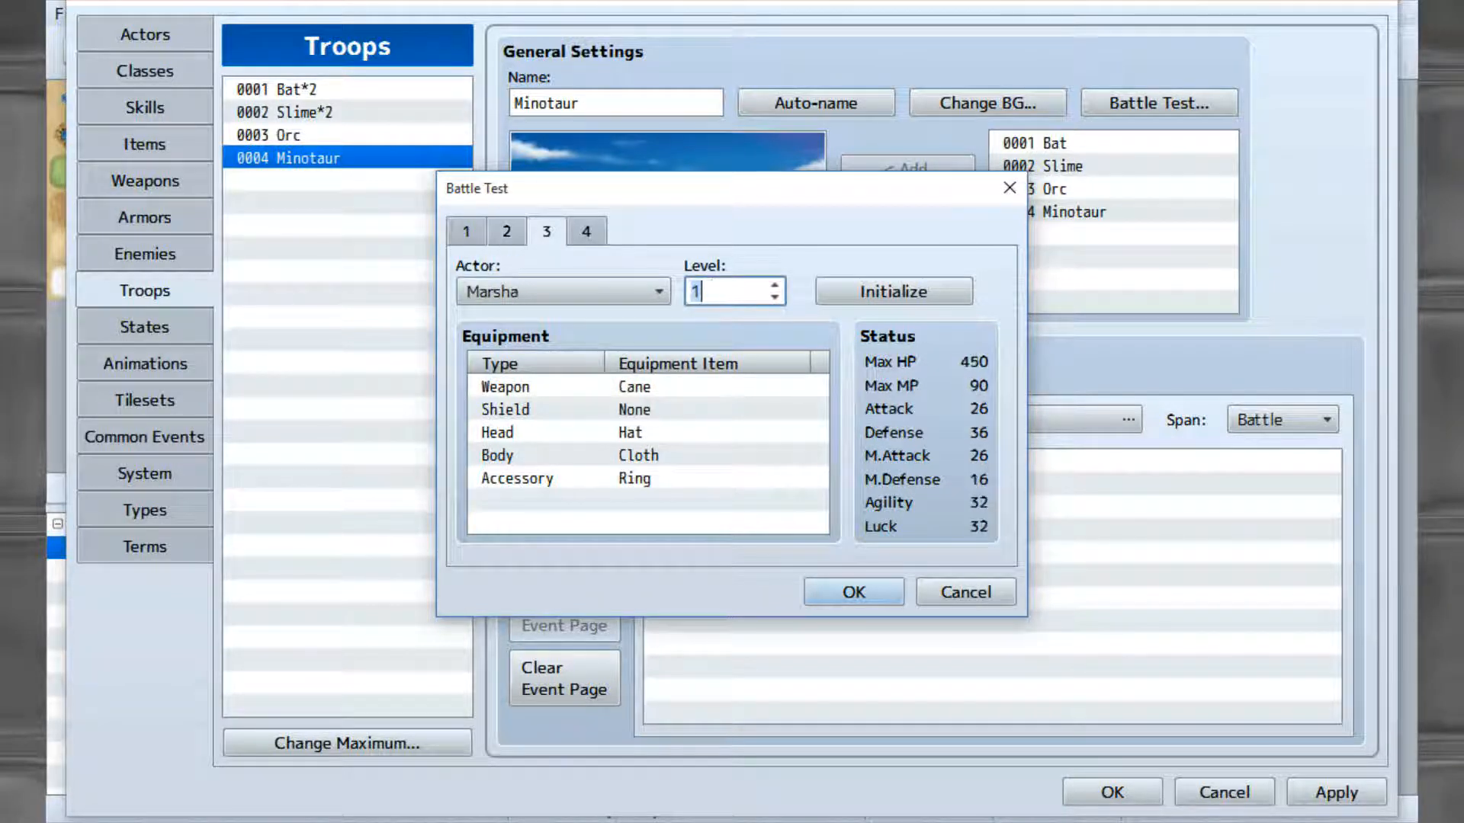
{"action": "type", "text": "10"}
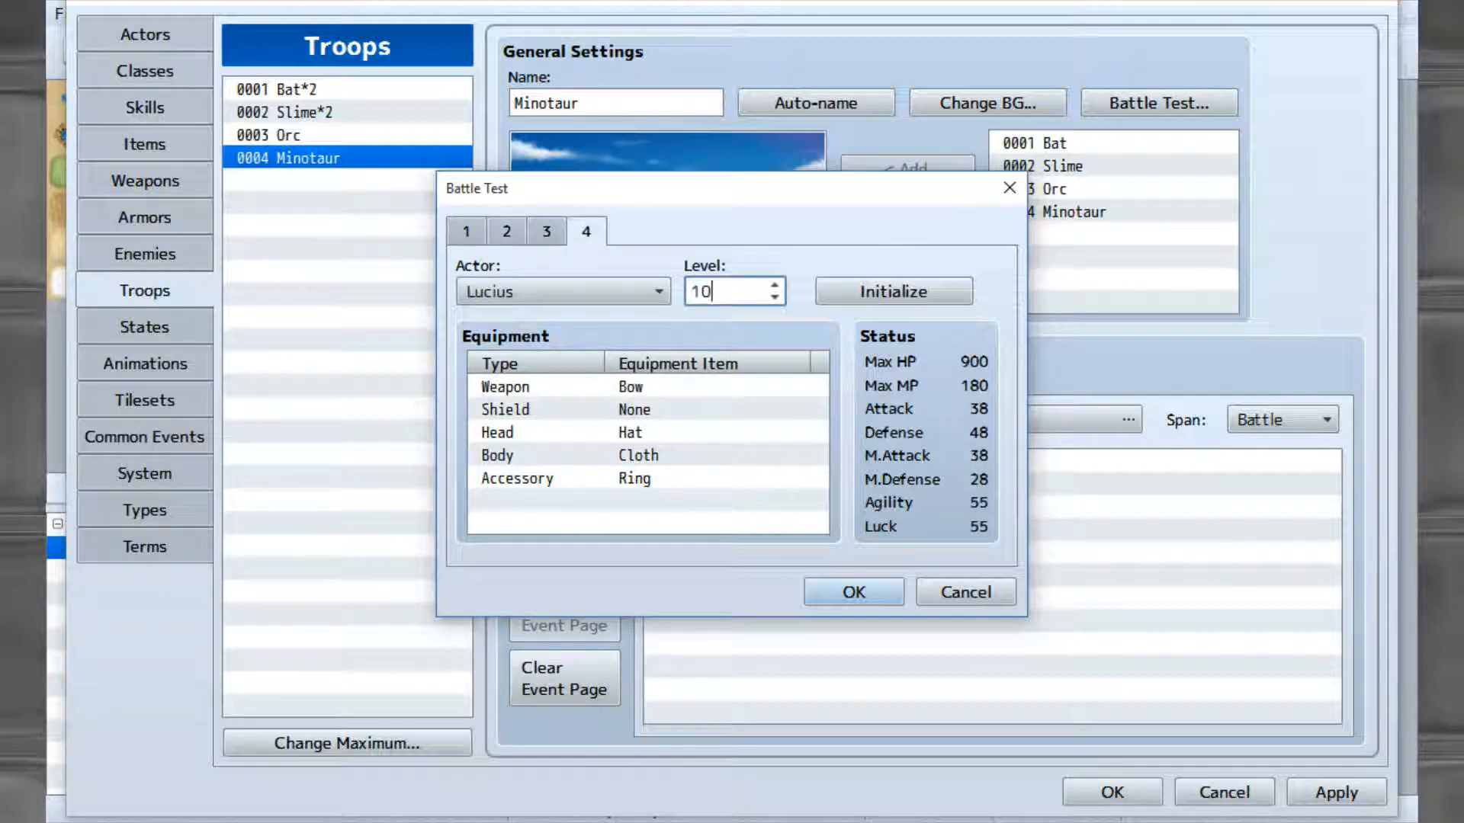
{"action": "left_click", "coordinate": [963, 591]}
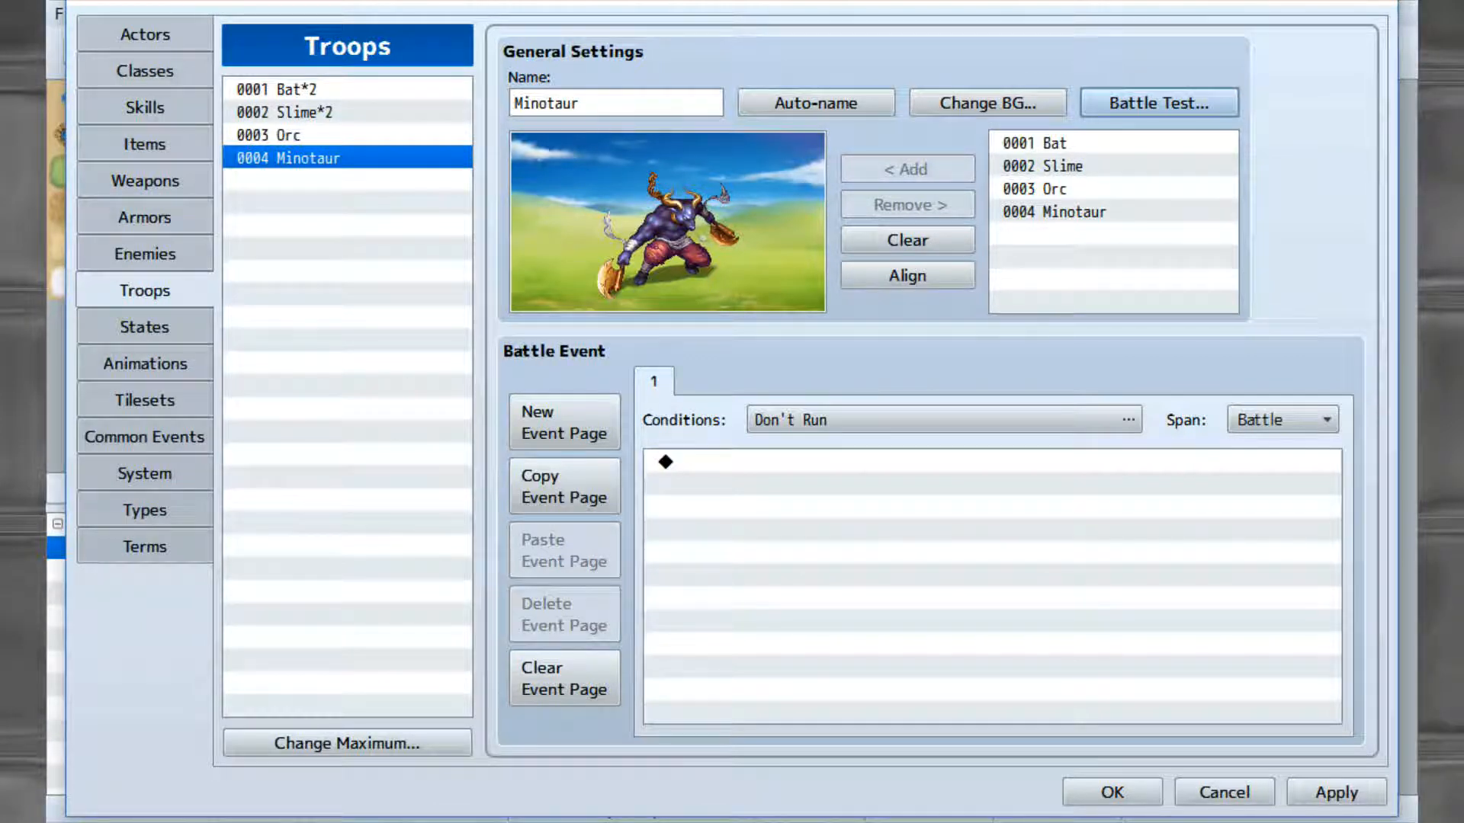
Start a battle test against the Minotaur troop and move the battle window higher.
{"action": "left_click", "coordinate": [1157, 102]}
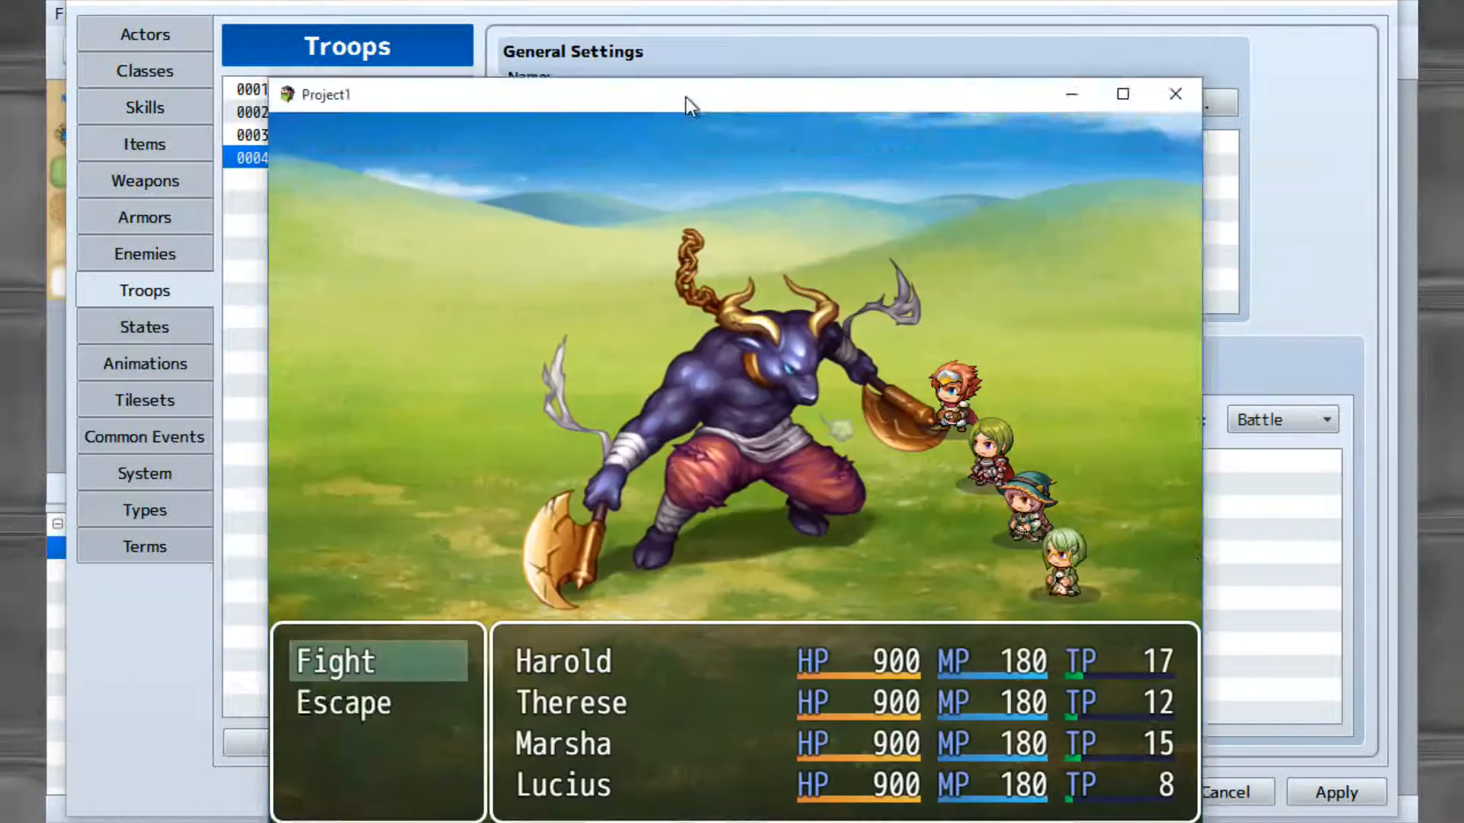
{"action": "left_click_drag", "start_coordinate": [691, 93], "coordinate": [700, 61]}
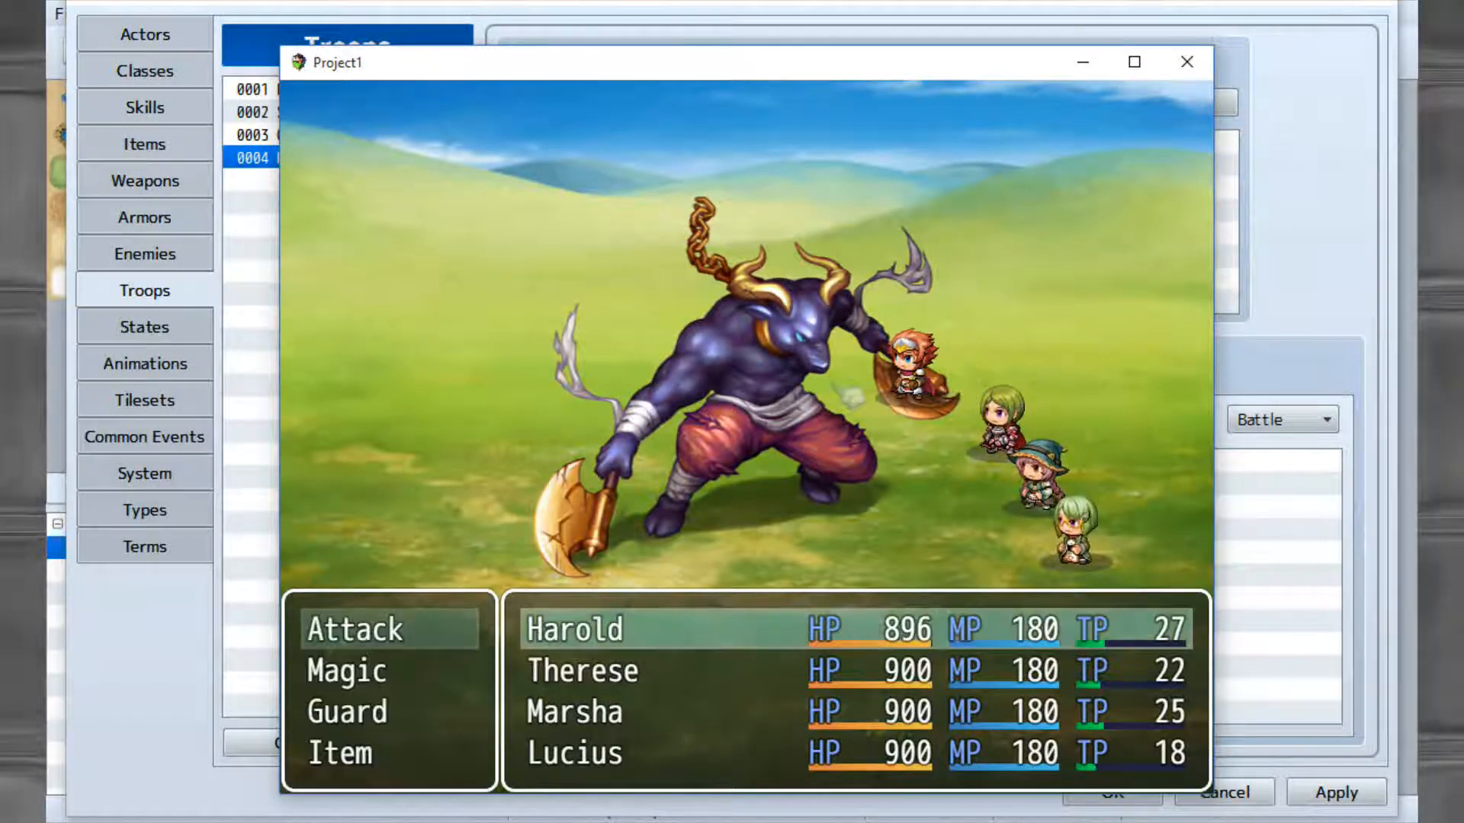
Attack the Minotaur with the first party member until it is defeated.
{"action": "left_click", "coordinate": [353, 671]}
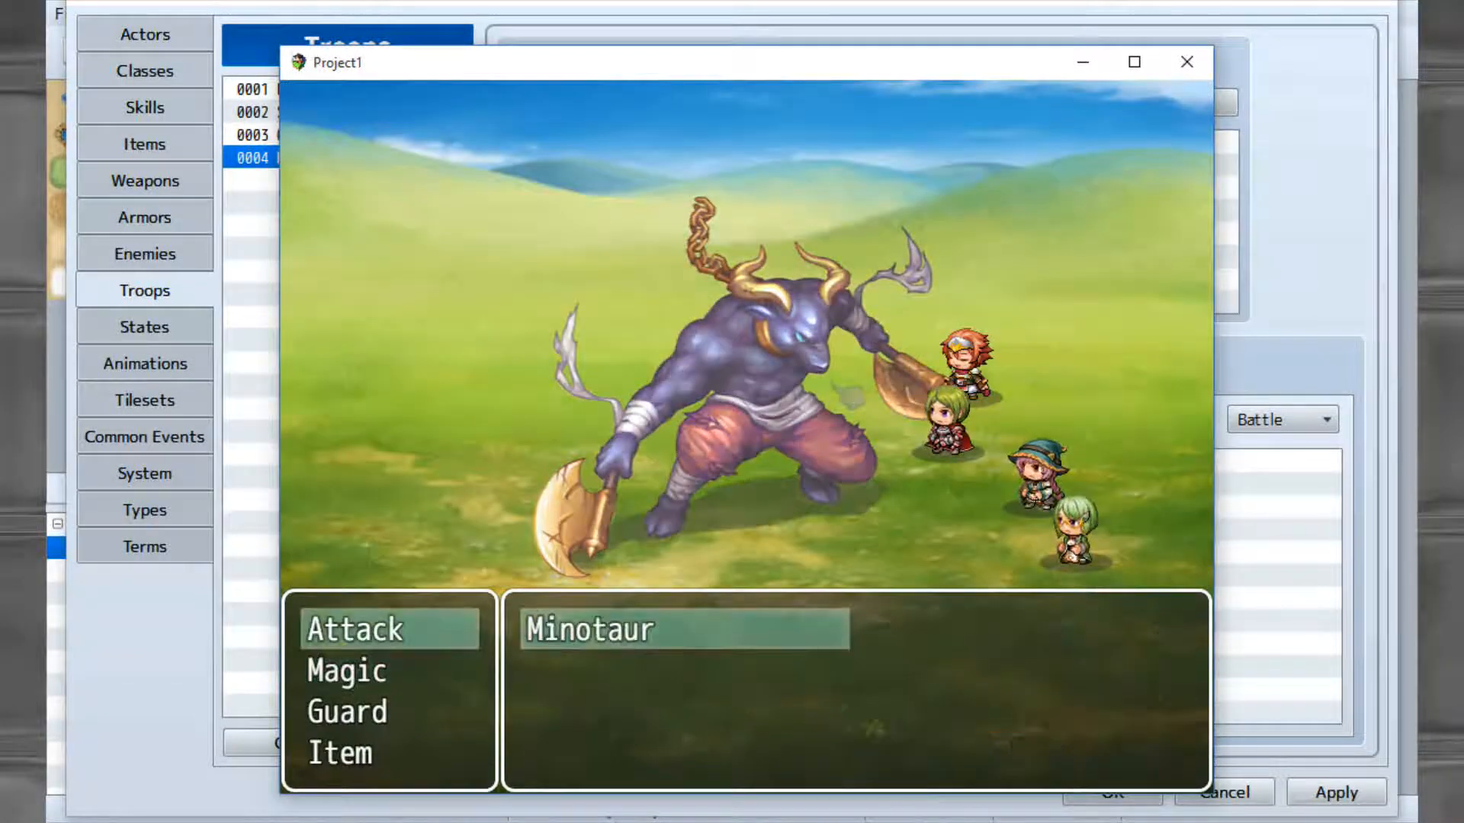
{"action": "left_click", "coordinate": [345, 670]}
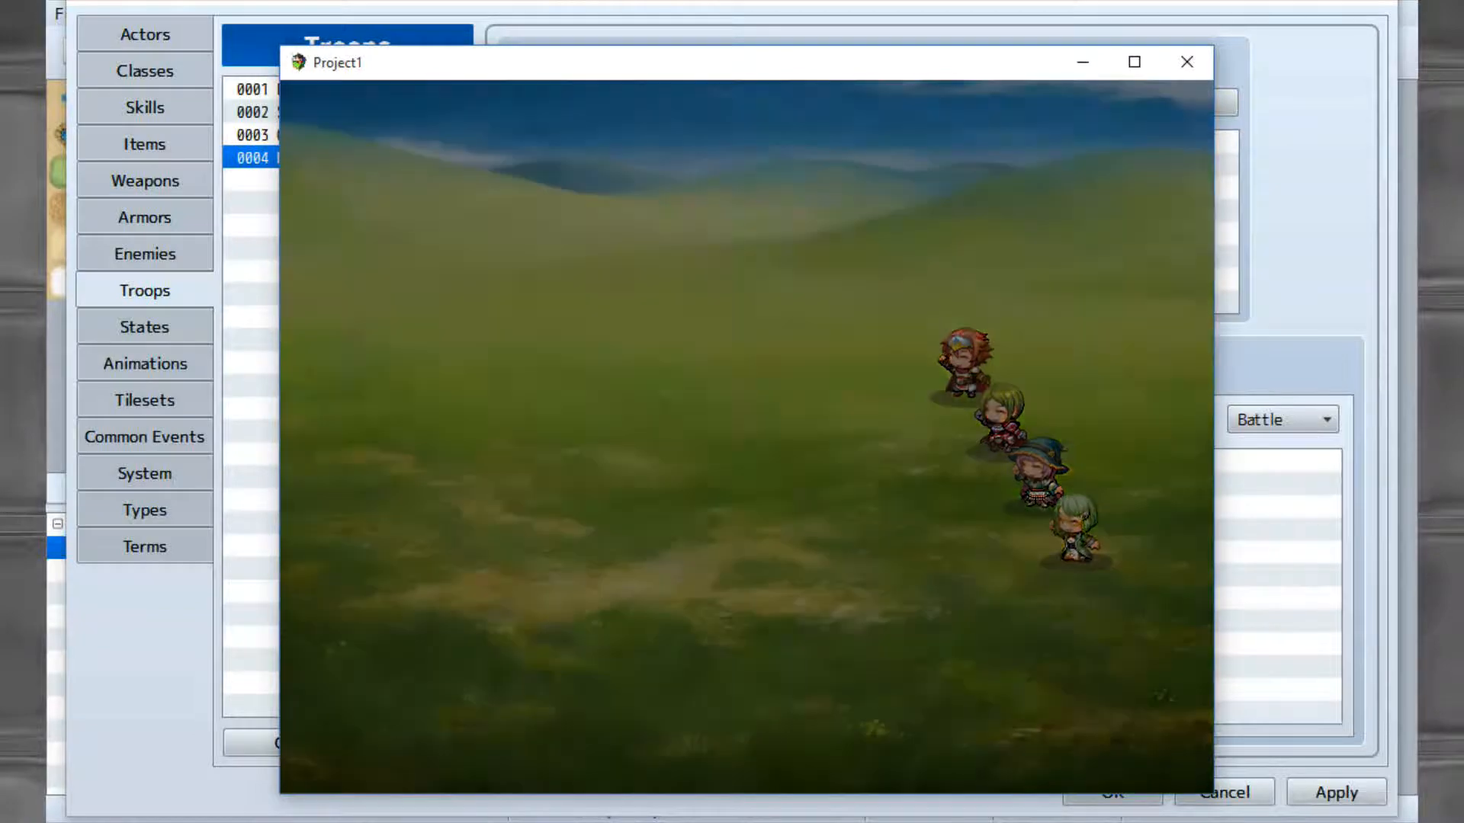
Close the test battle, check Enemies, realign the Minotaur in Troops, and close the database.
{"action": "left_click", "coordinate": [1185, 62]}
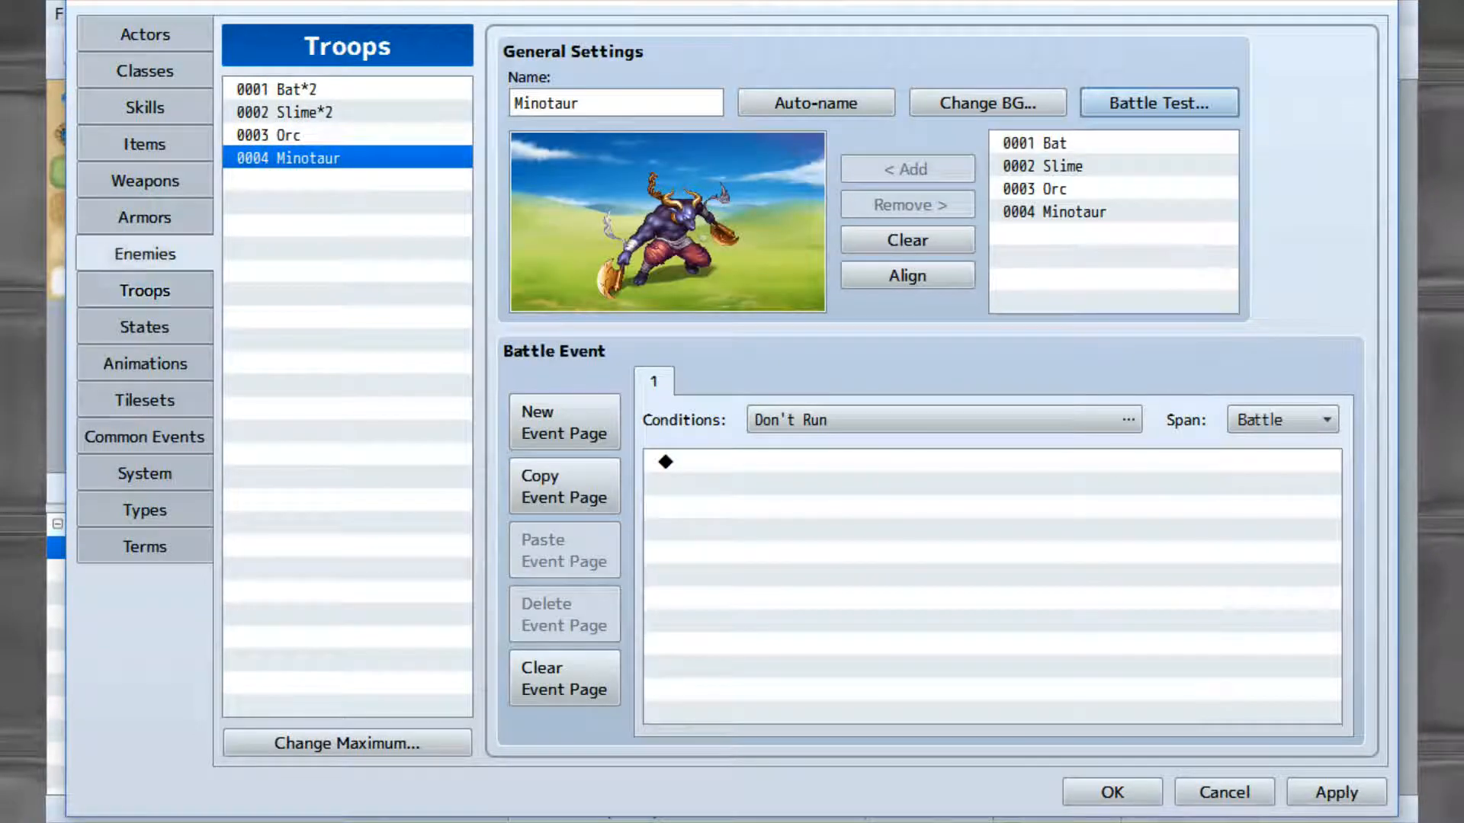
{"action": "left_click", "coordinate": [145, 253]}
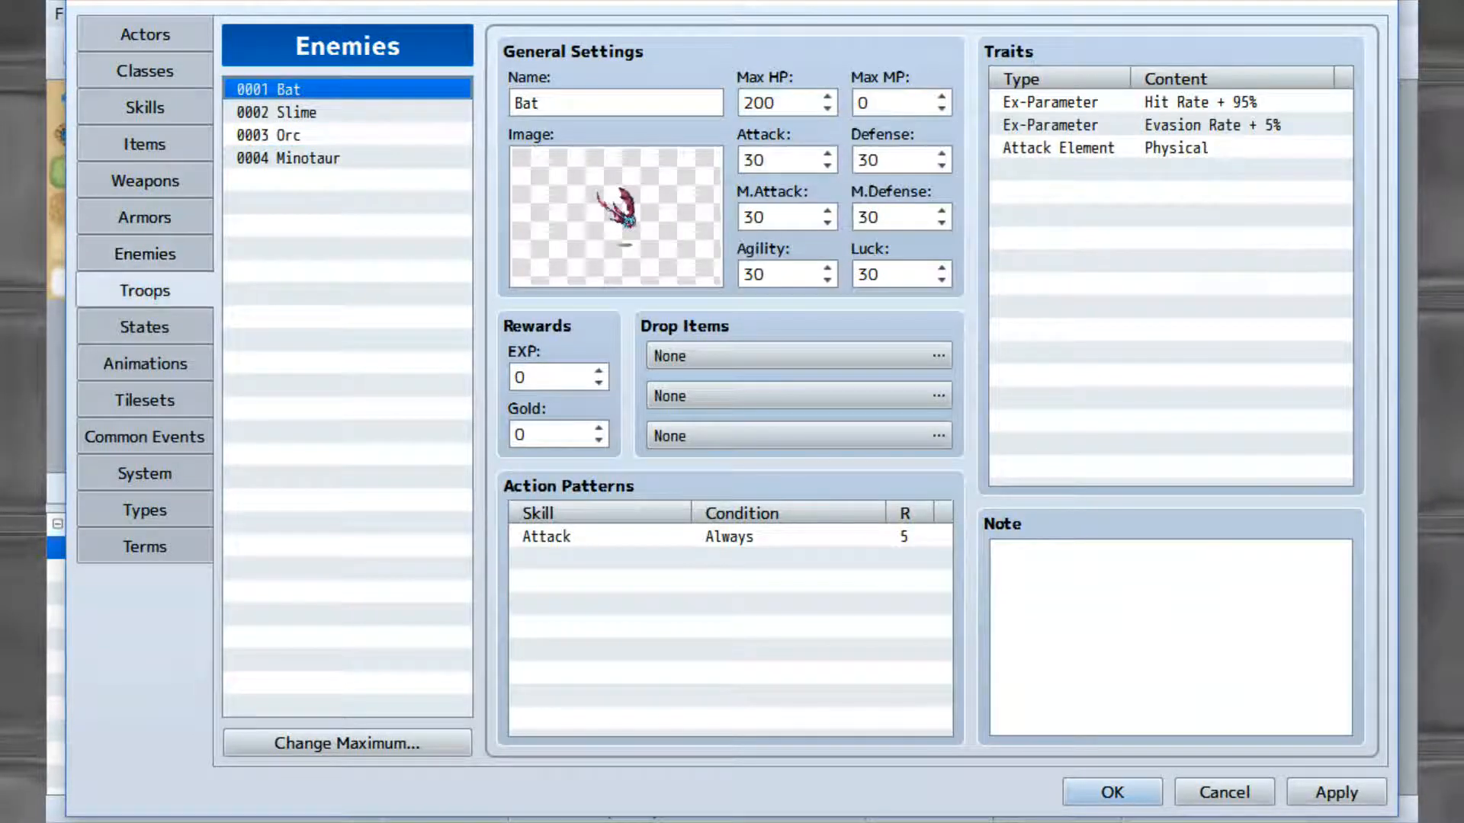
{"action": "left_click", "coordinate": [145, 290]}
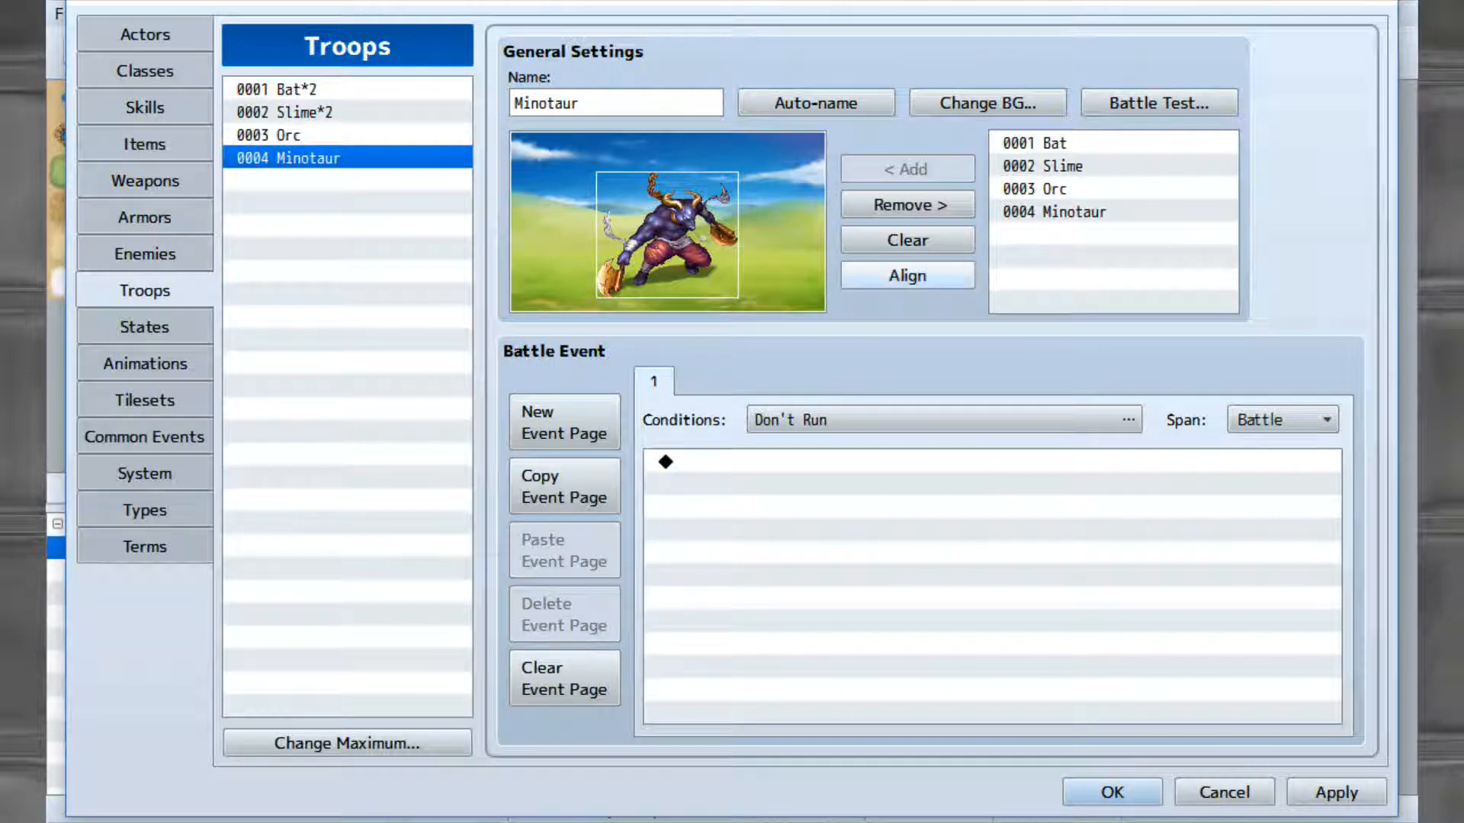
{"action": "mouse_move", "coordinate": [905, 274]}
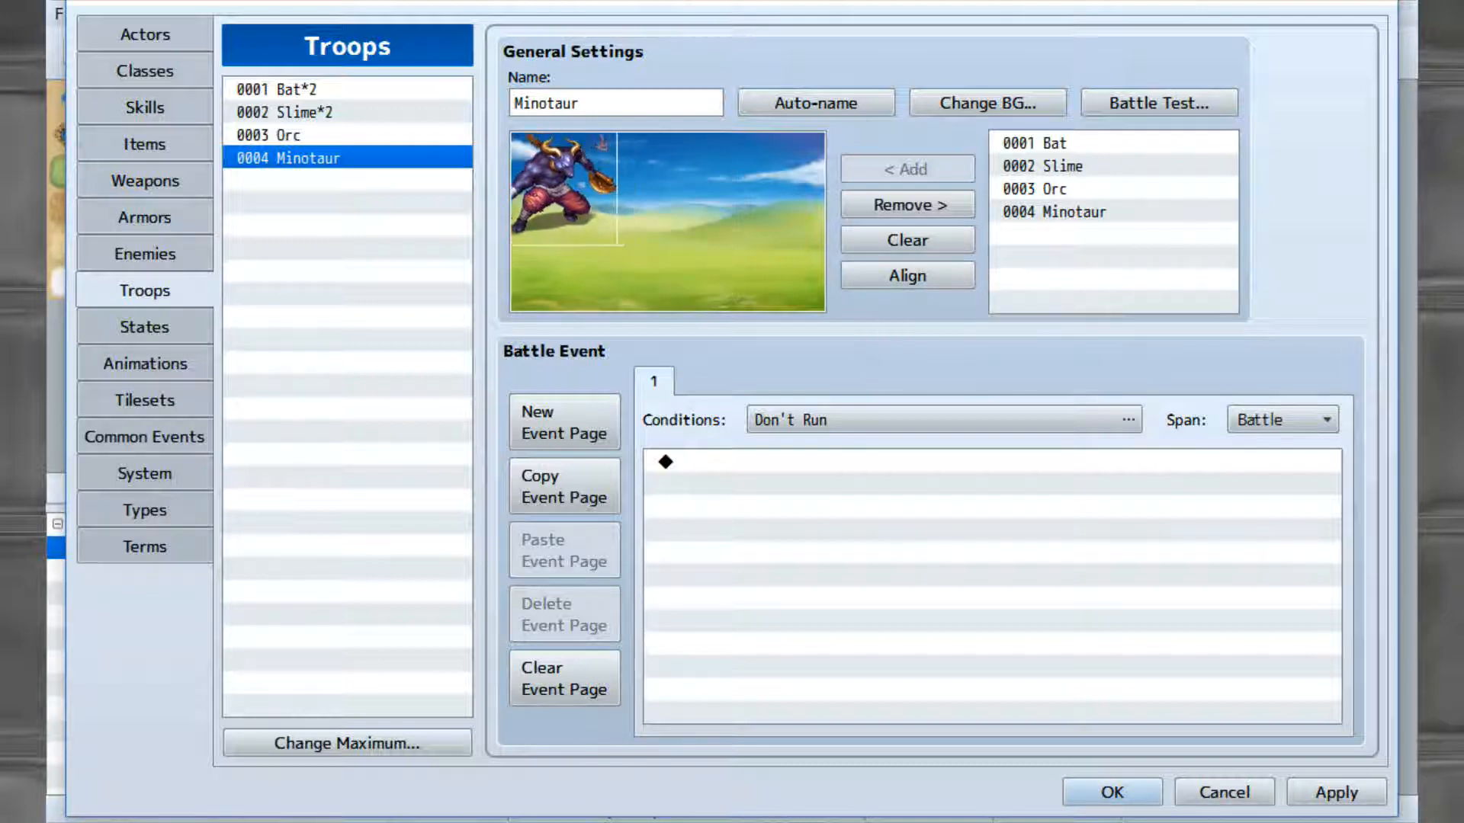
{"action": "left_click", "coordinate": [903, 274]}
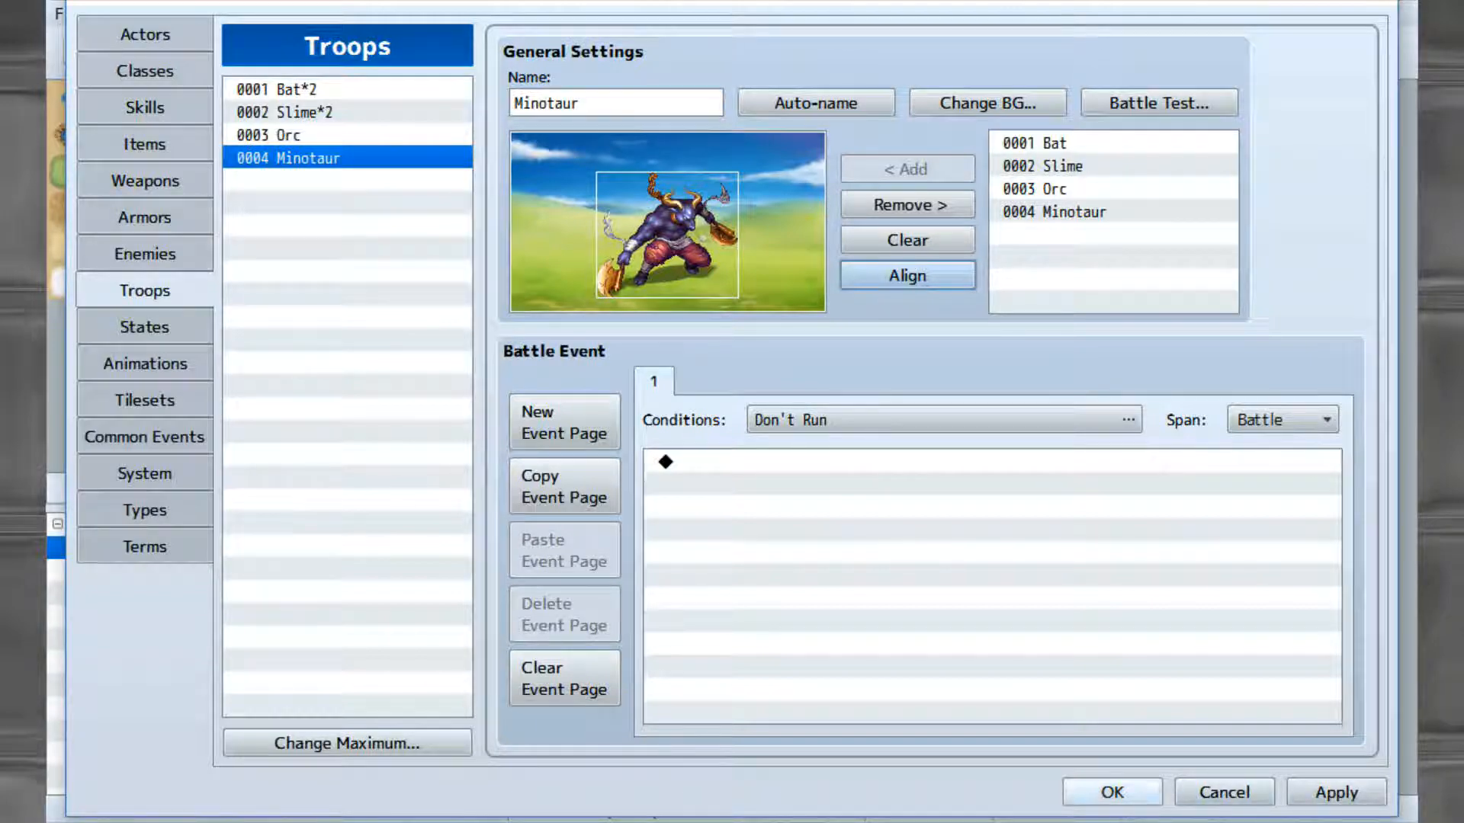
{"action": "left_click", "coordinate": [1110, 792]}
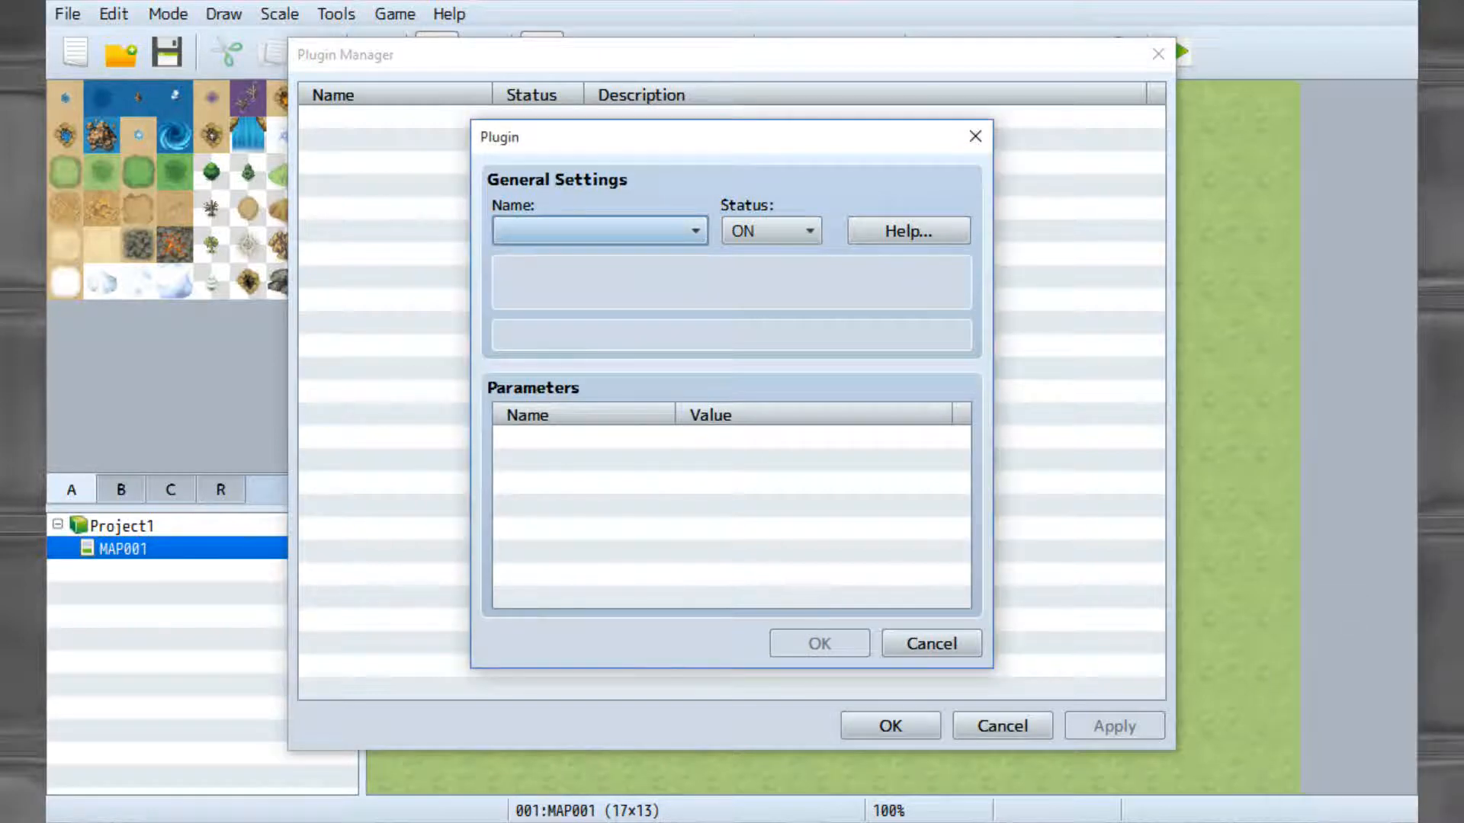
Add the AltMenuScreen plugin, switched on, and save the plugin list.
{"action": "left_click", "coordinate": [694, 230]}
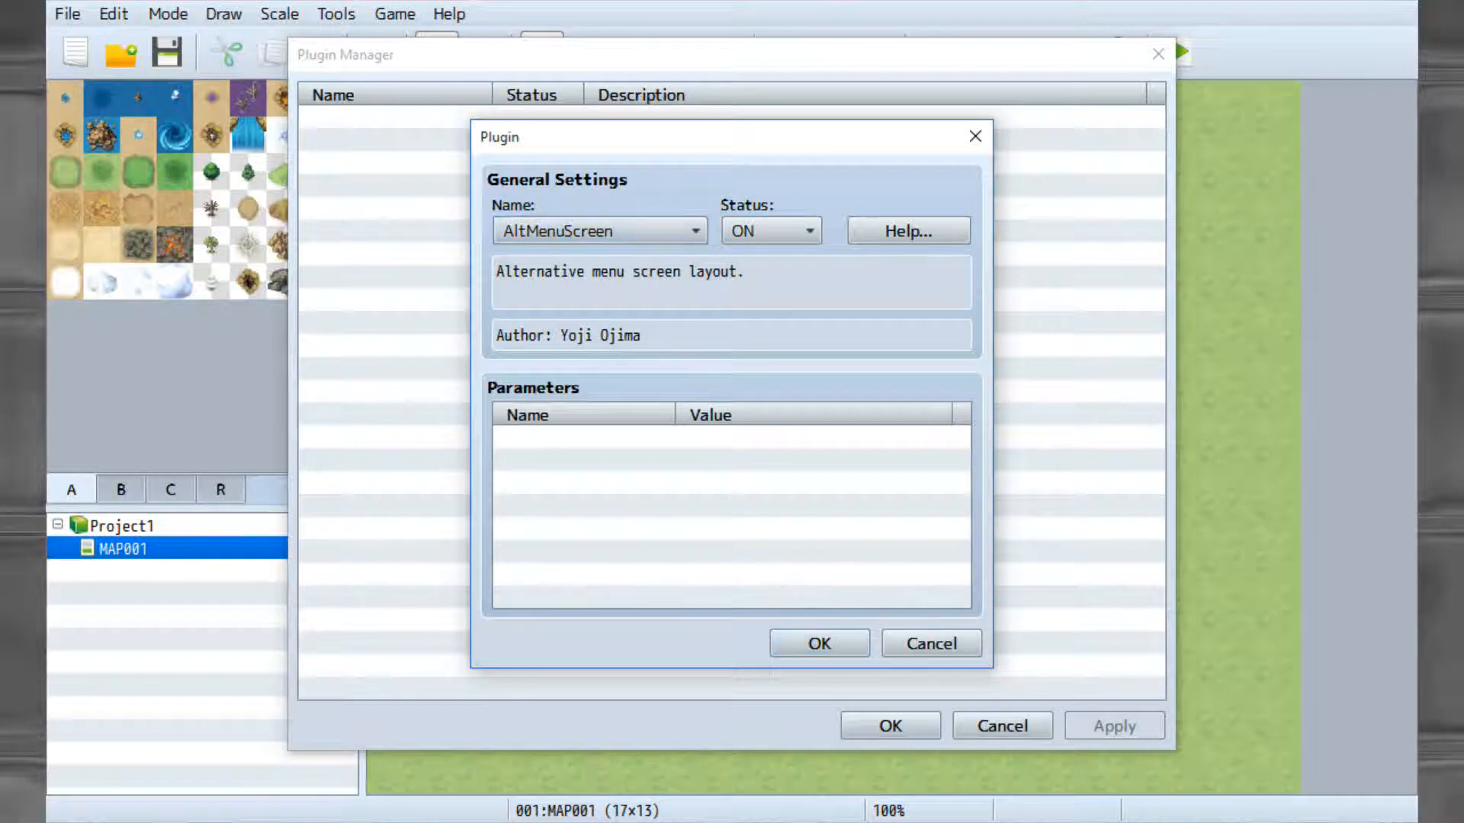
{"action": "left_click", "coordinate": [818, 644]}
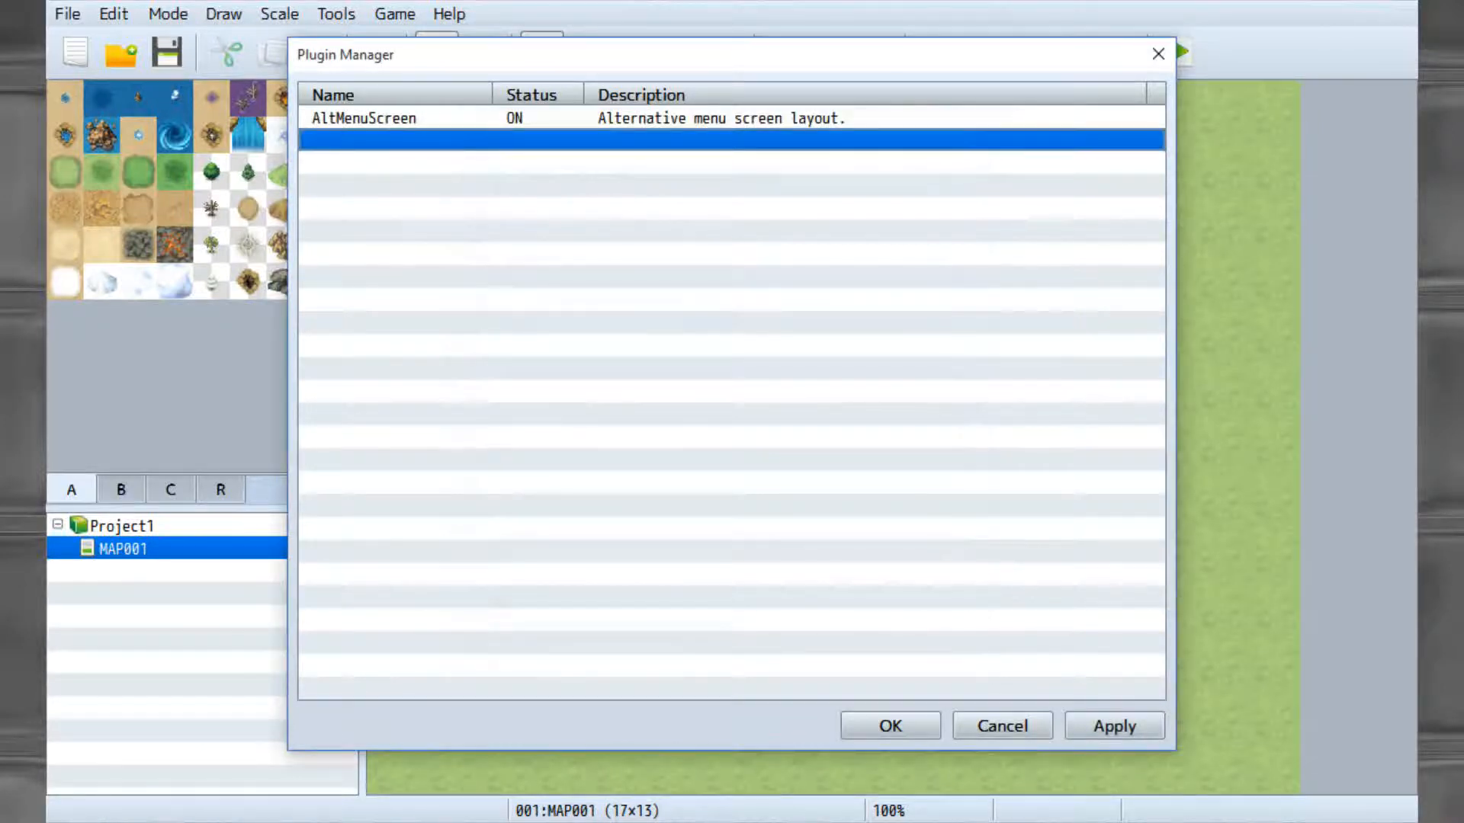
{"action": "left_click", "coordinate": [888, 726]}
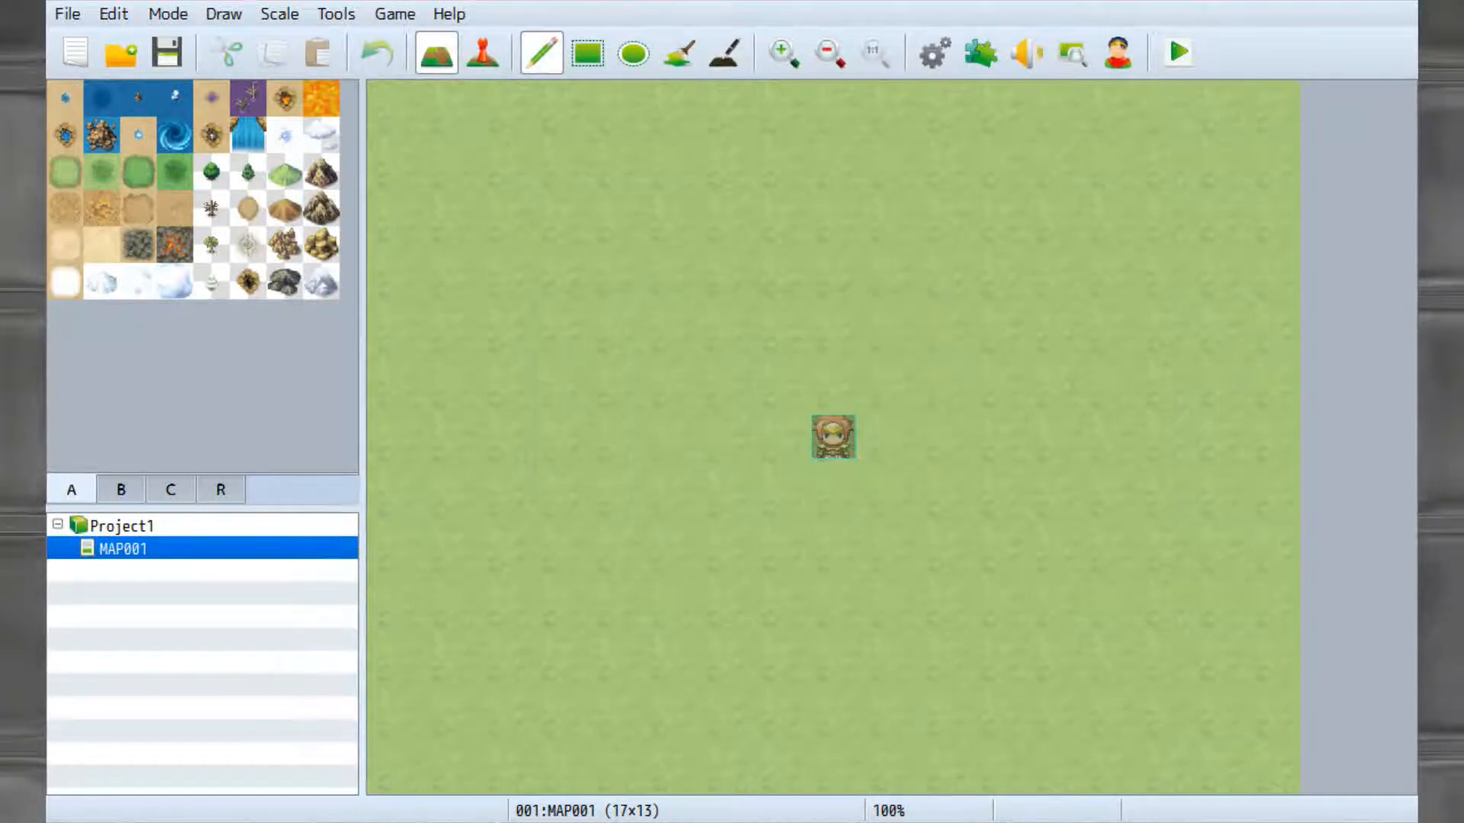
{"action": "left_click", "coordinate": [1176, 51]}
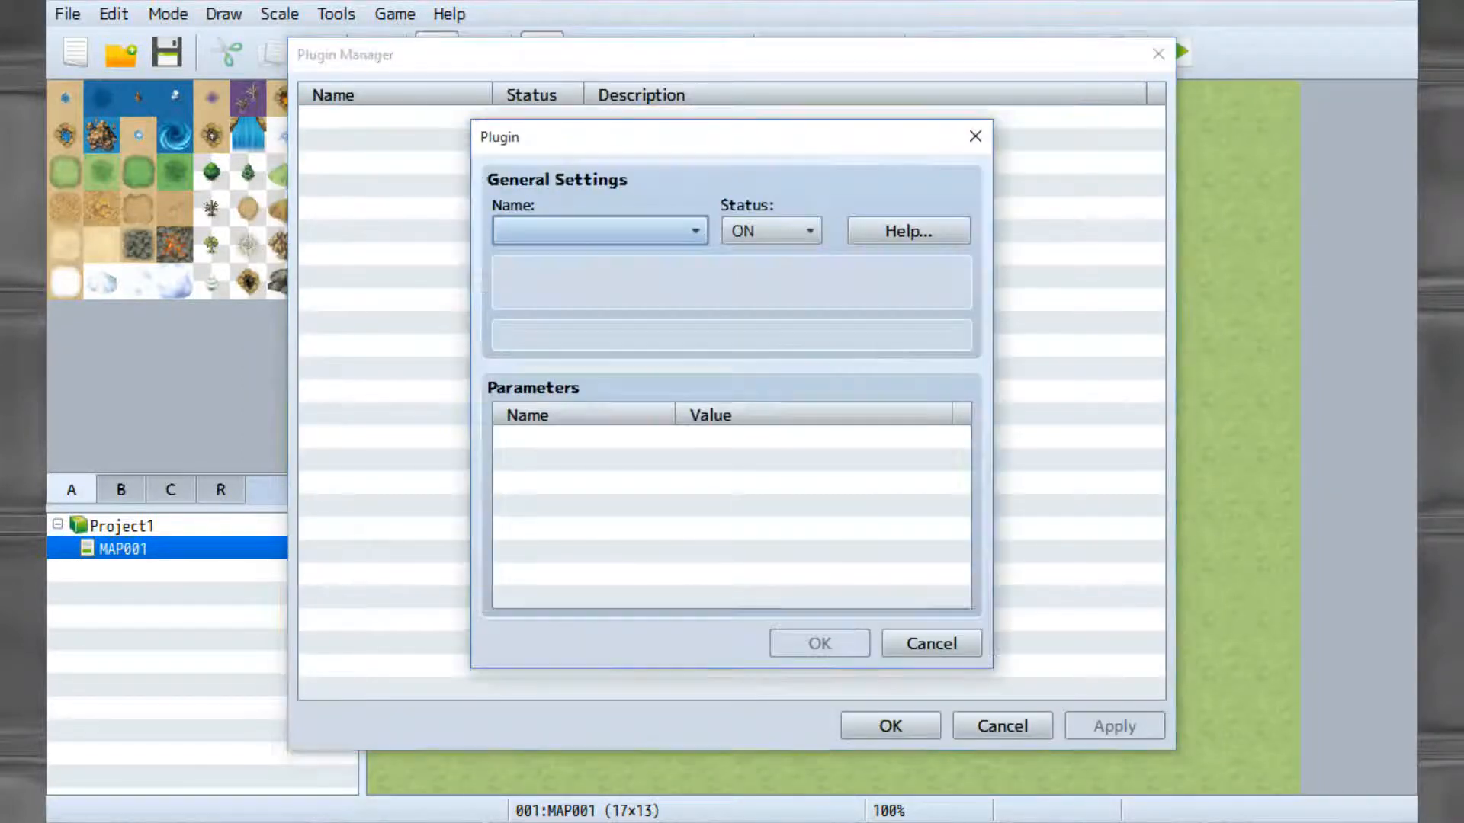
Playtest the game to view the AltMenuScreen menu layout, then open the Sound Test.
{"action": "left_click", "coordinate": [818, 644]}
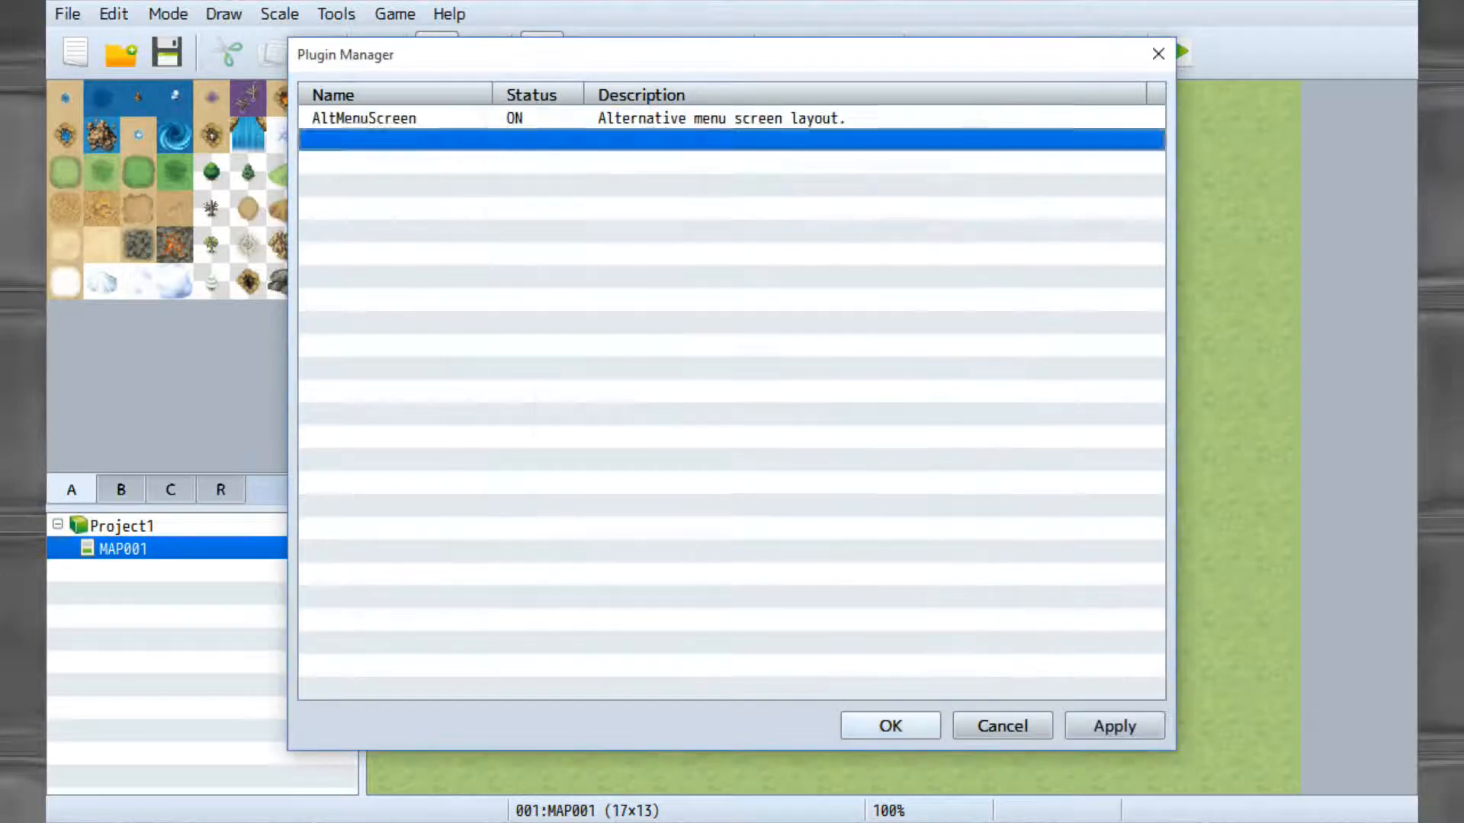
{"action": "left_click", "coordinate": [888, 725]}
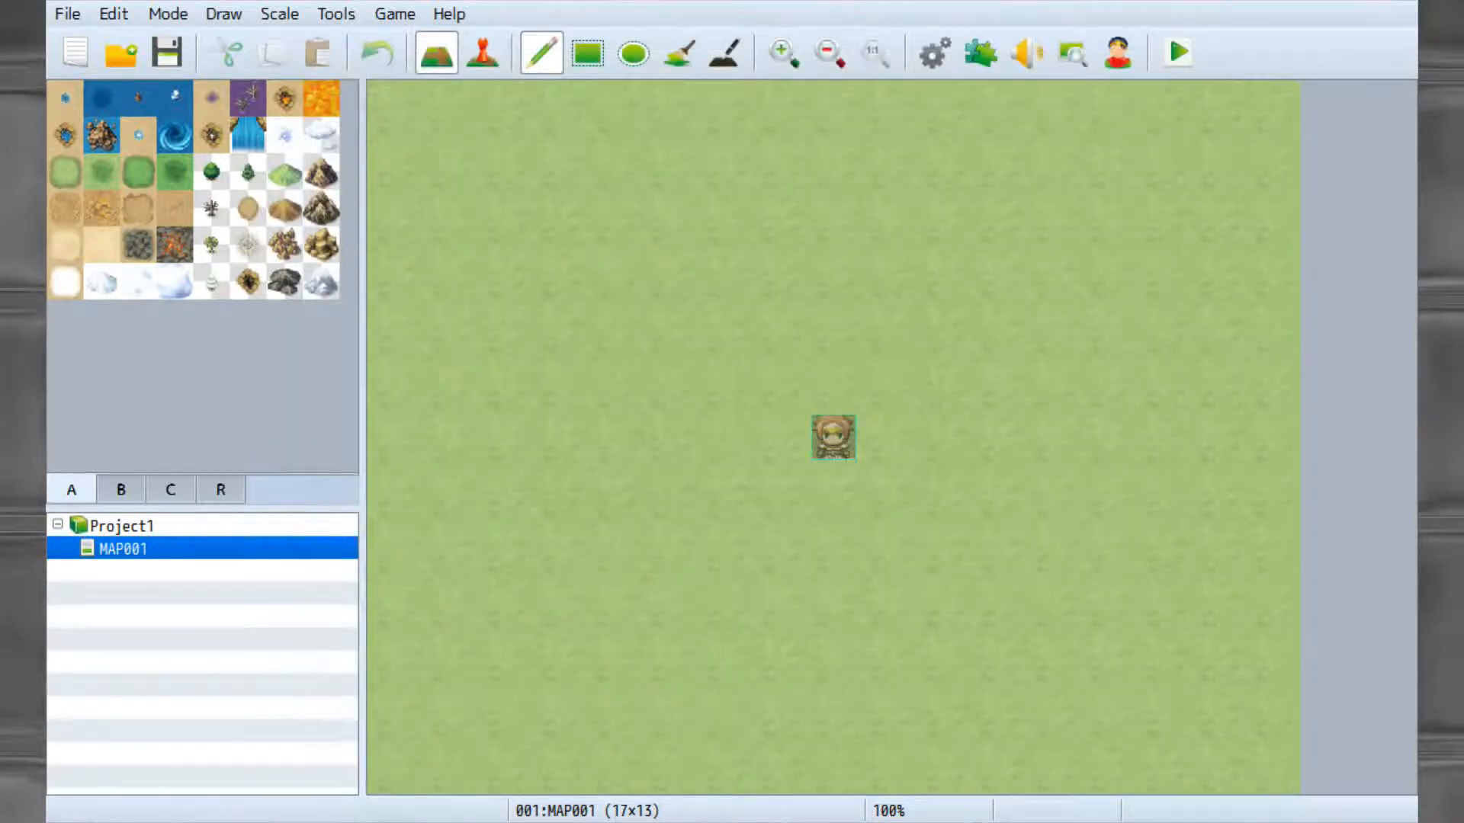
{"action": "left_click", "coordinate": [1177, 52]}
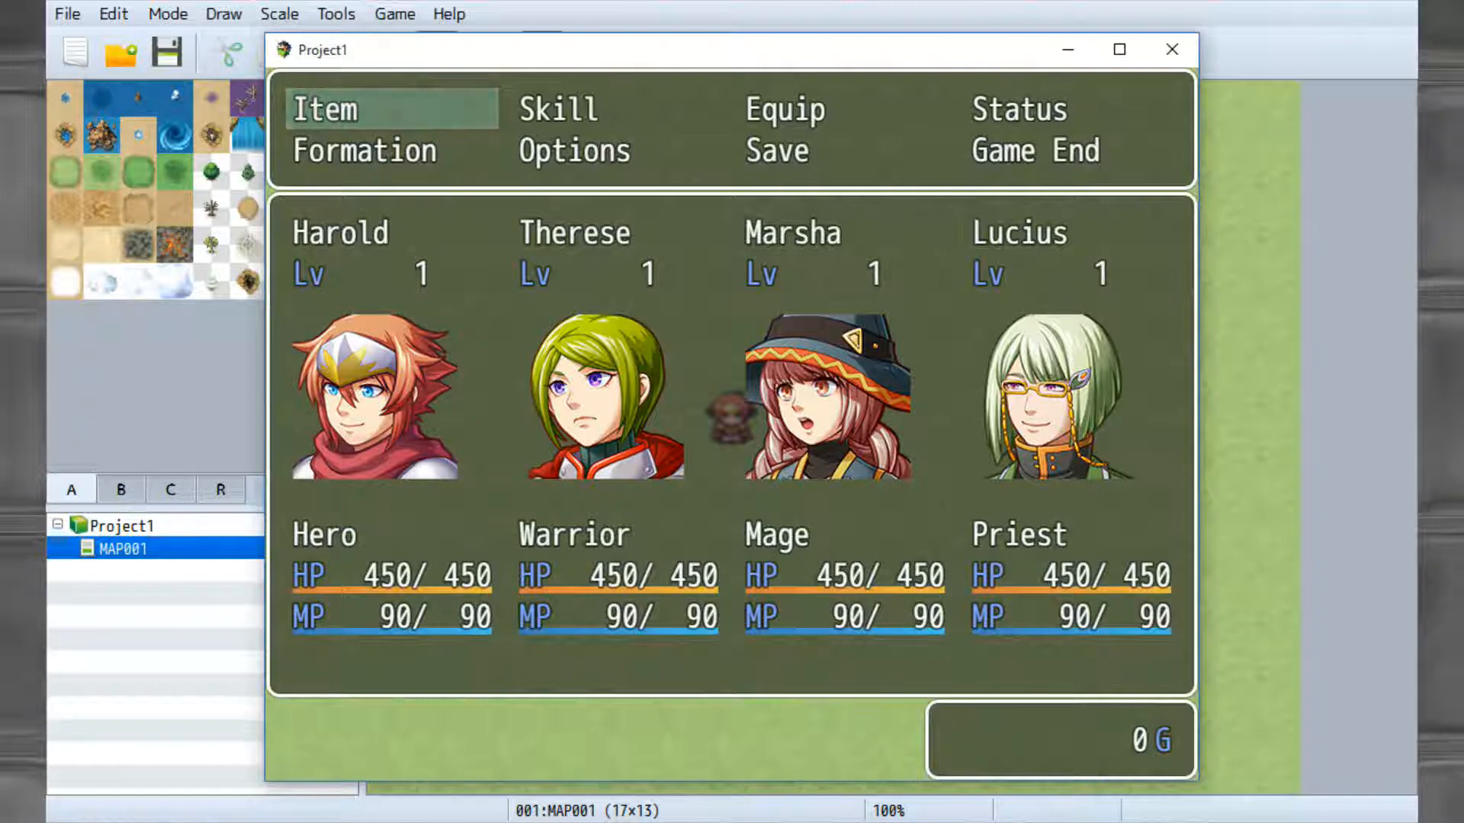
{"action": "left_click", "coordinate": [777, 149]}
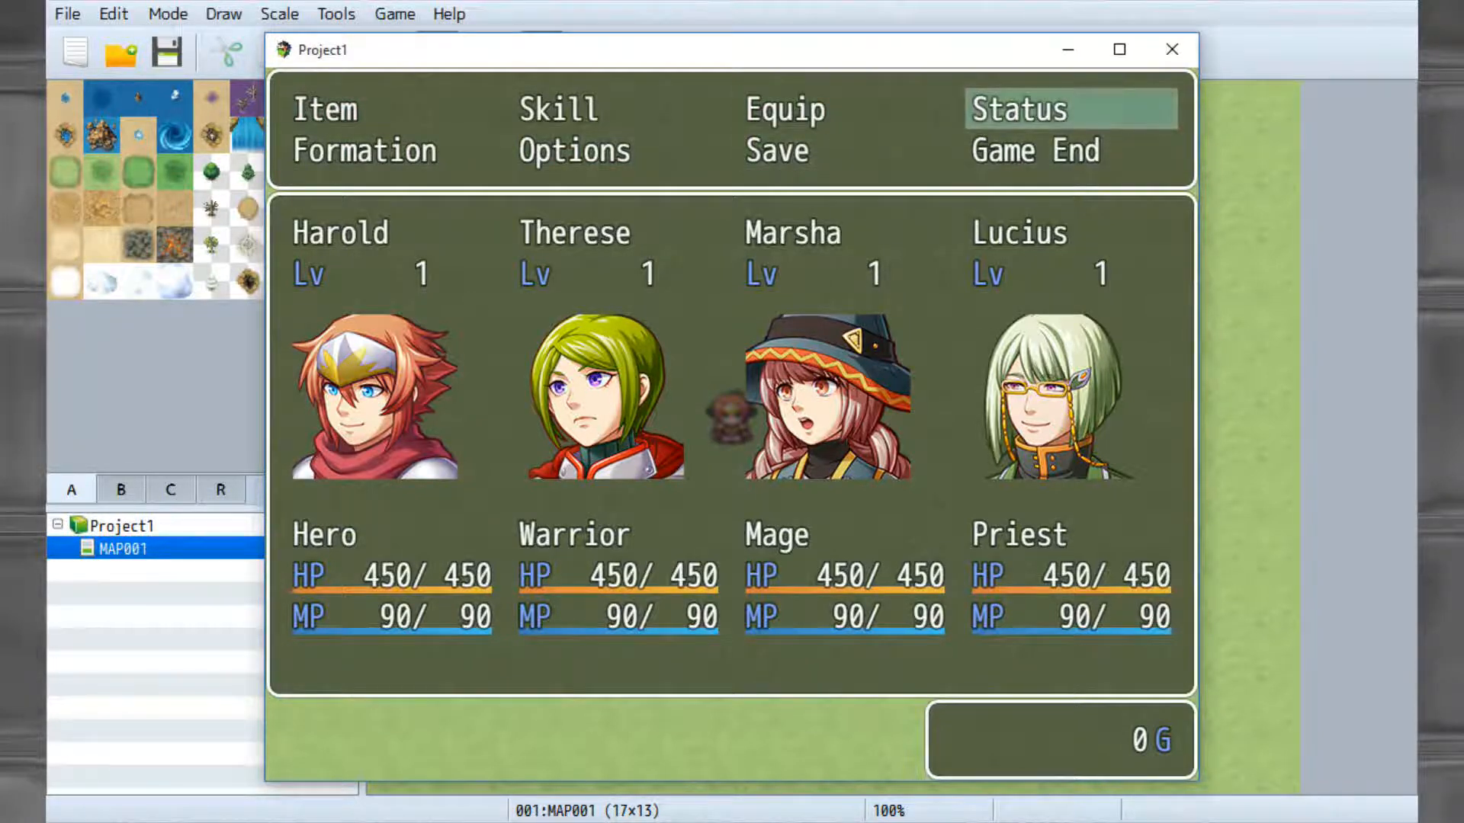
{"action": "left_click", "coordinate": [1171, 48]}
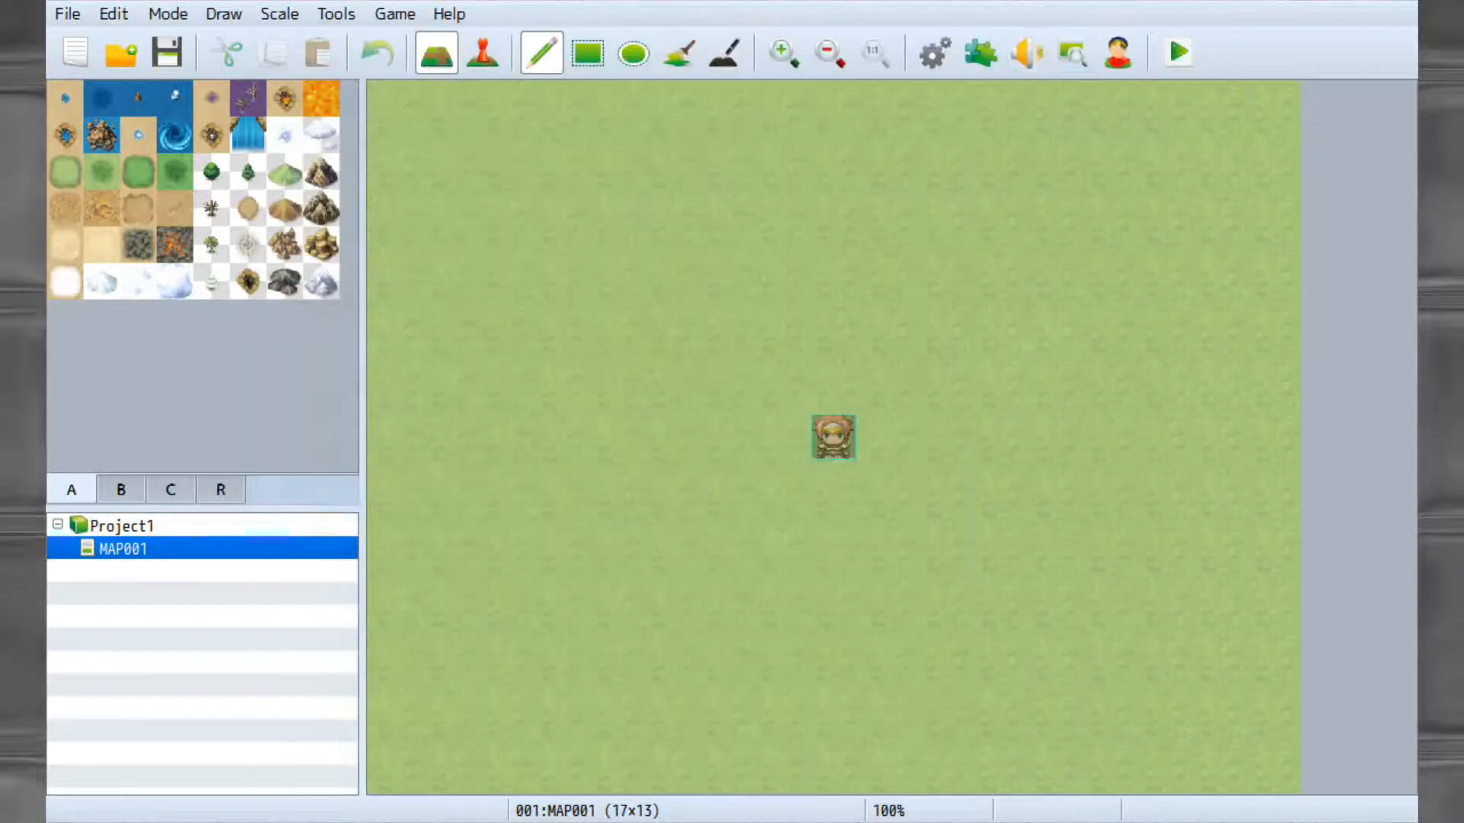
{"action": "left_click", "coordinate": [1025, 51]}
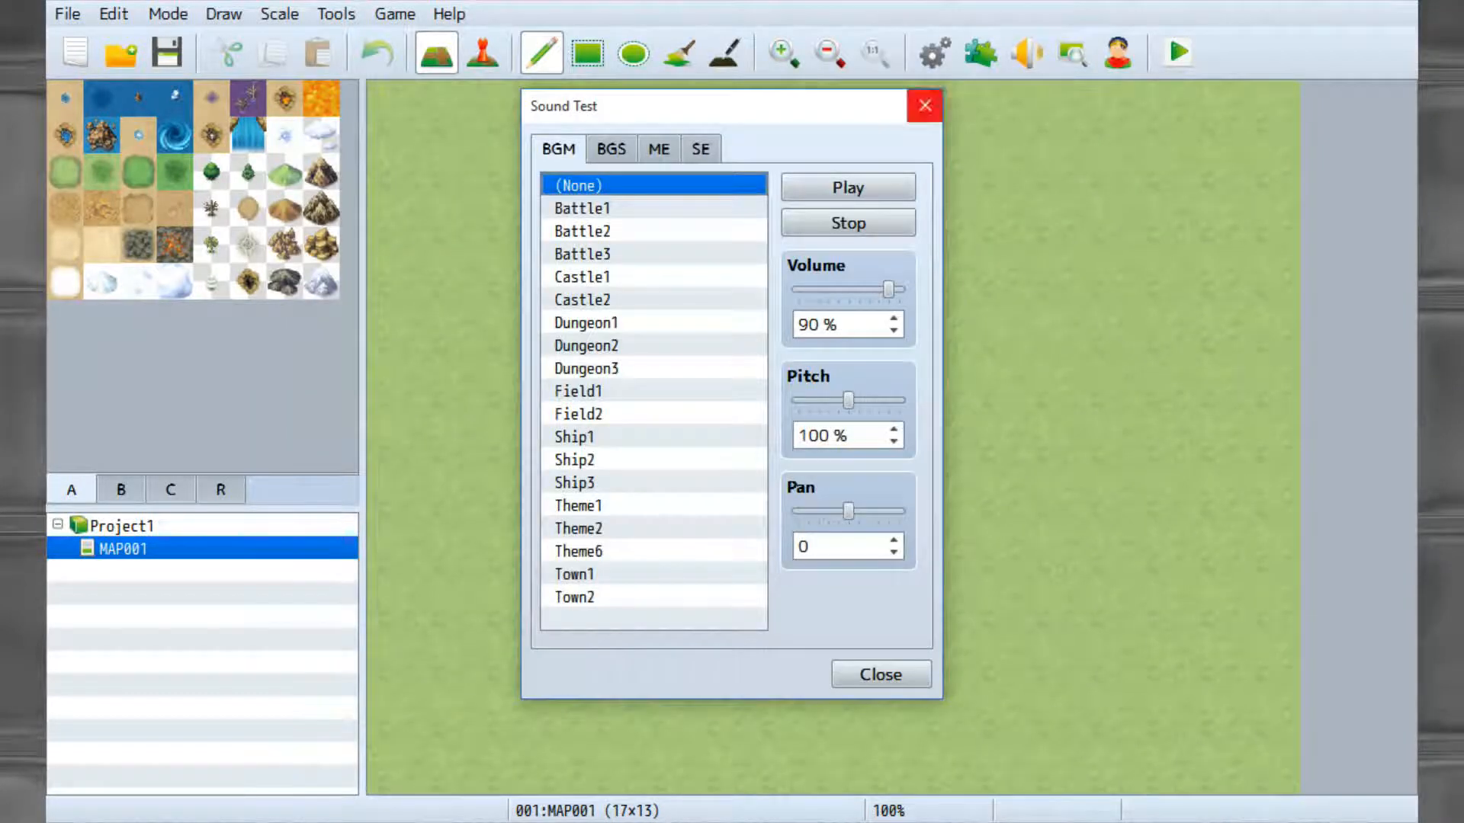
Open the Event Searcher and close it again to return to the map.
{"action": "left_click", "coordinate": [877, 674]}
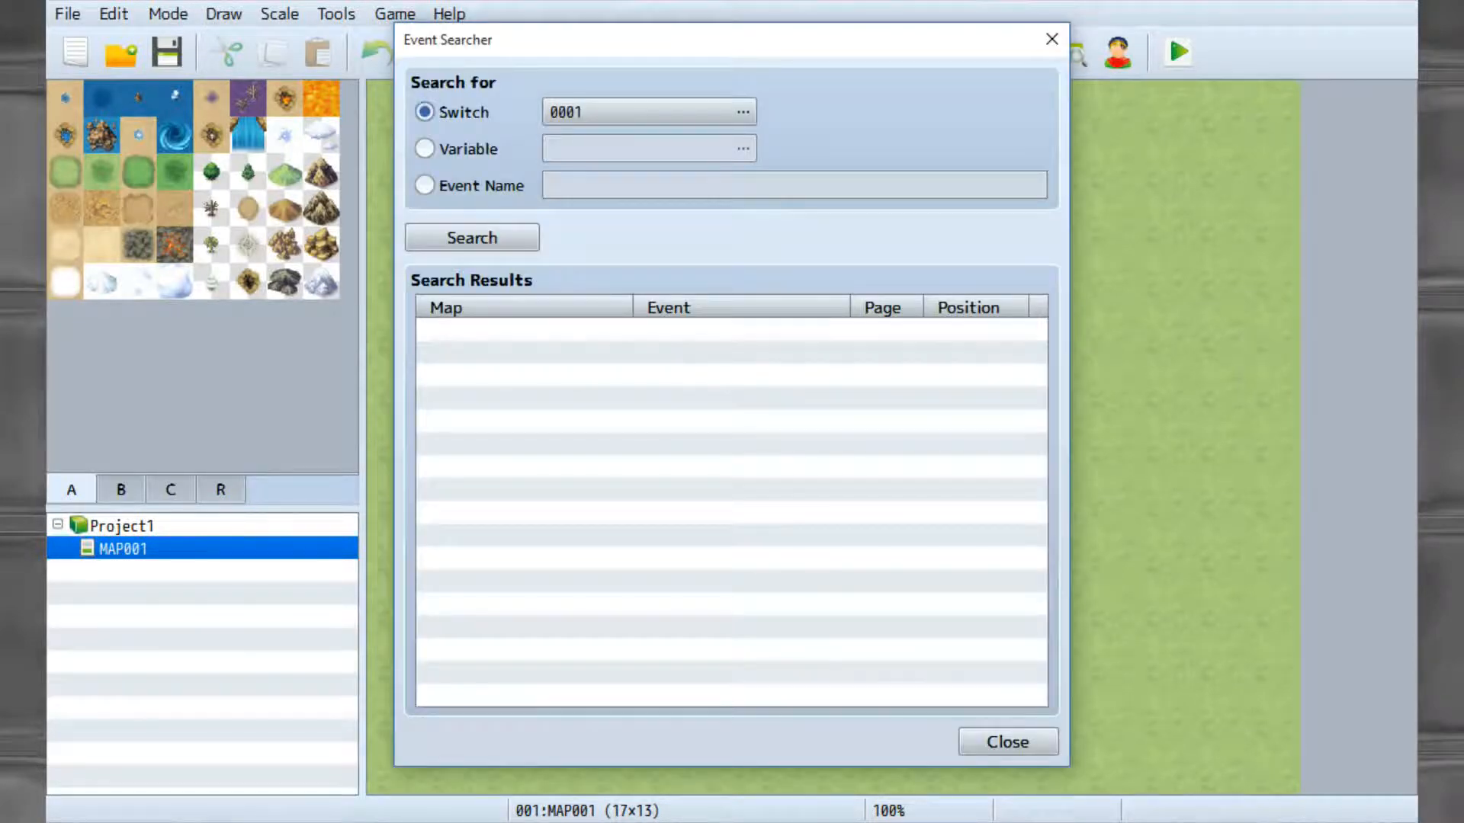
{"action": "left_click", "coordinate": [744, 111]}
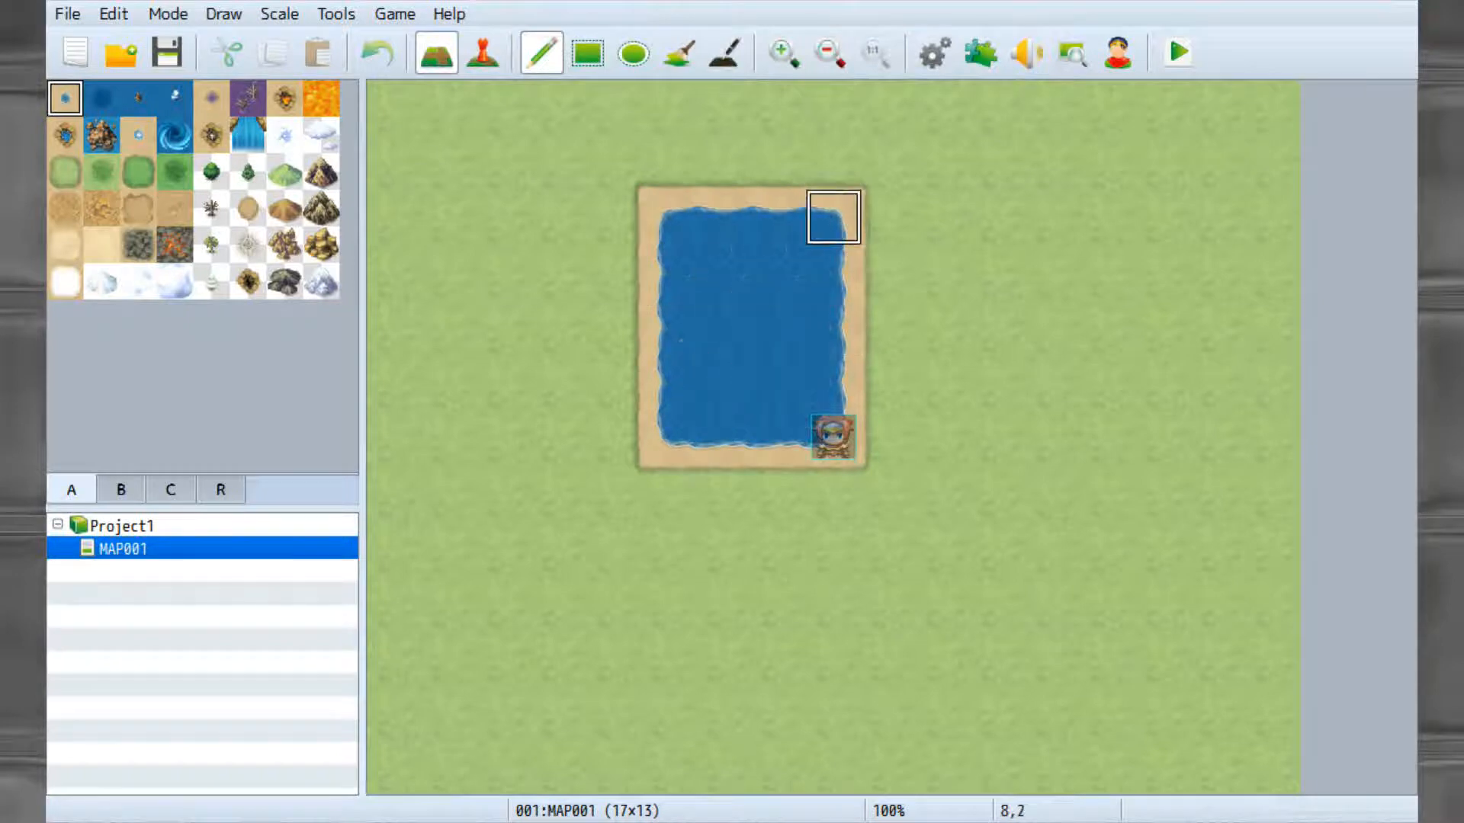
{"action": "mouse_move", "coordinate": [667, 328]}
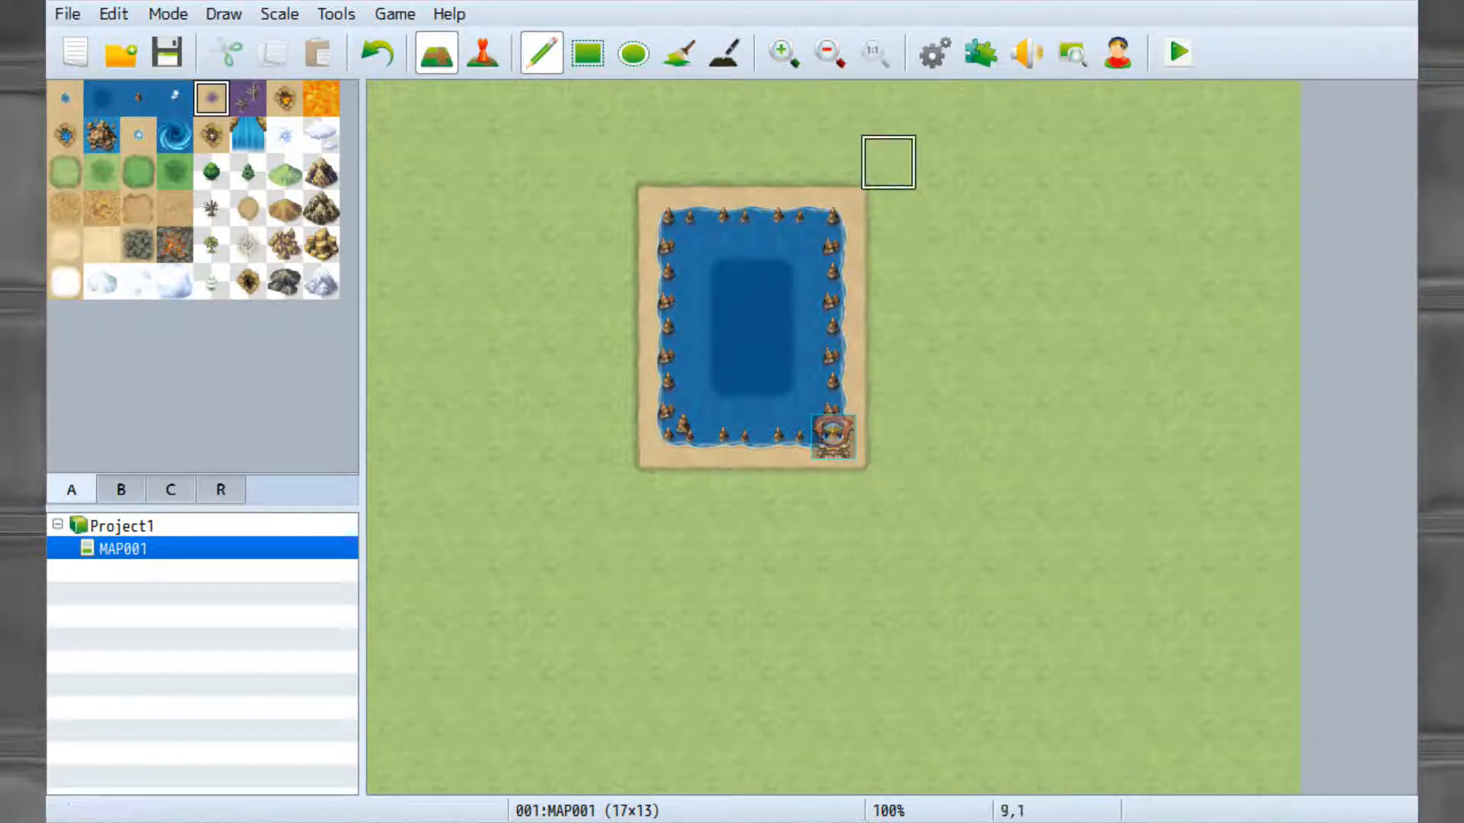
Paint a purple swamp right of the pond, then place and remove test mountains bottom-left.
{"action": "left_click", "coordinate": [1108, 437]}
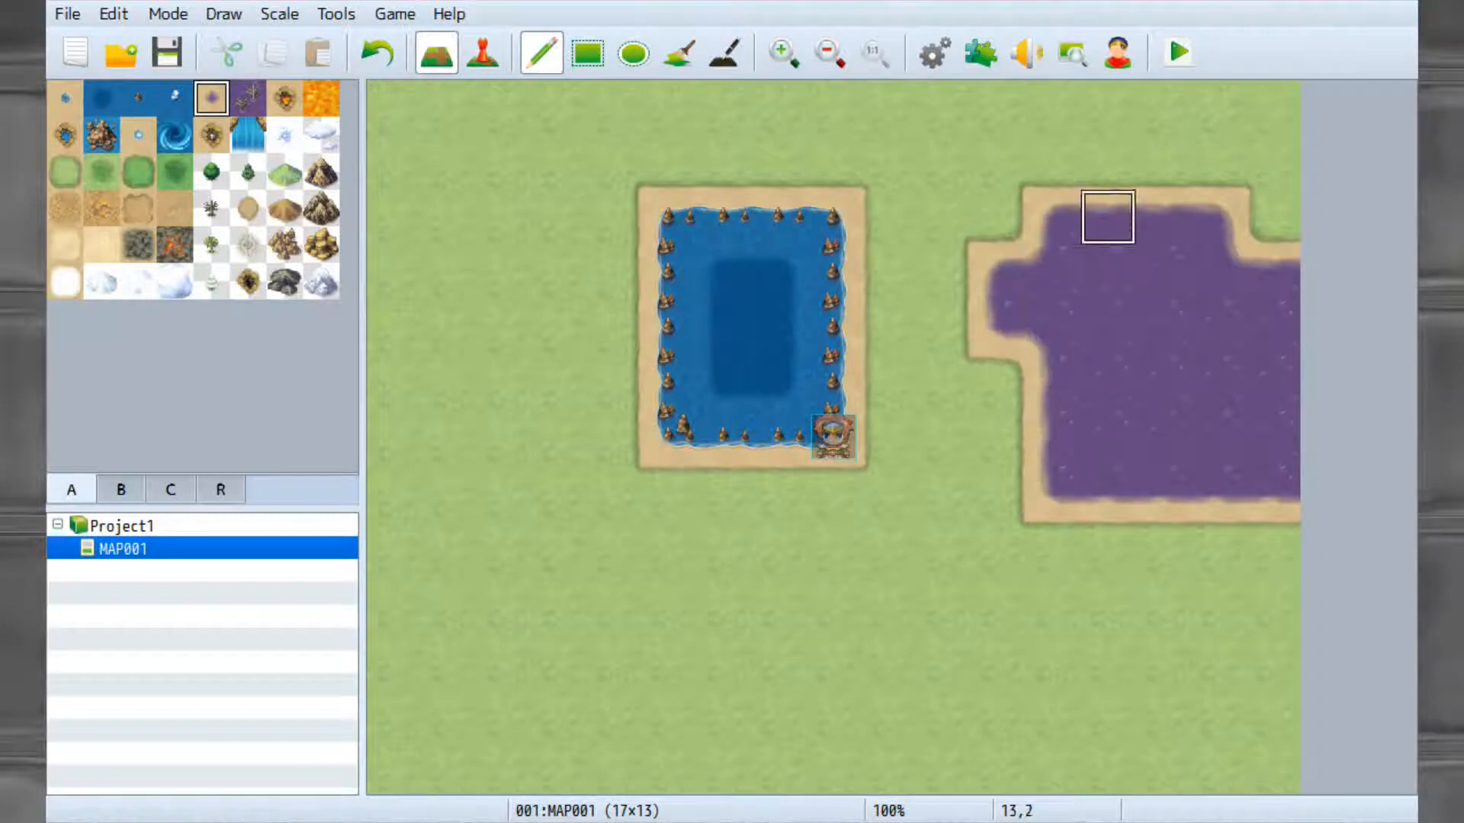
{"action": "left_click", "coordinate": [1162, 327]}
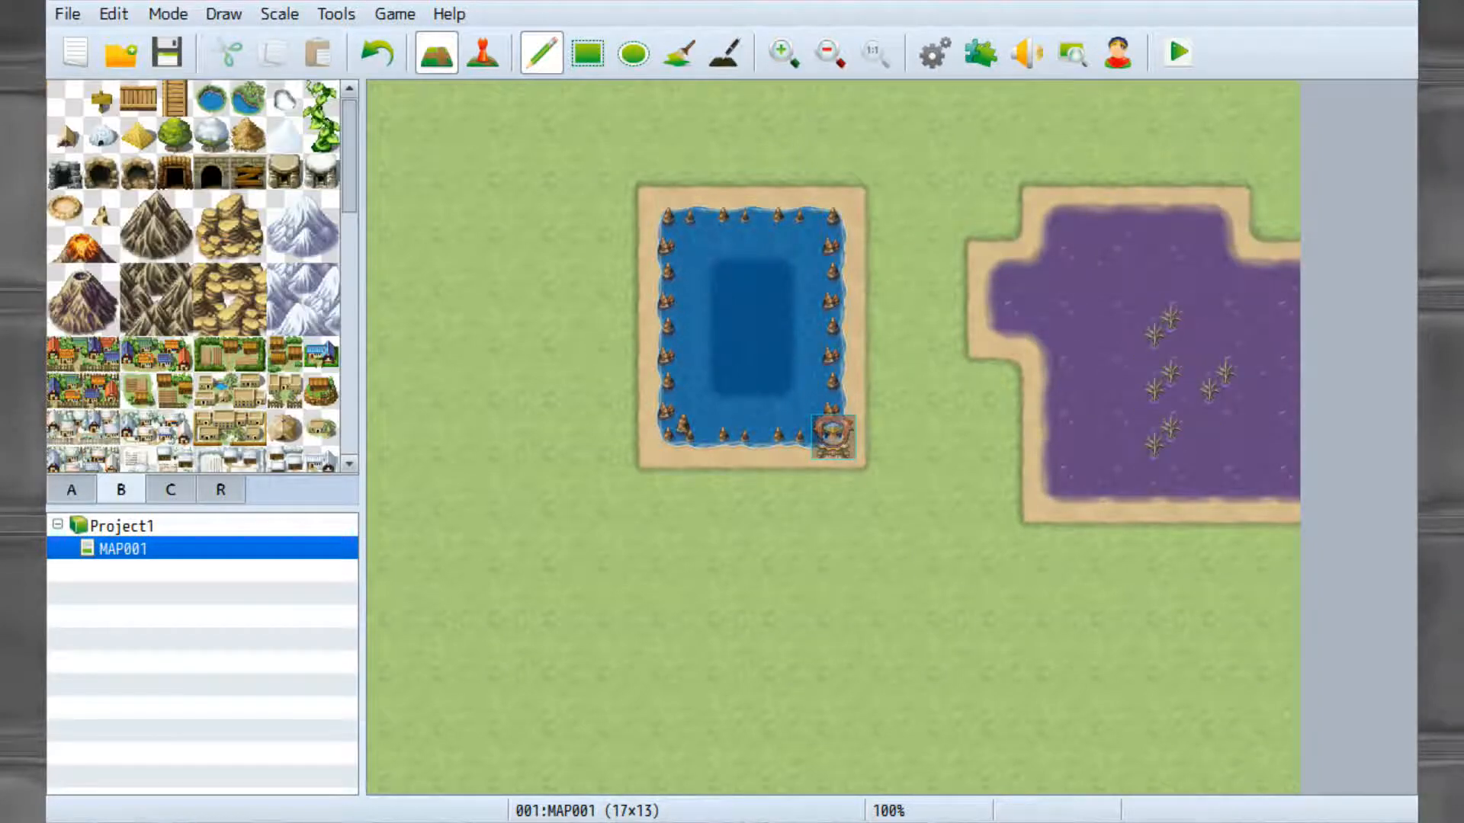
{"action": "left_click", "coordinate": [157, 226]}
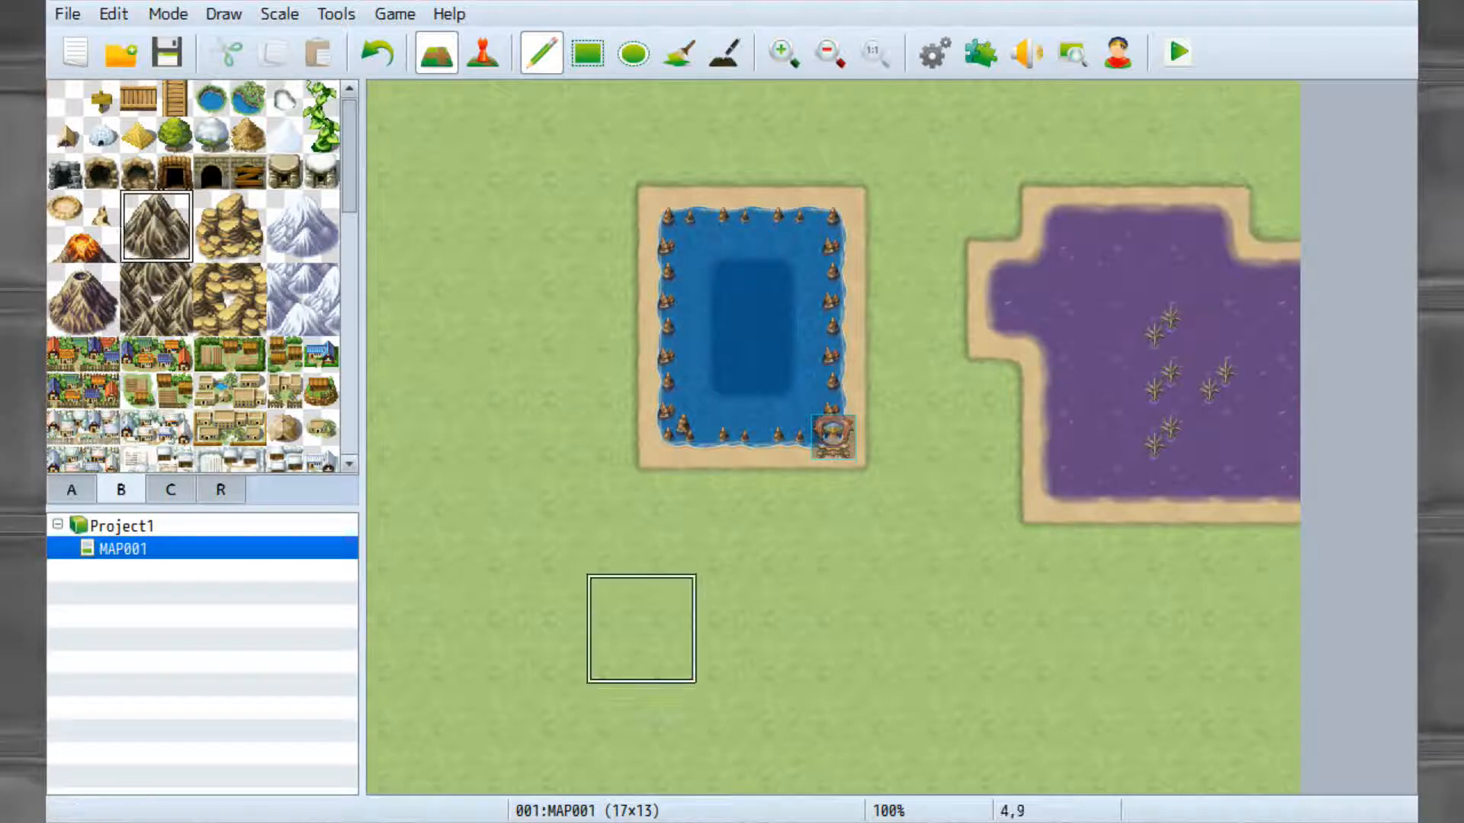
{"action": "left_click", "coordinate": [584, 681]}
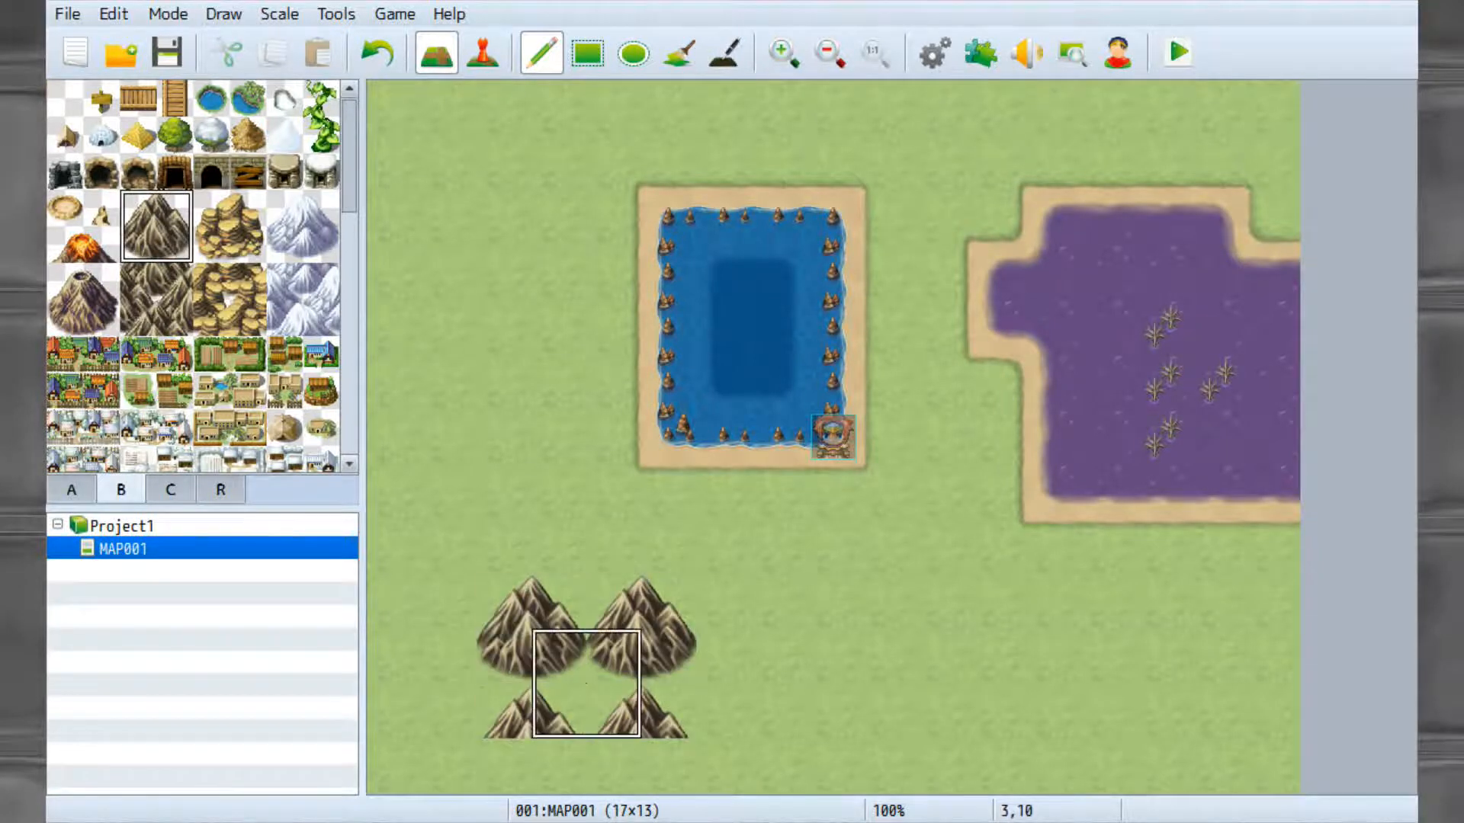
{"action": "left_click", "coordinate": [136, 299]}
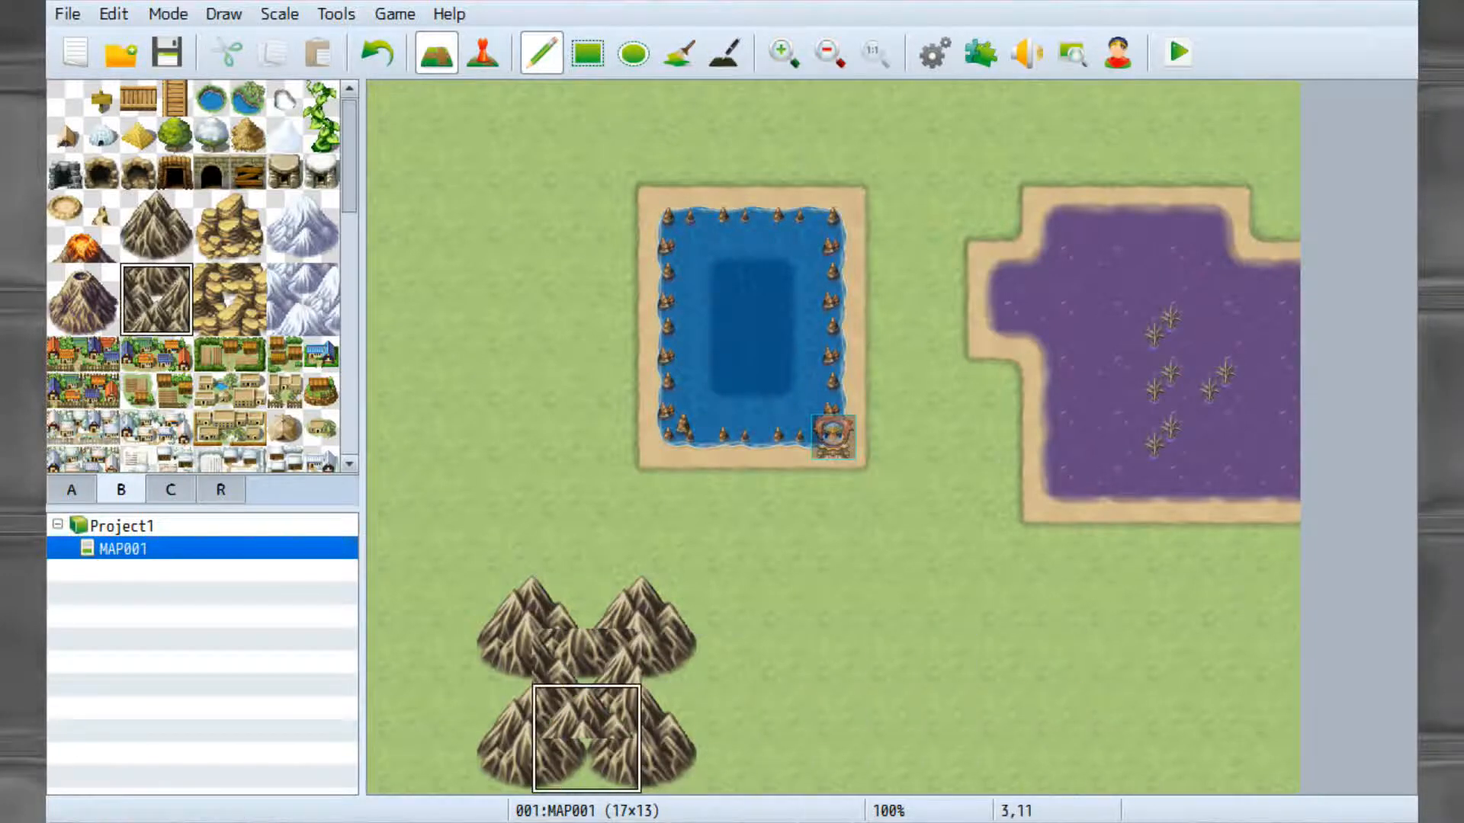
{"action": "left_click", "coordinate": [532, 682]}
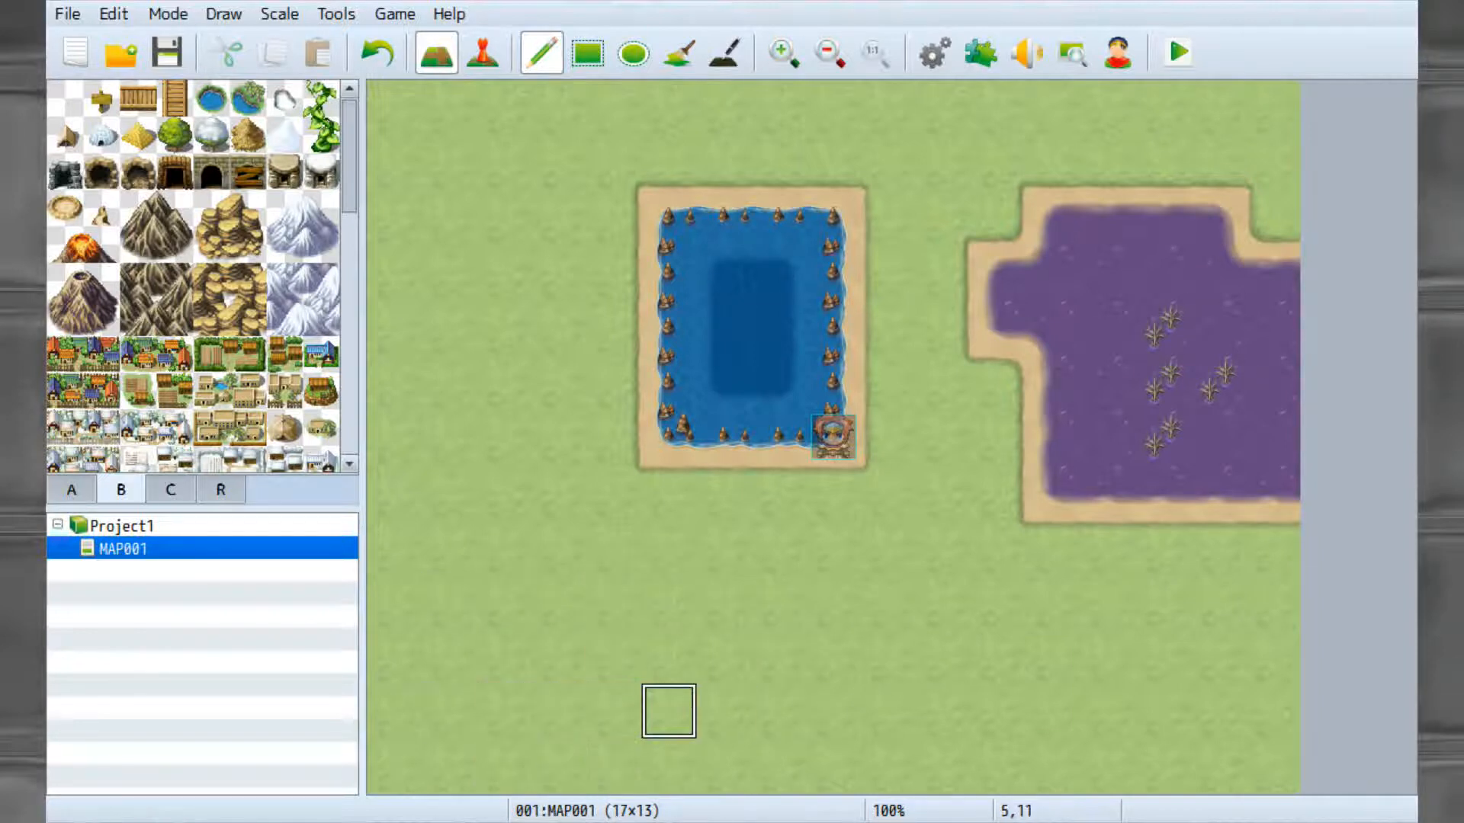
{"action": "scroll", "scroll_direction": "down", "scroll_amount": 3}
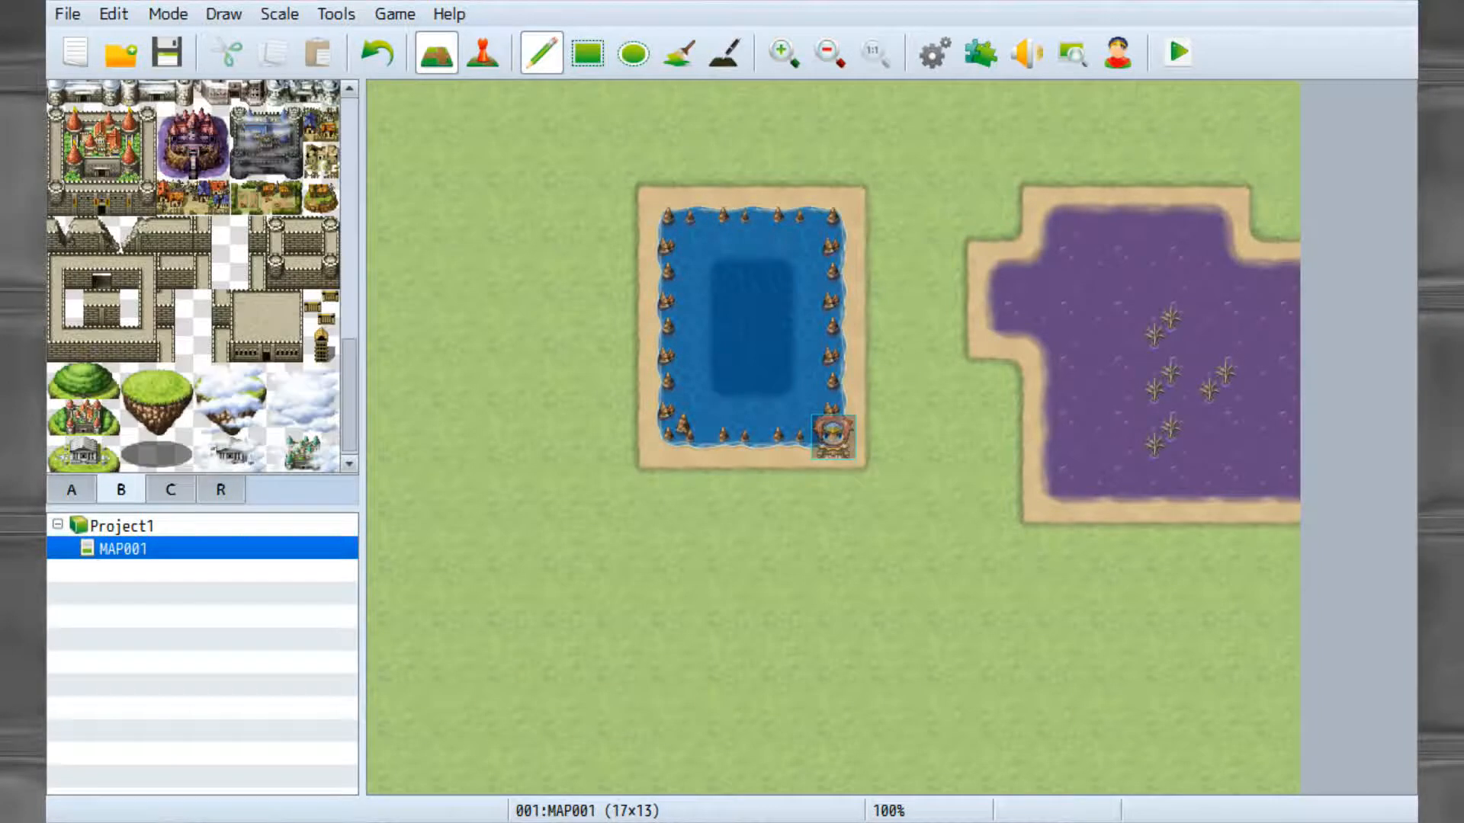
Change MAP001's tileset to Outside through Map Properties.
{"action": "right_click", "coordinate": [121, 548]}
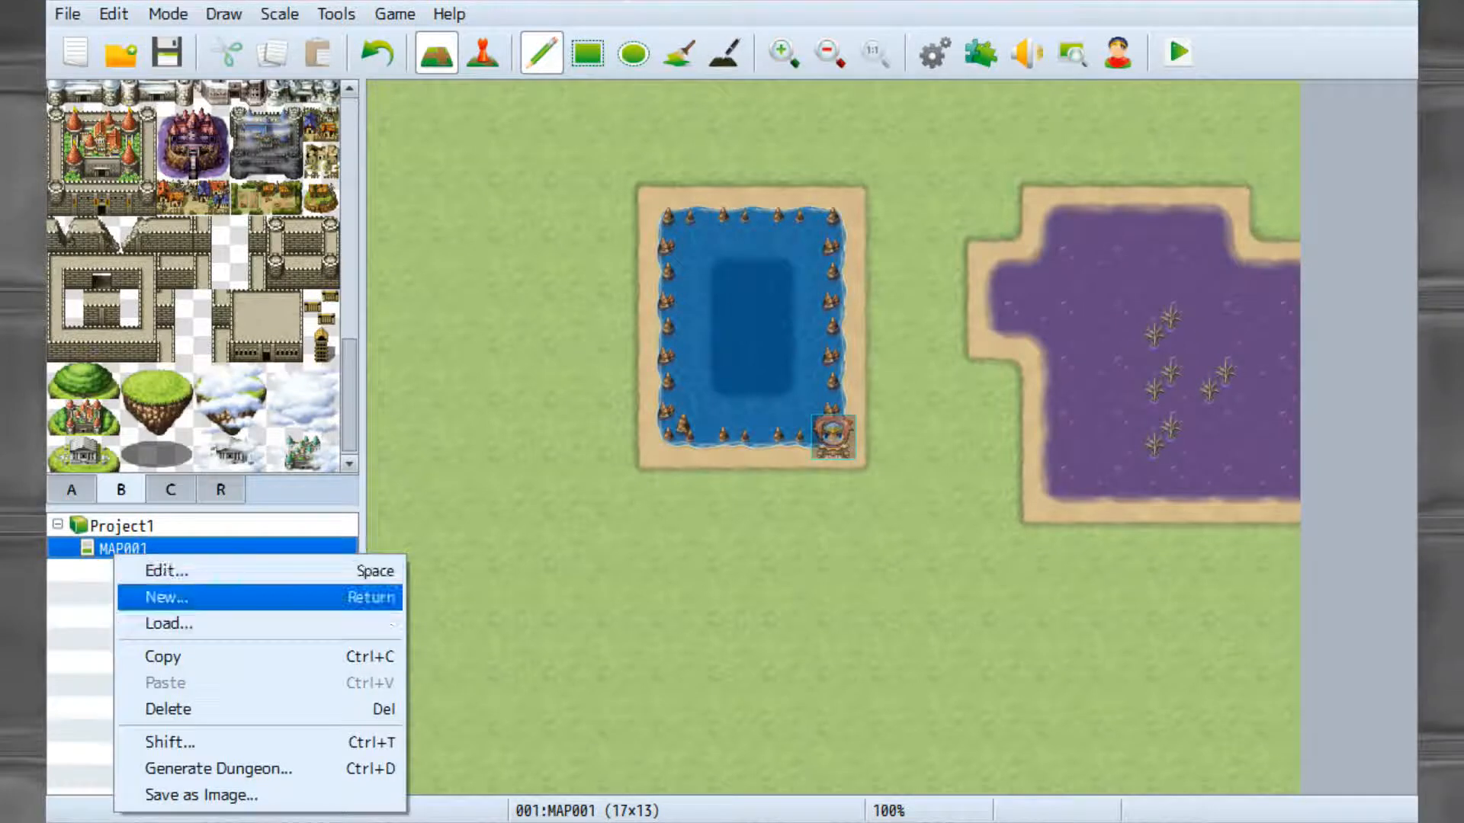
{"action": "left_click", "coordinate": [166, 570]}
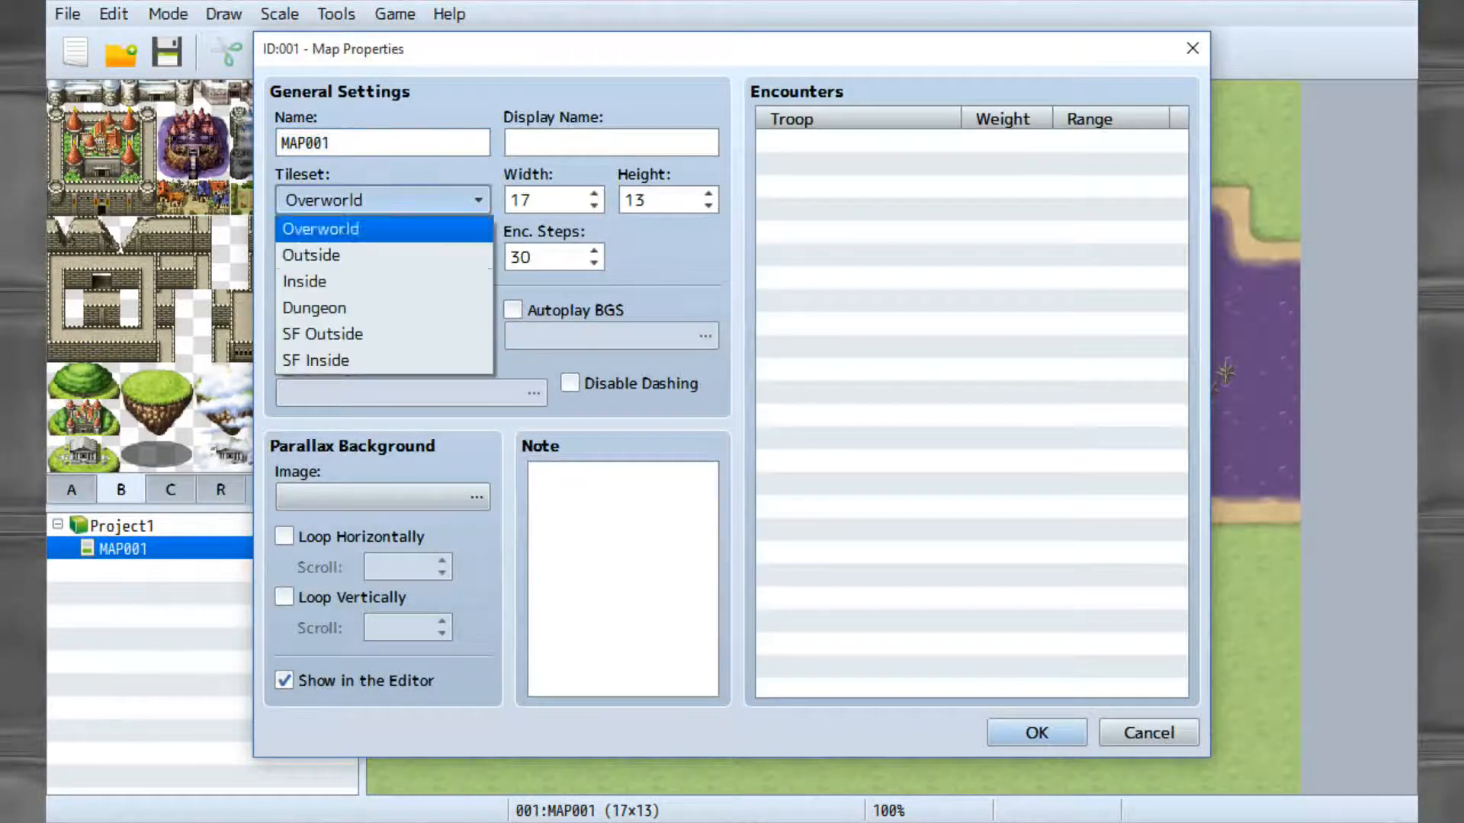
{"action": "left_click", "coordinate": [311, 254]}
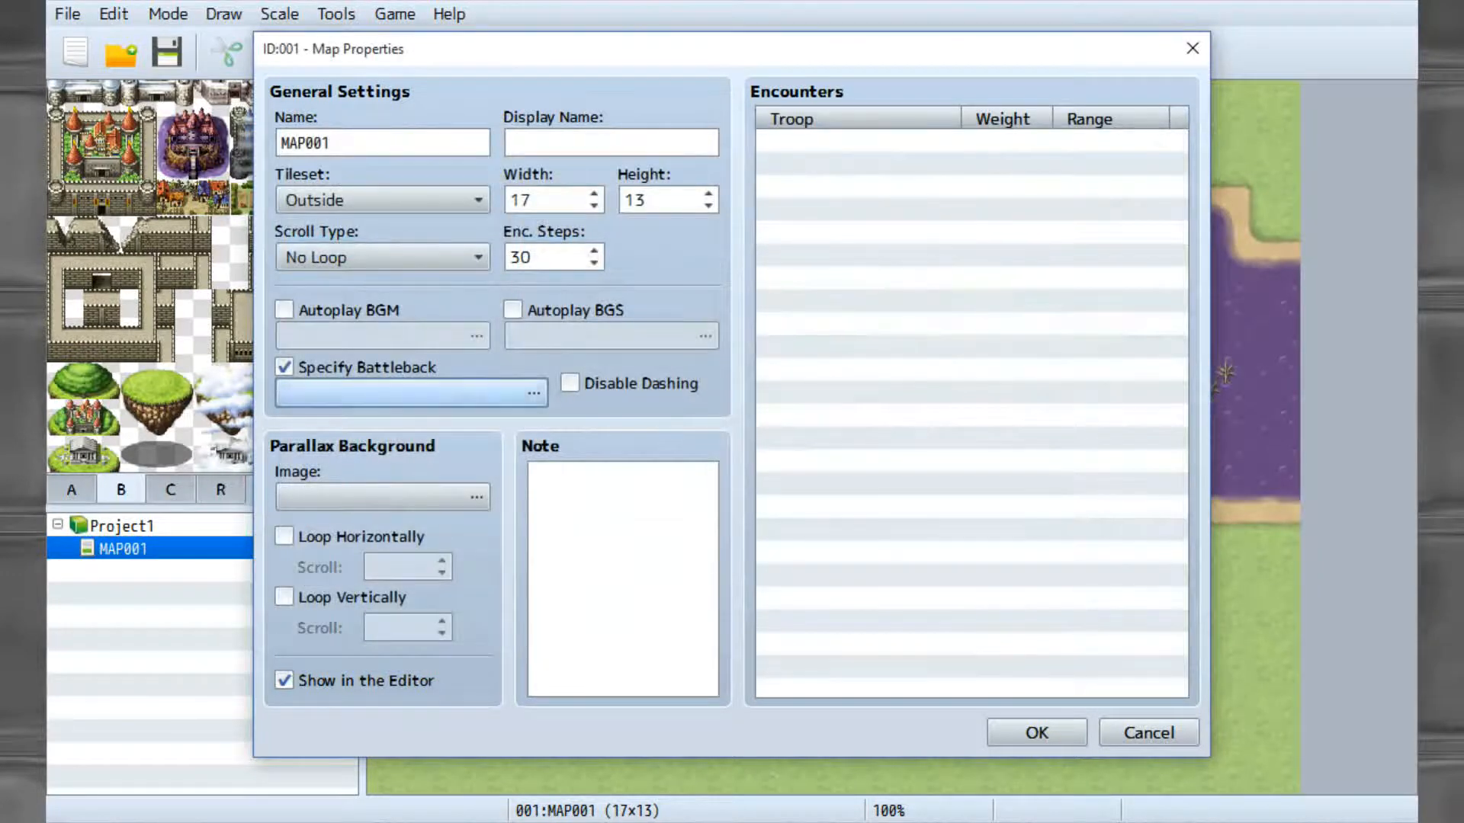
{"action": "left_click", "coordinate": [284, 367]}
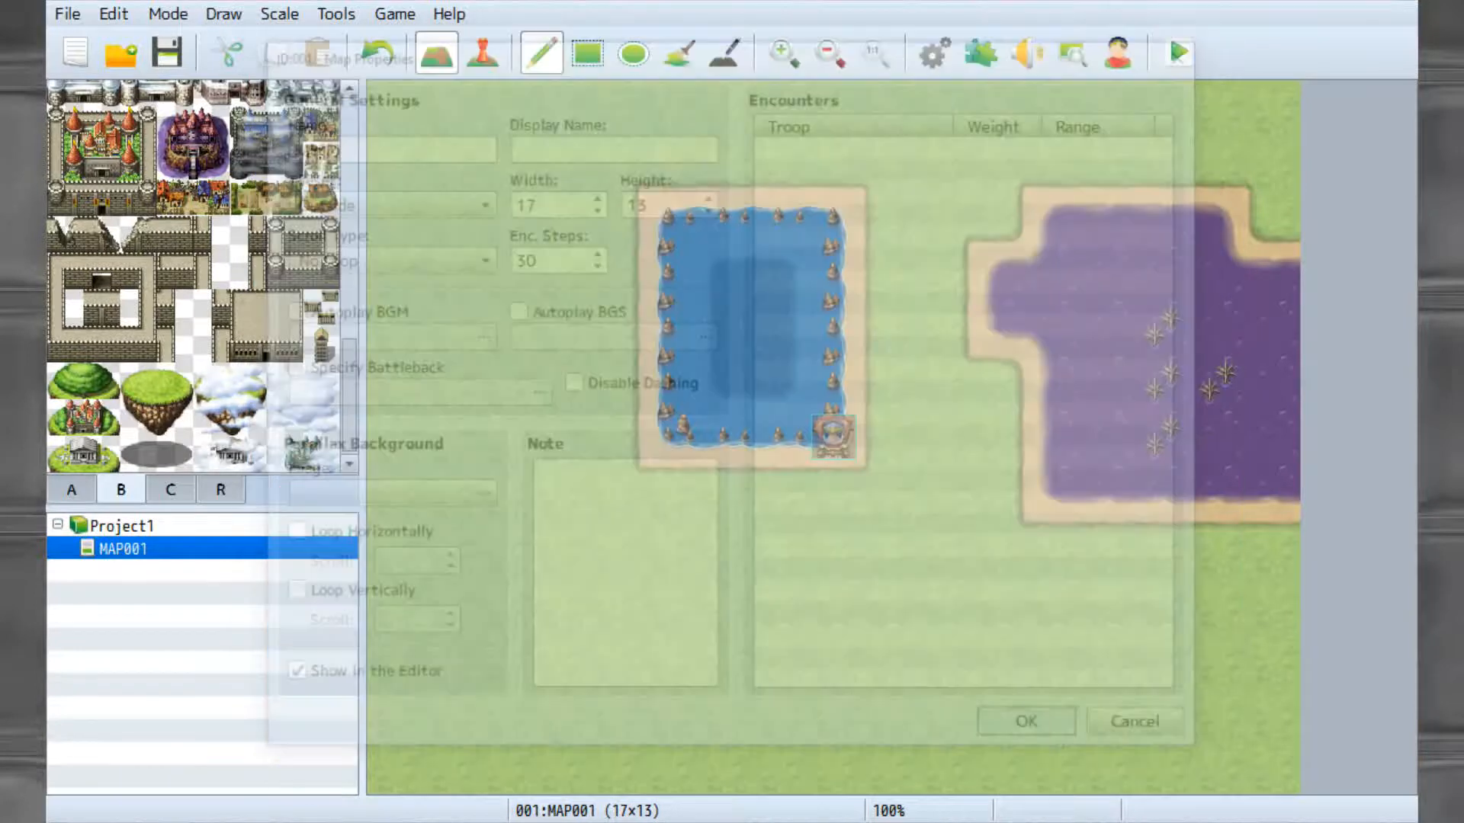
{"action": "left_click", "coordinate": [1024, 720]}
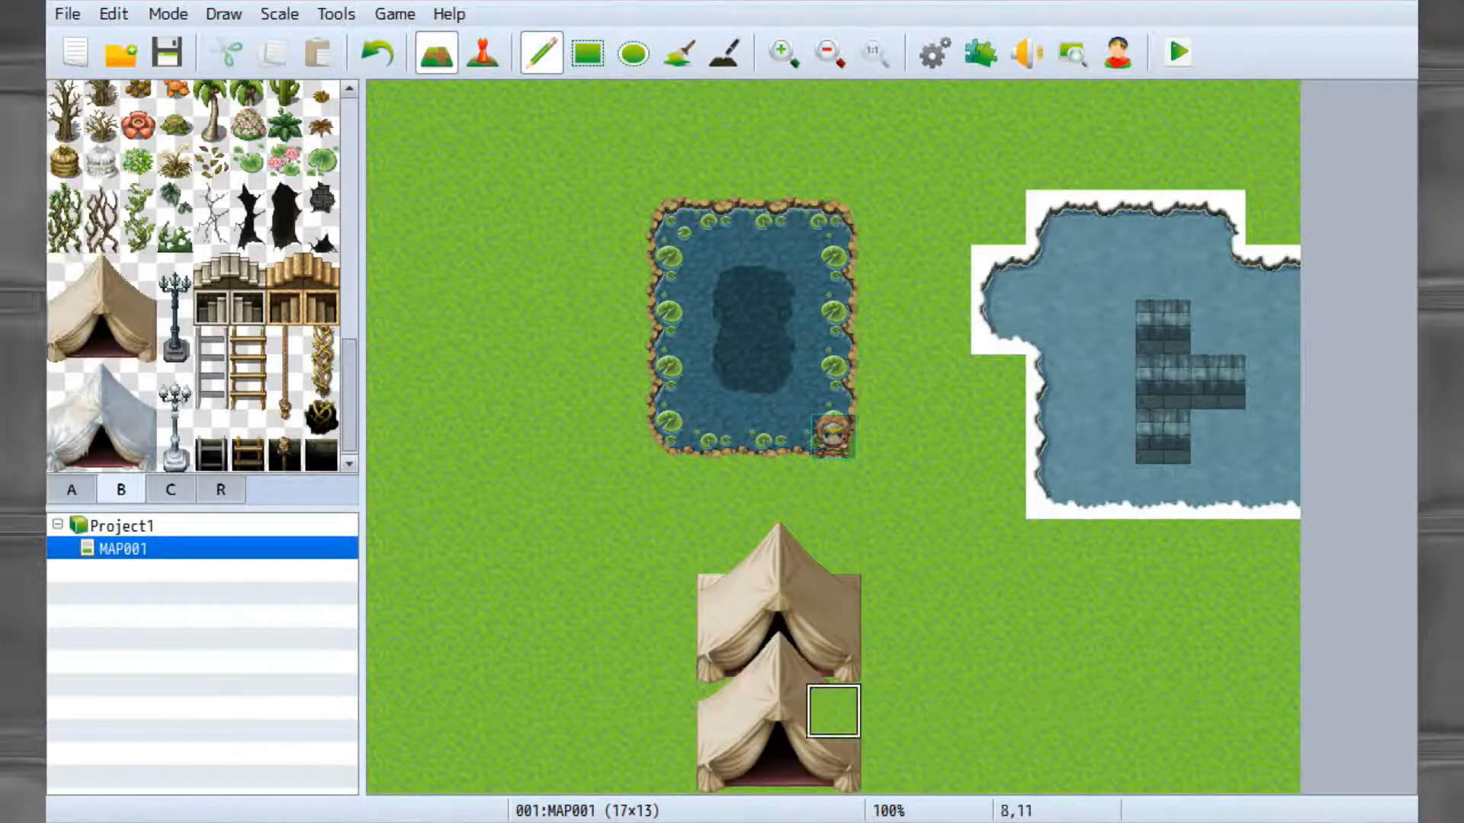
Paint plain grass over the tents and old features, then start a row of Large Trees.
{"action": "left_click", "coordinate": [777, 657]}
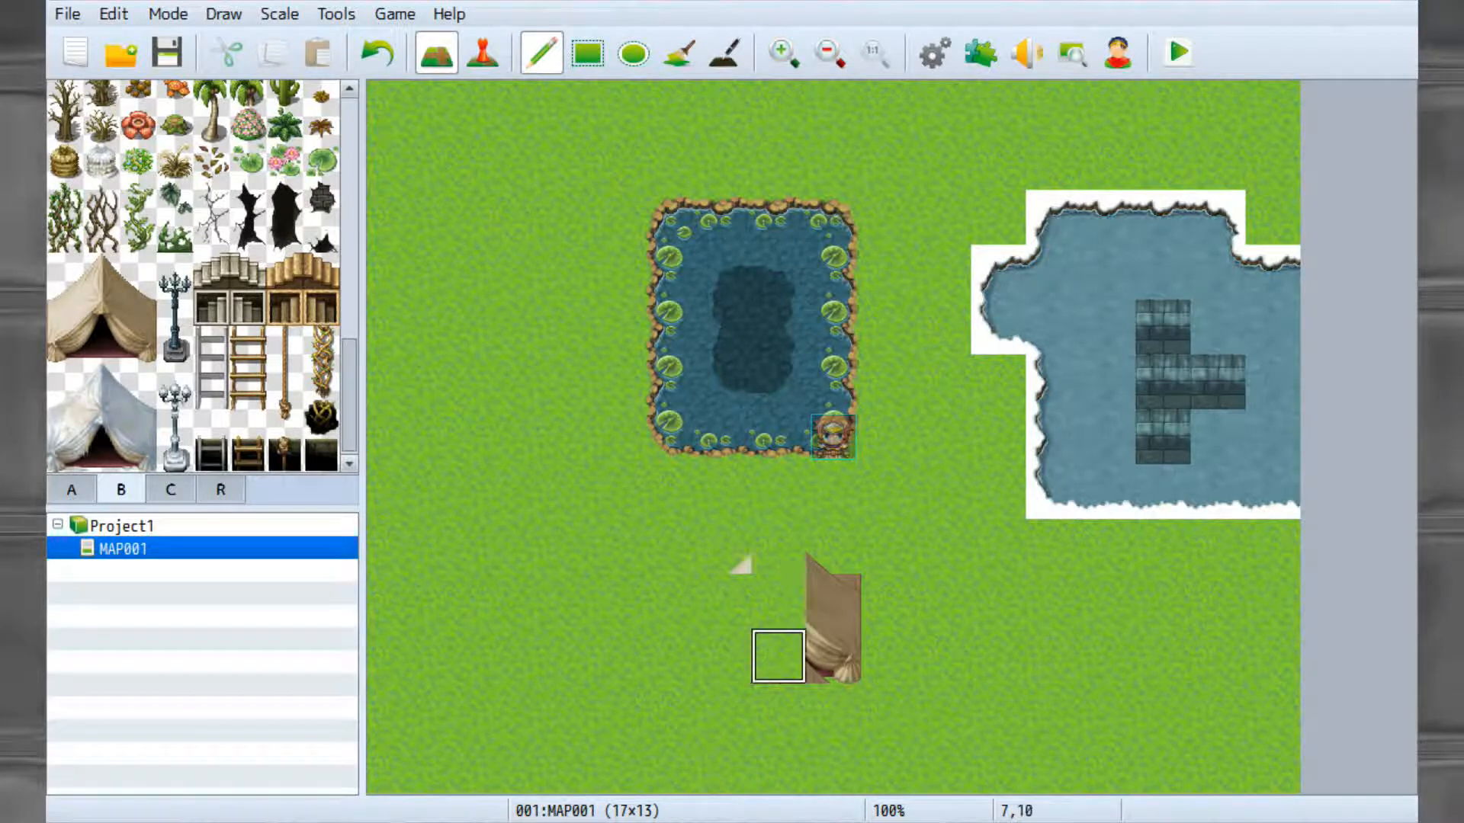
{"action": "left_click", "coordinate": [587, 53]}
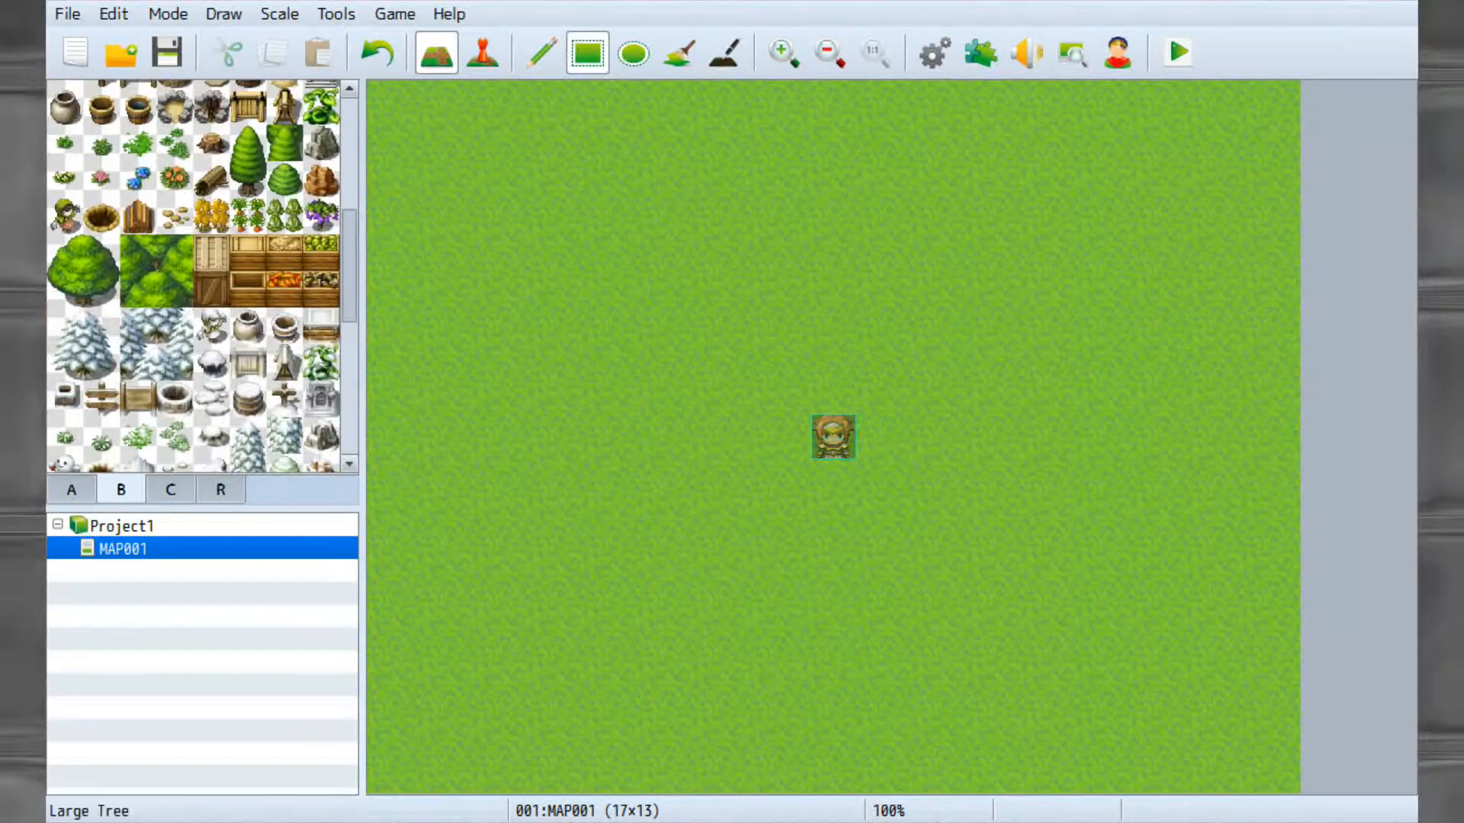
{"action": "left_click", "coordinate": [83, 271]}
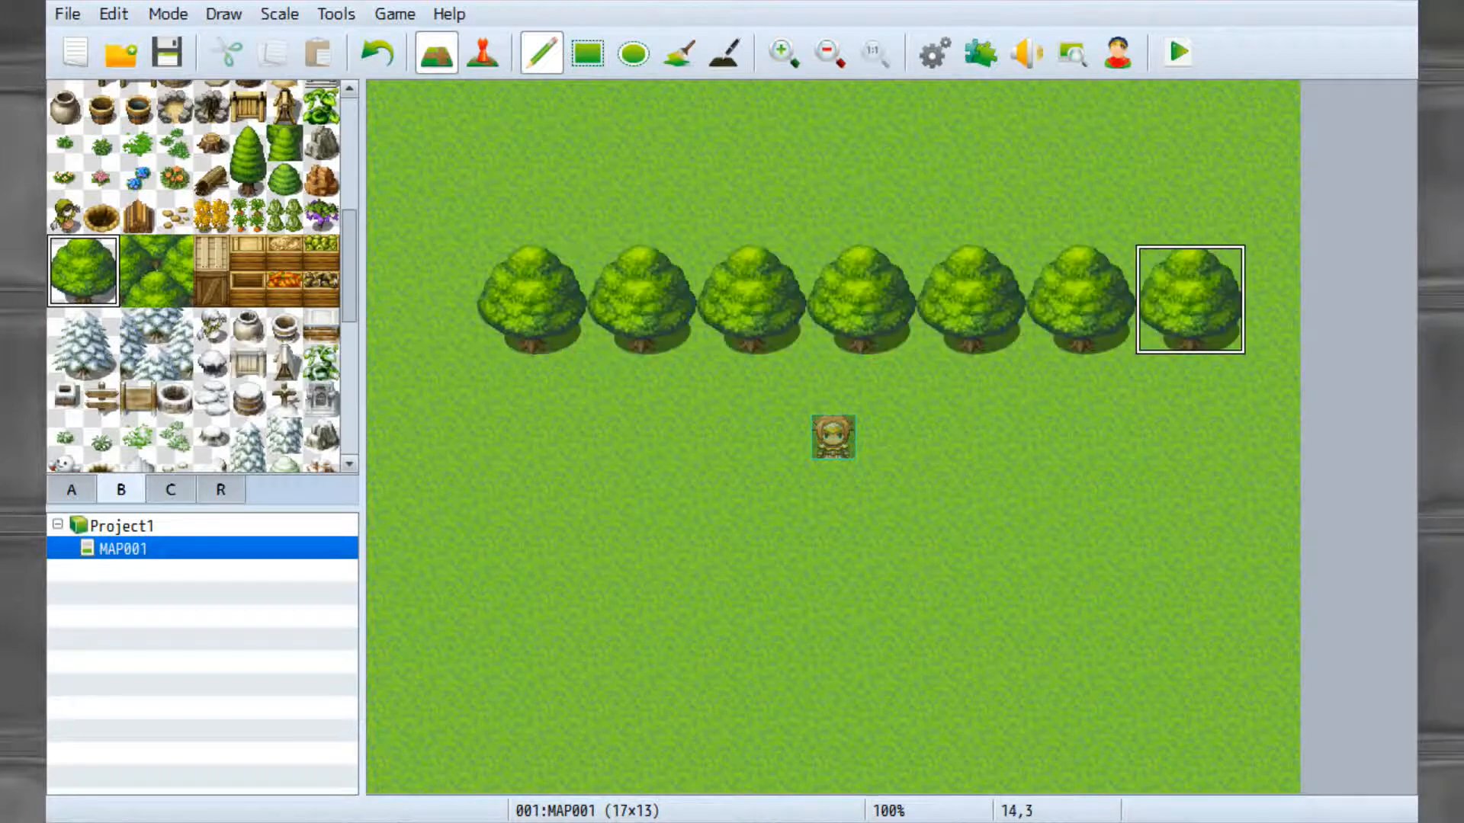
{"action": "left_click", "coordinate": [640, 354]}
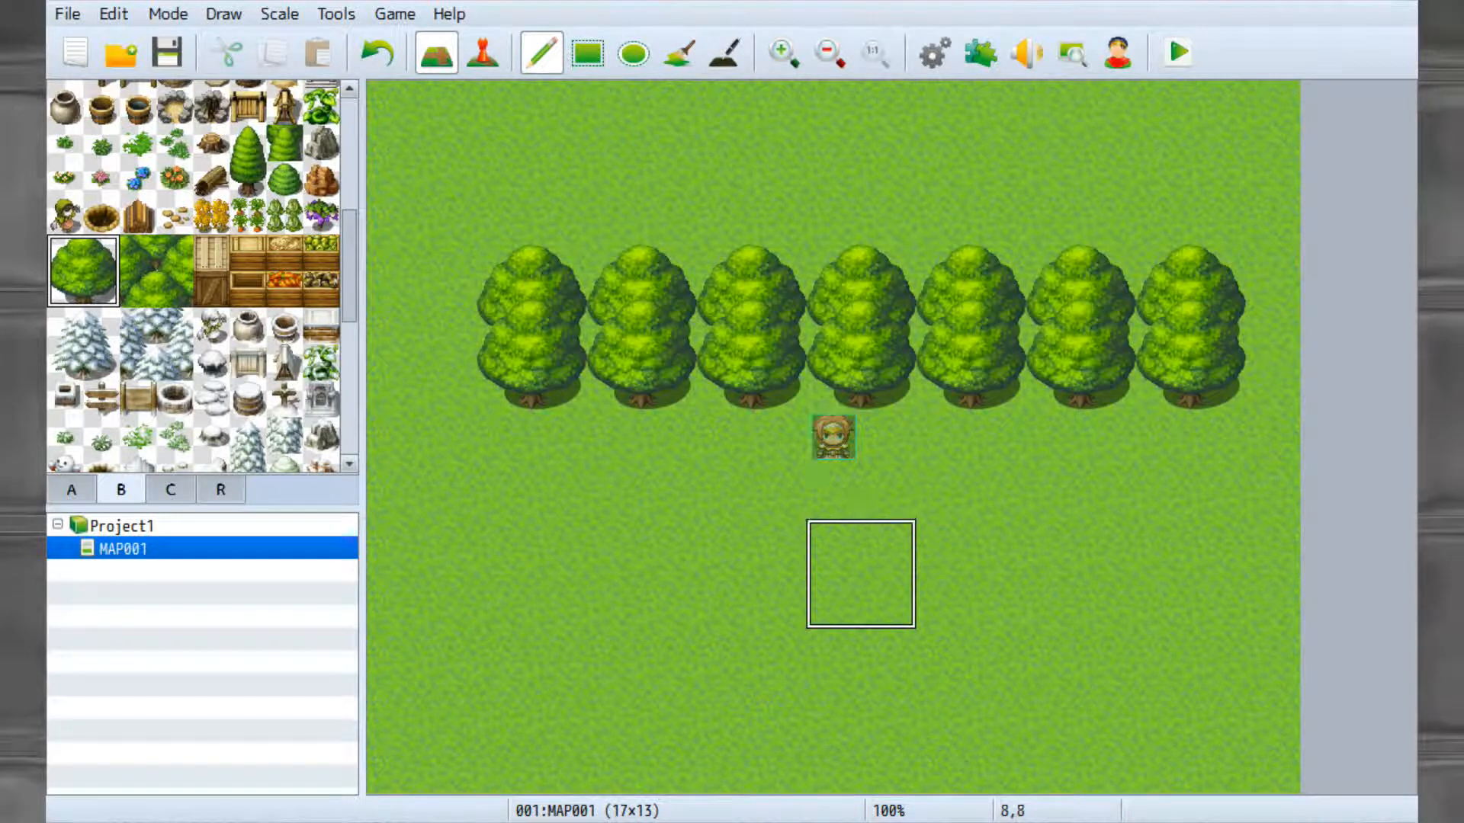
{"action": "mouse_move", "coordinate": [859, 136]}
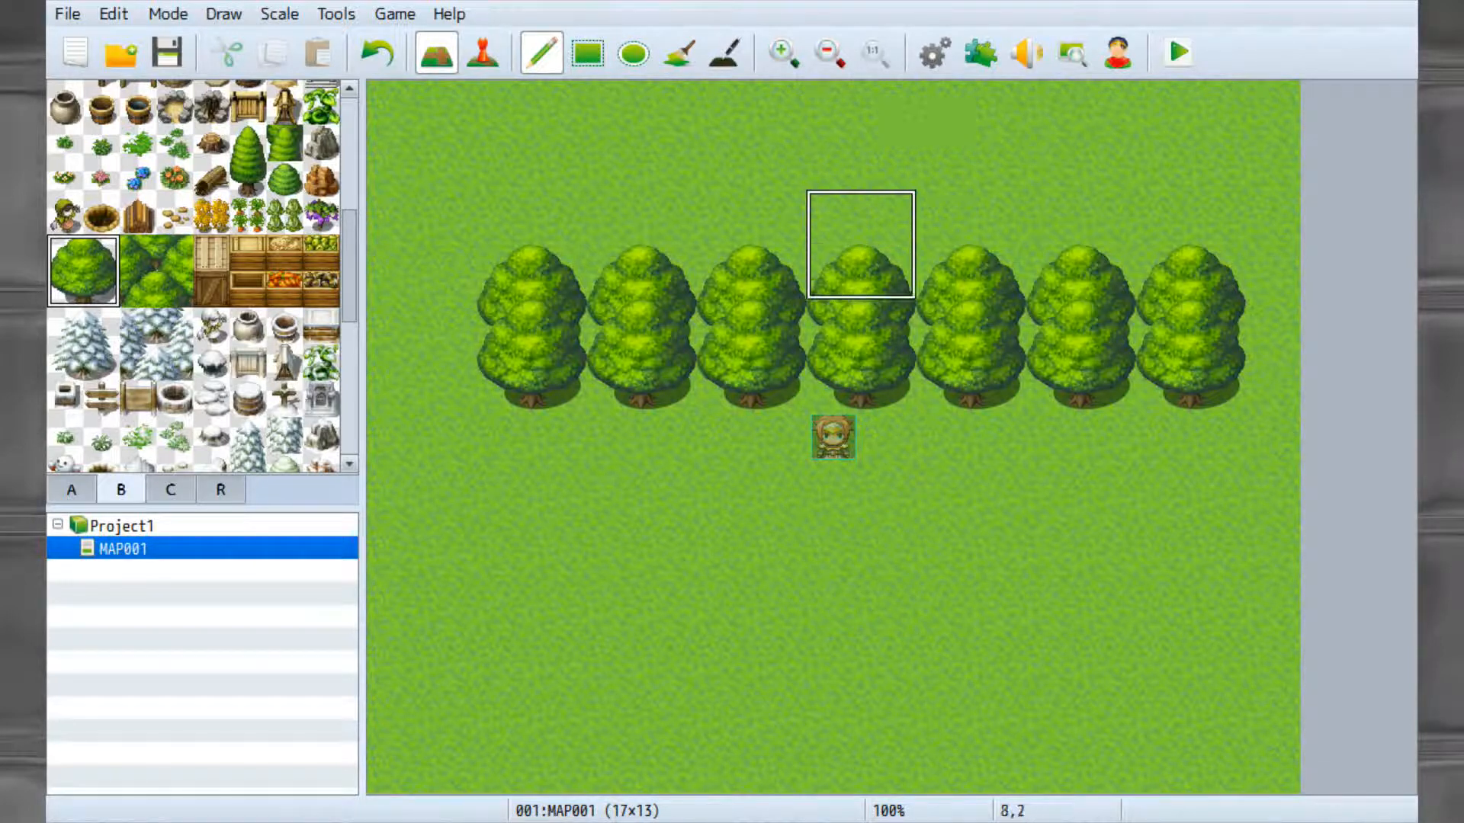
Add more large trees to the upper and lower rows and pick a monument tile.
{"action": "left_click", "coordinate": [583, 408]}
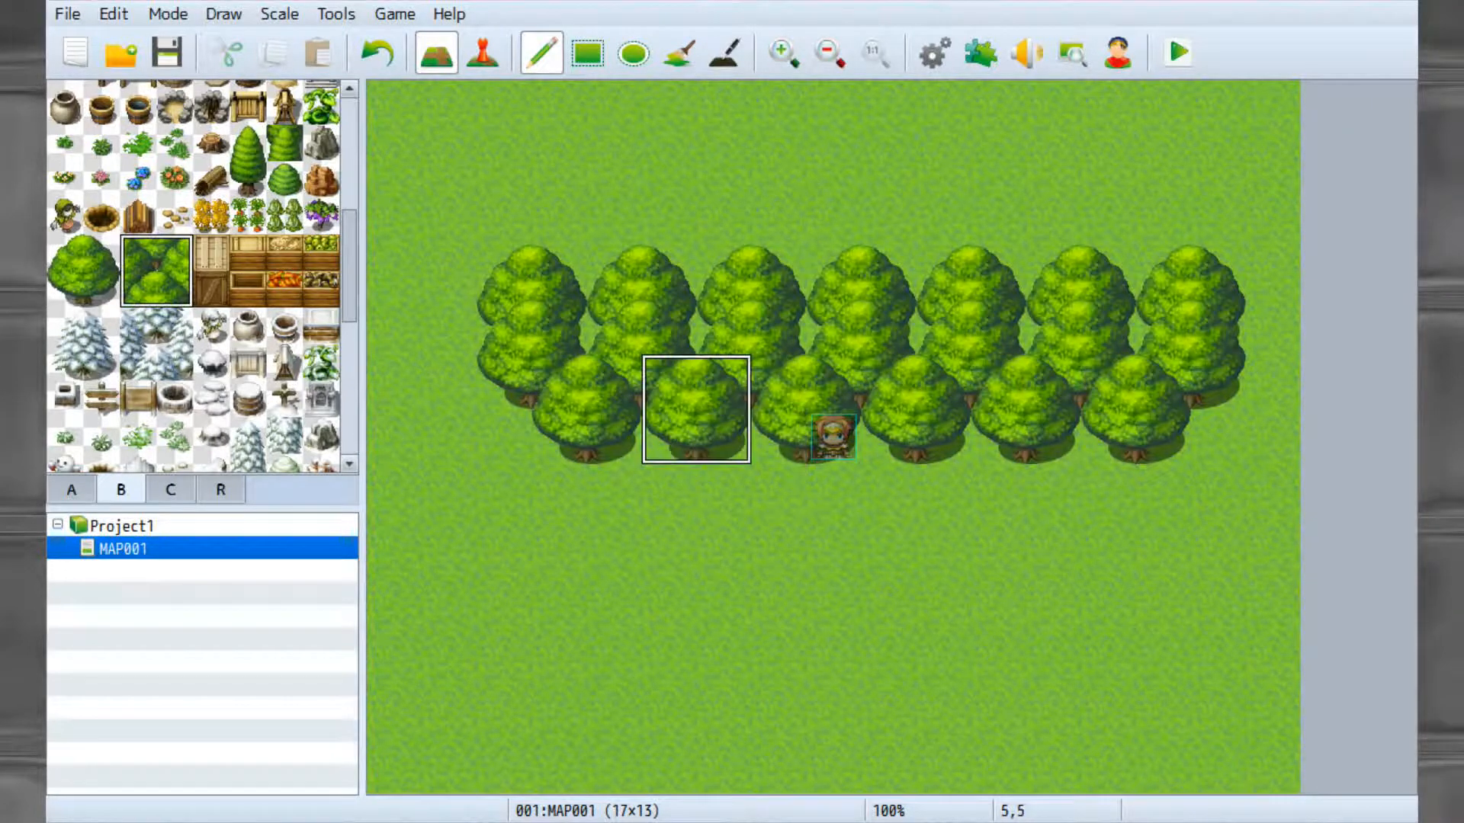
{"action": "mouse_move", "coordinate": [752, 411]}
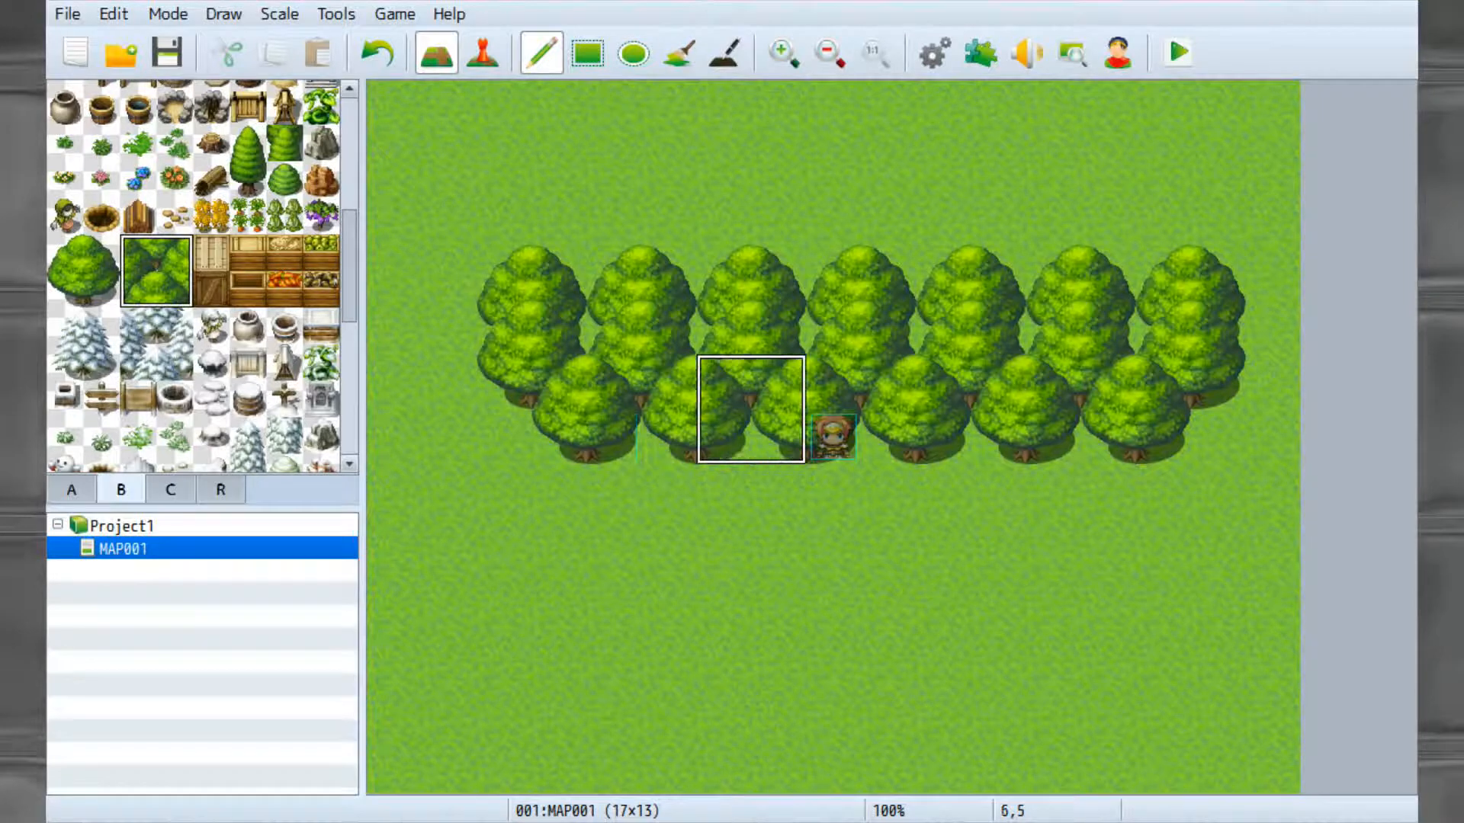
{"action": "left_click", "coordinate": [803, 411]}
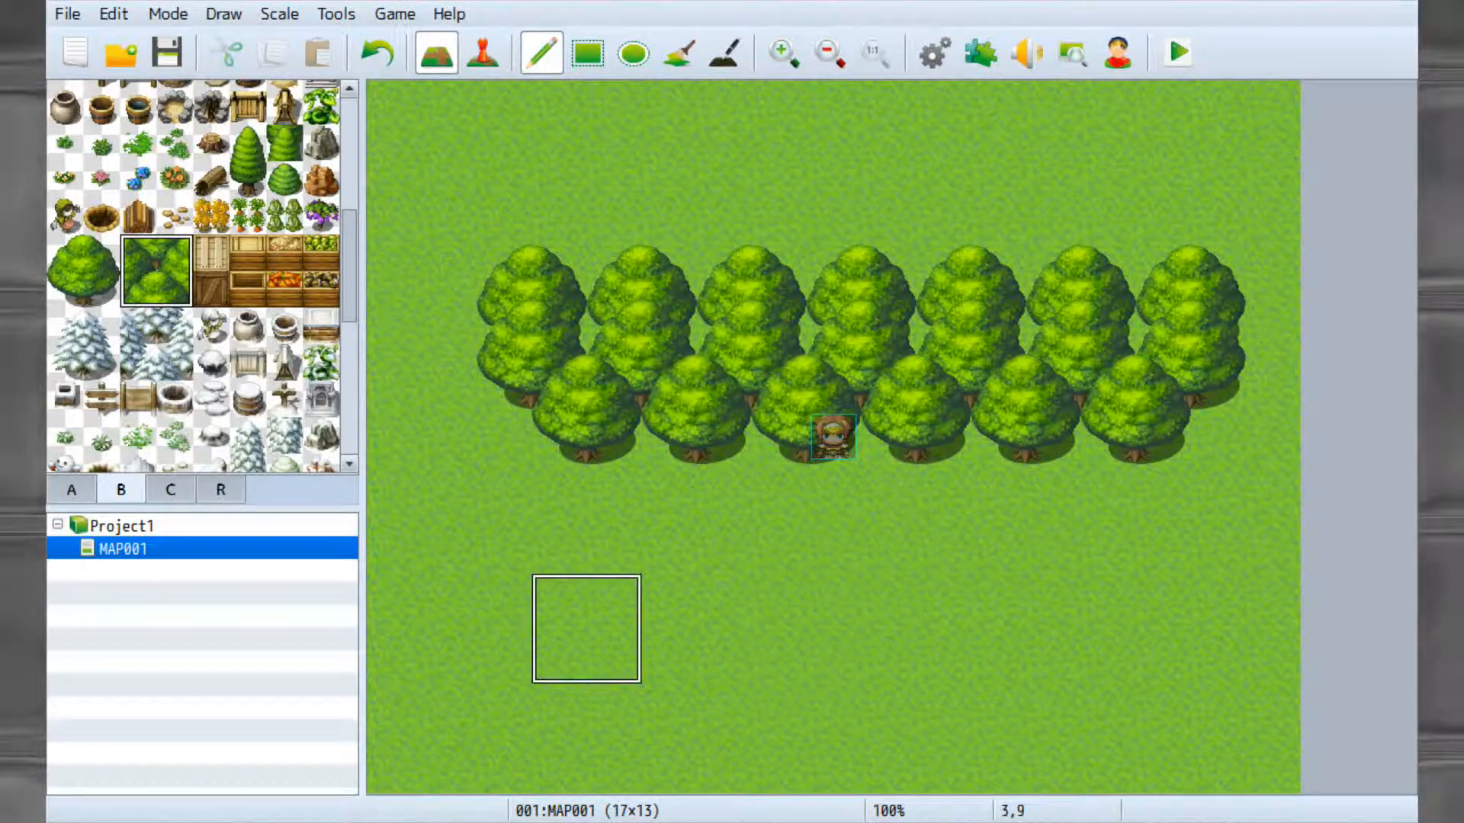
{"action": "left_click", "coordinate": [211, 272]}
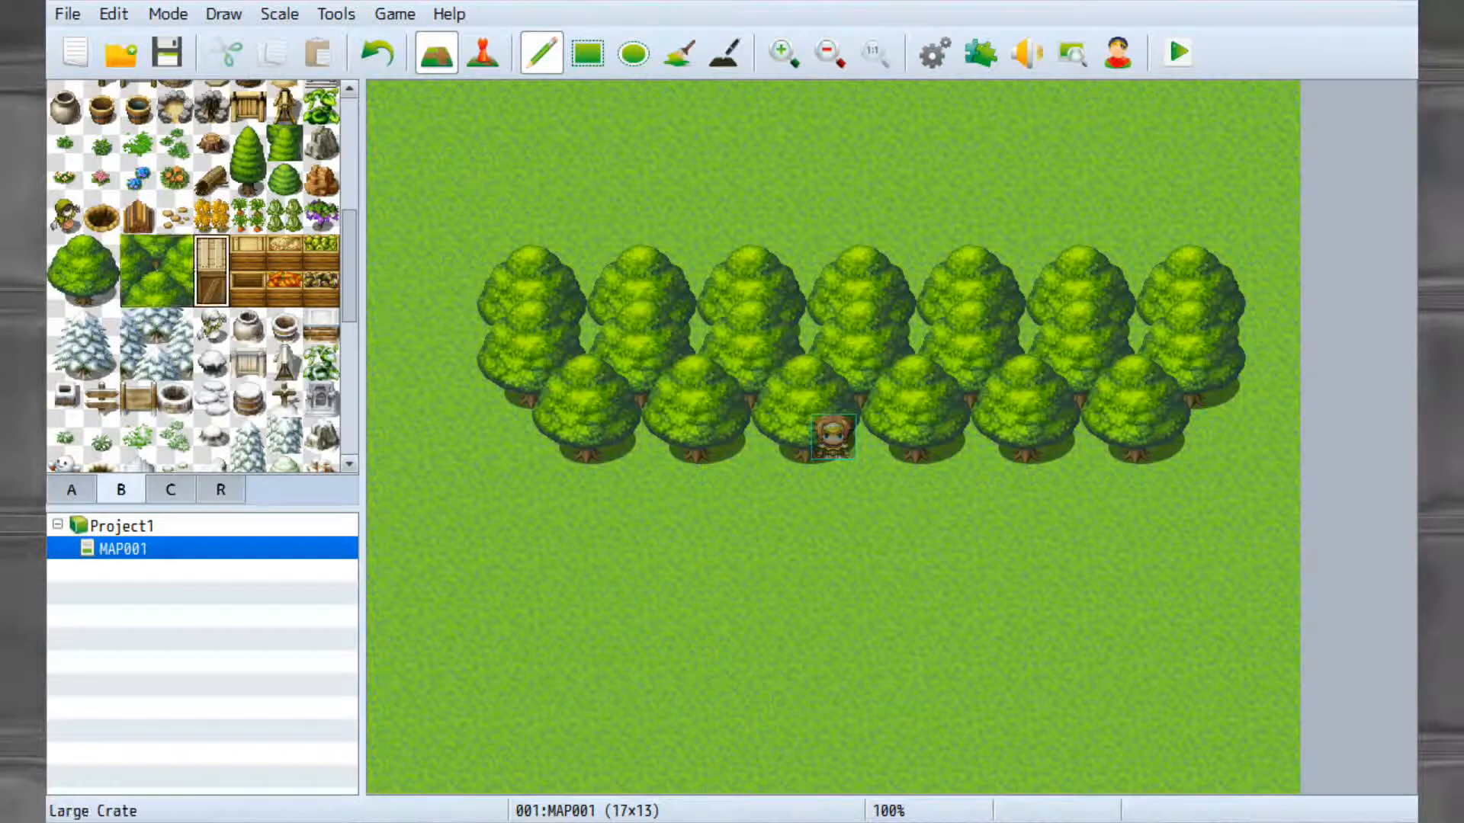
{"action": "left_click", "coordinate": [669, 654]}
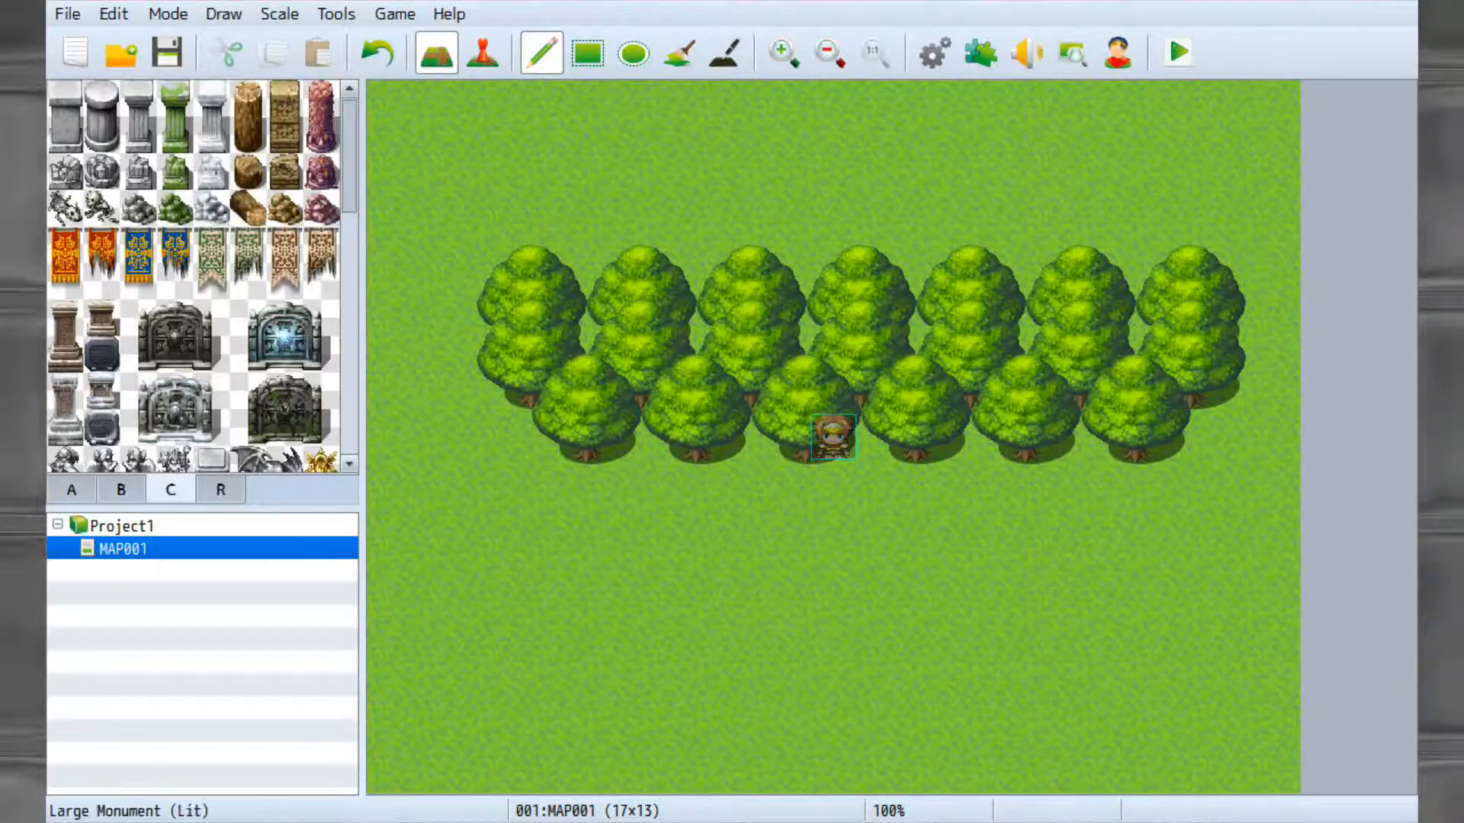
{"action": "left_click", "coordinate": [174, 337]}
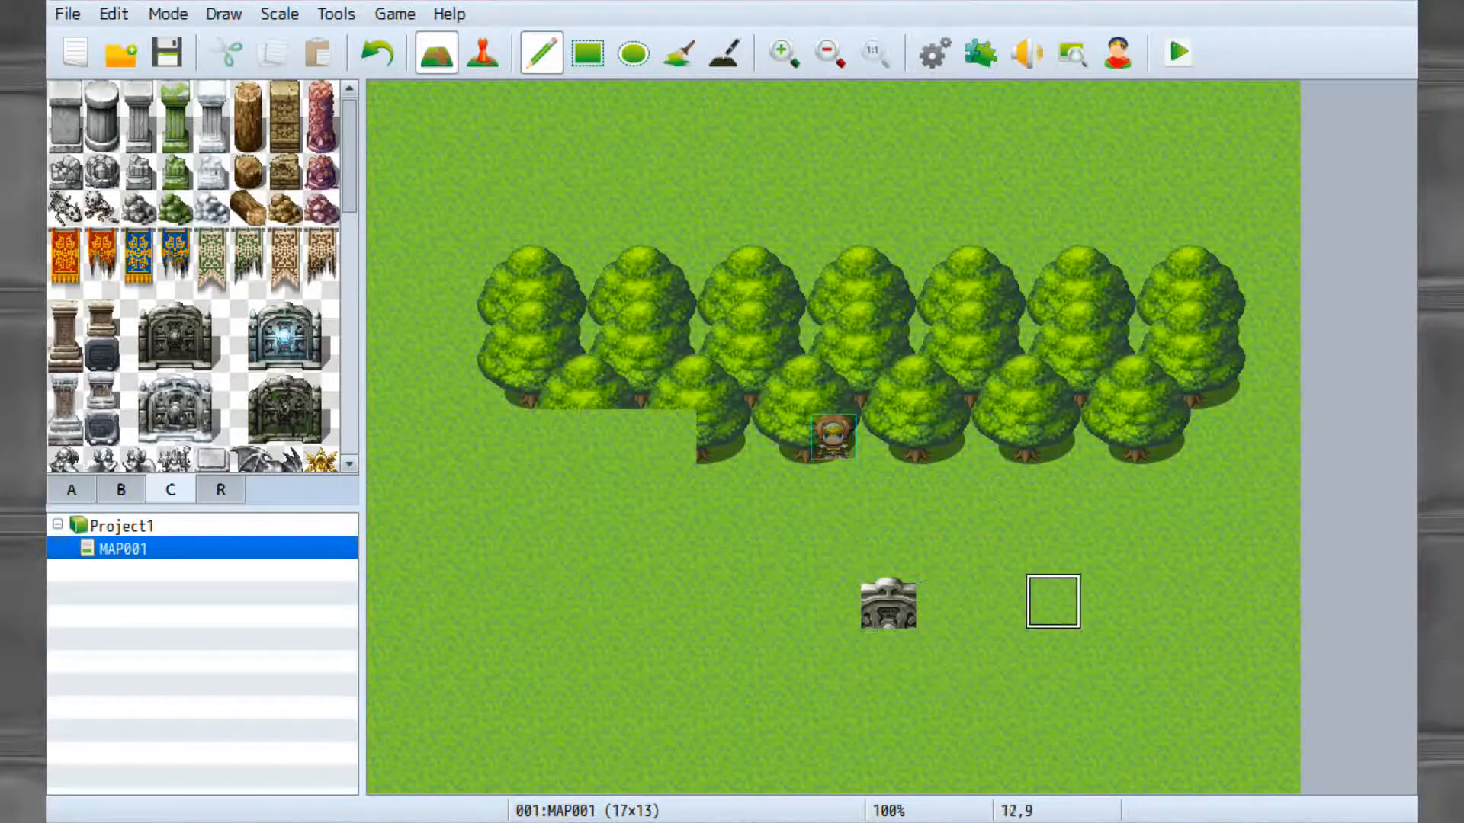
{"action": "scroll", "scroll_direction": "down", "scroll_amount": 3}
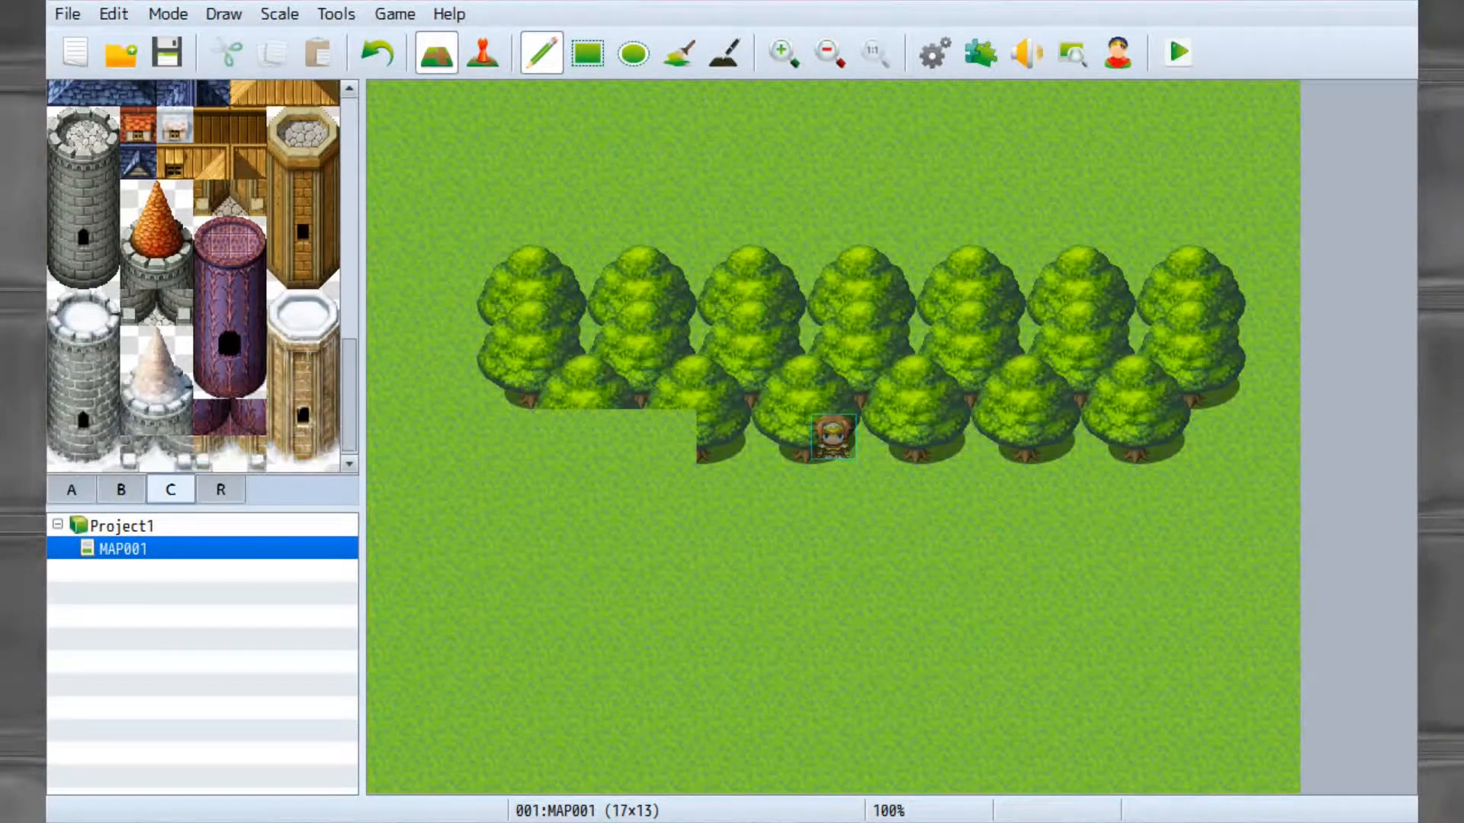
Browse the region and building tiles, then hollow out the middle of the fence pen.
{"action": "left_click", "coordinate": [220, 489]}
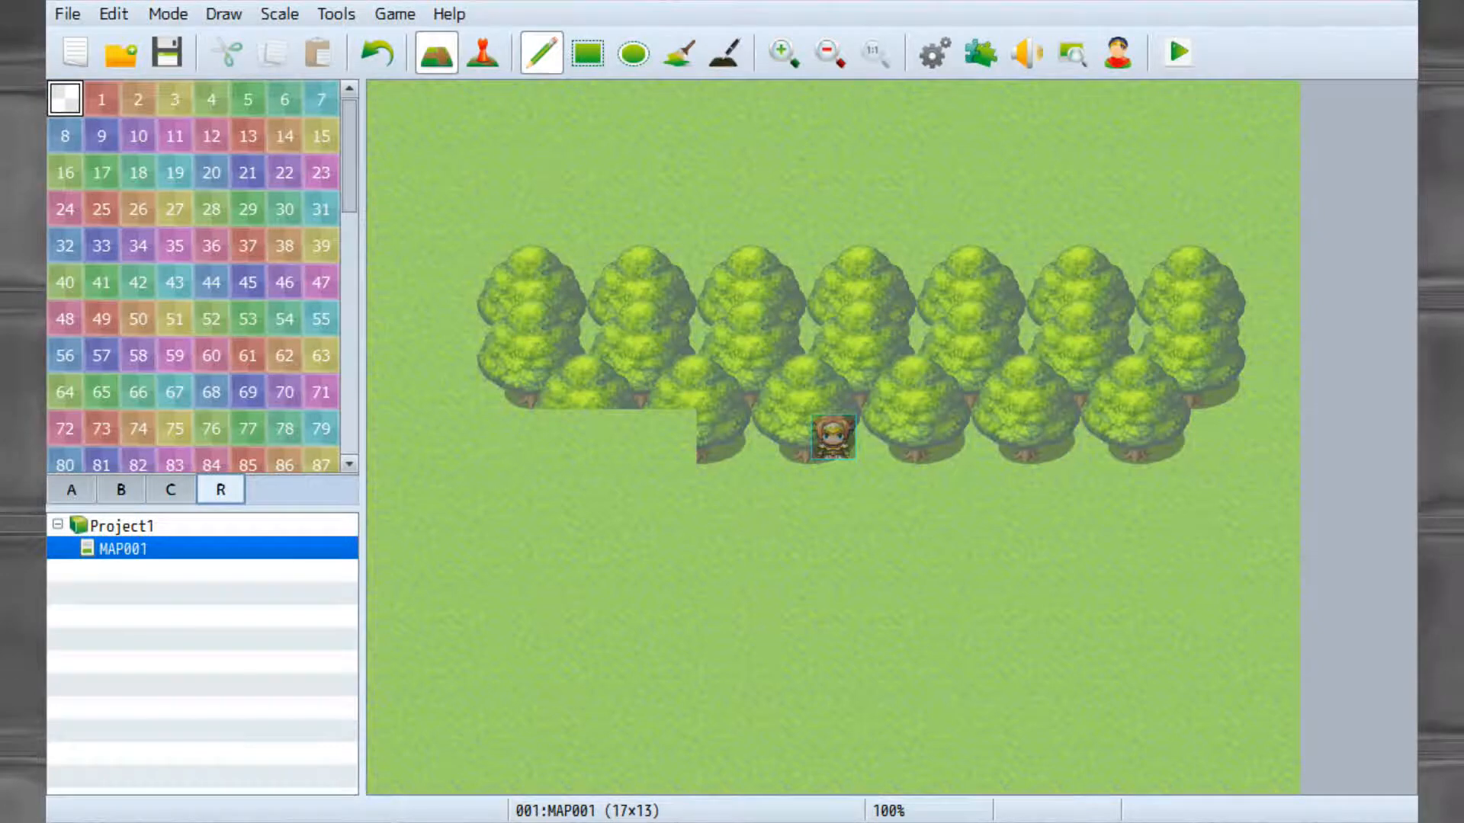
{"action": "left_click", "coordinate": [71, 488]}
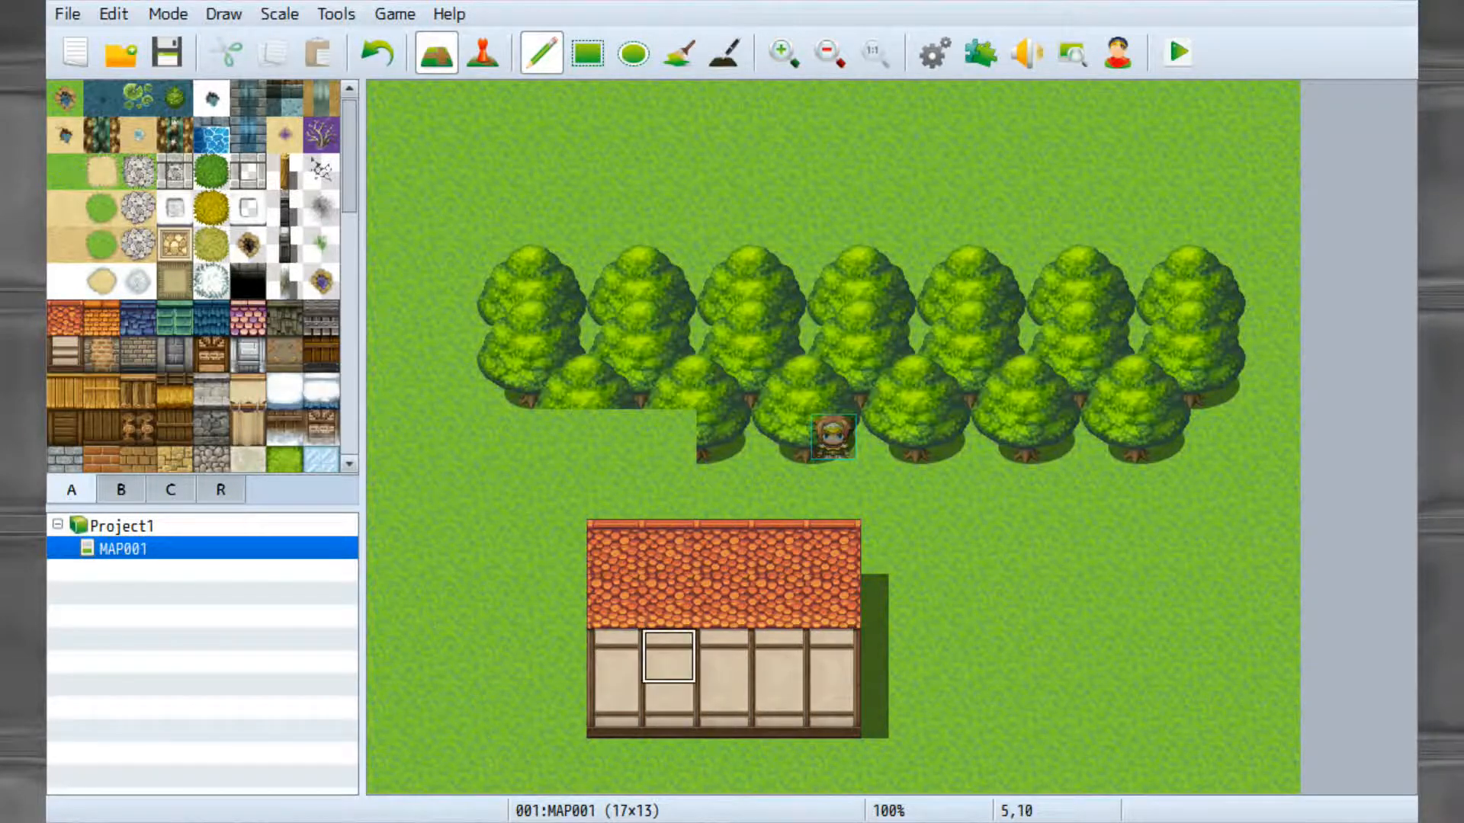
{"action": "scroll", "scroll_direction": "down", "scroll_amount": 3}
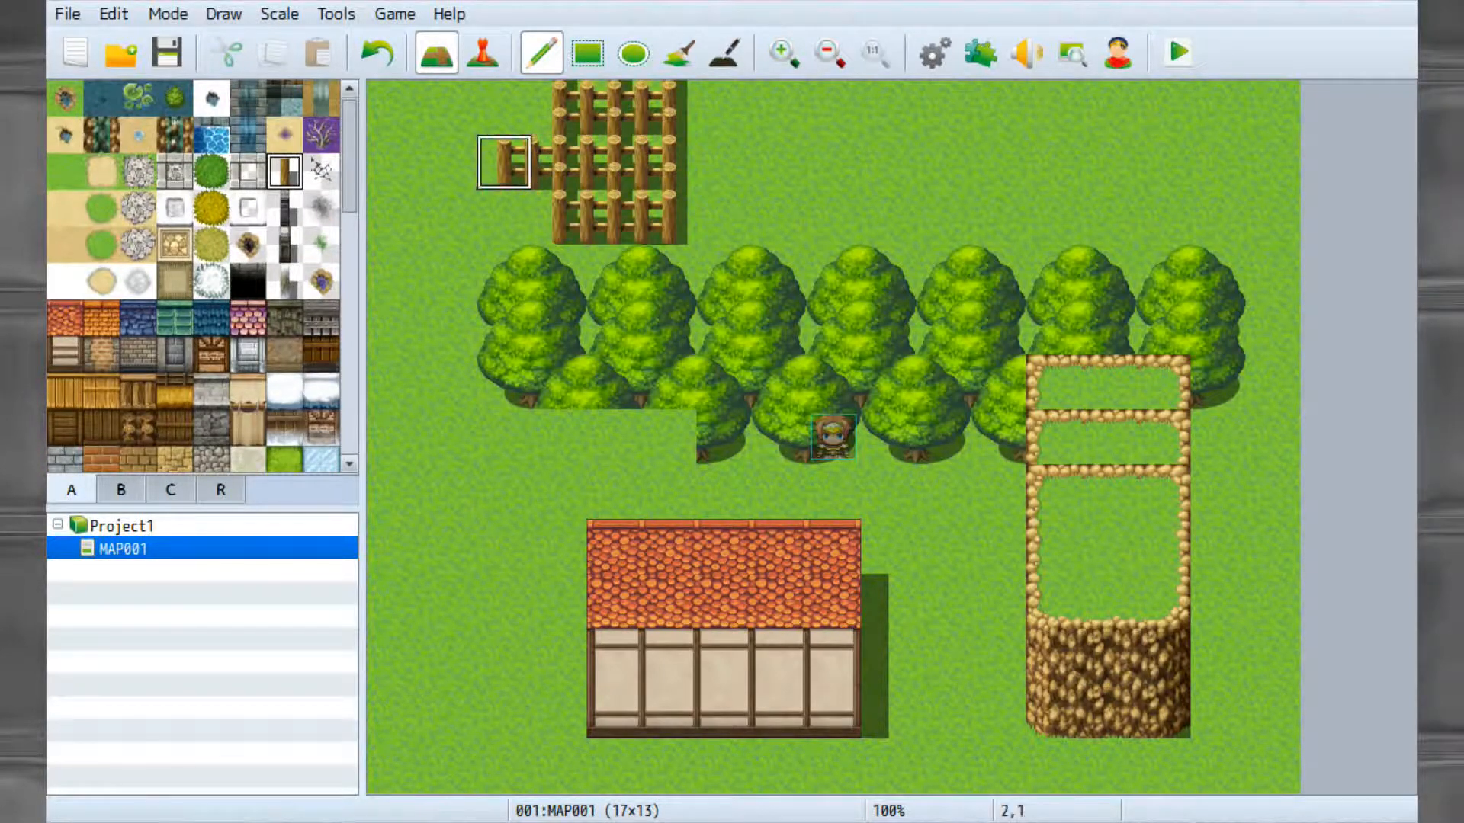
{"action": "left_click", "coordinate": [615, 162]}
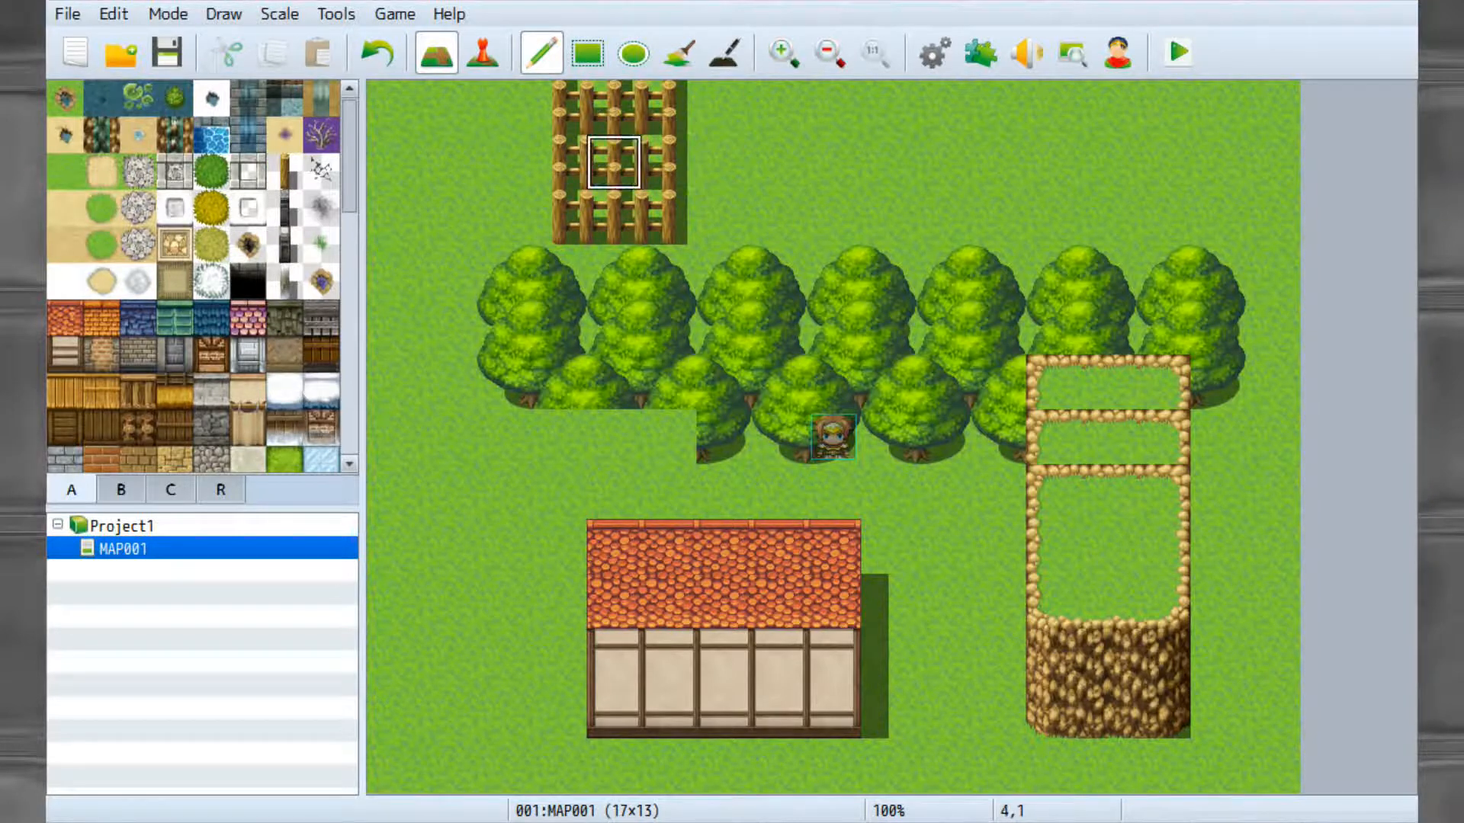
{"action": "left_click", "coordinate": [616, 160]}
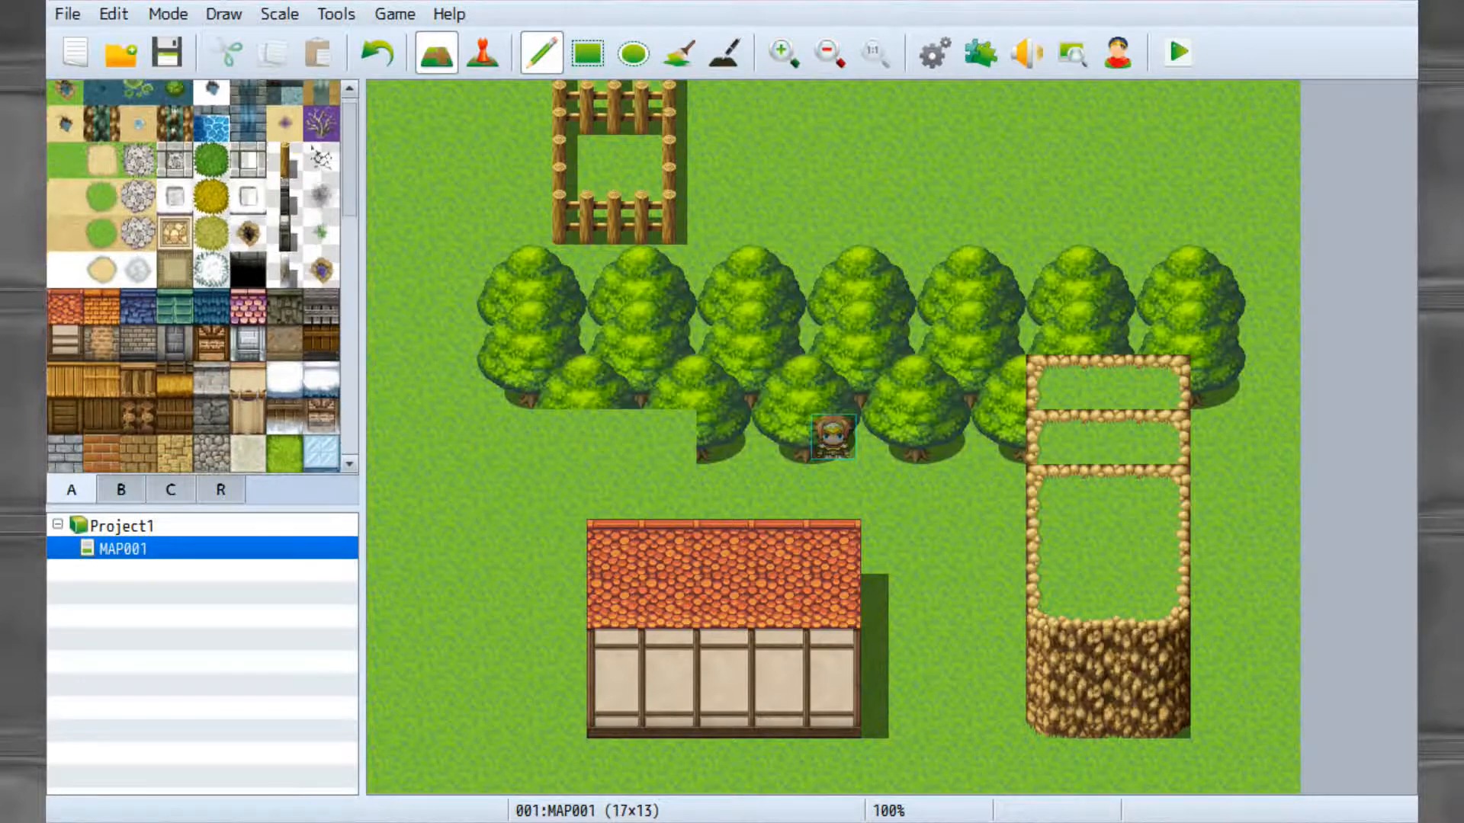
{"action": "scroll", "scroll_direction": "down", "scroll_amount": 3}
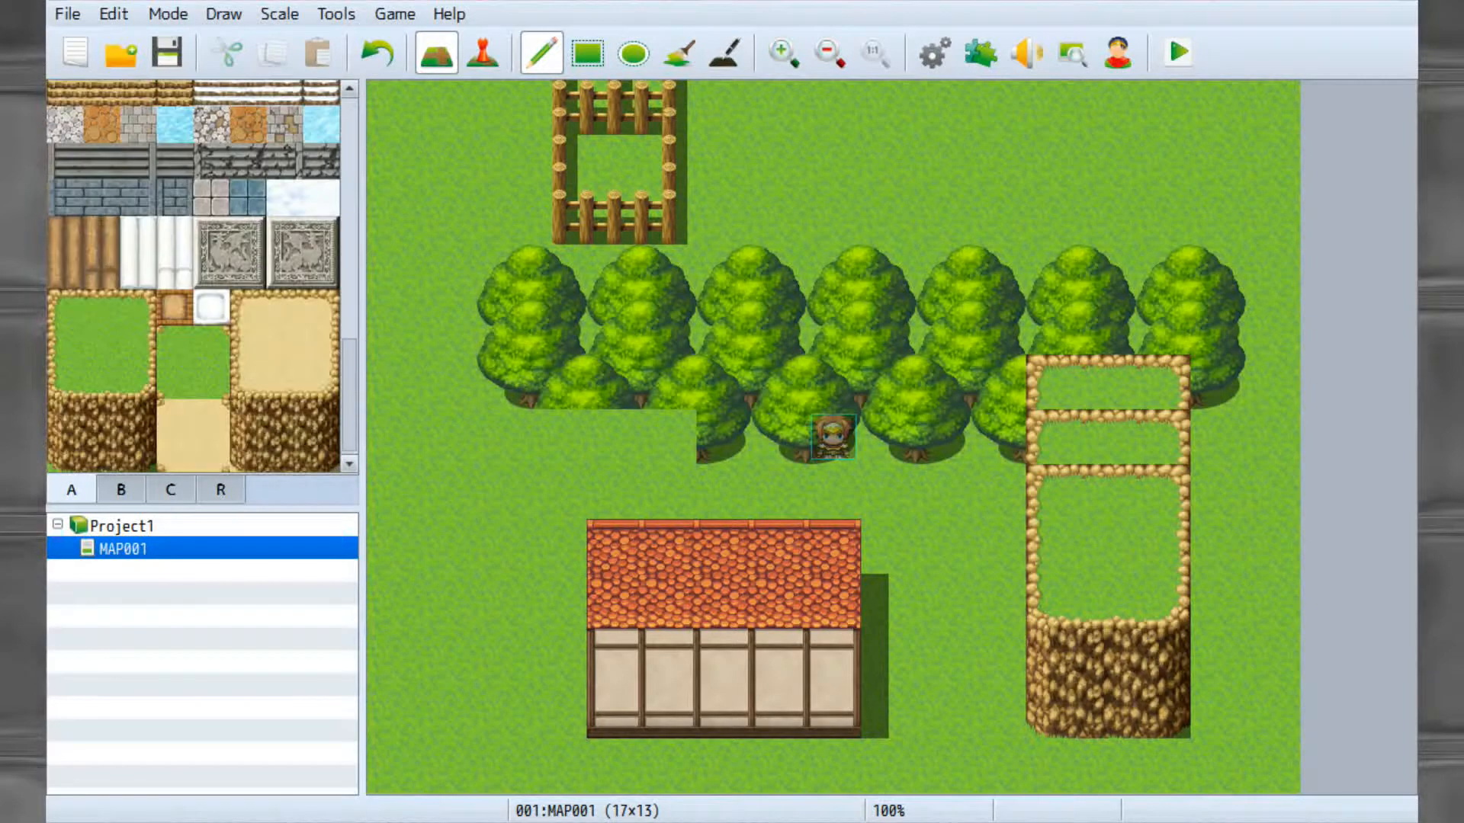
{"action": "mouse_move", "coordinate": [448, 382]}
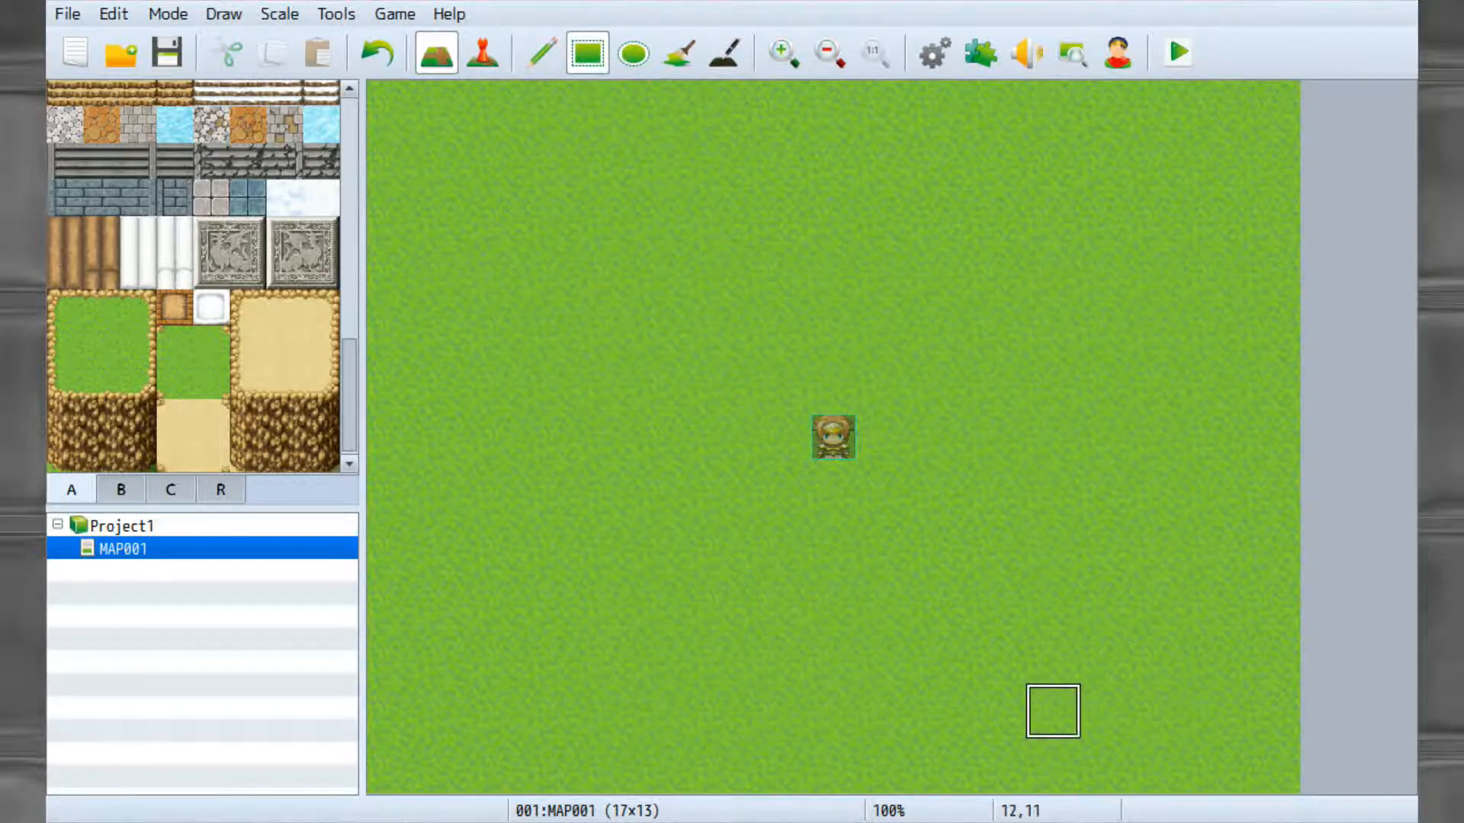
{"action": "mouse_move", "coordinate": [1161, 383]}
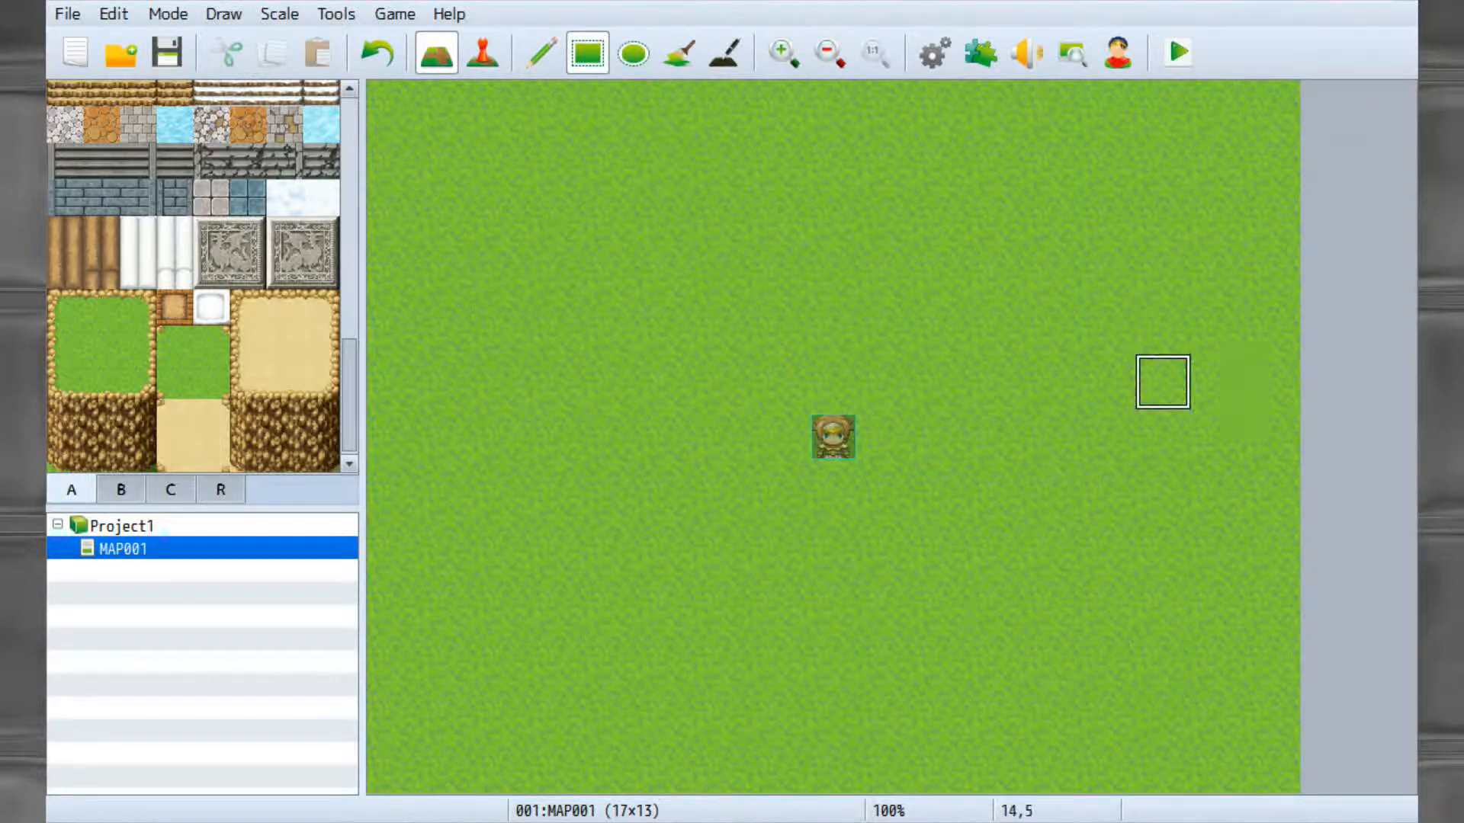